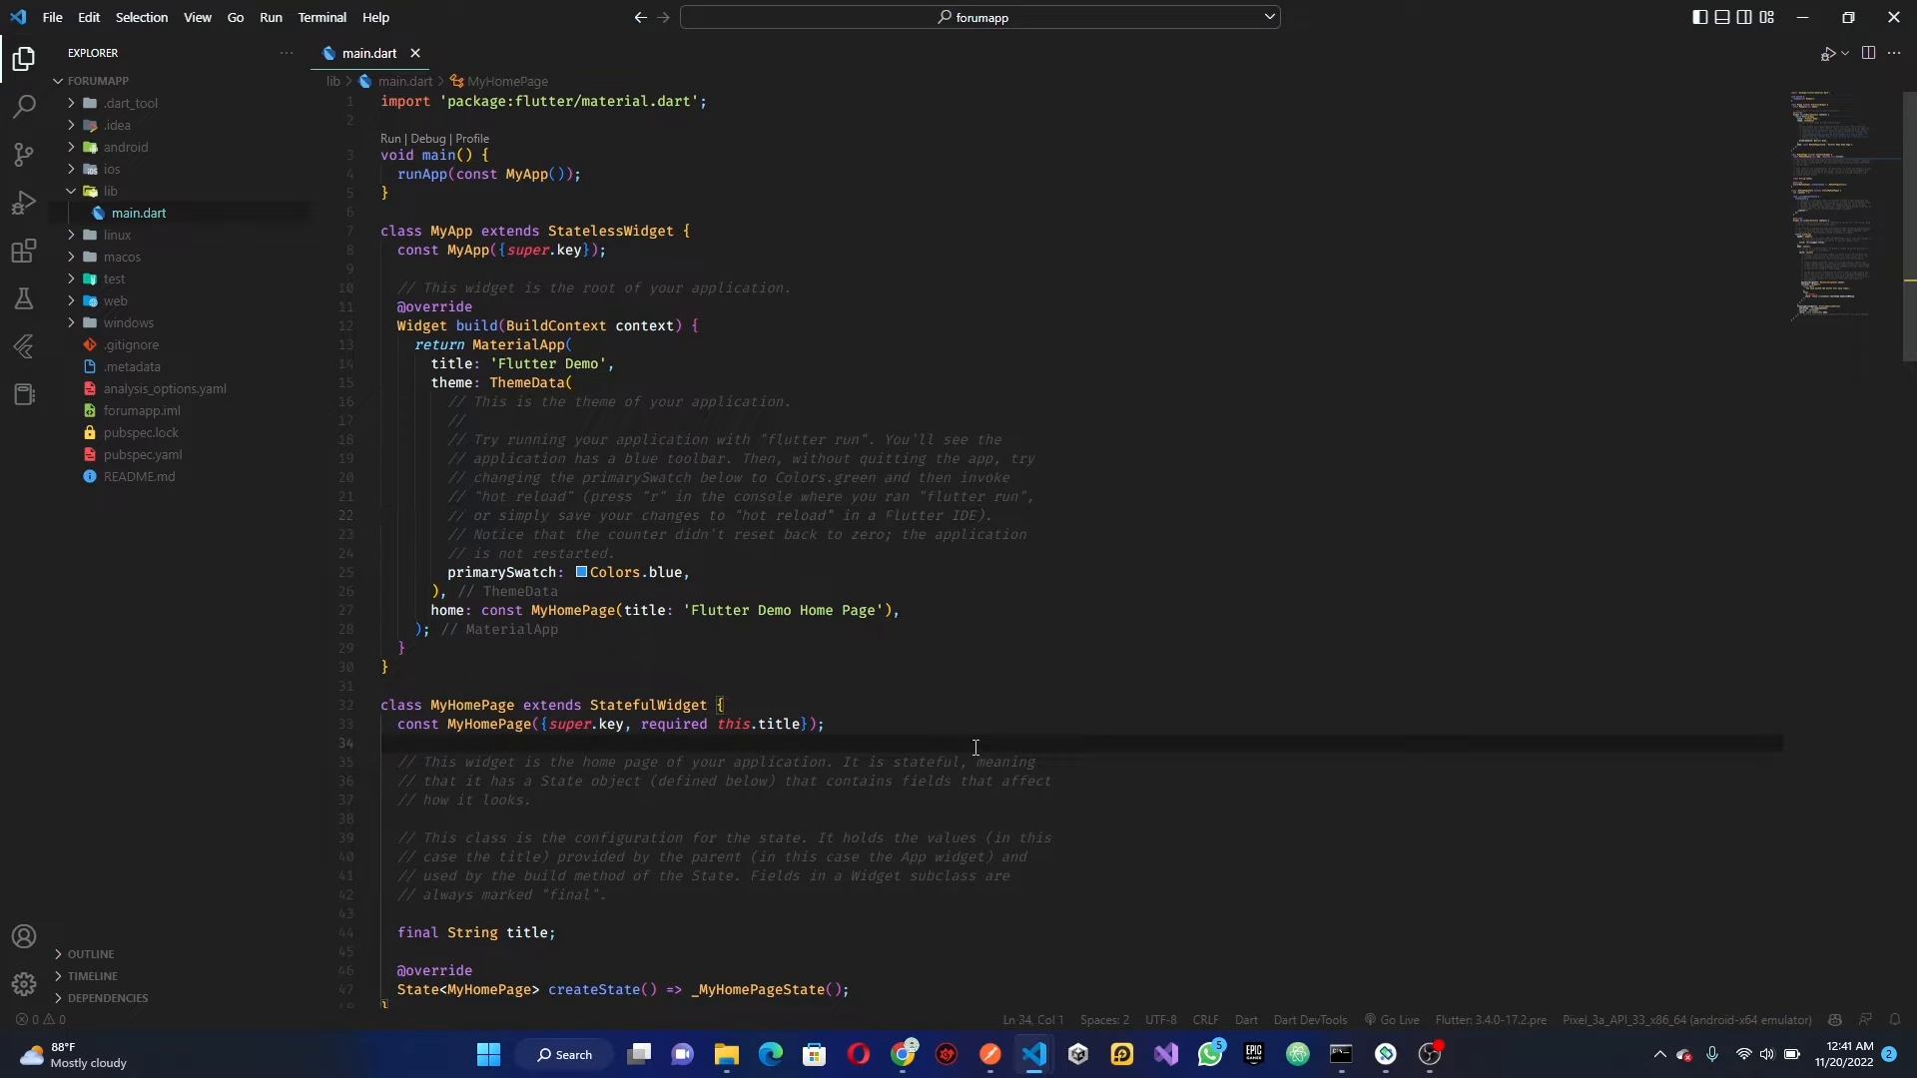
# Scroll main.dart and bring the Android emulator window forward to view the running app
pyautogui.scroll(-3)
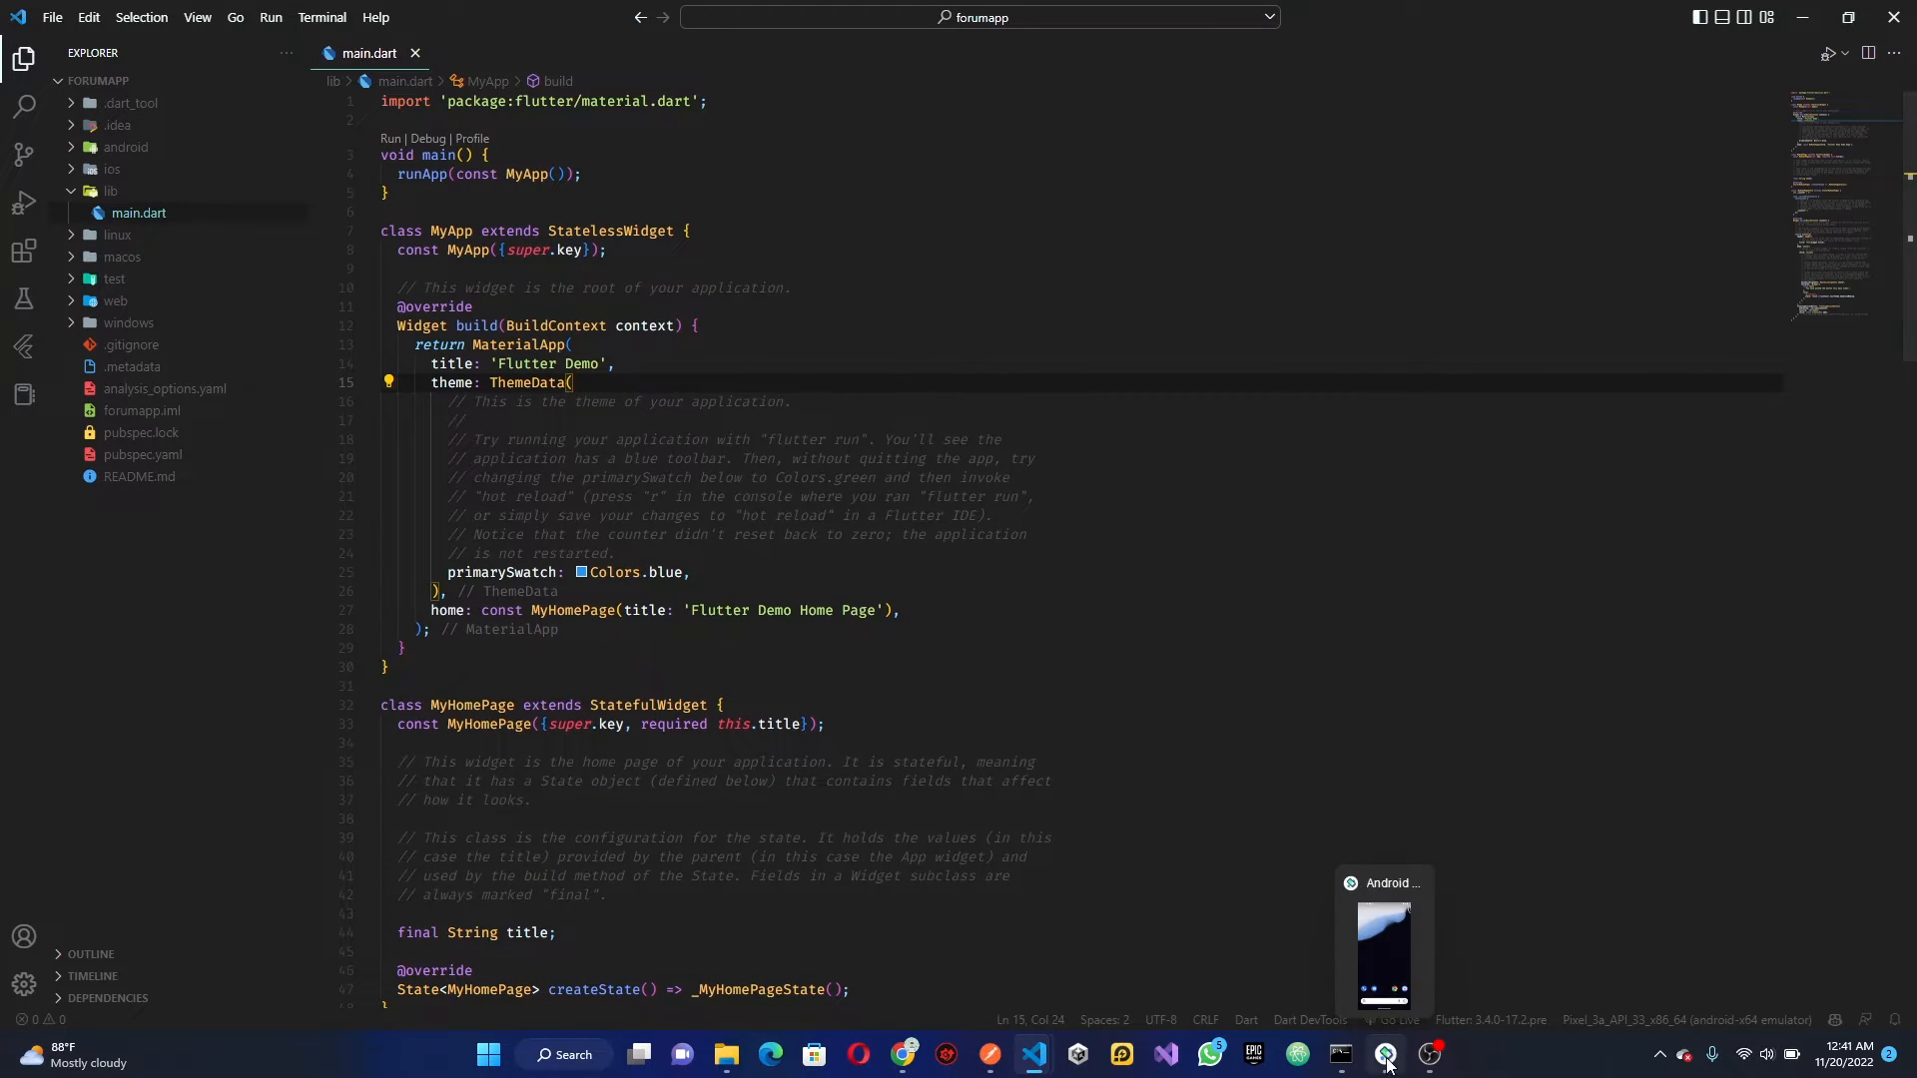
pyautogui.click(1385, 1054)
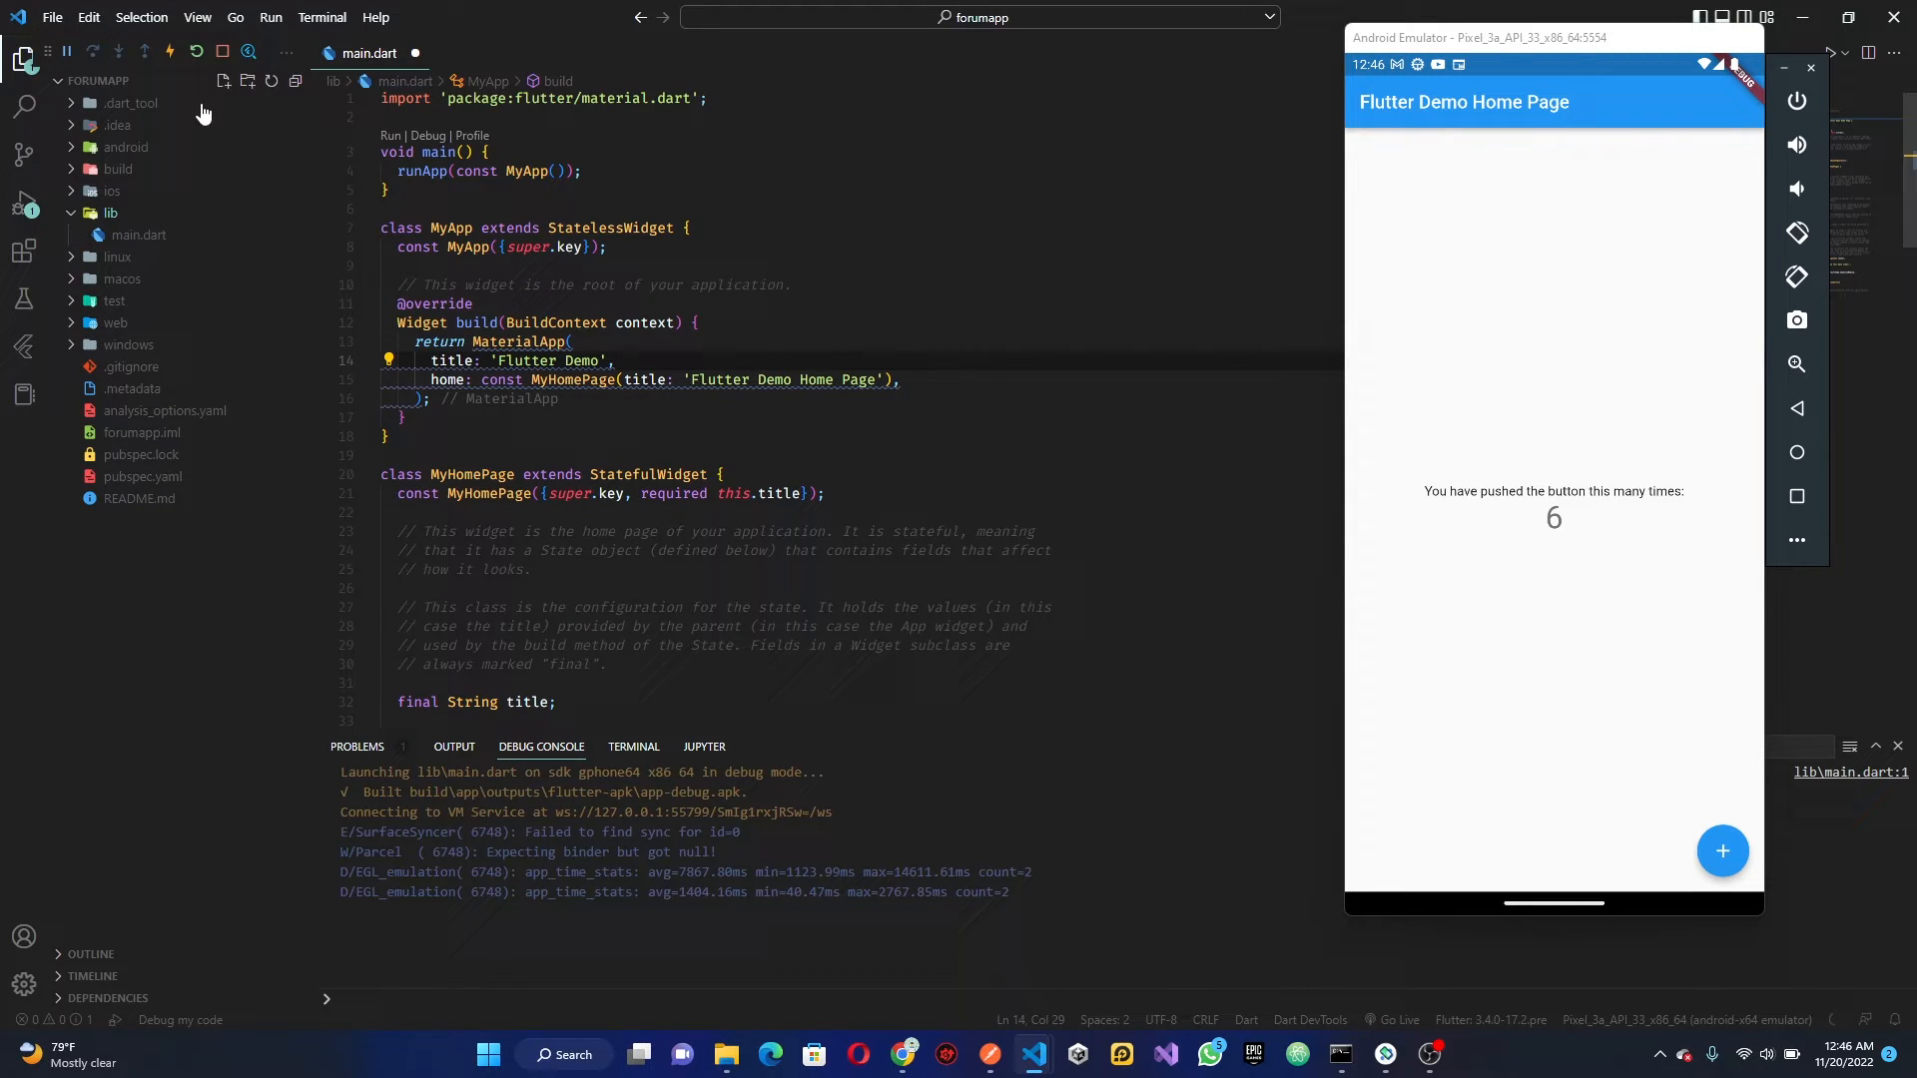
pyautogui.moveTo(249, 83)
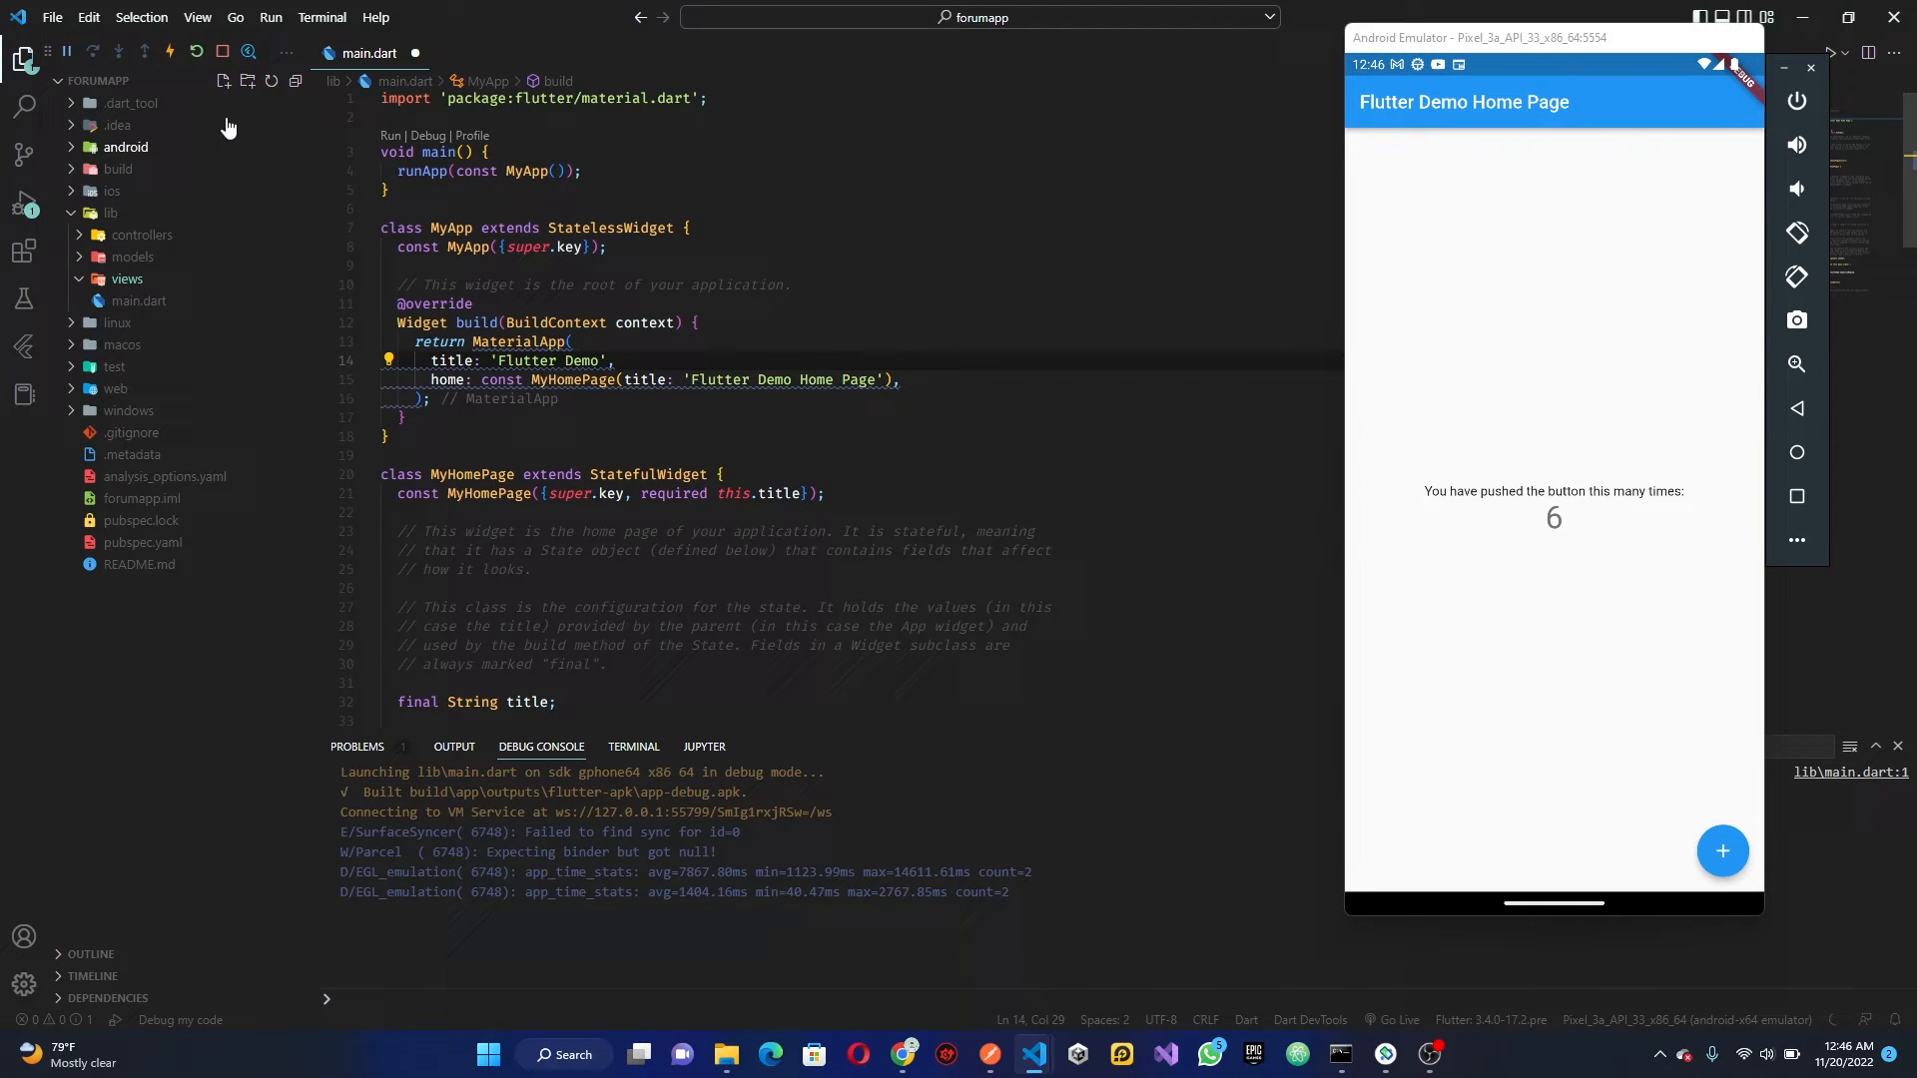
# Create a new file login_page.dart inside the views folder
pyautogui.click(223, 81)
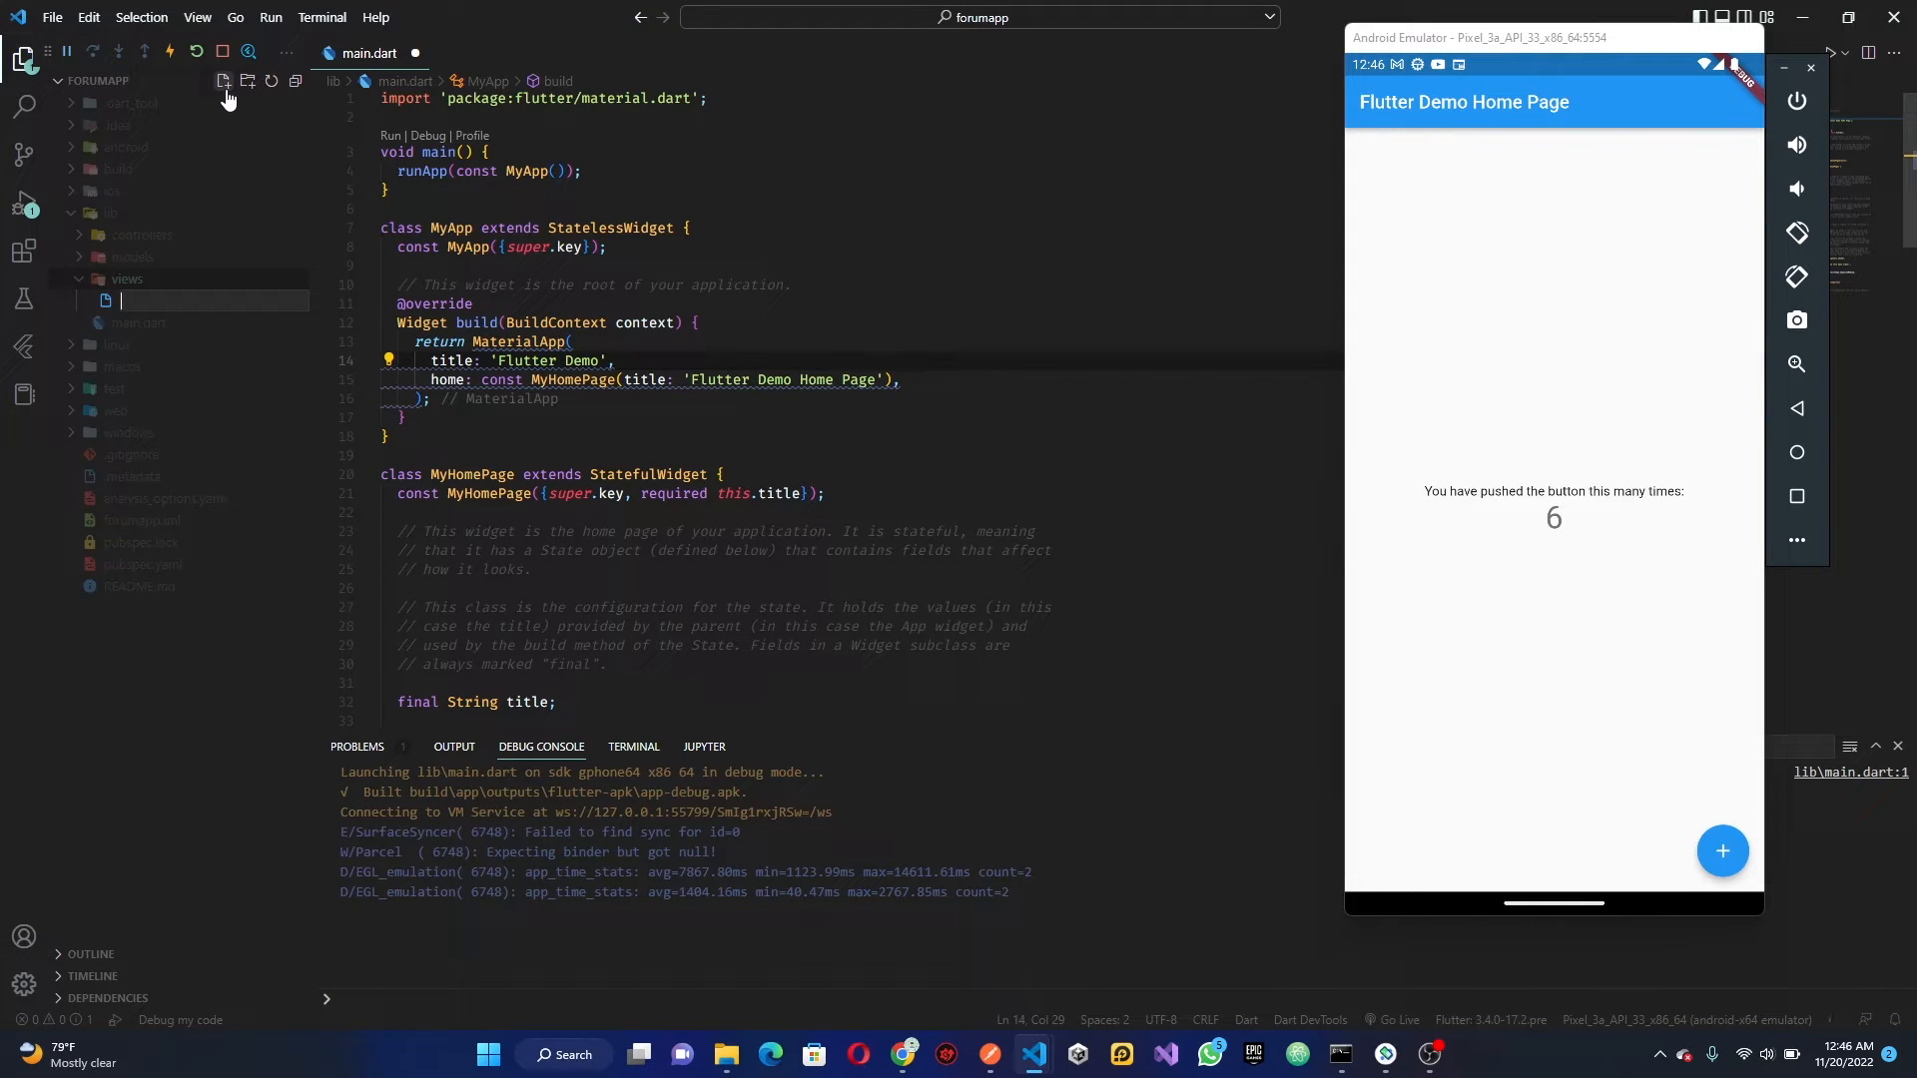
pyautogui.write('login_page.')
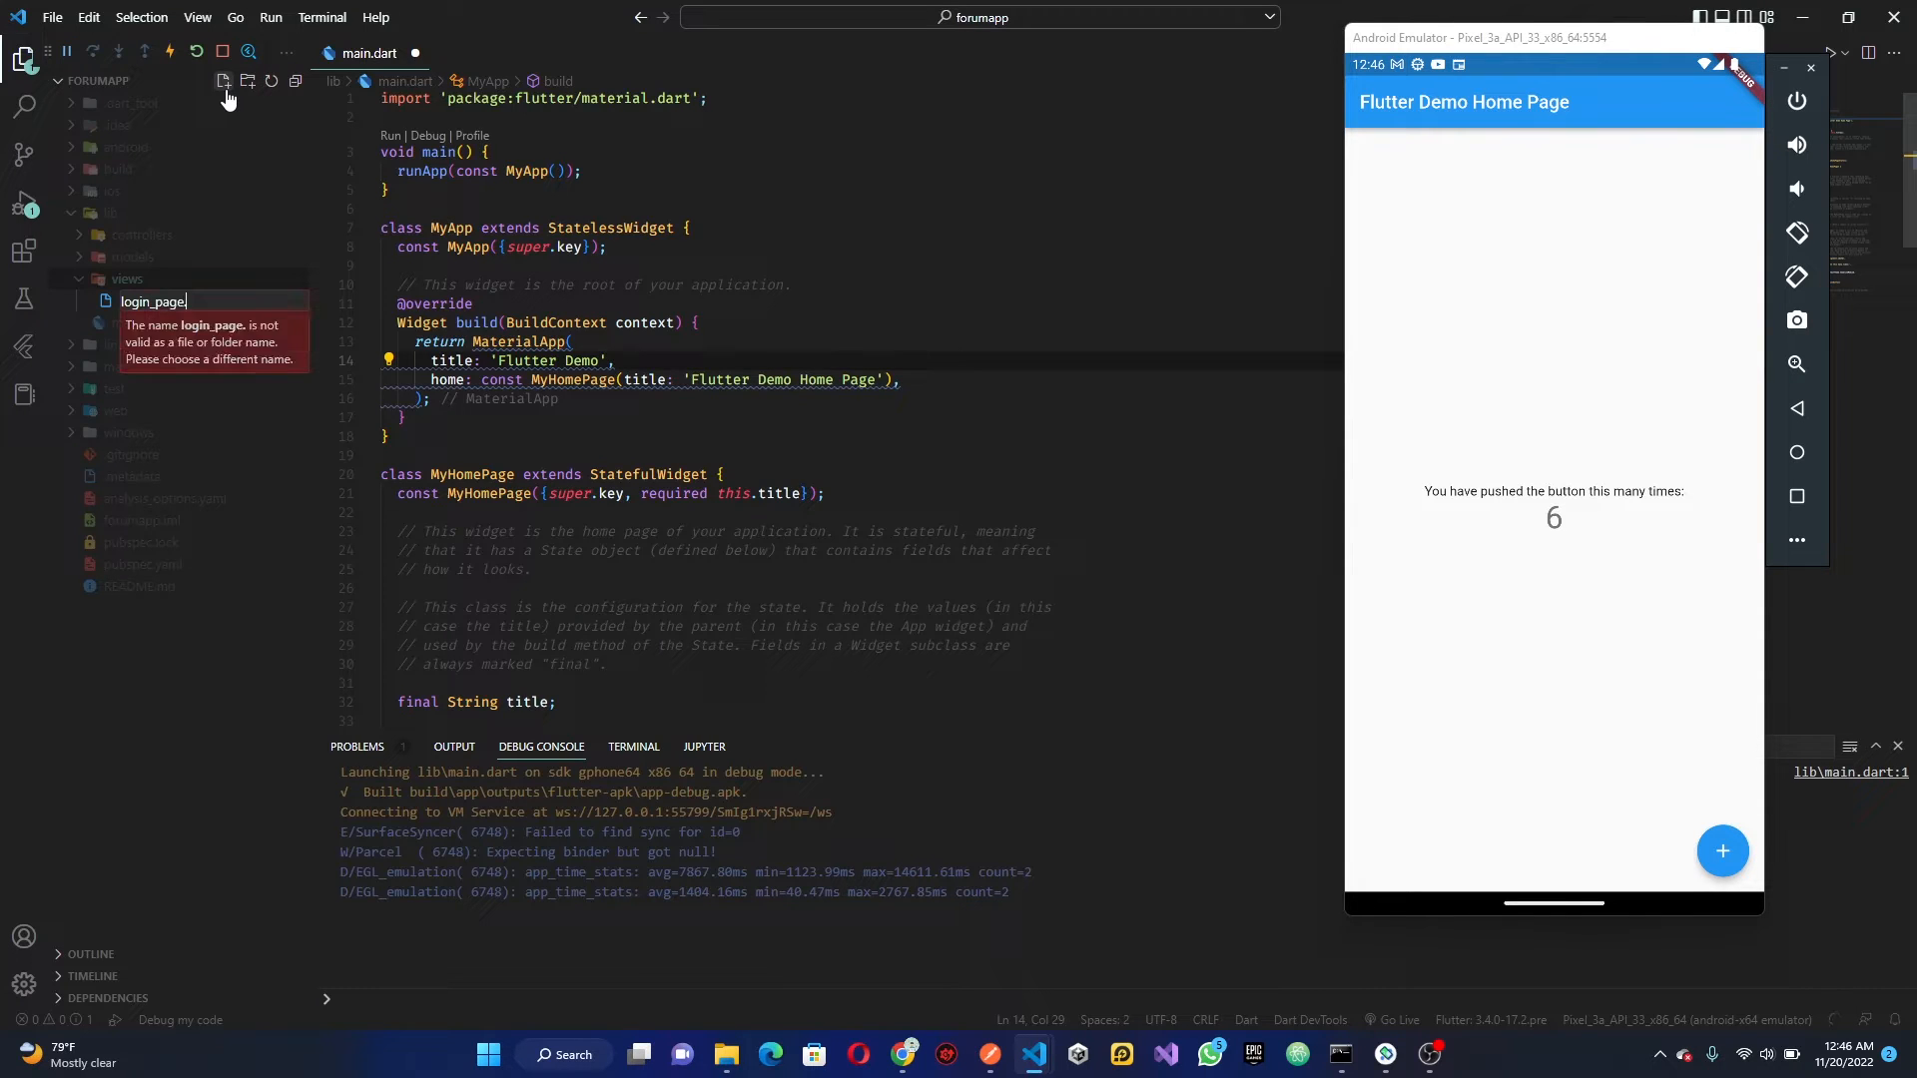
pyautogui.press('Enter')
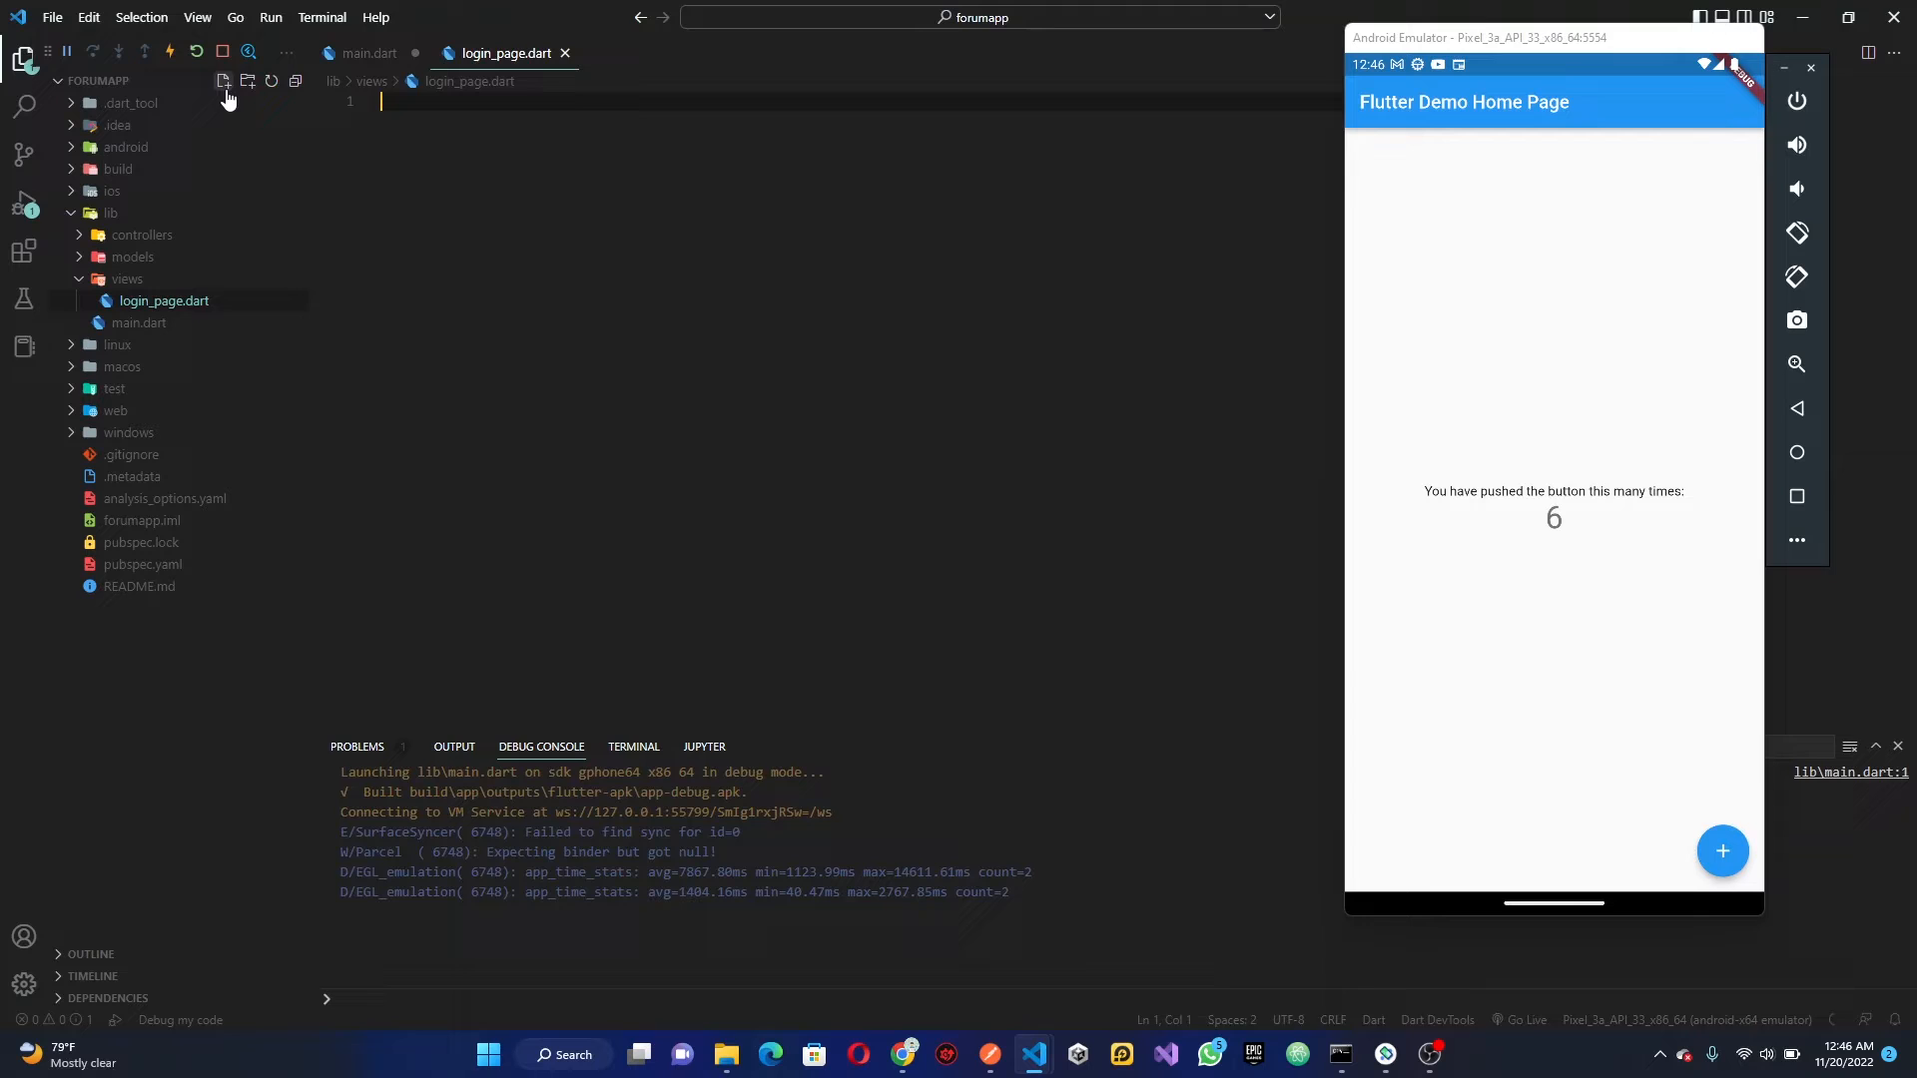
# Import material.dart and add a LoginPage stateful widget whose build returns Scaffold()
pyautogui.write("import 'package:';")
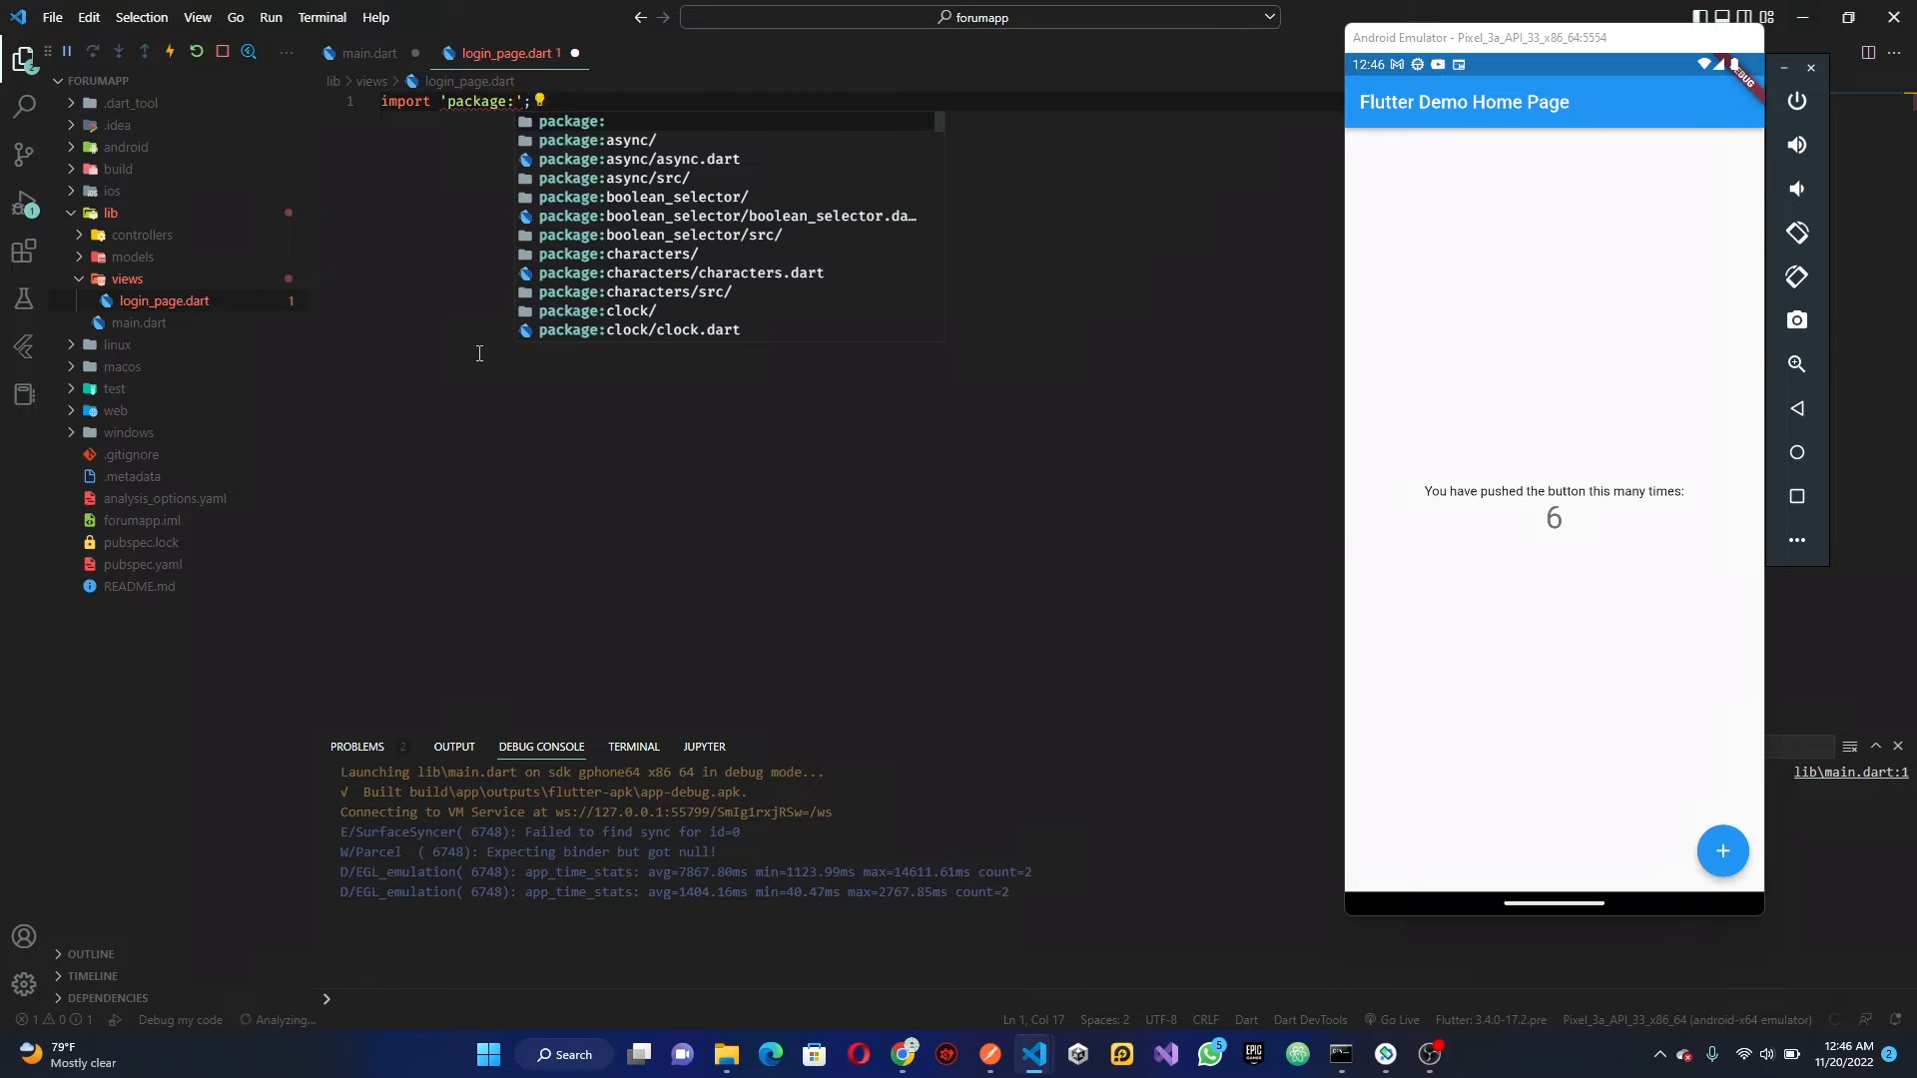
pyautogui.write('flutter/material.dart')
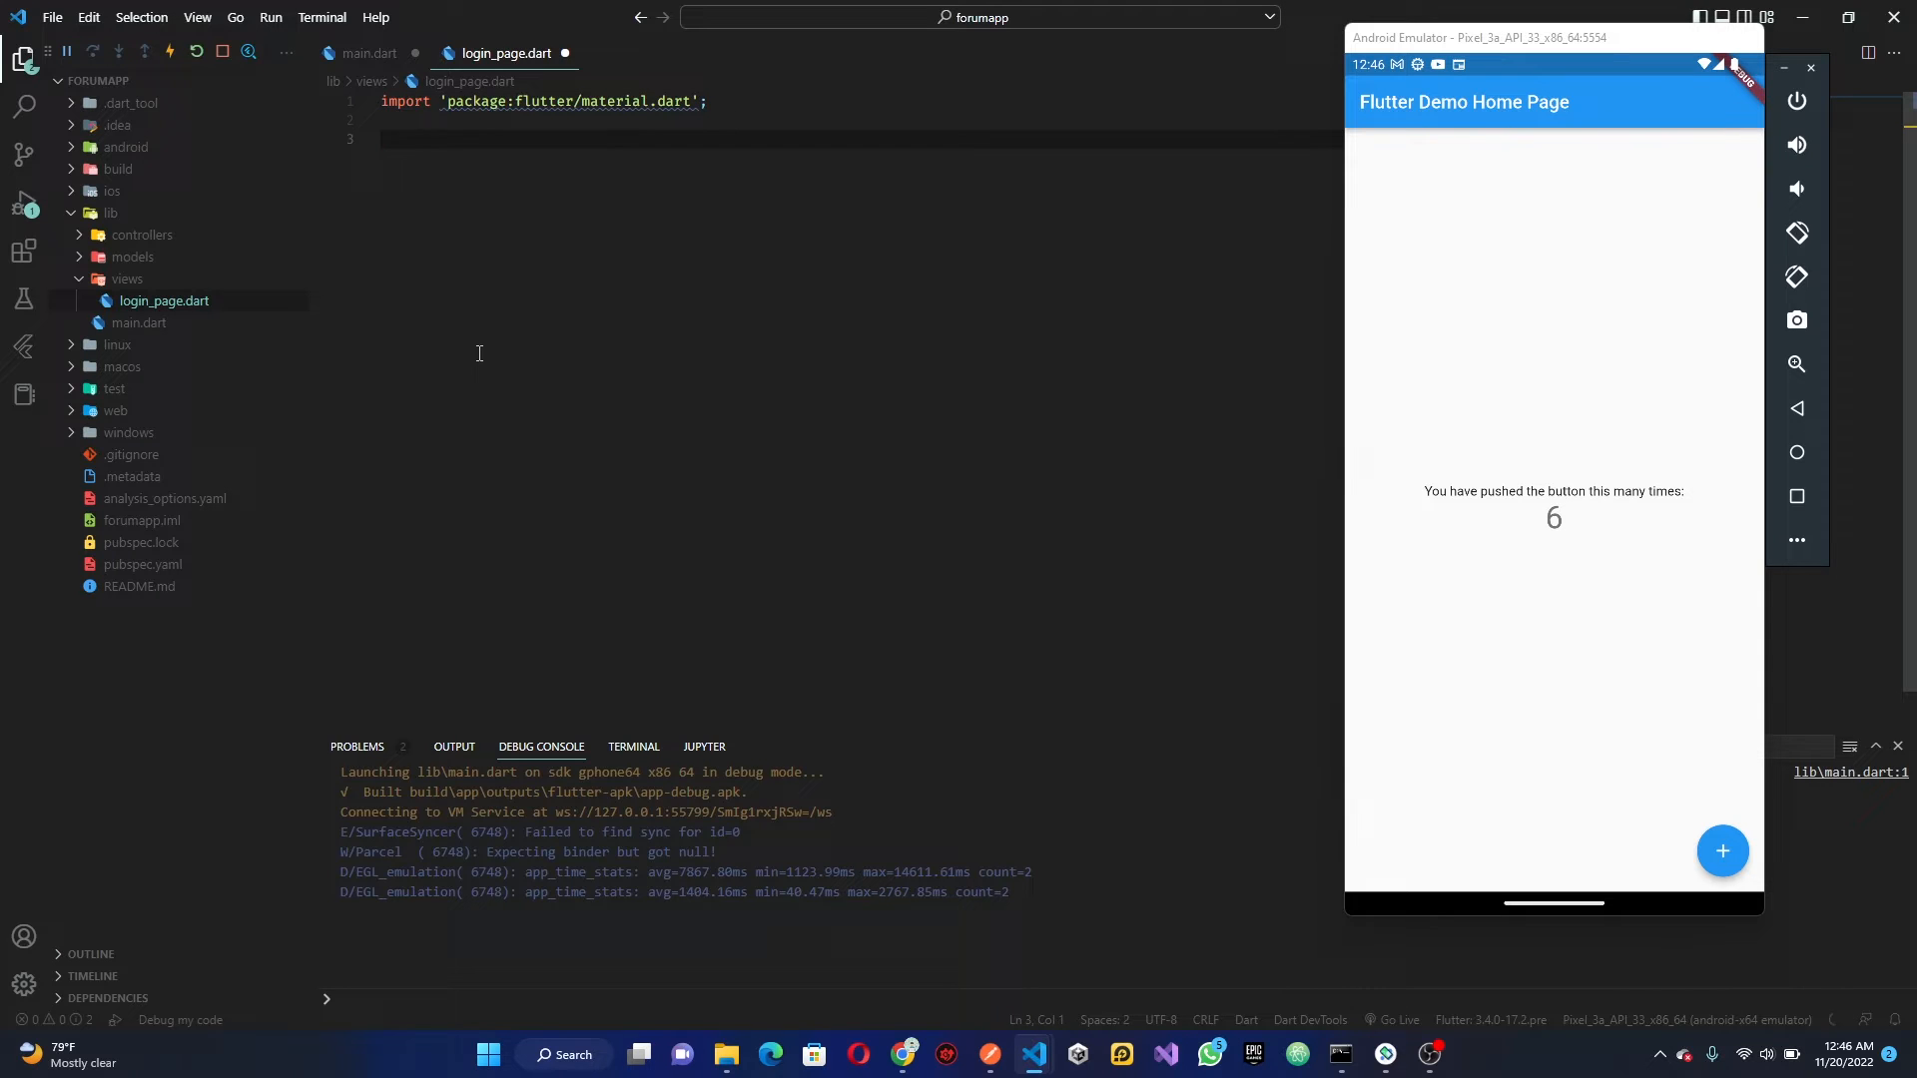
pyautogui.write('stf')
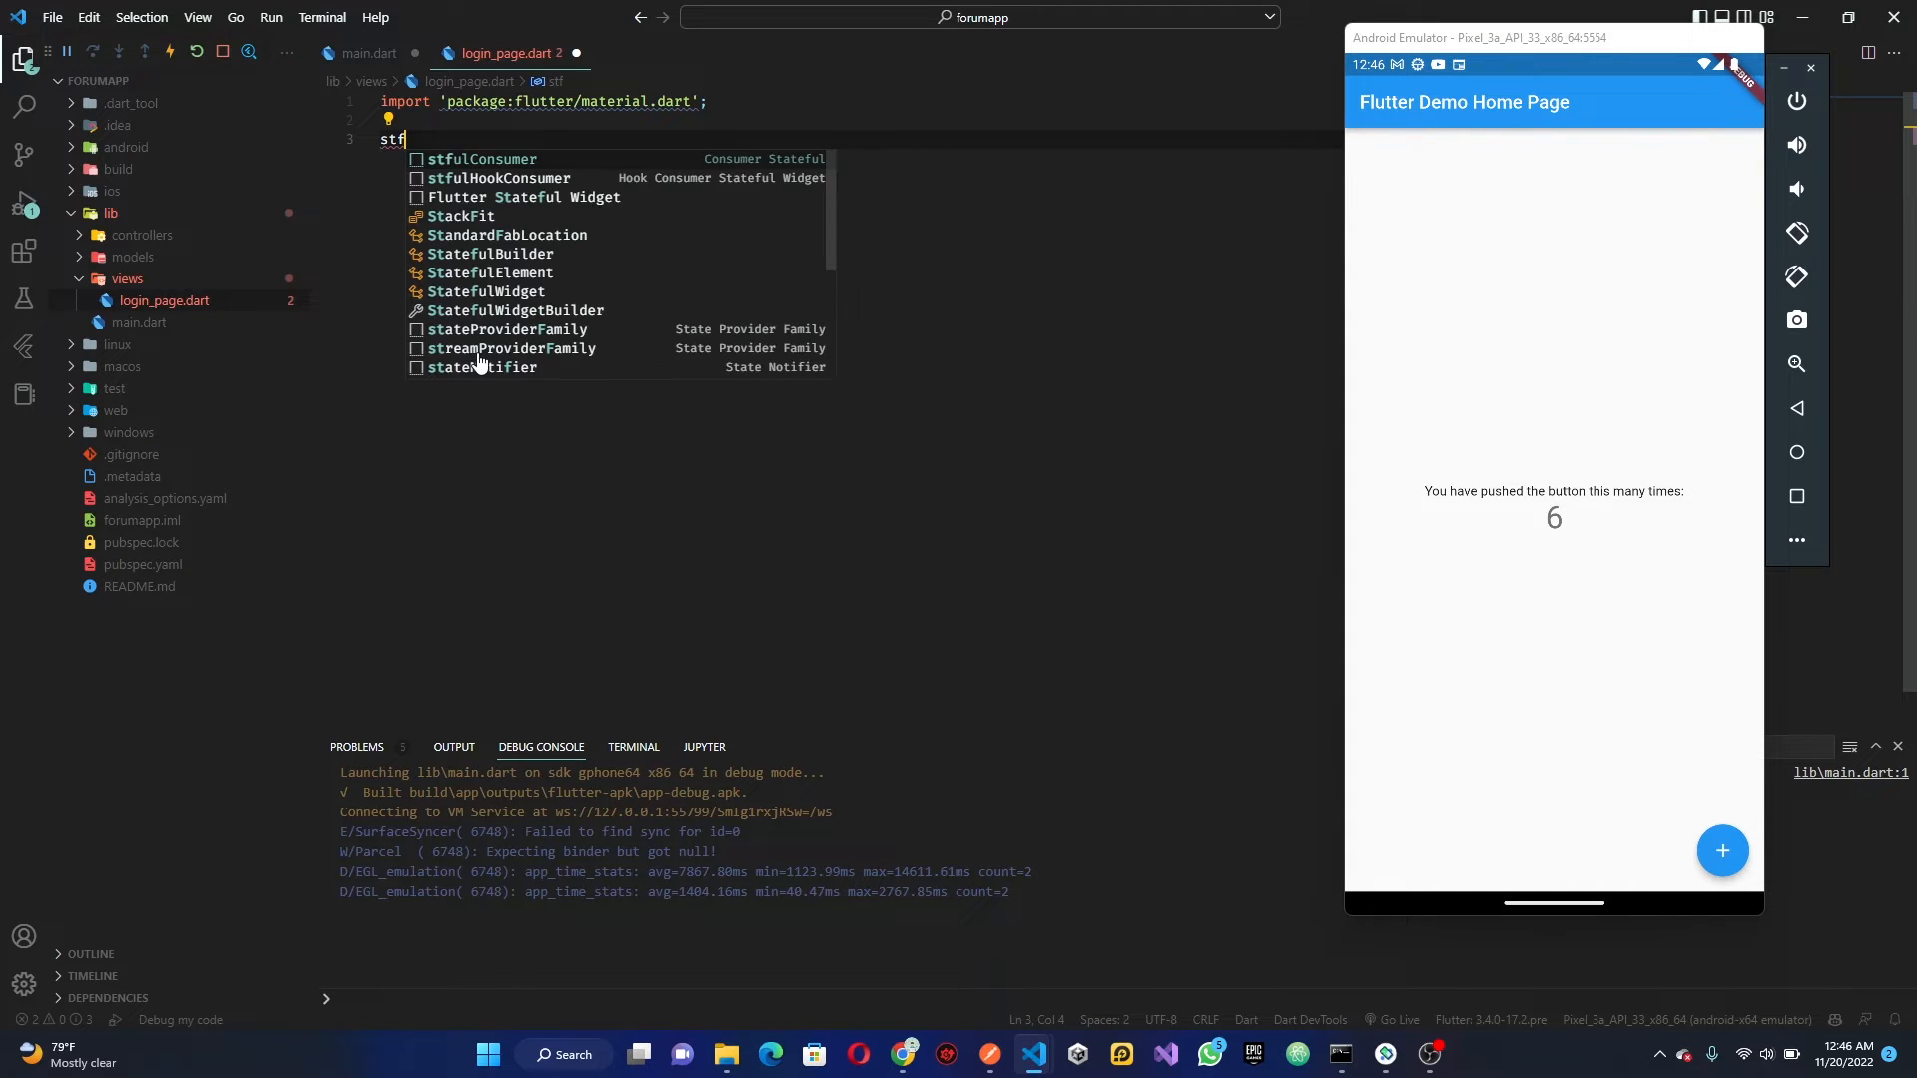
pyautogui.click(523, 197)
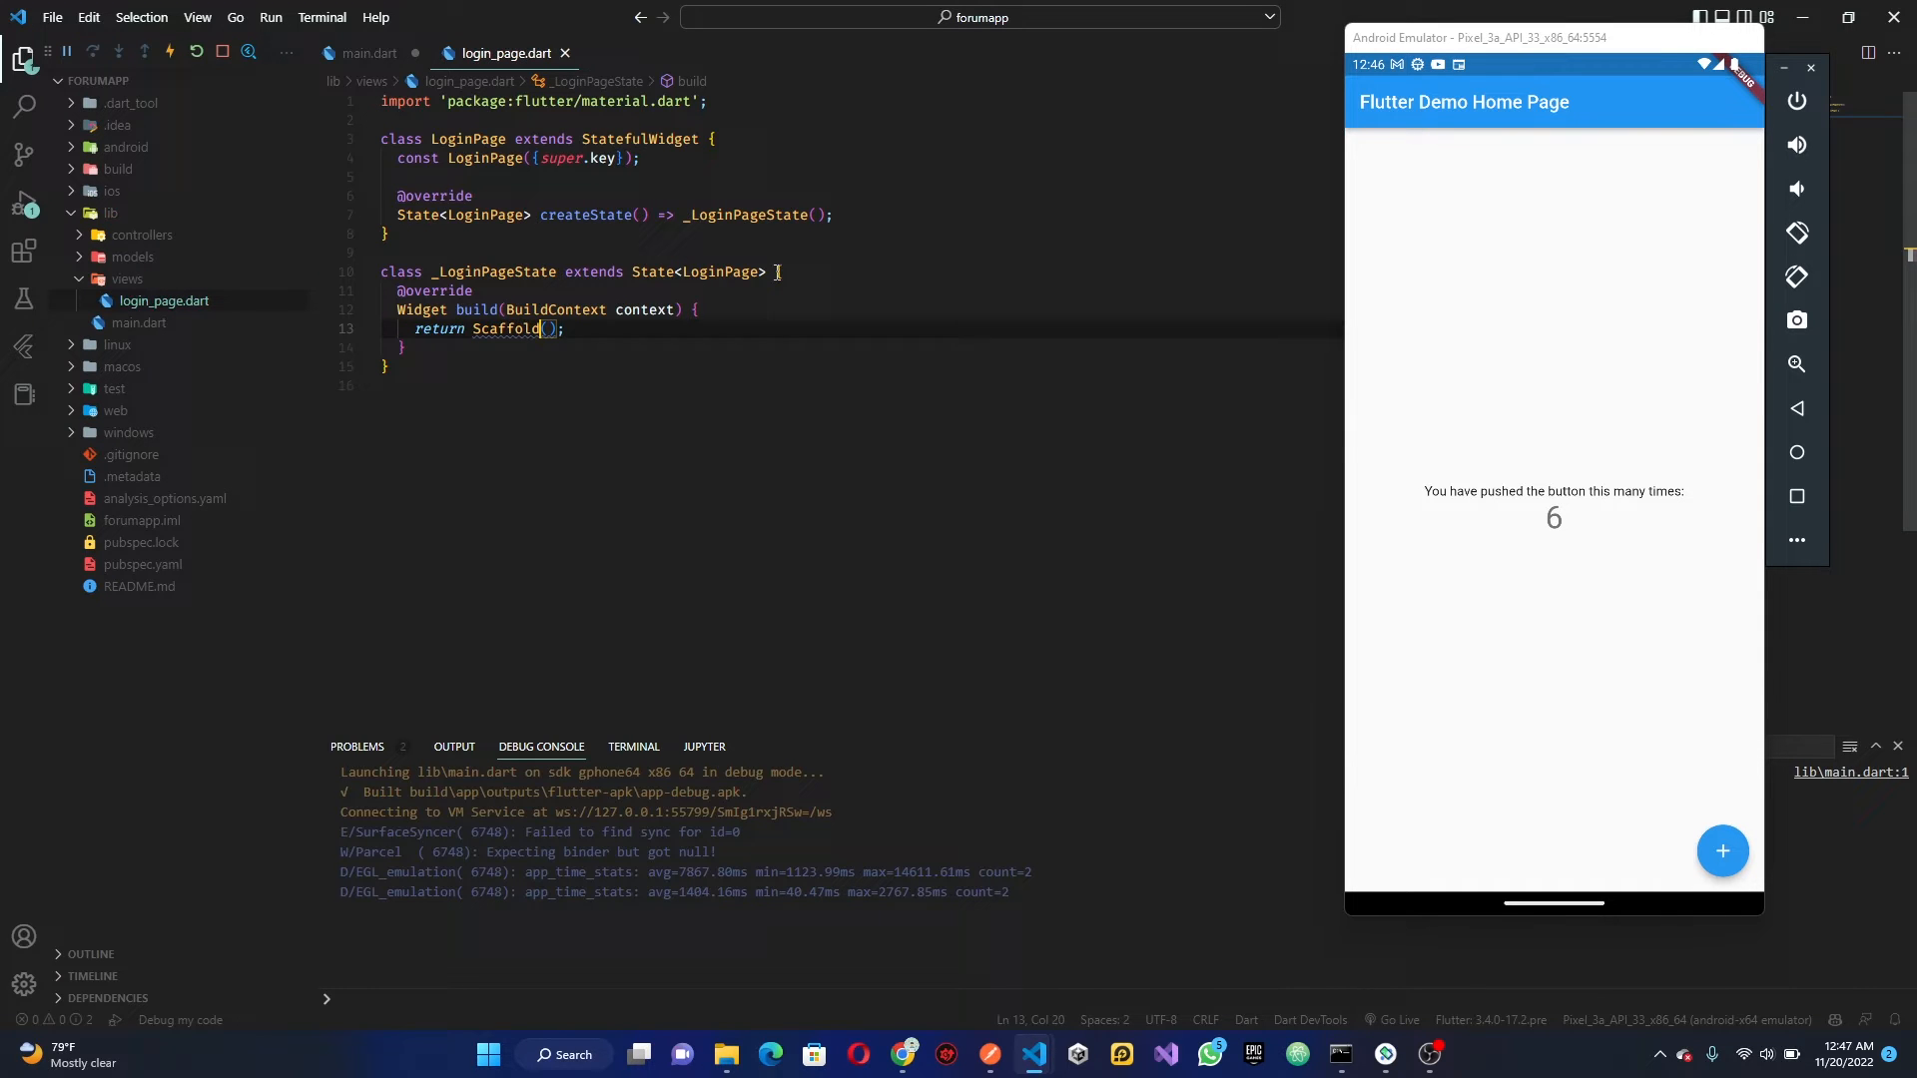
pyautogui.click(368, 53)
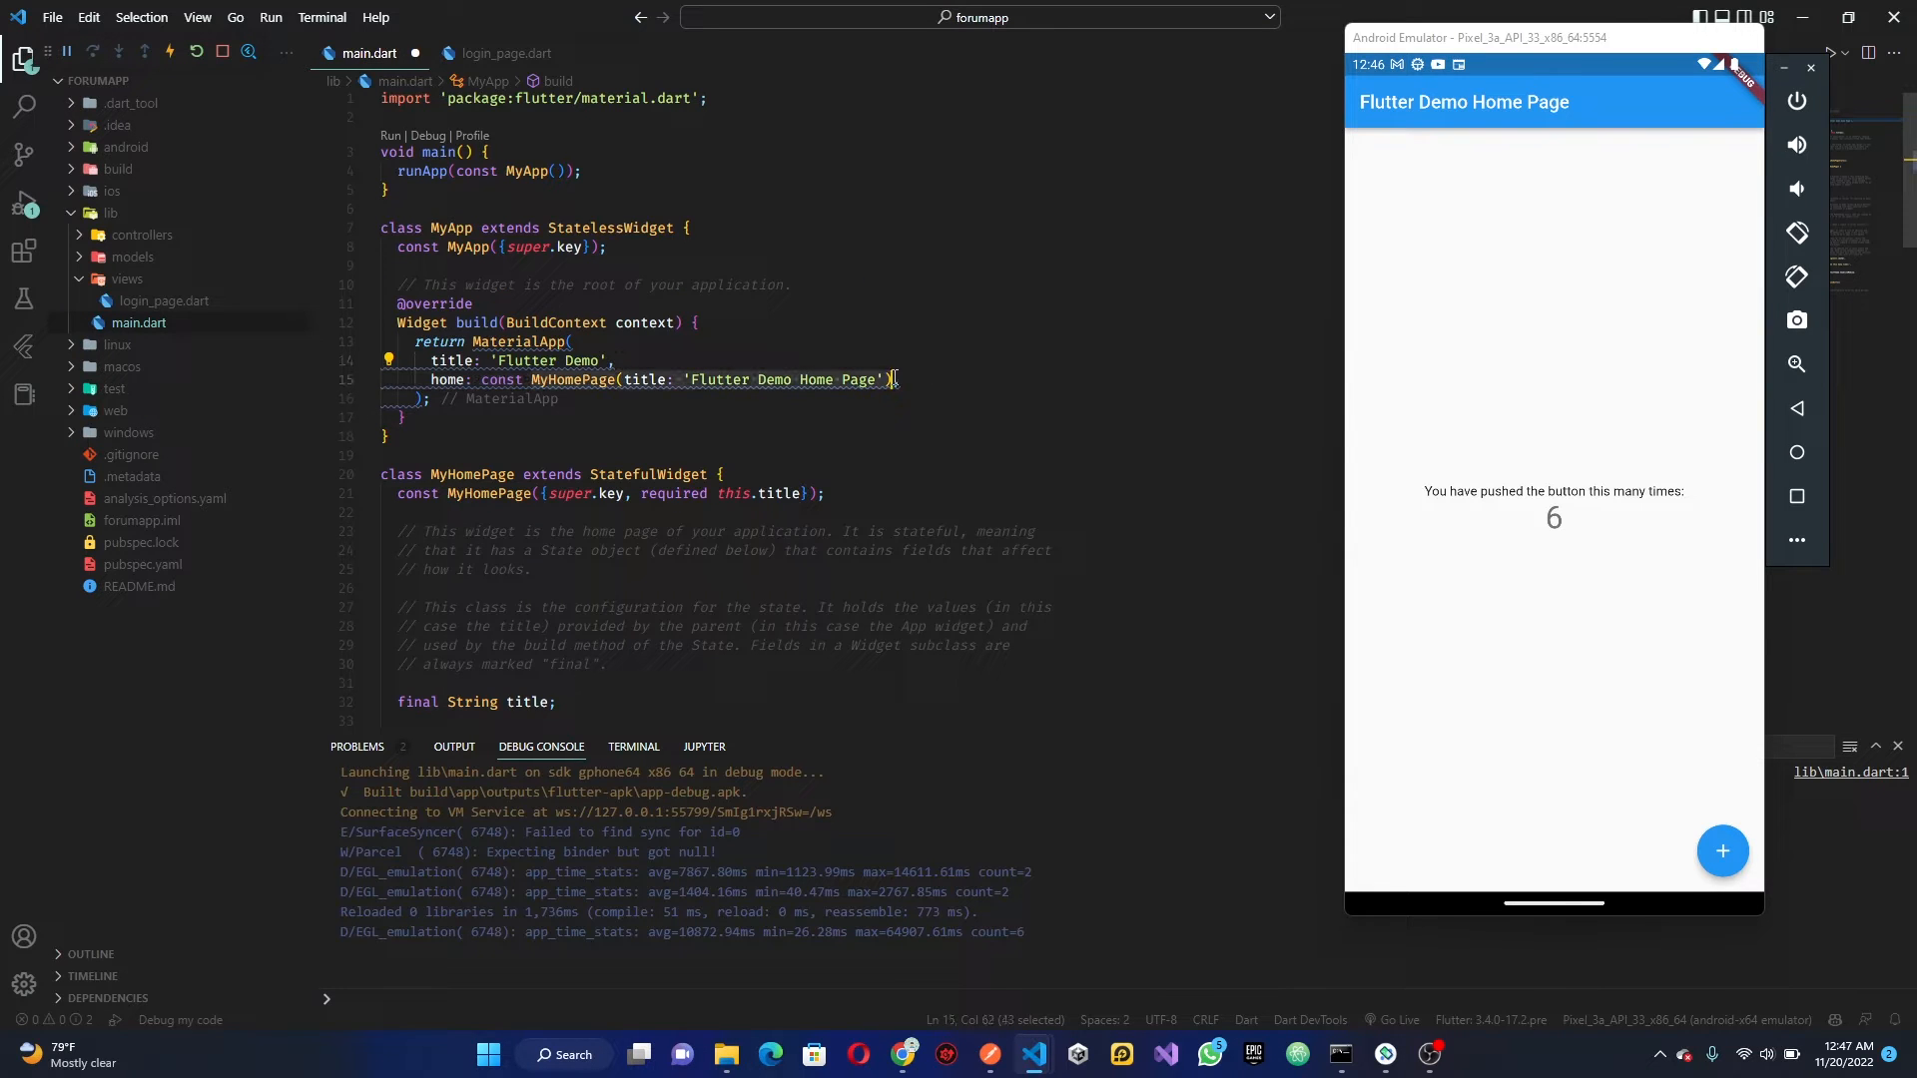
# Import views/login_page.dart and set LoginPage() as the app's home
pyautogui.write('LoginPage(),')
pyautogui.click(639, 117)
pyautogui.write("import '';")
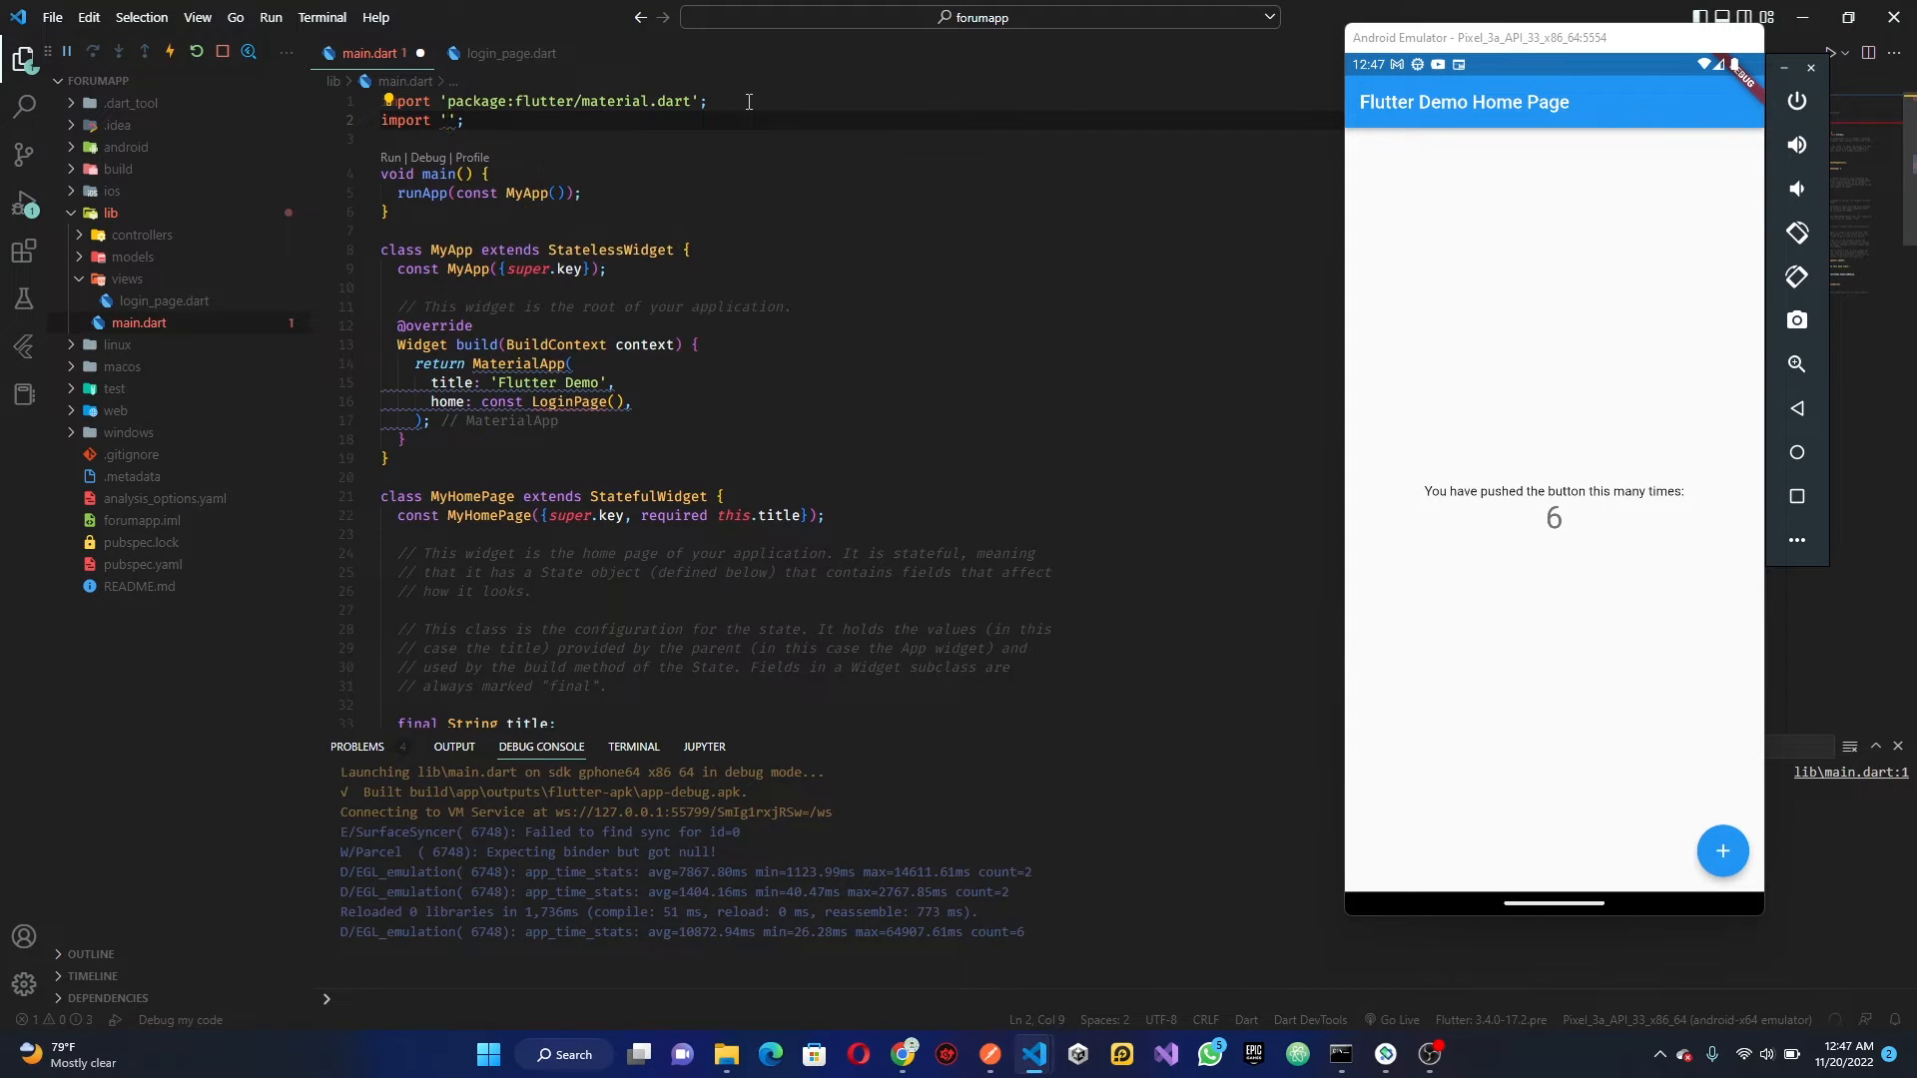
pyautogui.write('view')
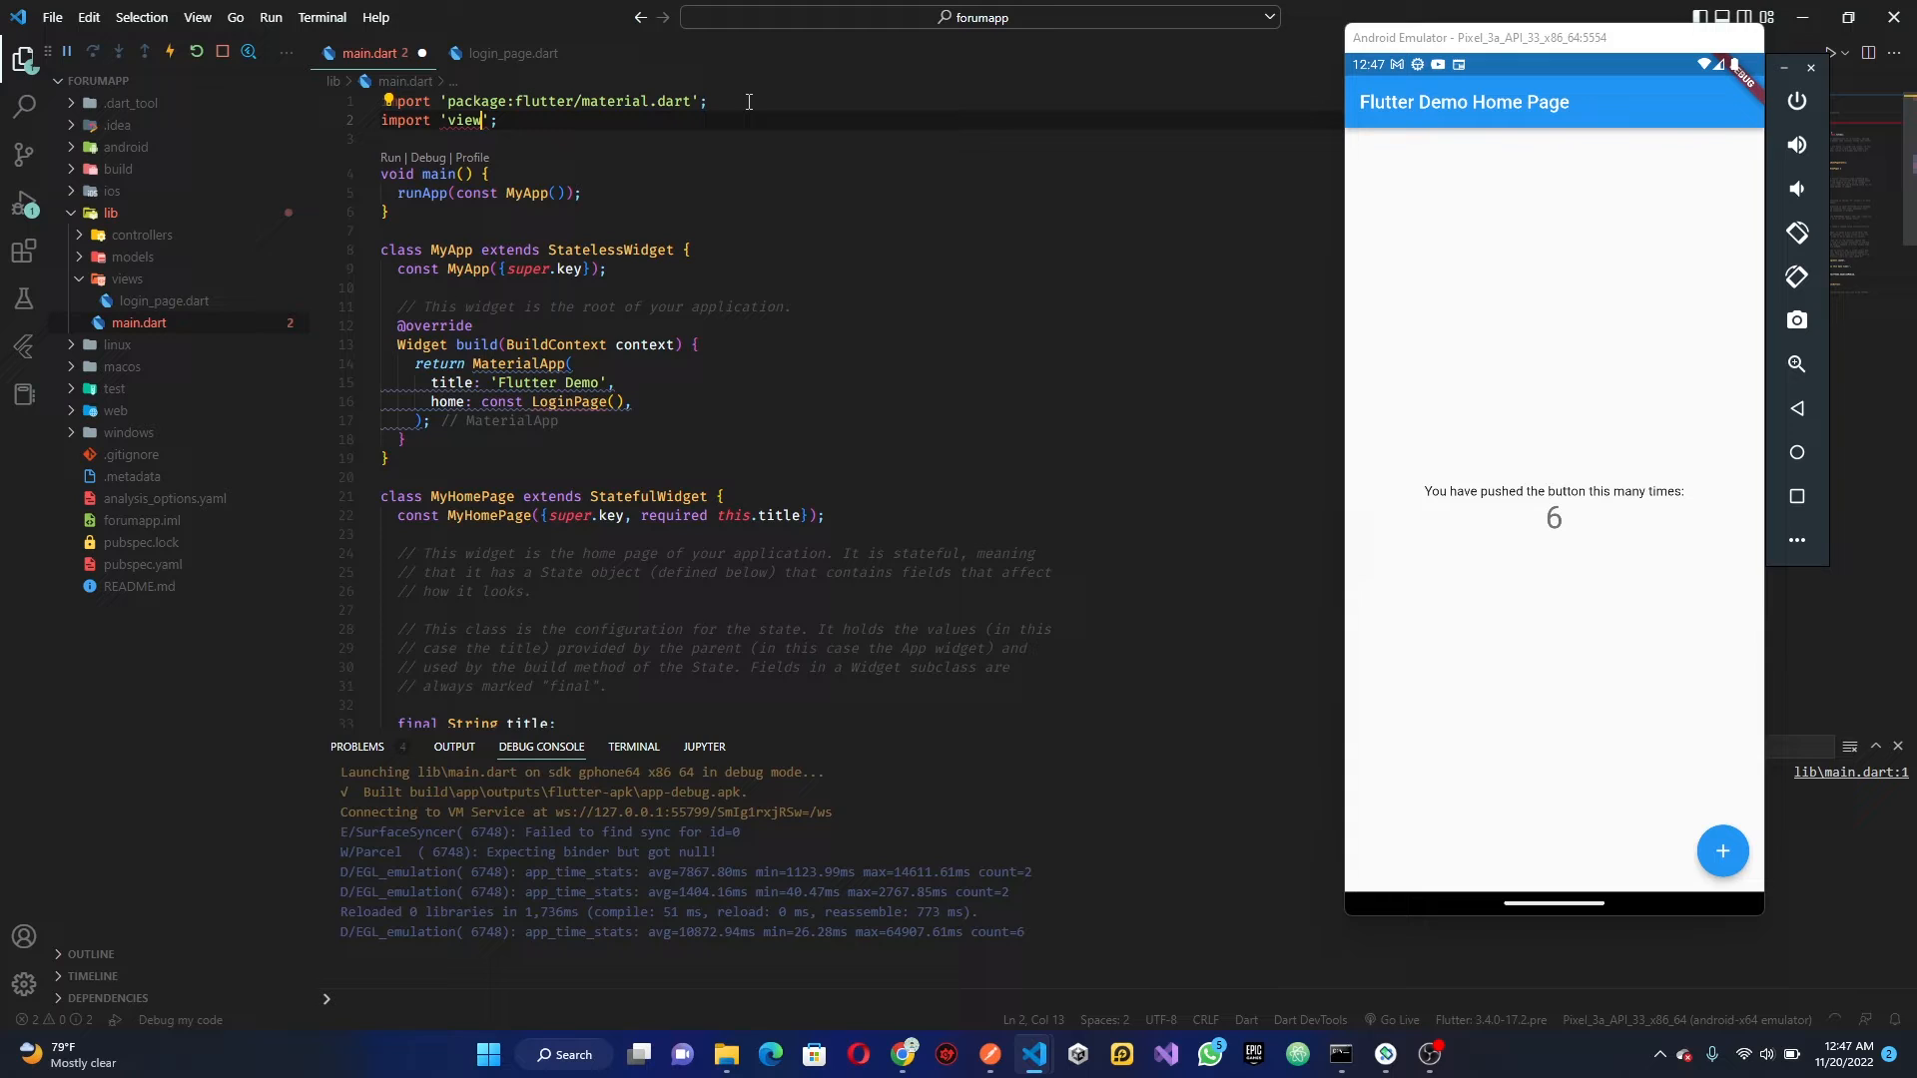
pyautogui.write('s/login_page.dart')
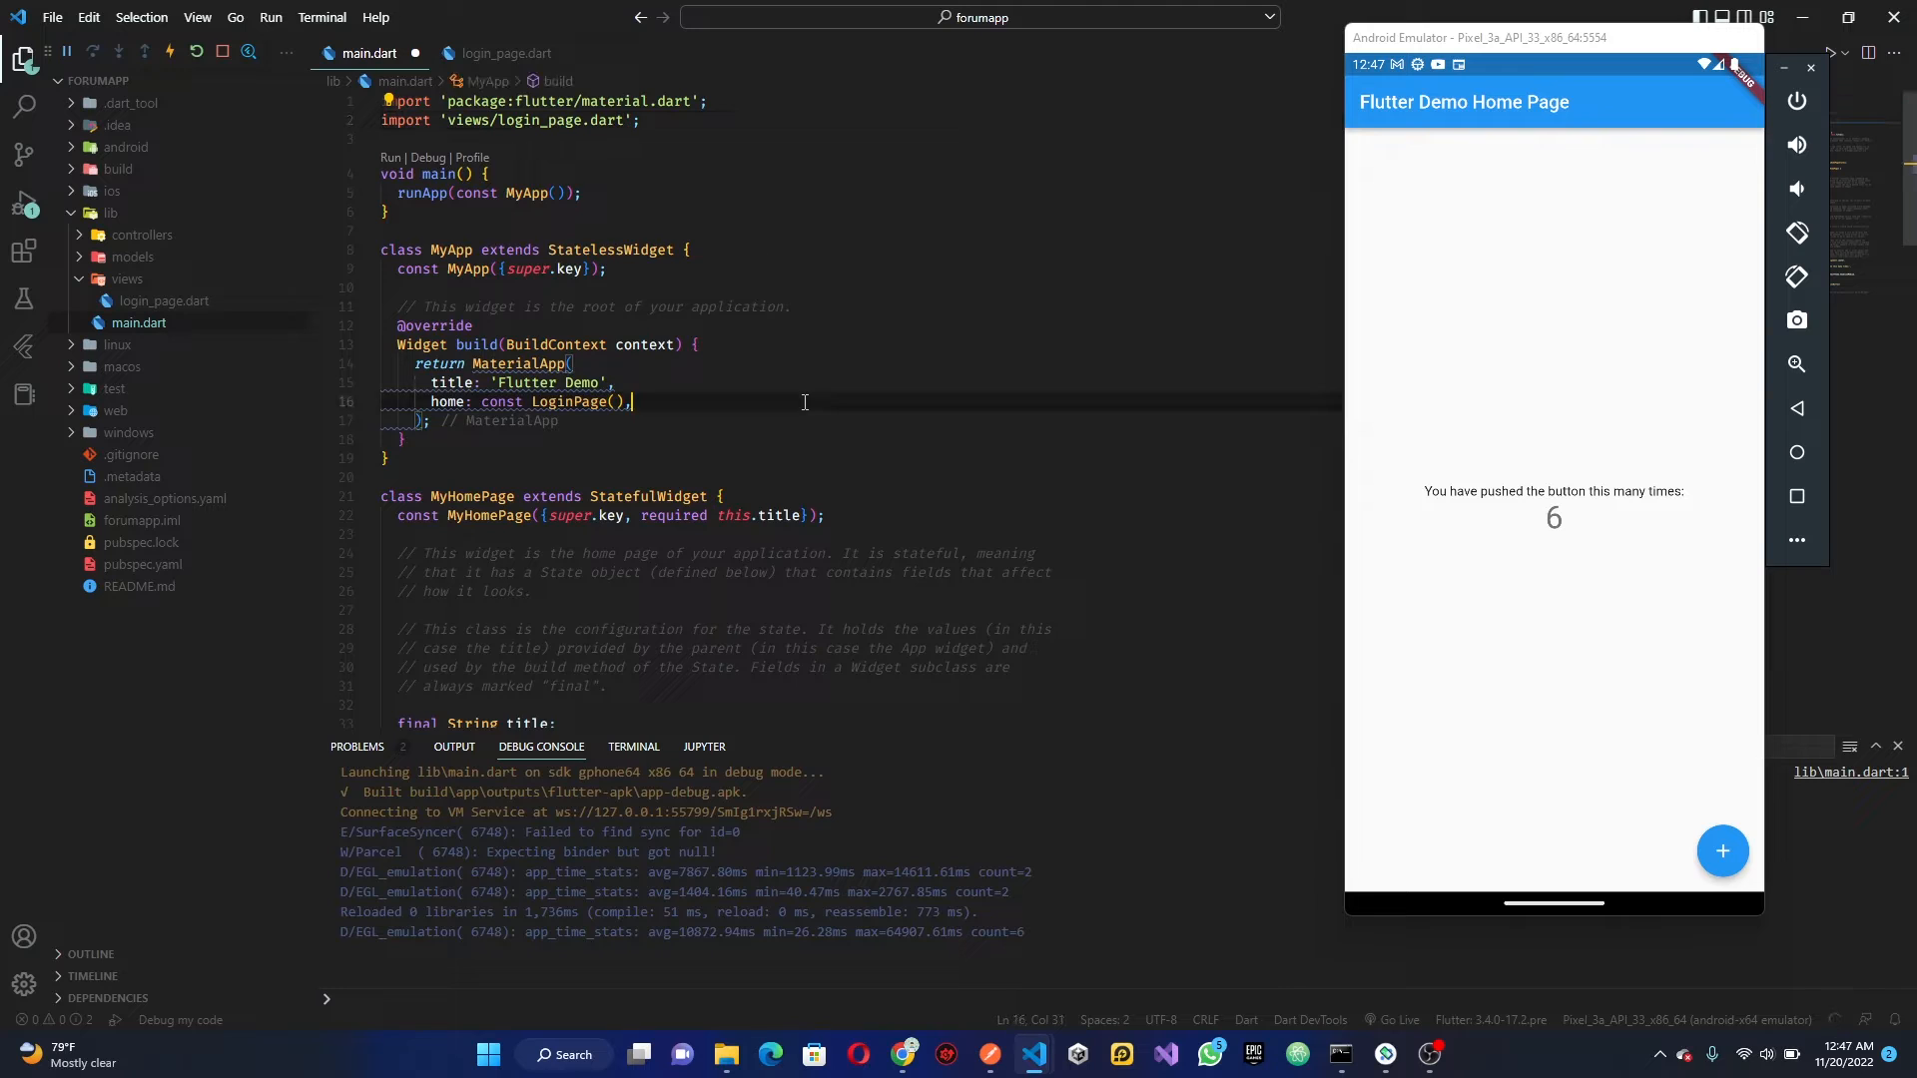
# Make MaterialApp const, title it 'Forum App', and set debugShowCheckedModeBanner to false
pyautogui.scroll(-3)
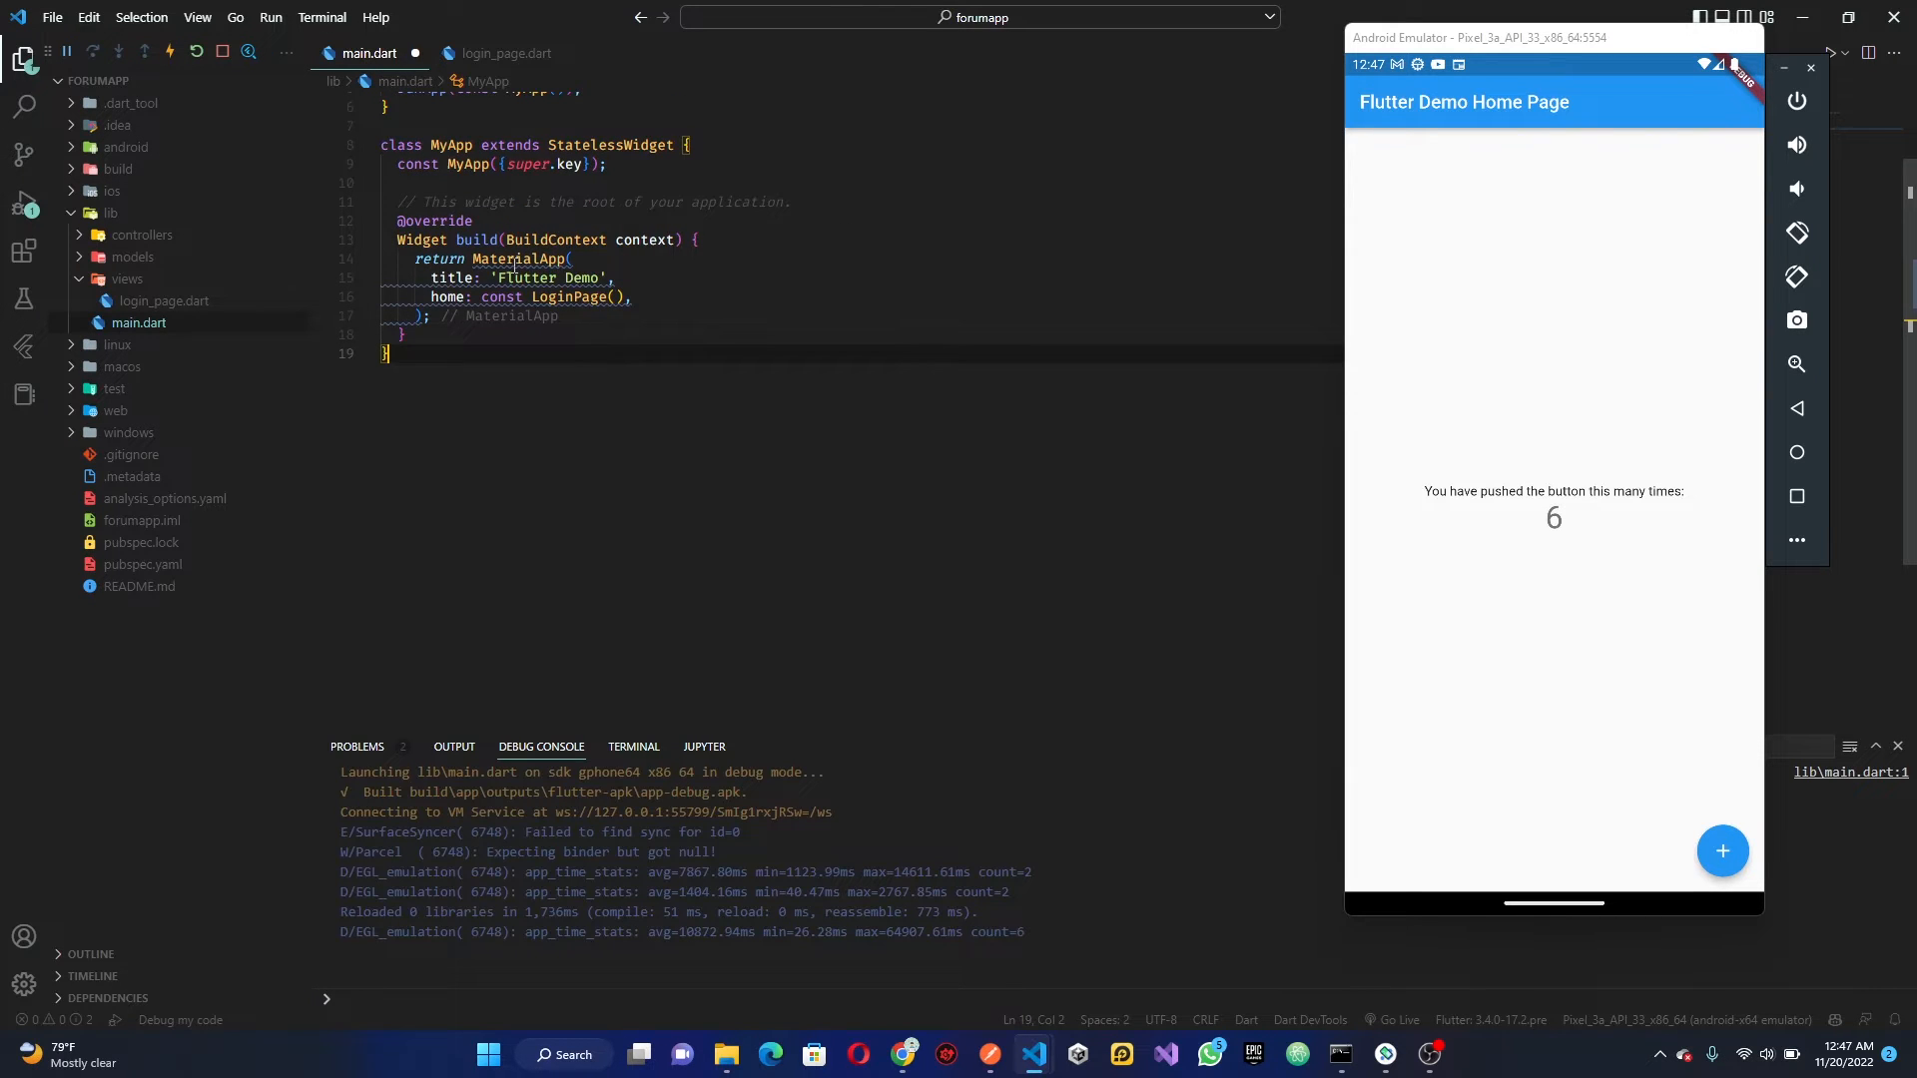
pyautogui.write('const')
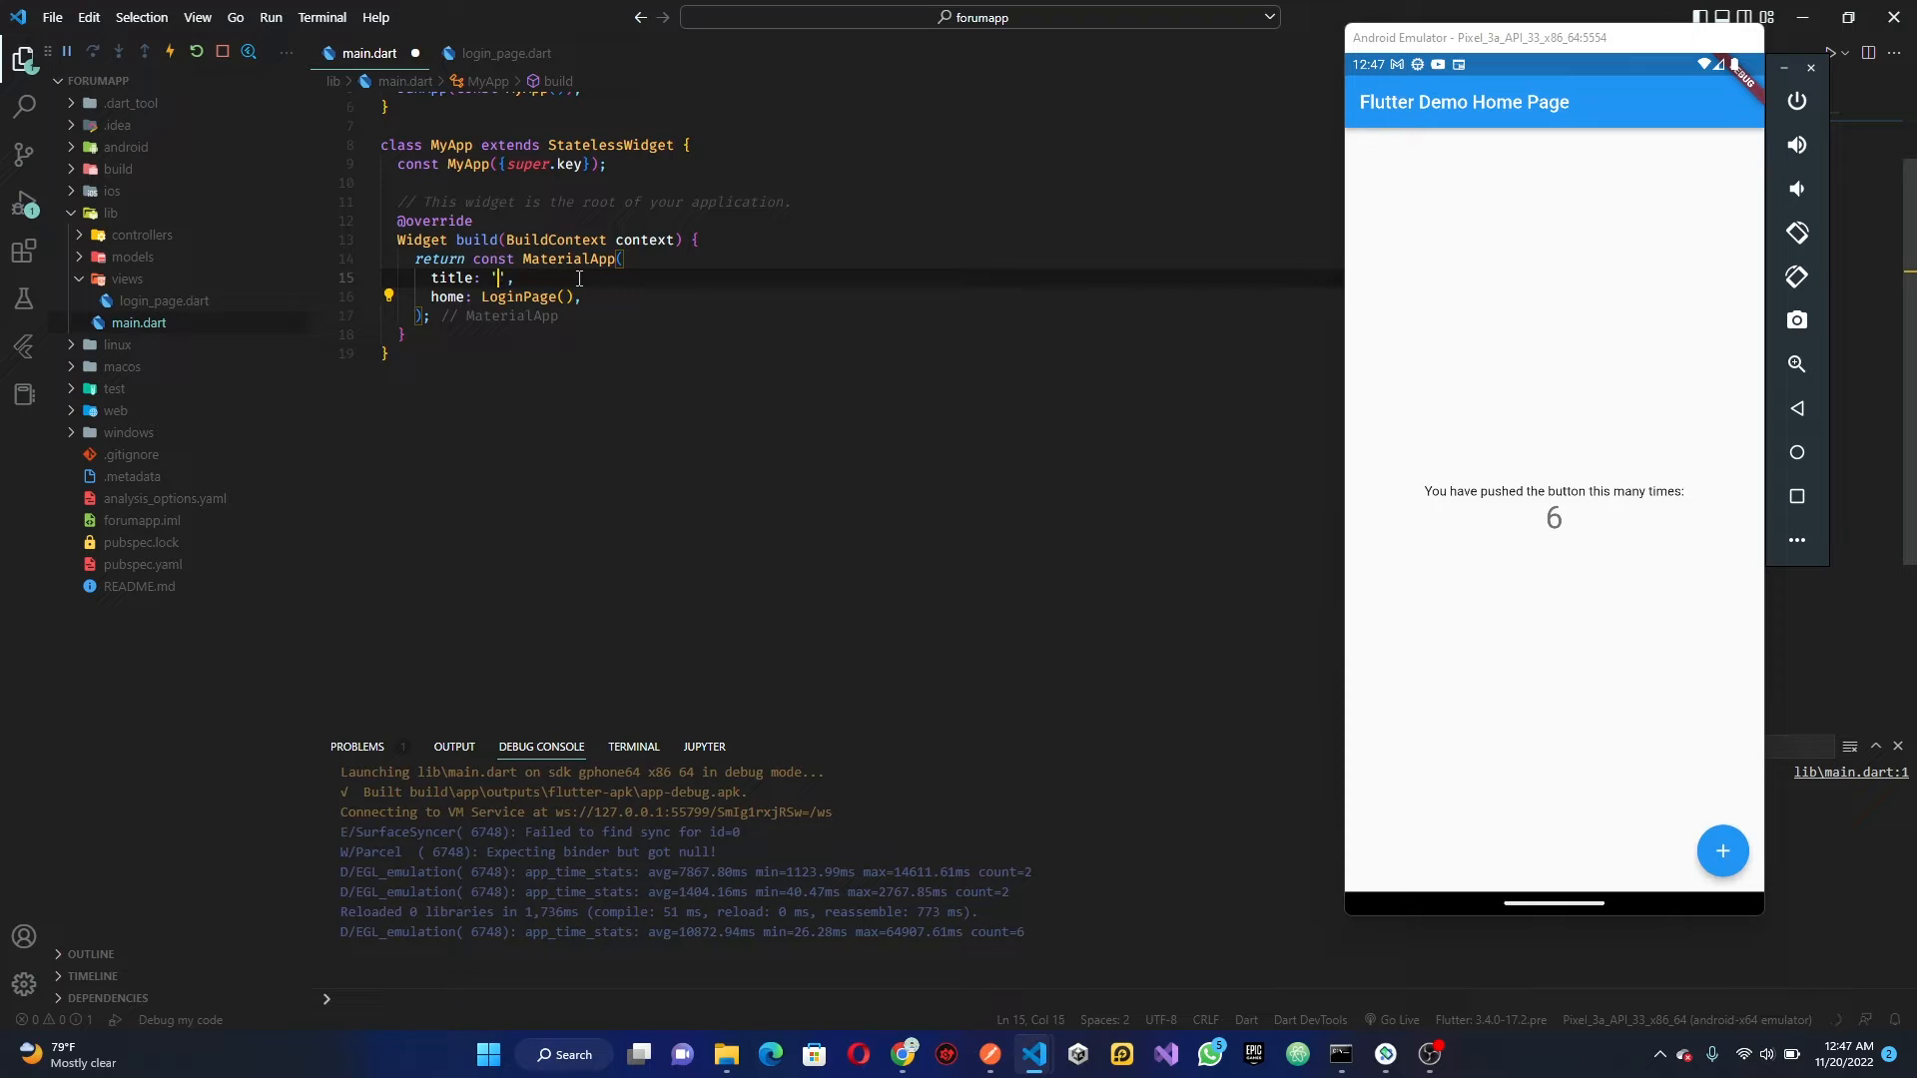
pyautogui.write('Forum')
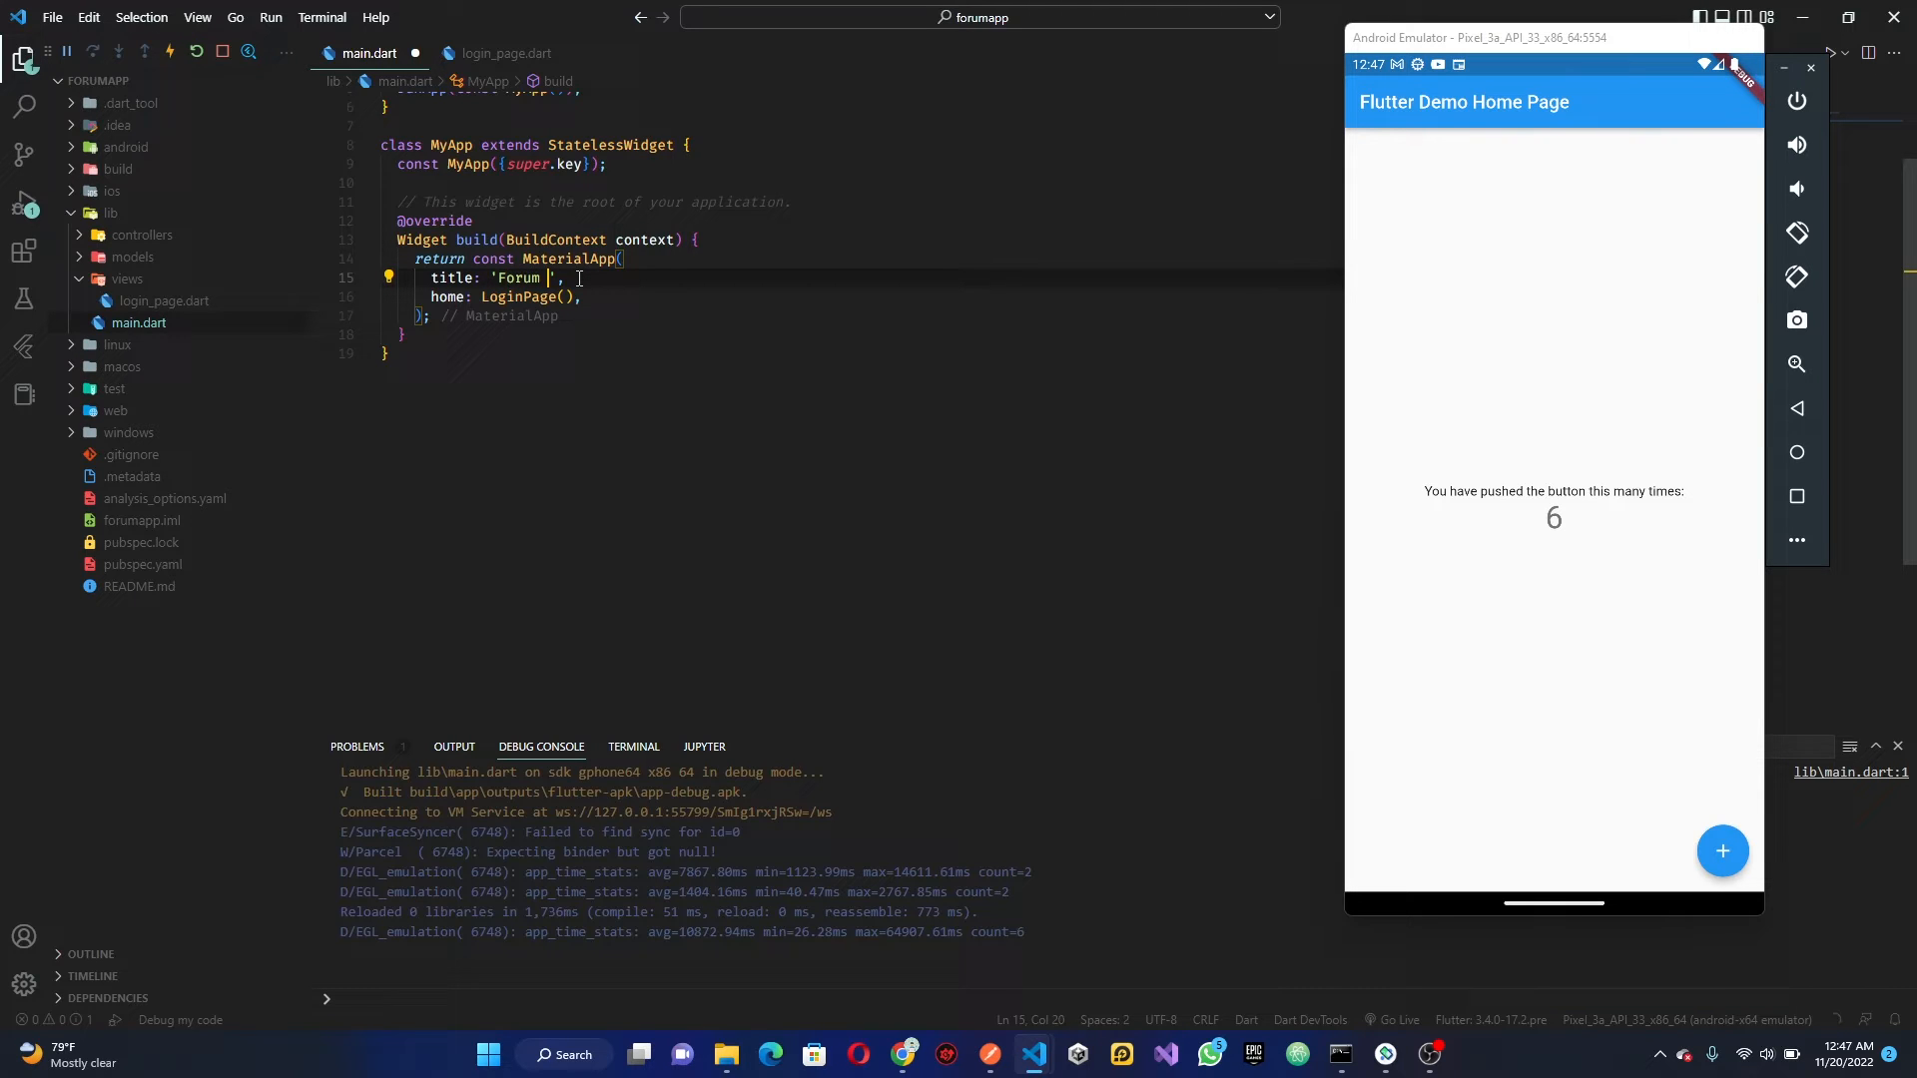
pyautogui.write('App')
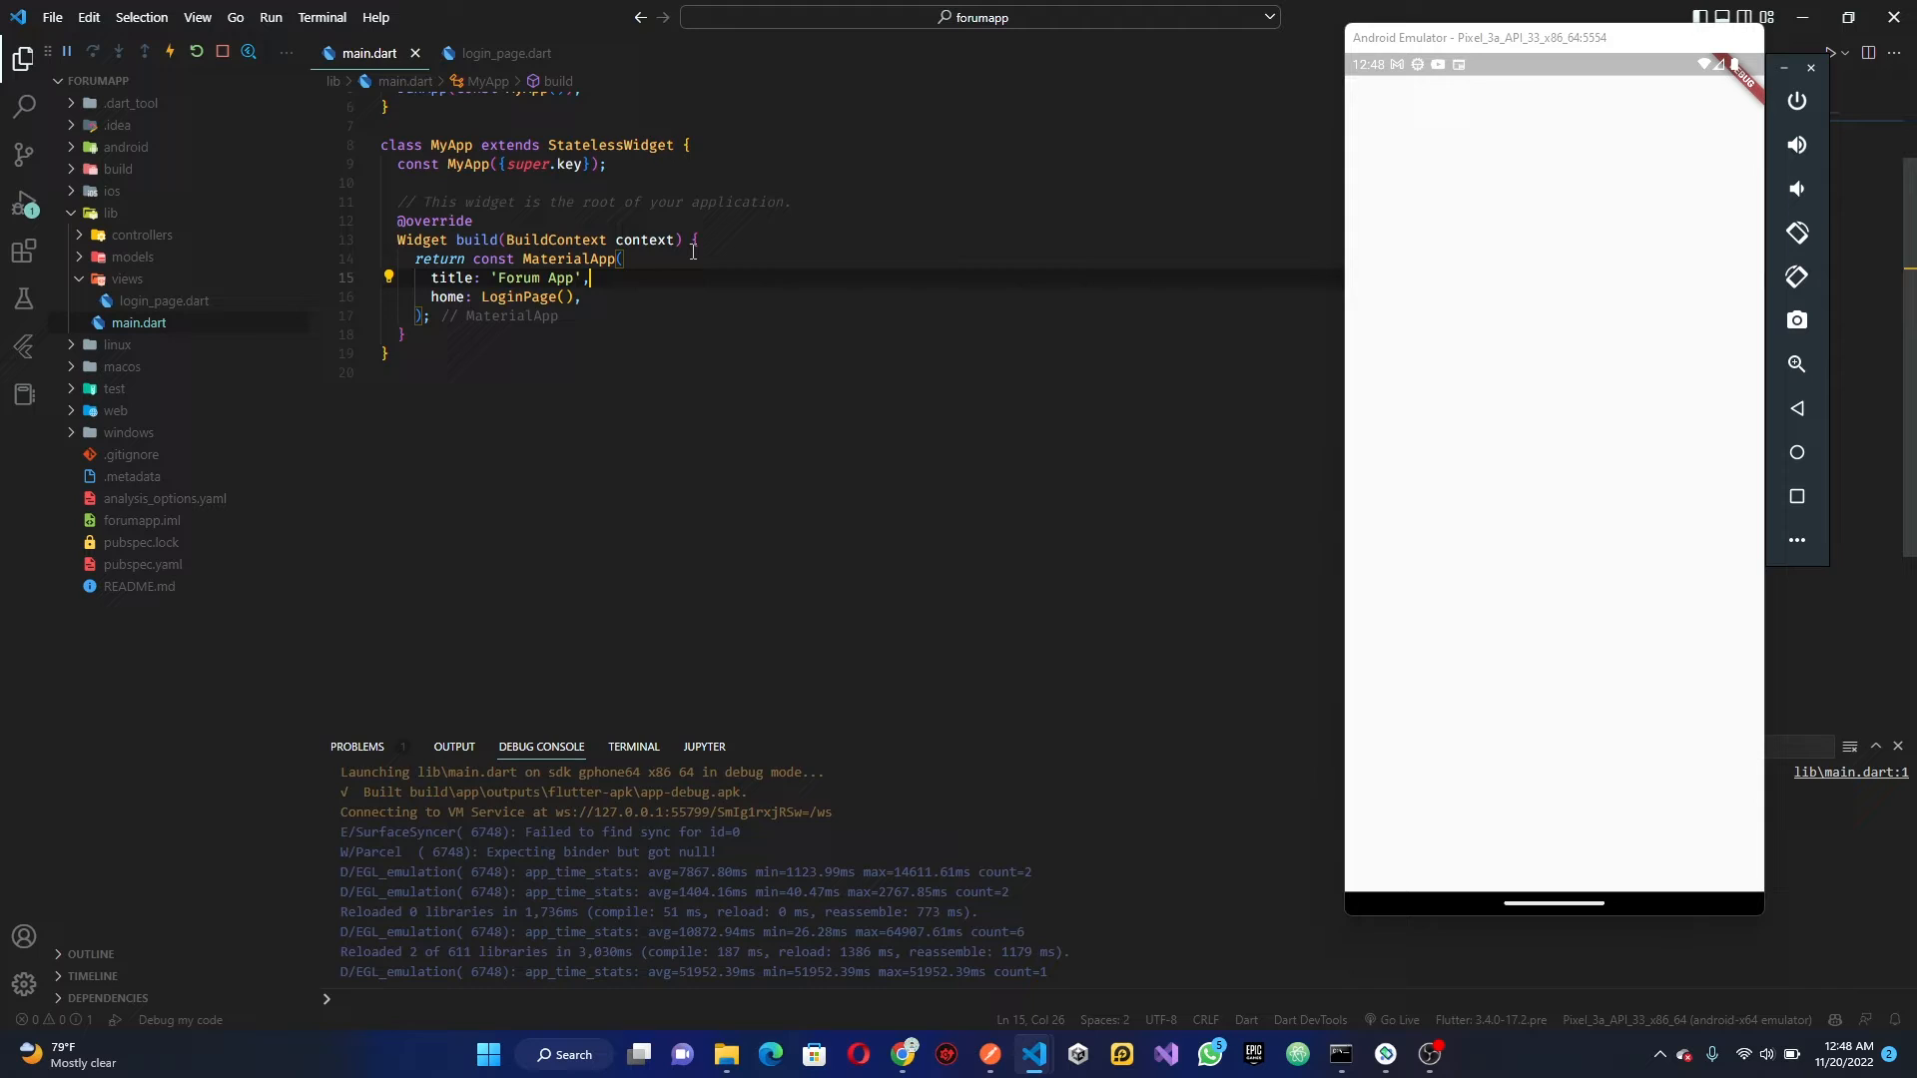
pyautogui.write('de')
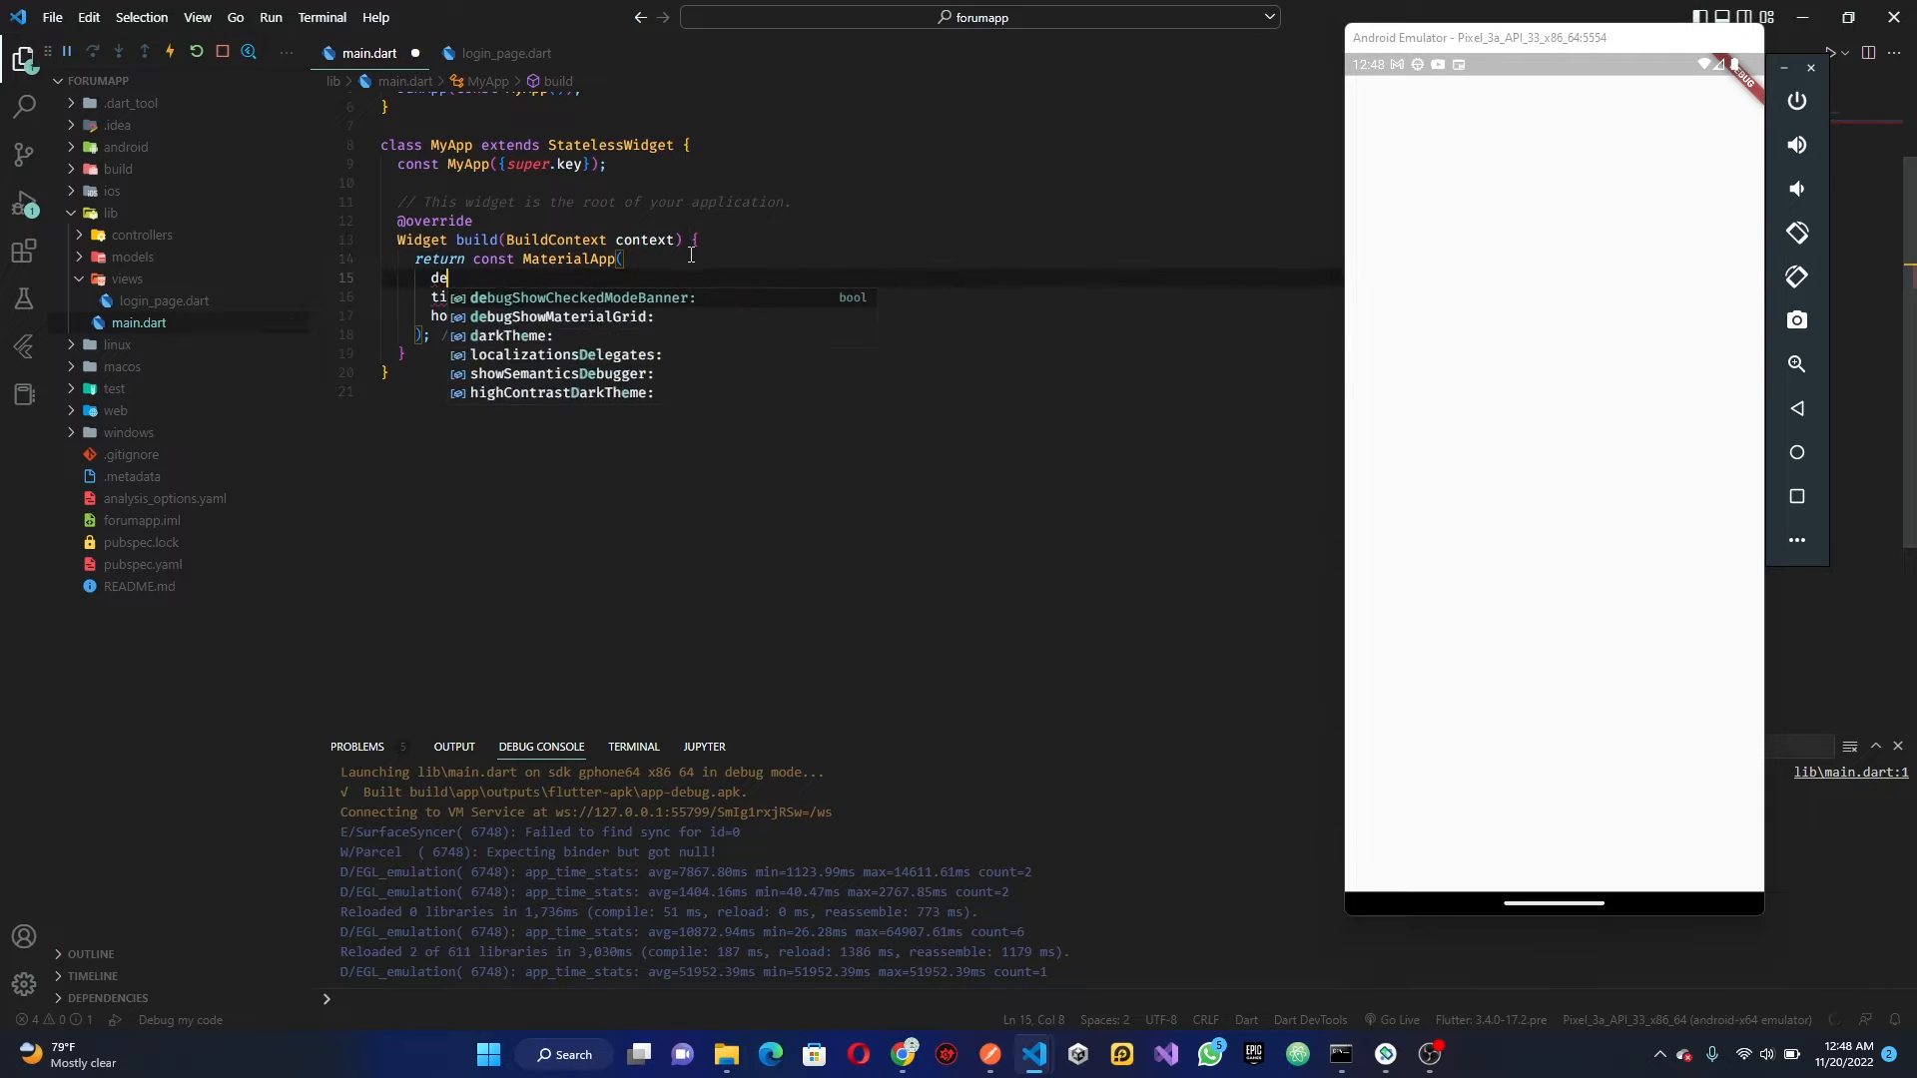
pyautogui.write('debugShowCheckedModeBanner: false,')
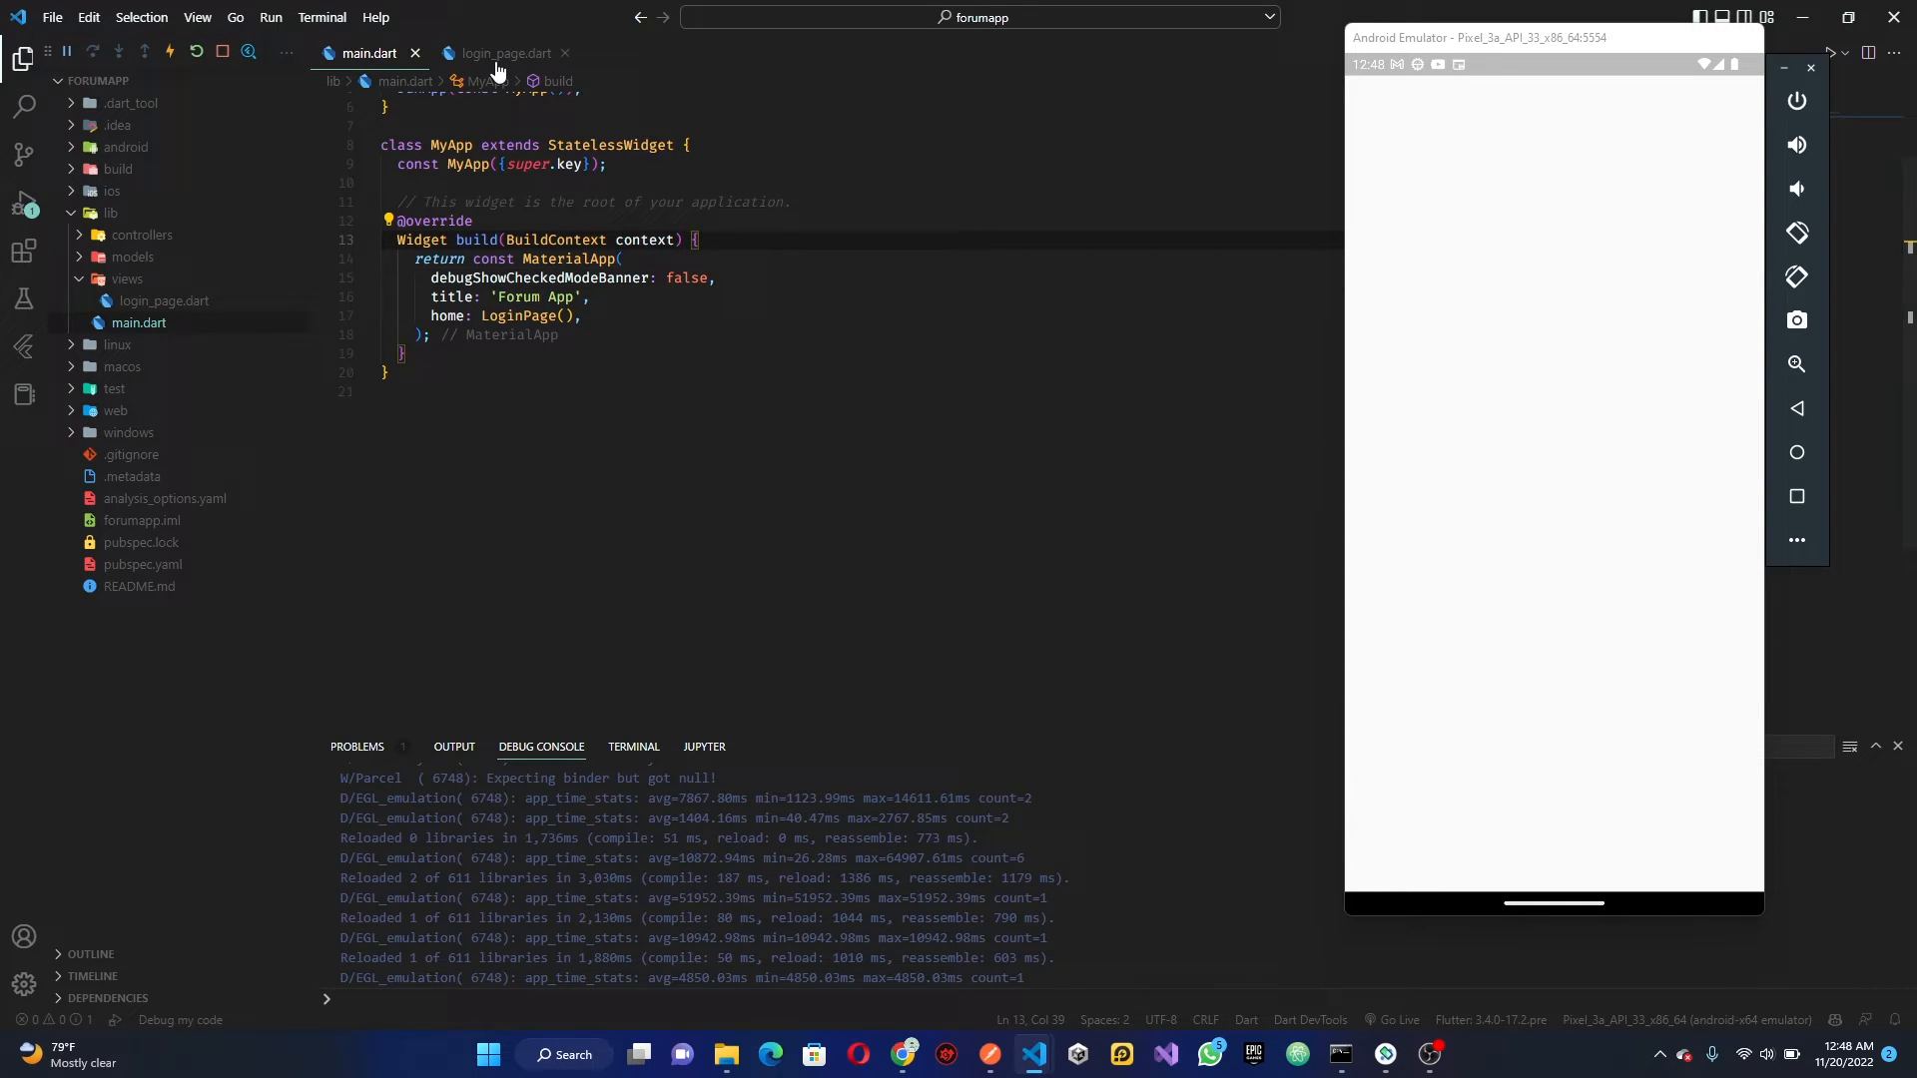
# Replace LoginPage's Center body with a Column holding Text('Login Page'), mainAxisAlignment center
pyautogui.click(508, 53)
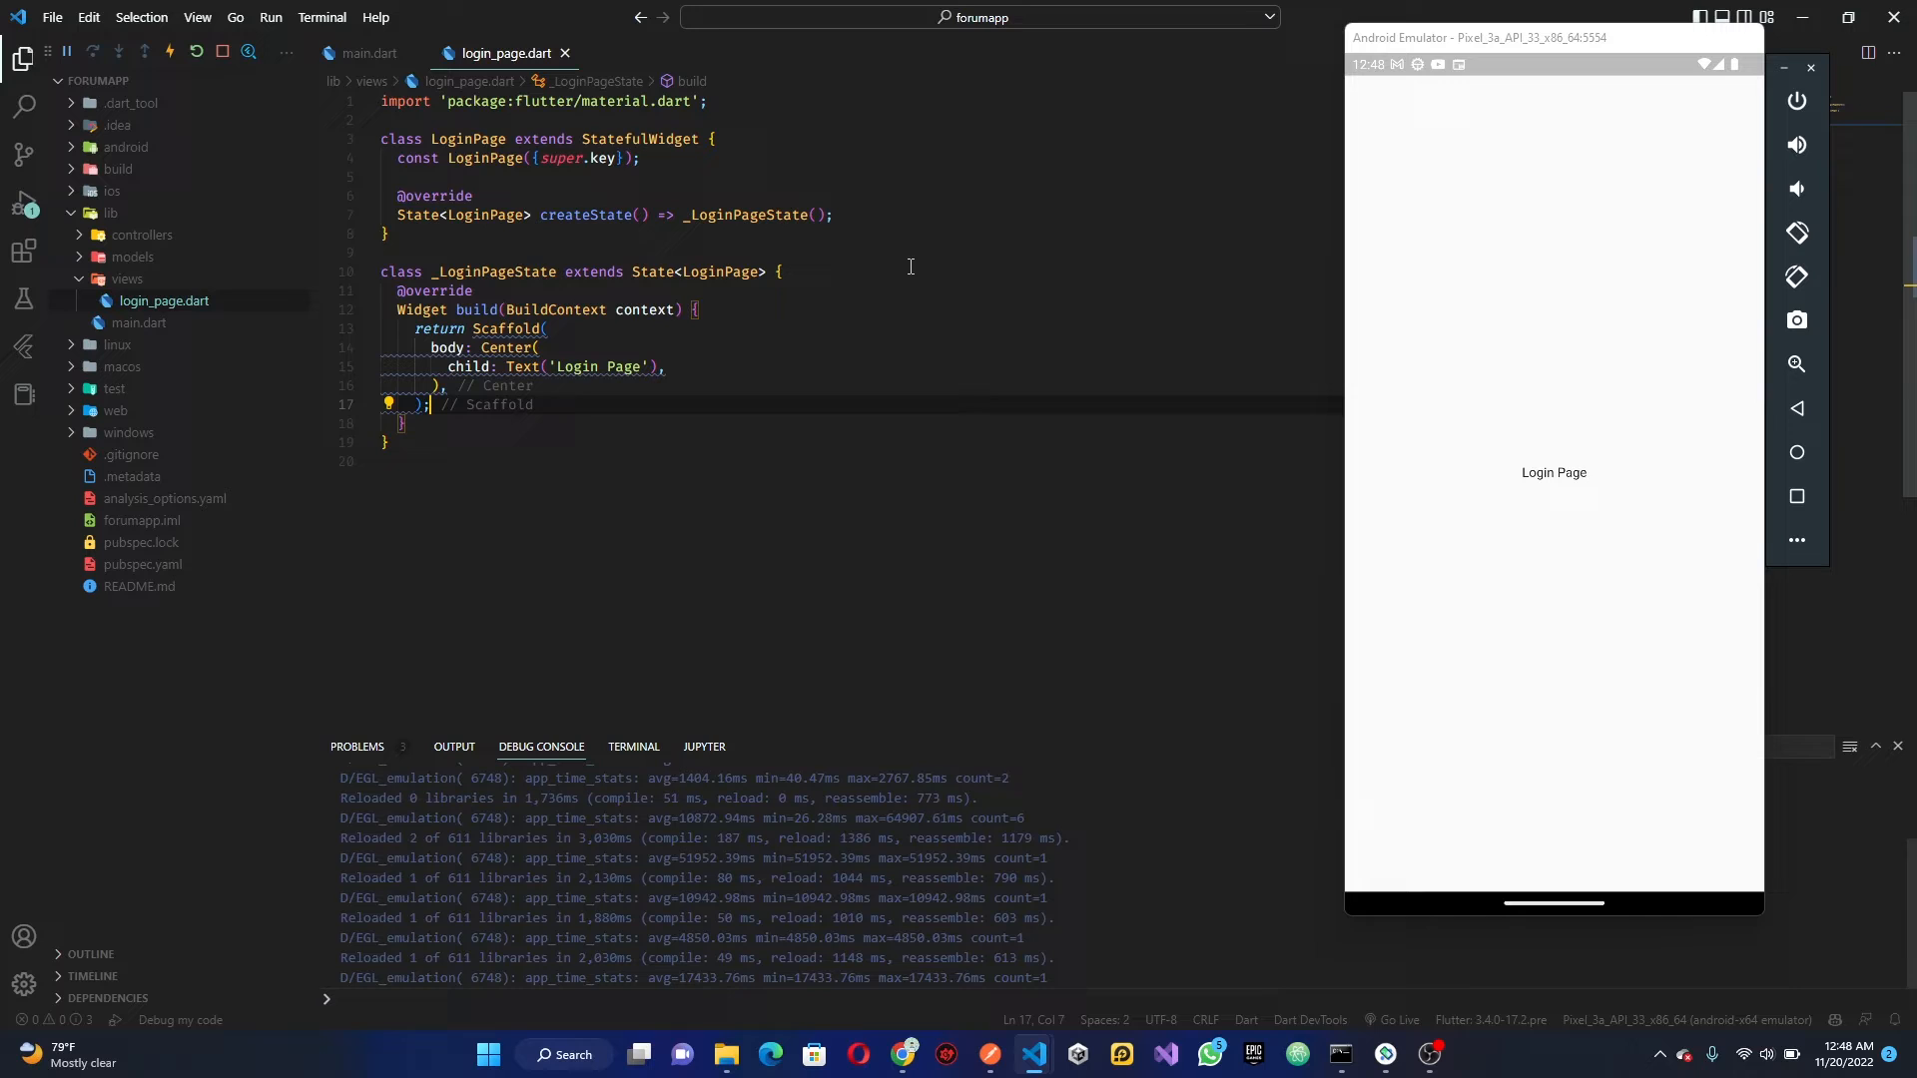
pyautogui.click(484, 347)
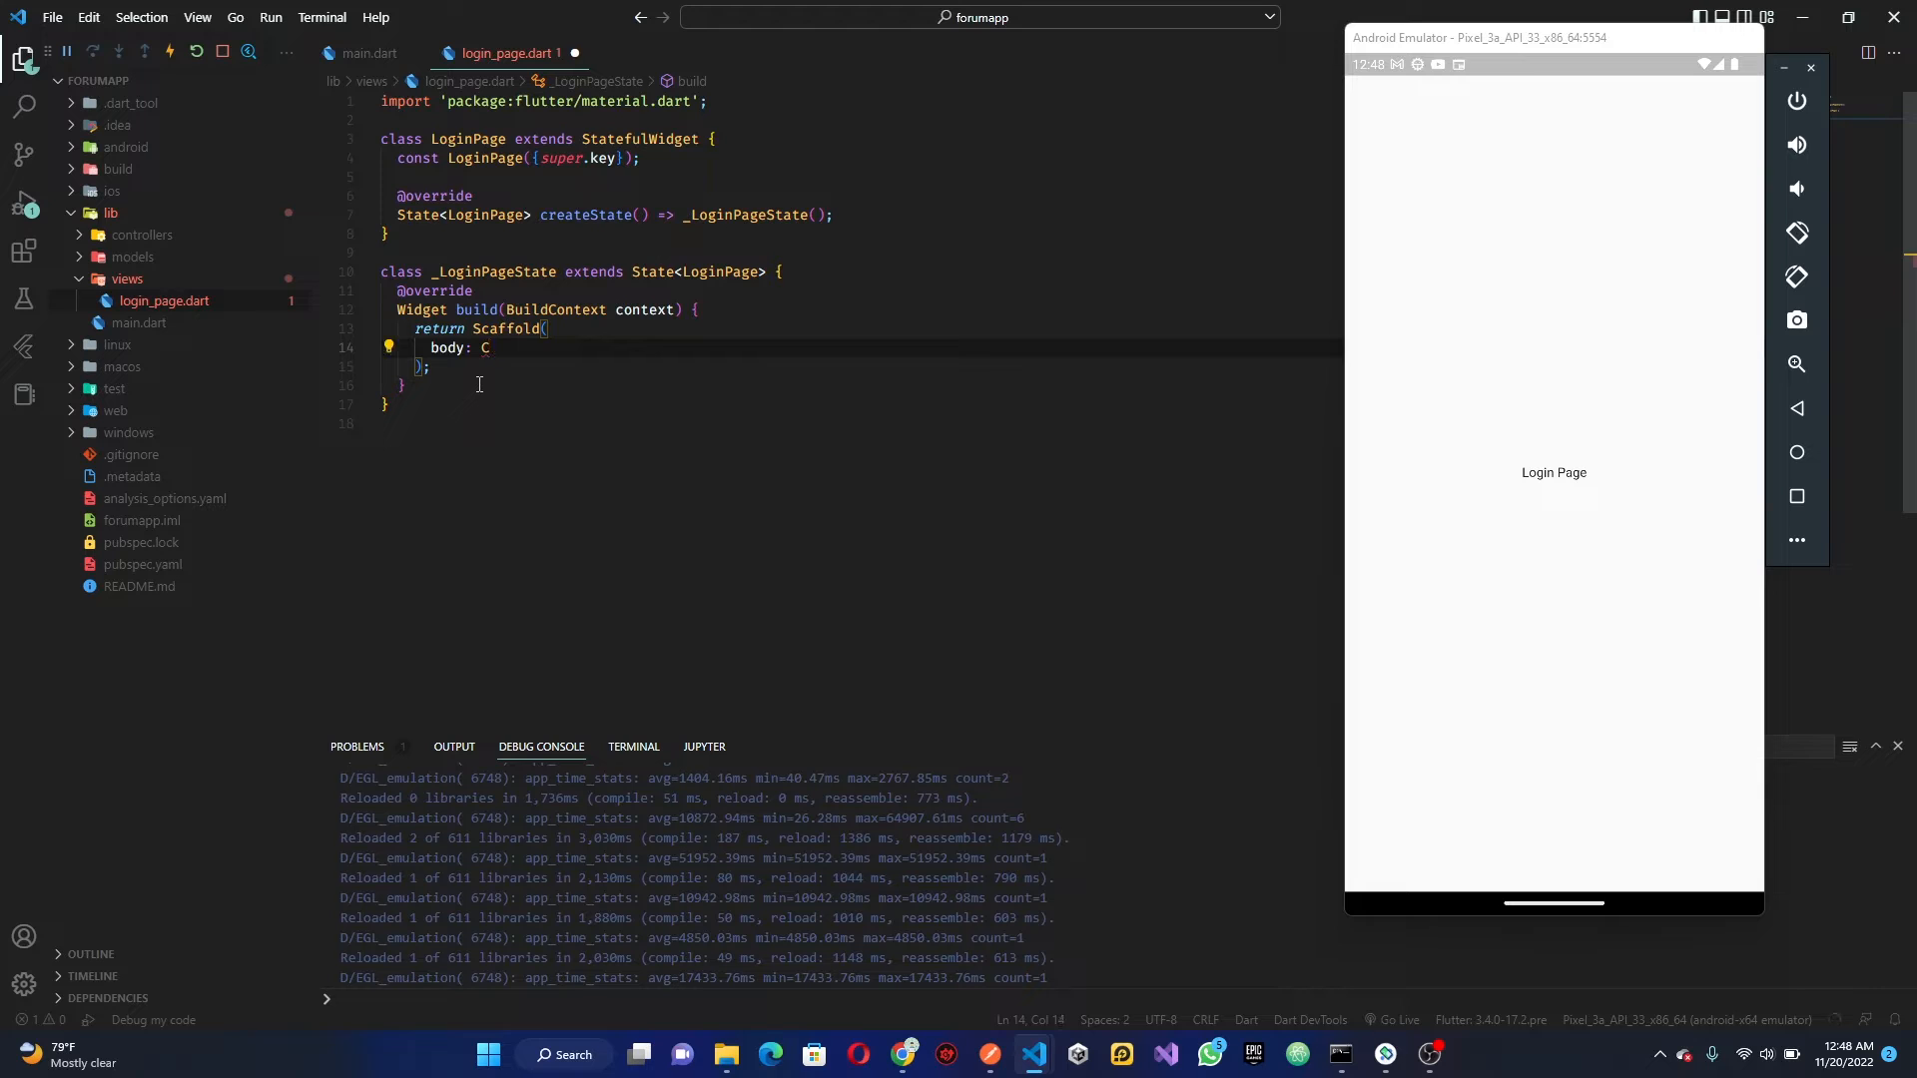
pyautogui.write('olumn()')
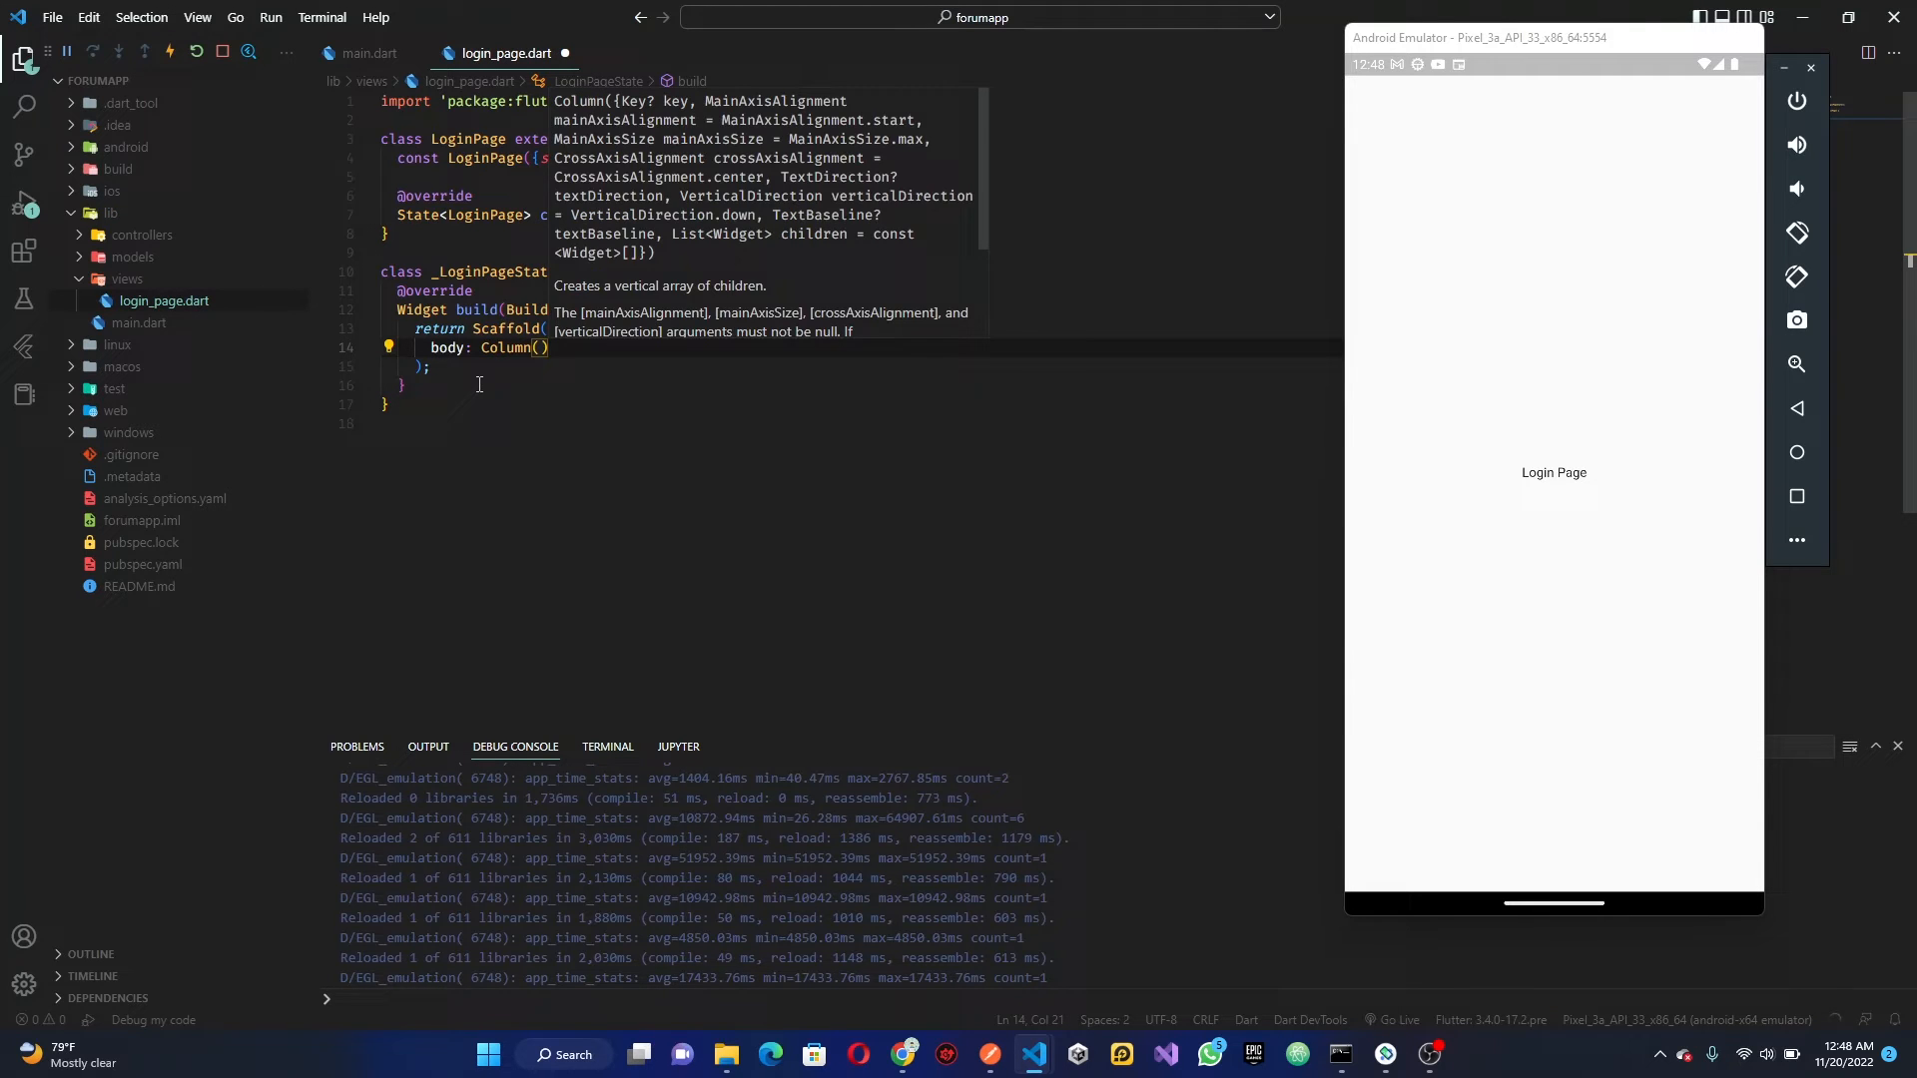
pyautogui.write('children: [')
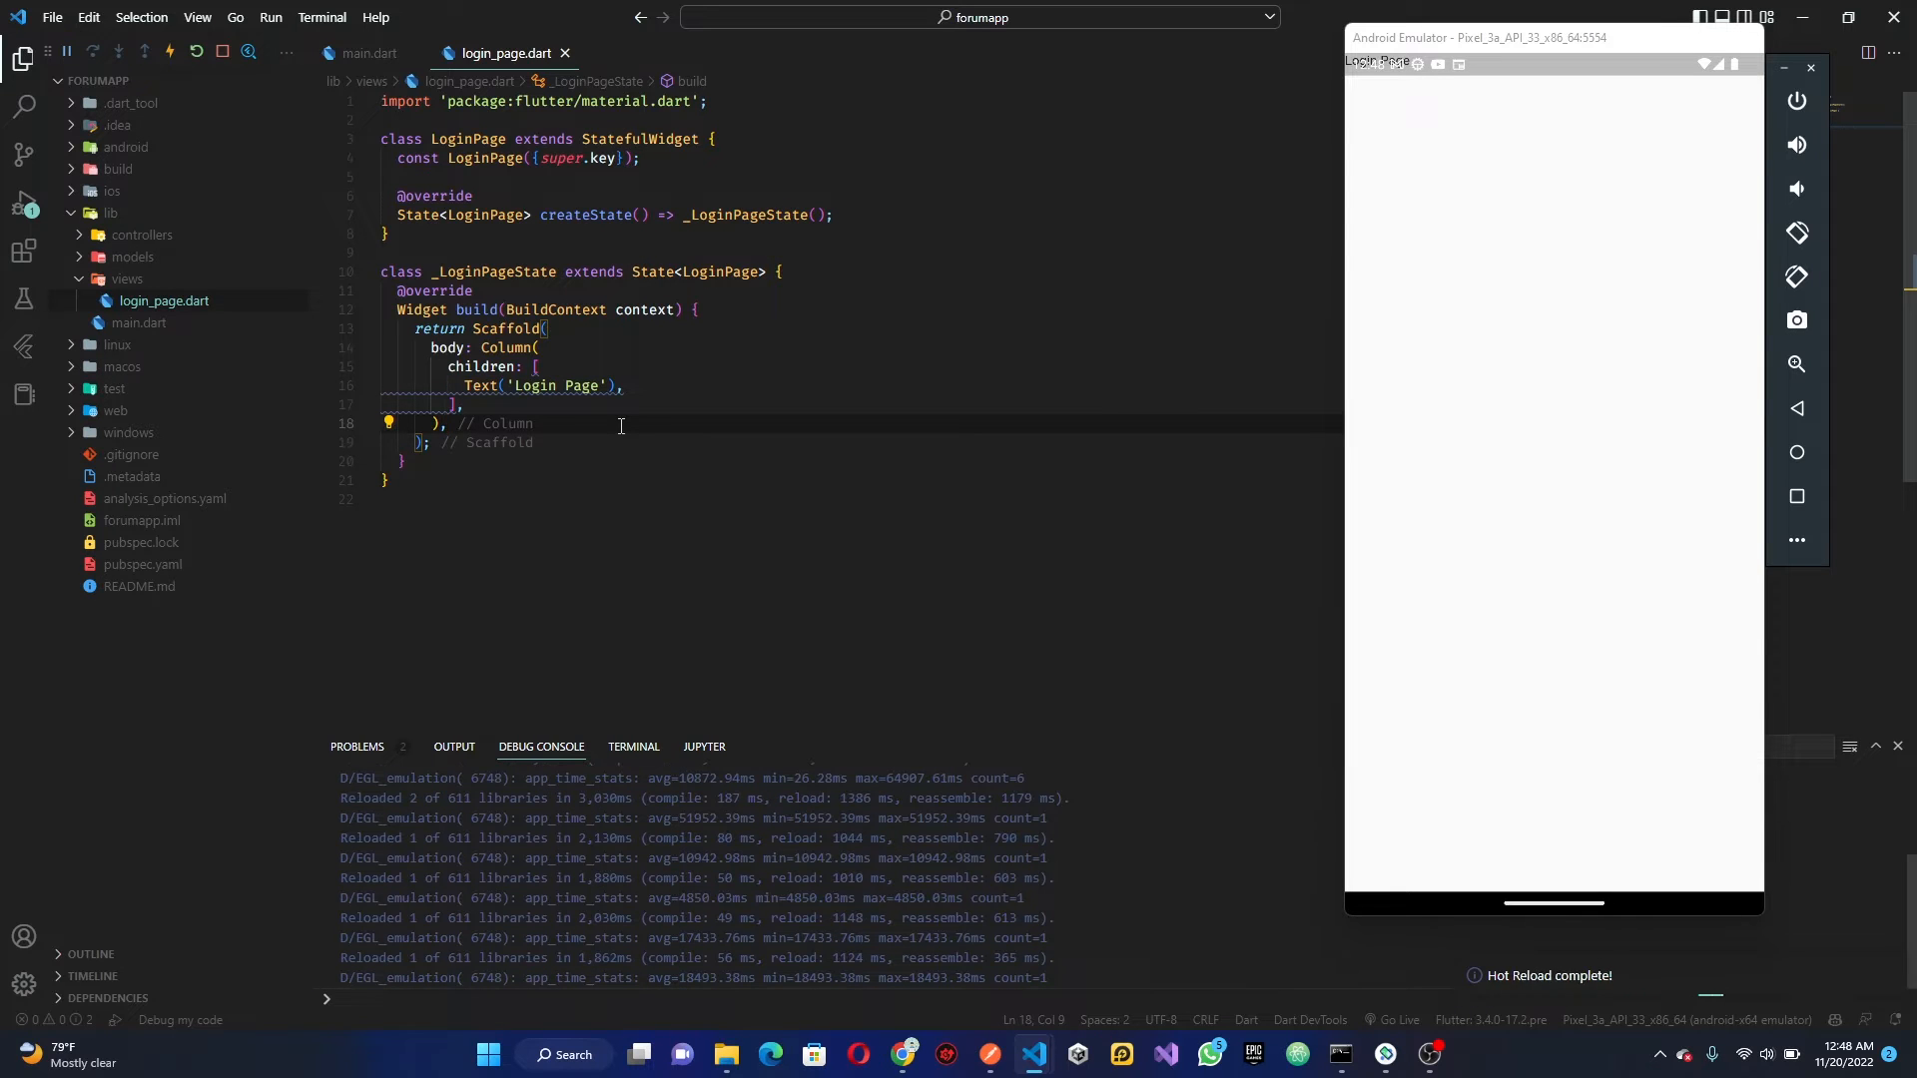
pyautogui.press('Enter')
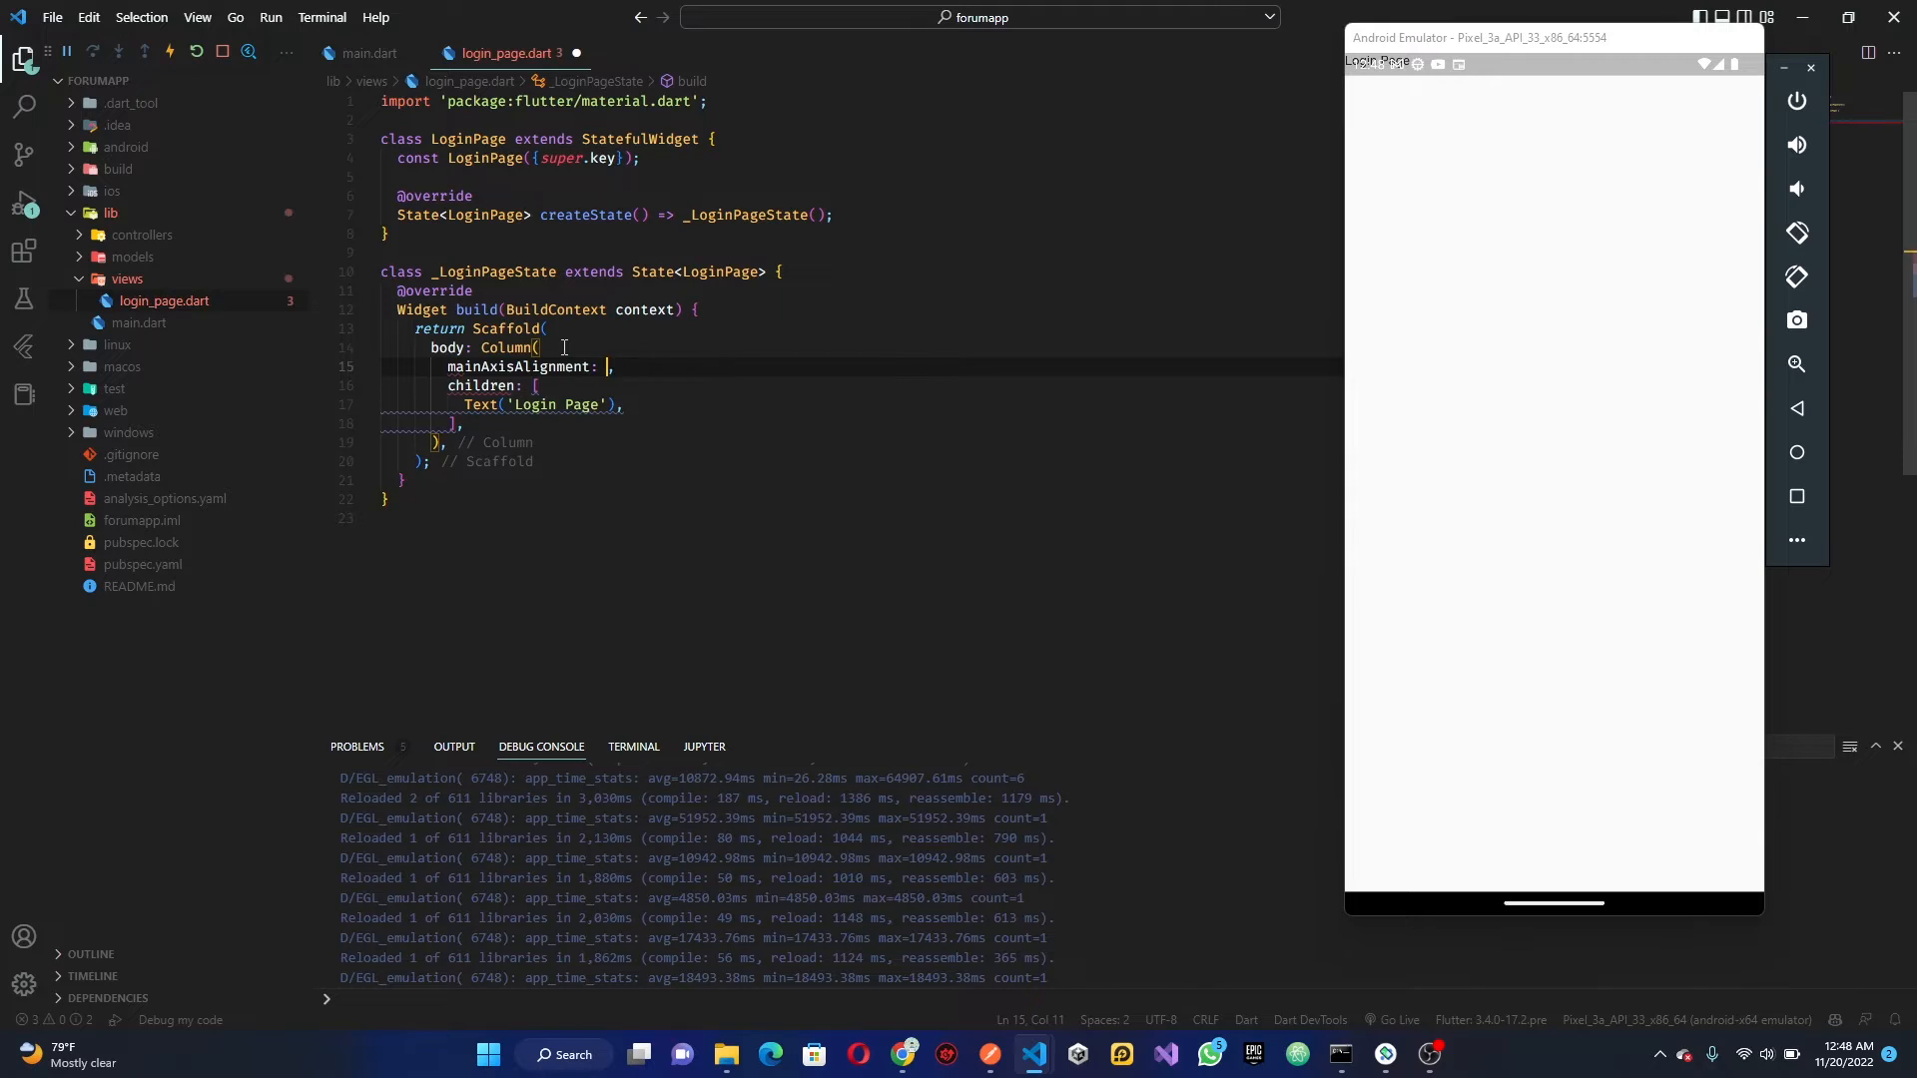
pyautogui.write('MainAxisAlignment.center')
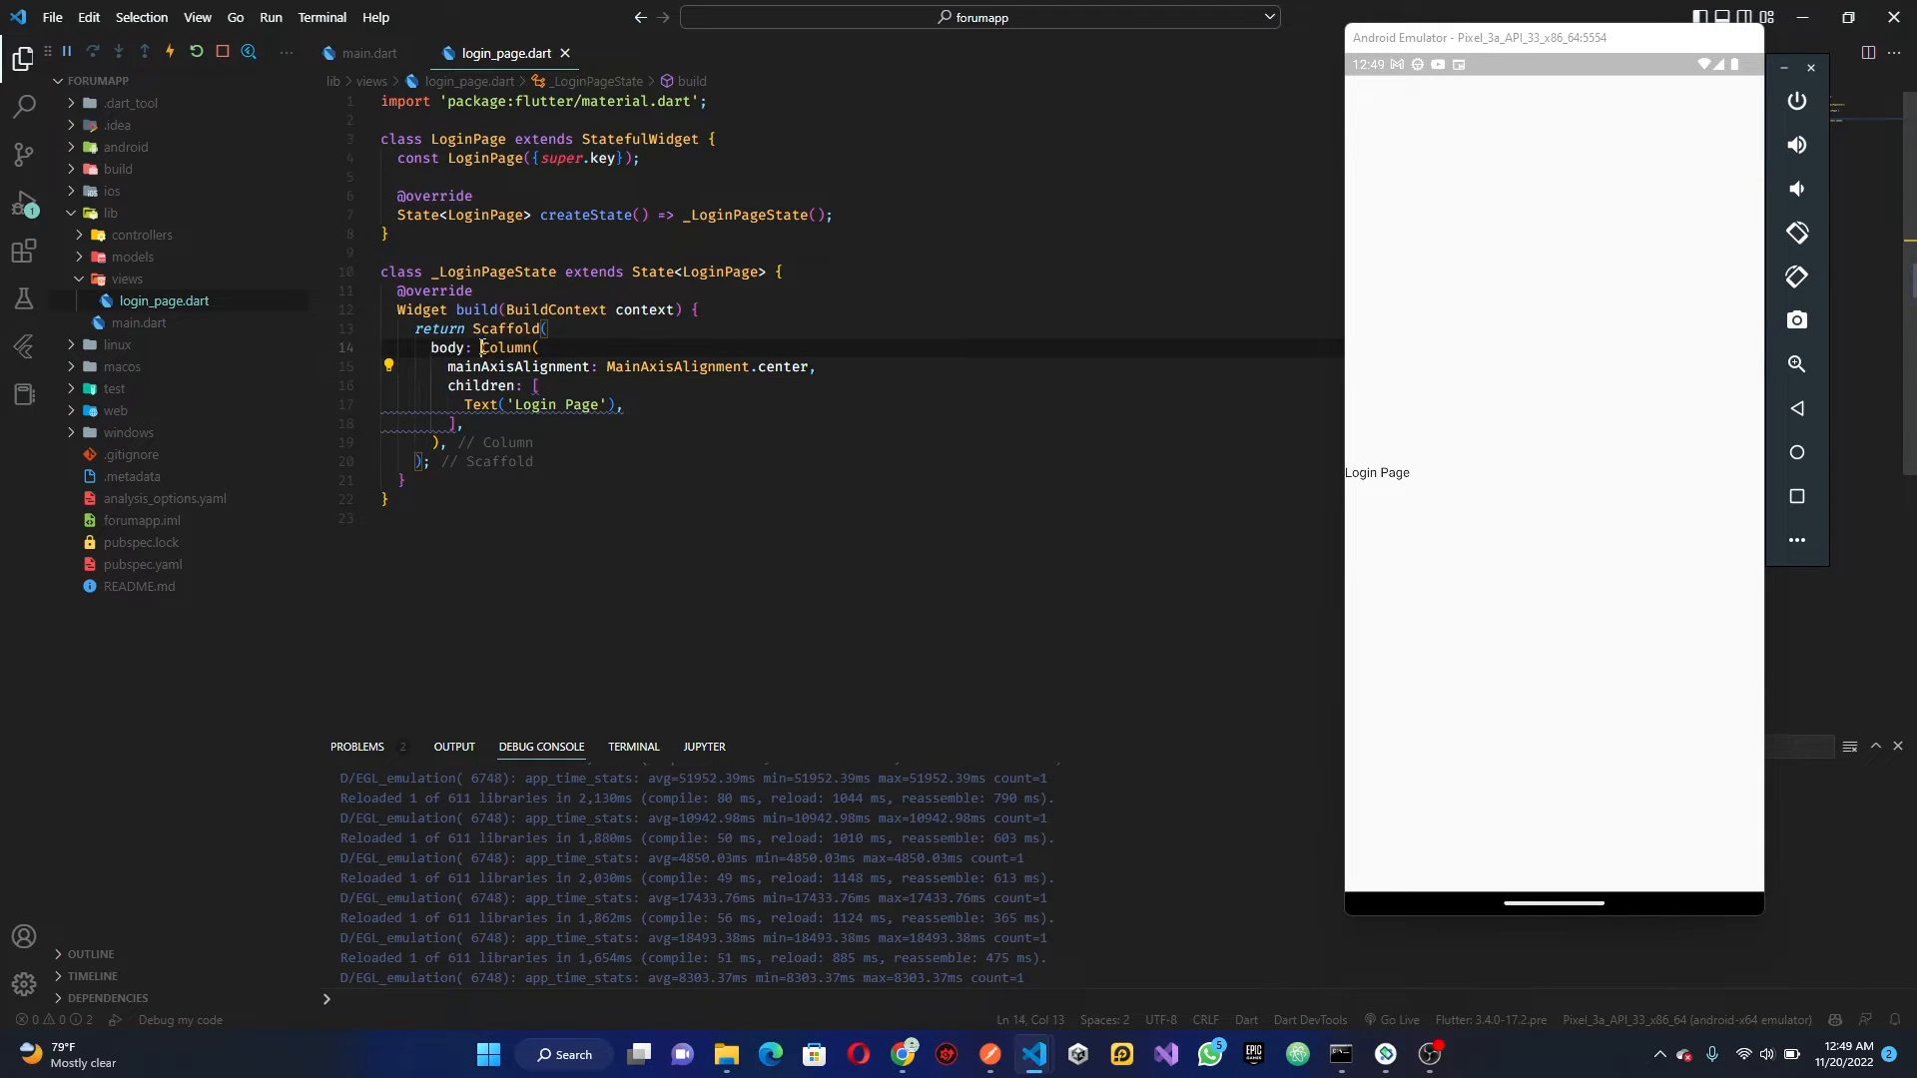
# Wrap the Column in Center, add a 30-high SizedBox after the text, and make children const
pyautogui.click(388, 367)
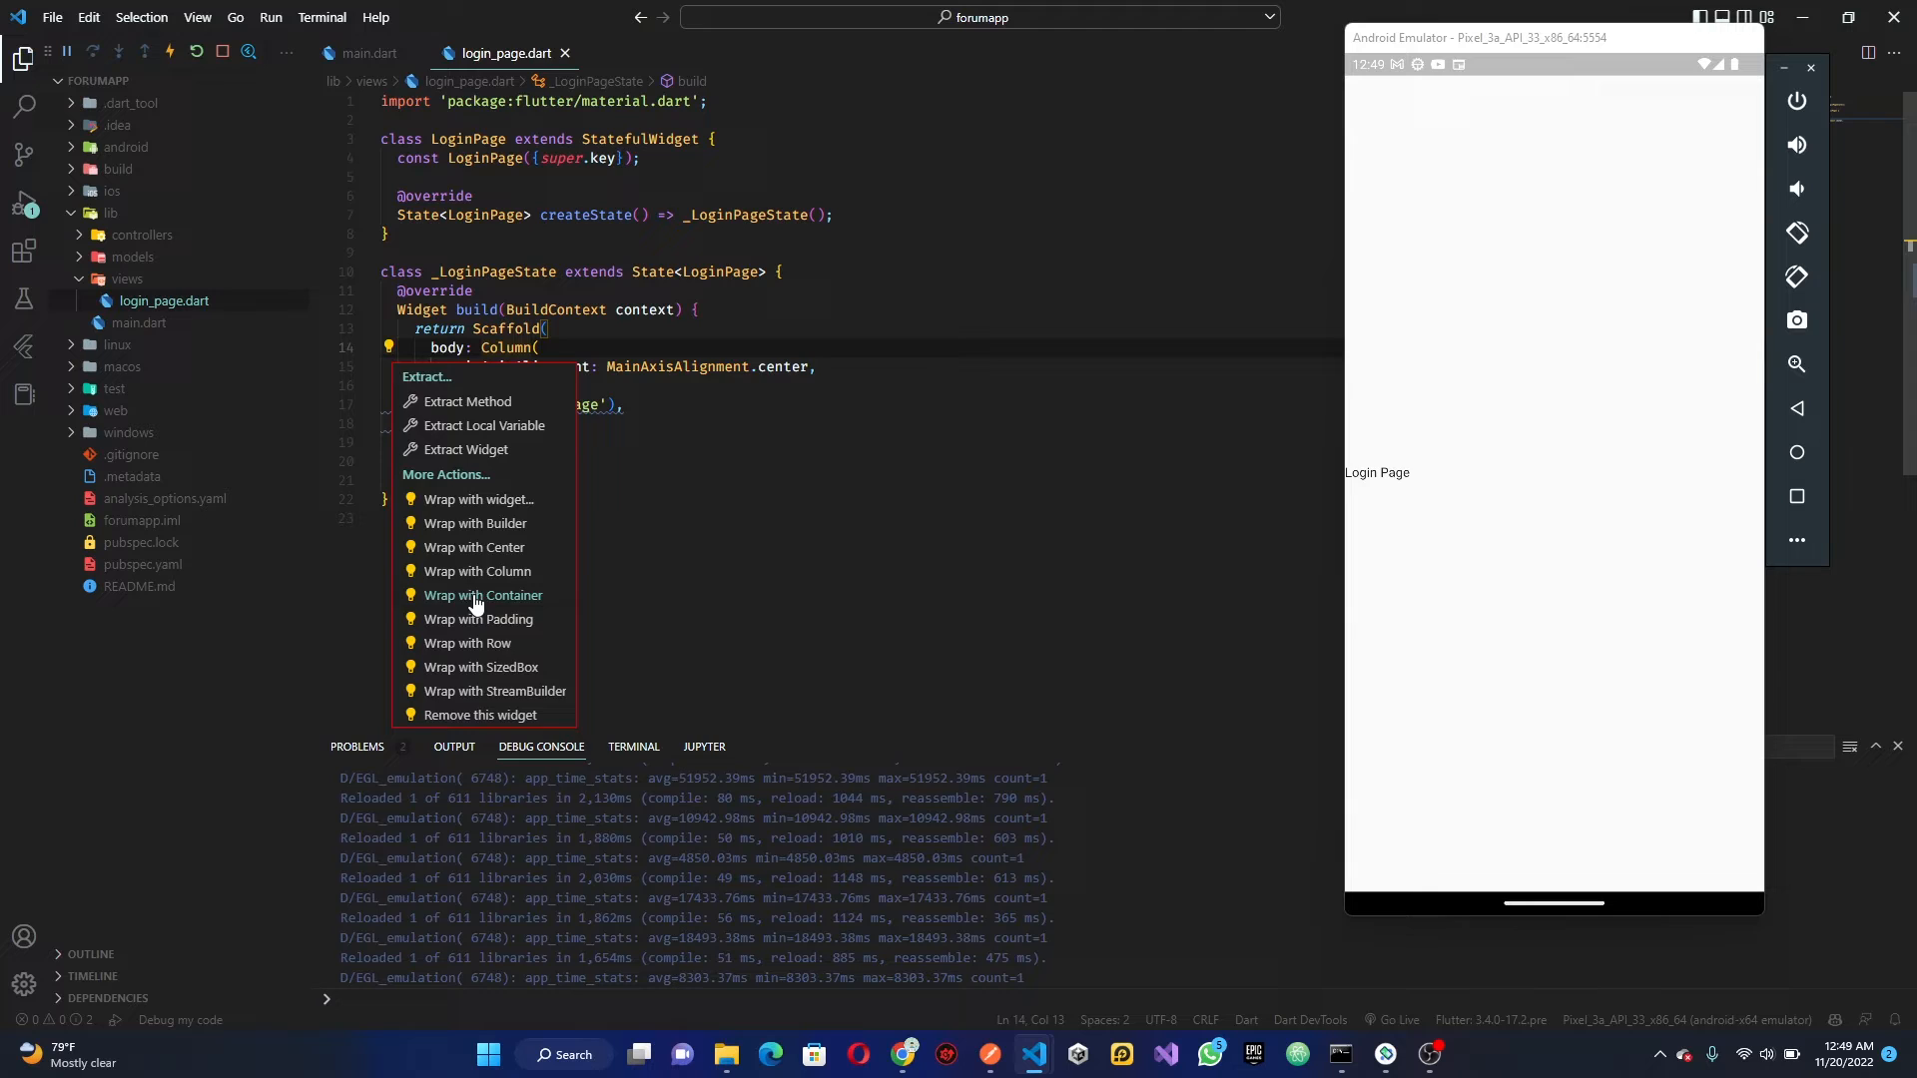
pyautogui.click(472, 548)
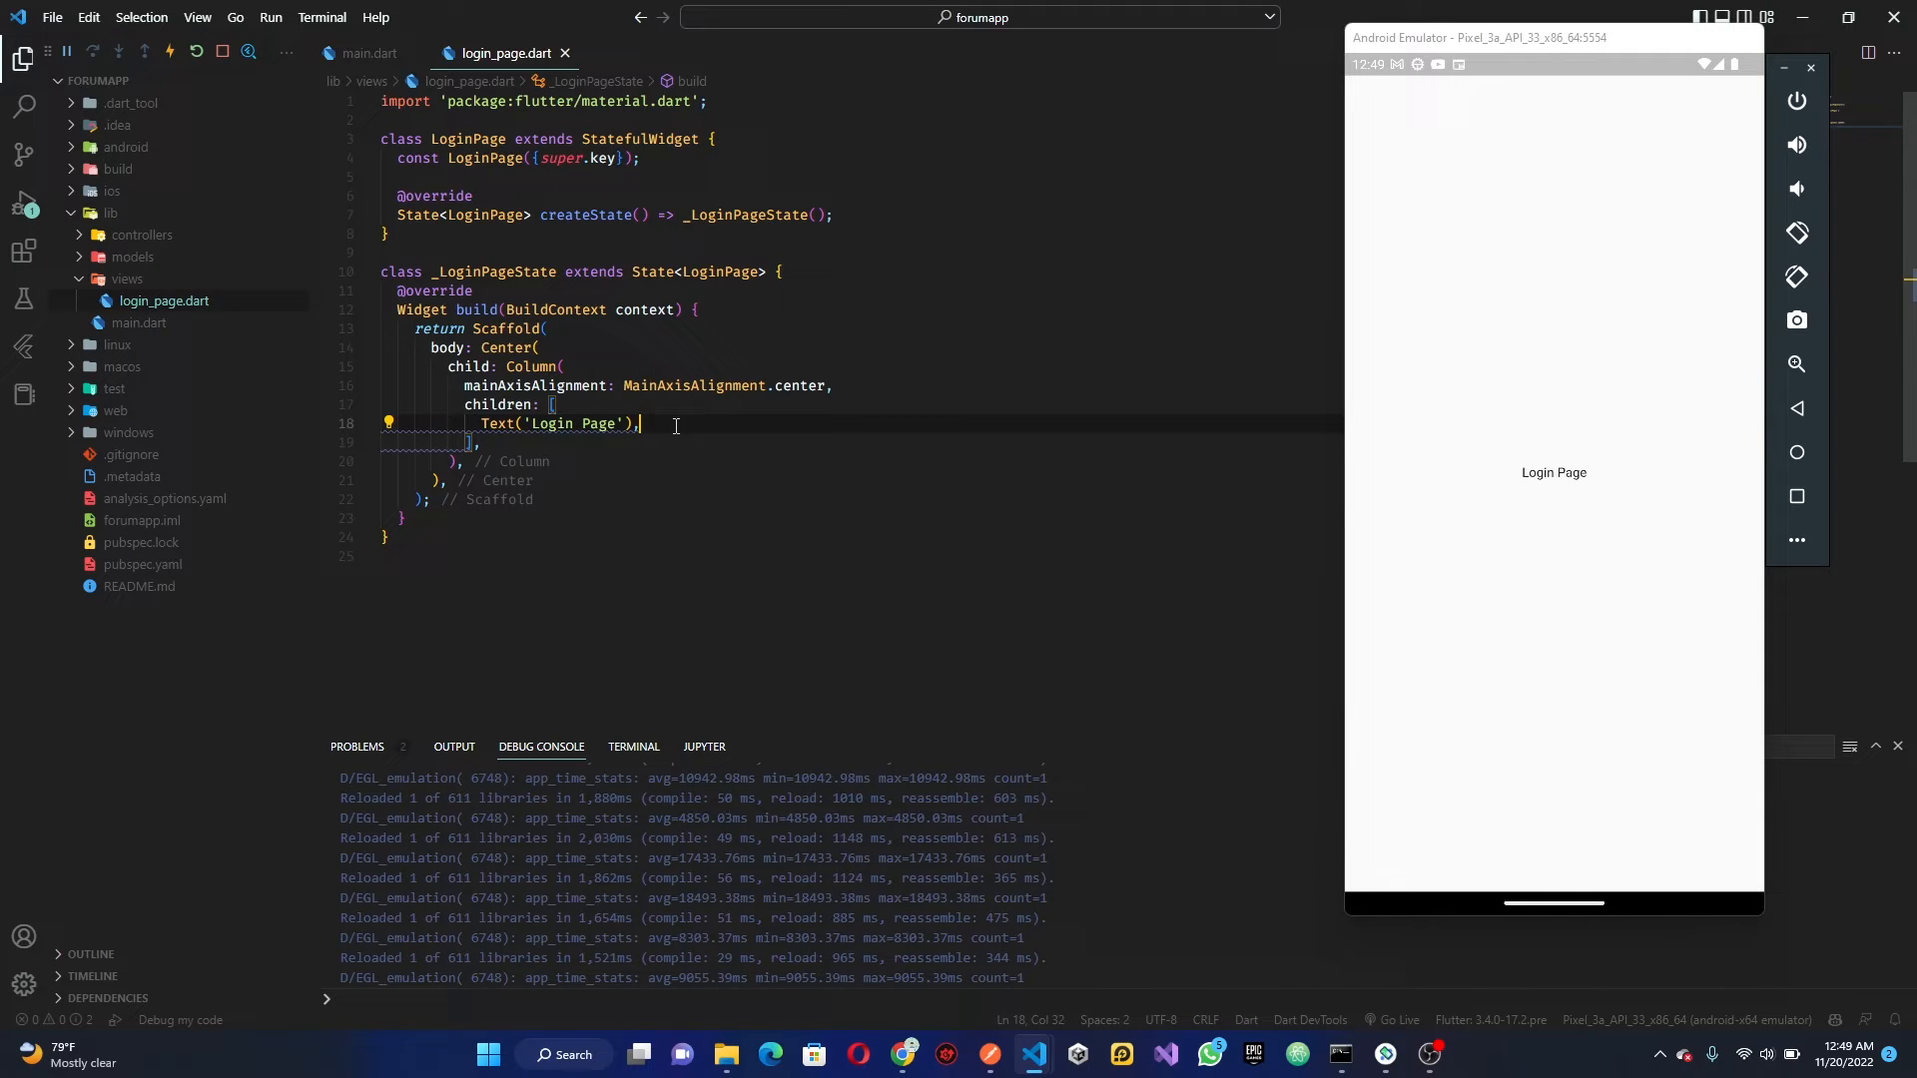
pyautogui.press('Enter')
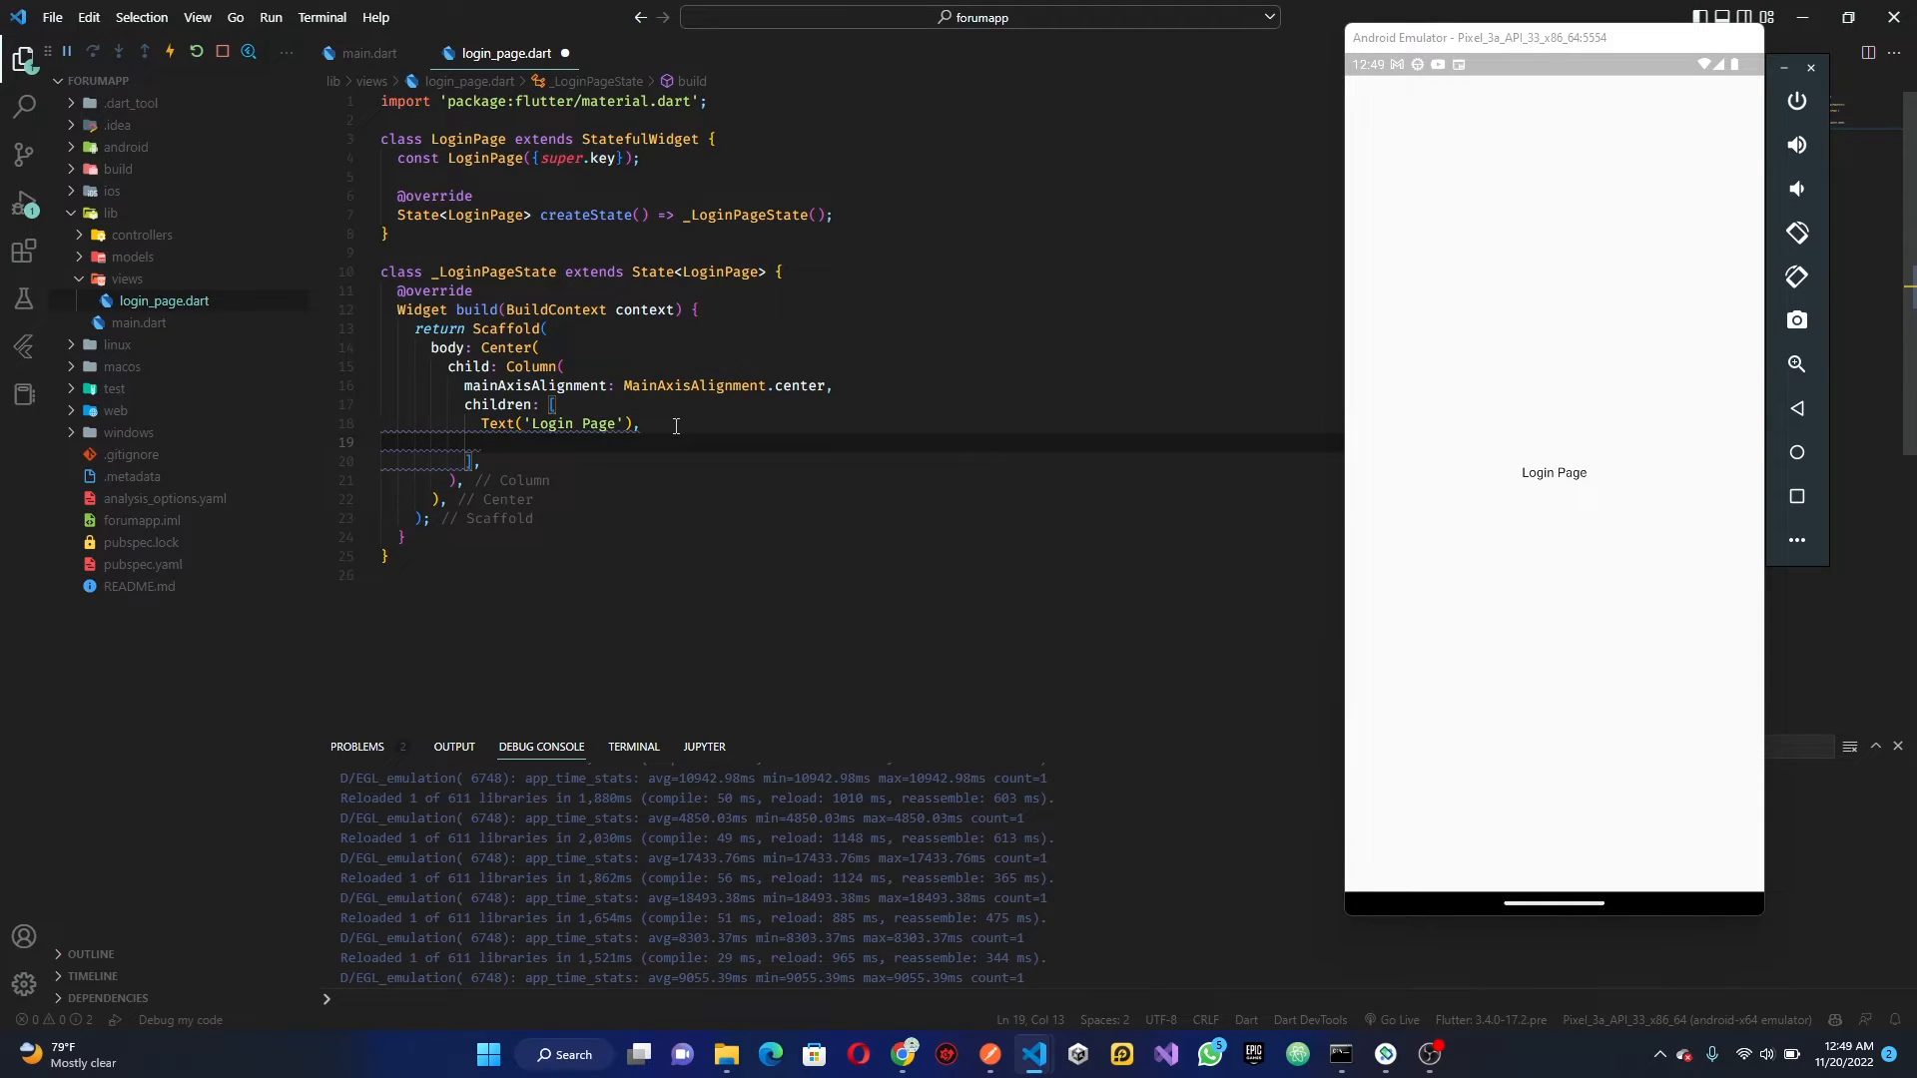
pyautogui.write('const SizedBox(height: 30,),')
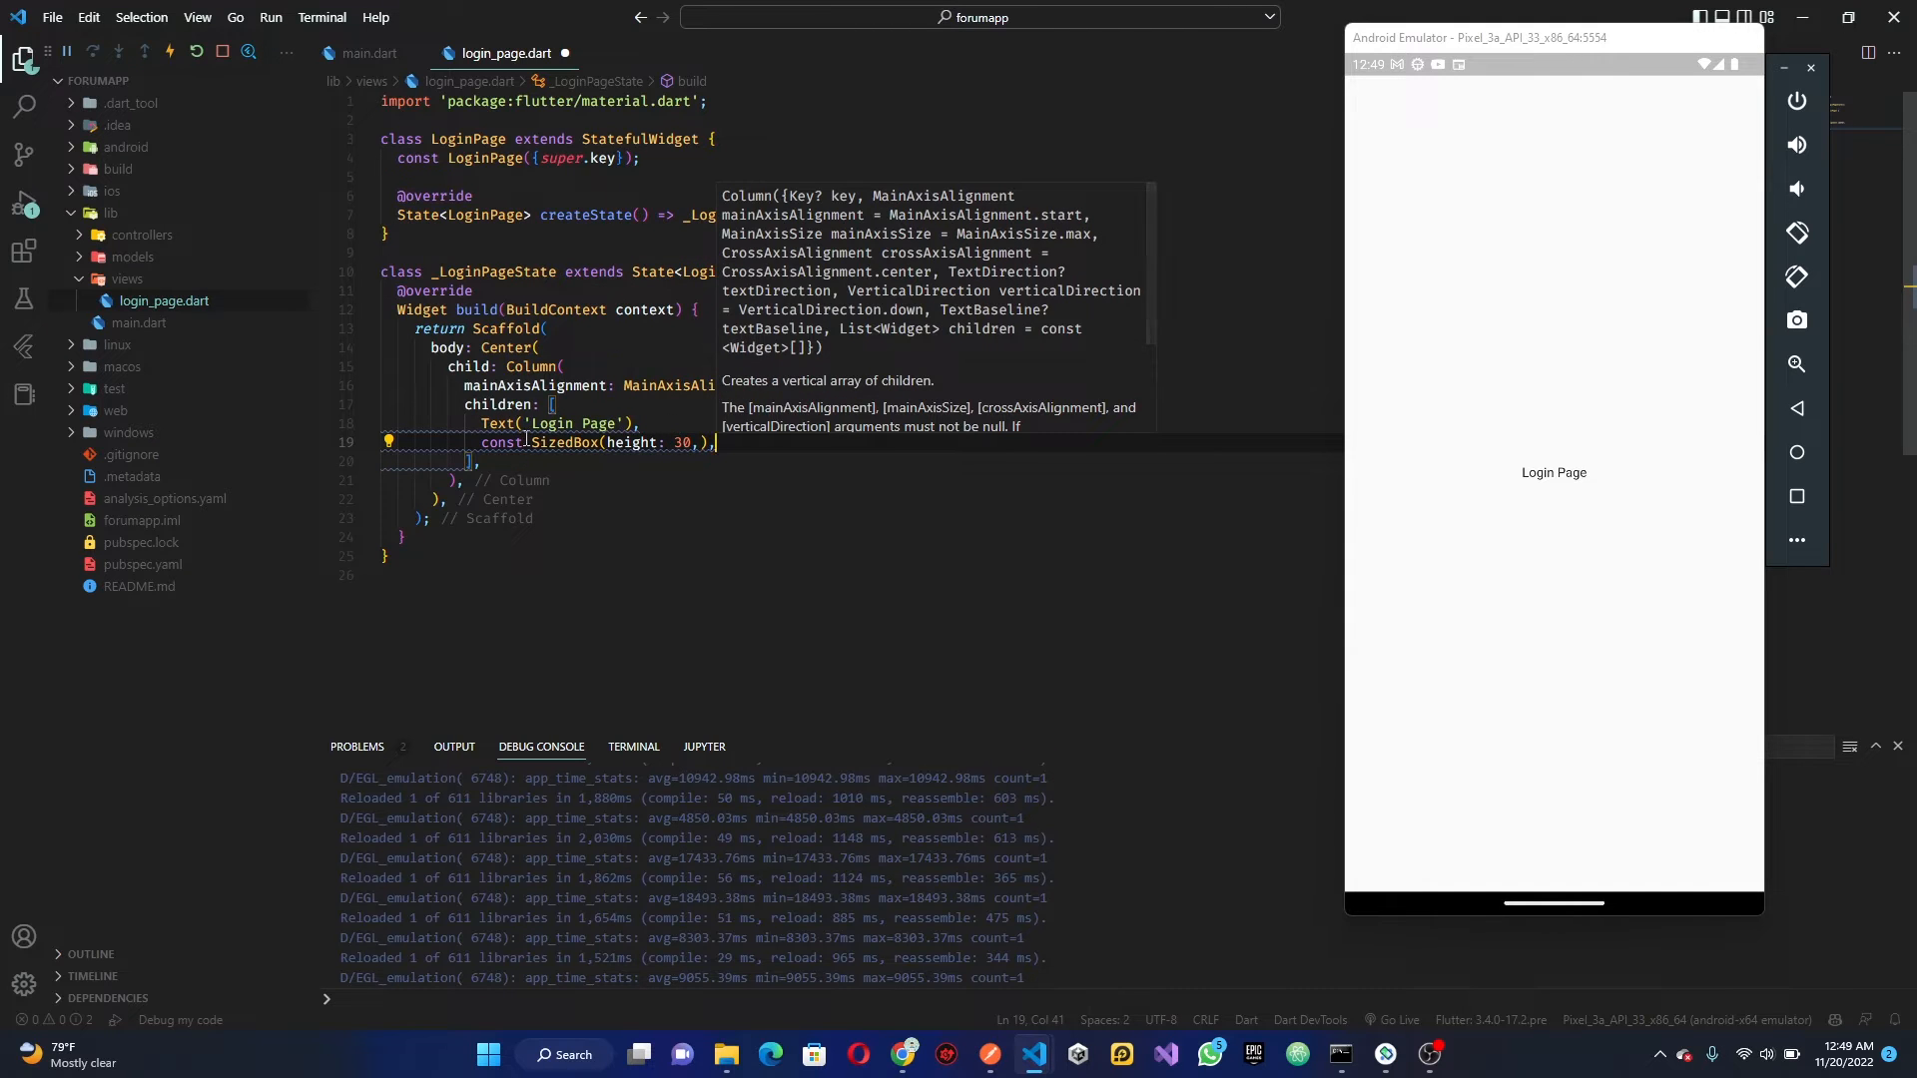
pyautogui.click(388, 442)
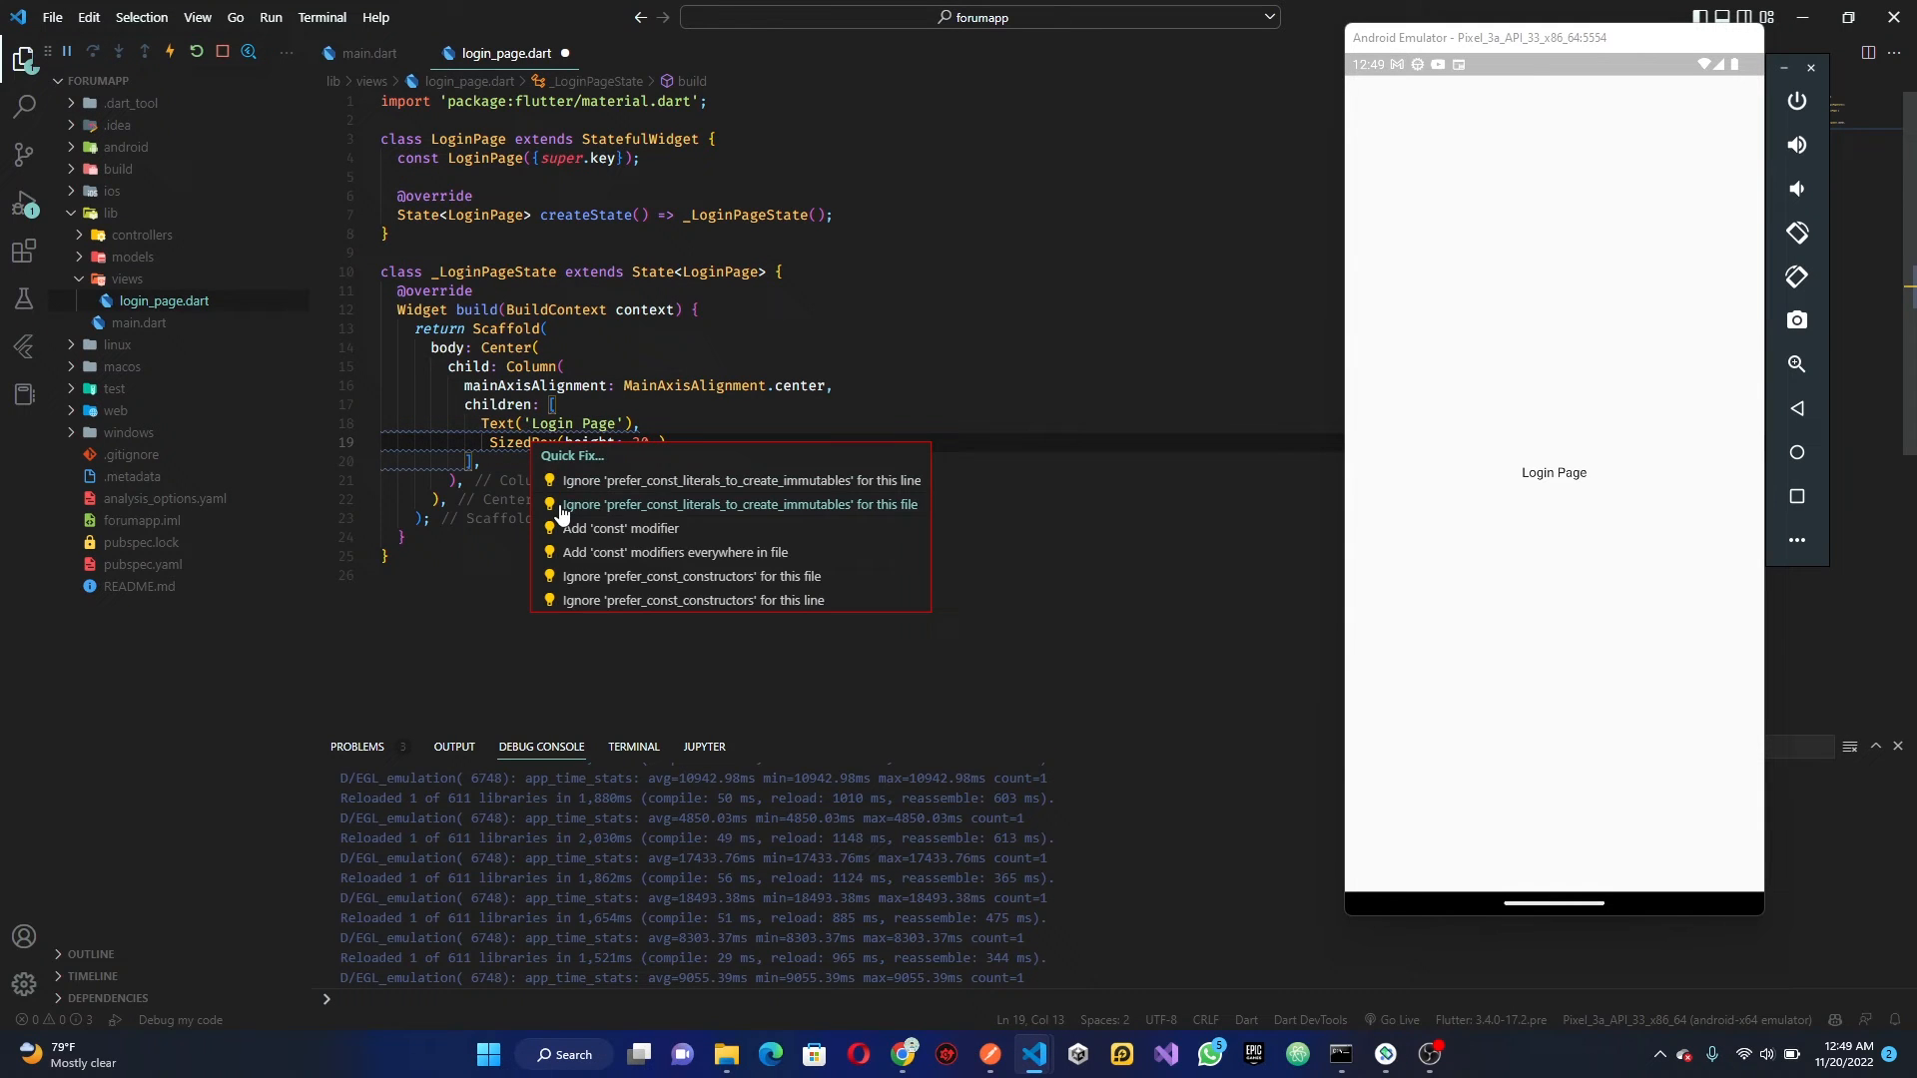
pyautogui.click(619, 528)
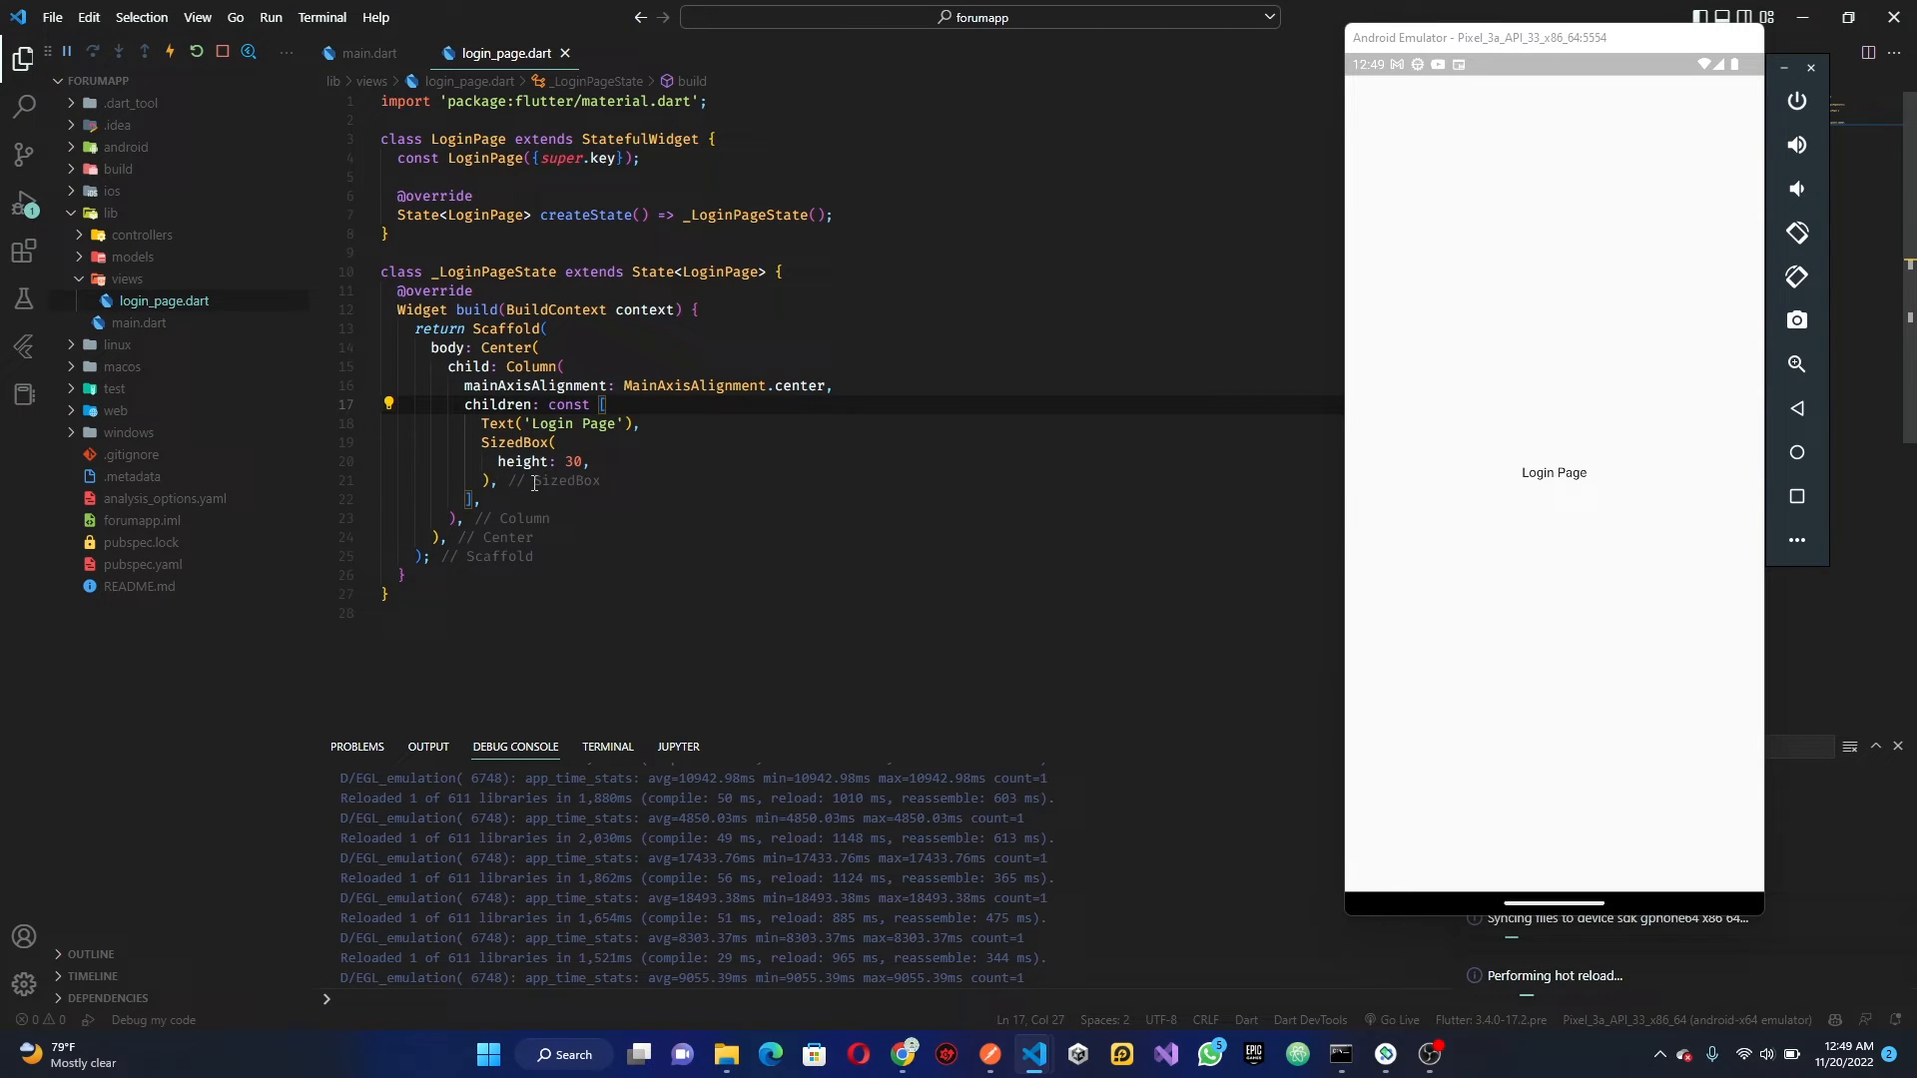
# Add a Container of width double.infinity holding a const TextField below the SizedBox
pyautogui.write('Container(),')
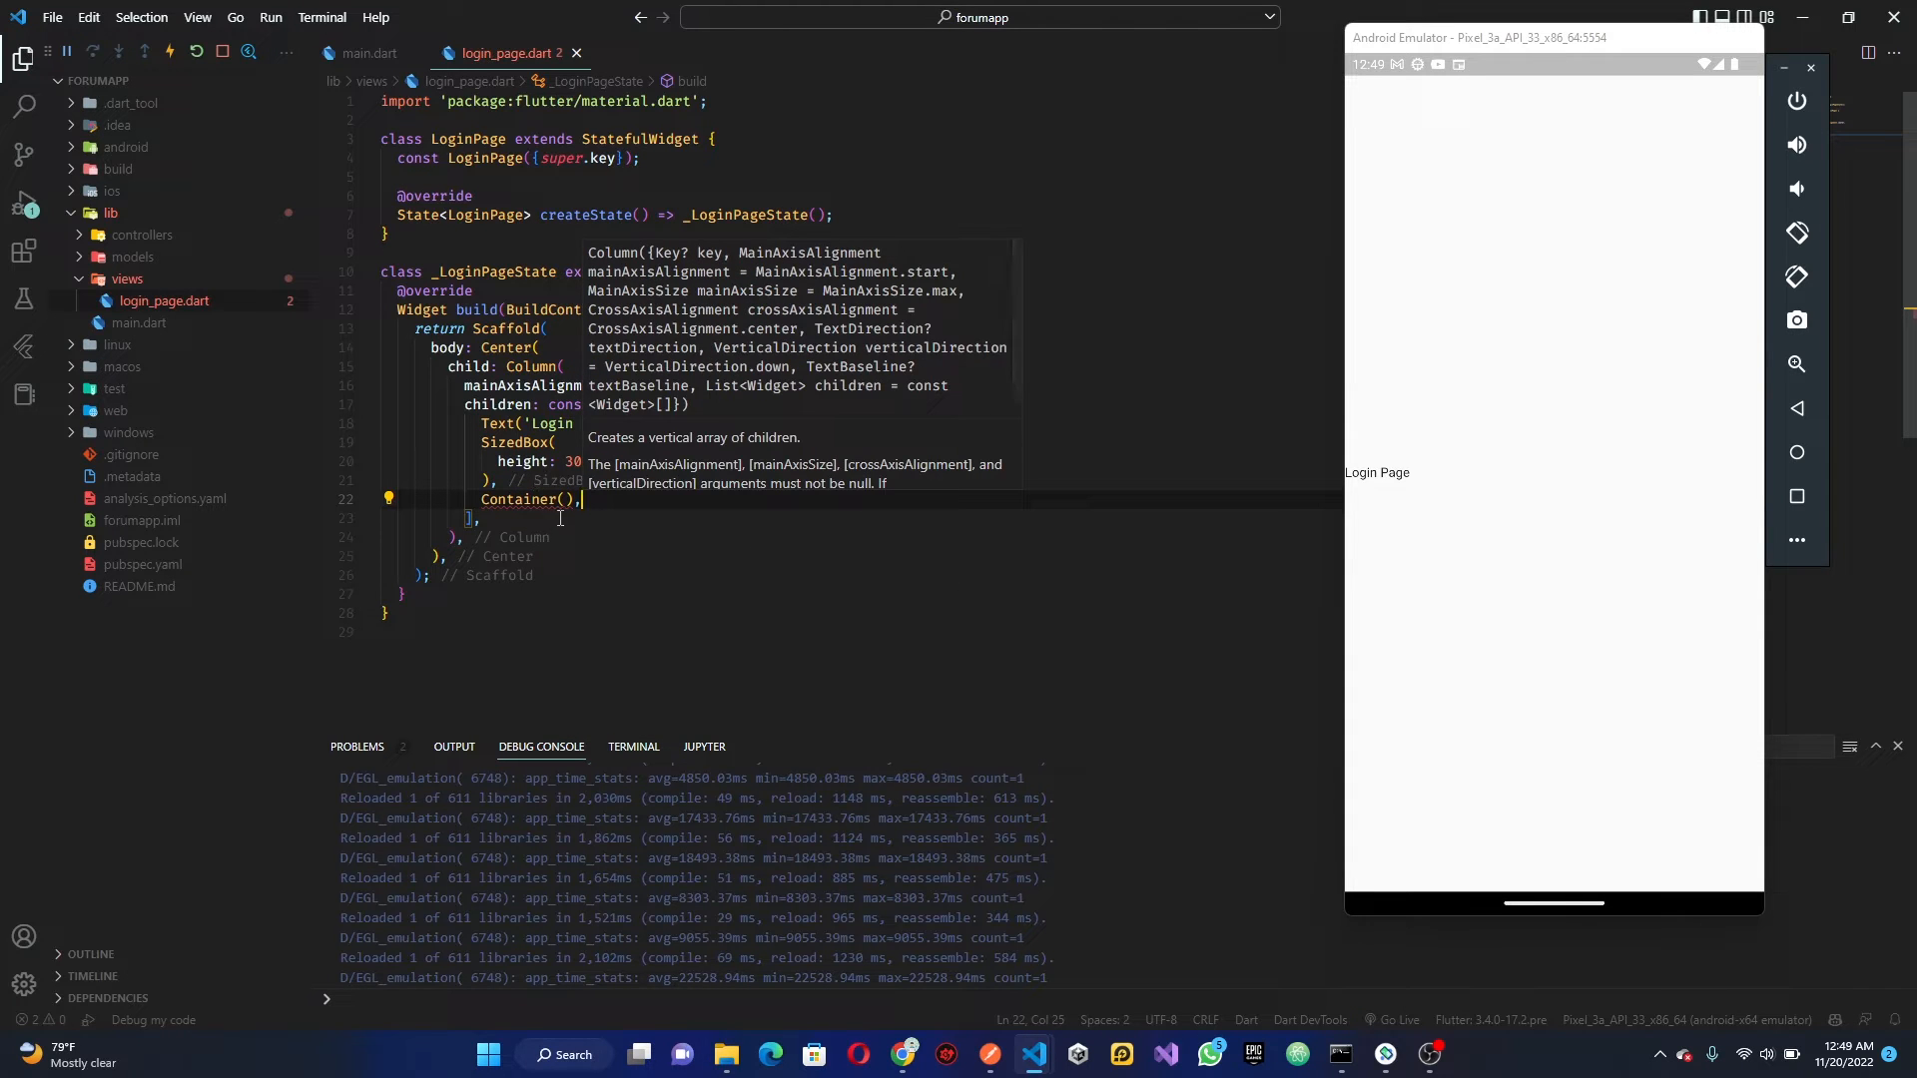
pyautogui.write('child:')
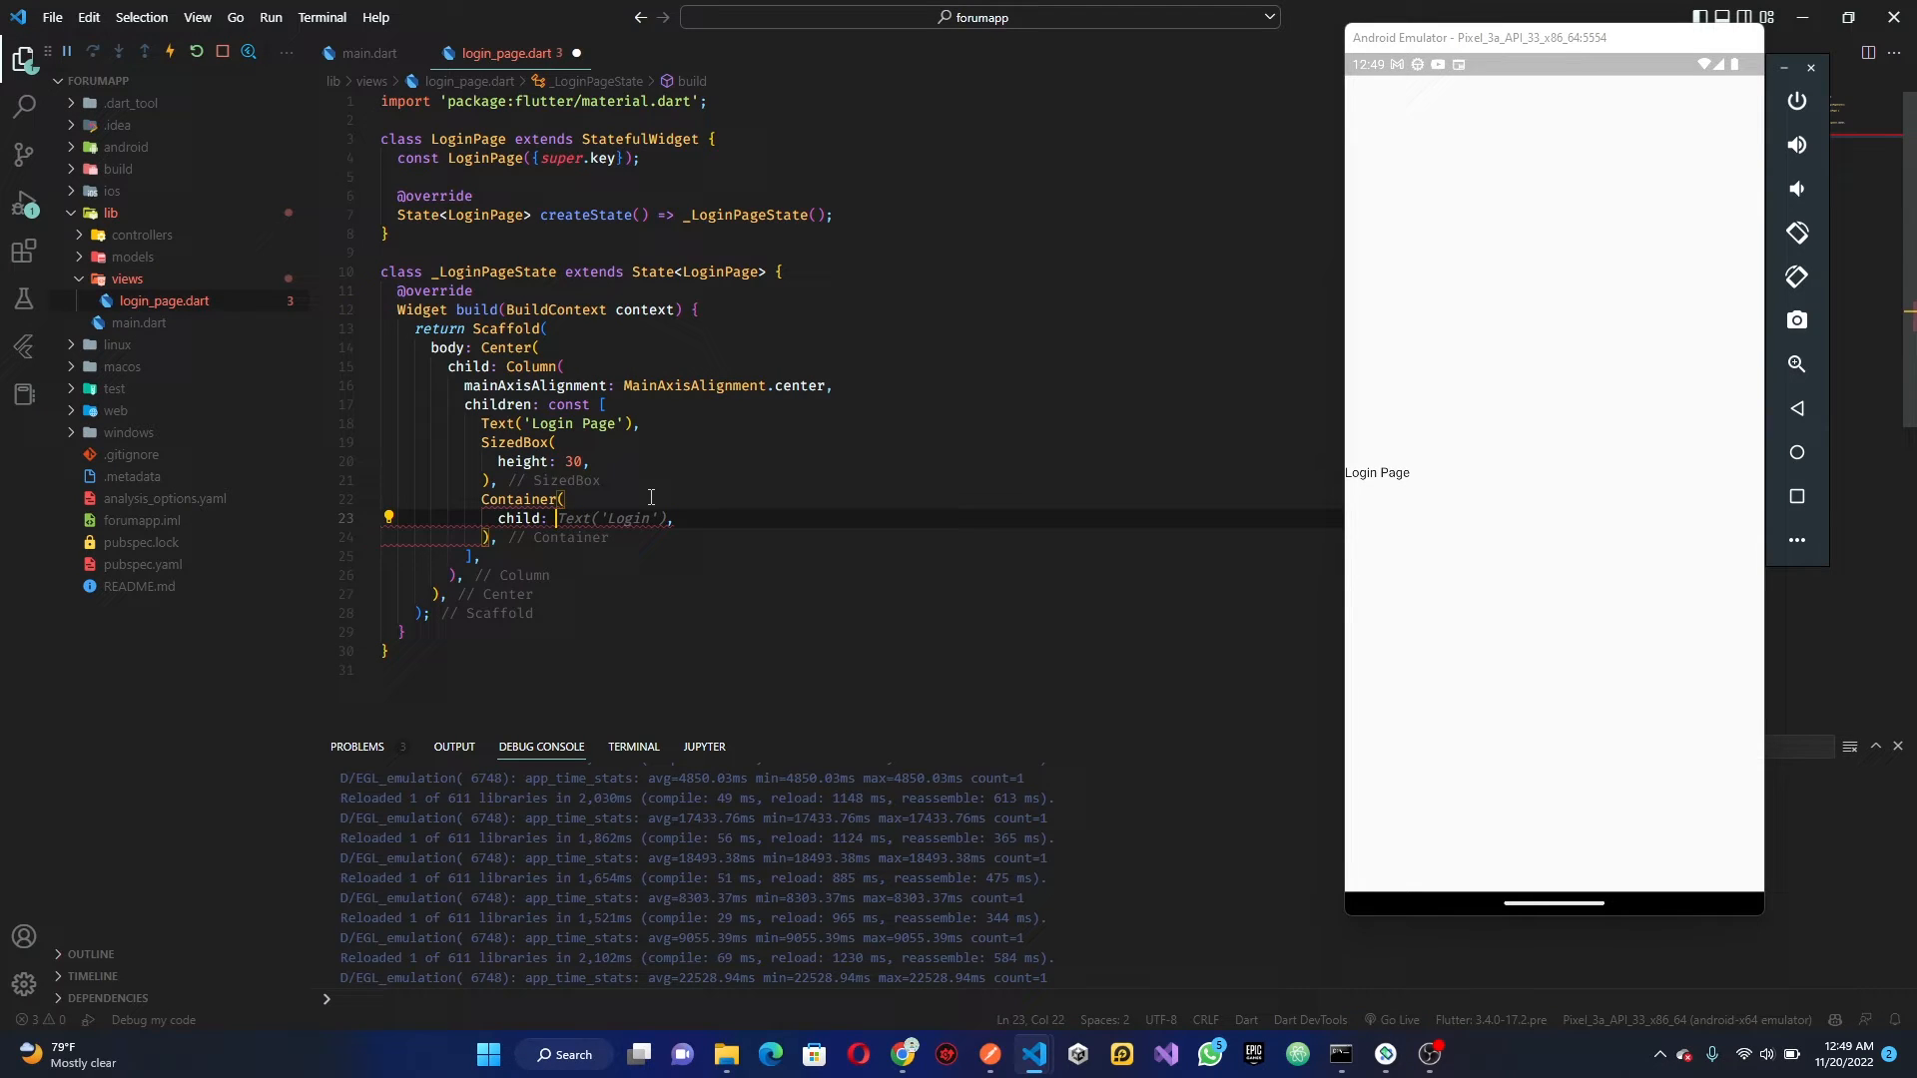
pyautogui.write('Tez')
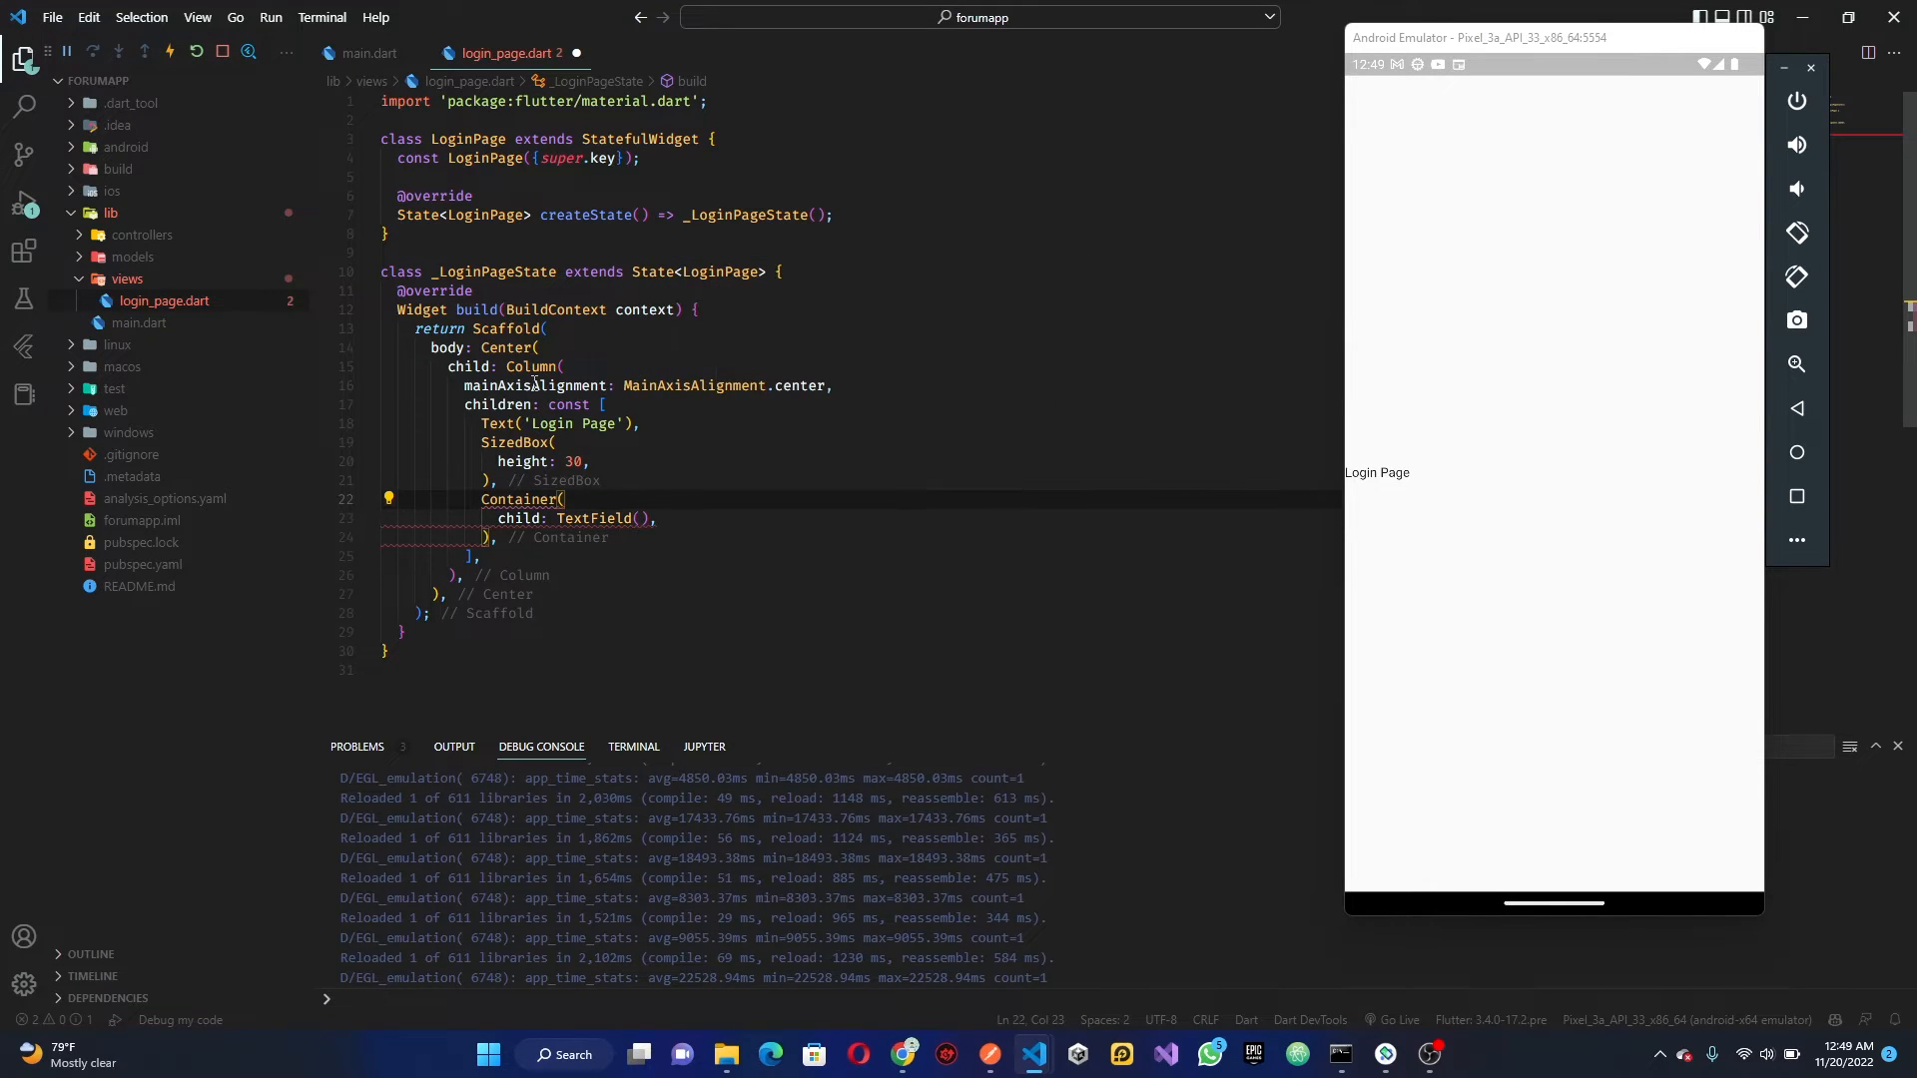
pyautogui.moveTo(623, 385)
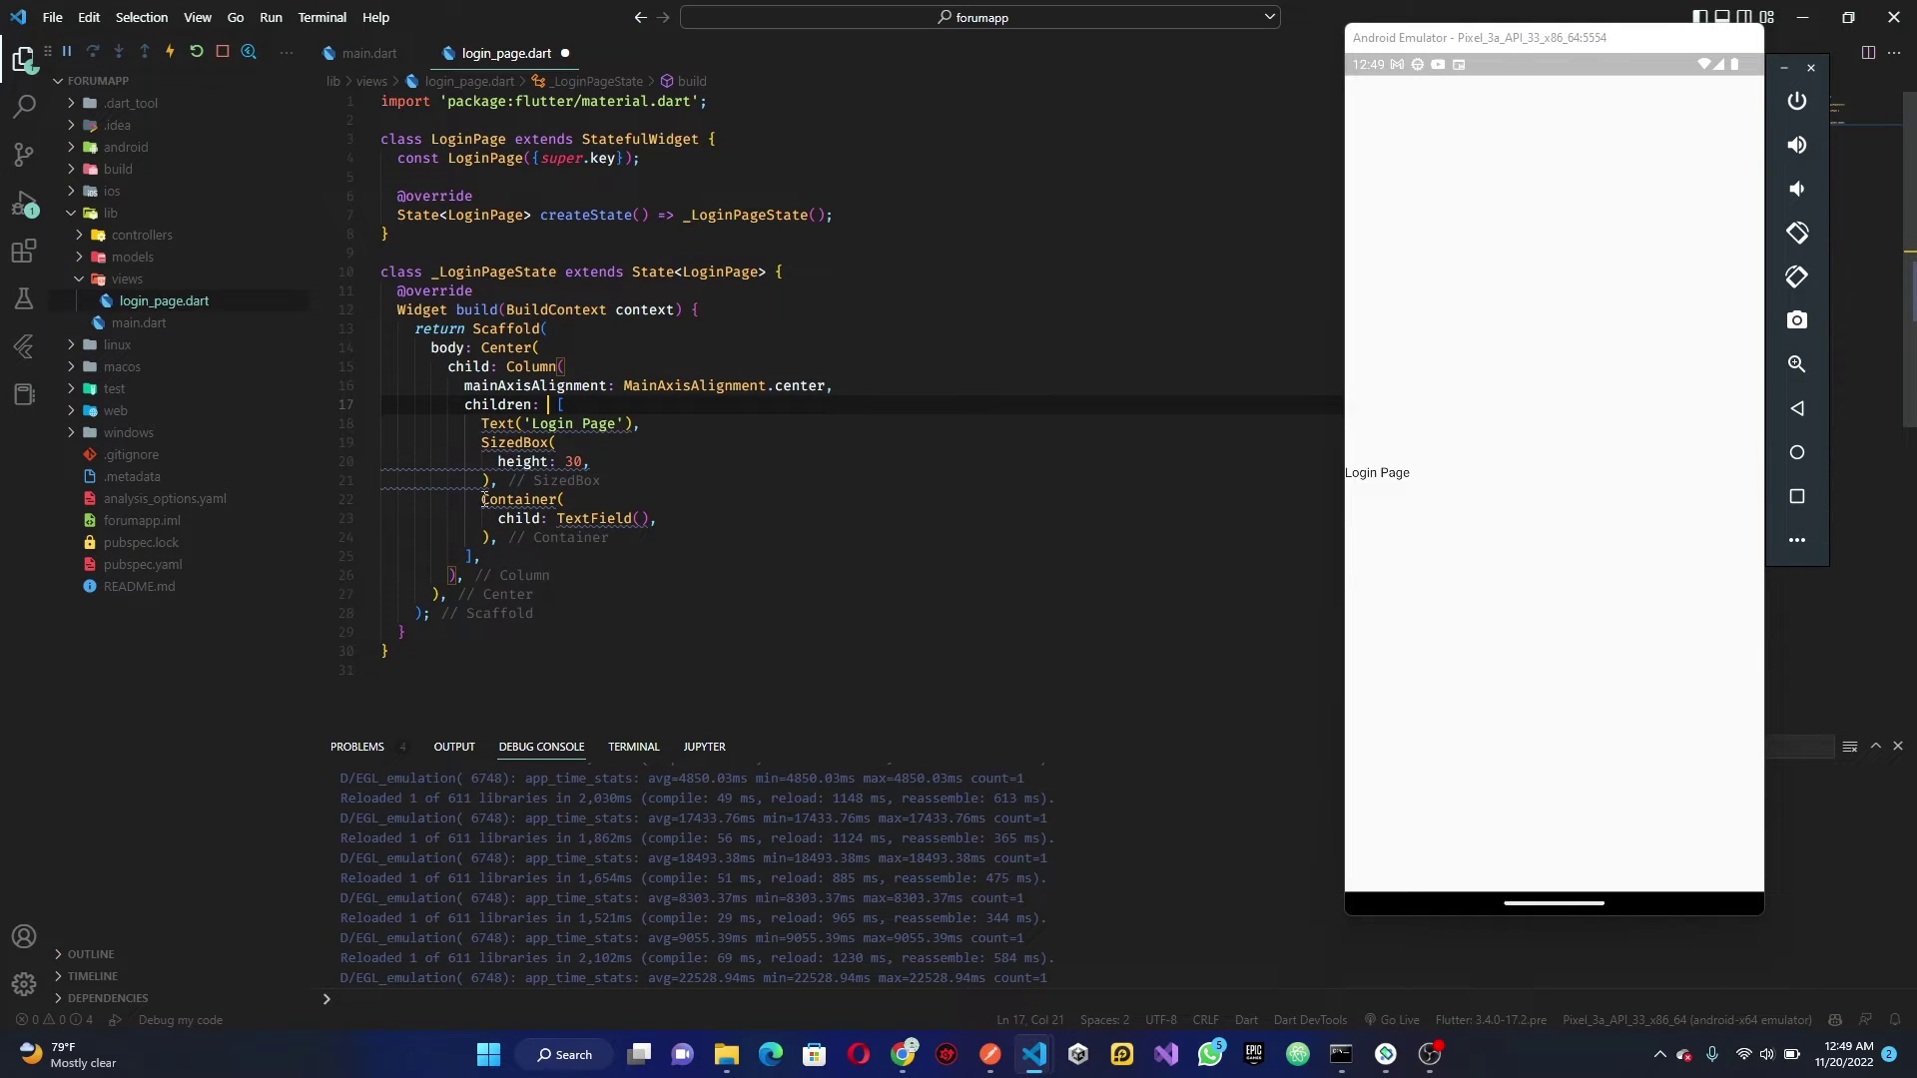
pyautogui.write('const')
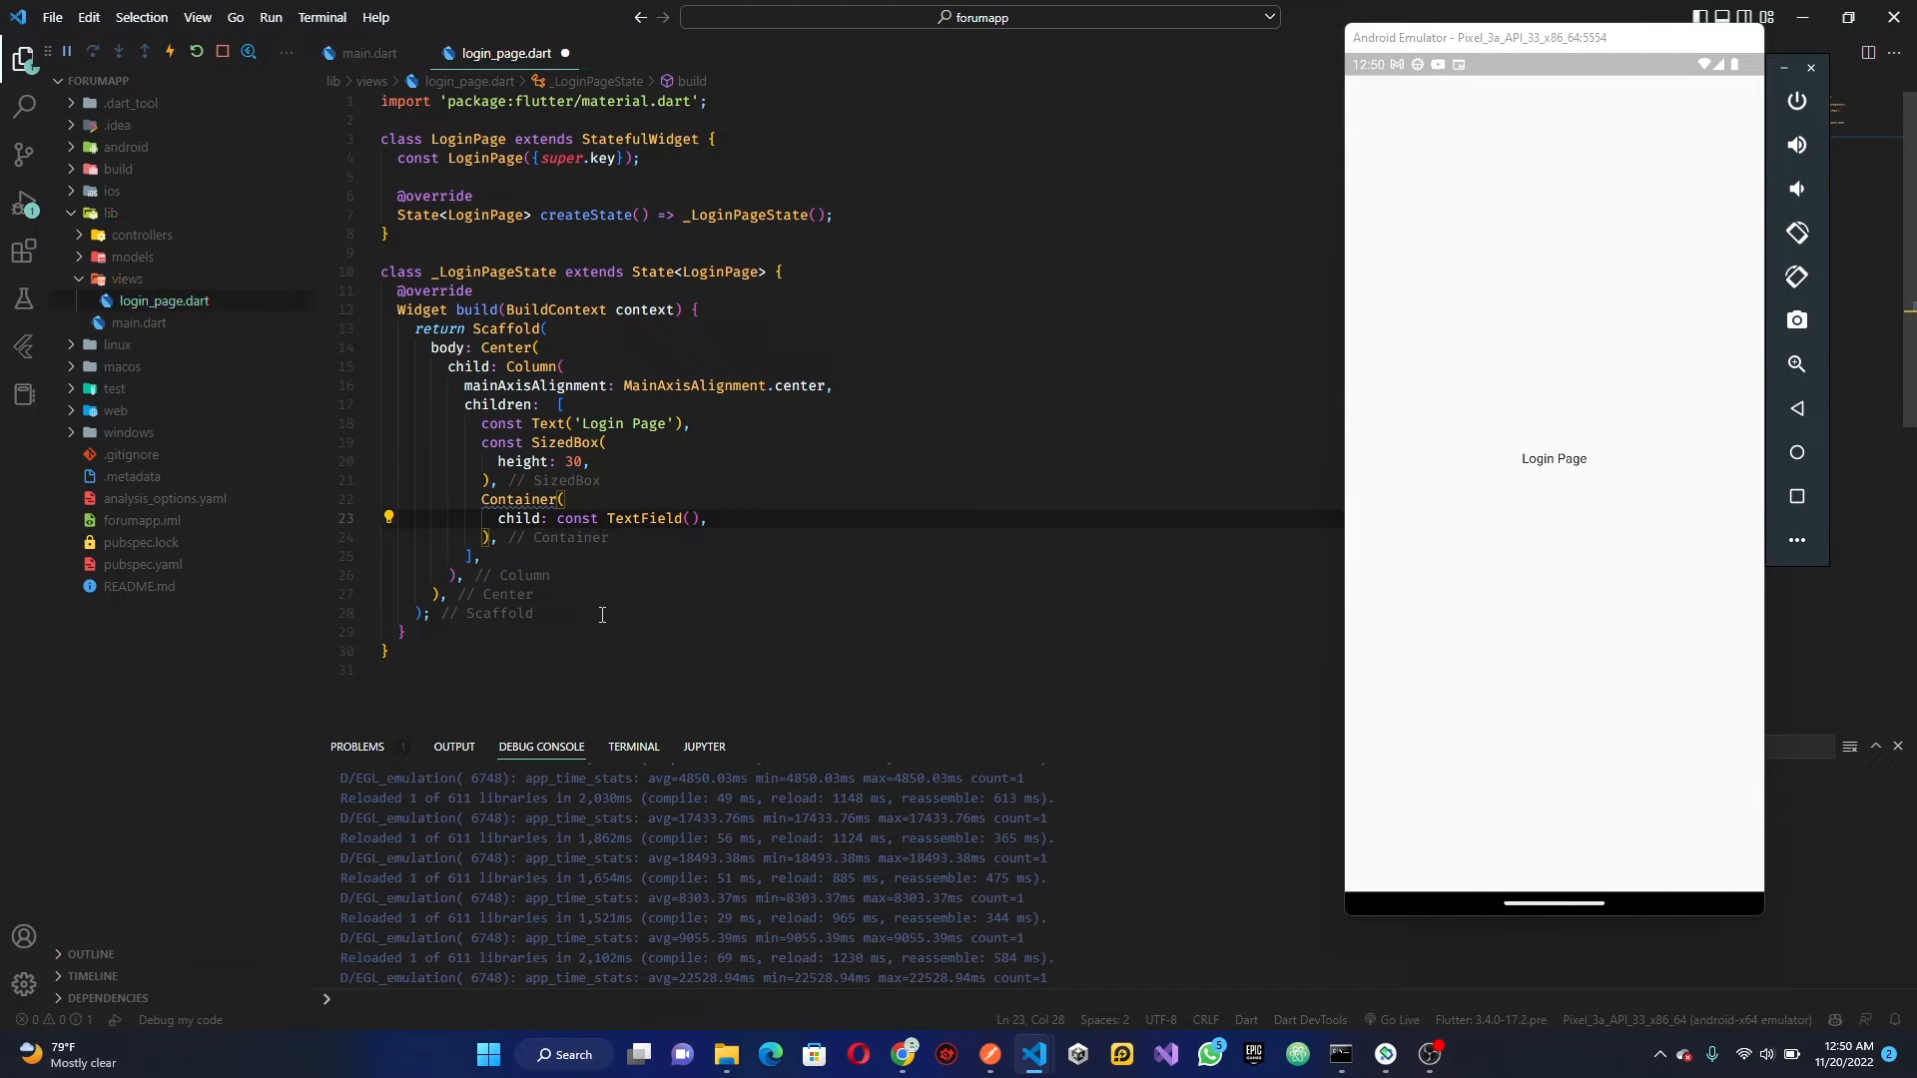
pyautogui.write('width: ,')
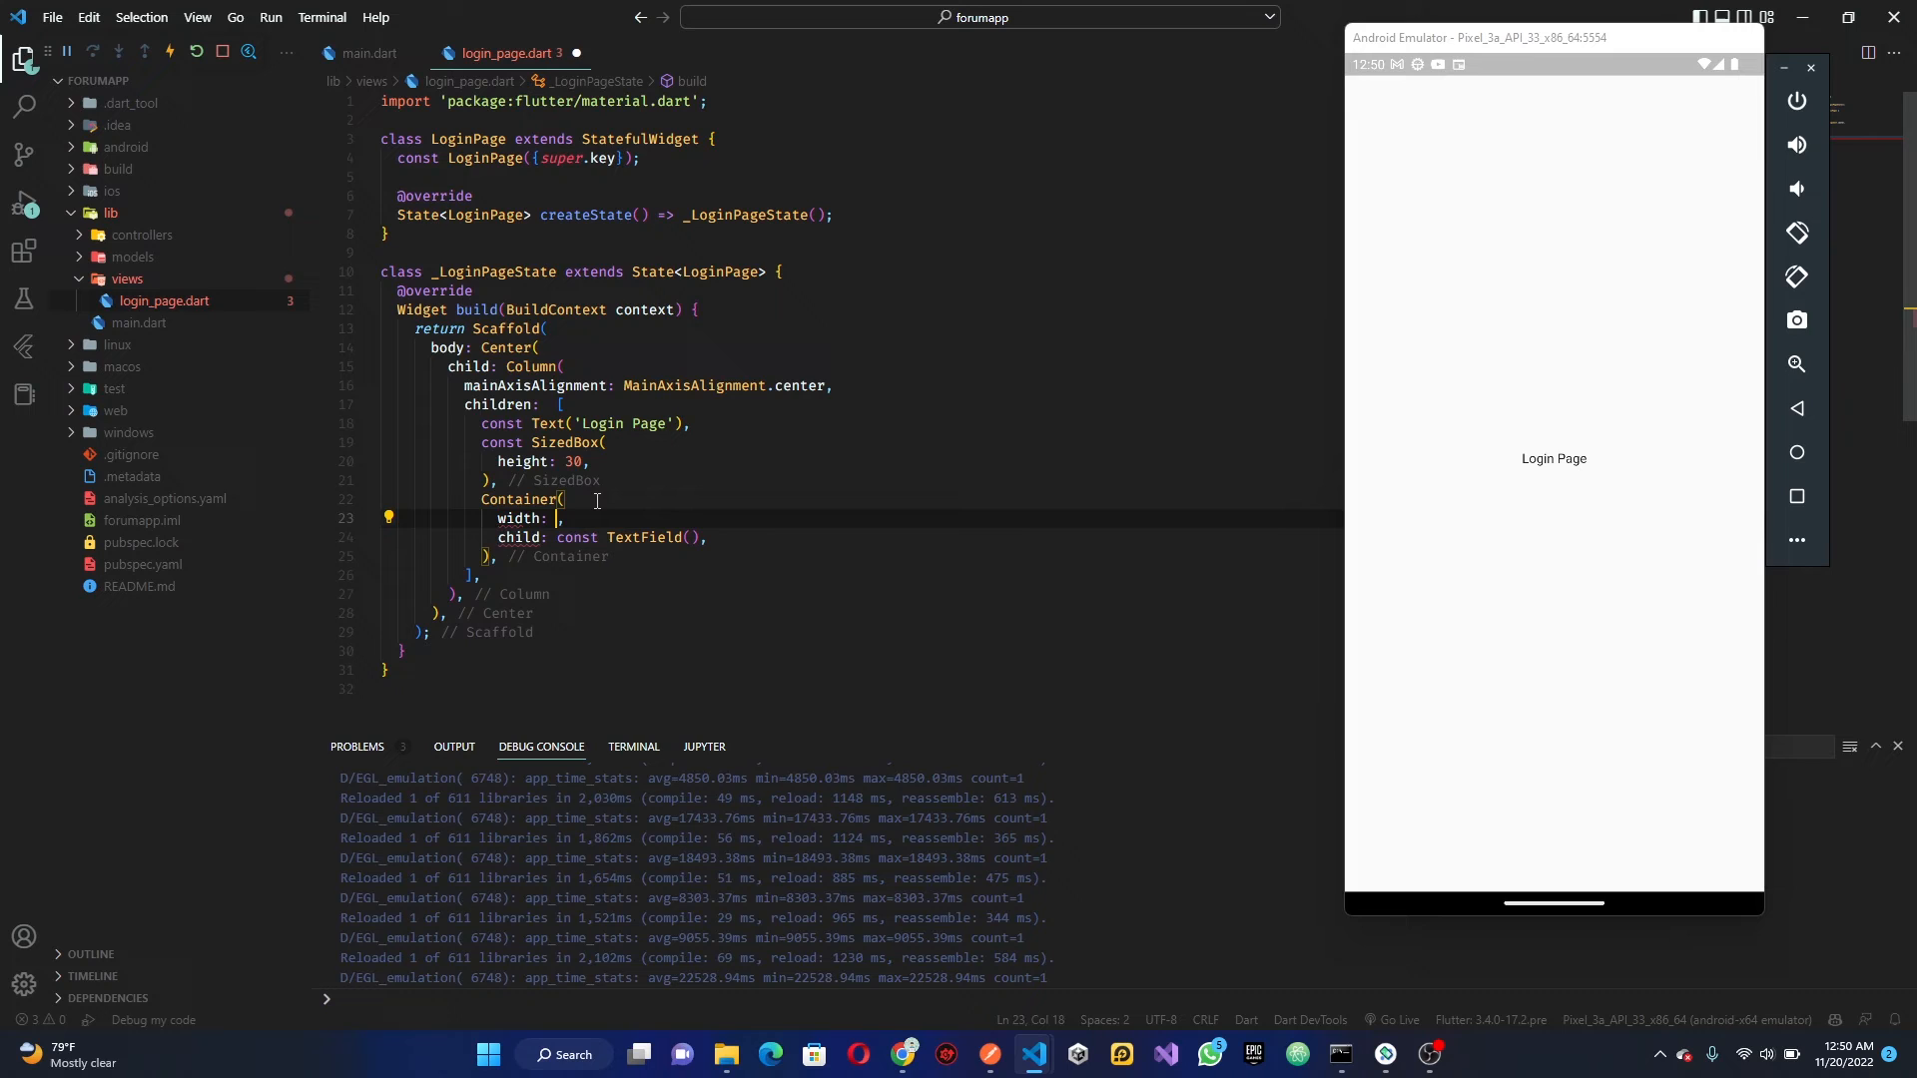
pyautogui.write('do')
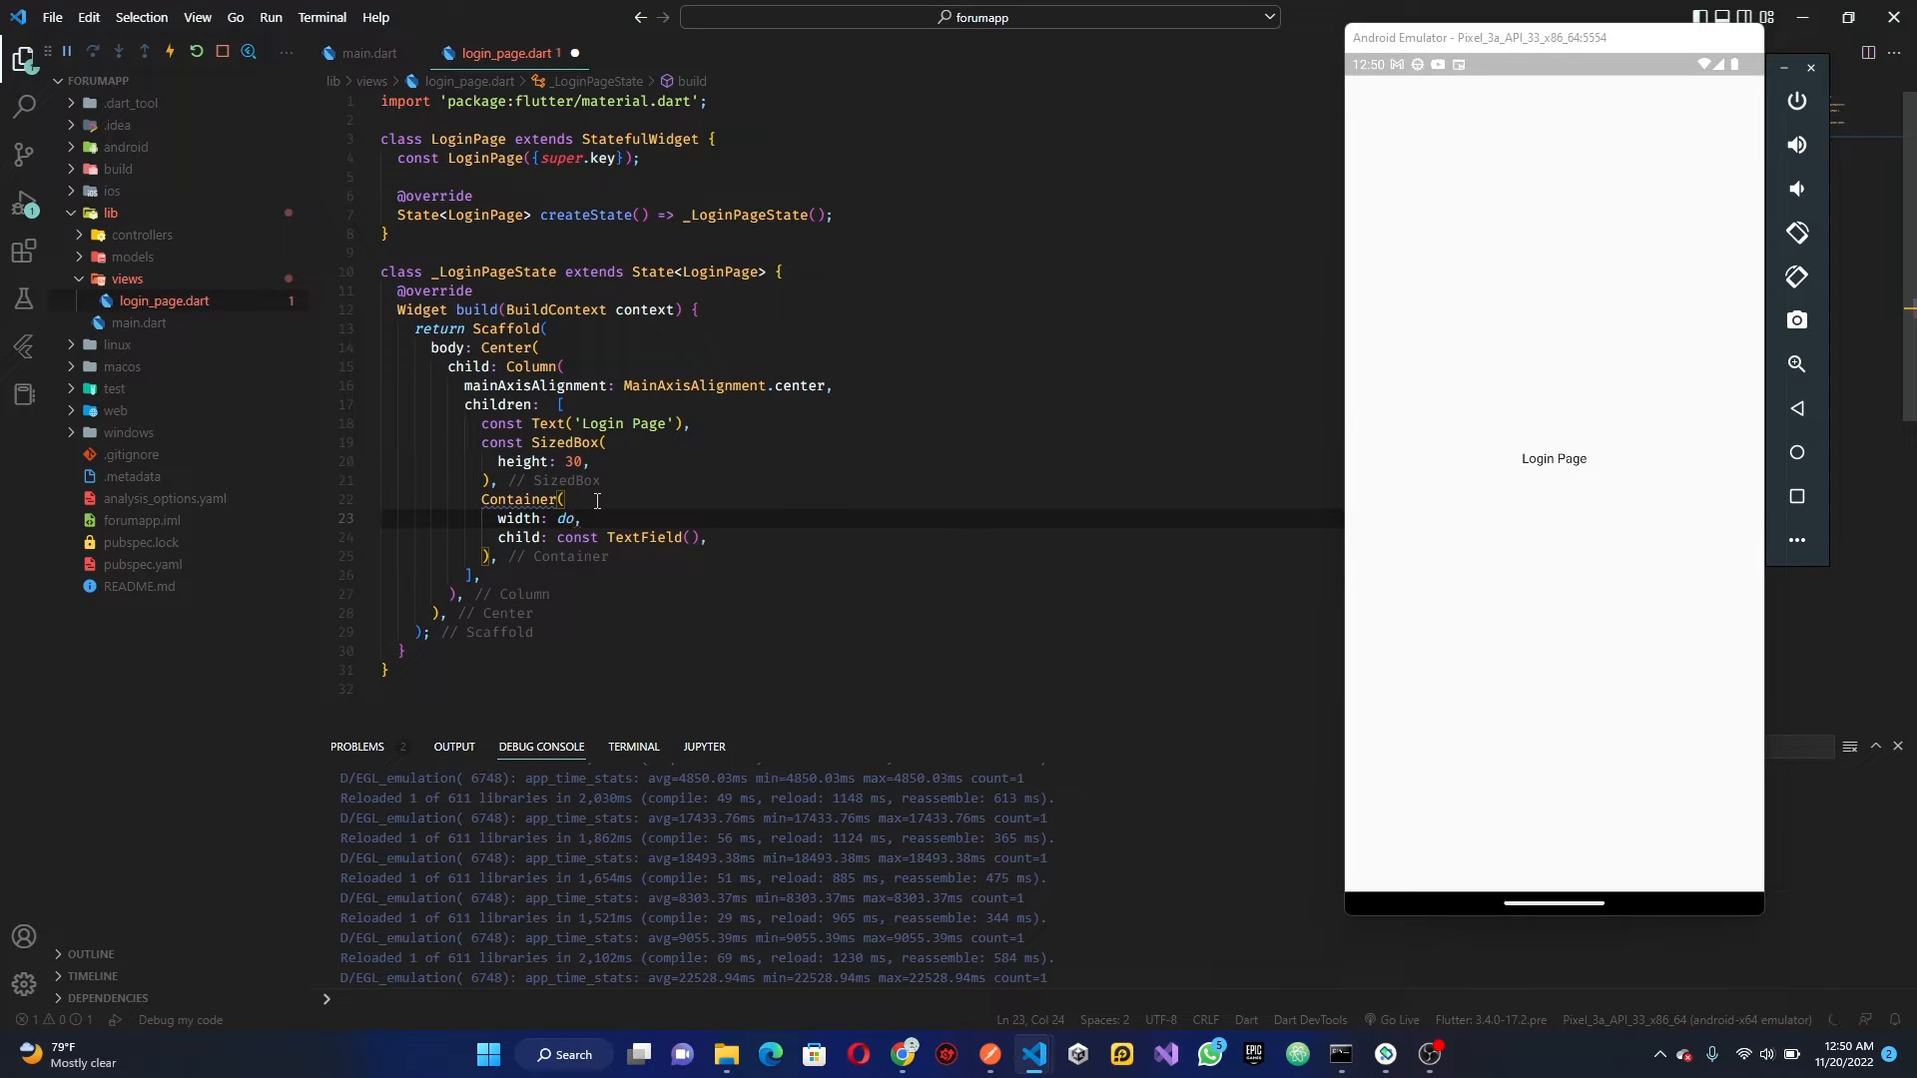
pyautogui.write('double.infinity')
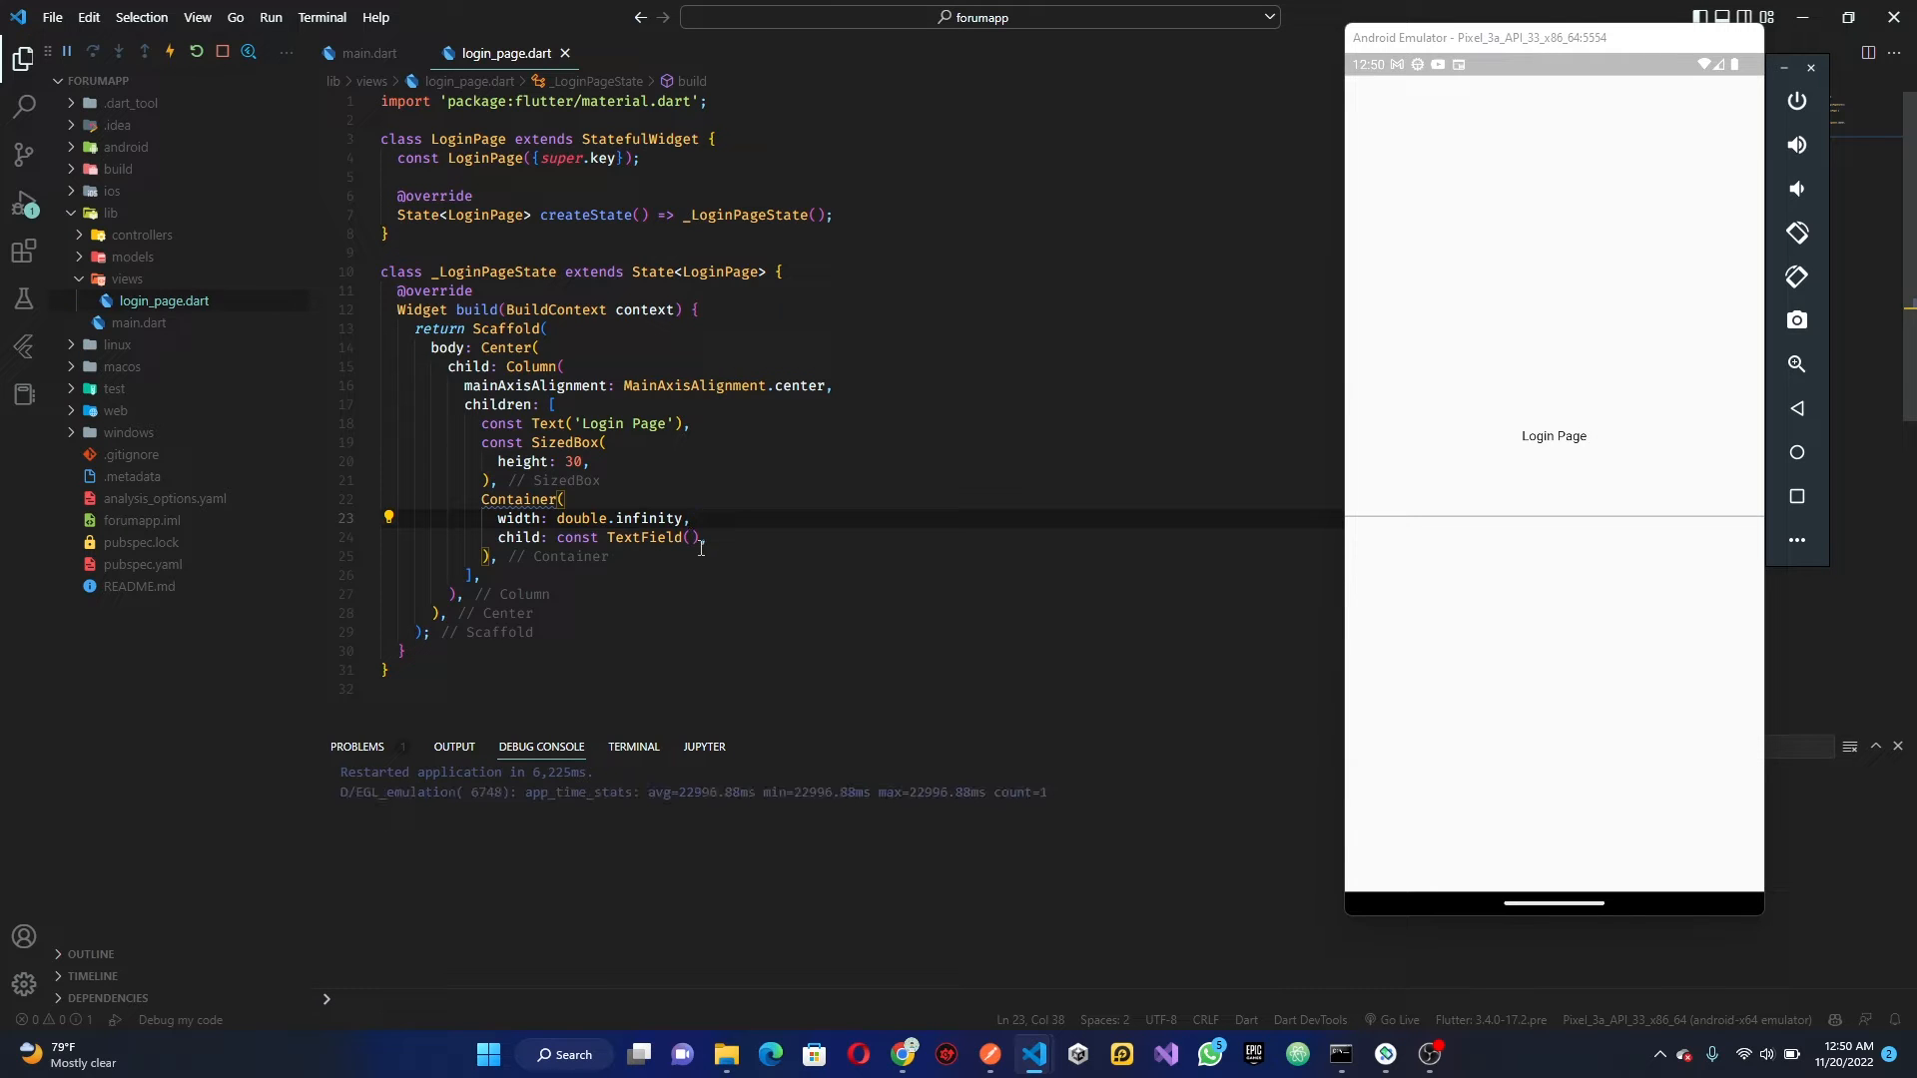
# Remove the TextField's border and give the Container a grey[200] background with radius 10
pyautogui.write("decoration: InputDecoration(border: OutlineInputBorder(),labelText: 'Username',),")
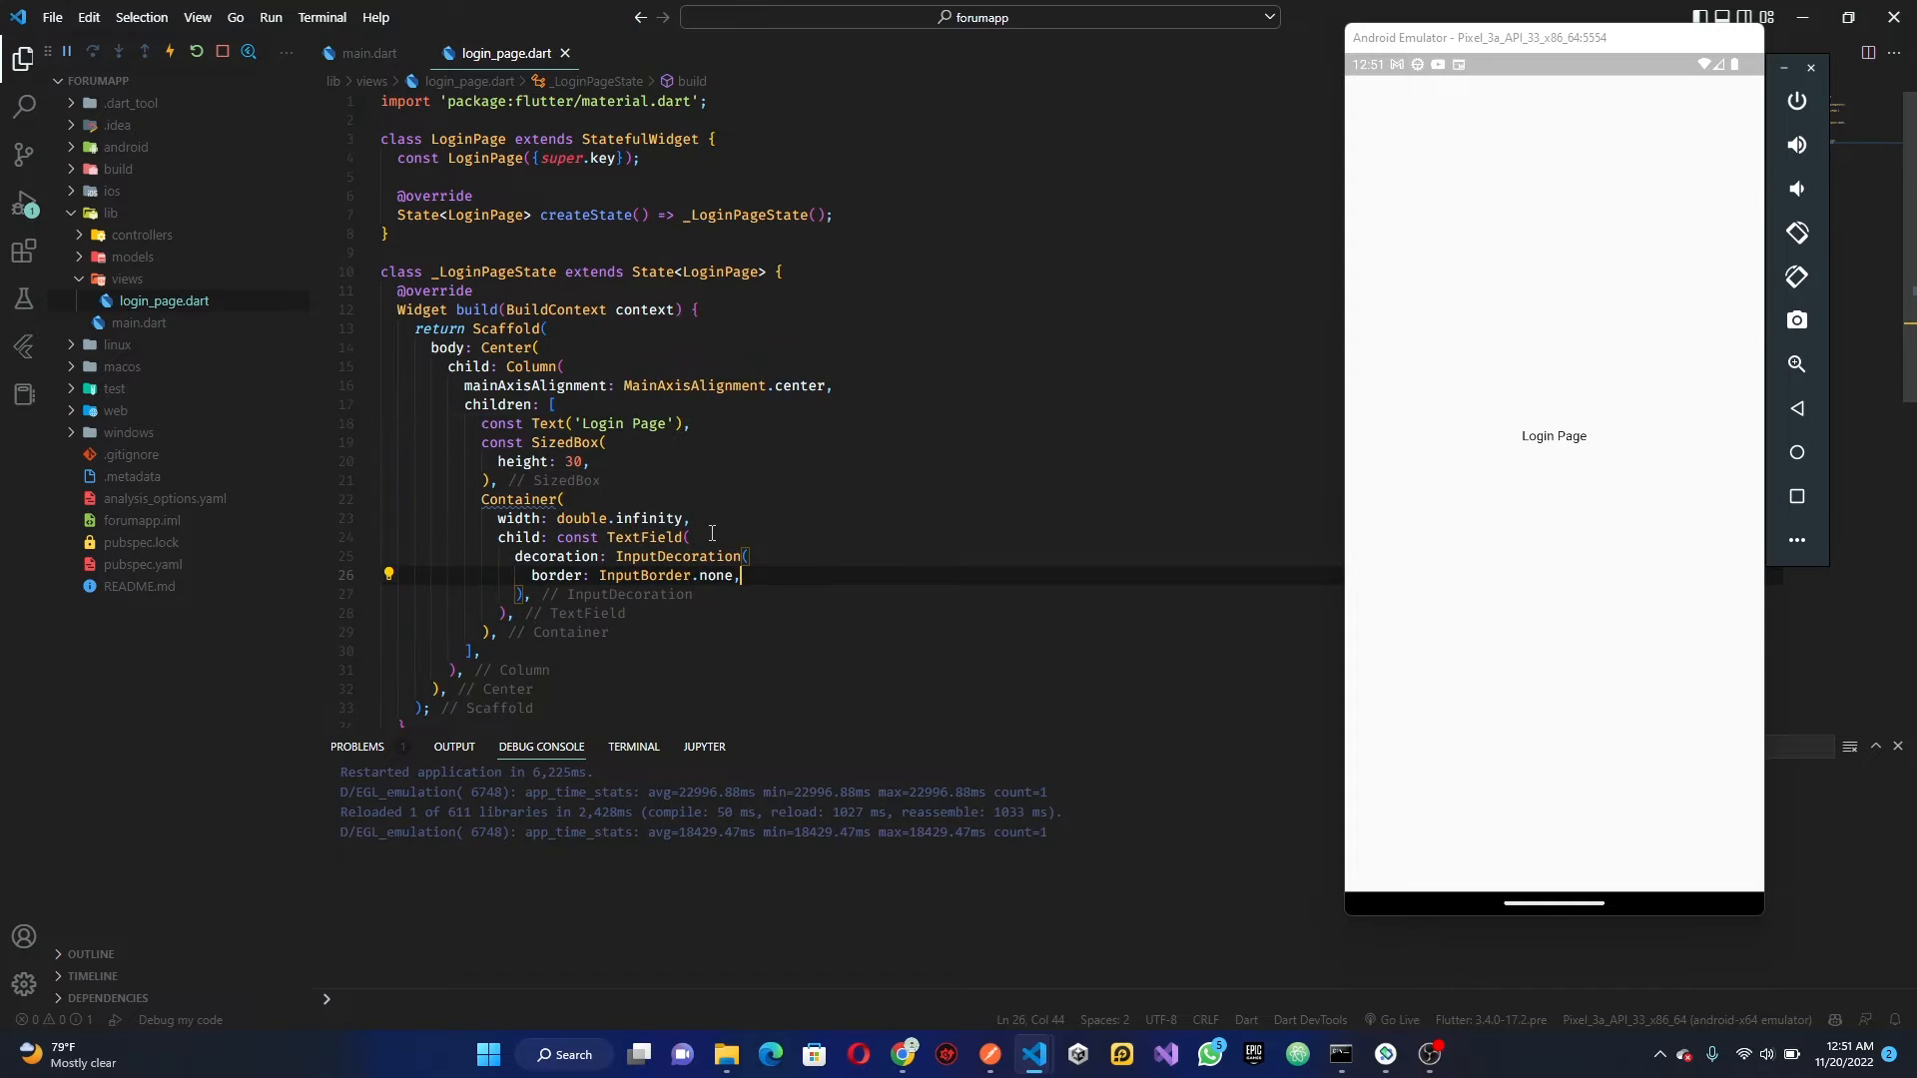
pyautogui.write('decoration: BoxDecoration(')
pyautogui.write('color: Colors.blue,')
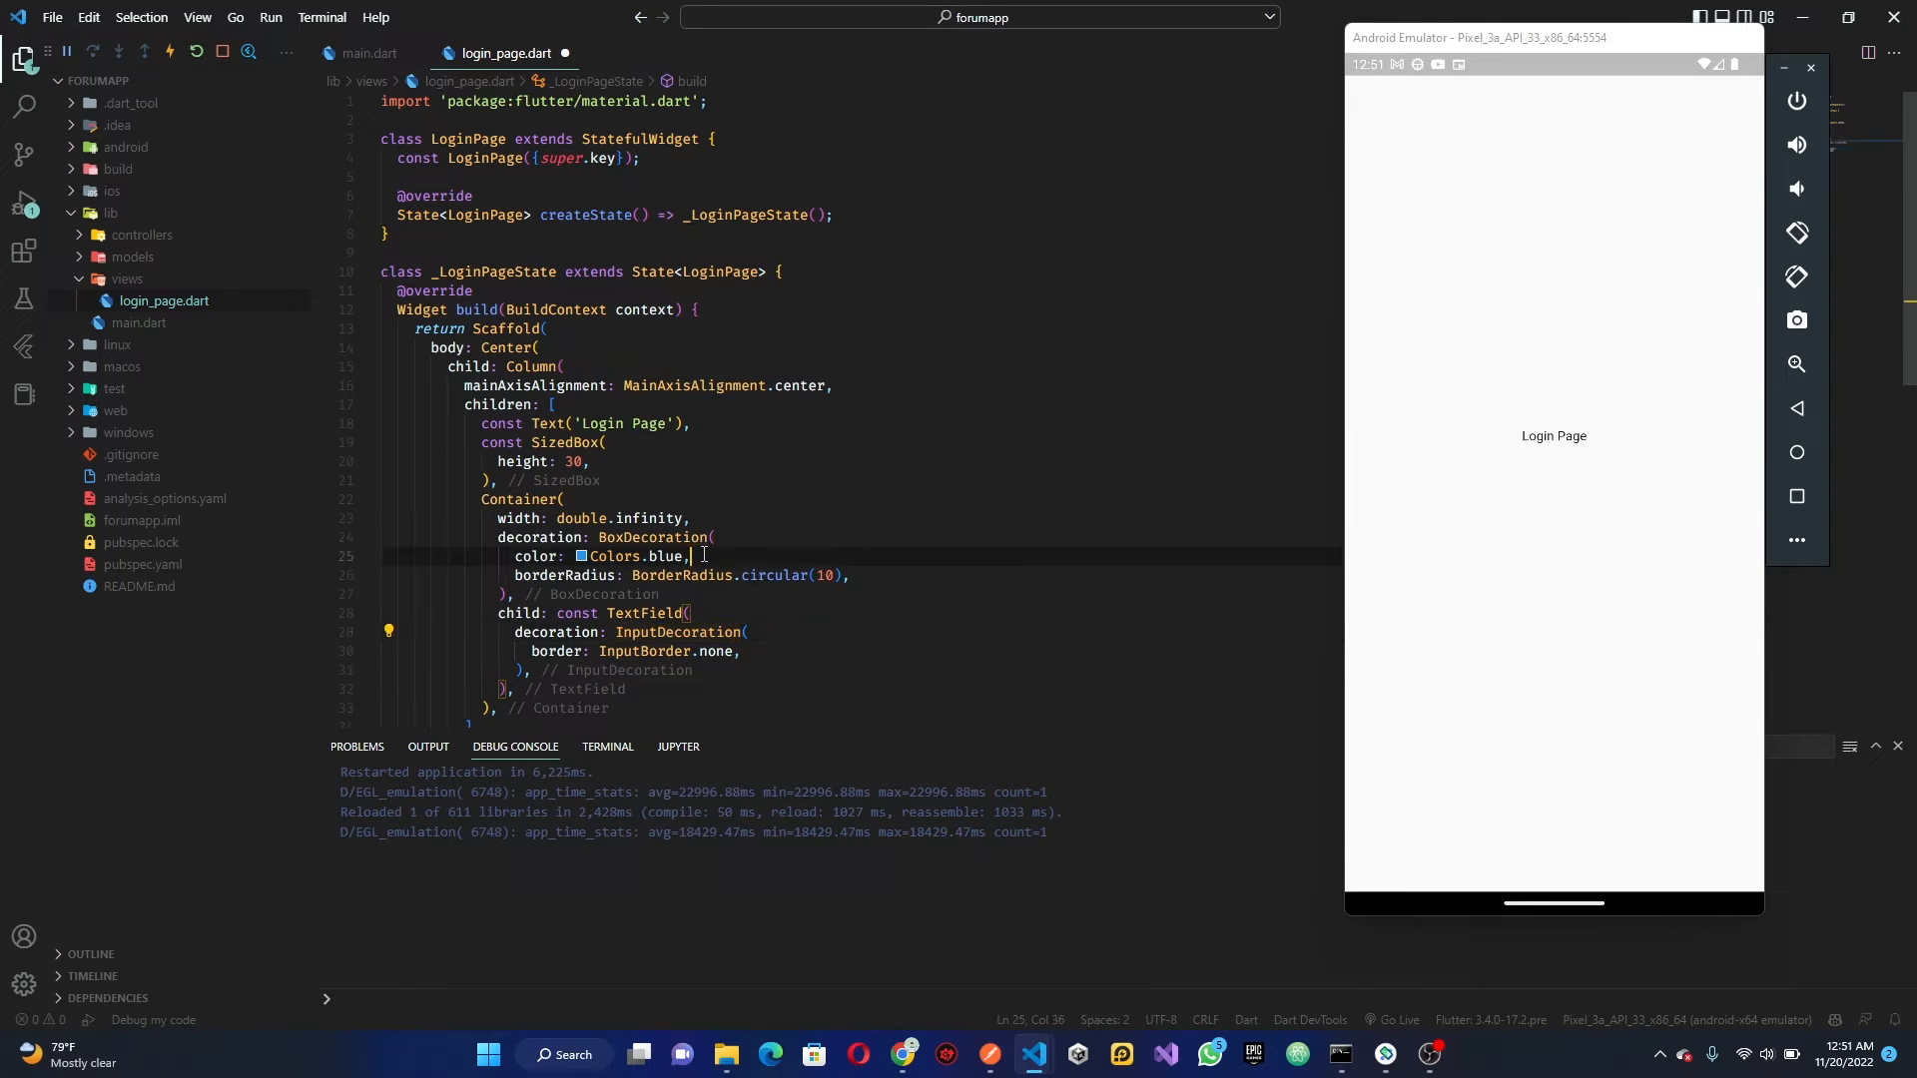
pyautogui.press('BackSpace')
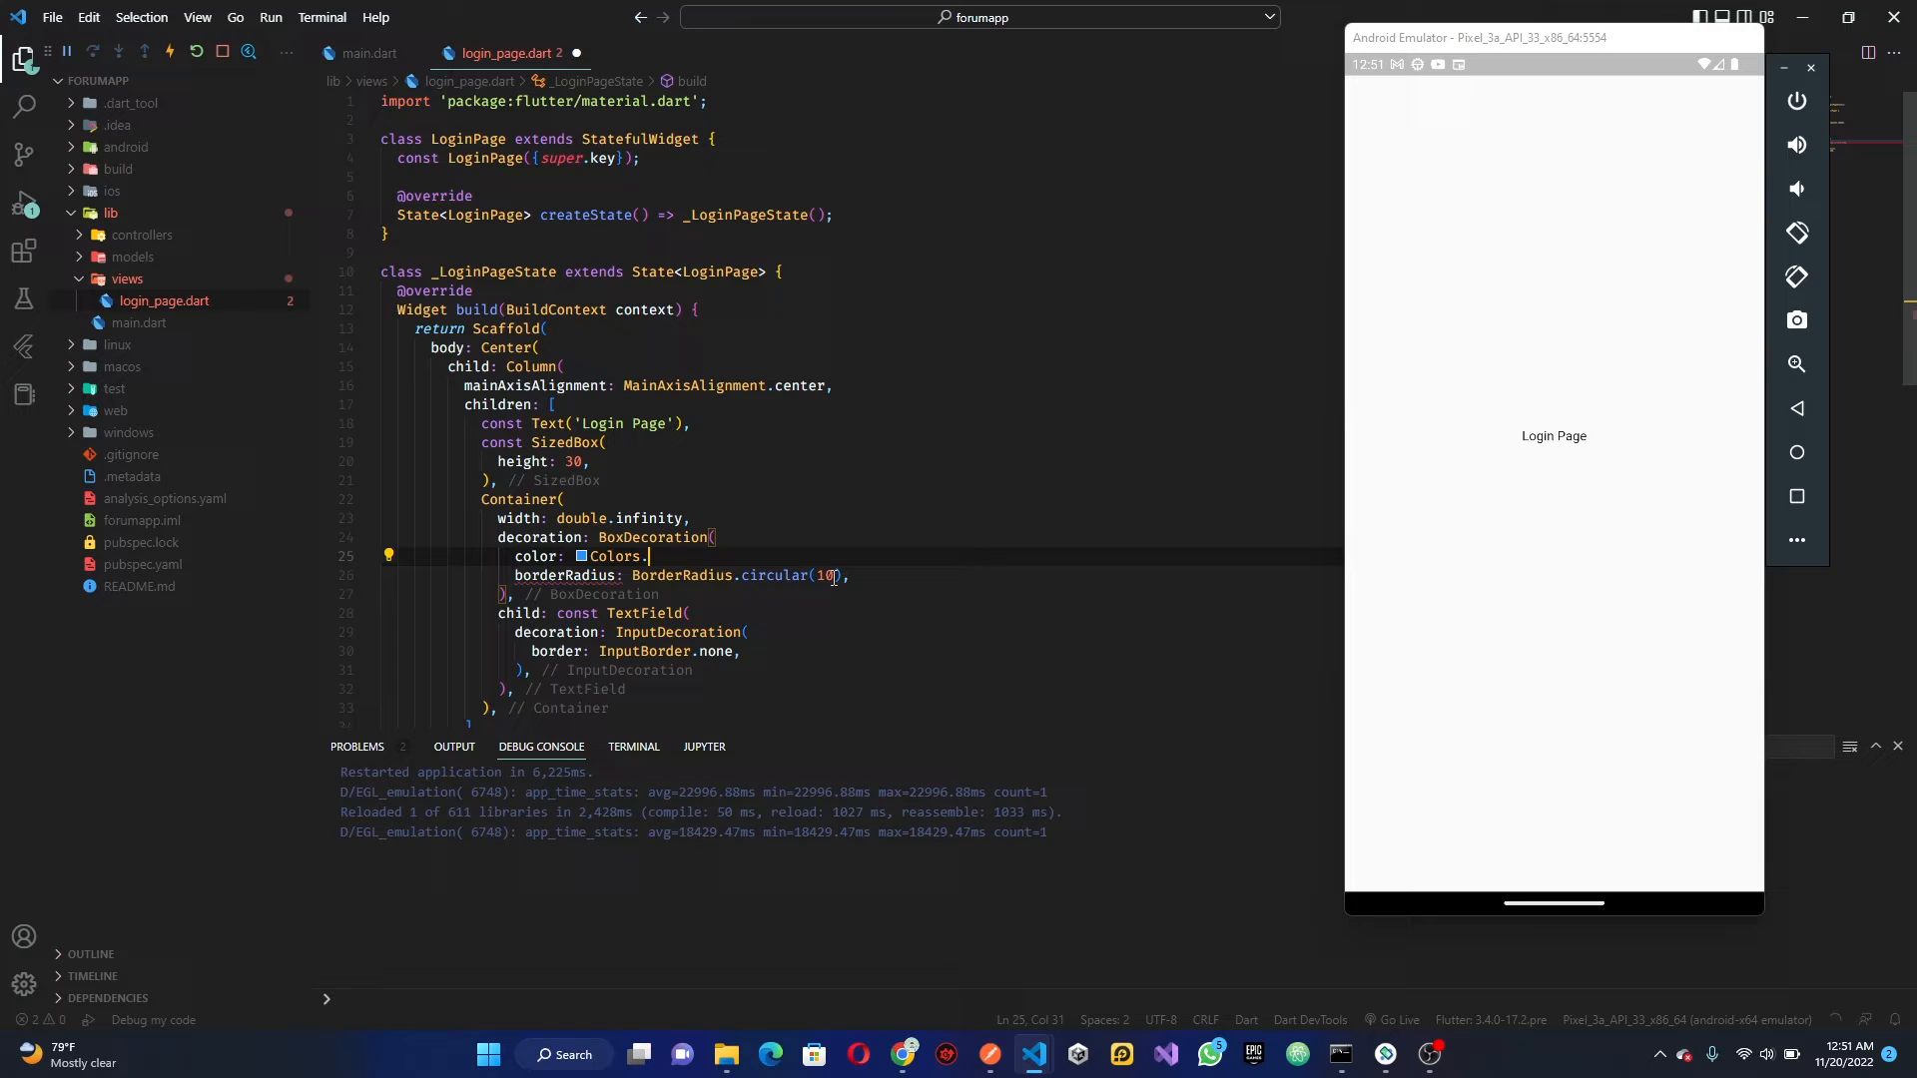
pyautogui.write('grey[200],')
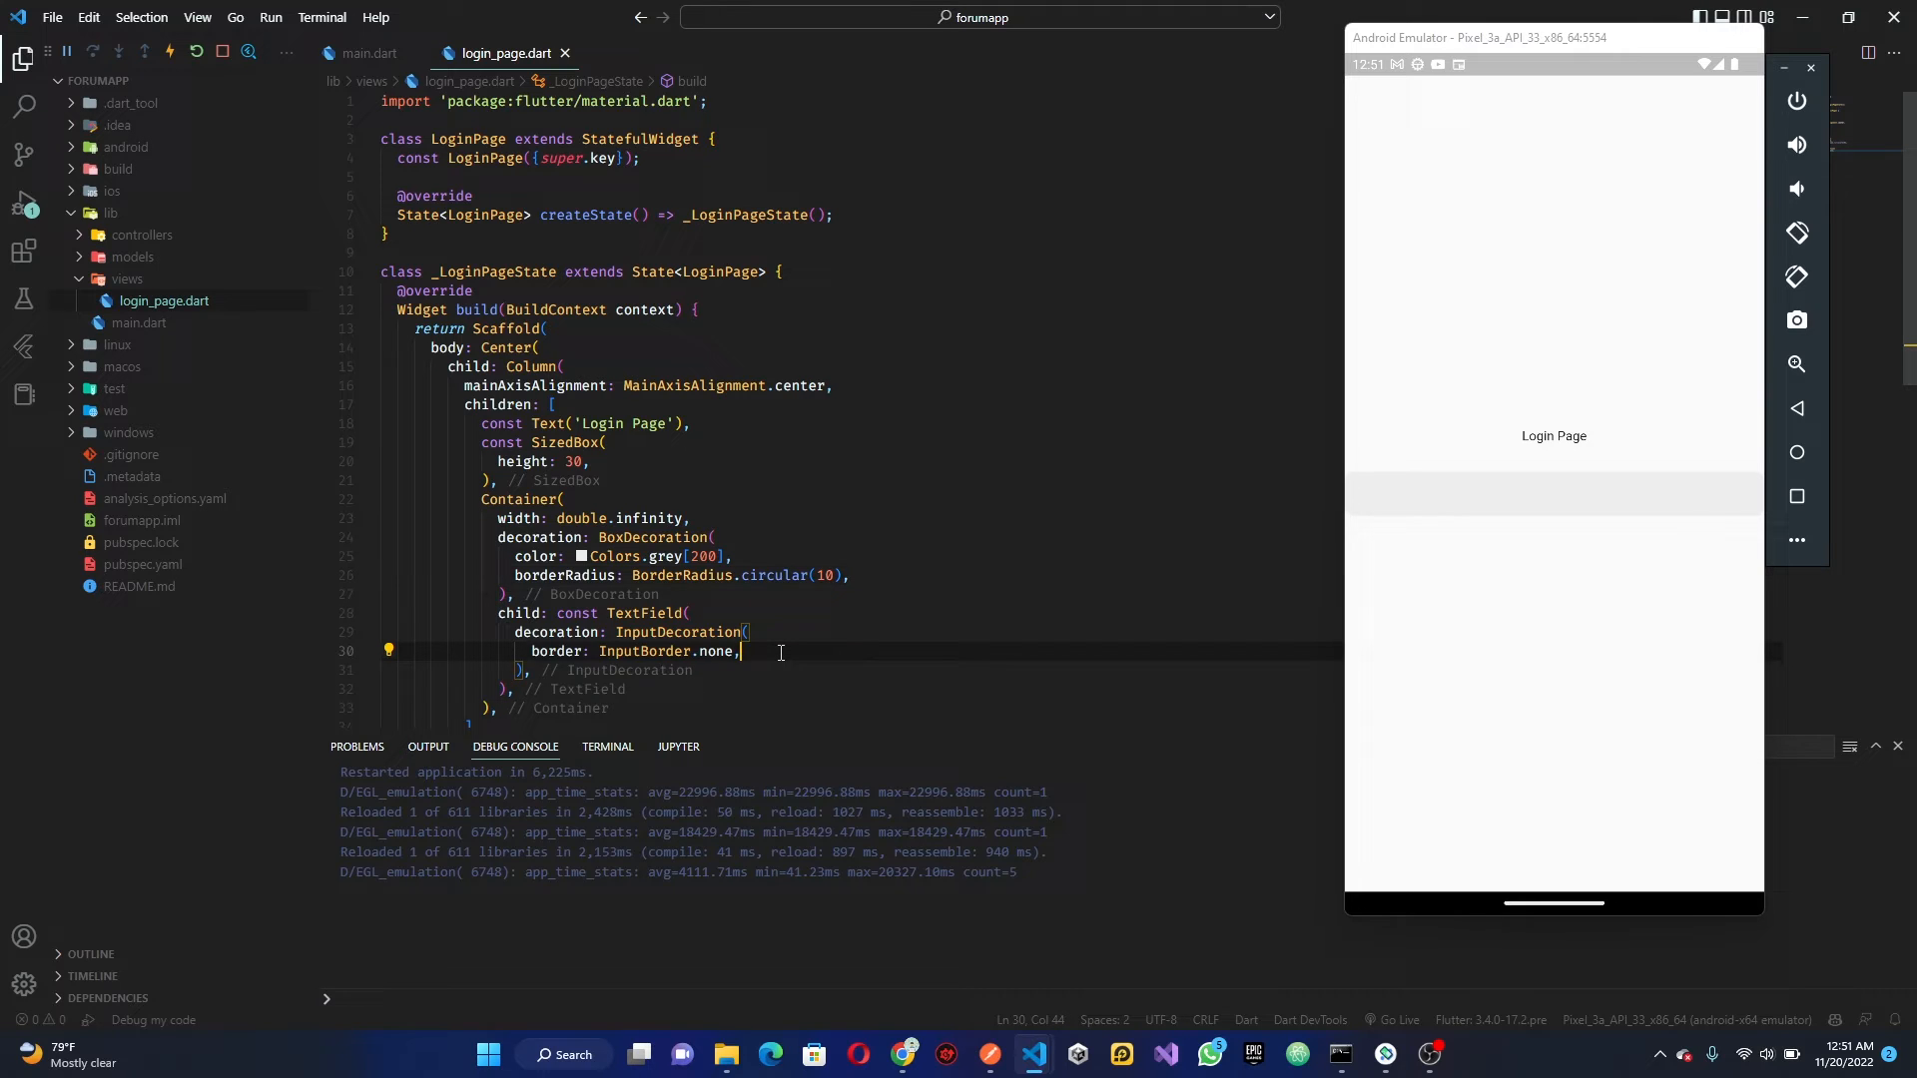
# Add hintText 'Email' to the TextField's InputDecoration and hot-restart the app
pyautogui.write("hintText: '")
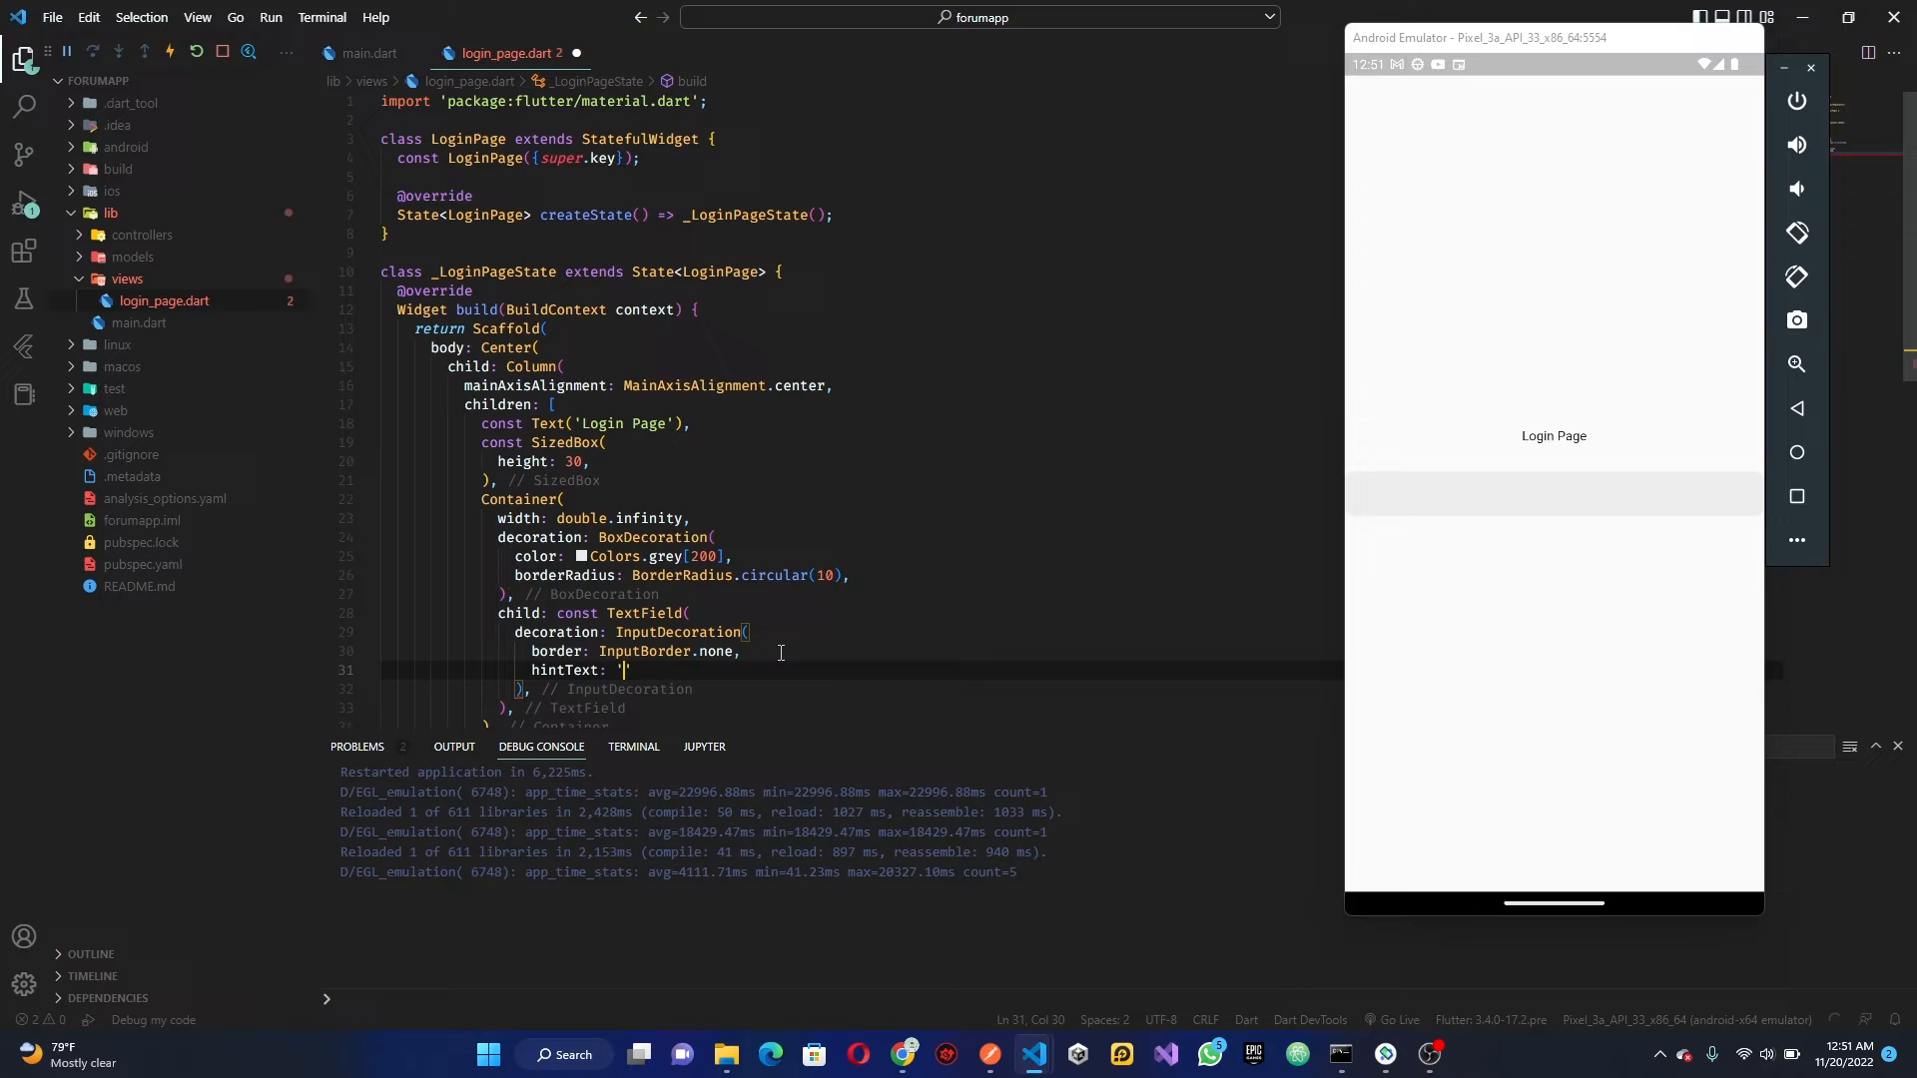
pyautogui.write('Email')
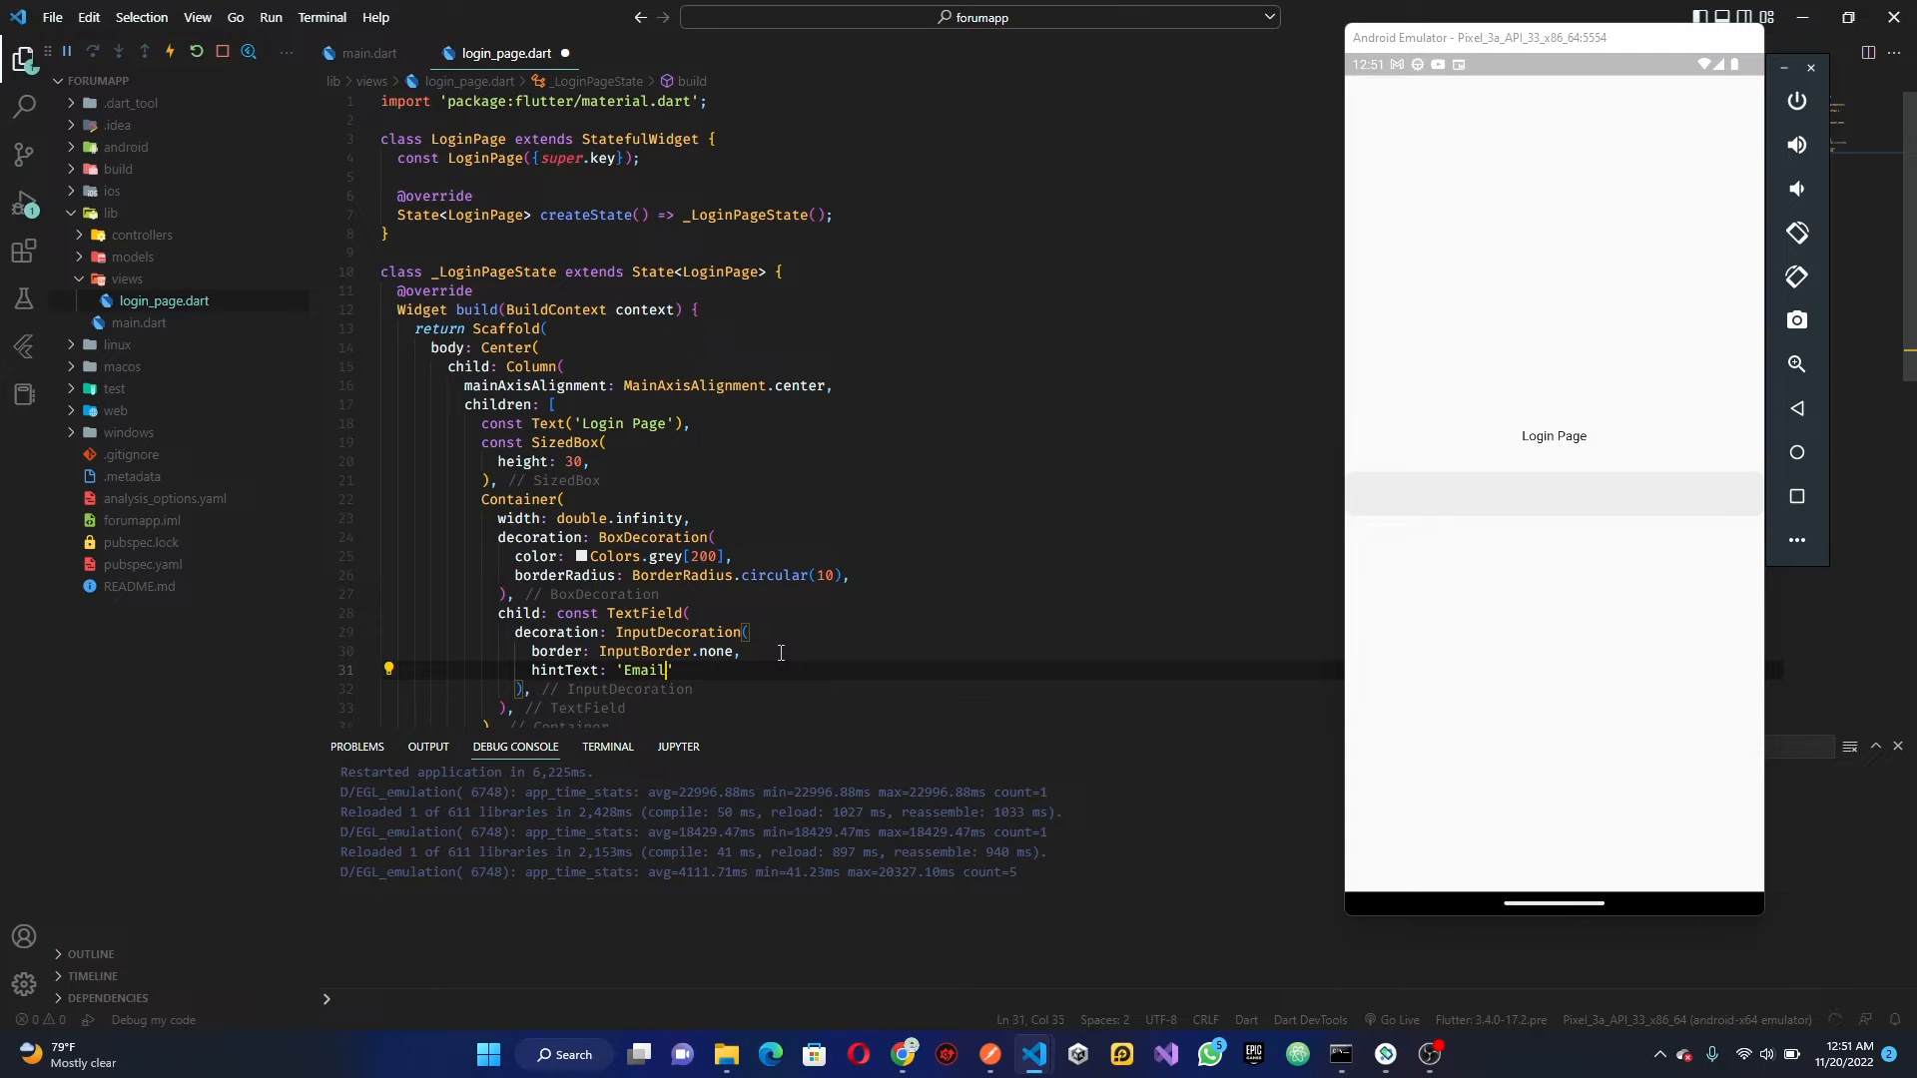
pyautogui.write(',')
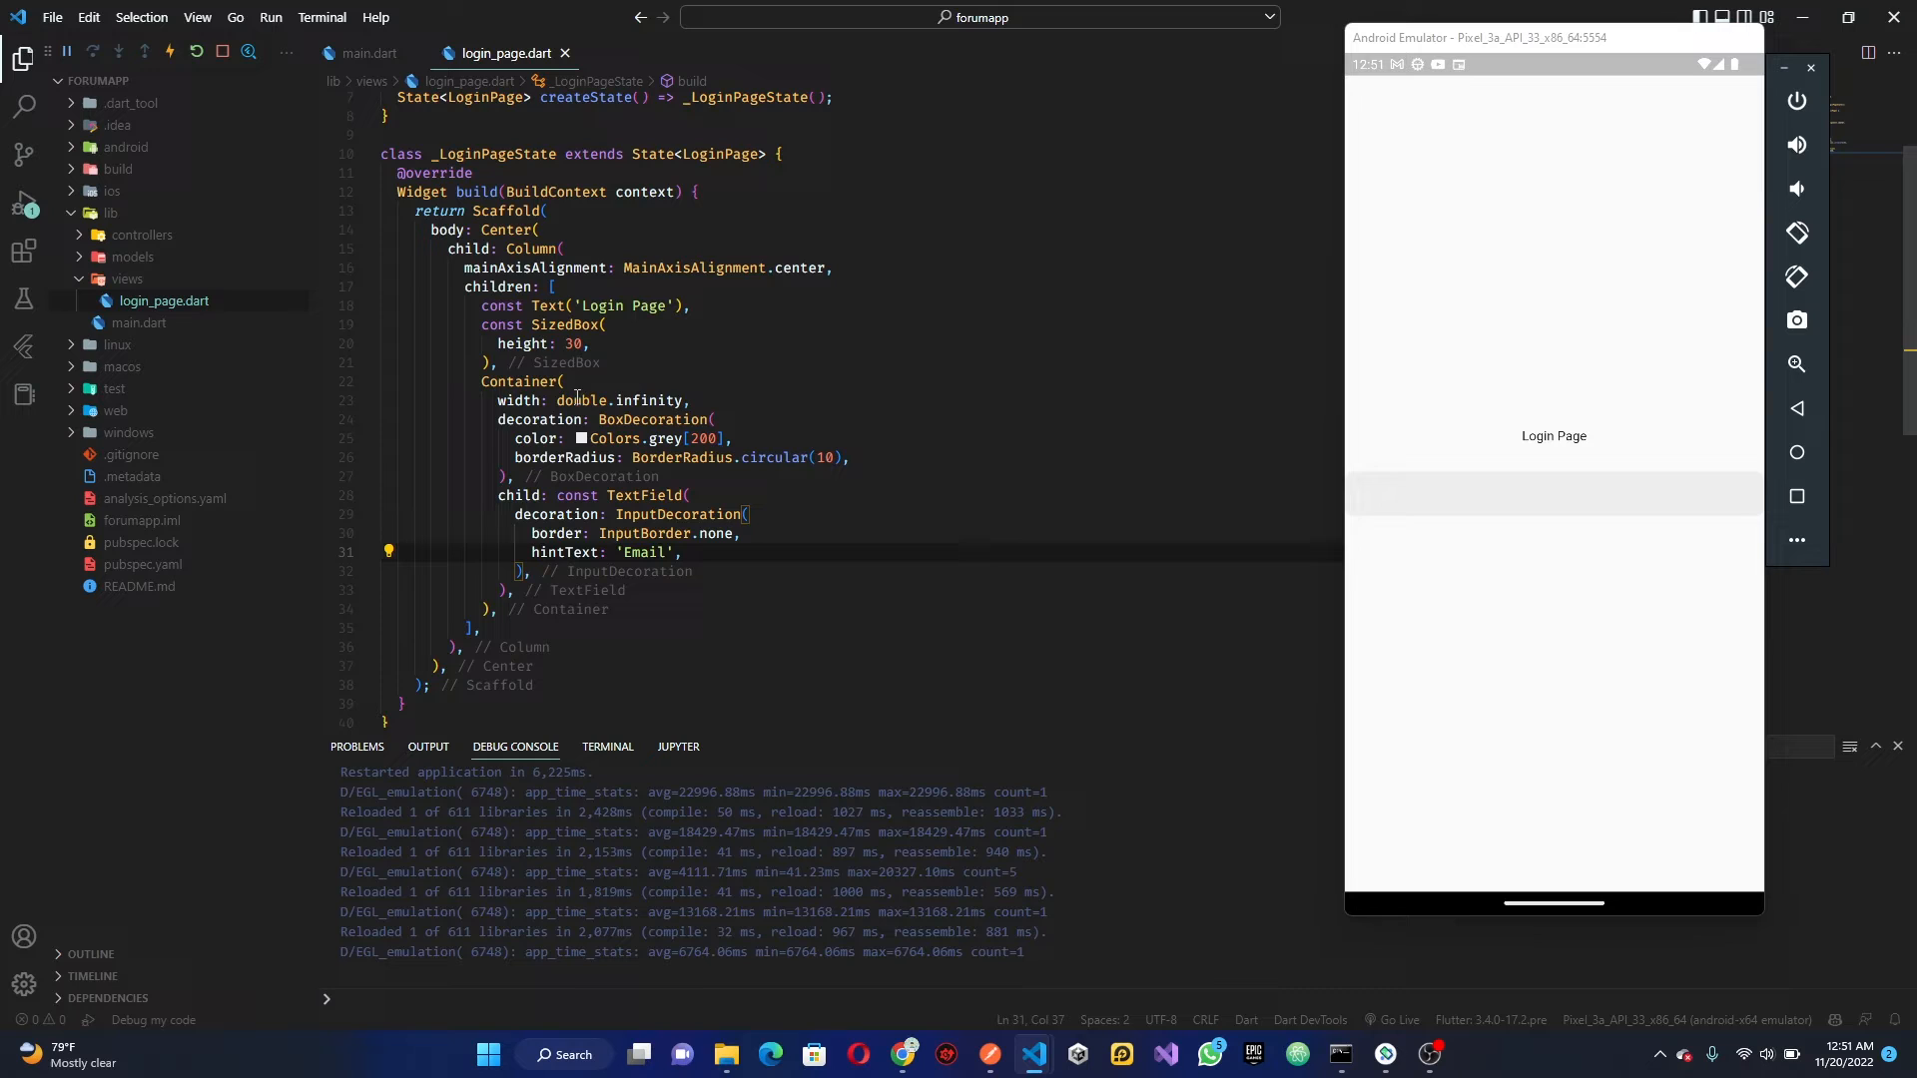
pyautogui.moveTo(569, 457)
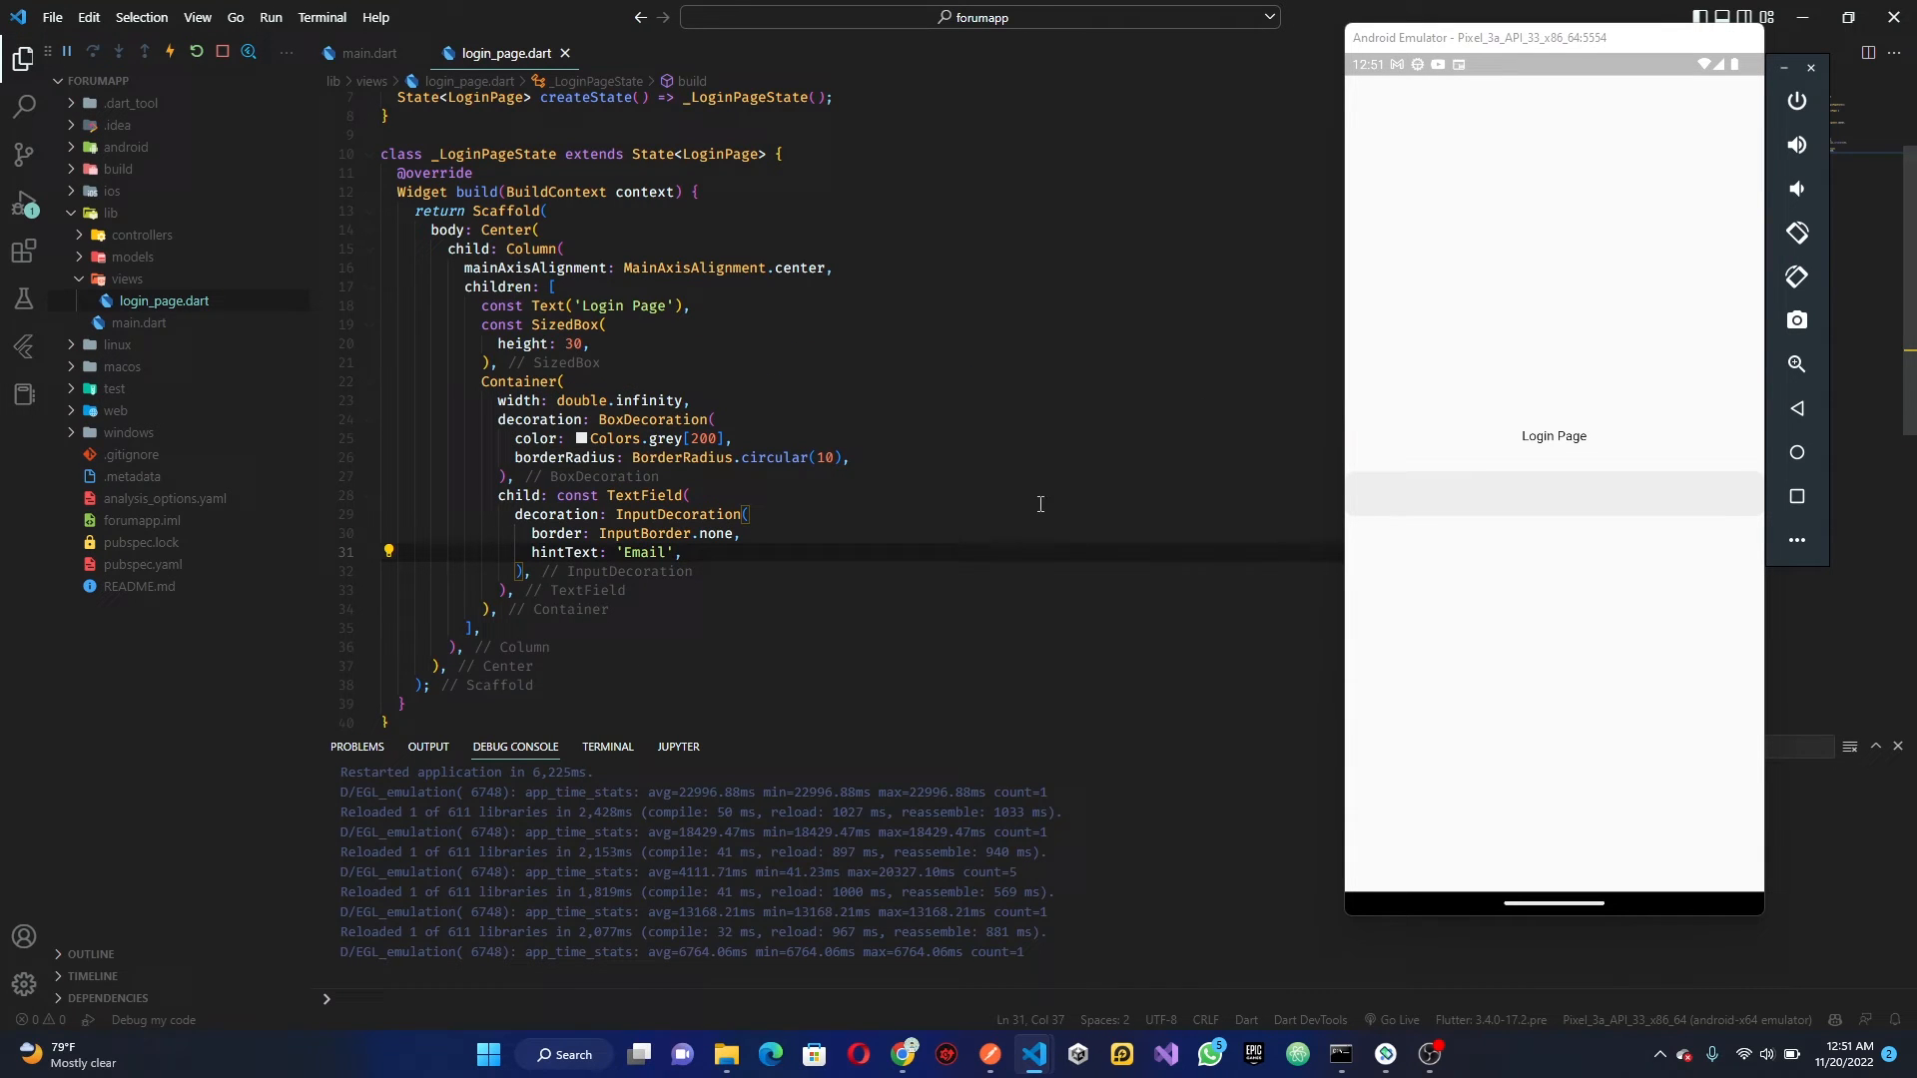
pyautogui.moveTo(819, 552)
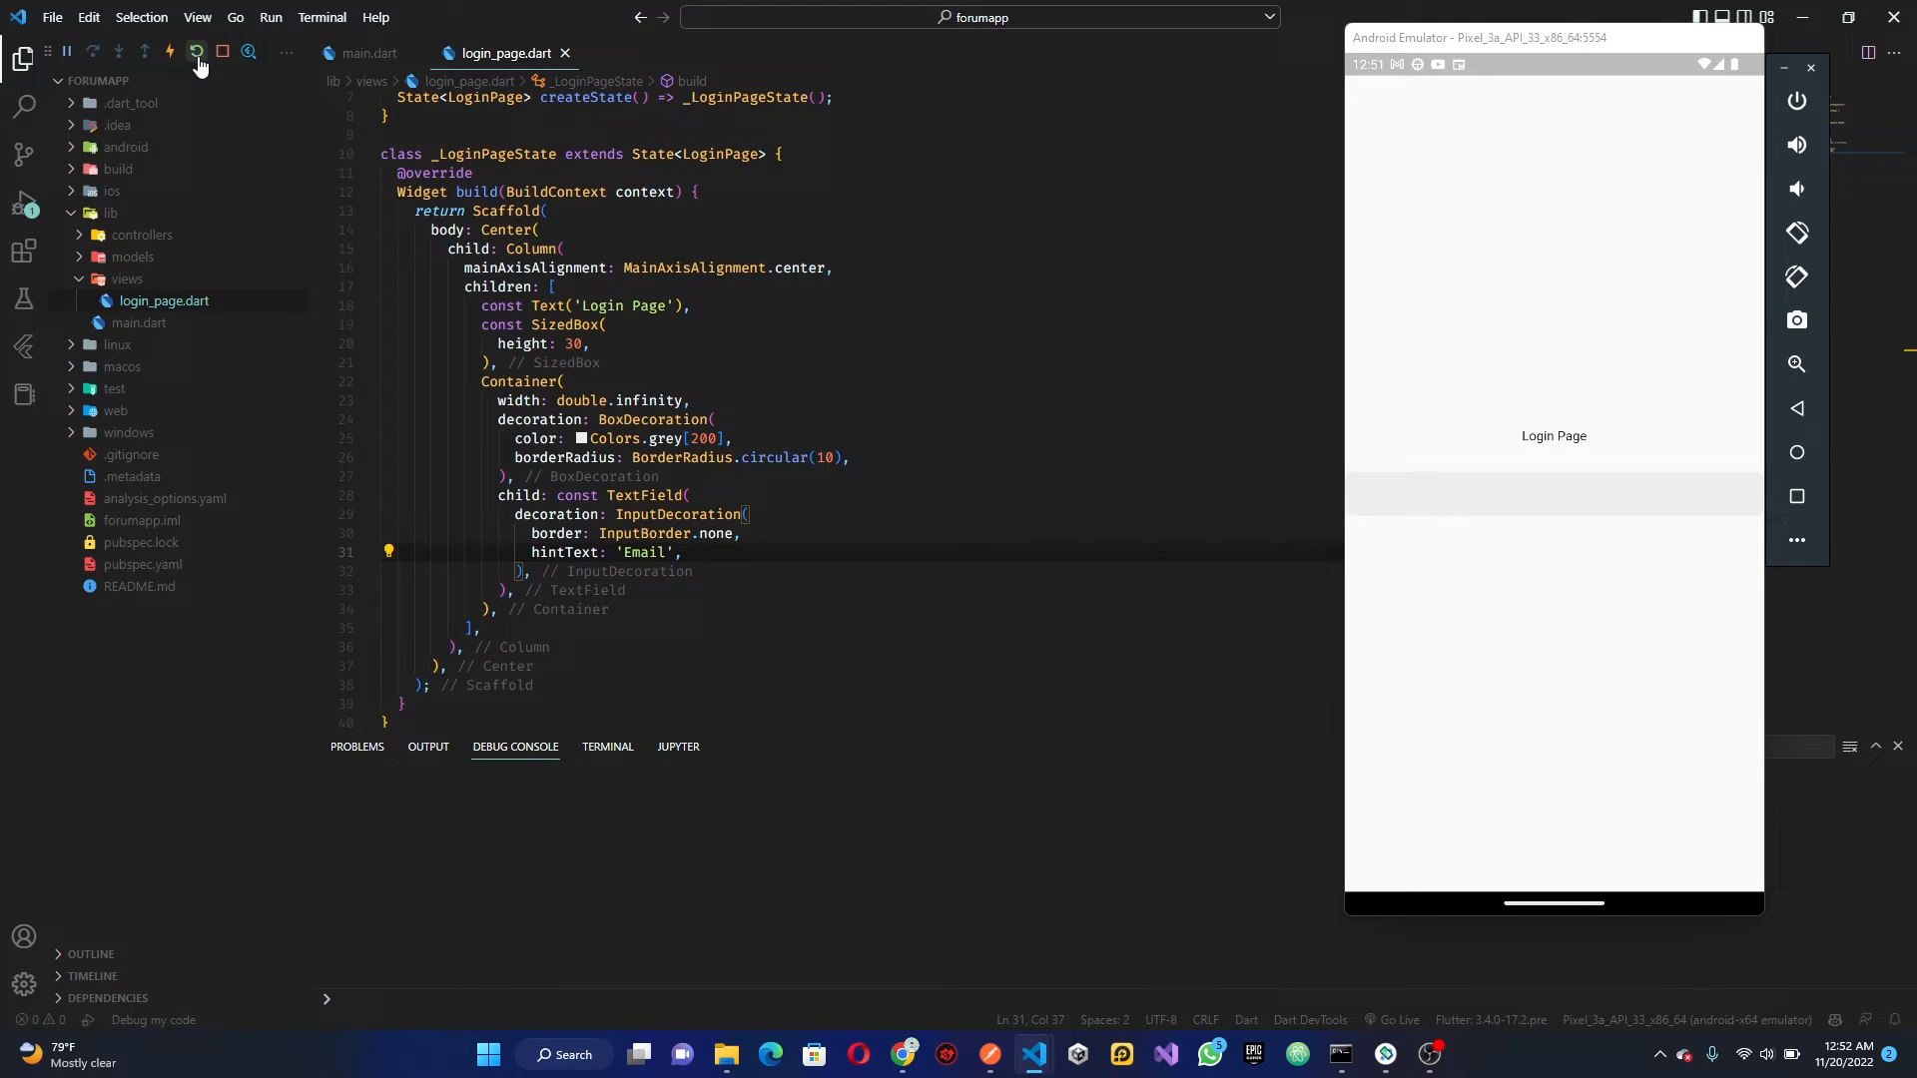
pyautogui.click(197, 52)
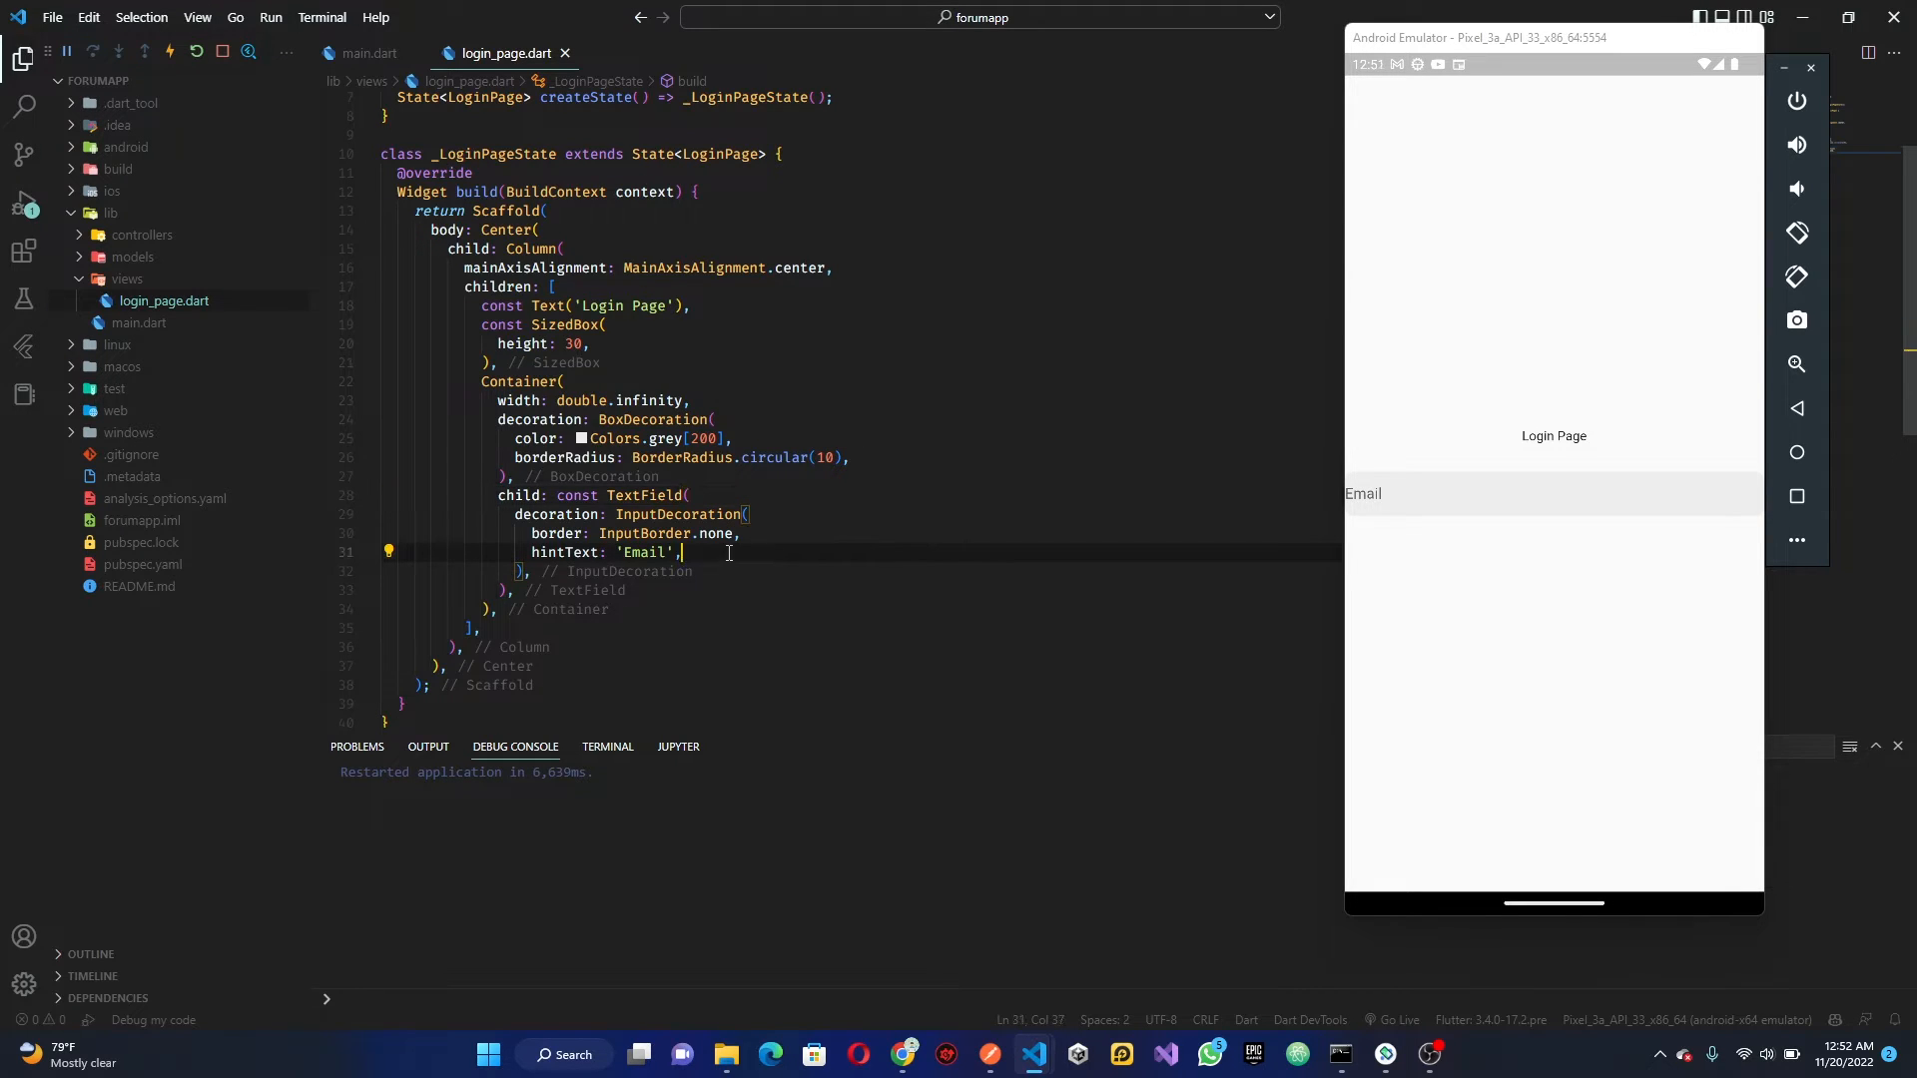
# Pad the Email field with EdgeInsets.symmetric(horizontal: 20) and save to reload
pyautogui.write('contentPadding: EdgeInsets.all(20),')
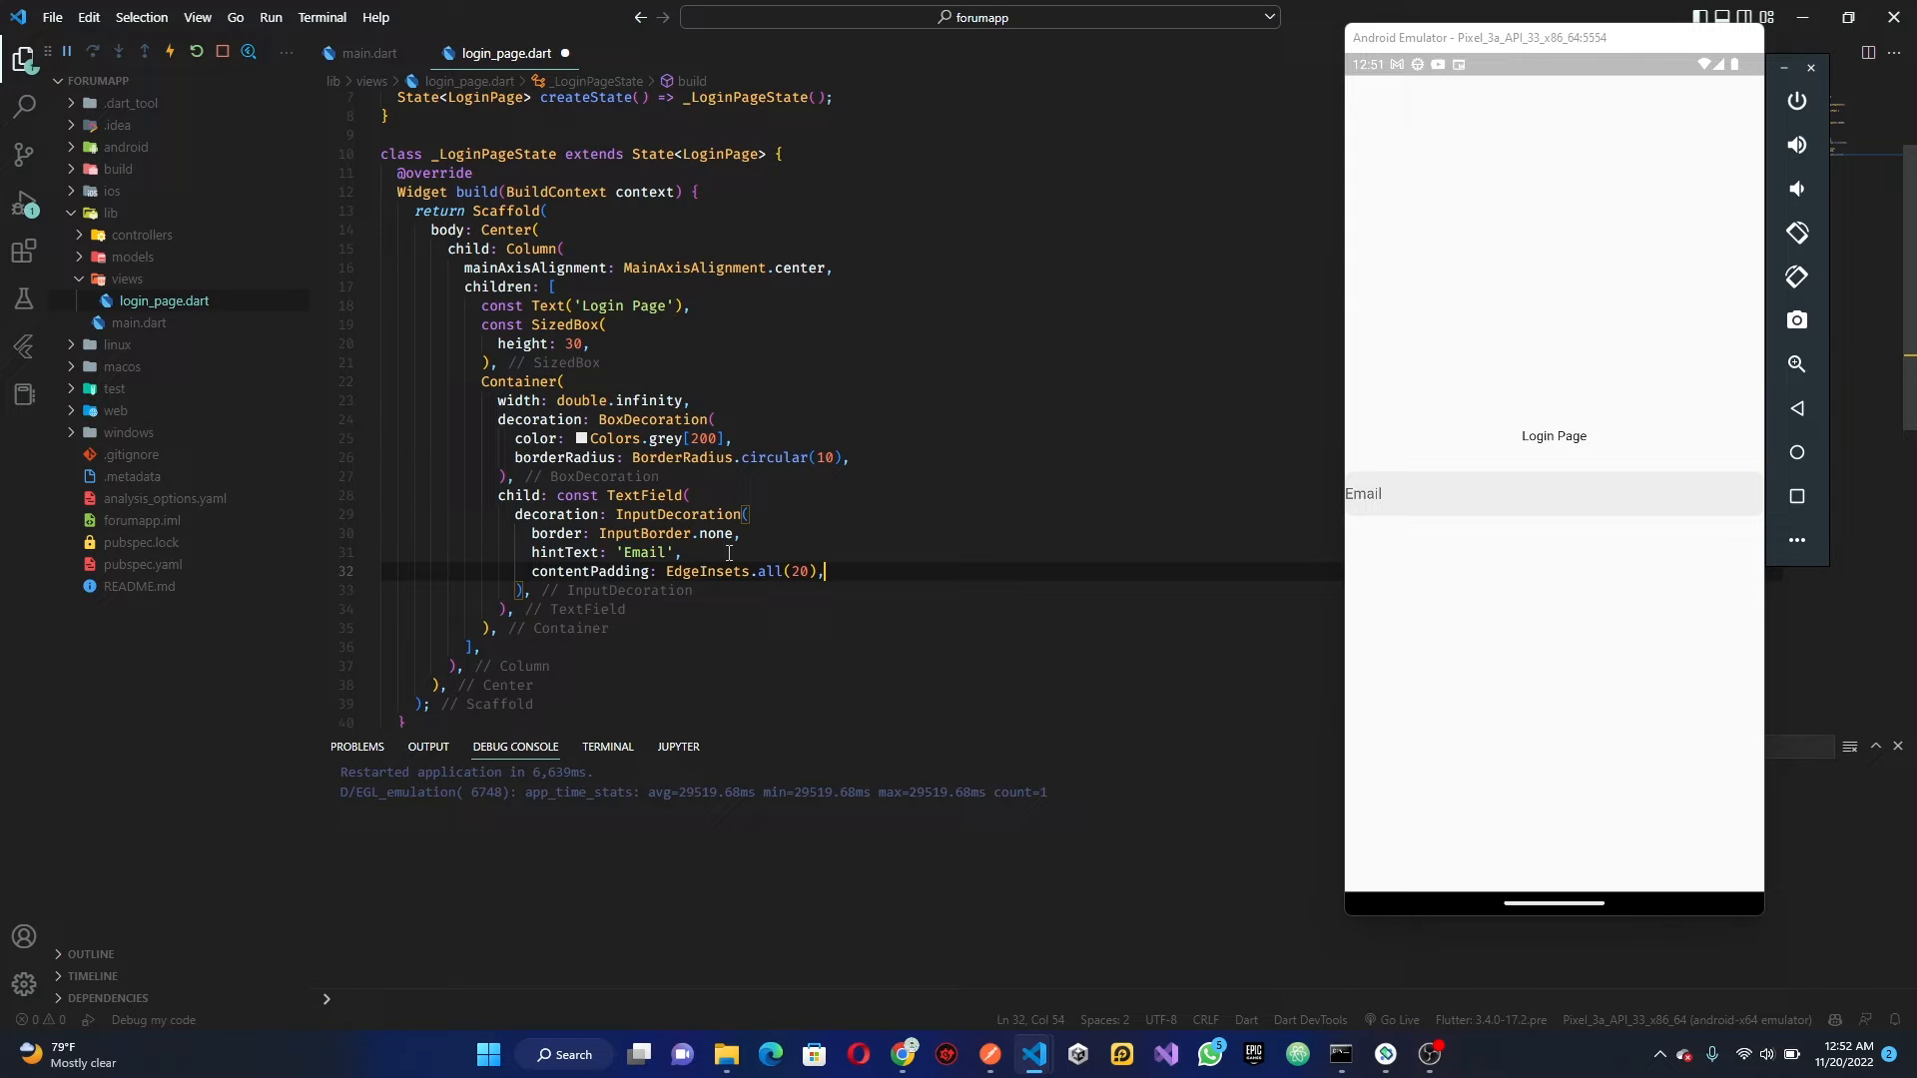
pyautogui.doubleClick(768, 571)
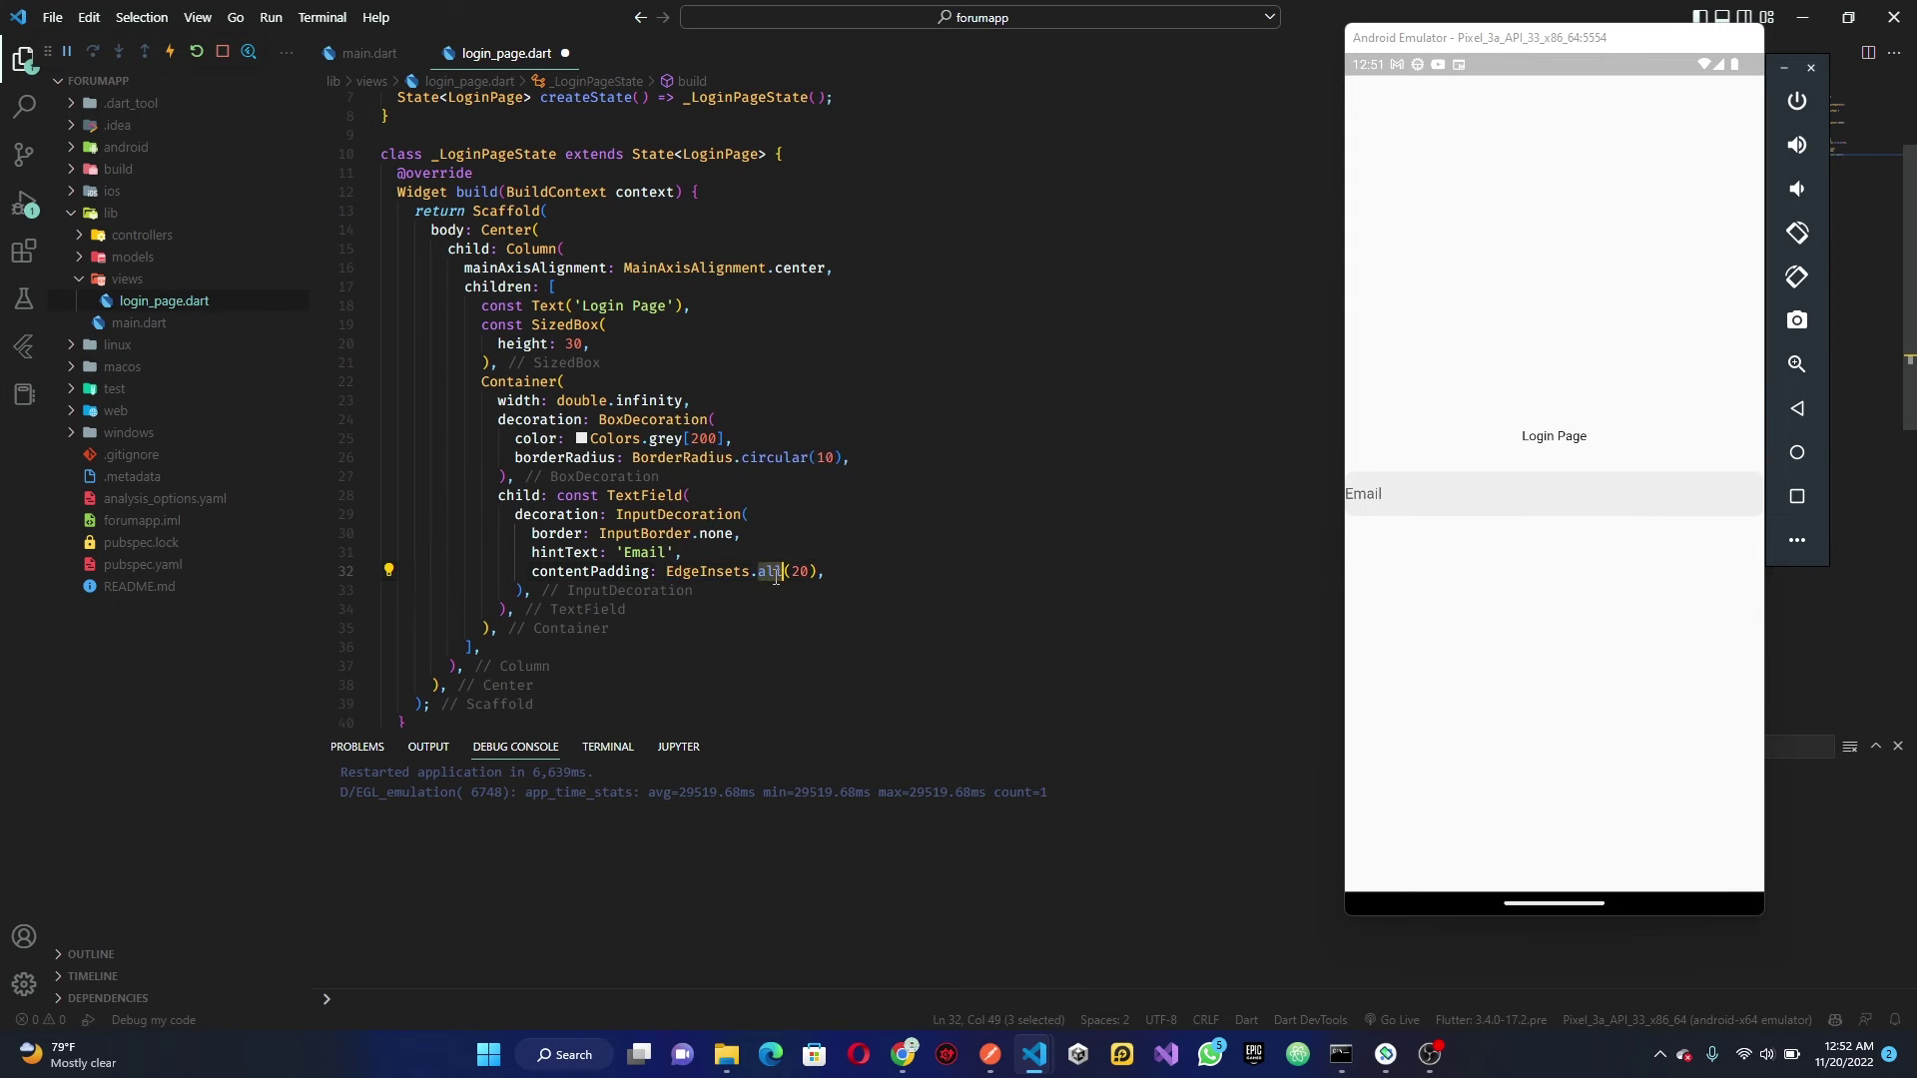
pyautogui.write('symmetric')
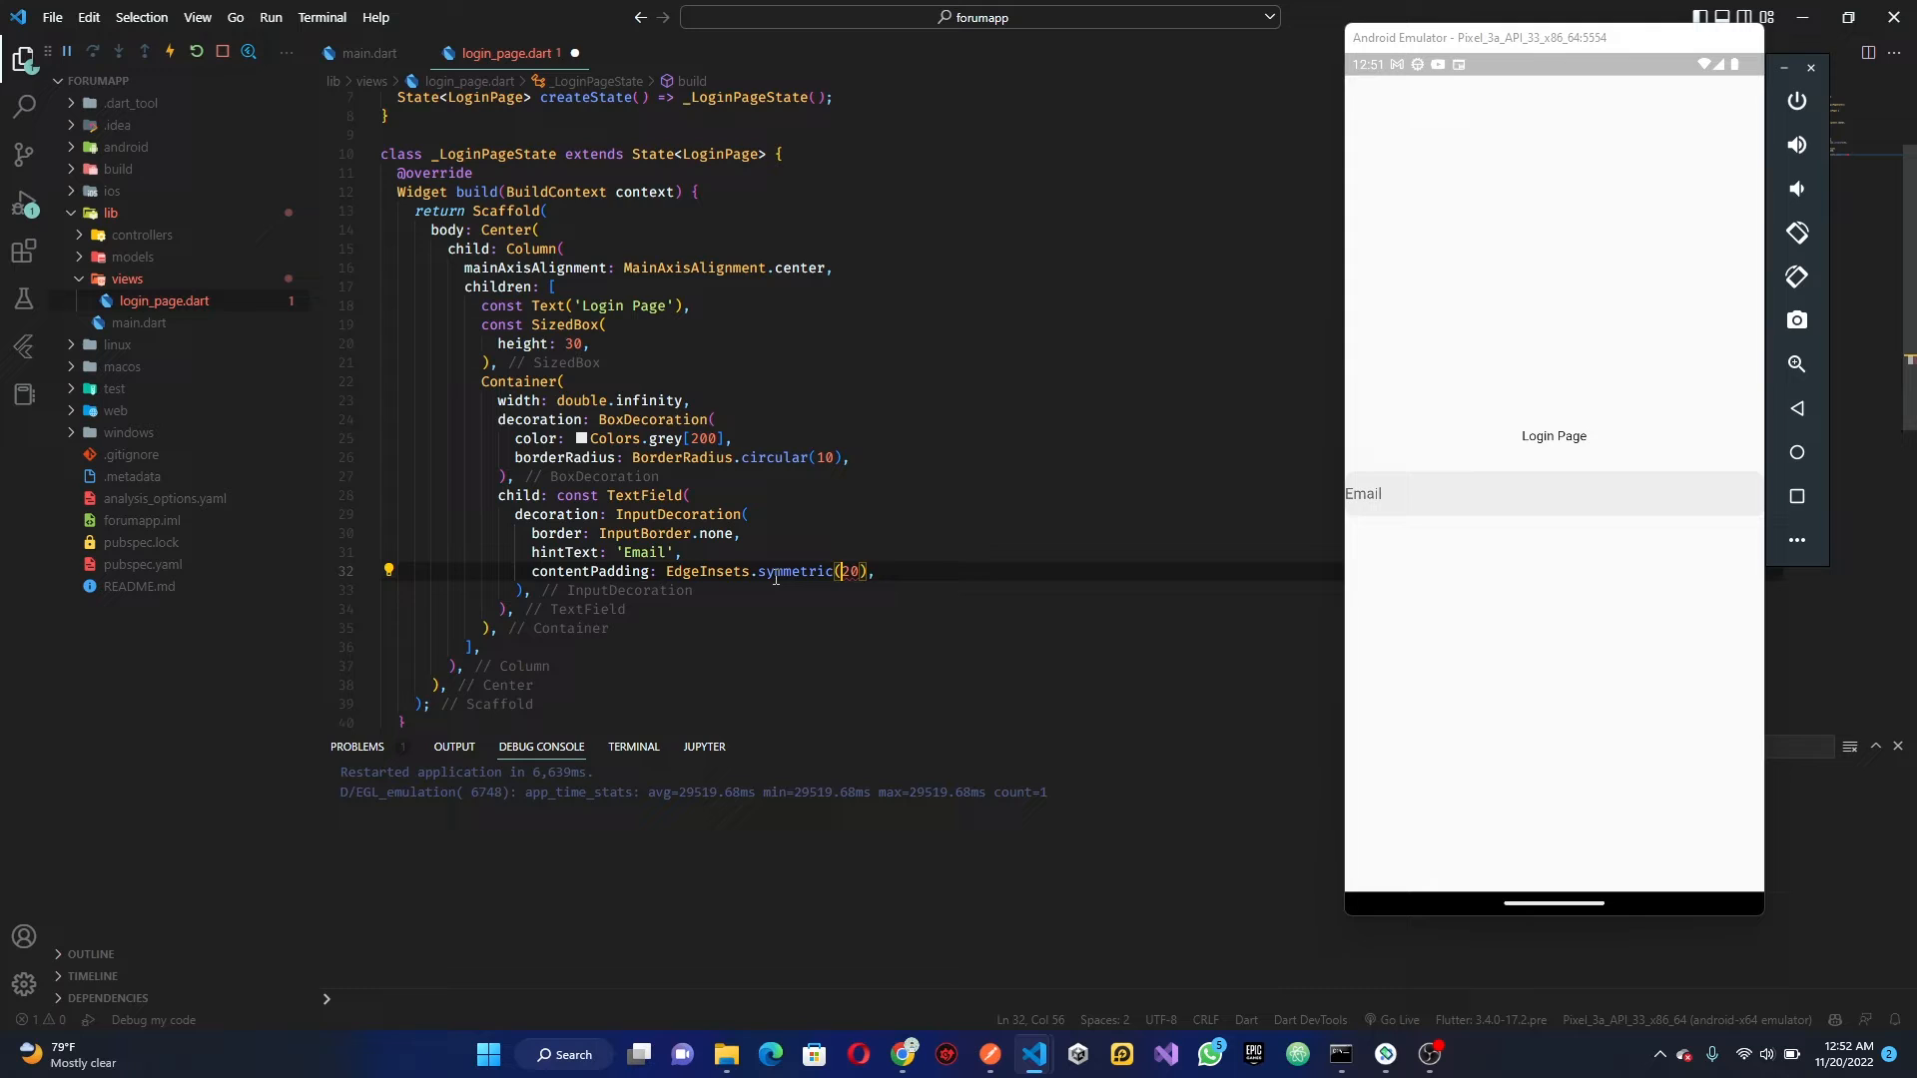
pyautogui.moveTo(795, 571)
pyautogui.write('horizontal: ')
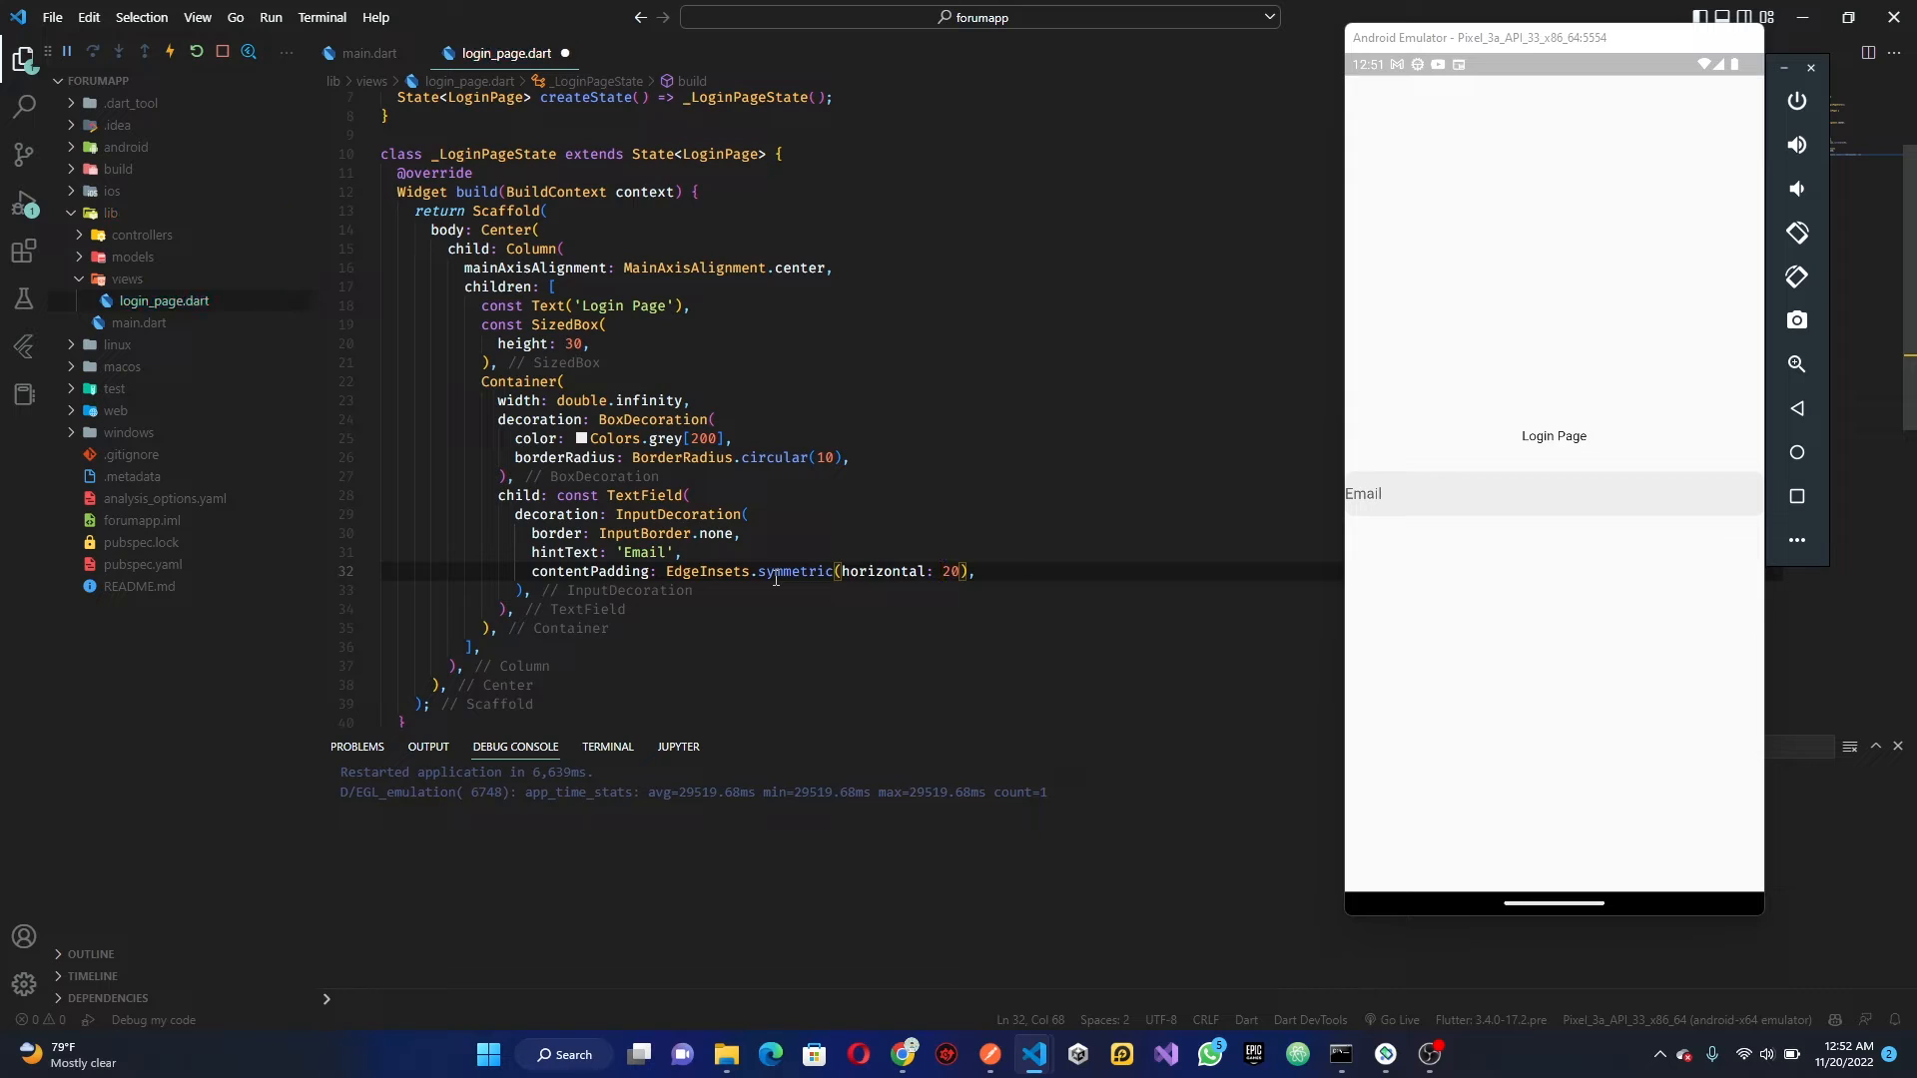
pyautogui.press('ctrl+s')
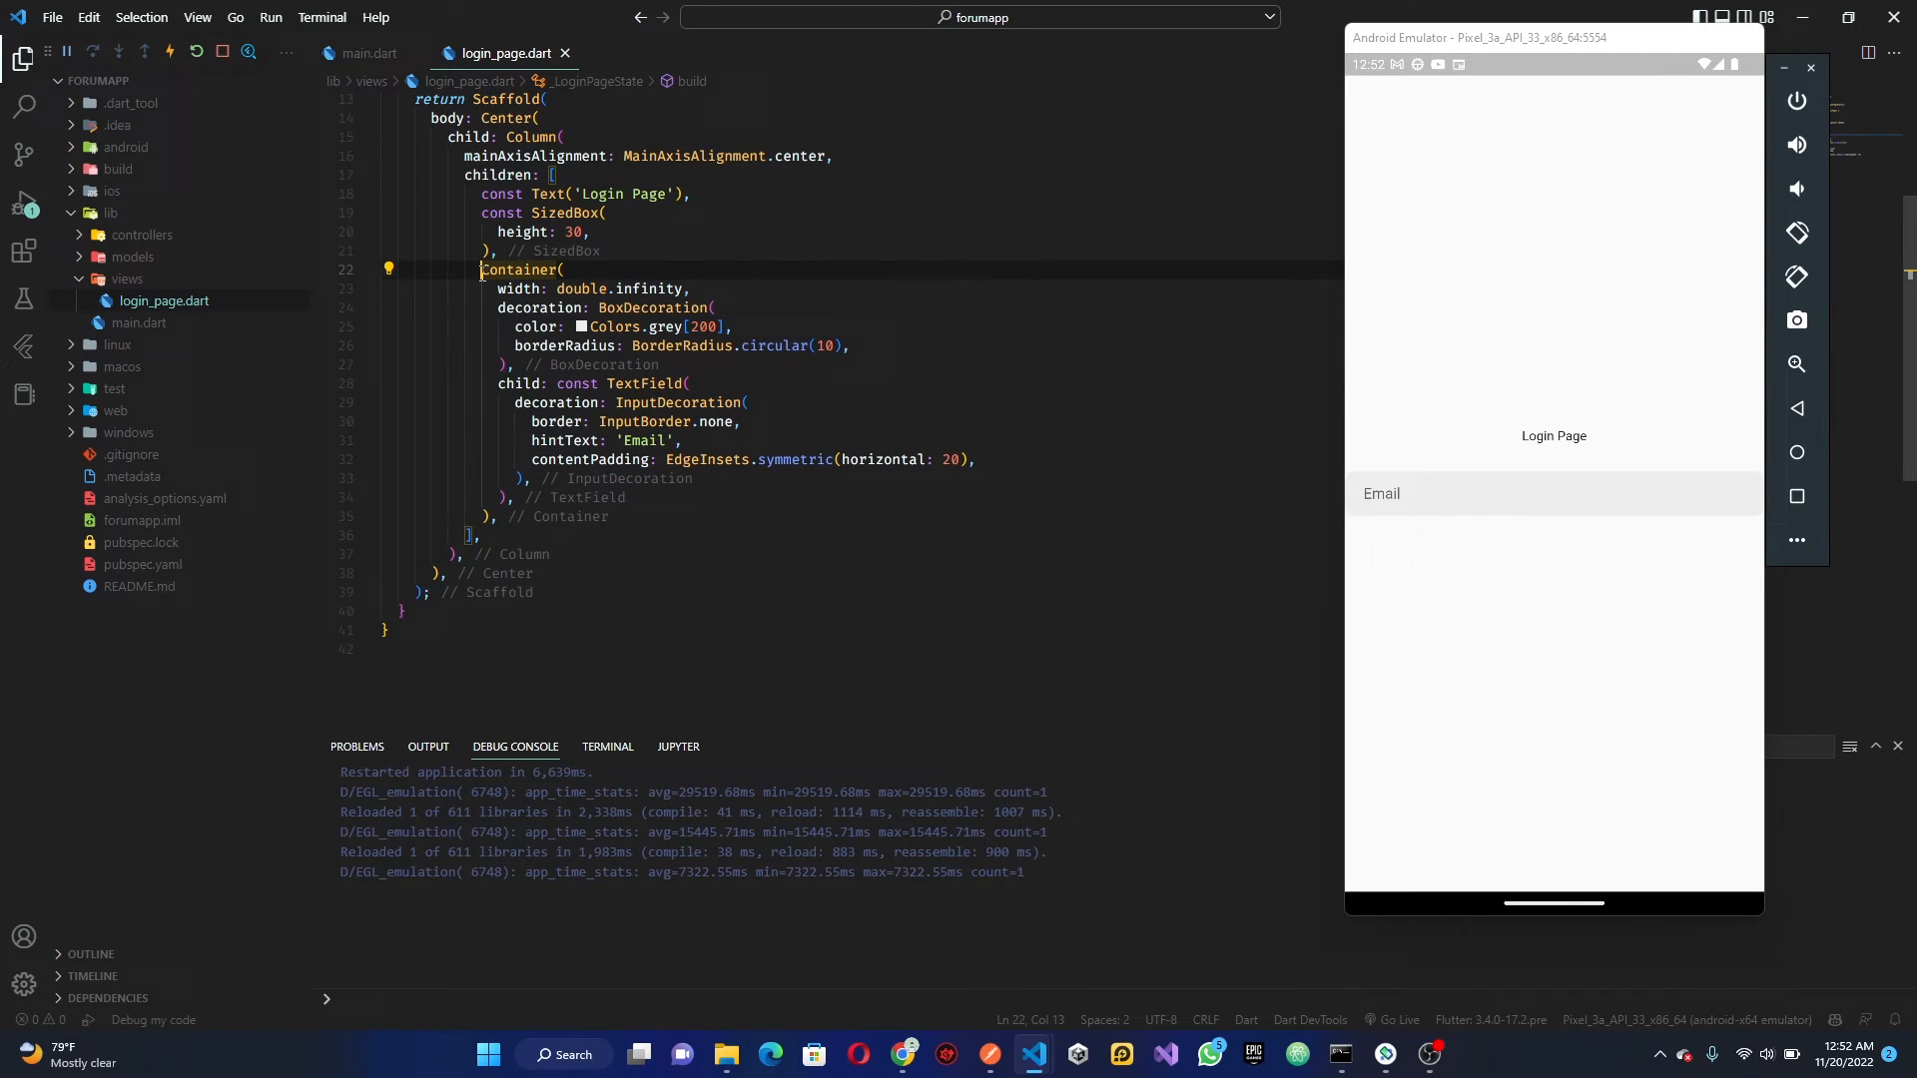
# Extract the email Container into a new widget named InputWidget
pyautogui.click(388, 269)
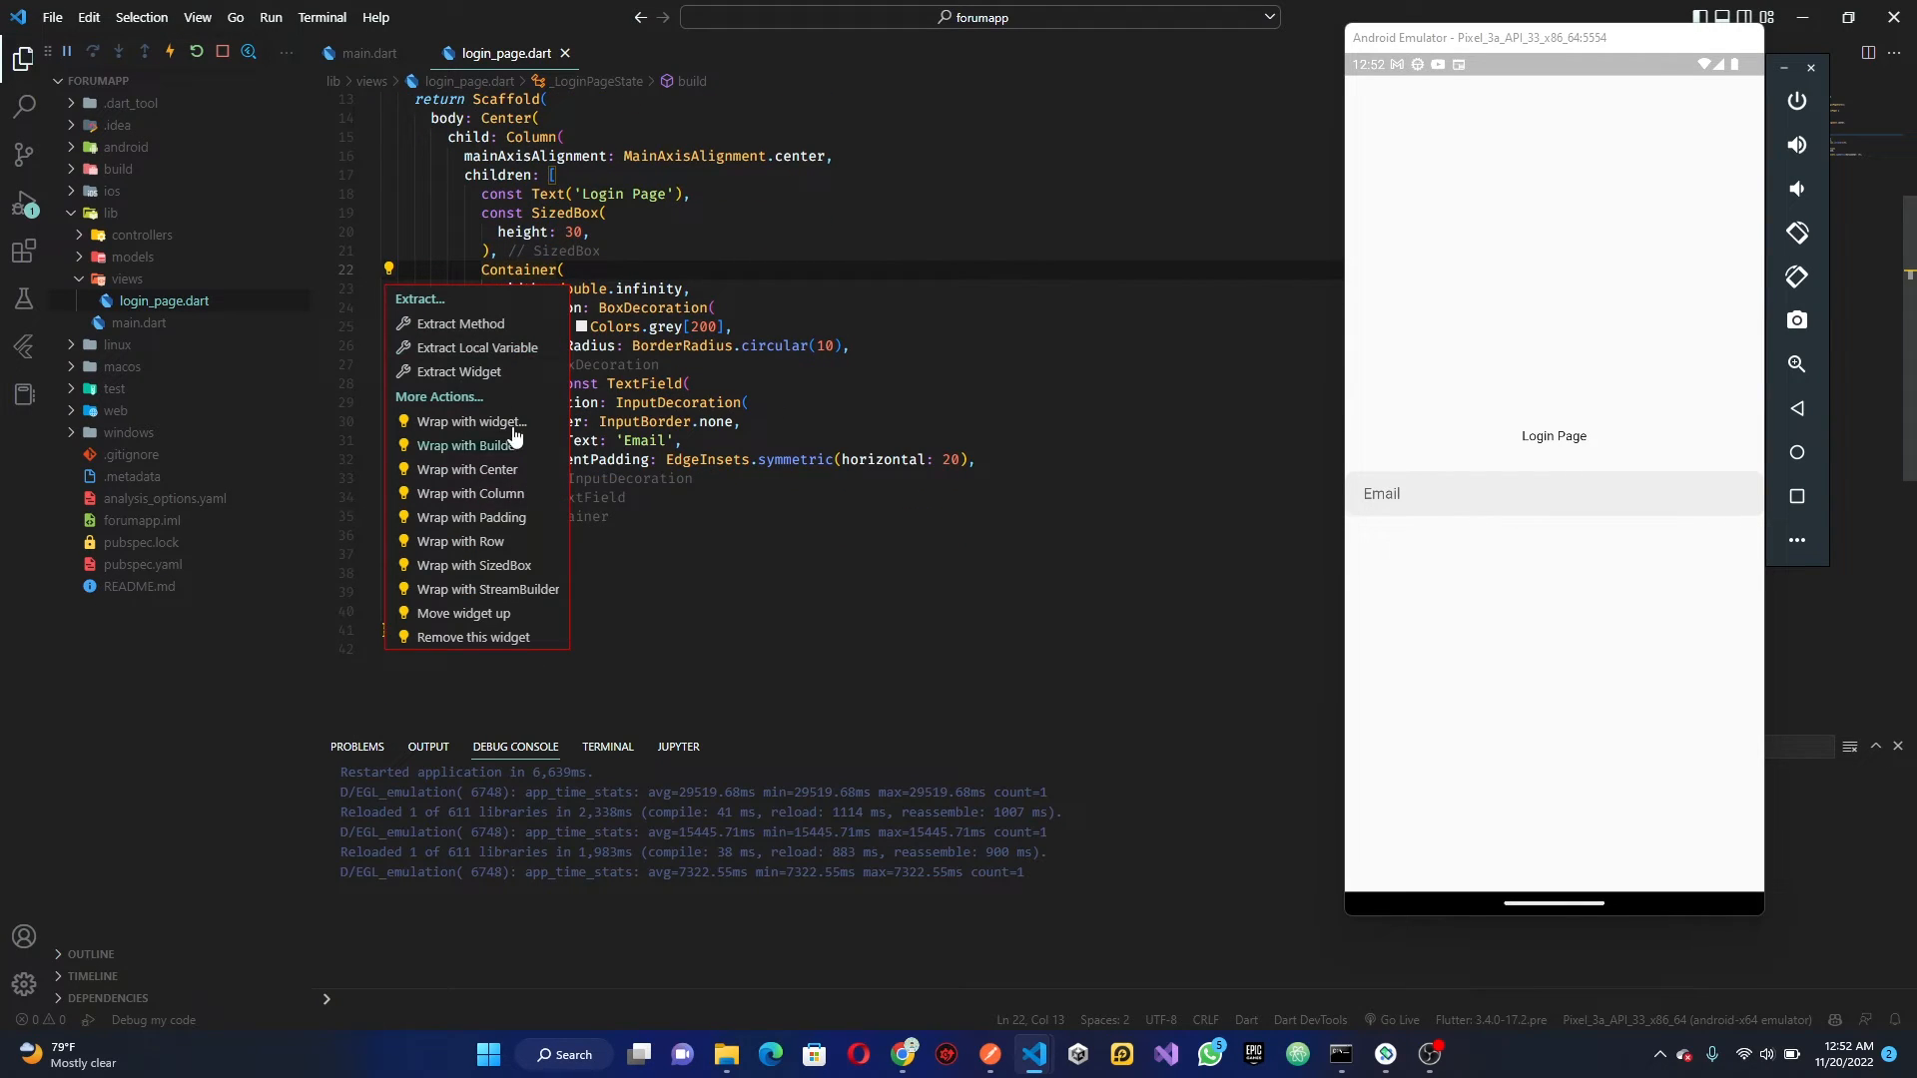
pyautogui.click(455, 371)
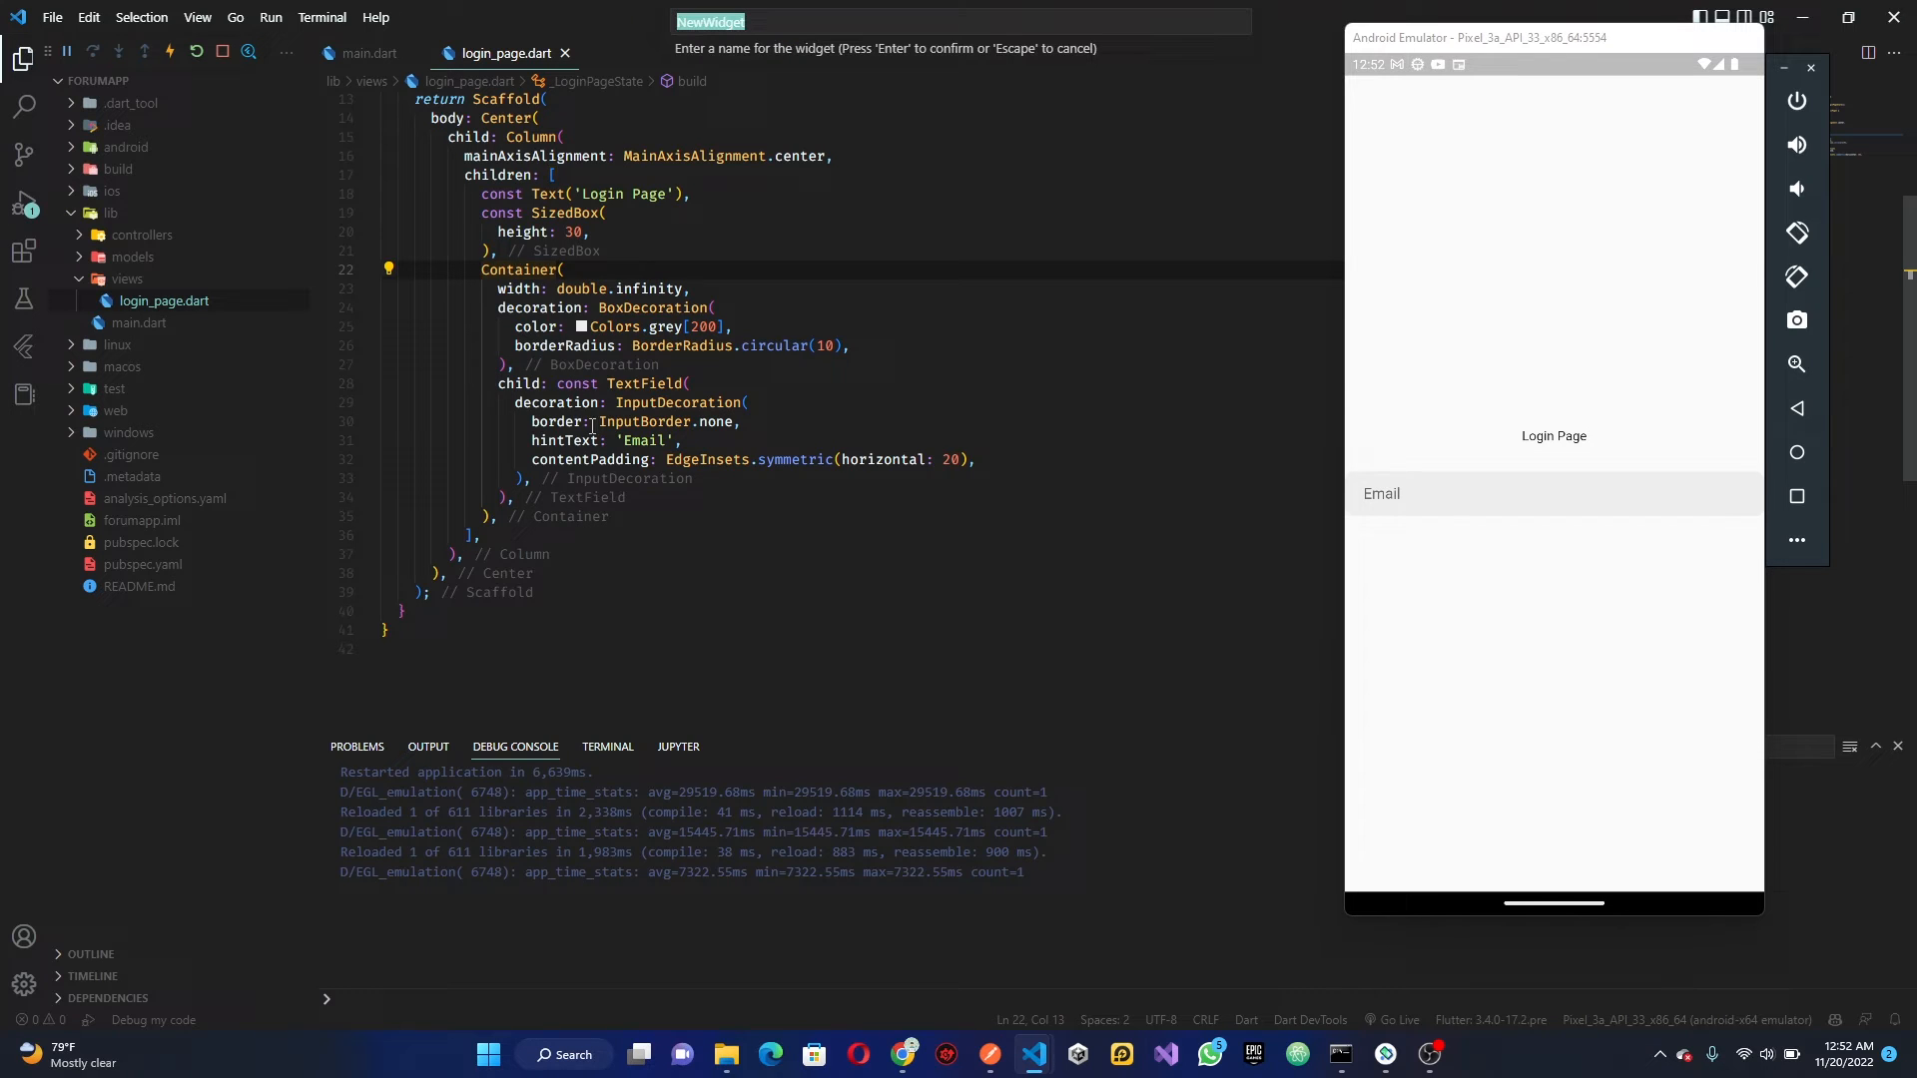
pyautogui.write('Input')
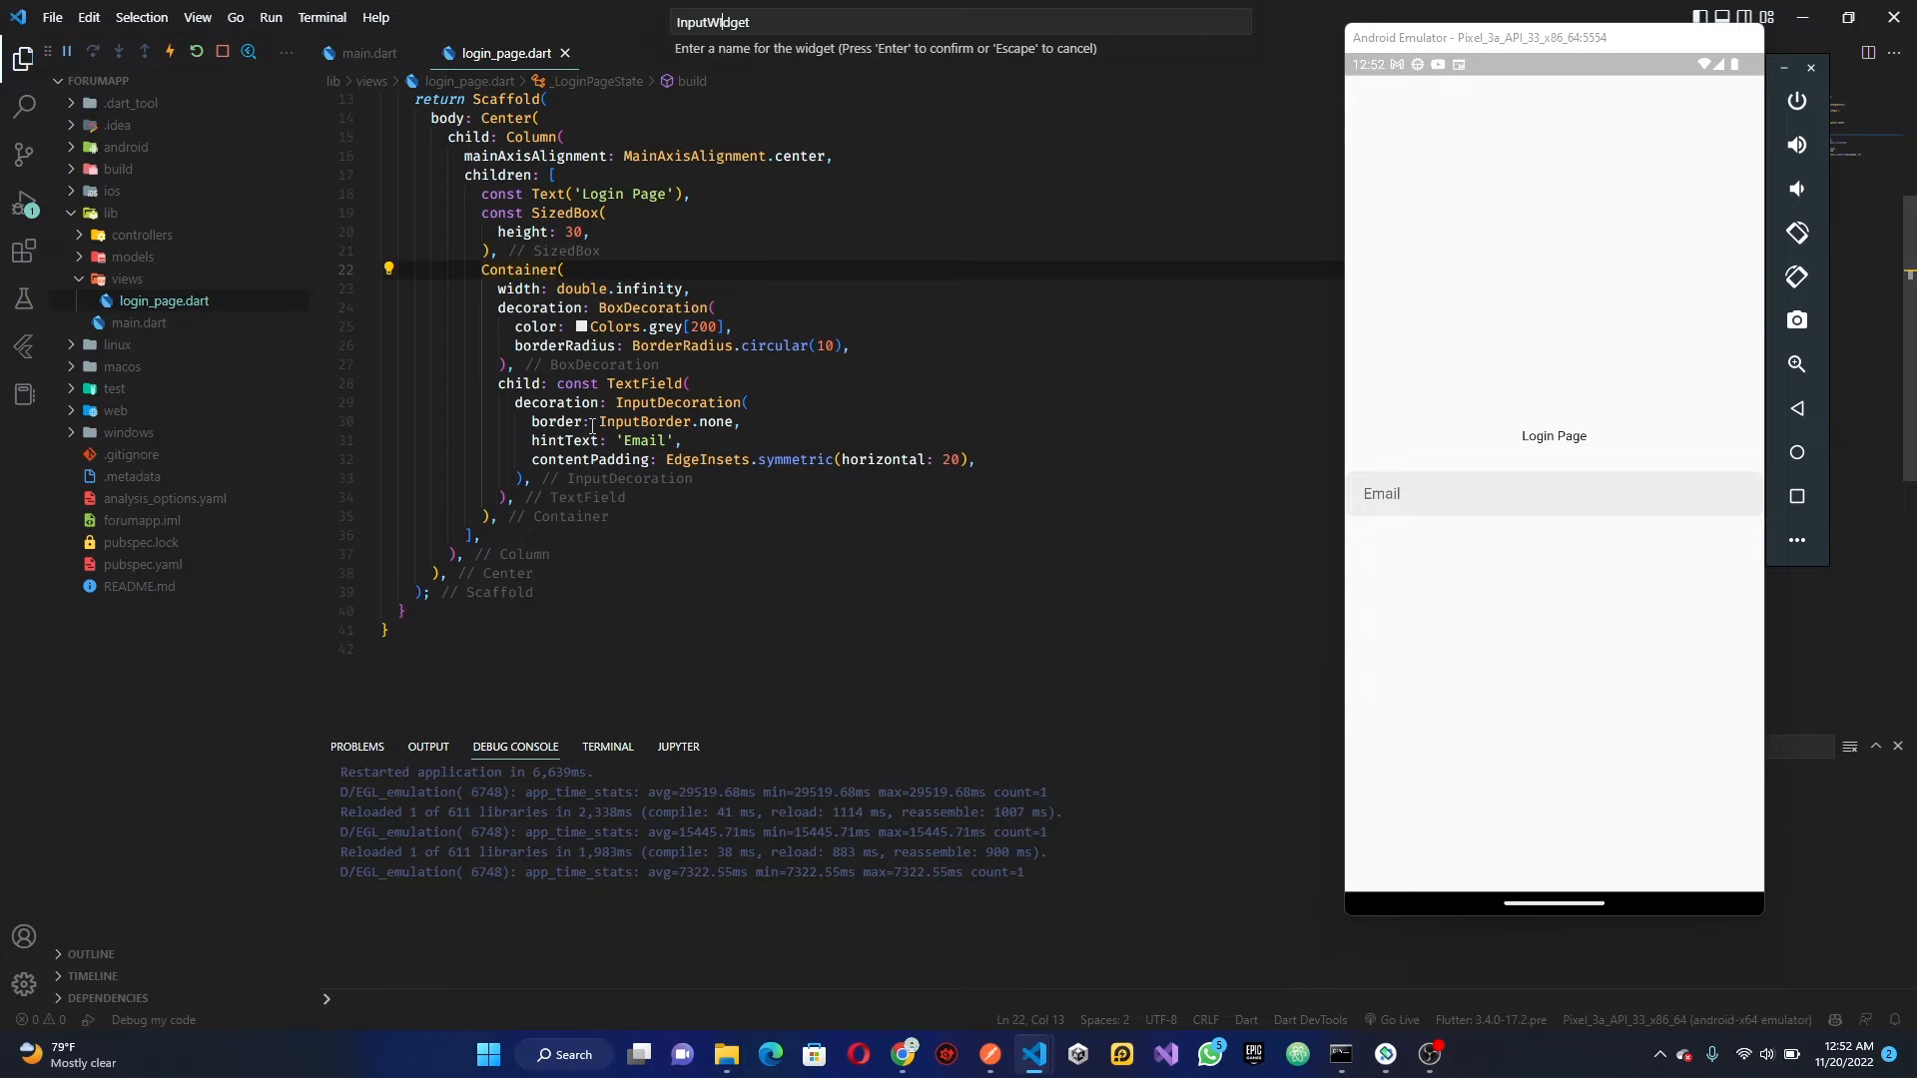
pyautogui.press('Enter')
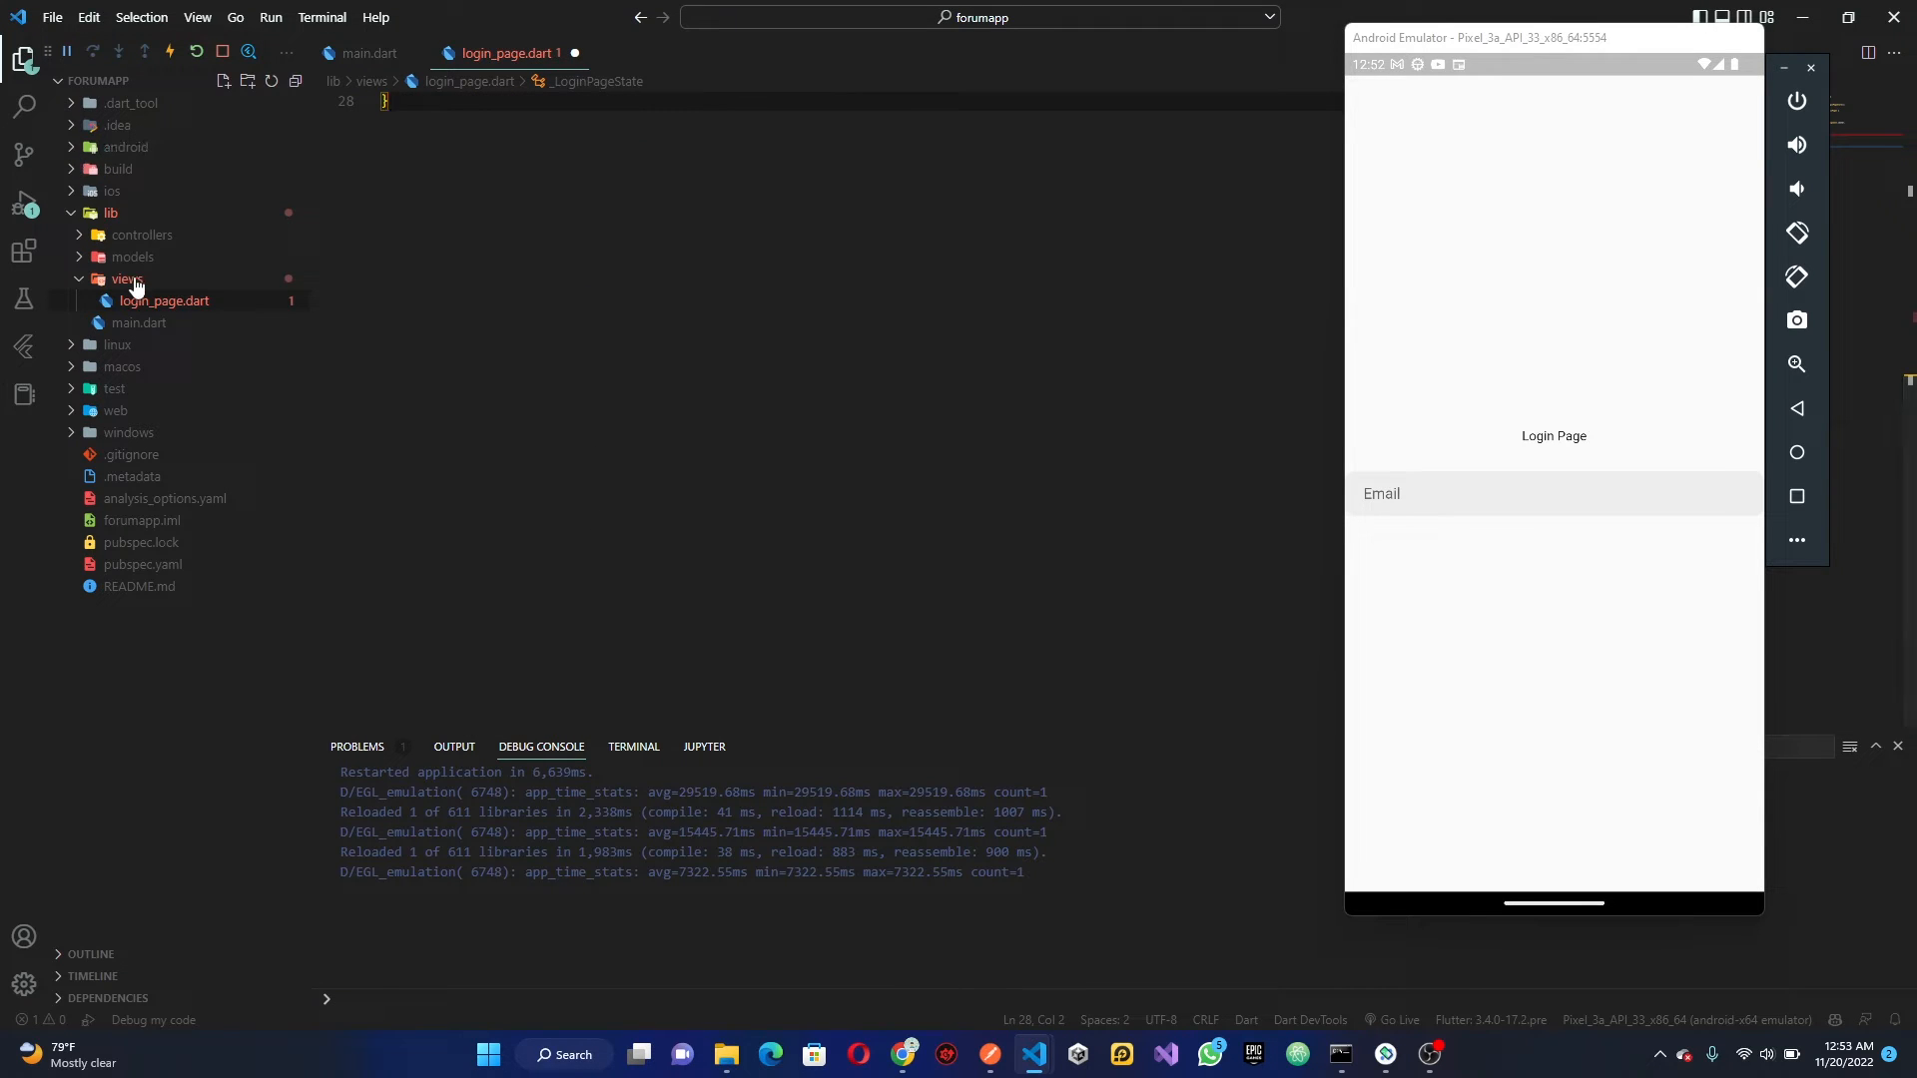
# Create a widgets folder under views containing a new input_widget.dart file
pyautogui.click(248, 81)
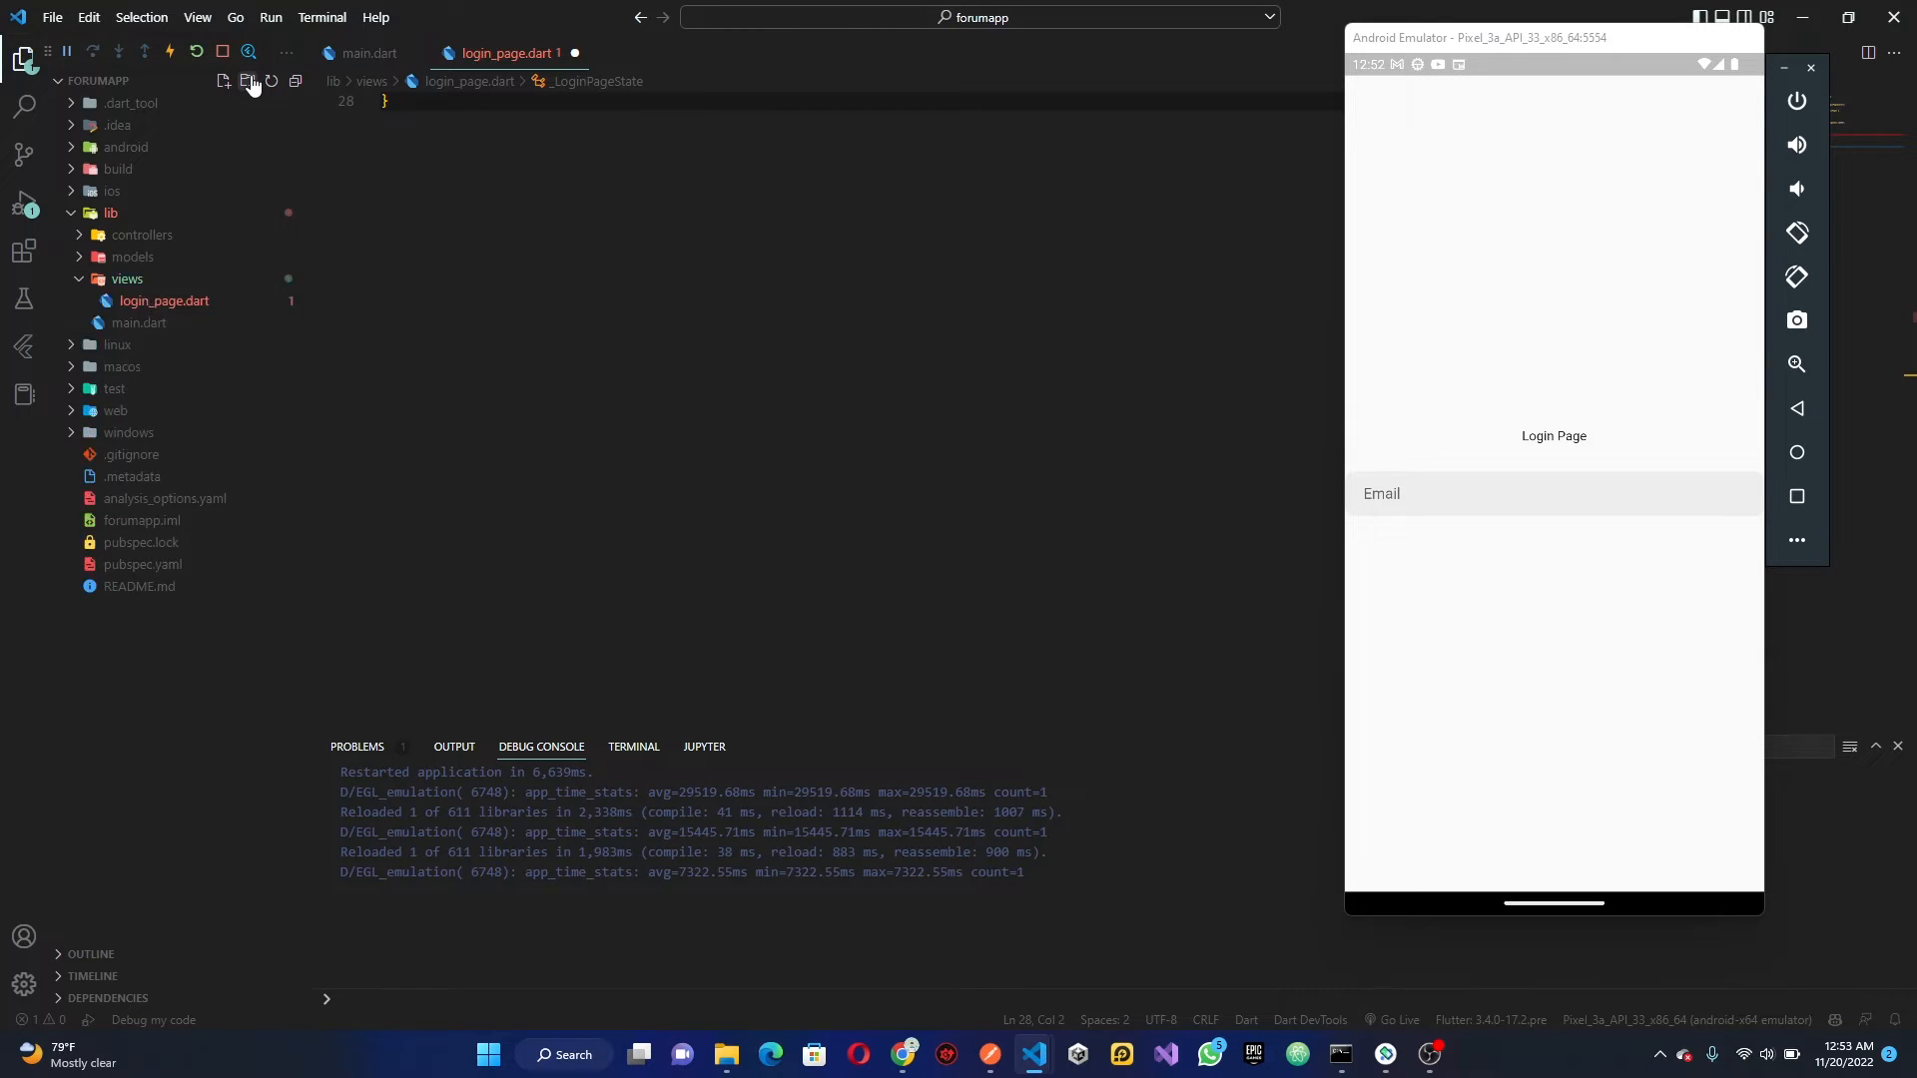
pyautogui.click(223, 82)
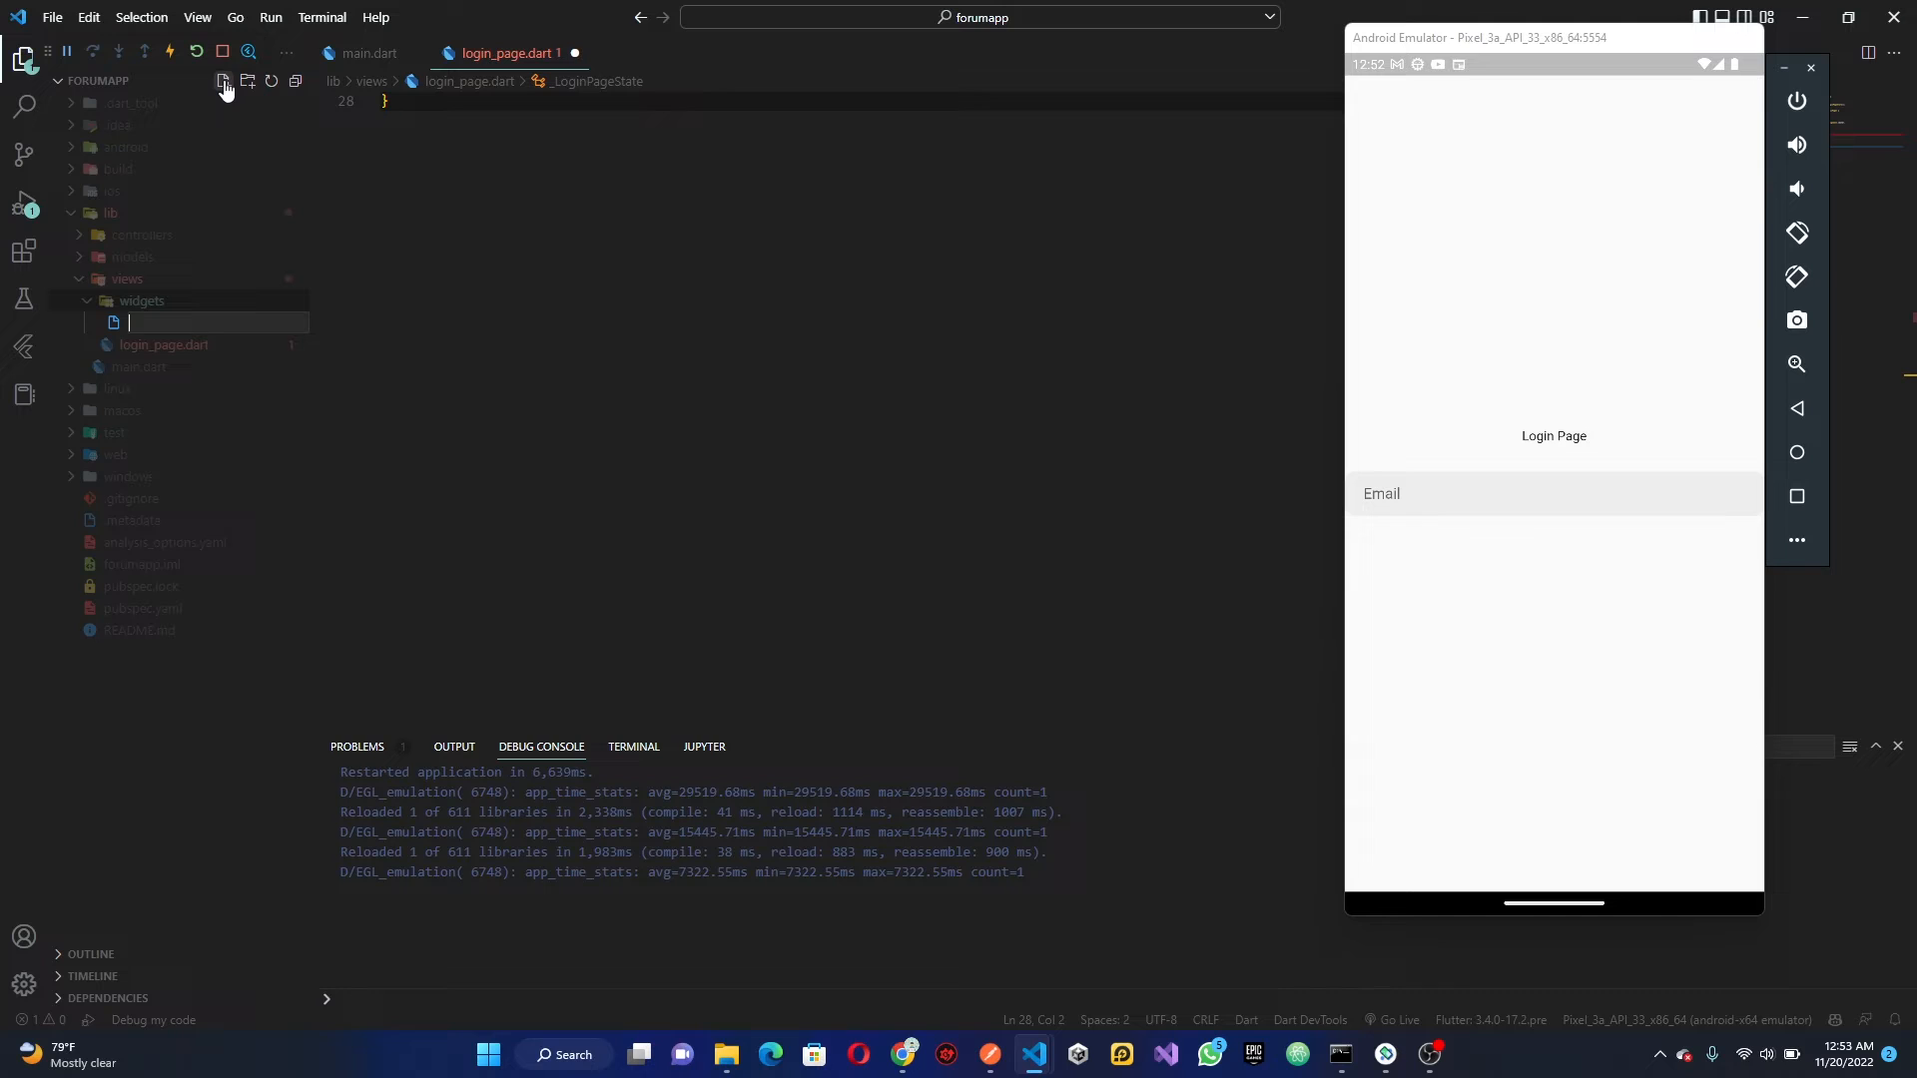
pyautogui.write('input_')
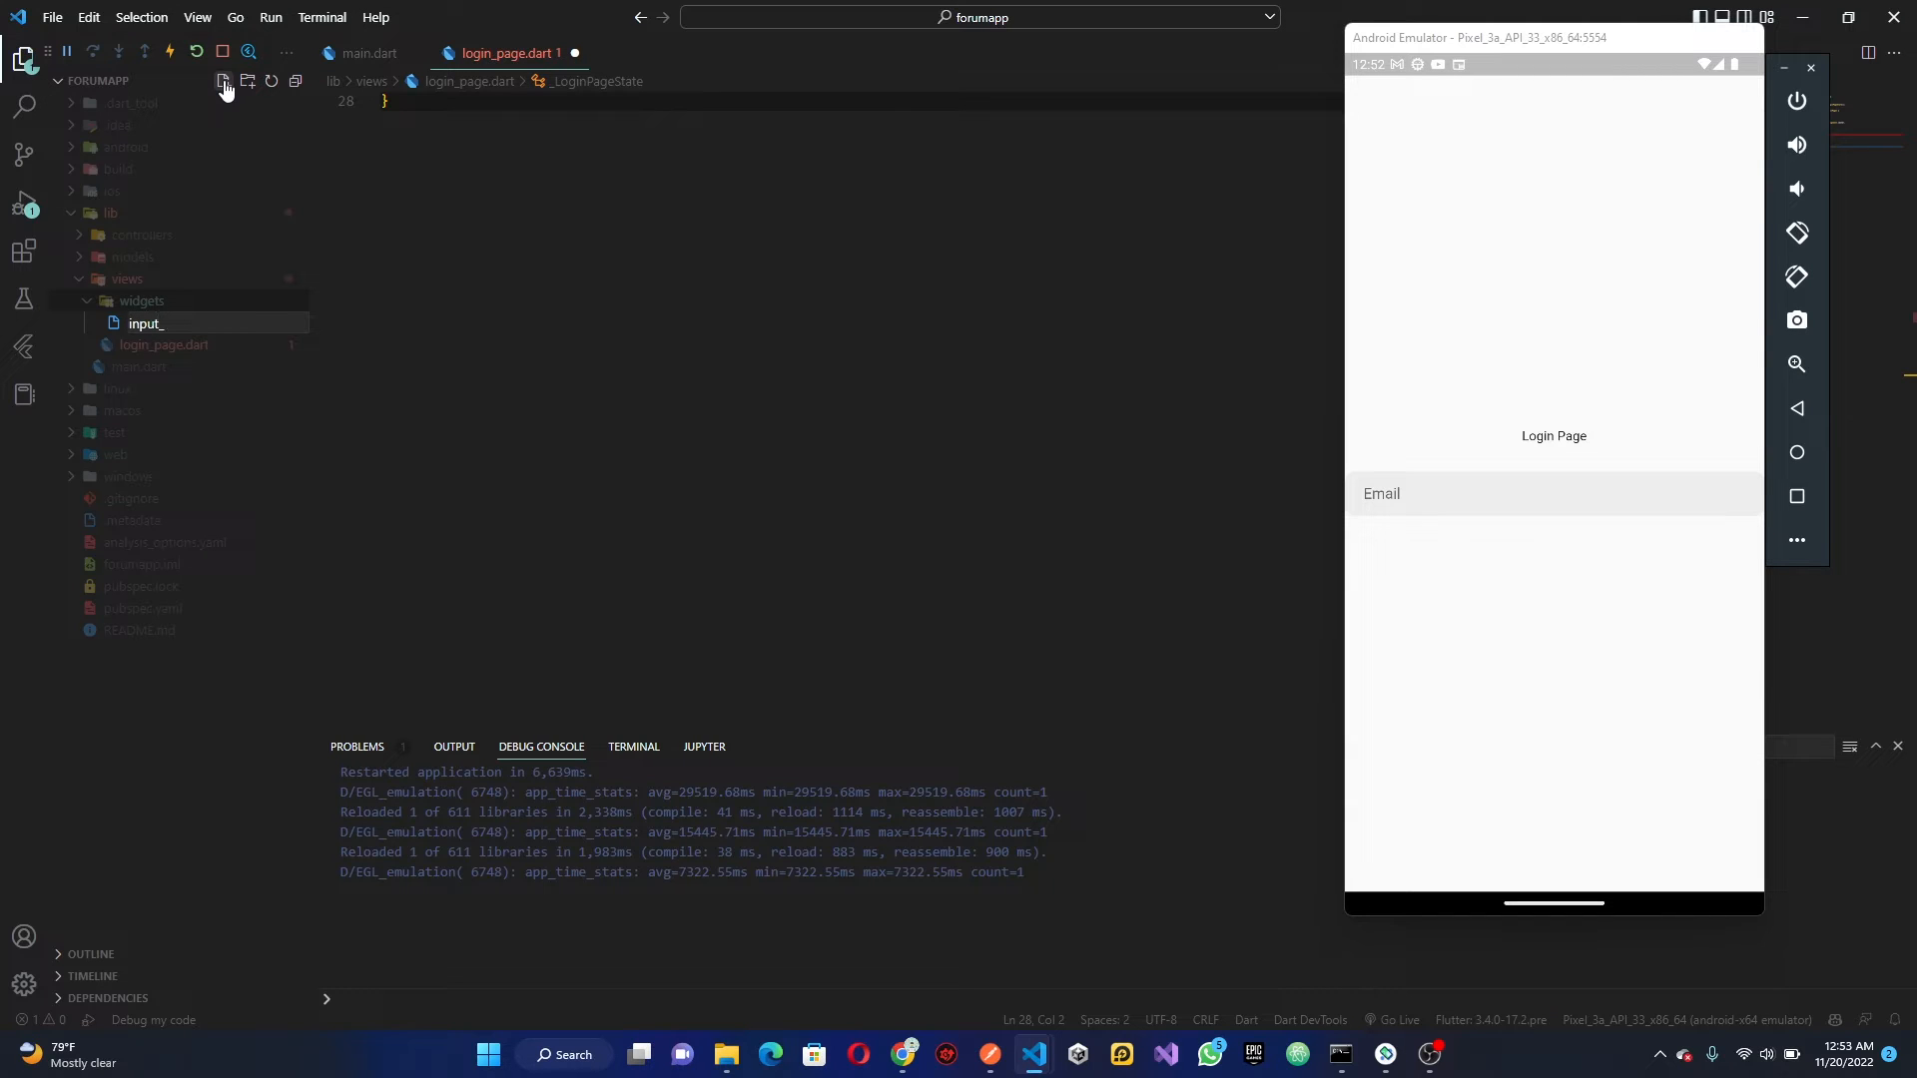
pyautogui.write('widget.dar')
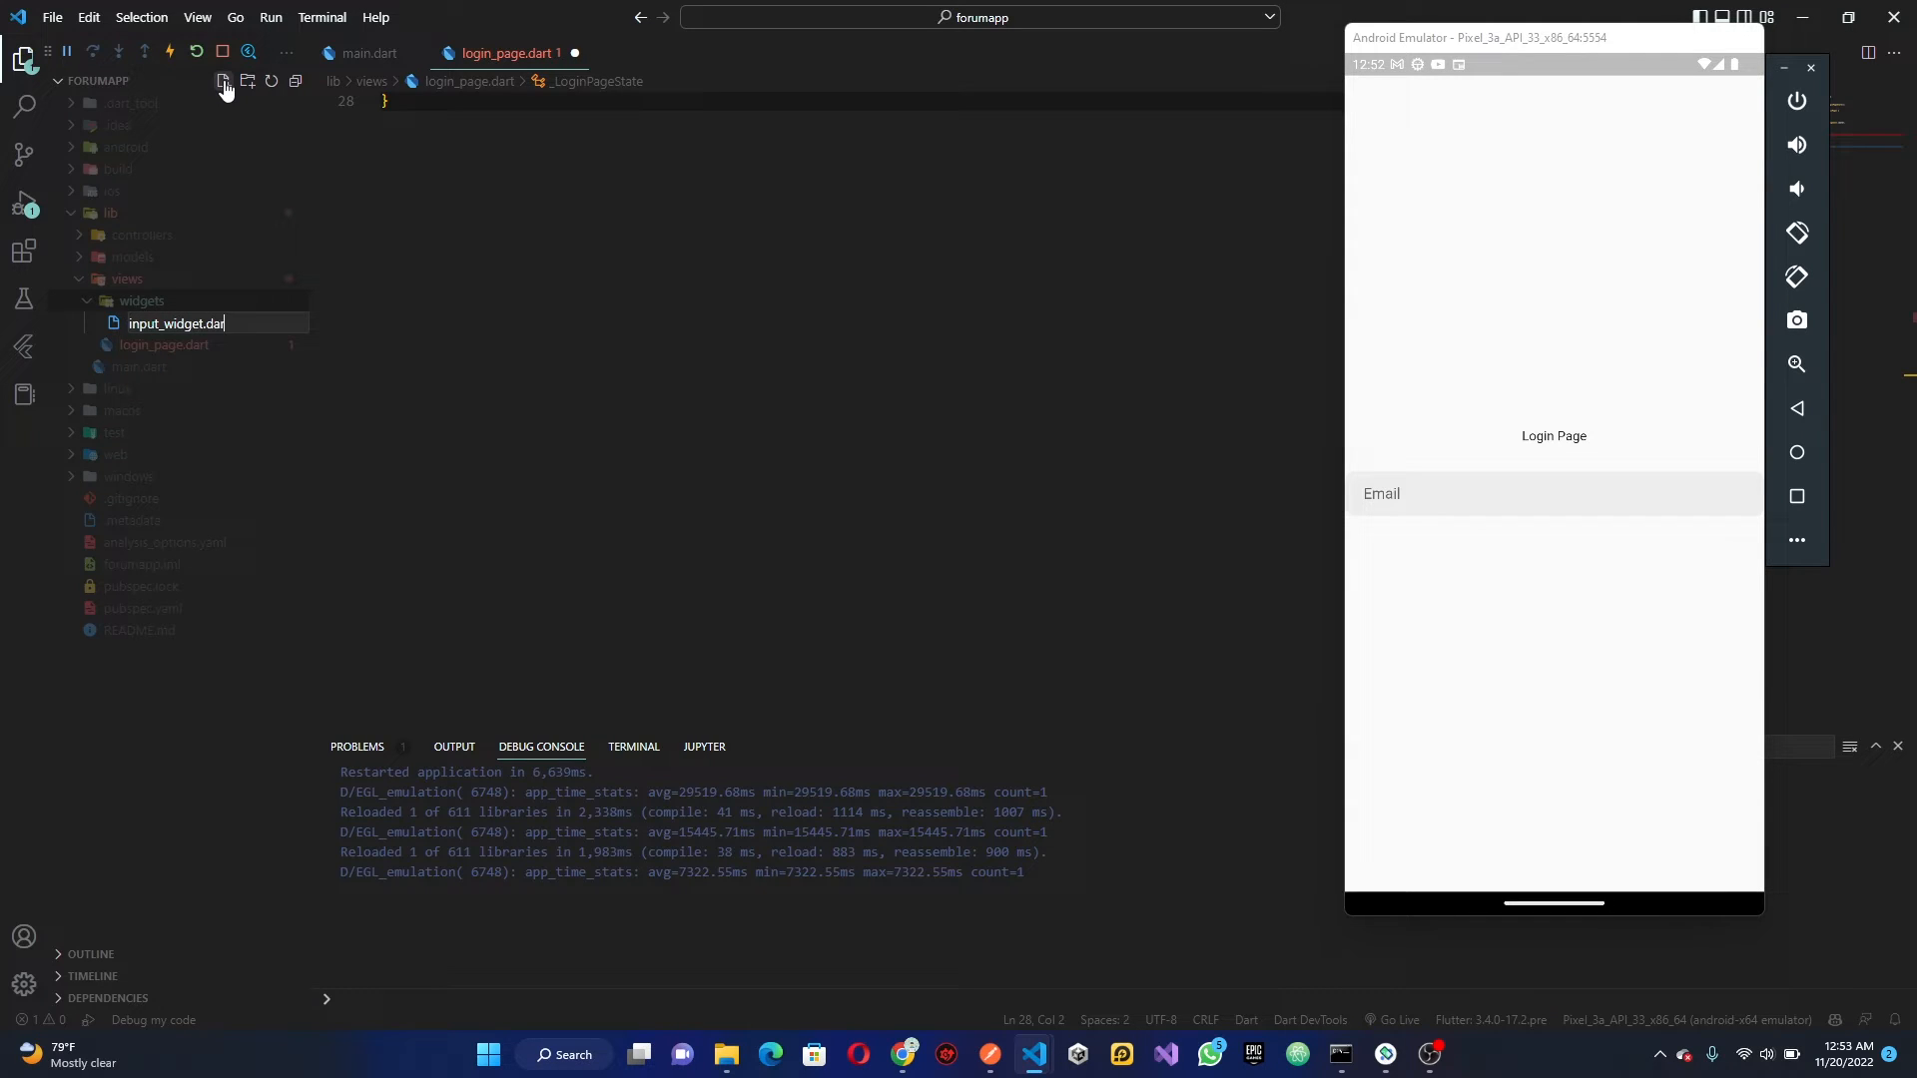
pyautogui.press('Enter')
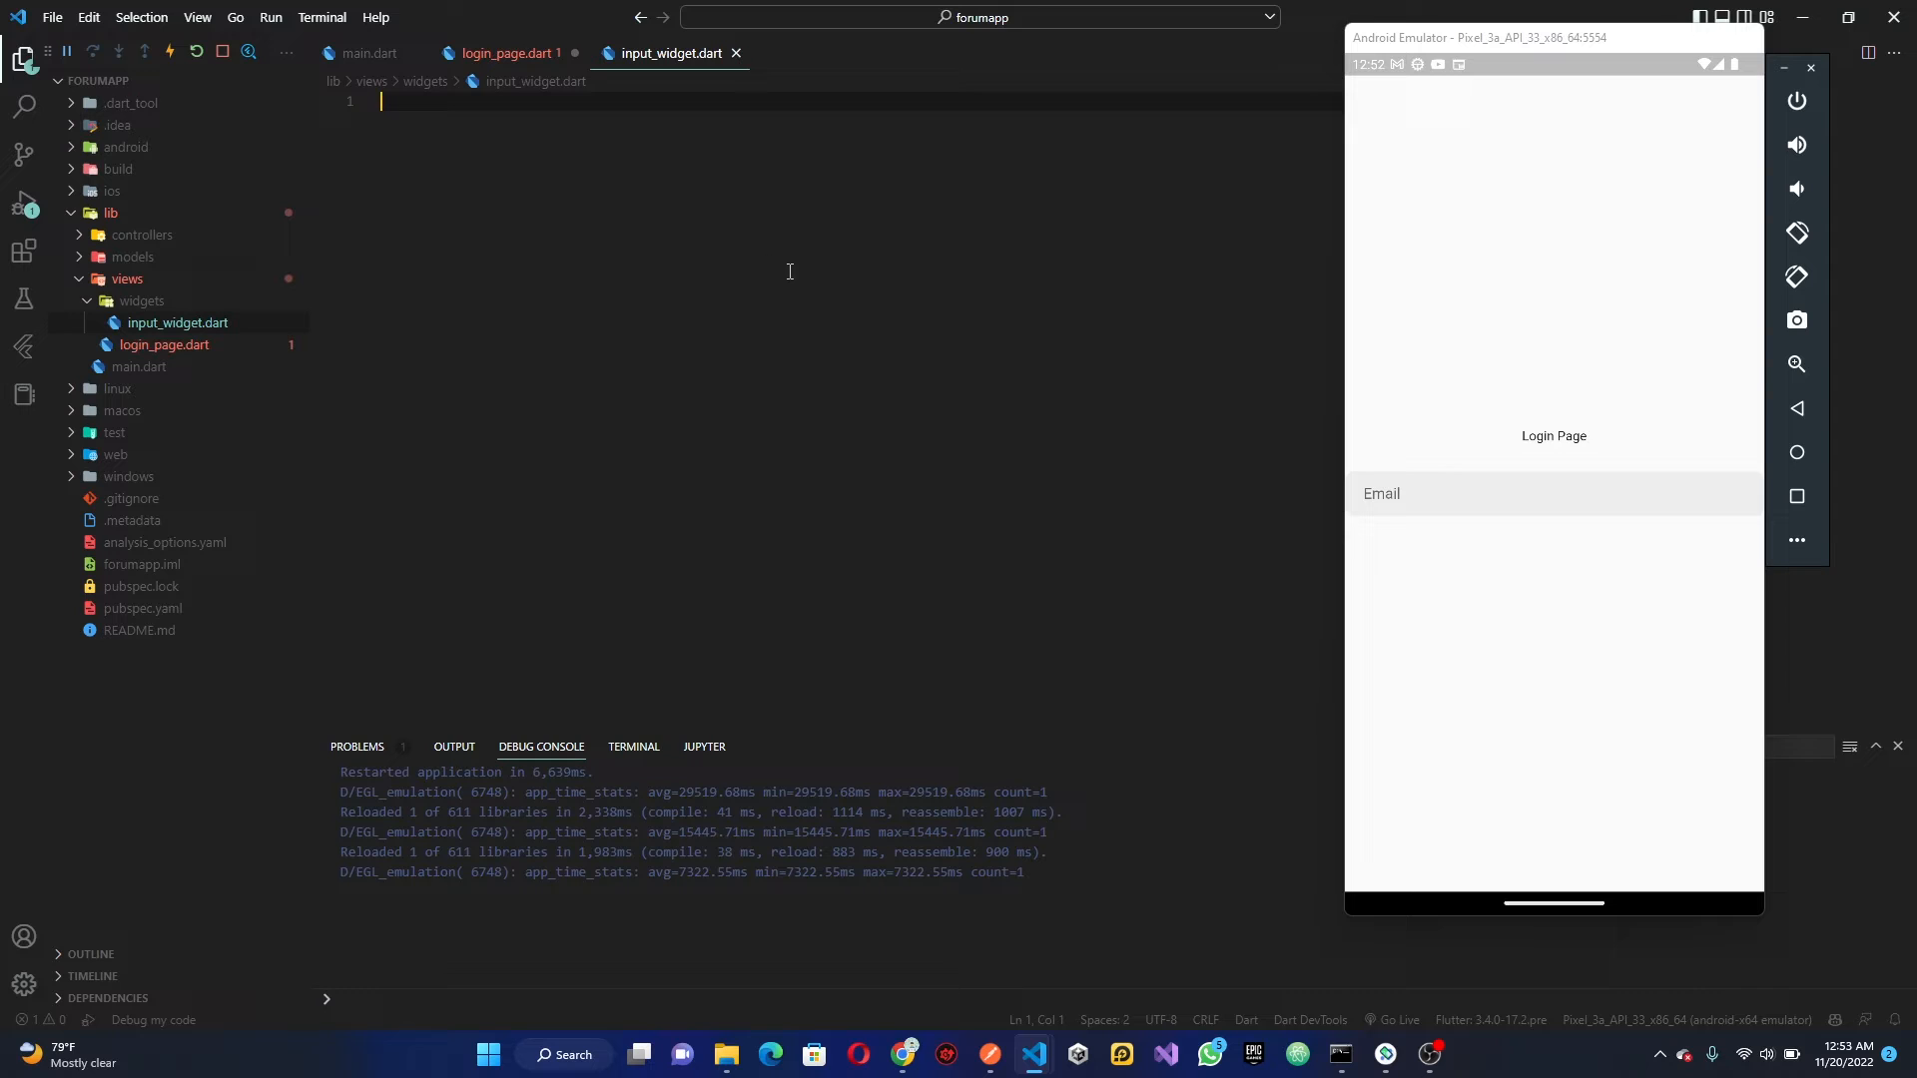
# Import package:flutter/material.dart and add the InputWidget class to input_widget.dart
pyautogui.write("import '';")
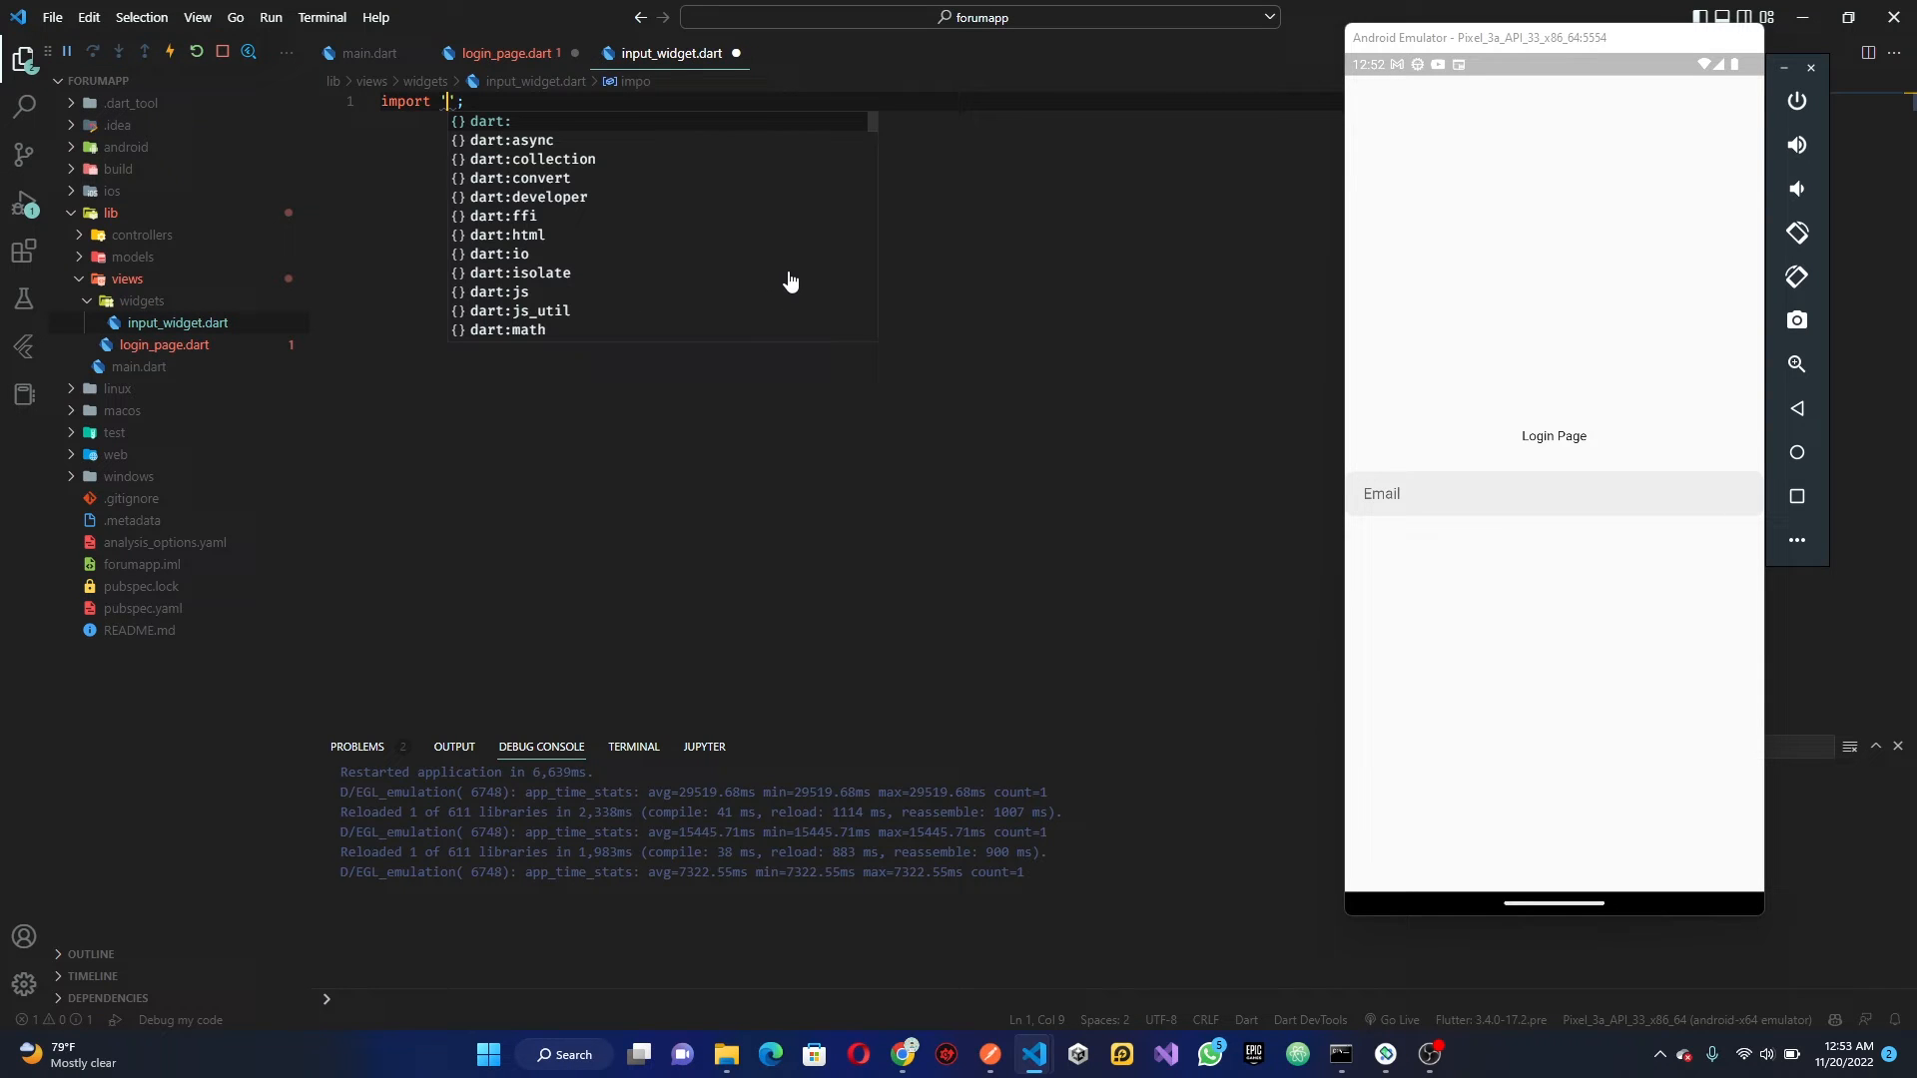
pyautogui.write('package:flutter/material.dart')
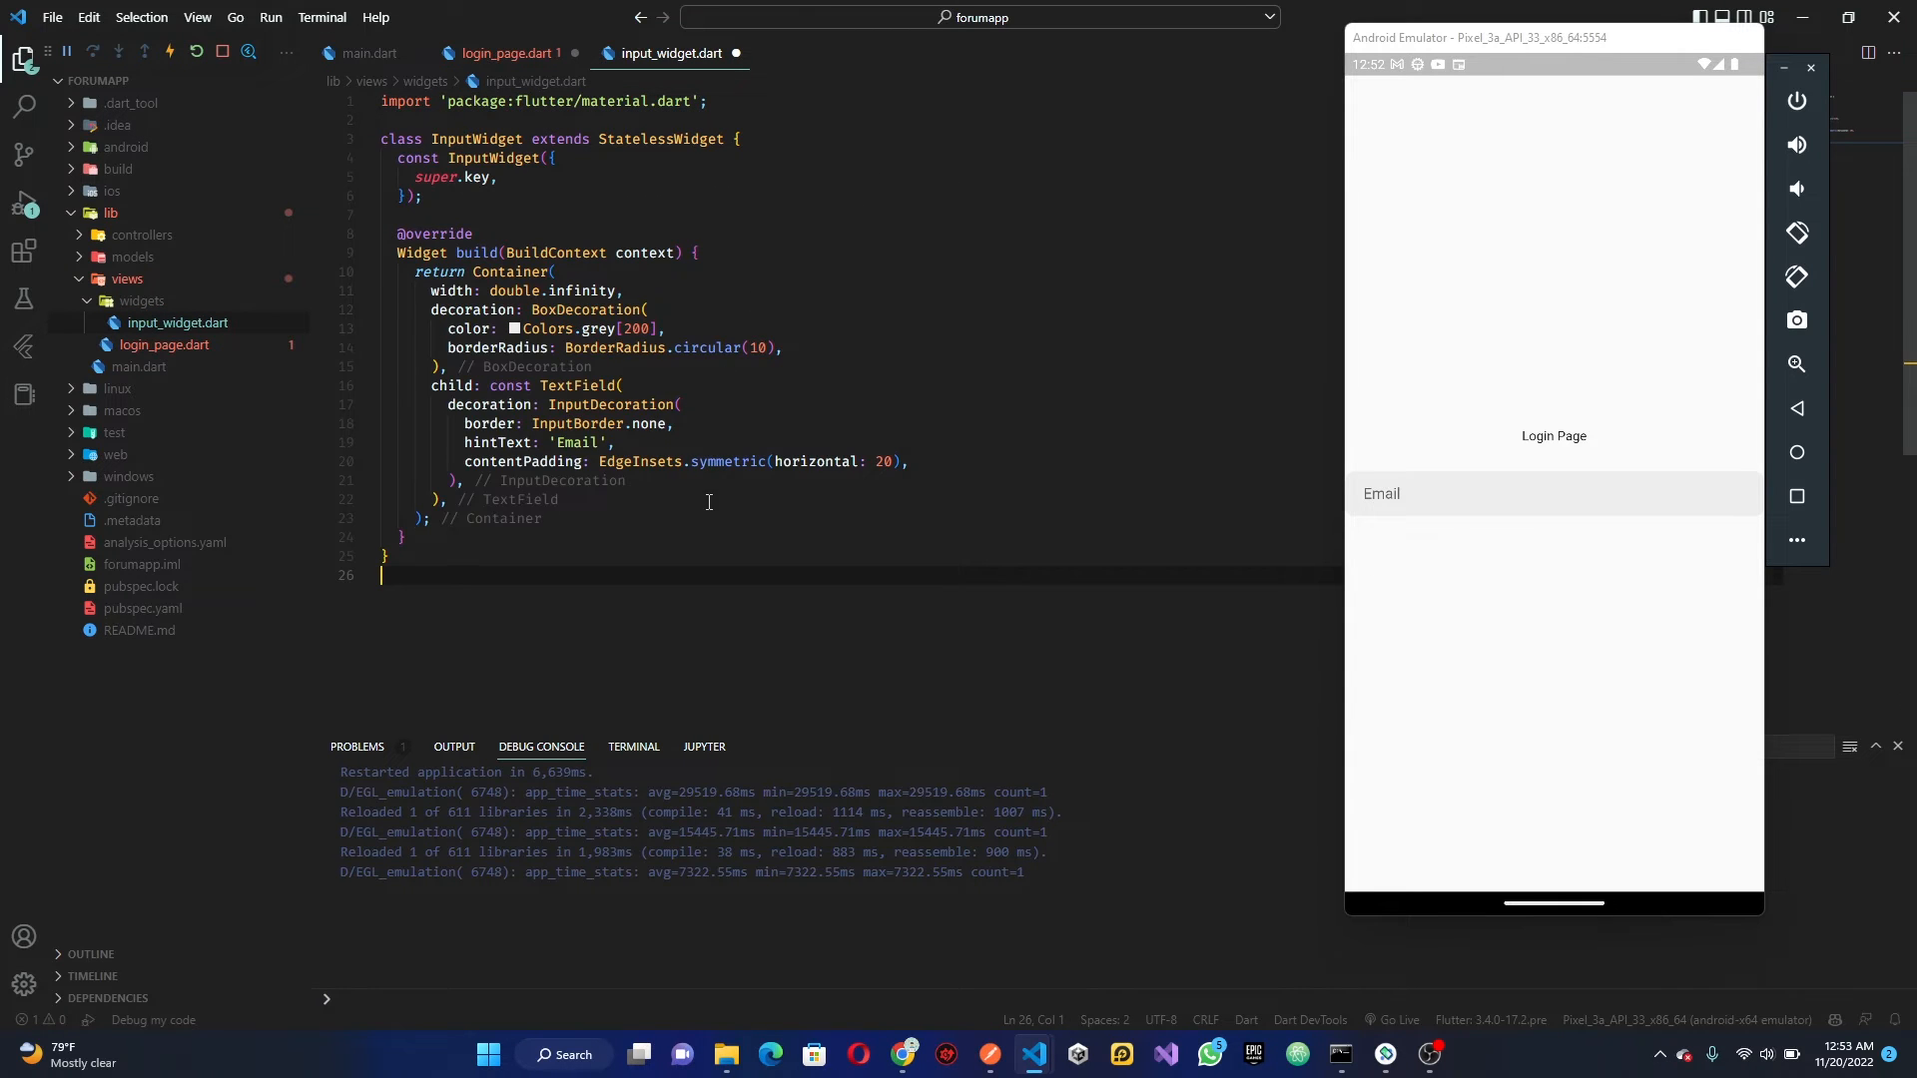
pyautogui.click(506, 53)
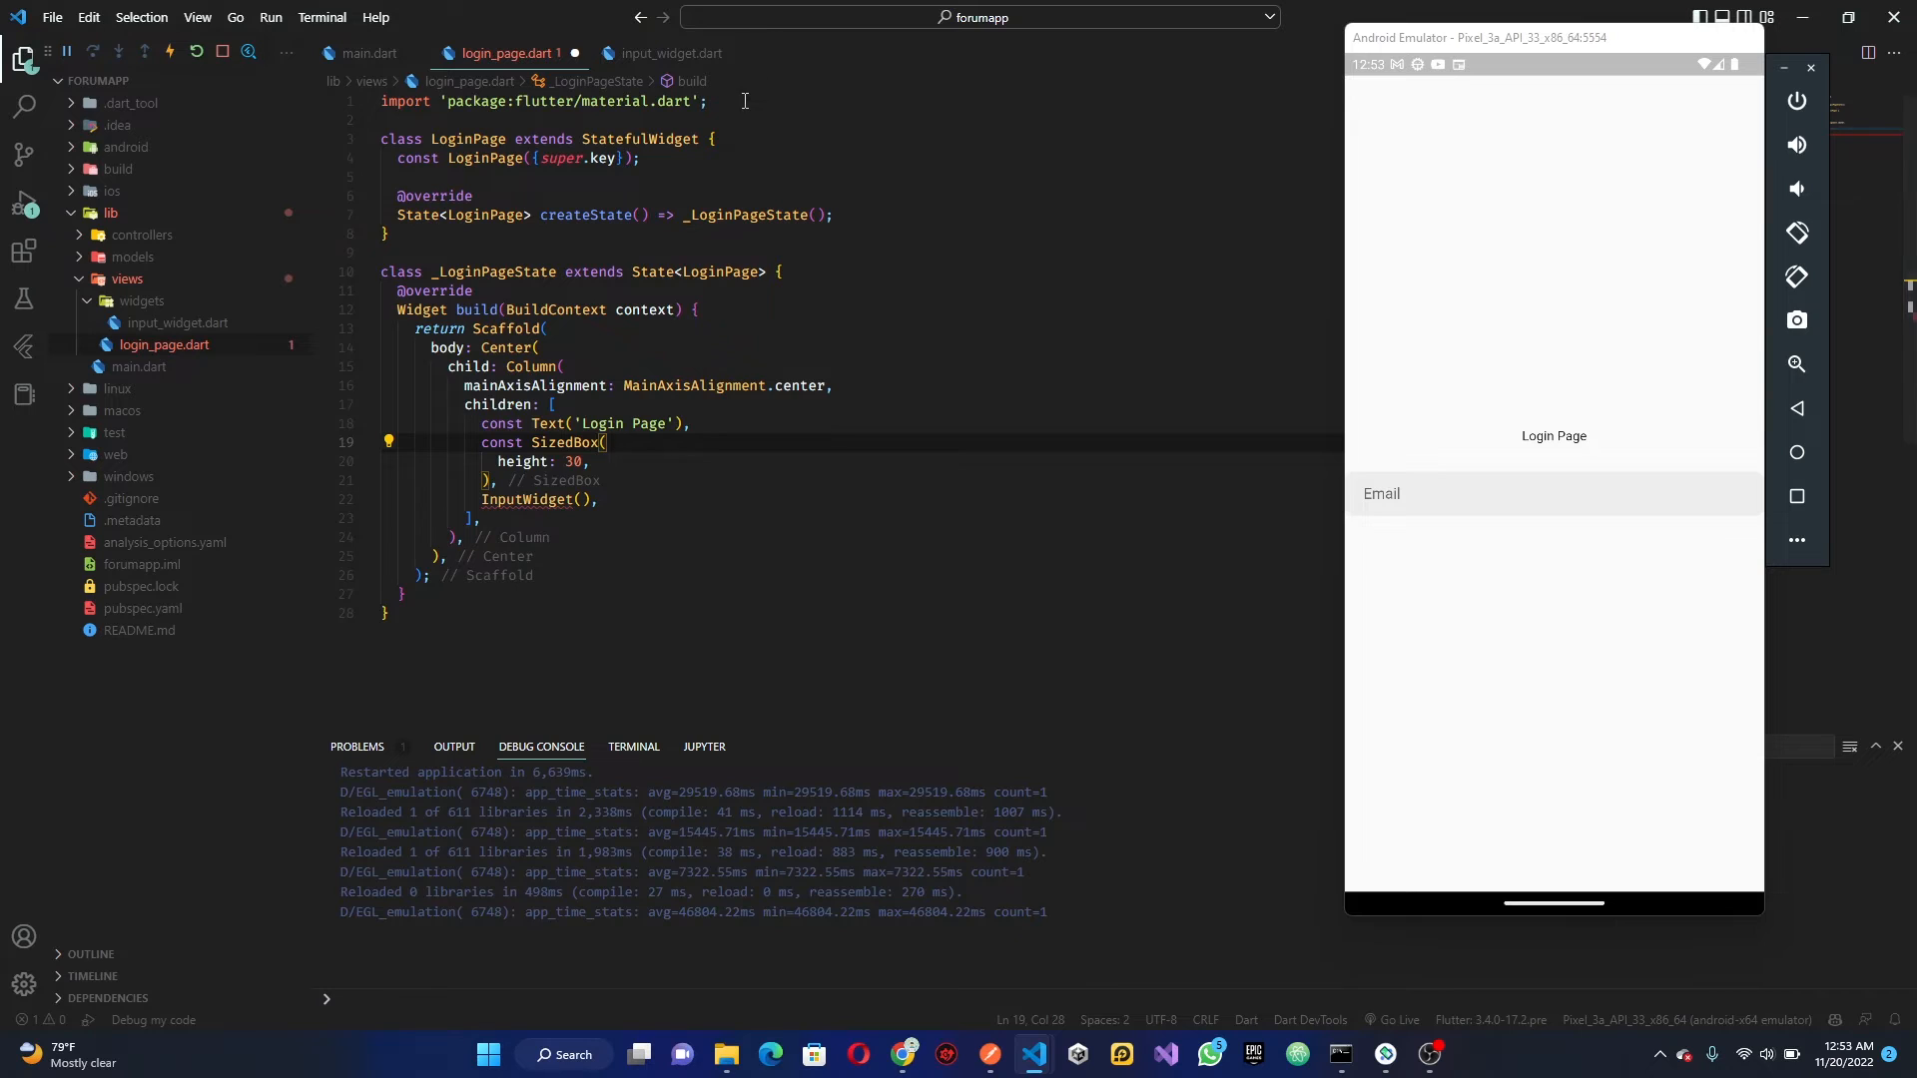
# Begin an import in login_page.dart, checking how main.dart imports the login page
pyautogui.write("import 'packa")
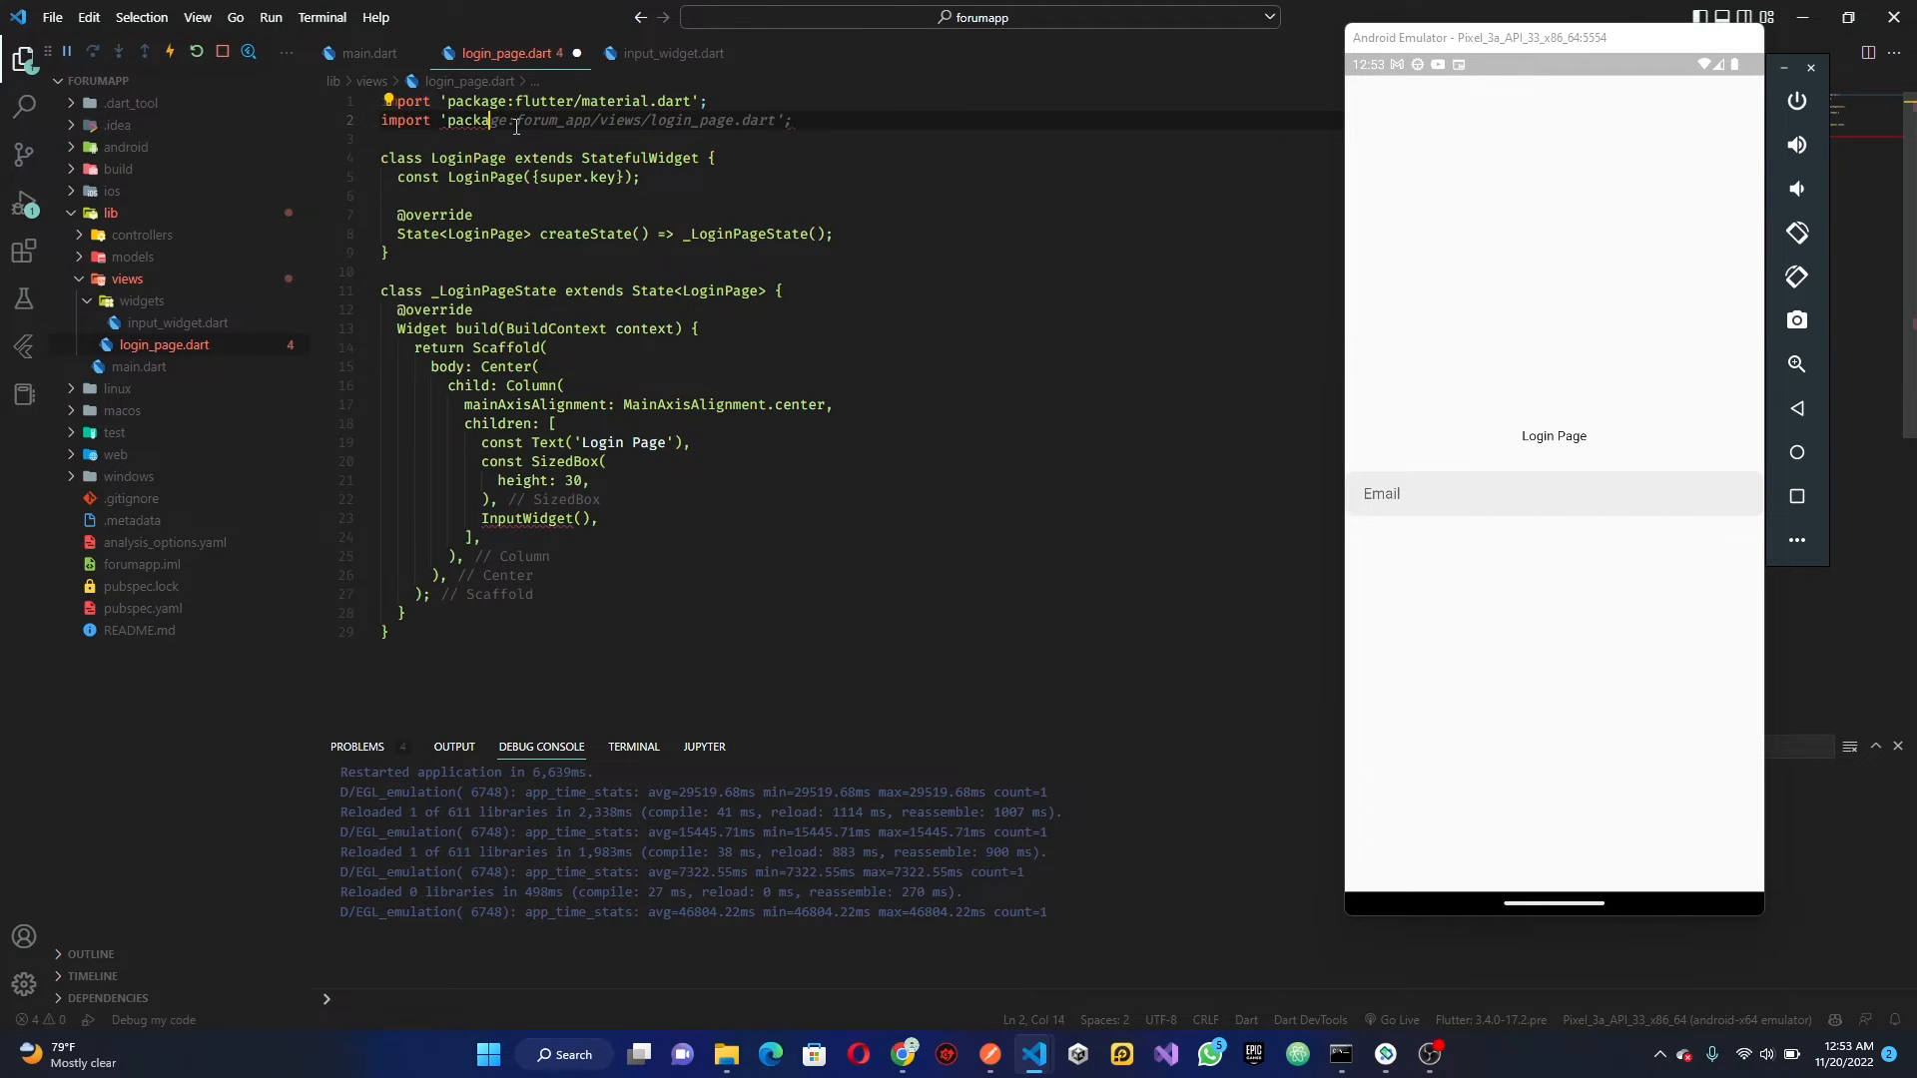
pyautogui.write("views/login_page.dart';")
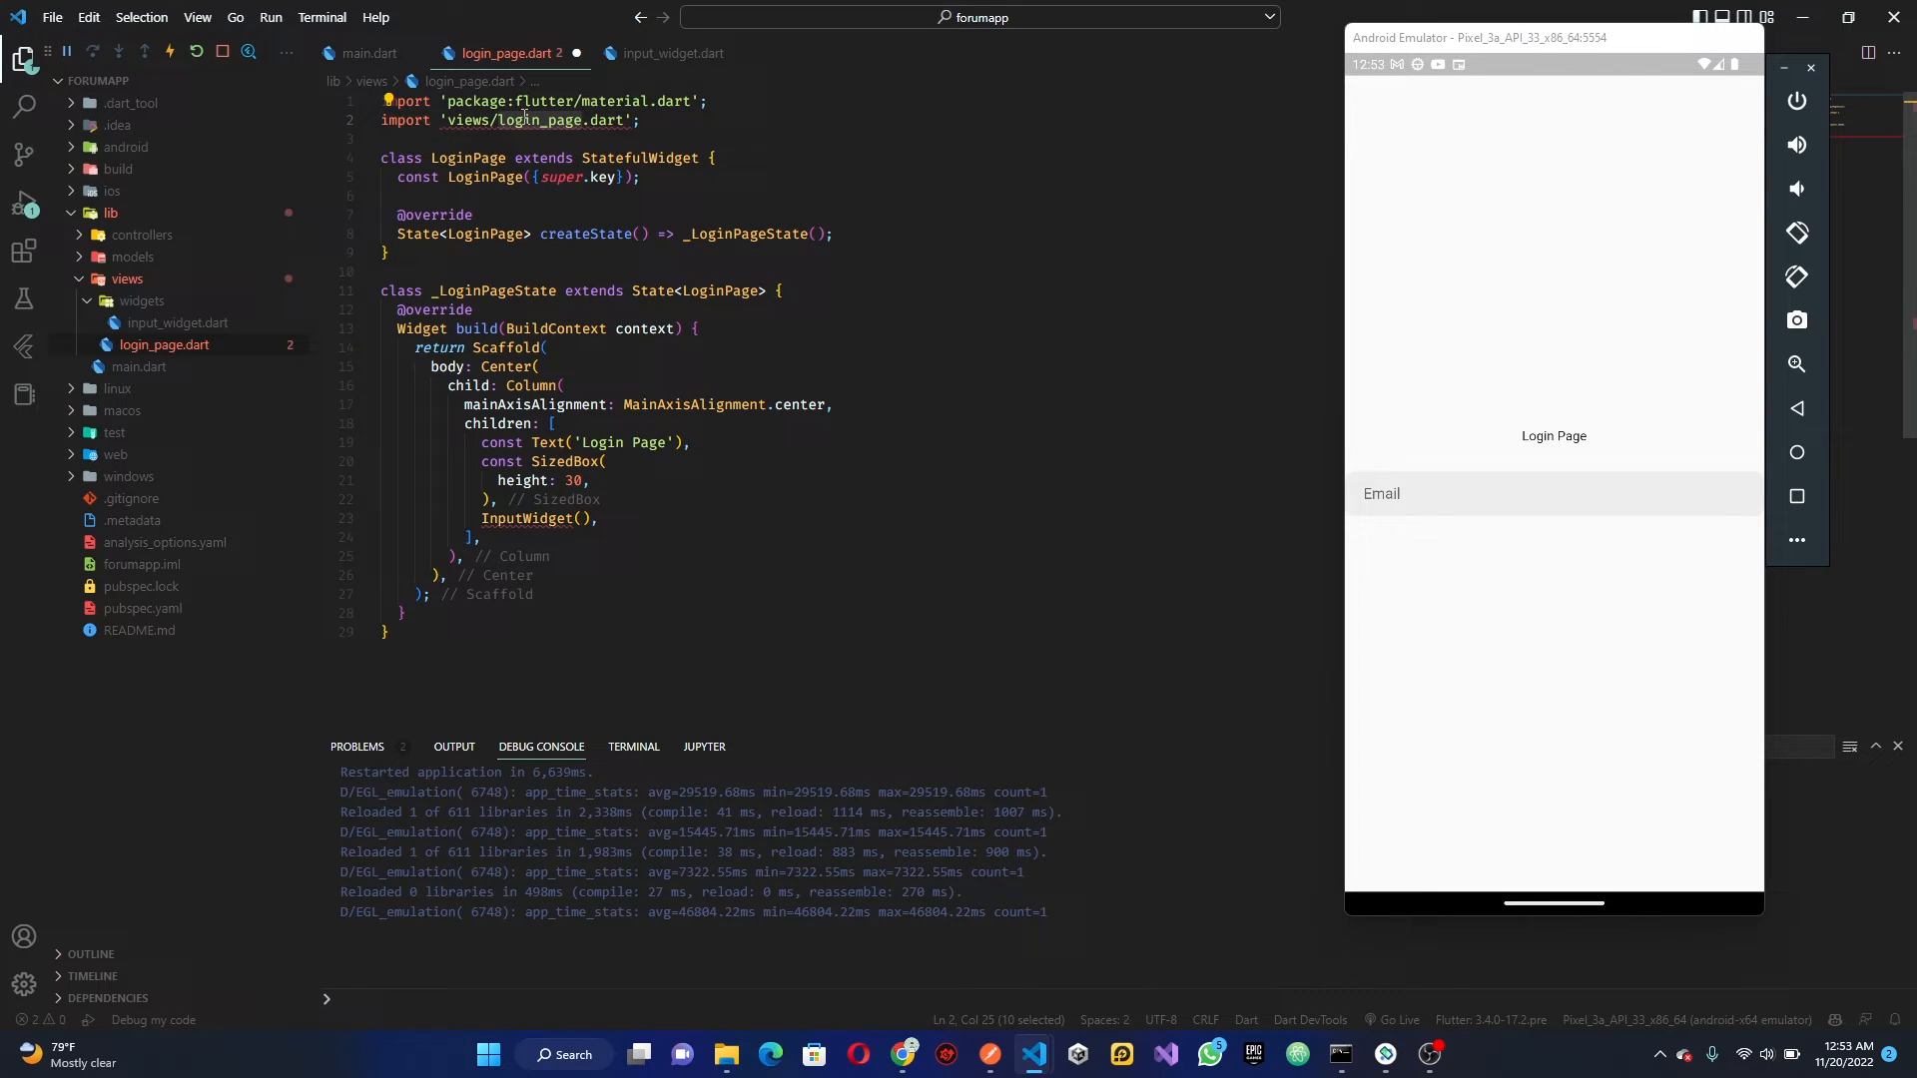
pyautogui.click(370, 53)
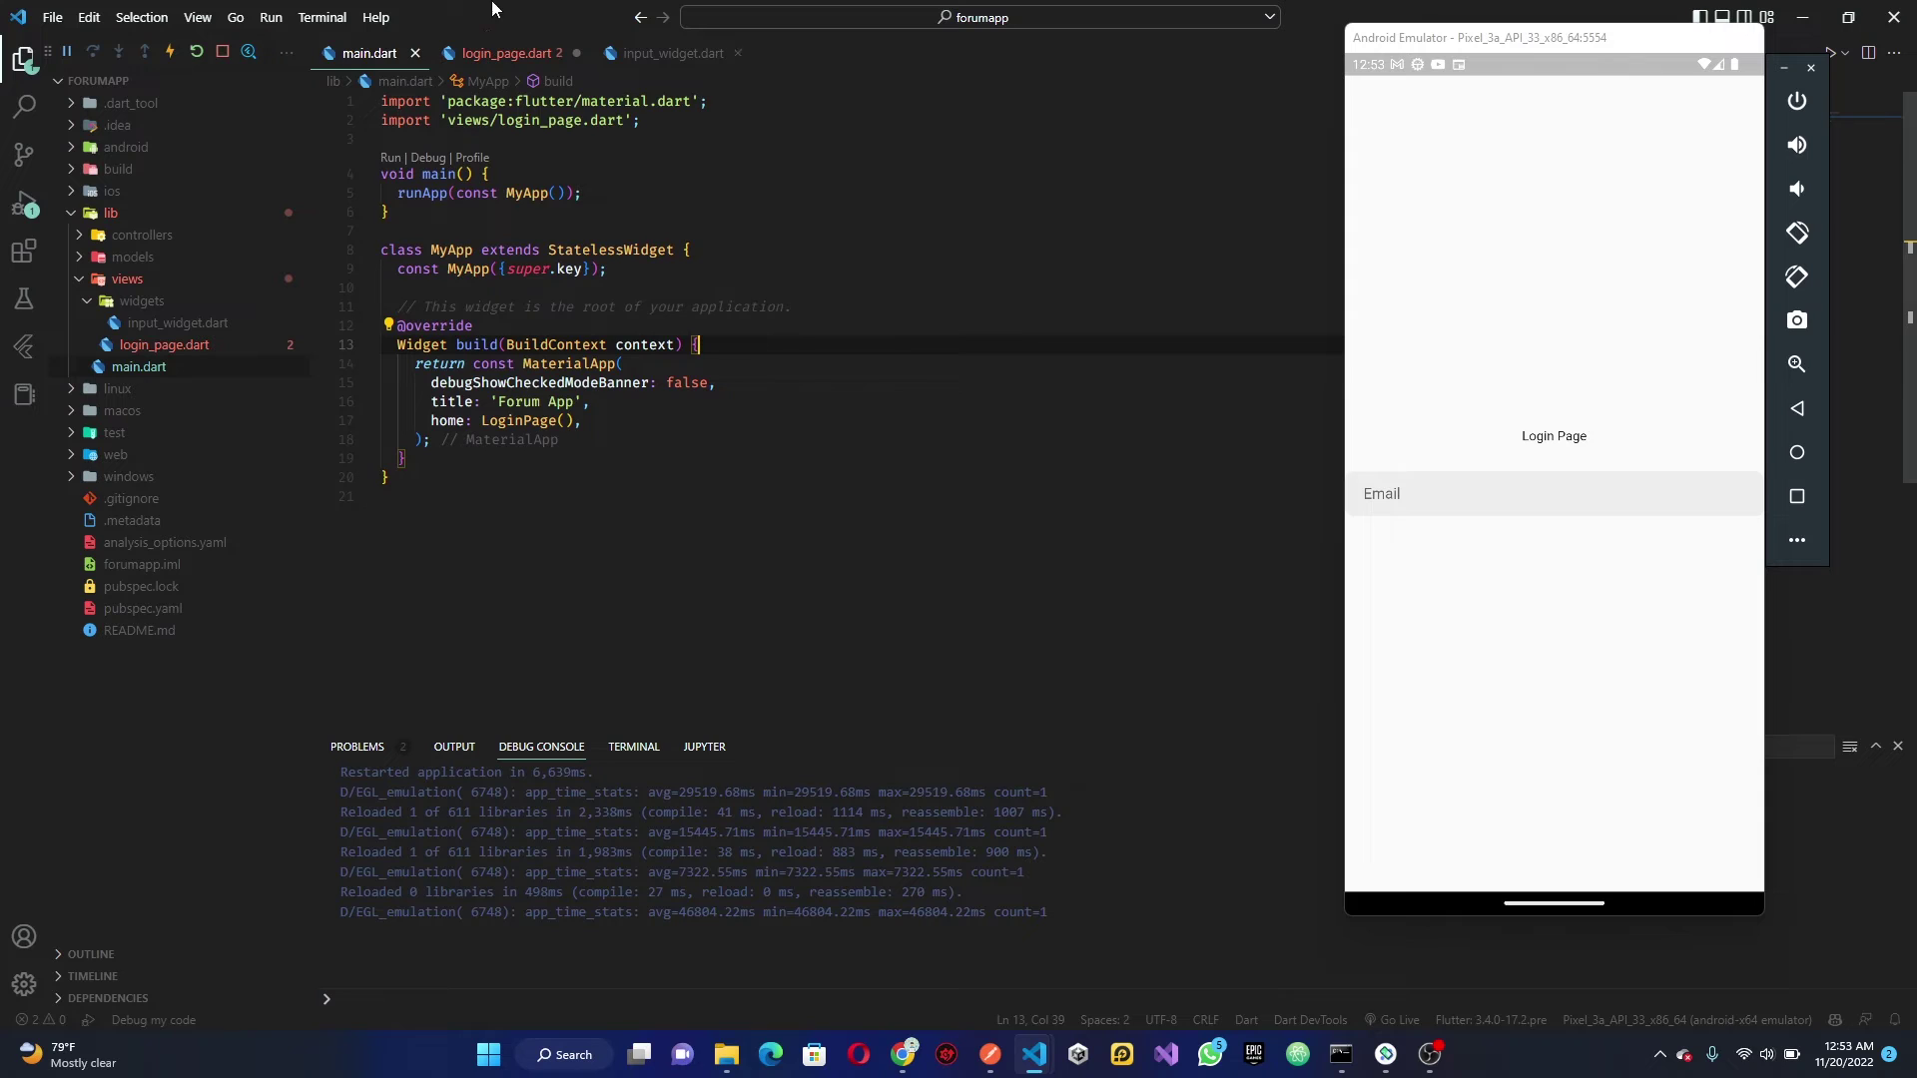
pyautogui.click(507, 53)
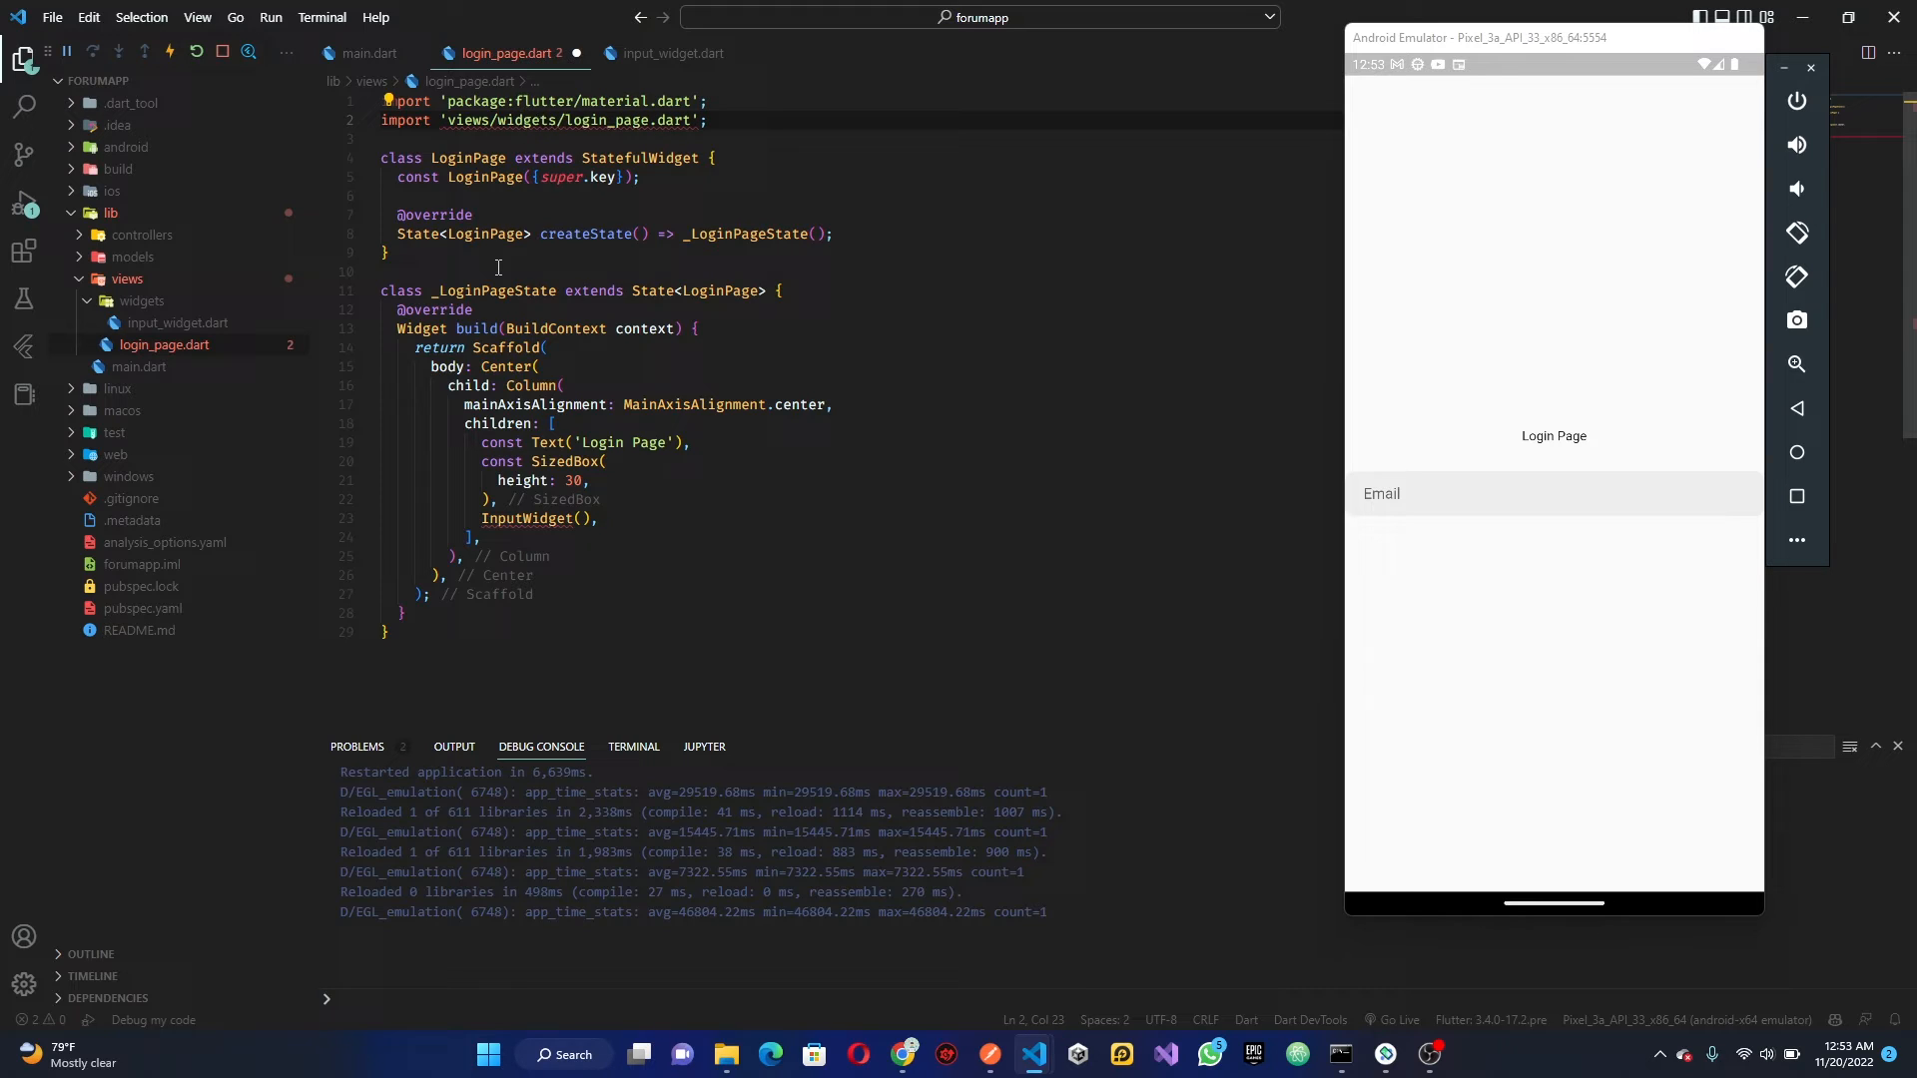
# Complete the './widgets/input_widget.dart' import and add a SizedBox plus a second InputWidget
pyautogui.doubleClick(611, 120)
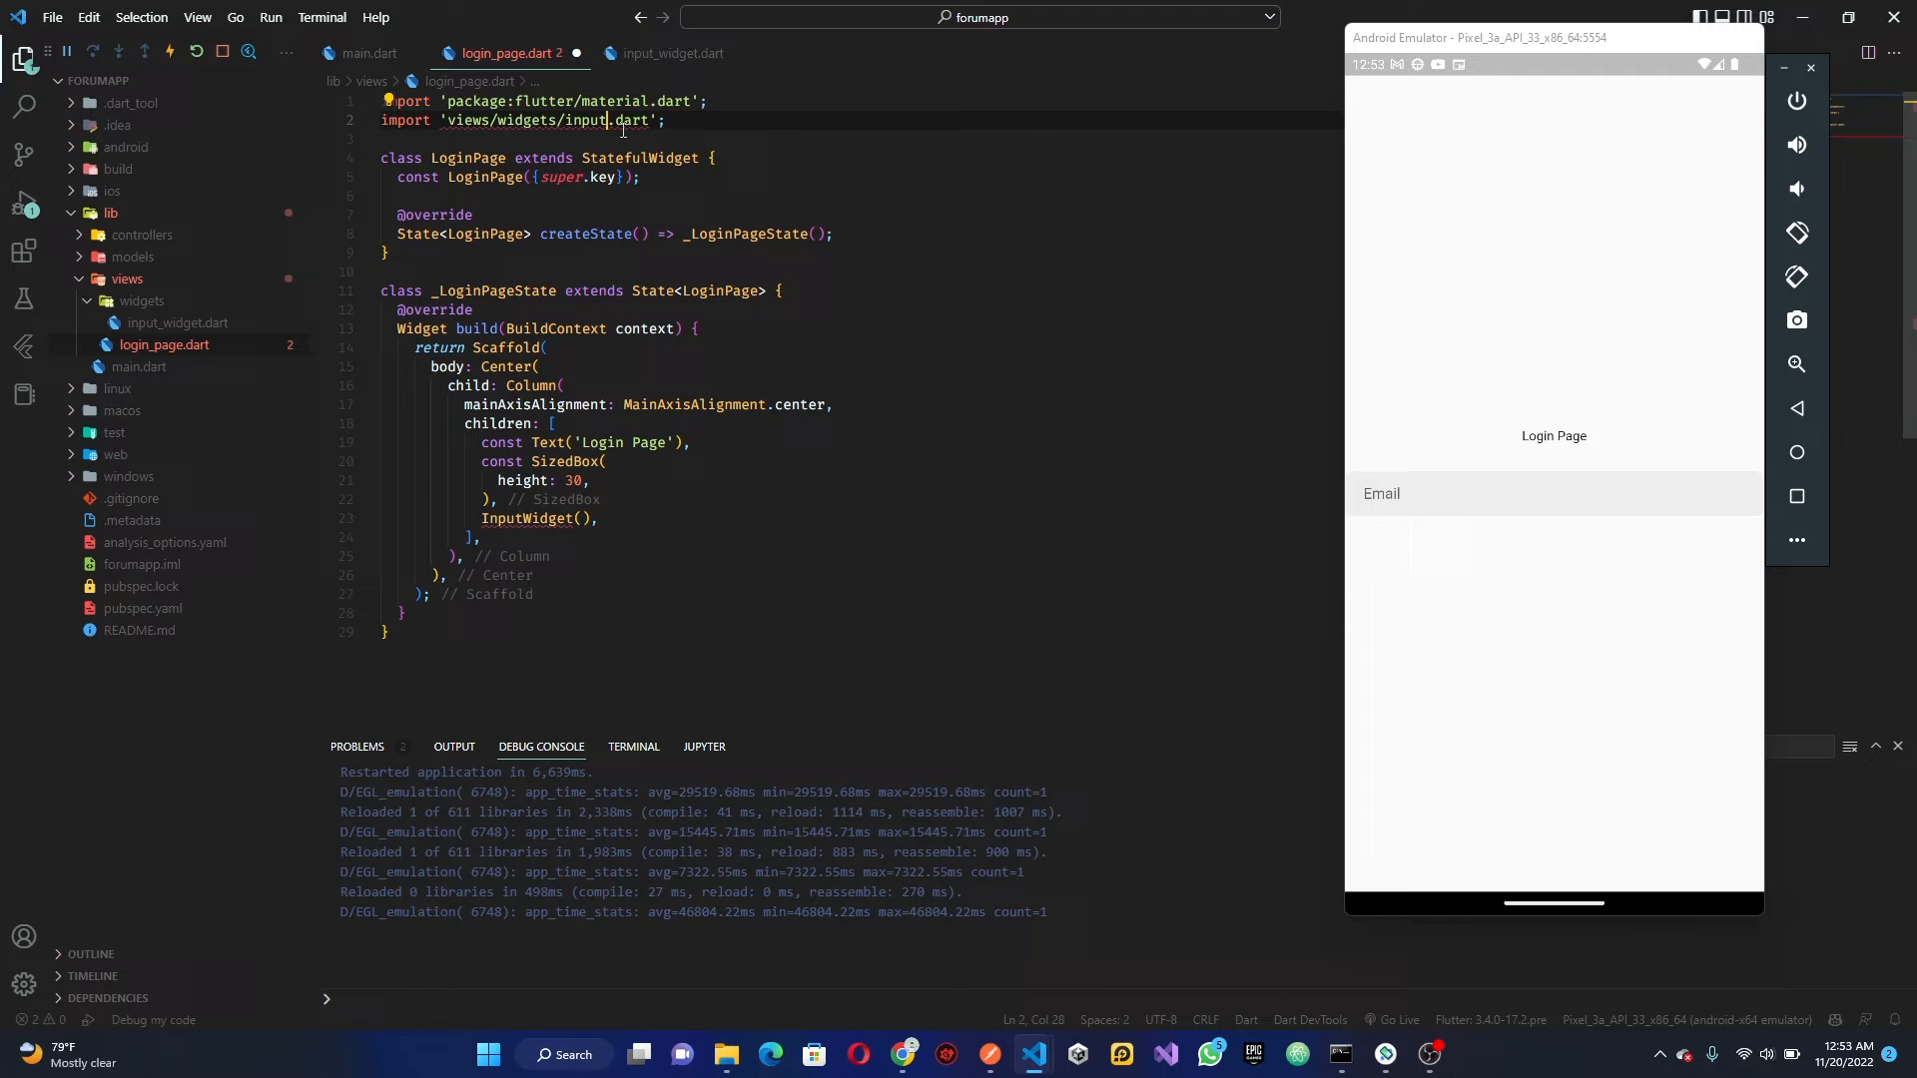
pyautogui.write('_widget')
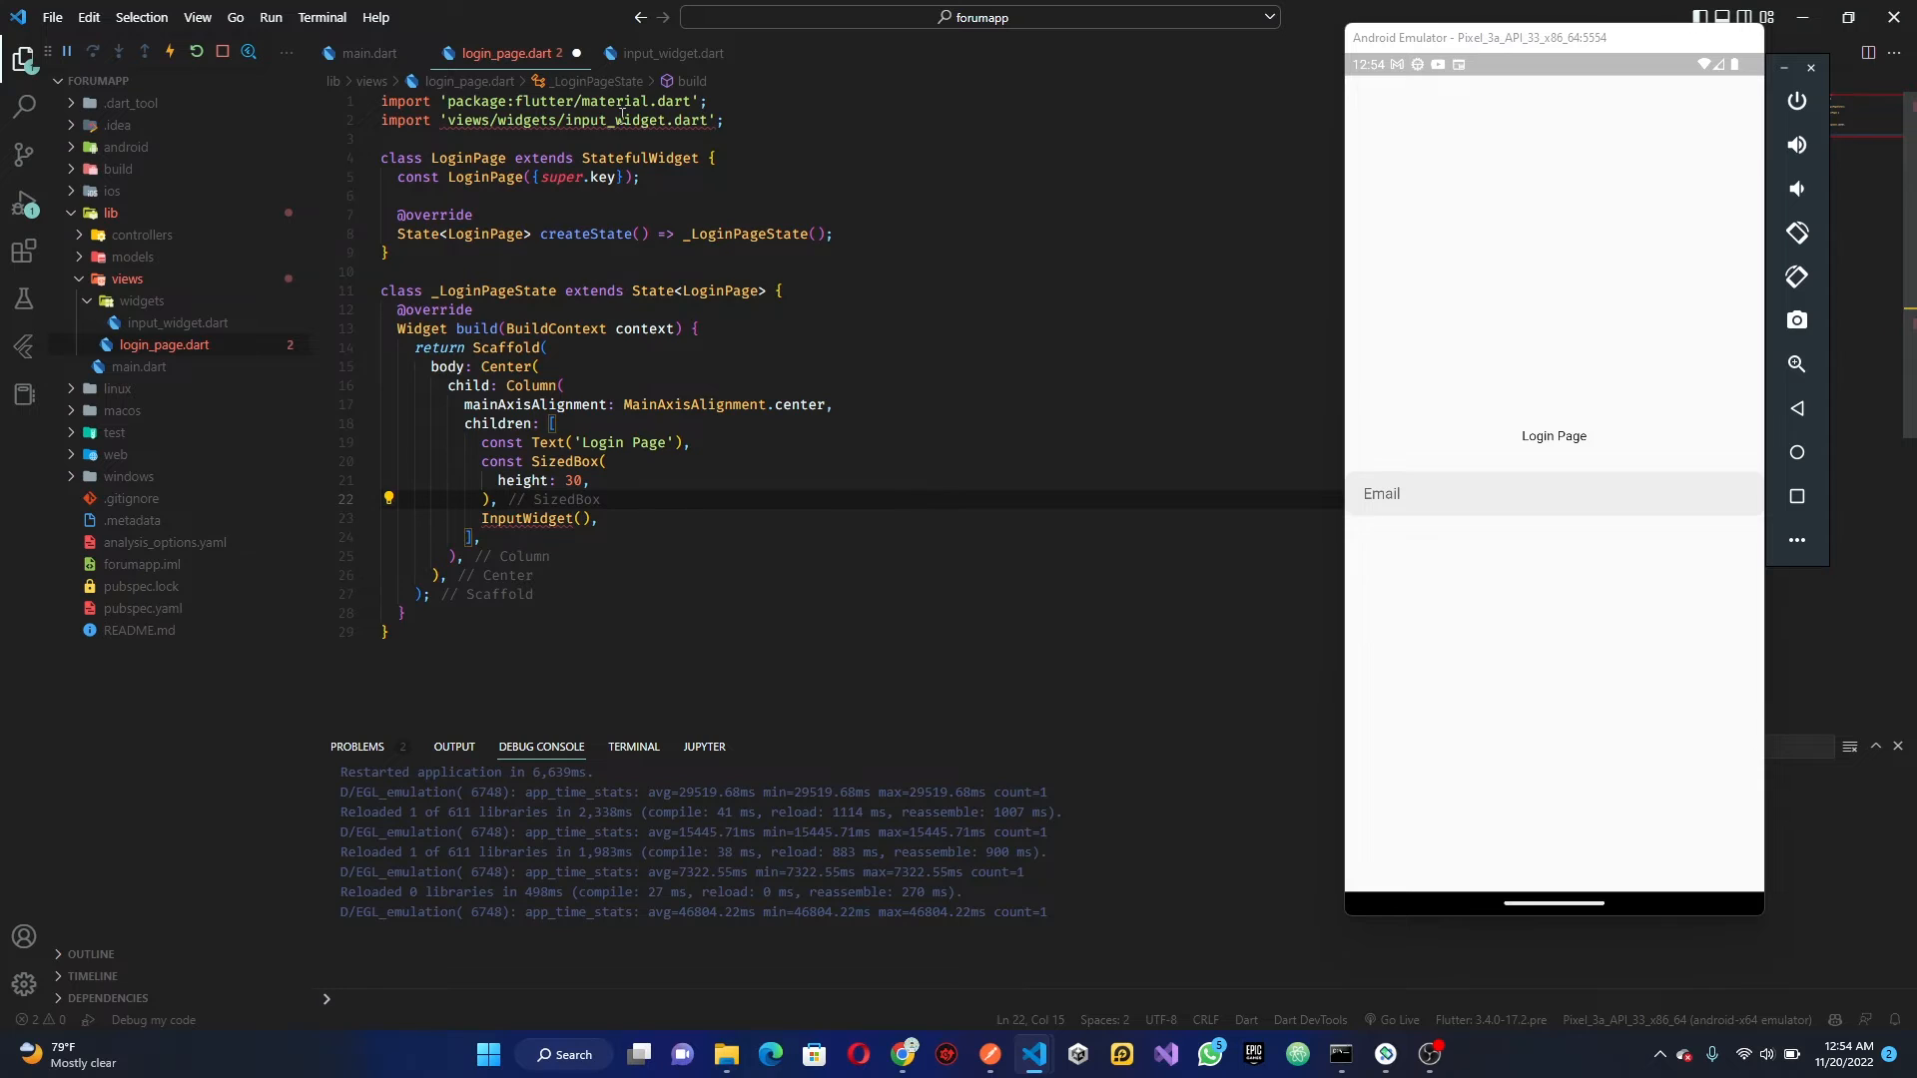
pyautogui.doubleClick(478, 119)
pyautogui.write('.')
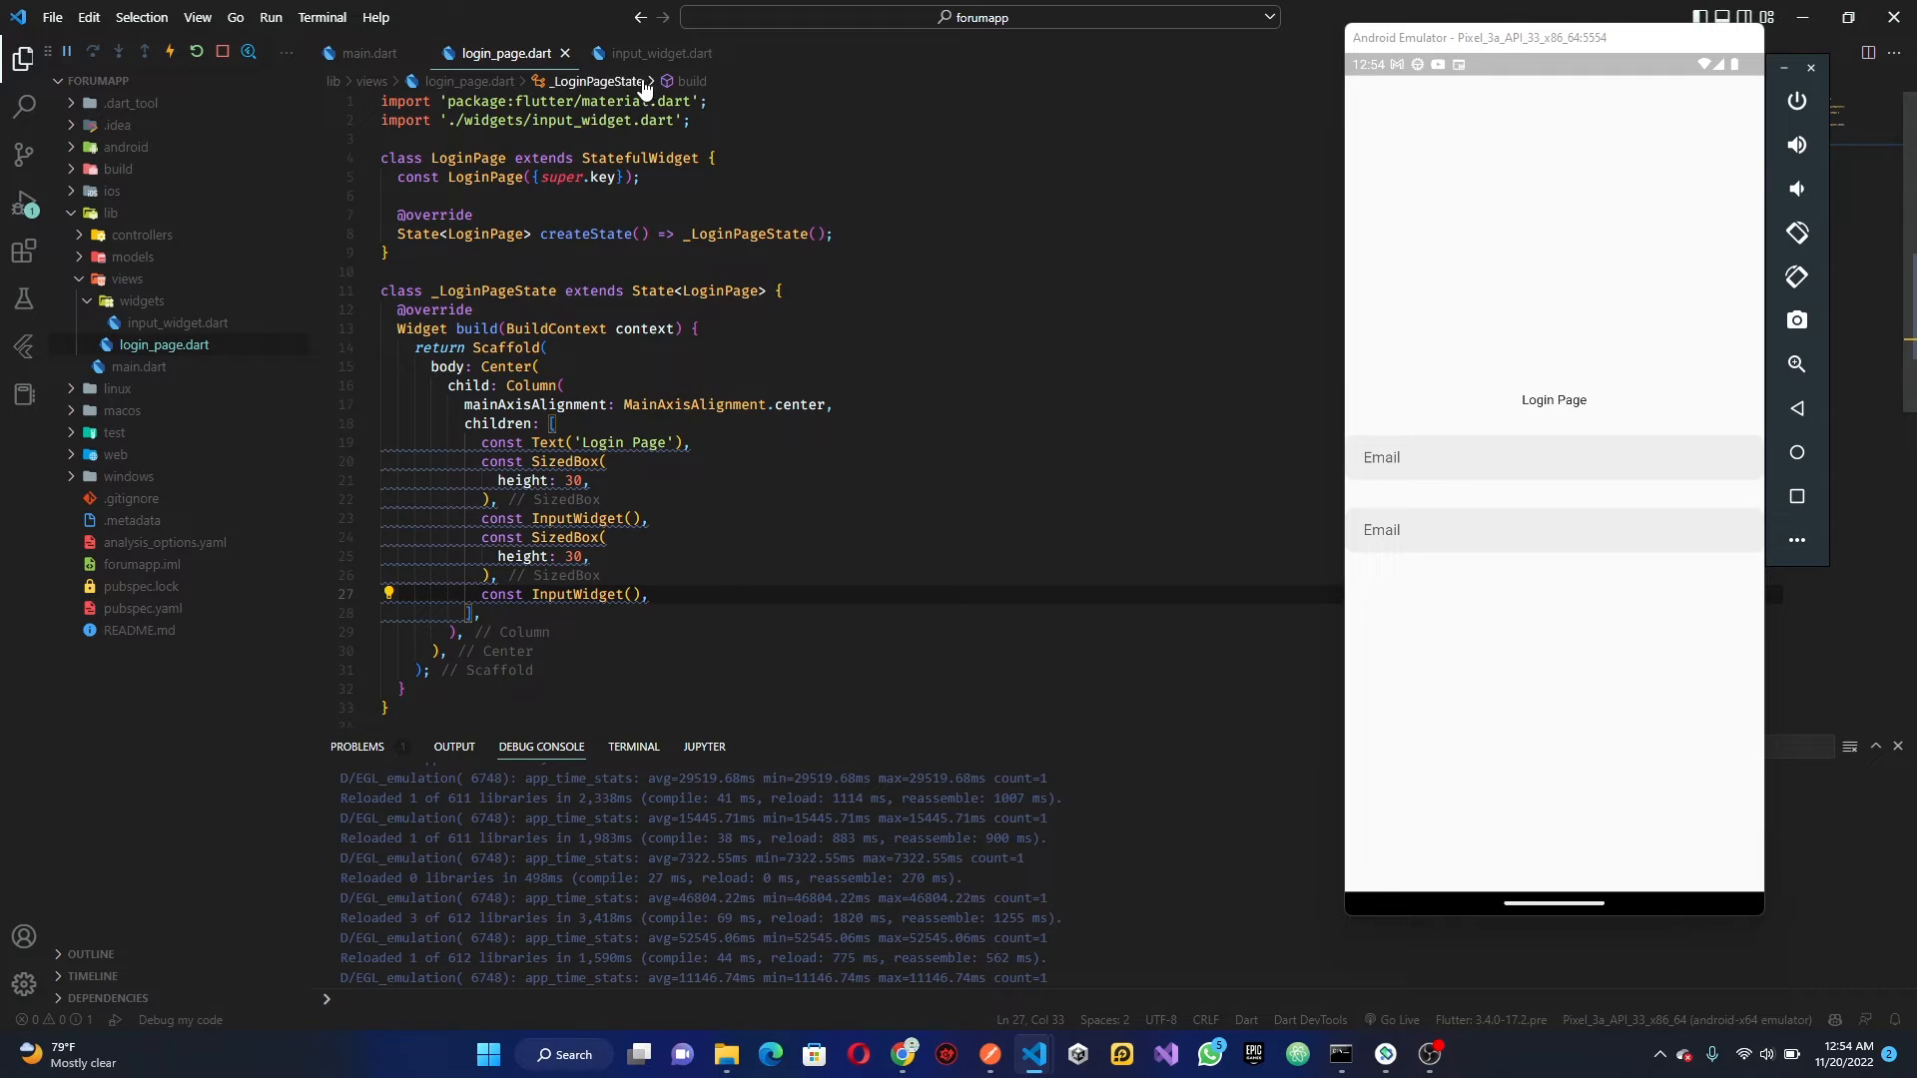
pyautogui.click(655, 53)
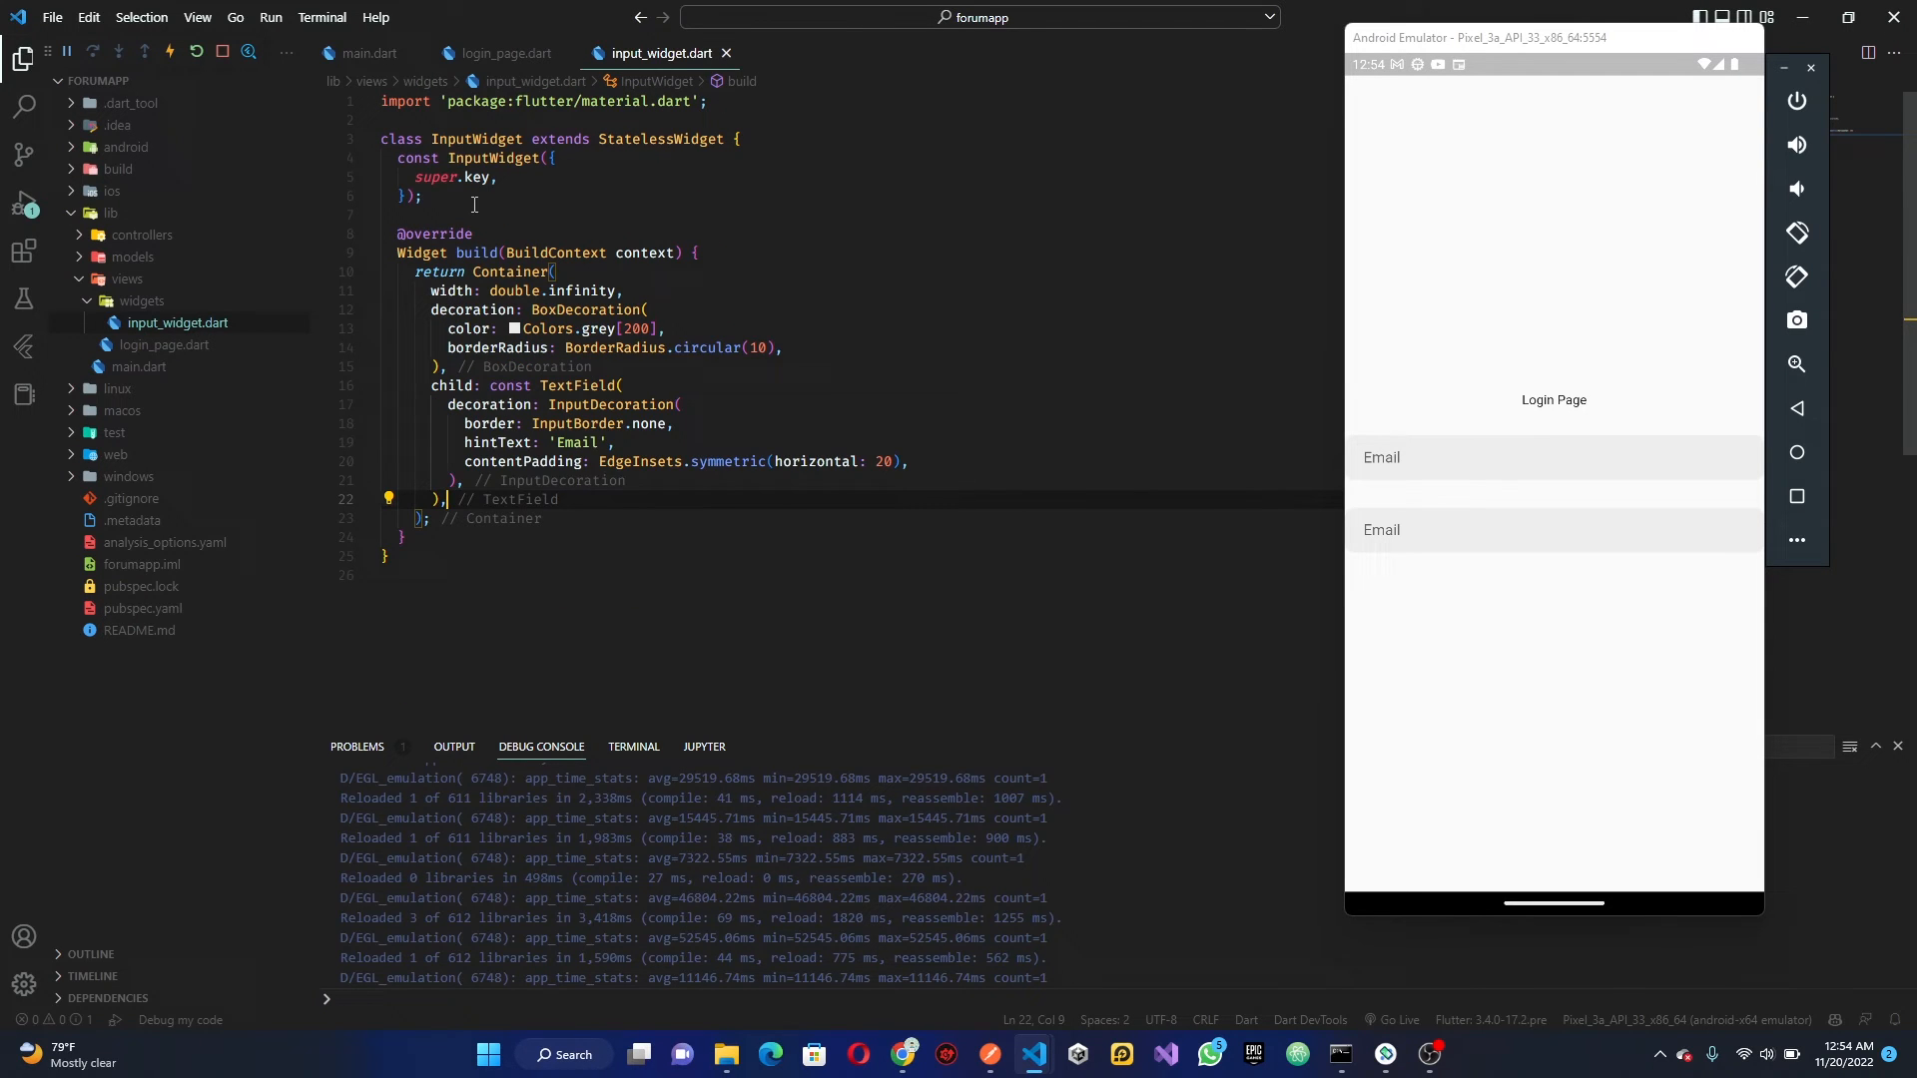
# Declare final hintText, TextEditingController controller and bool obscureText fields in InputWidget
pyautogui.write('final Striing')
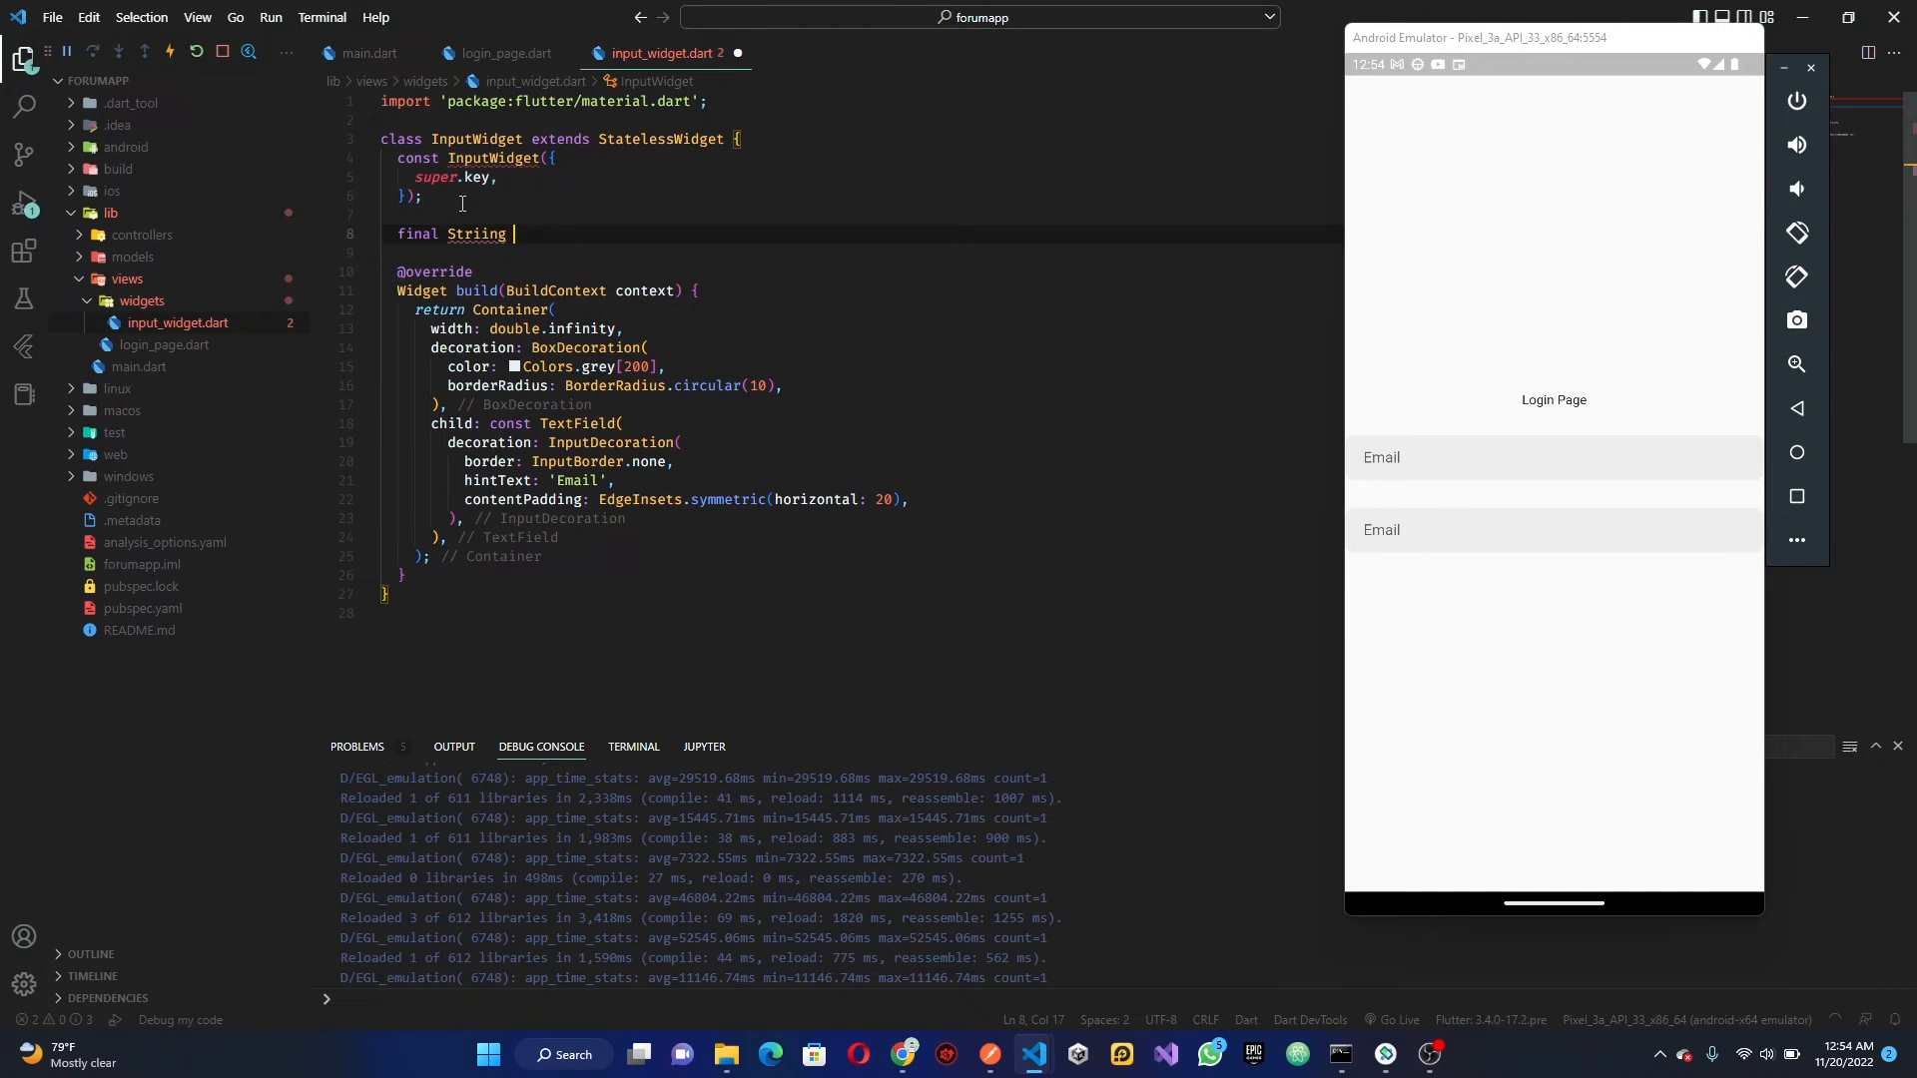
pyautogui.write('hintText;')
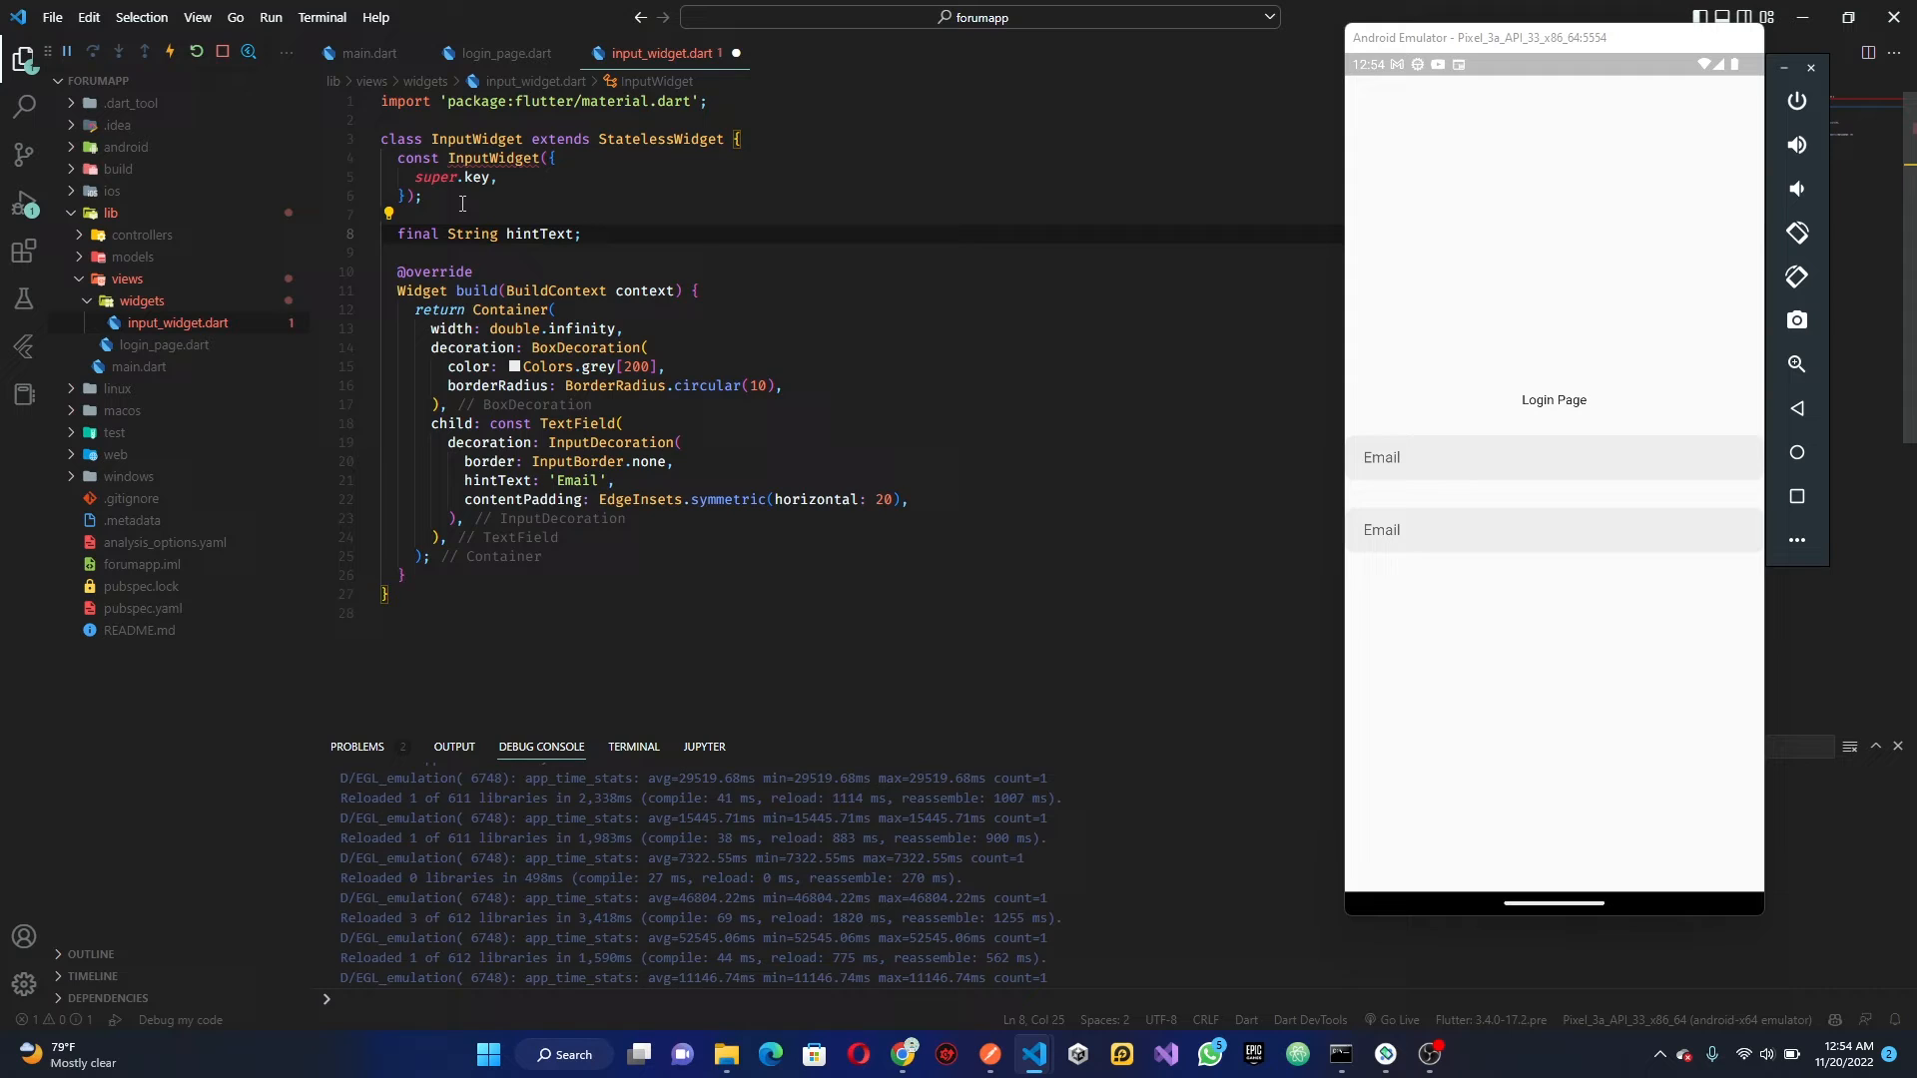
pyautogui.write('final')
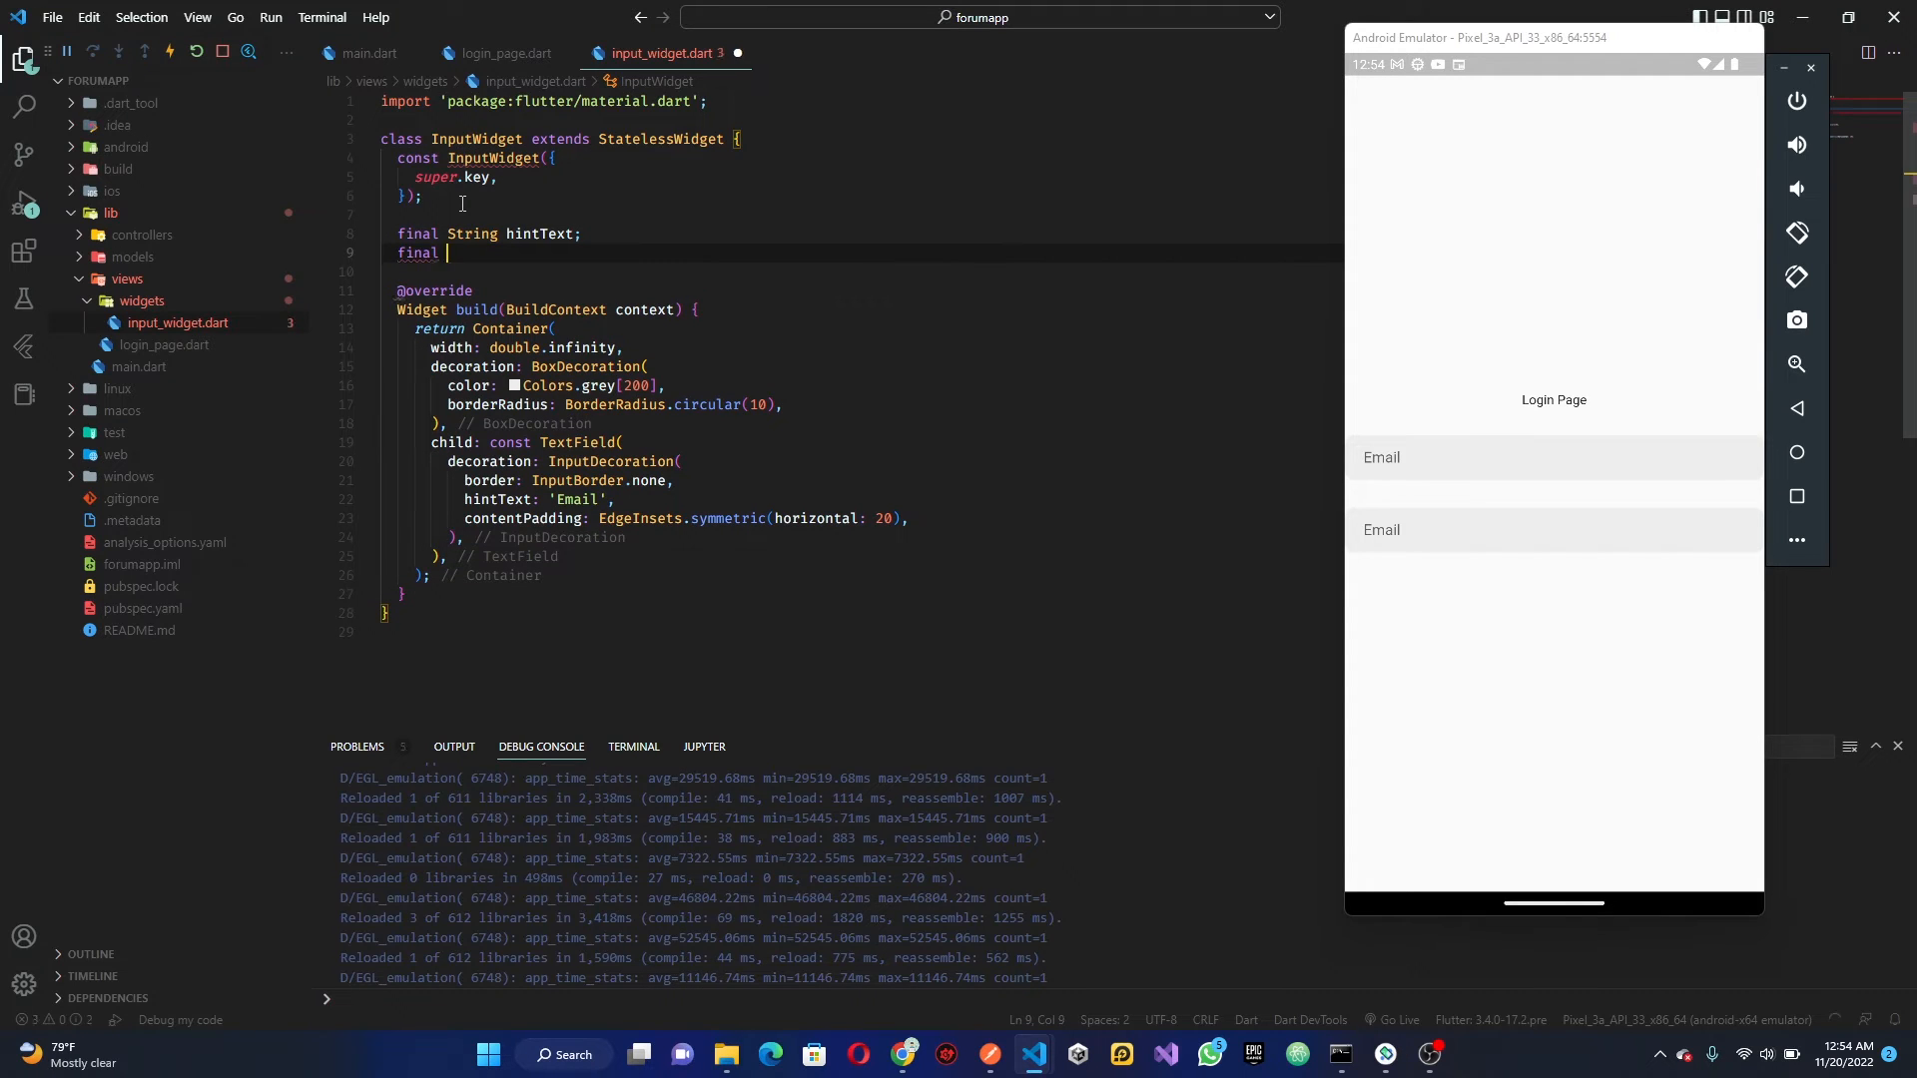
pyautogui.write('TextEditingController controller;')
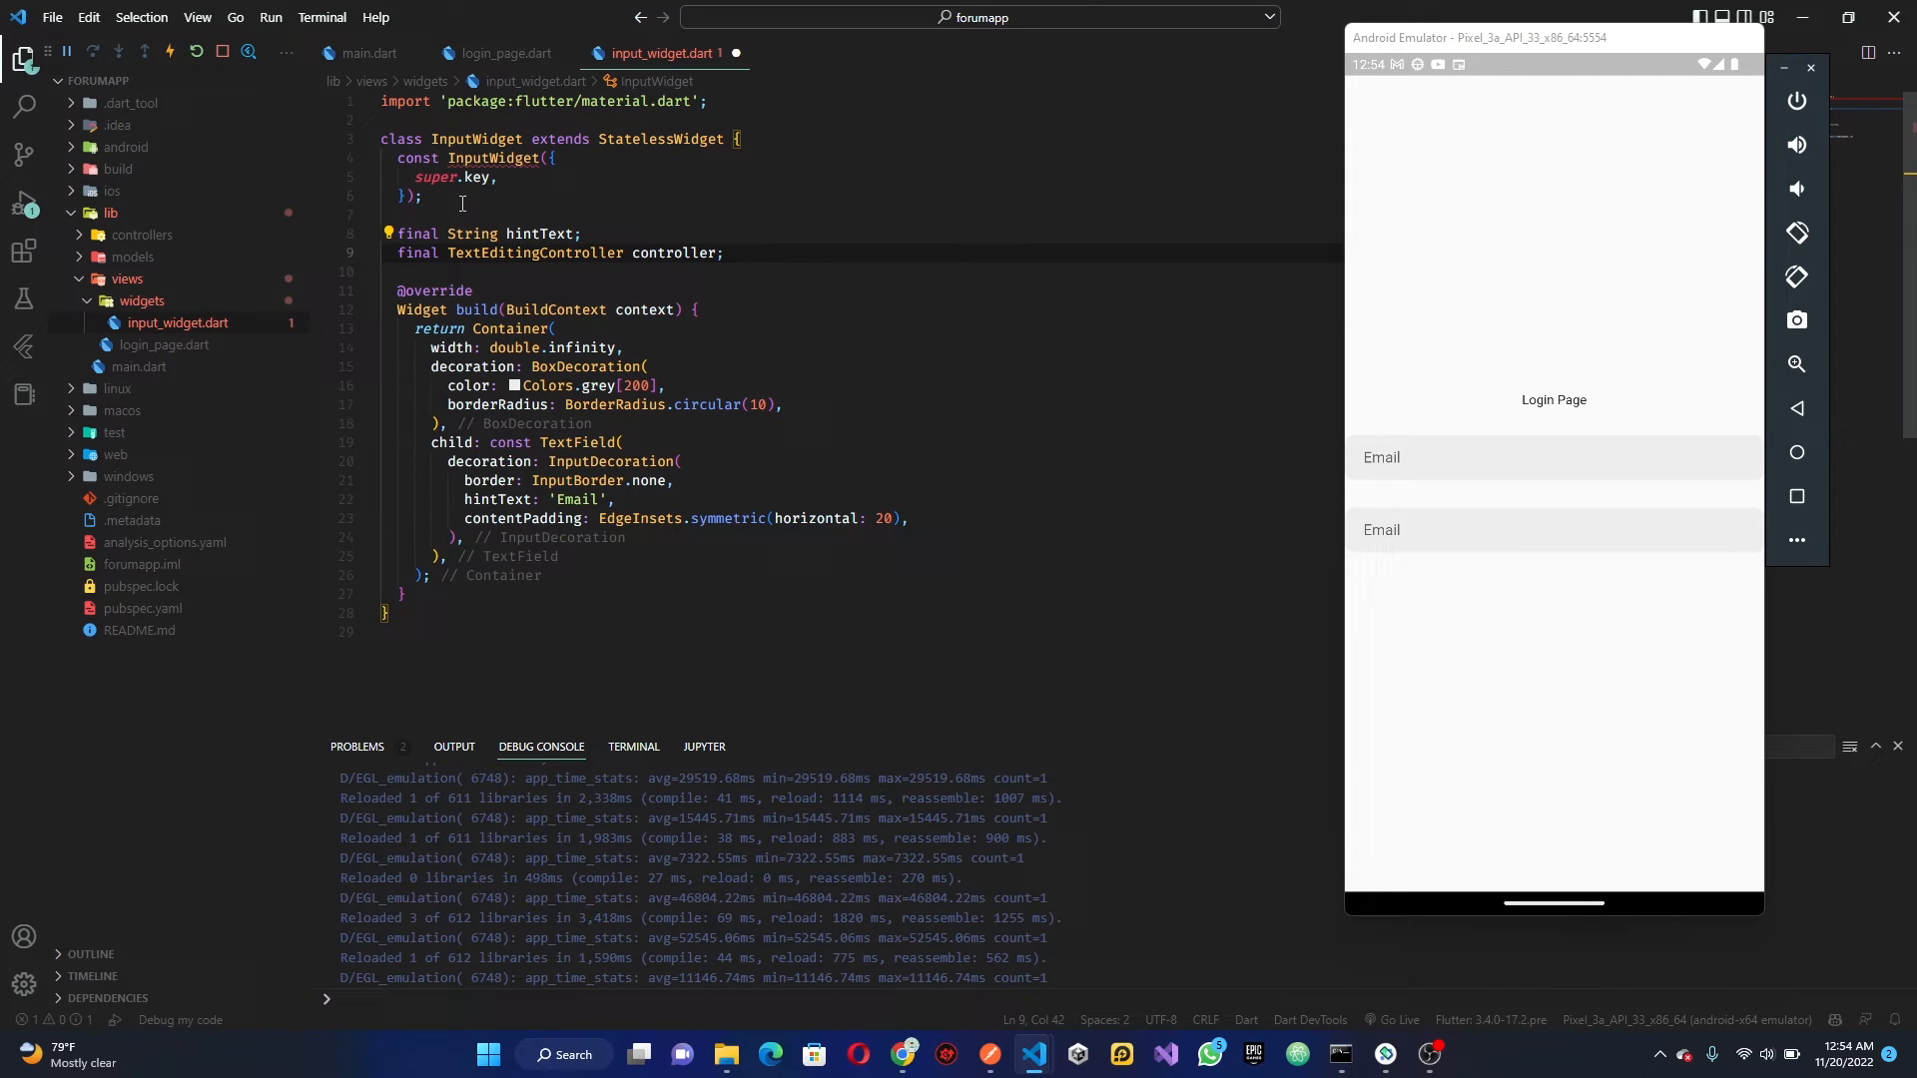
pyautogui.write('fin')
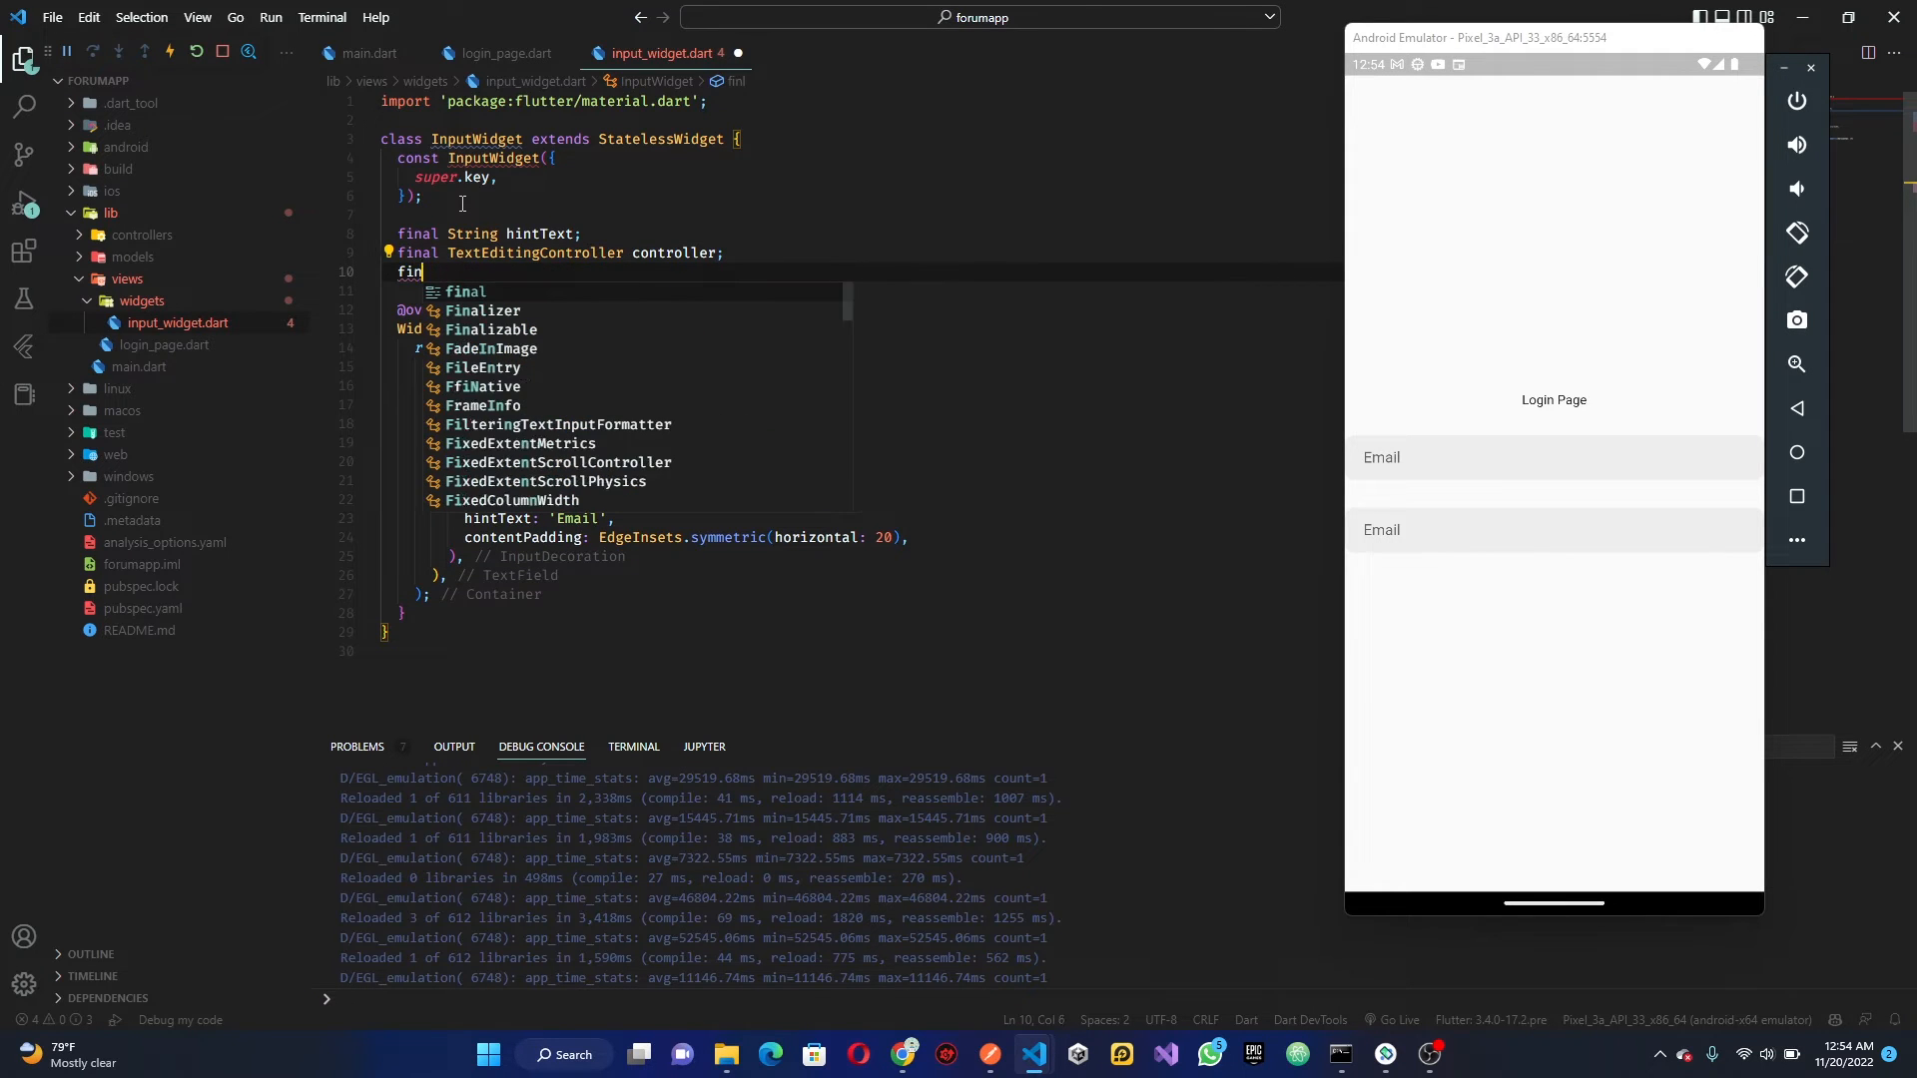
pyautogui.write('al bool obscureText;')
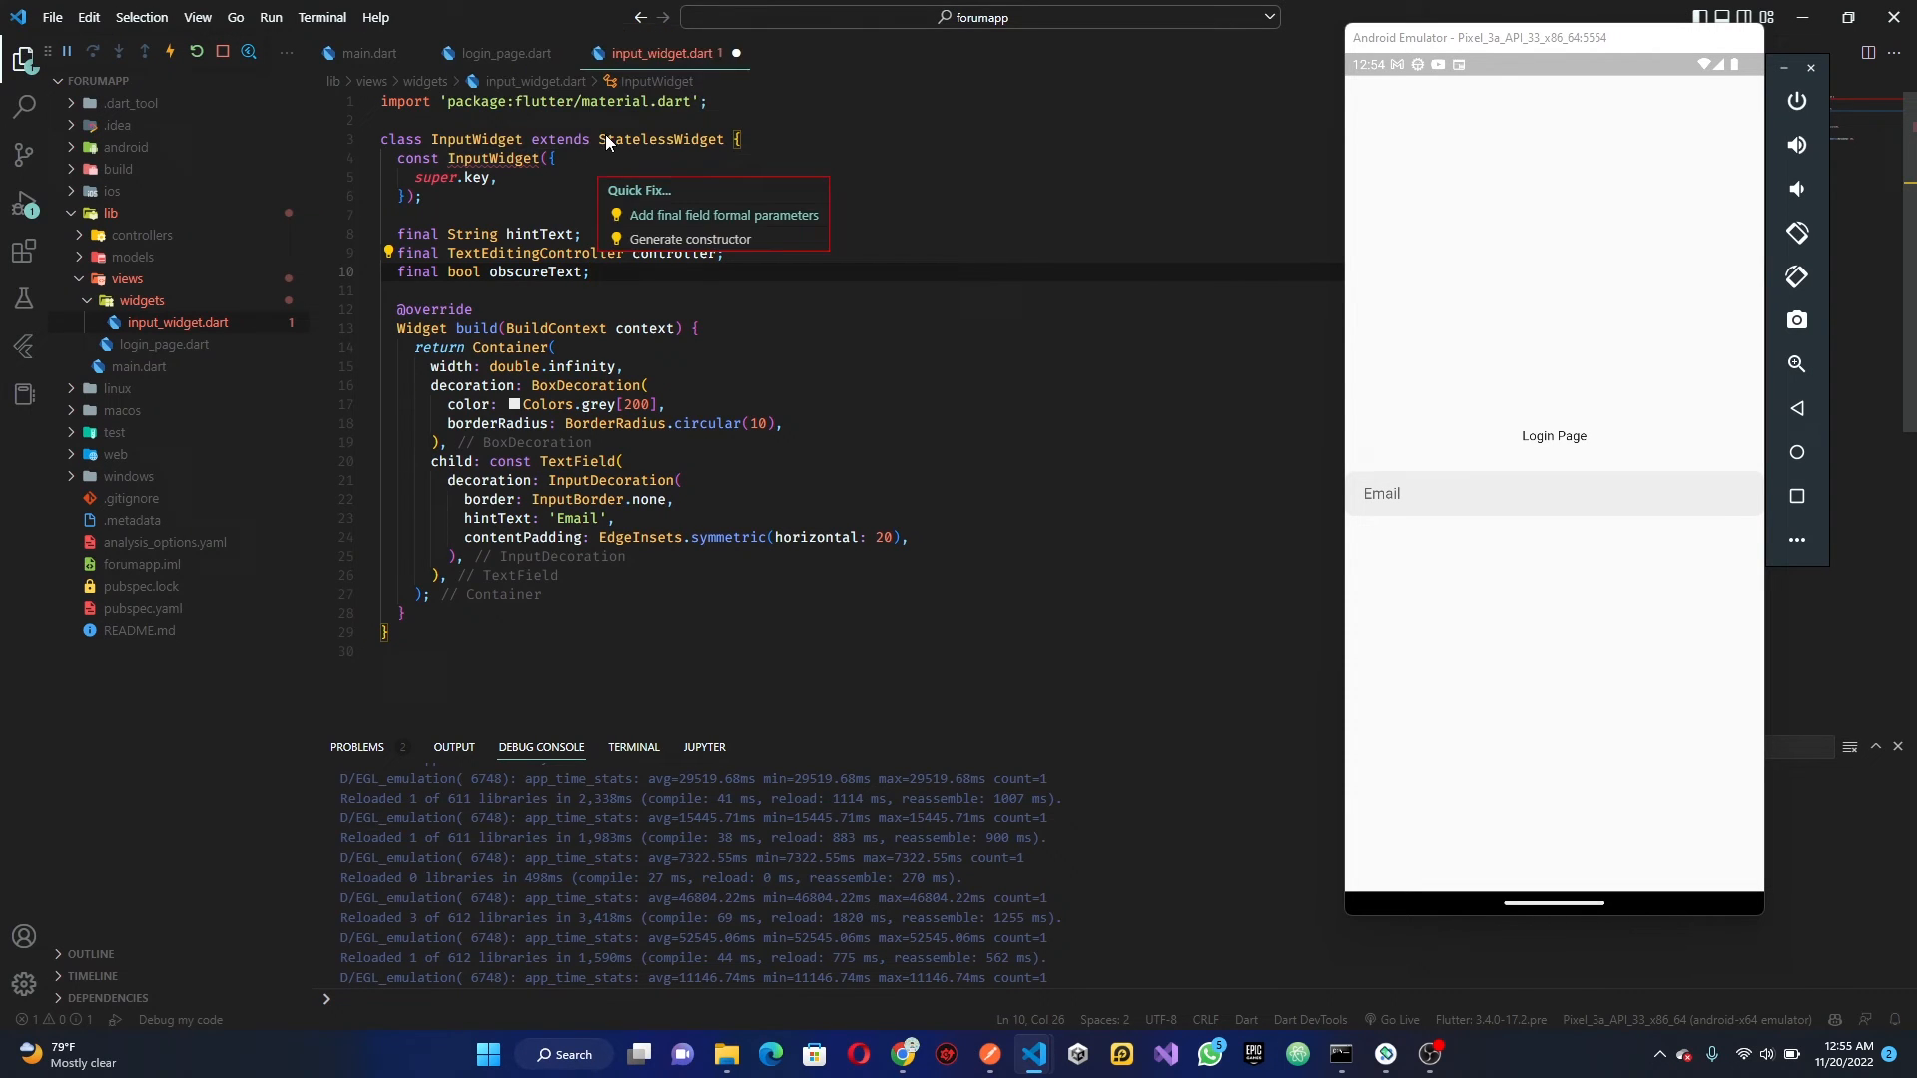
# Make the fields required constructor parameters and pass hintText, controller and obscureText to the TextField
pyautogui.click(724, 215)
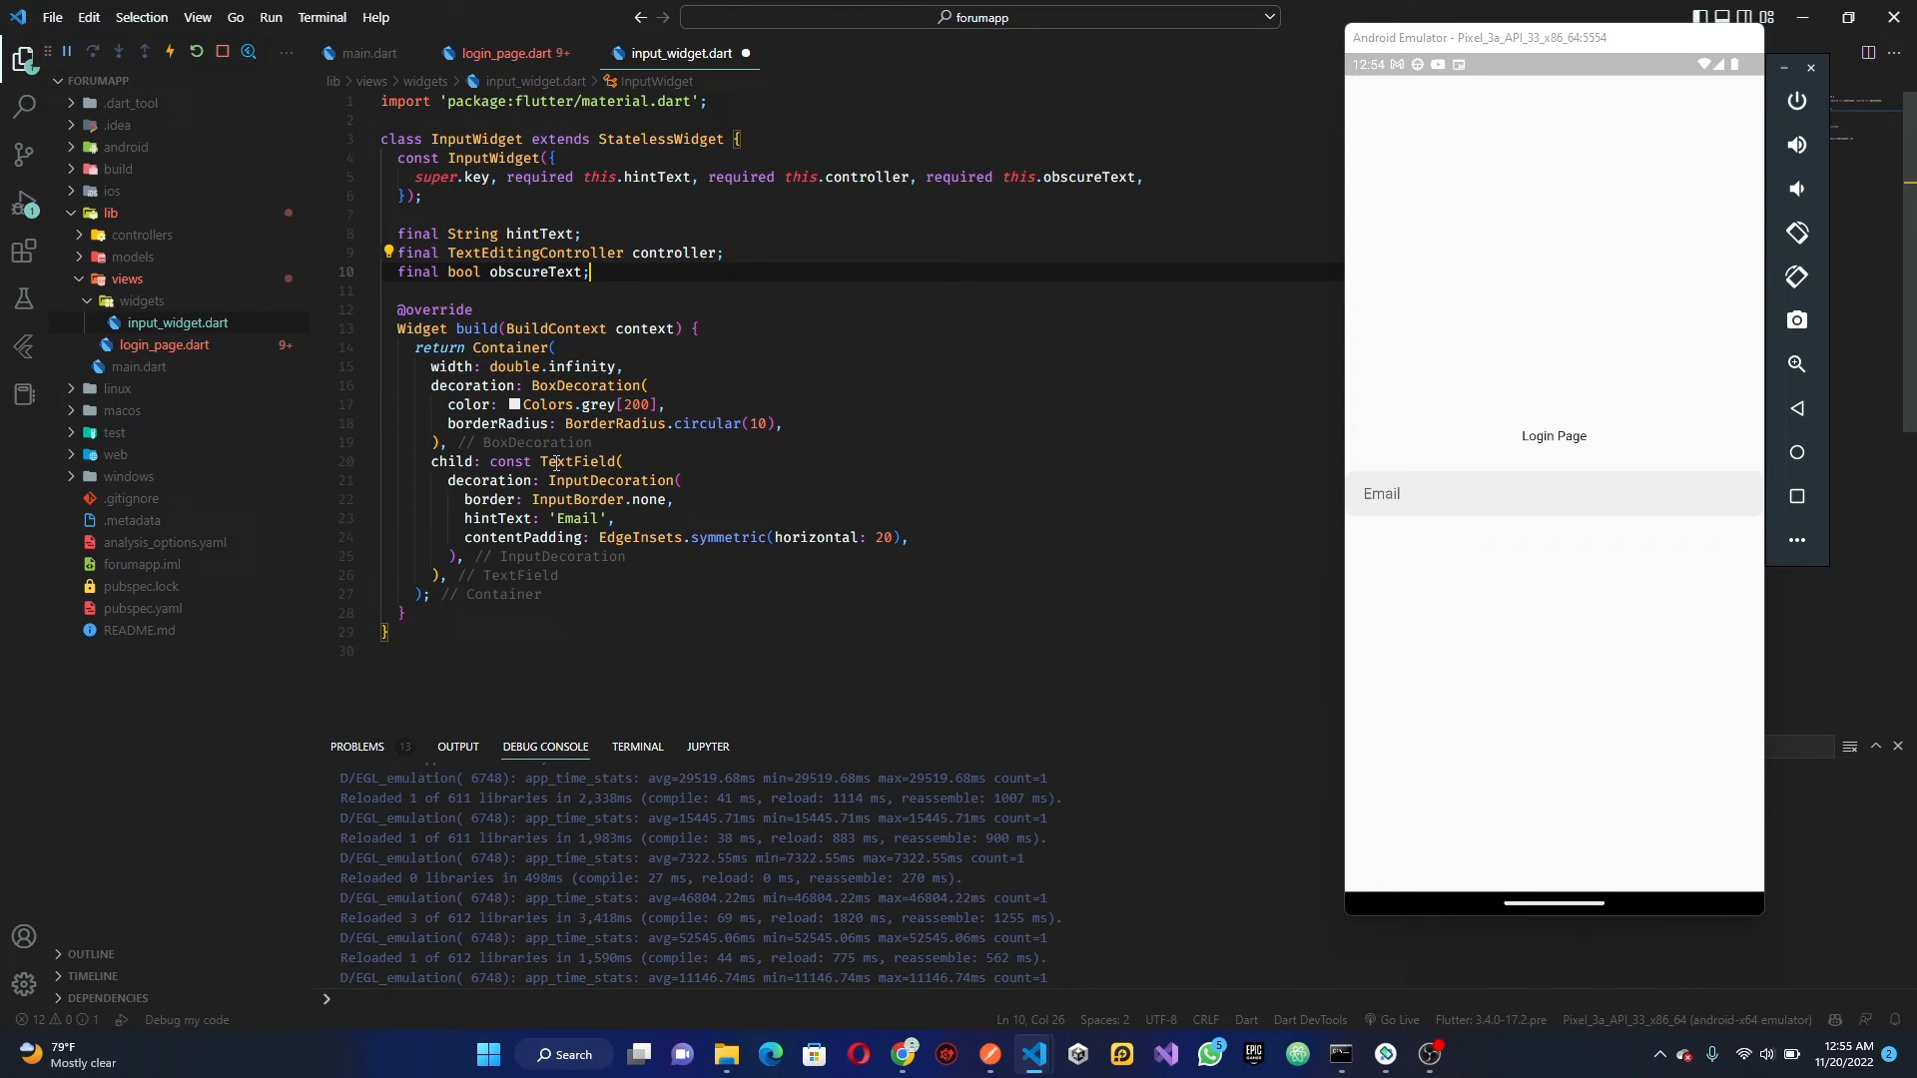
pyautogui.doubleClick(581, 517)
pyautogui.write('hintText')
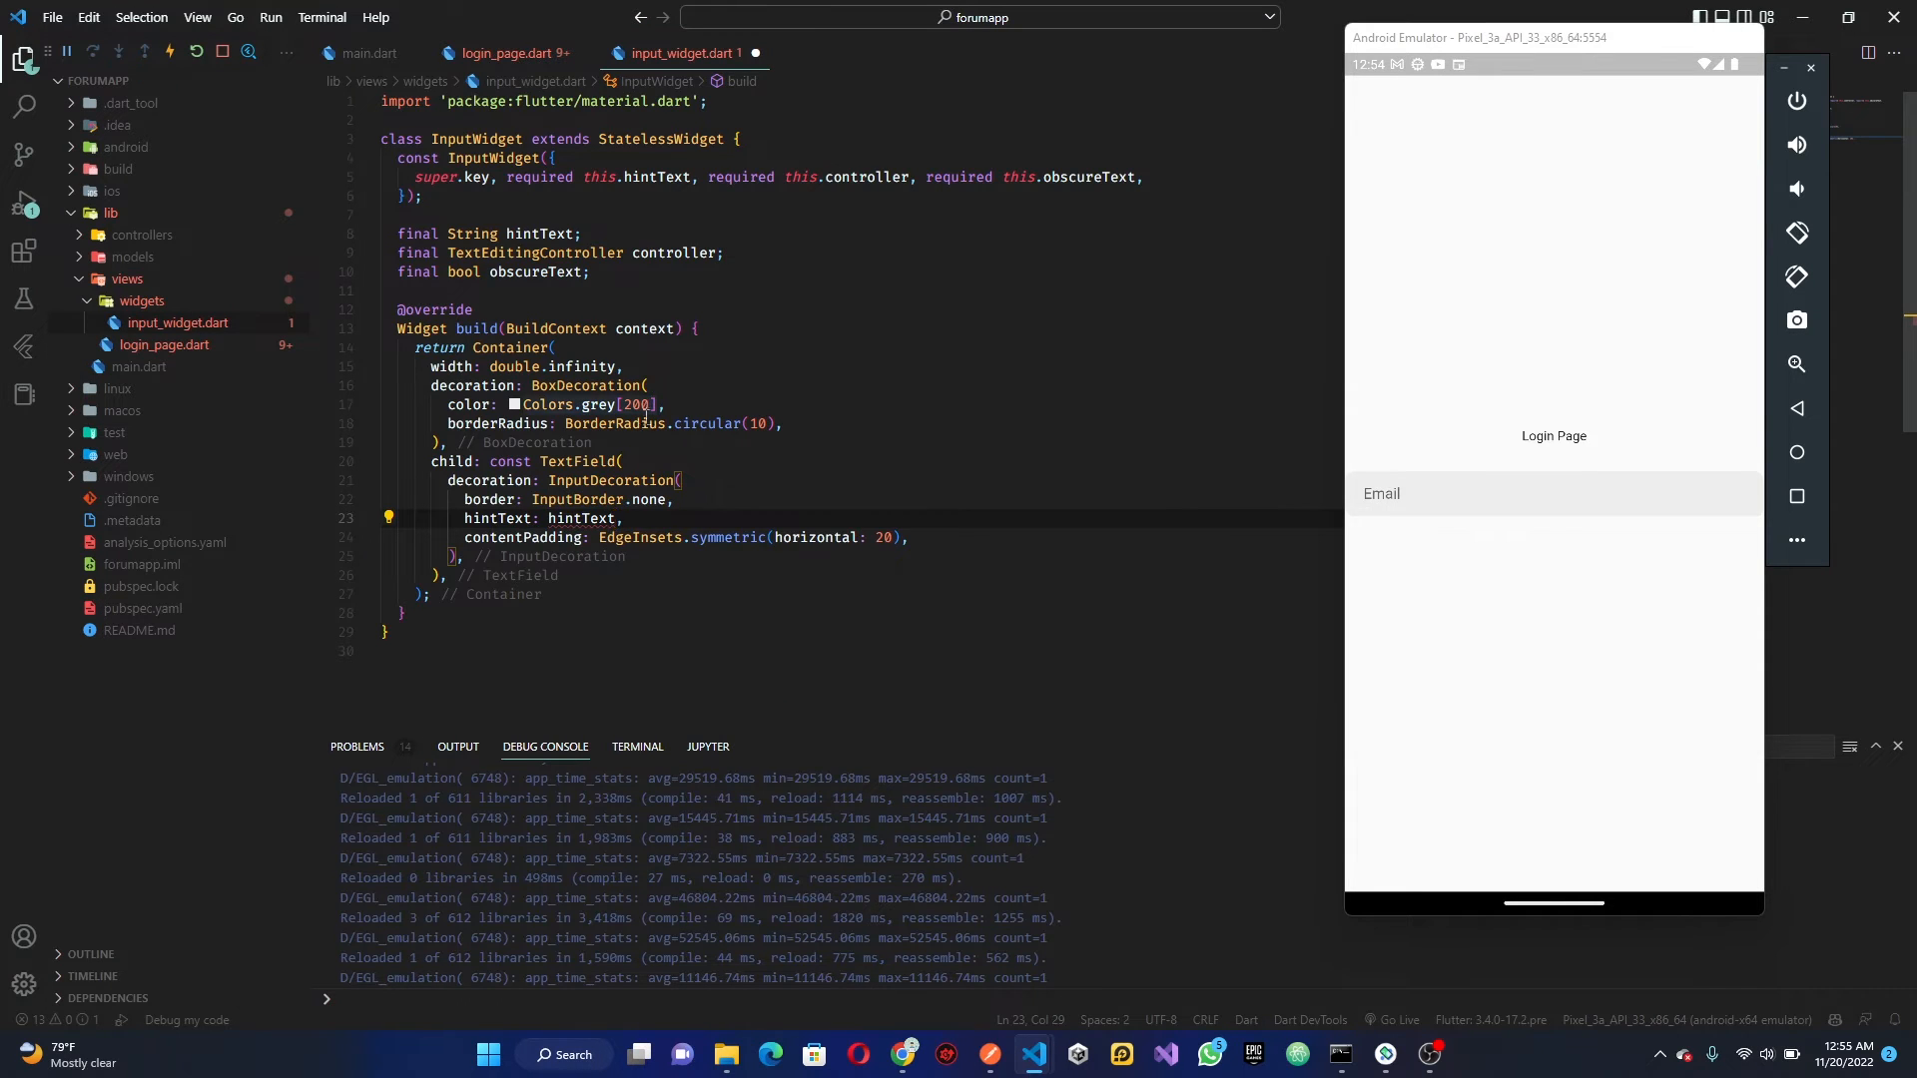
pyautogui.moveTo(582, 518)
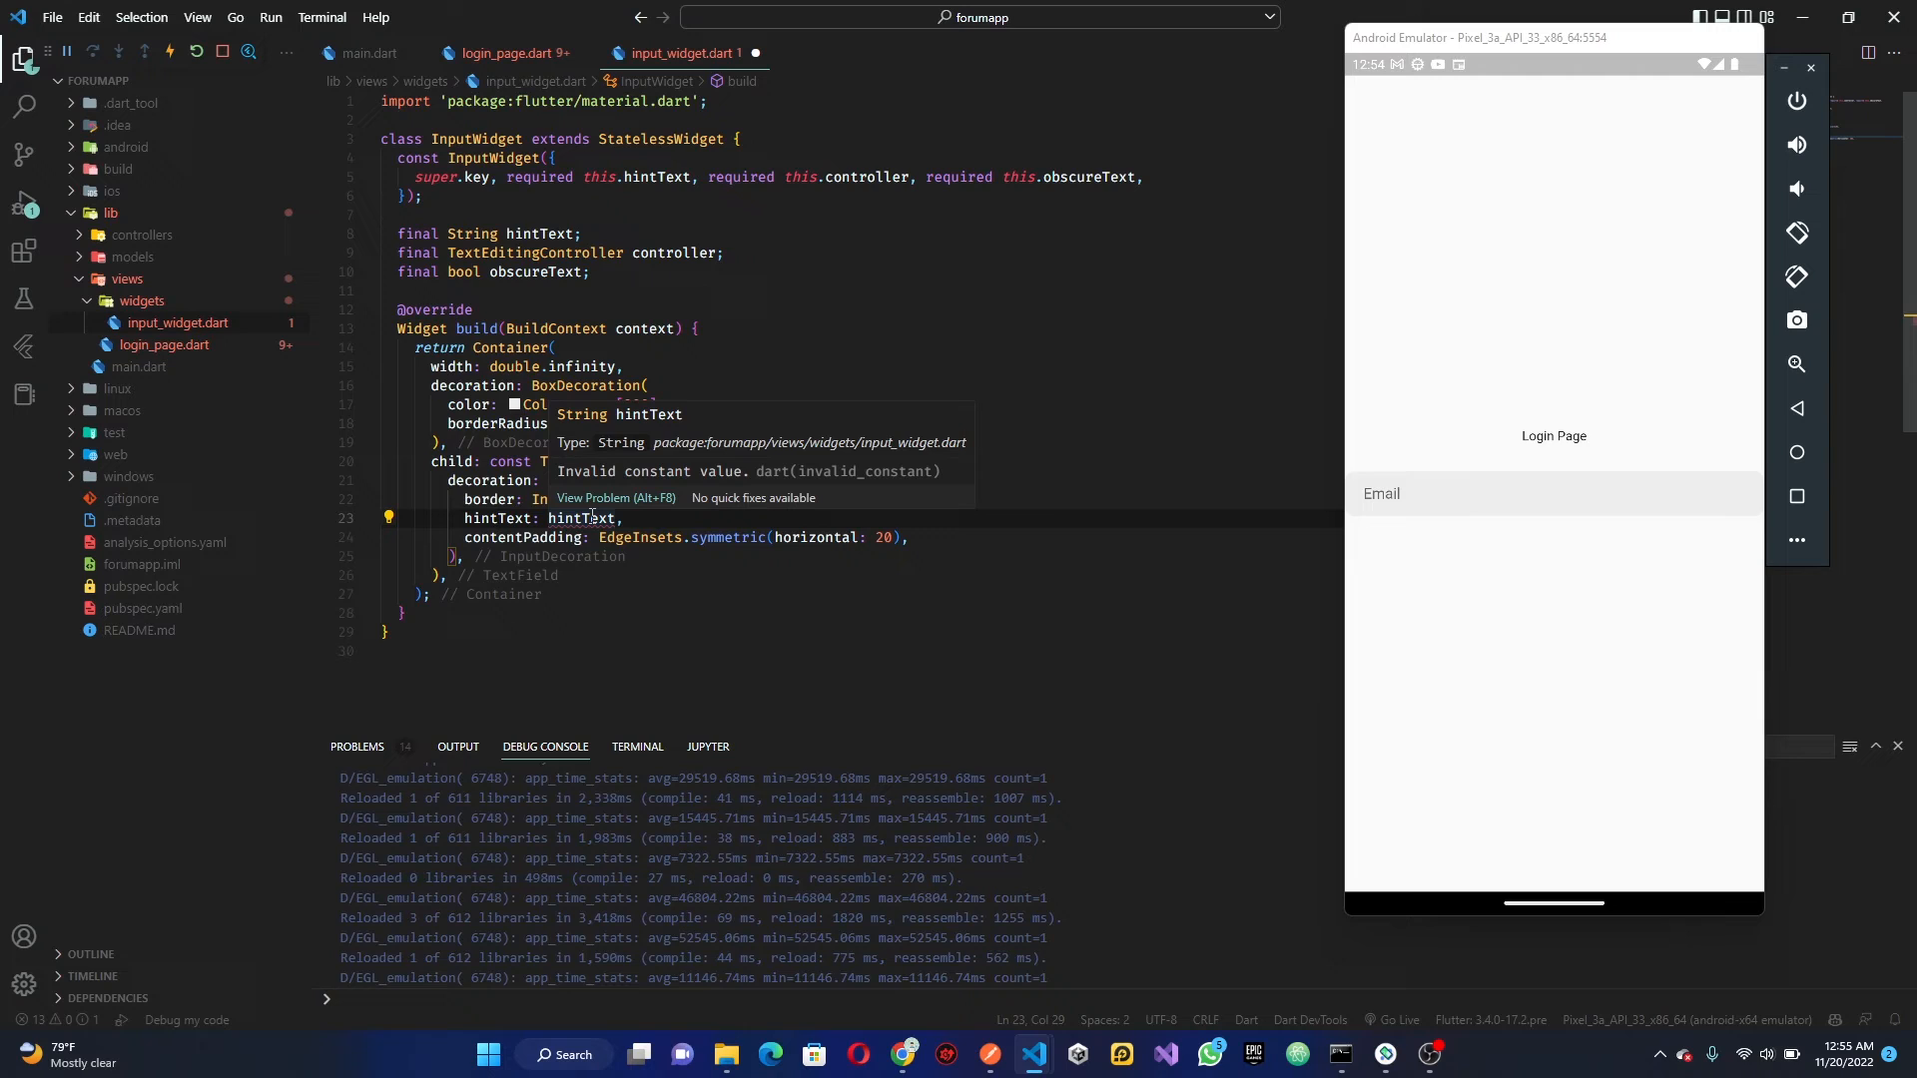
pyautogui.moveTo(502, 480)
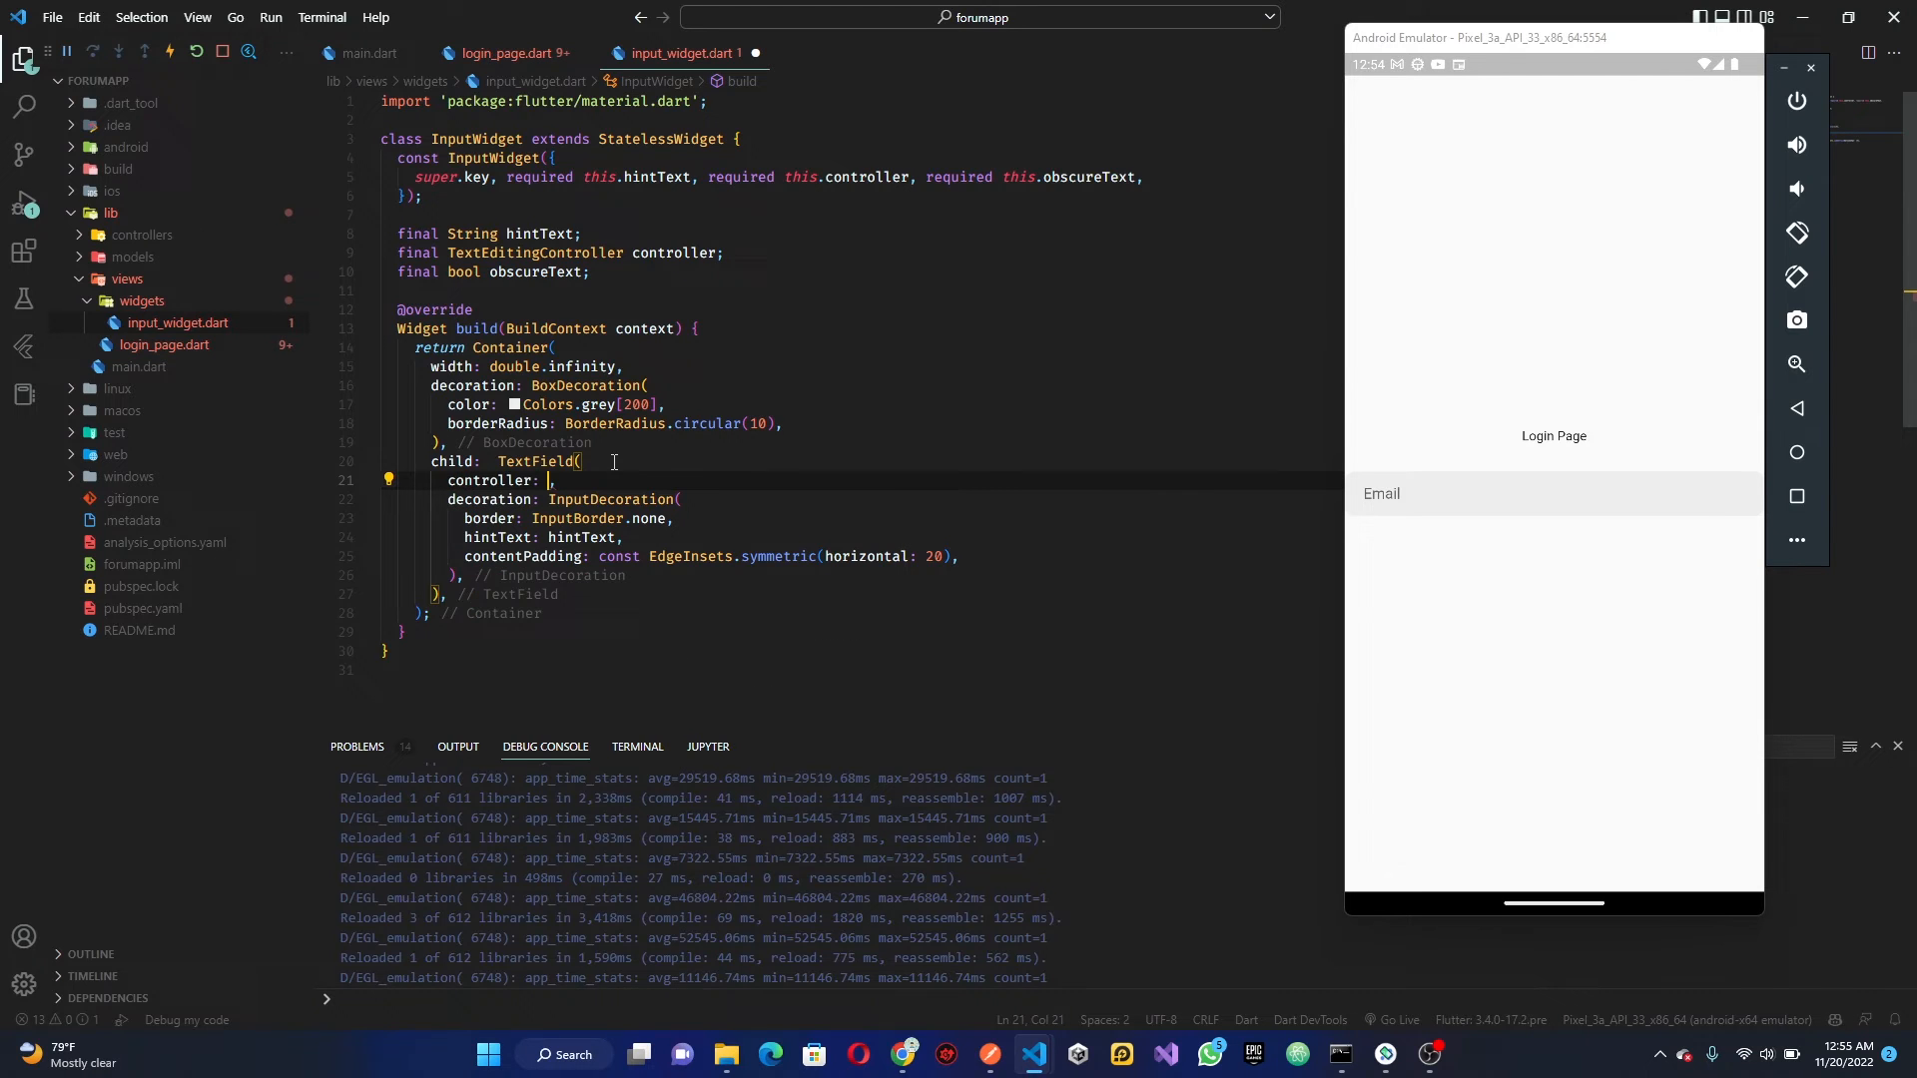
pyautogui.write('controller')
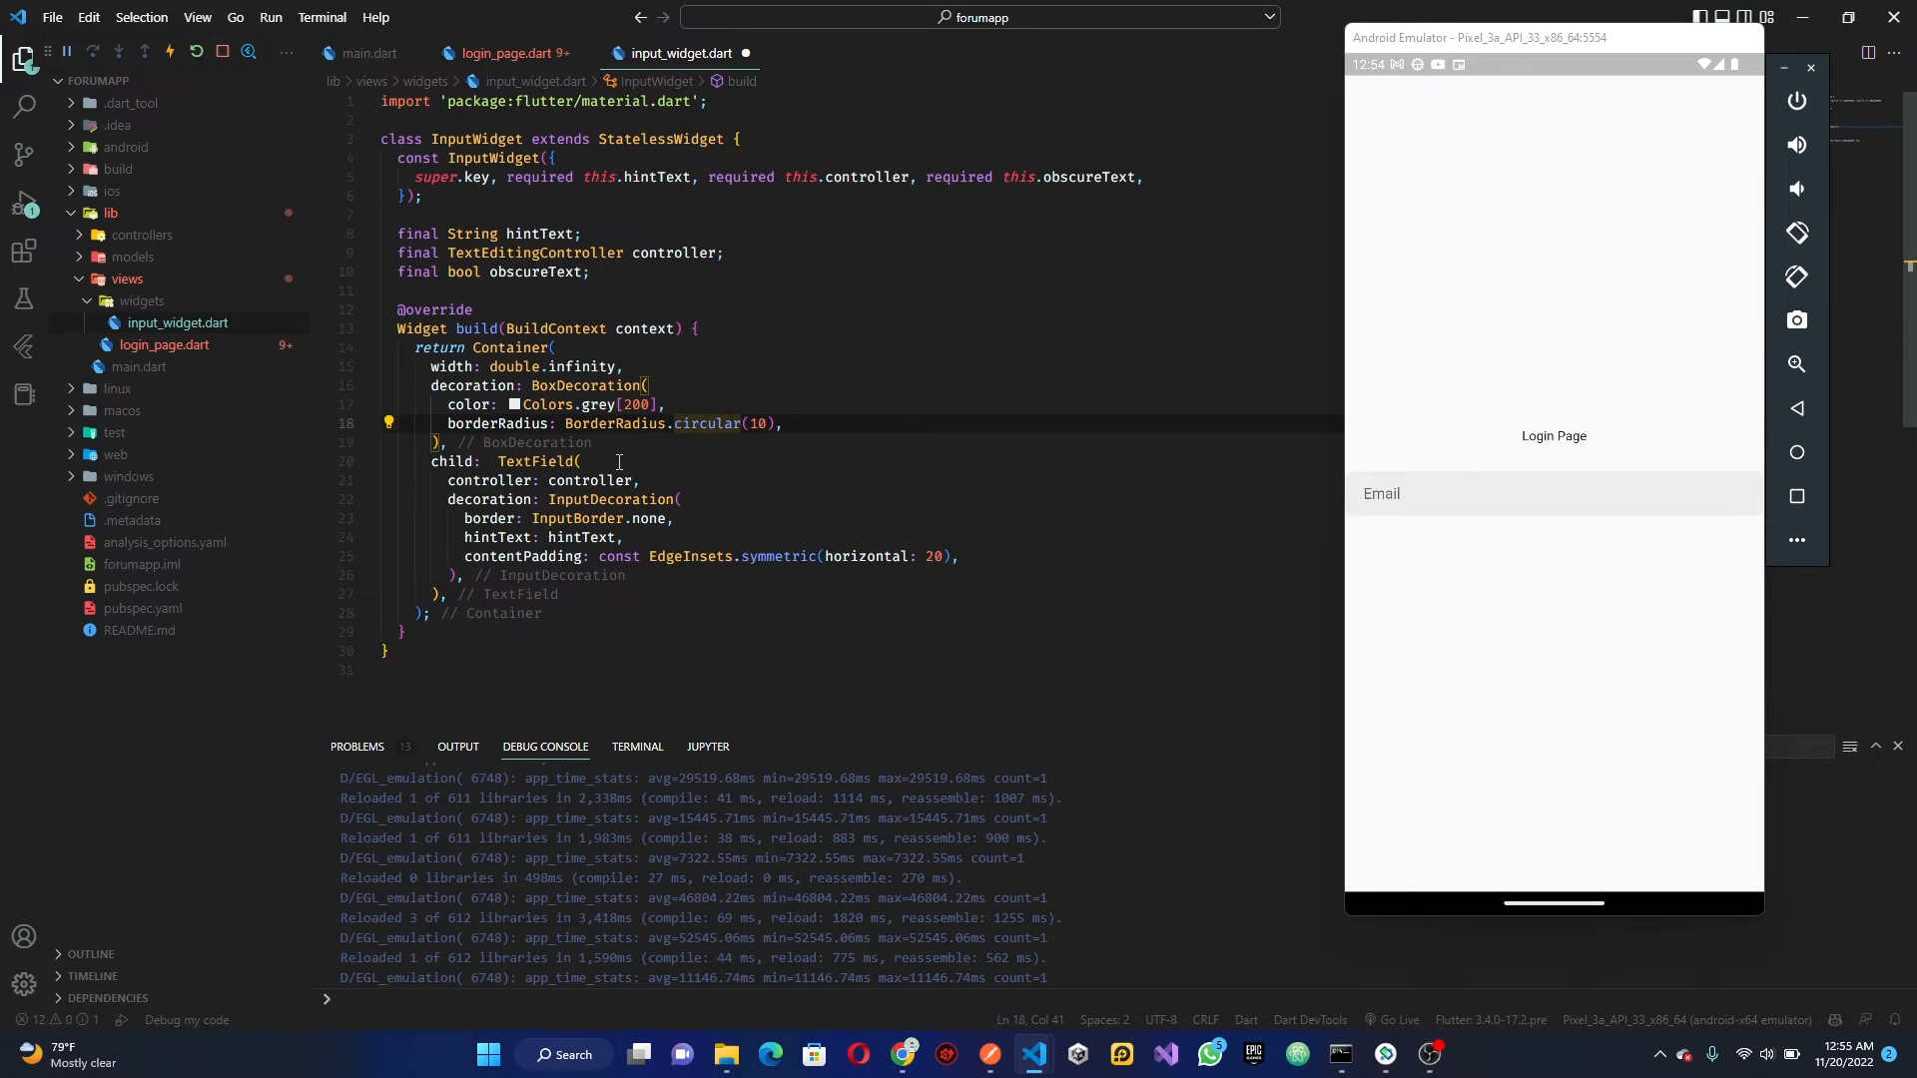
pyautogui.write('onSubmitted: ,')
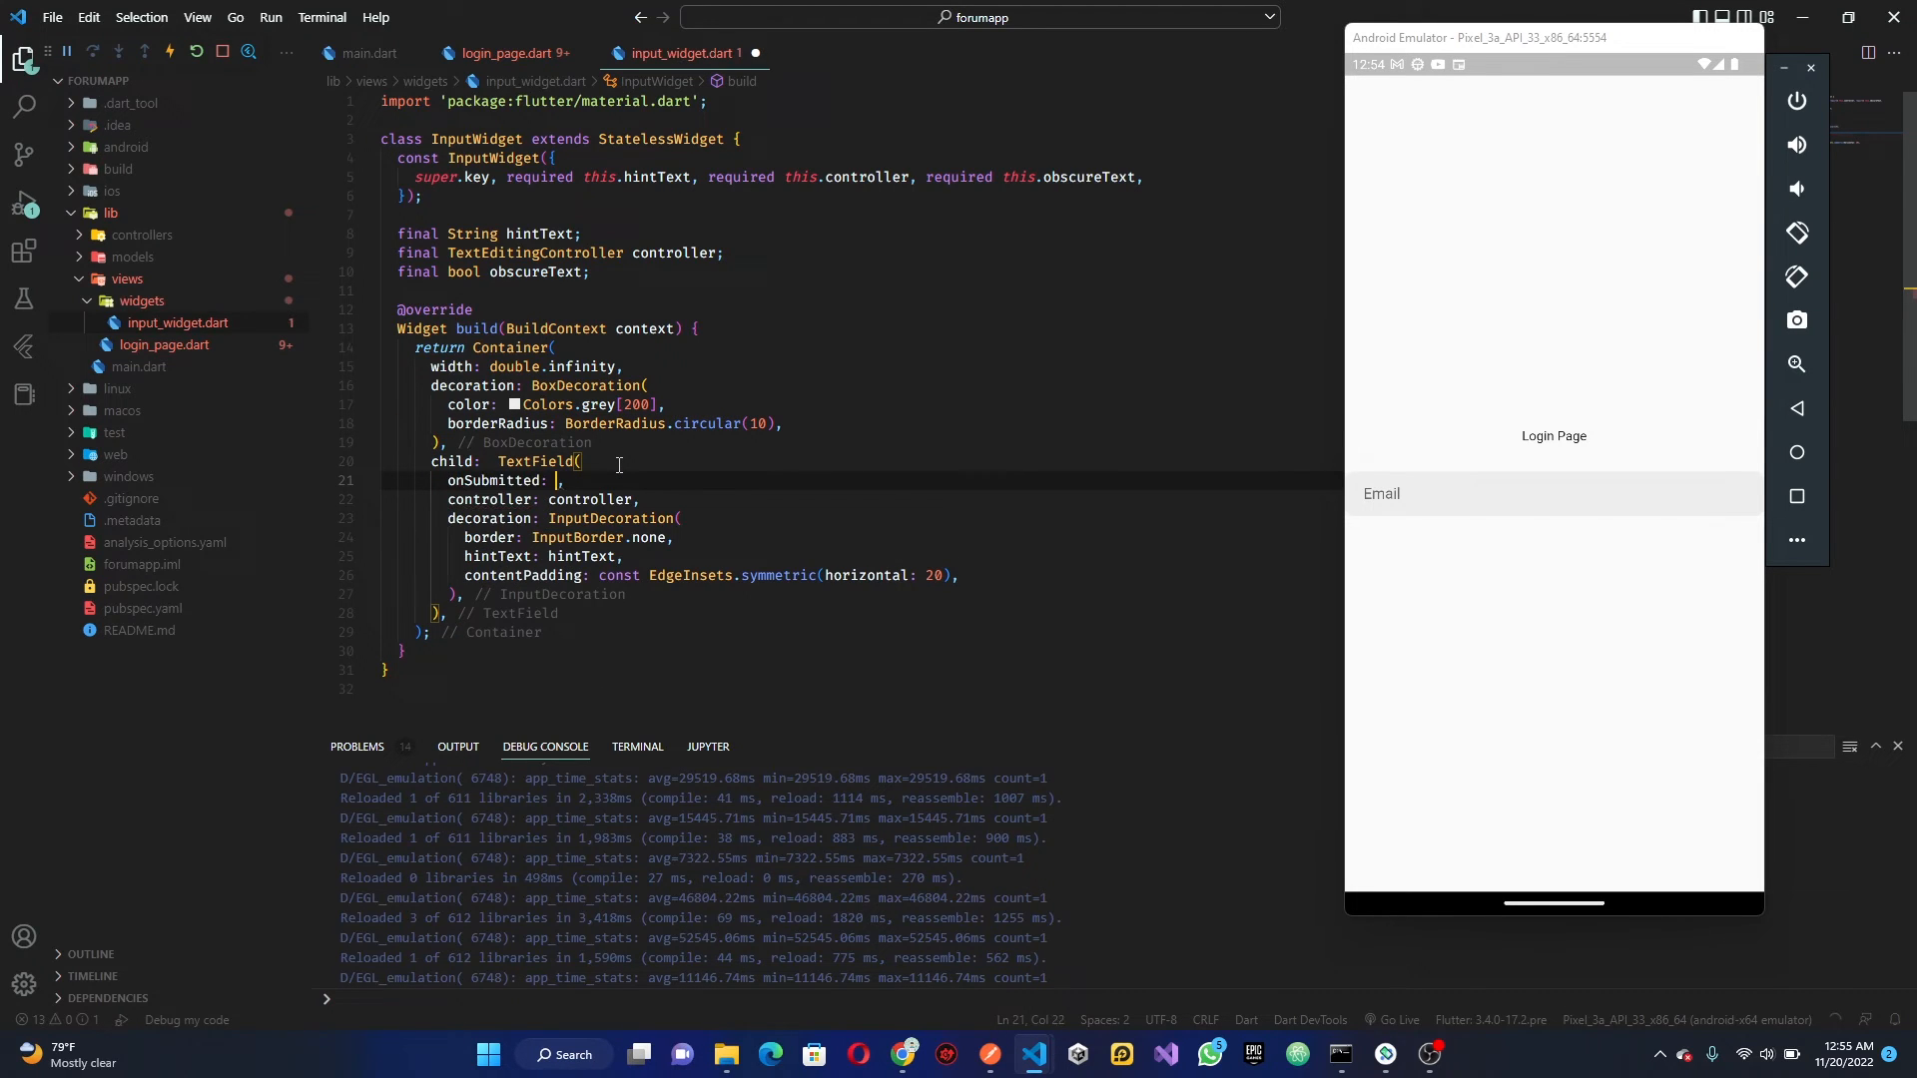
pyautogui.write('obscureText: obscureText,')
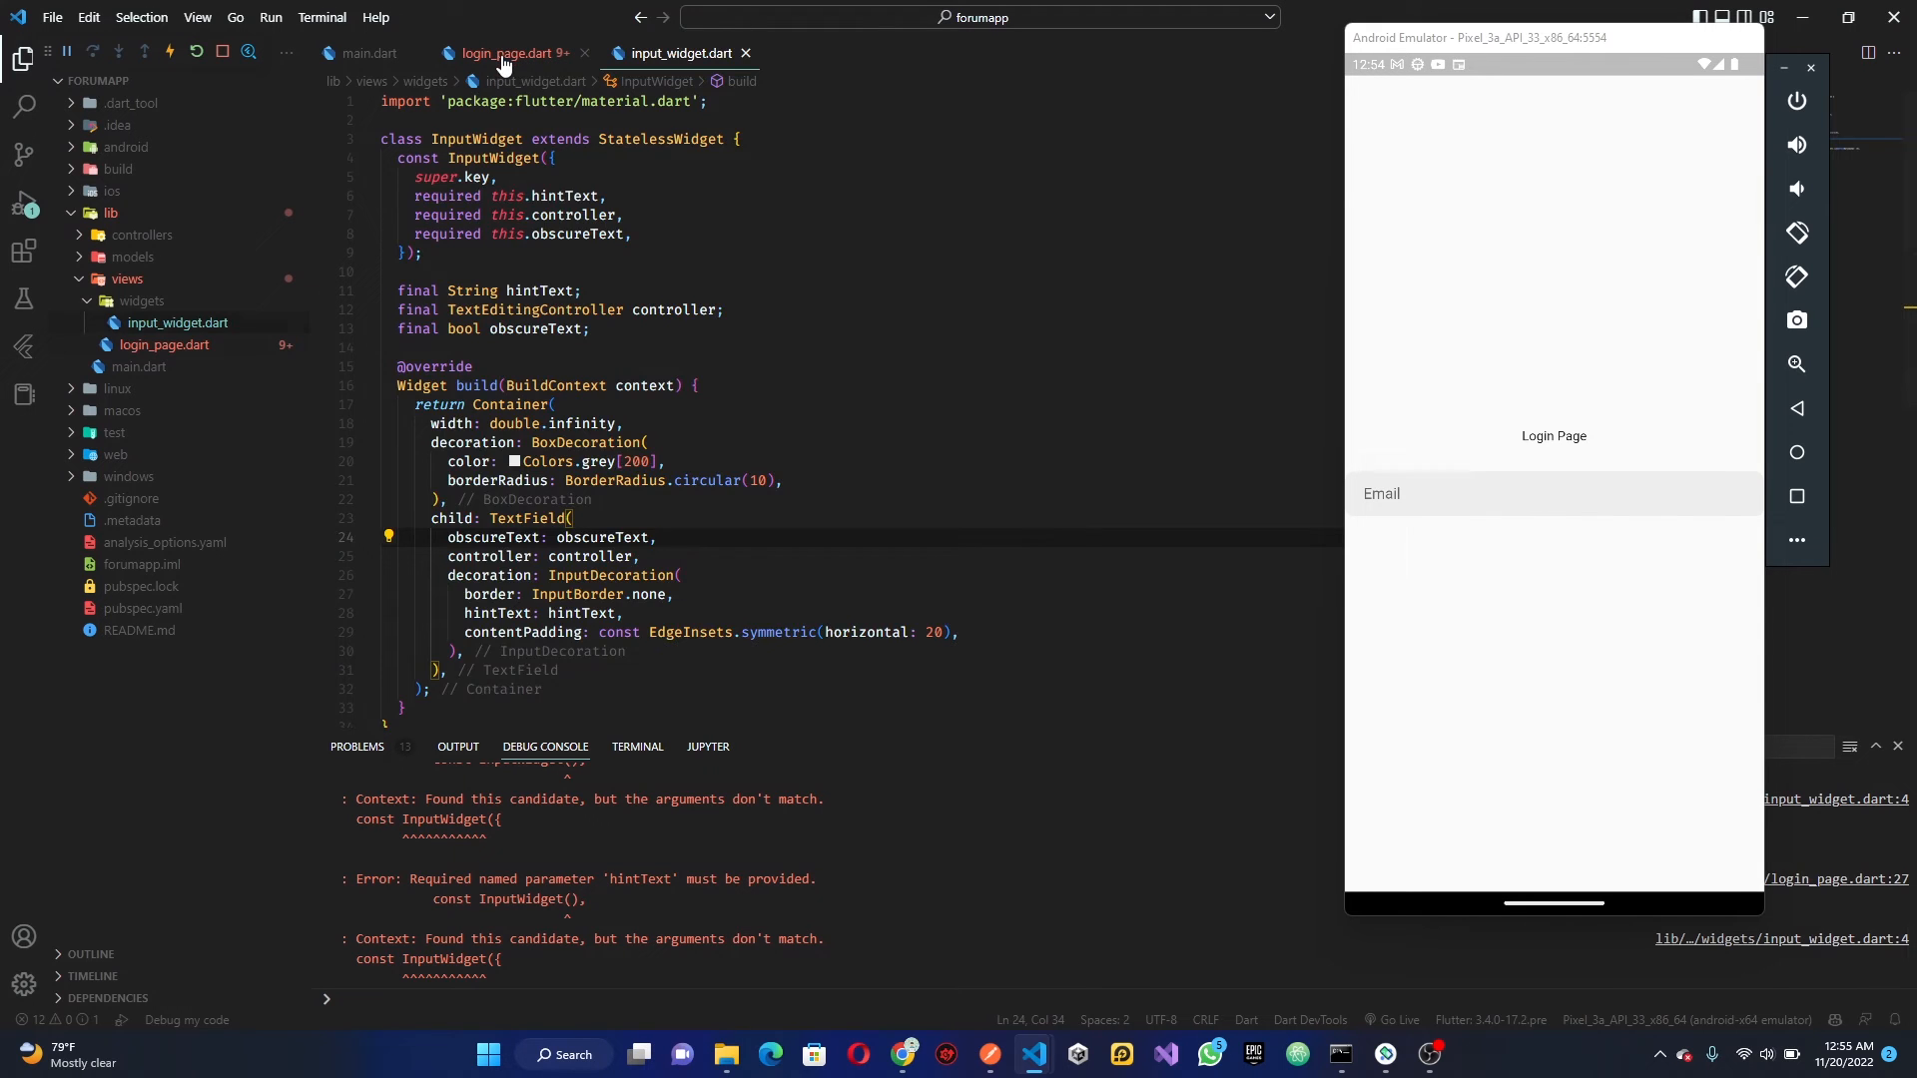
# Declare _emailController and _passwordController and pass them to the Email and Password InputWidgets
pyautogui.click(507, 53)
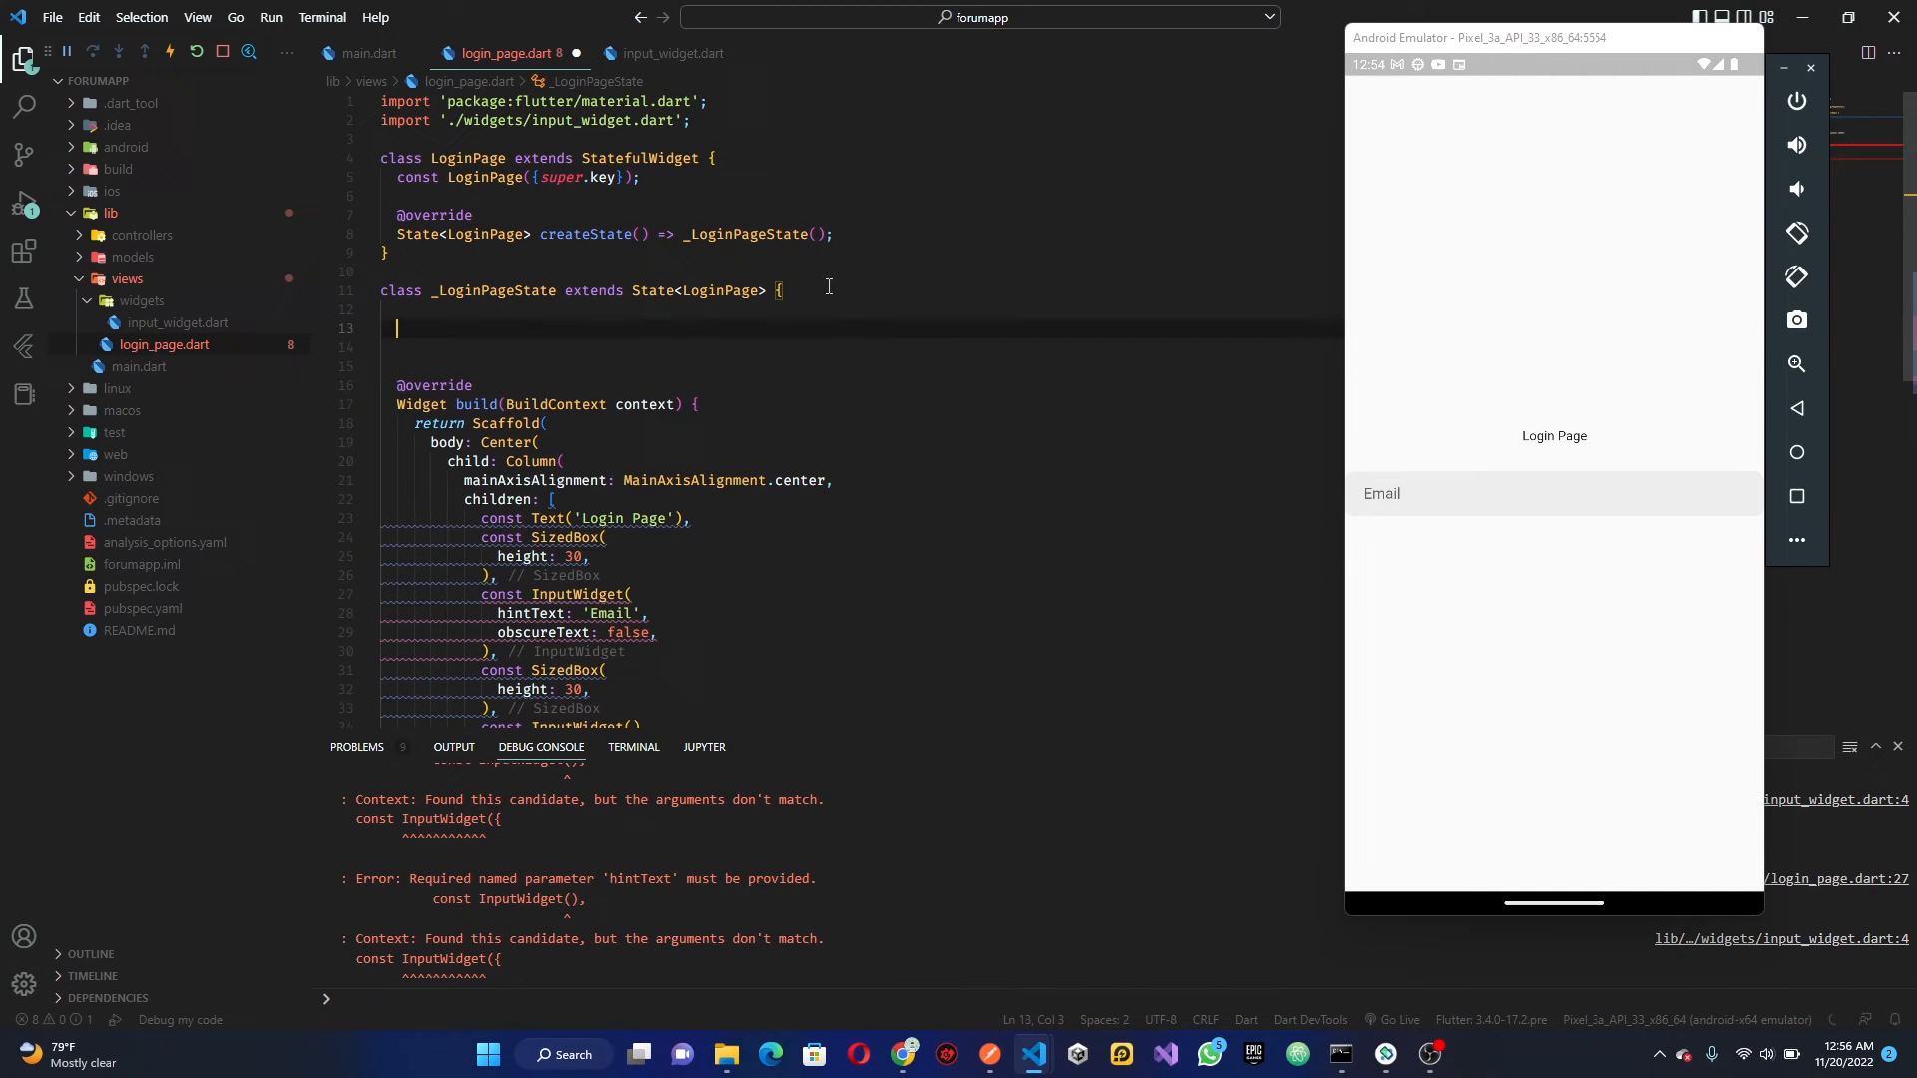
pyautogui.write('final TextEditingController _emailController = TextEditingController();')
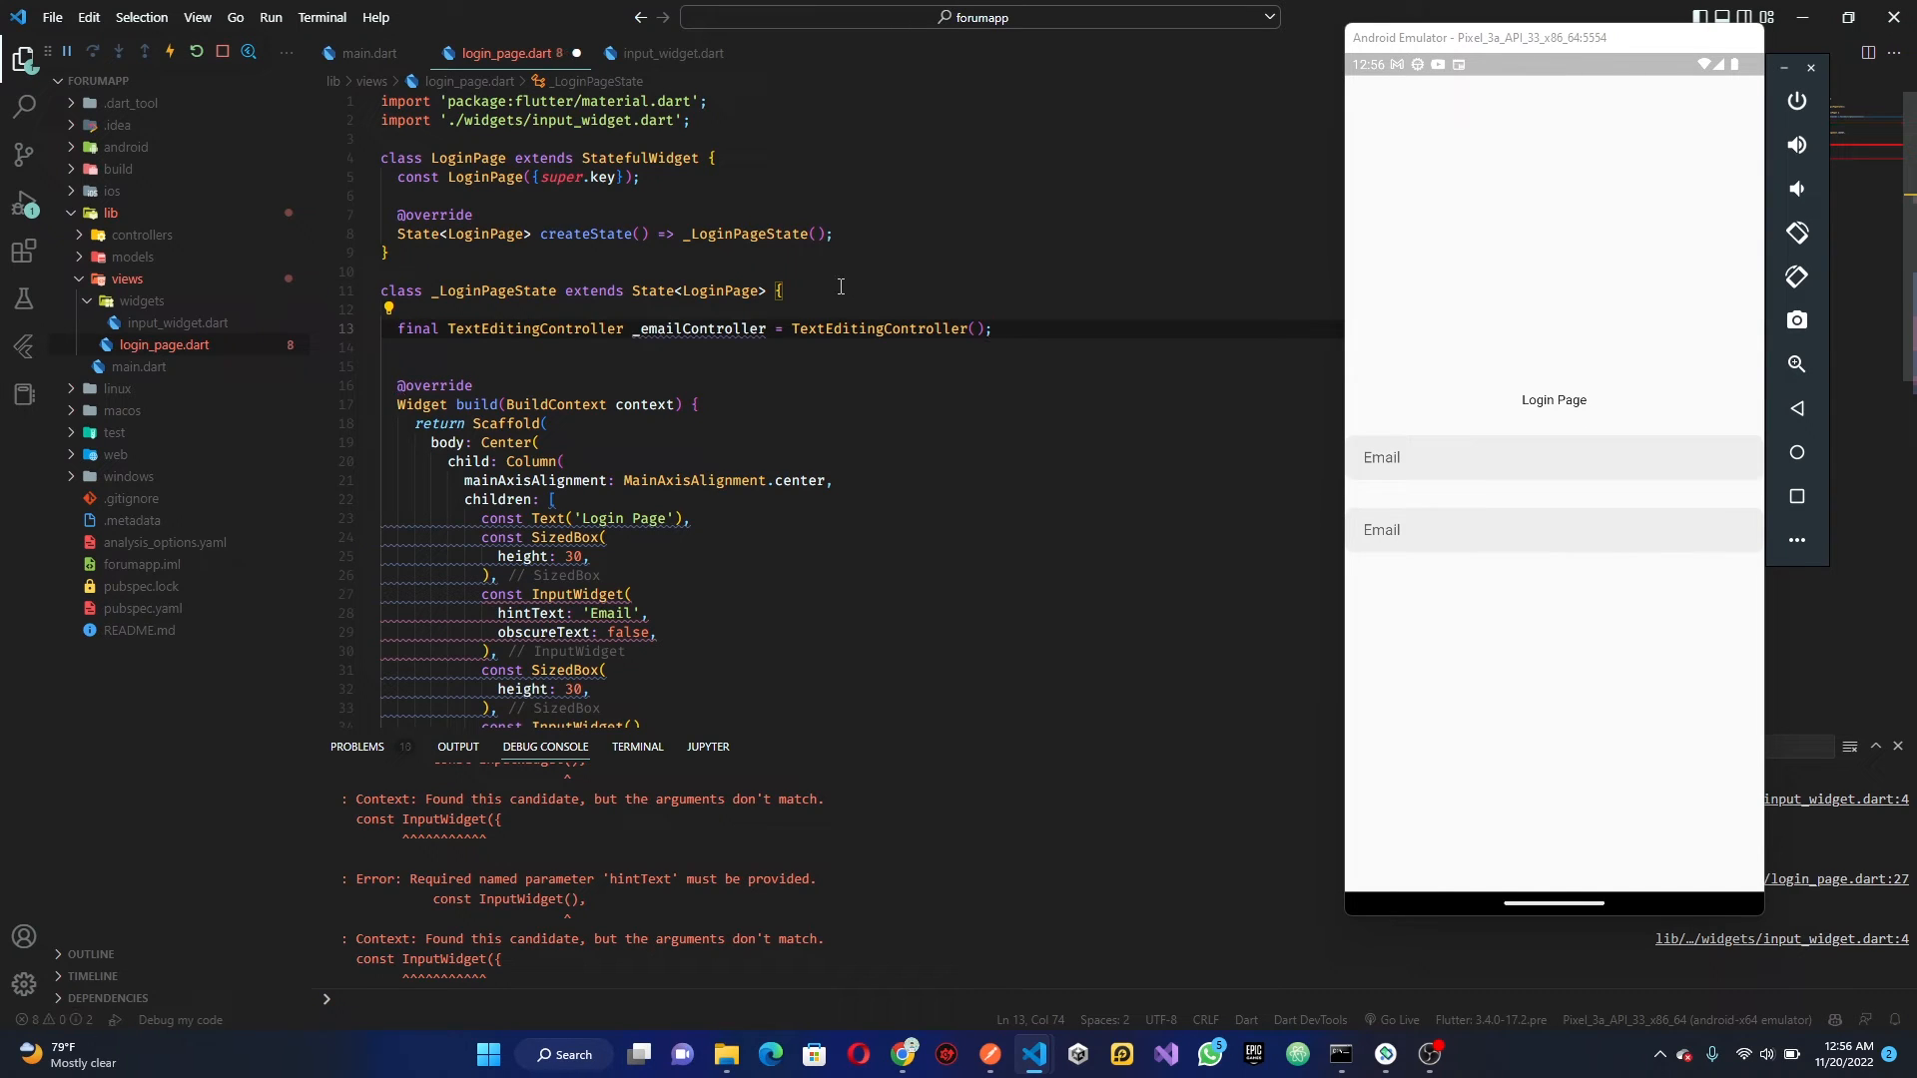
pyautogui.write('final TextEditingController _passwordController = TextEditingController();')
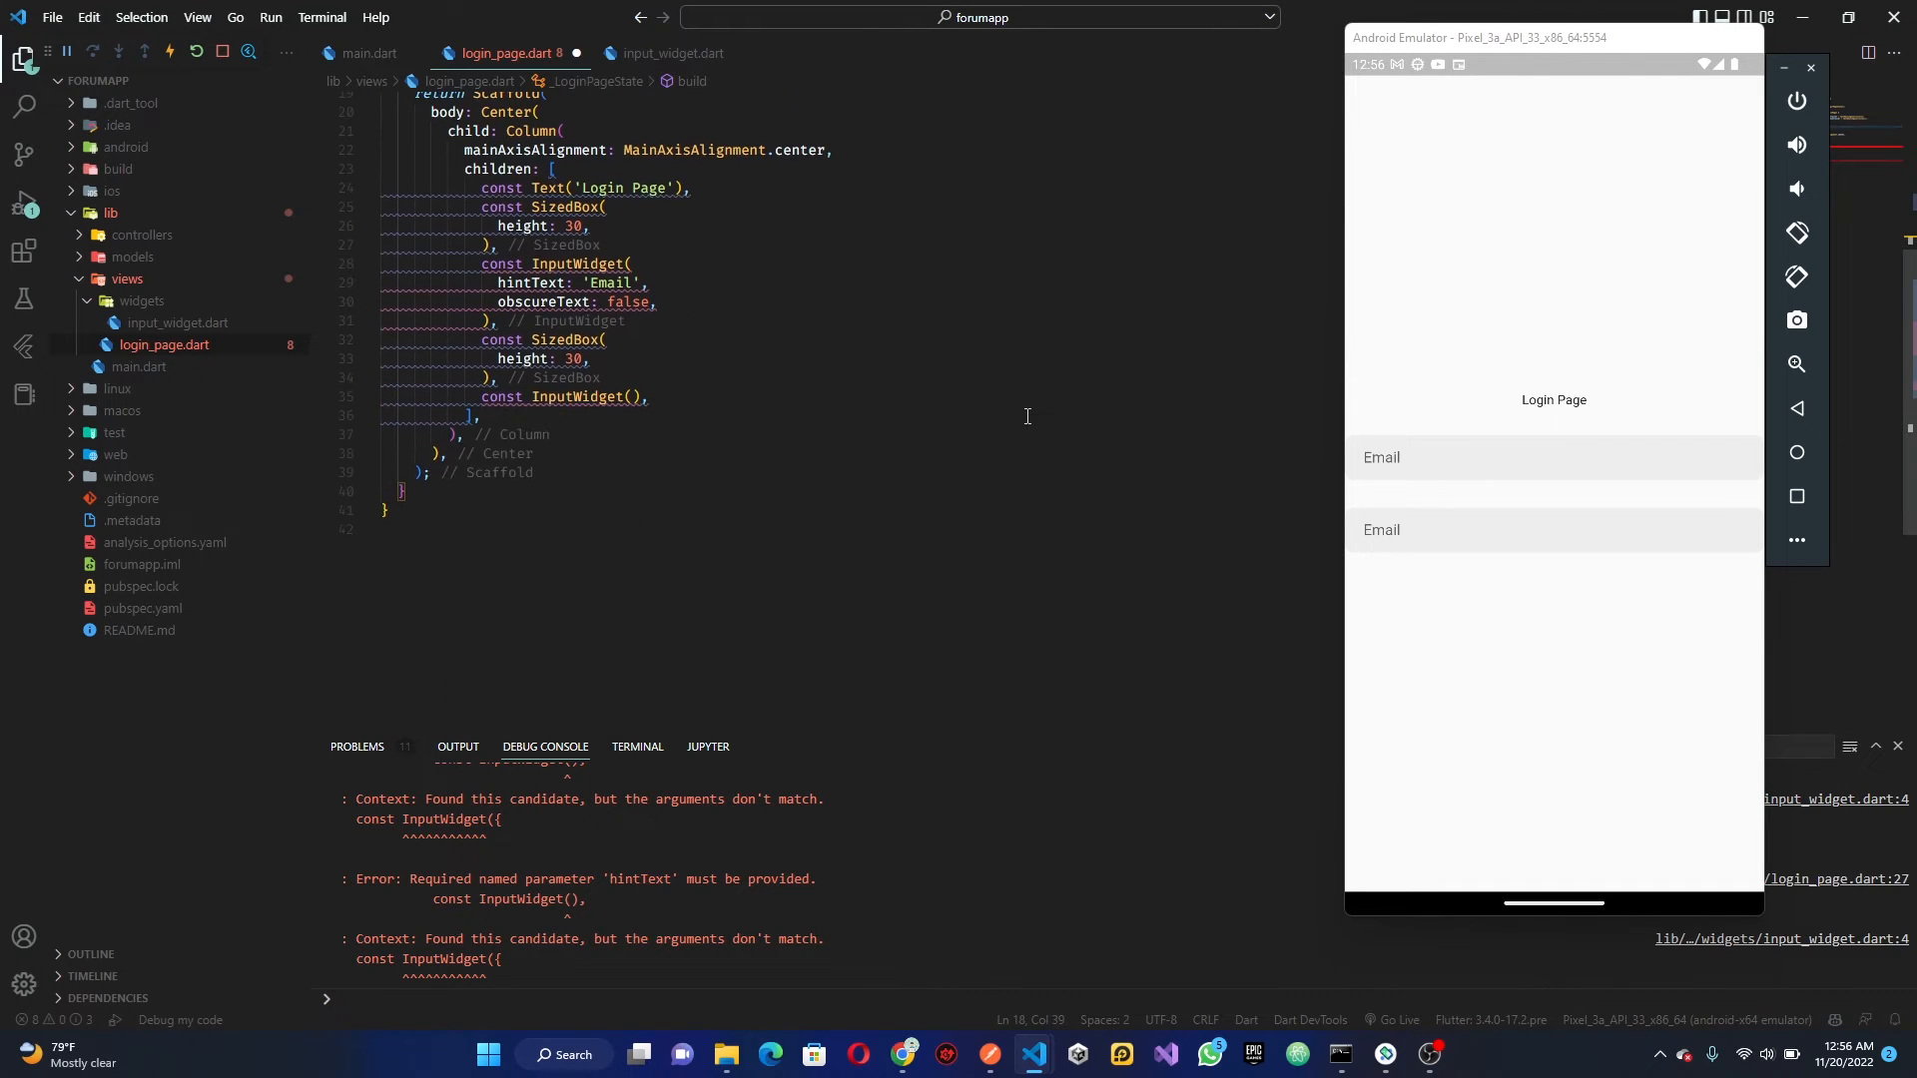
pyautogui.write('controller: _emailController,')
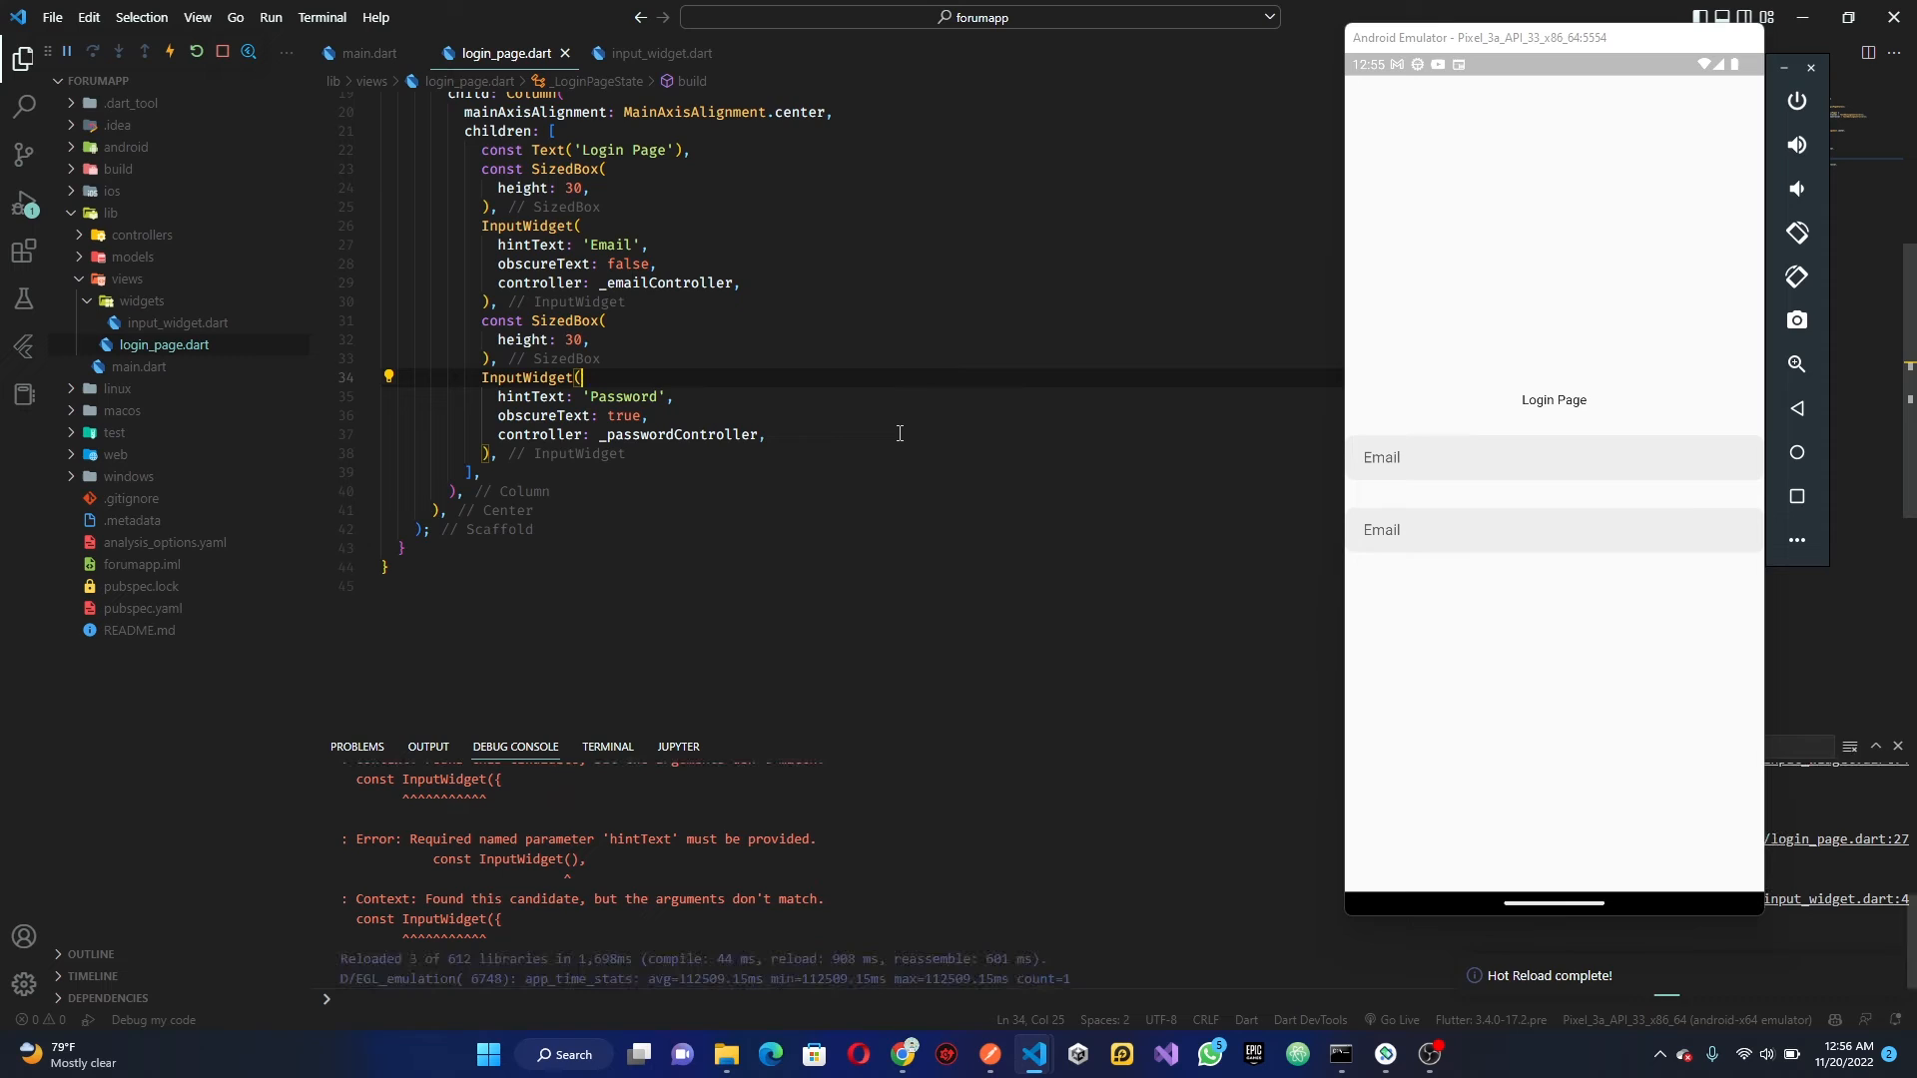
pyautogui.click(765, 434)
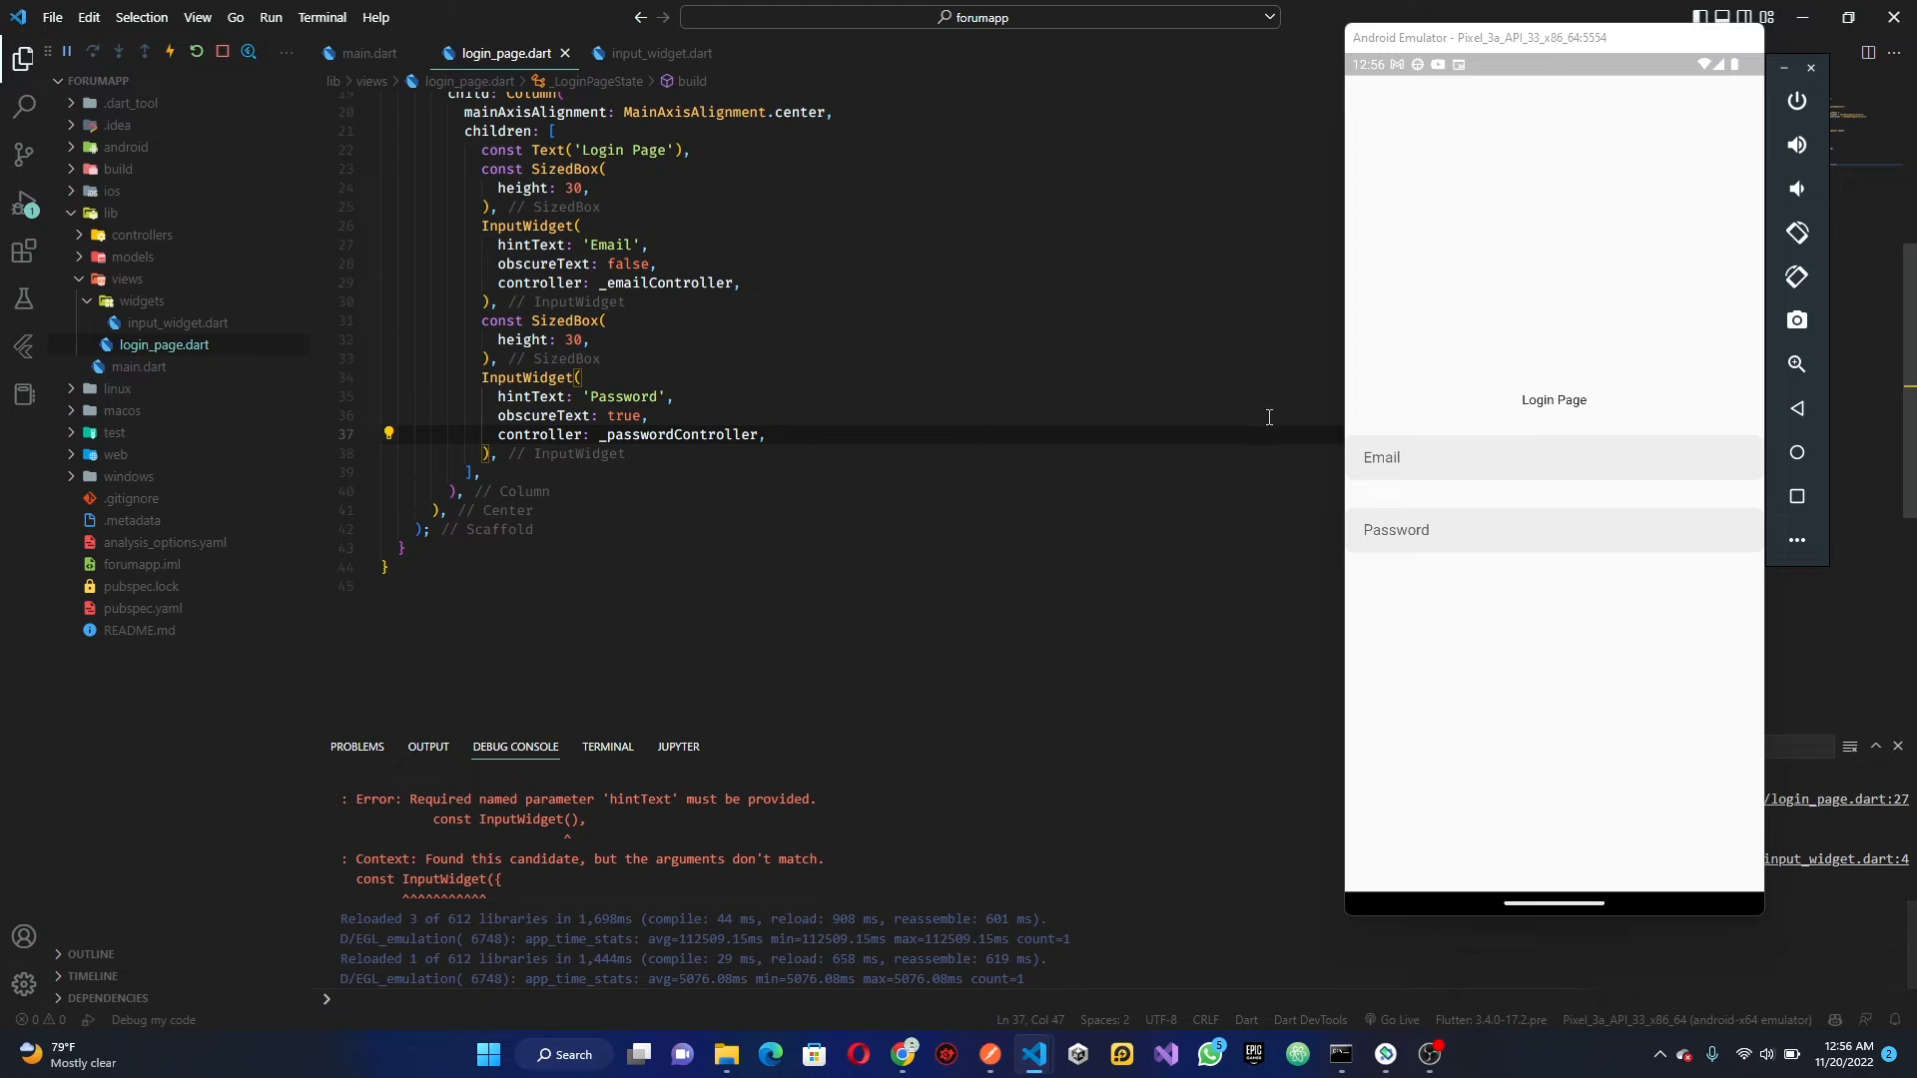
# Test the emulator's Password field, set the middle gap to 20 and add SizedBox(height: 30)
pyautogui.click(1417, 530)
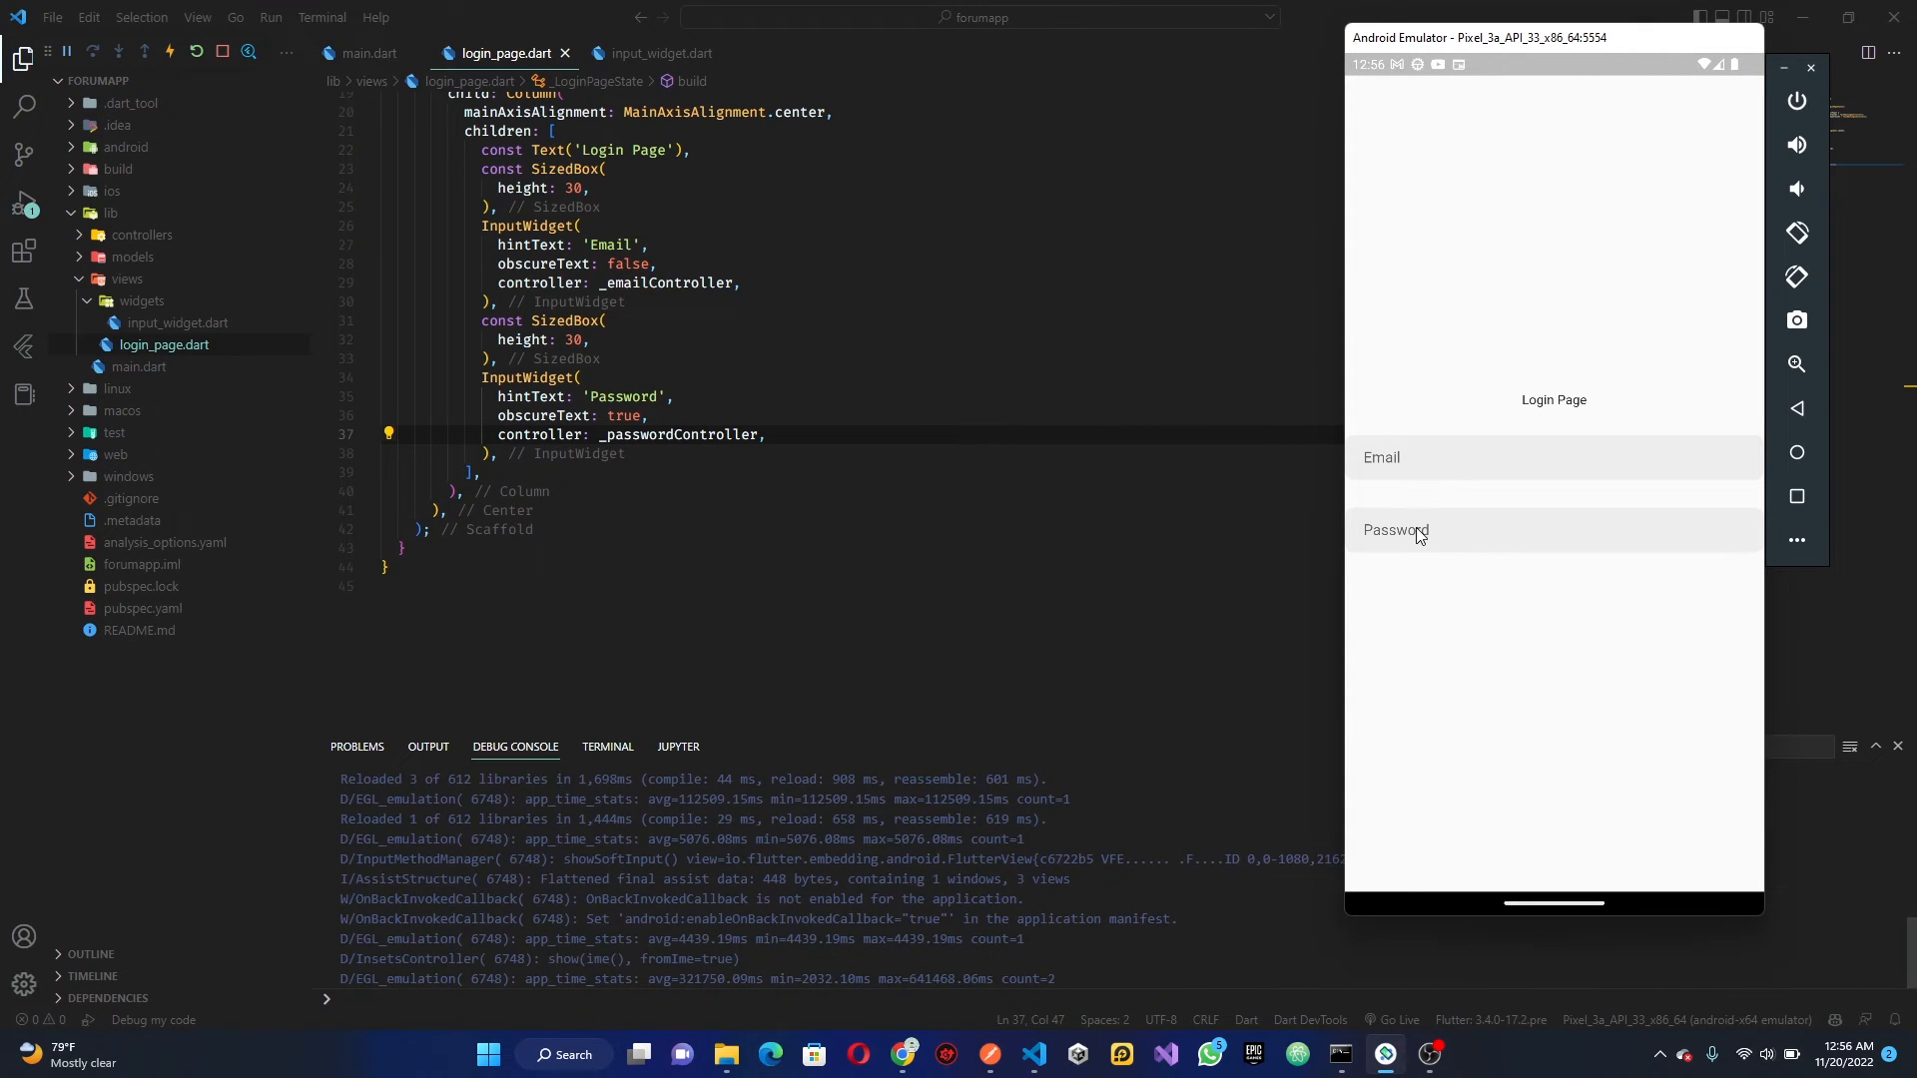
pyautogui.click(1418, 531)
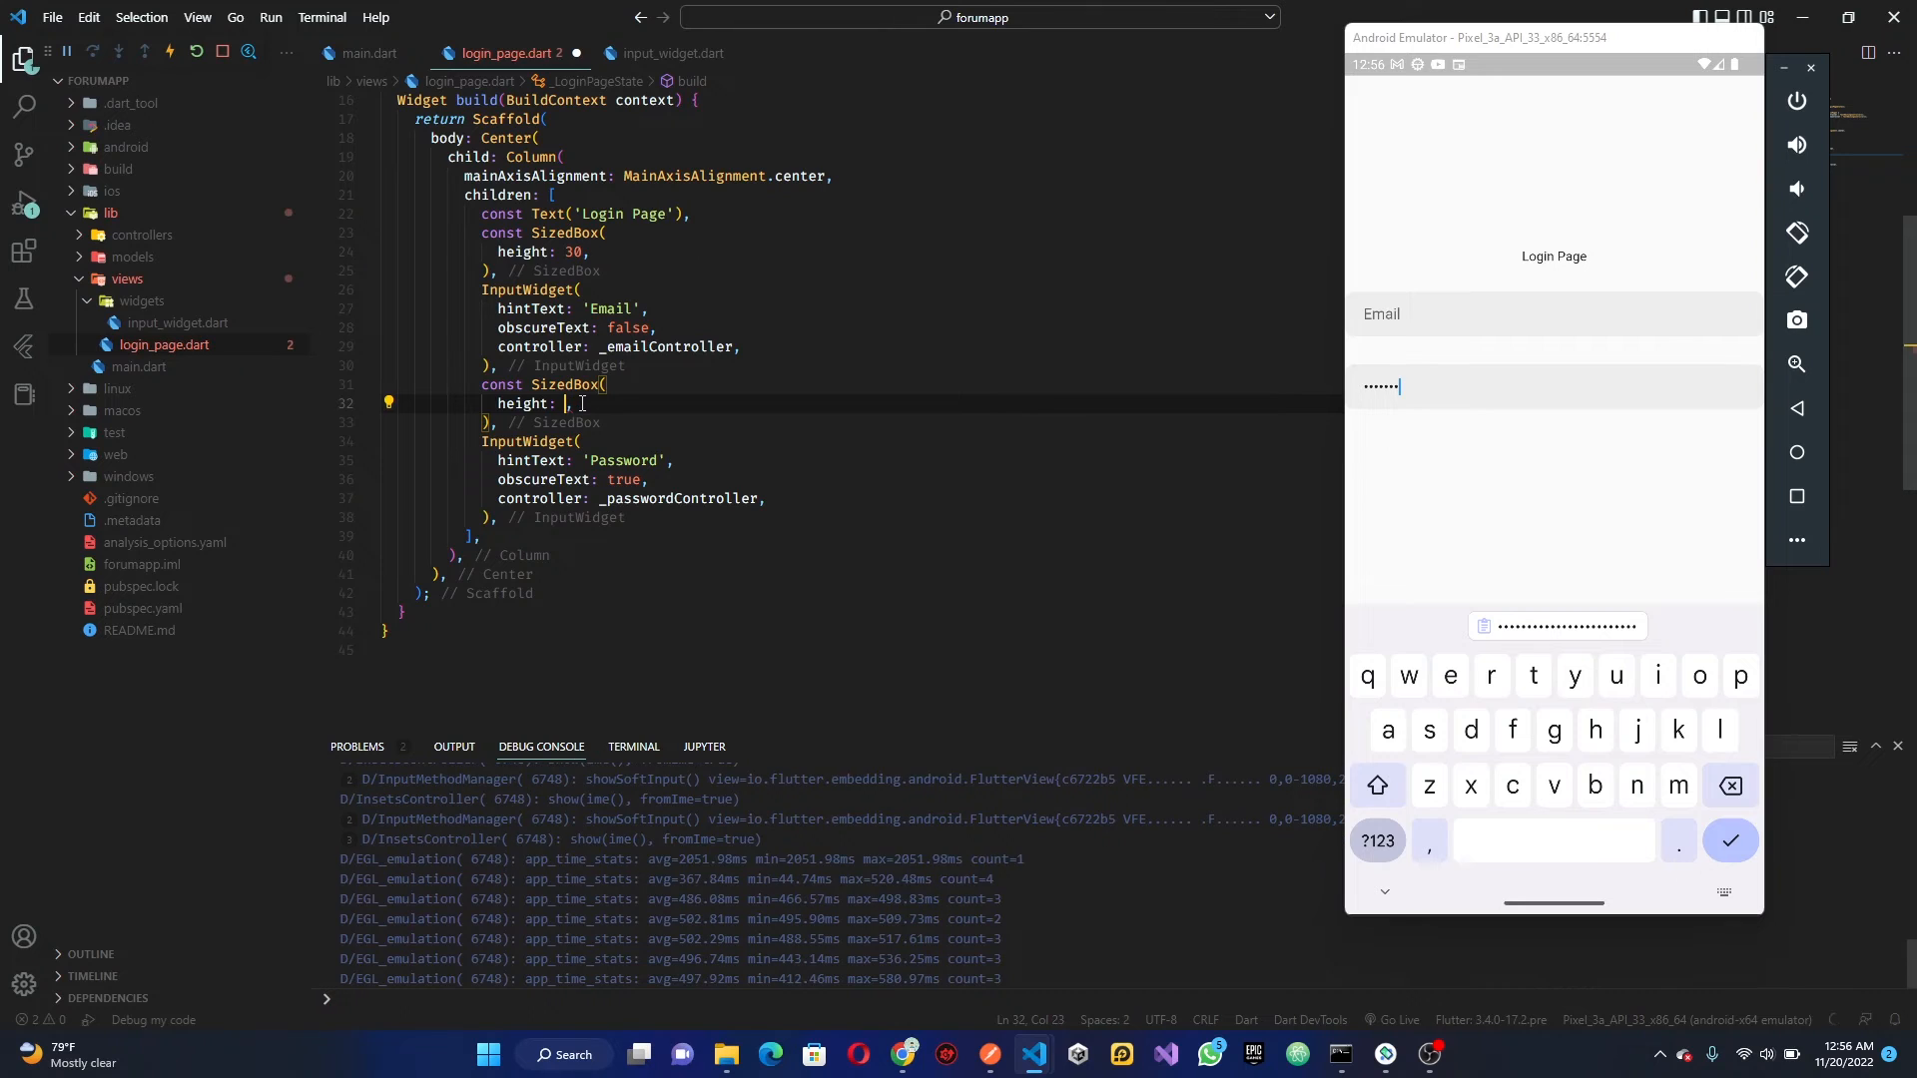
pyautogui.write('20')
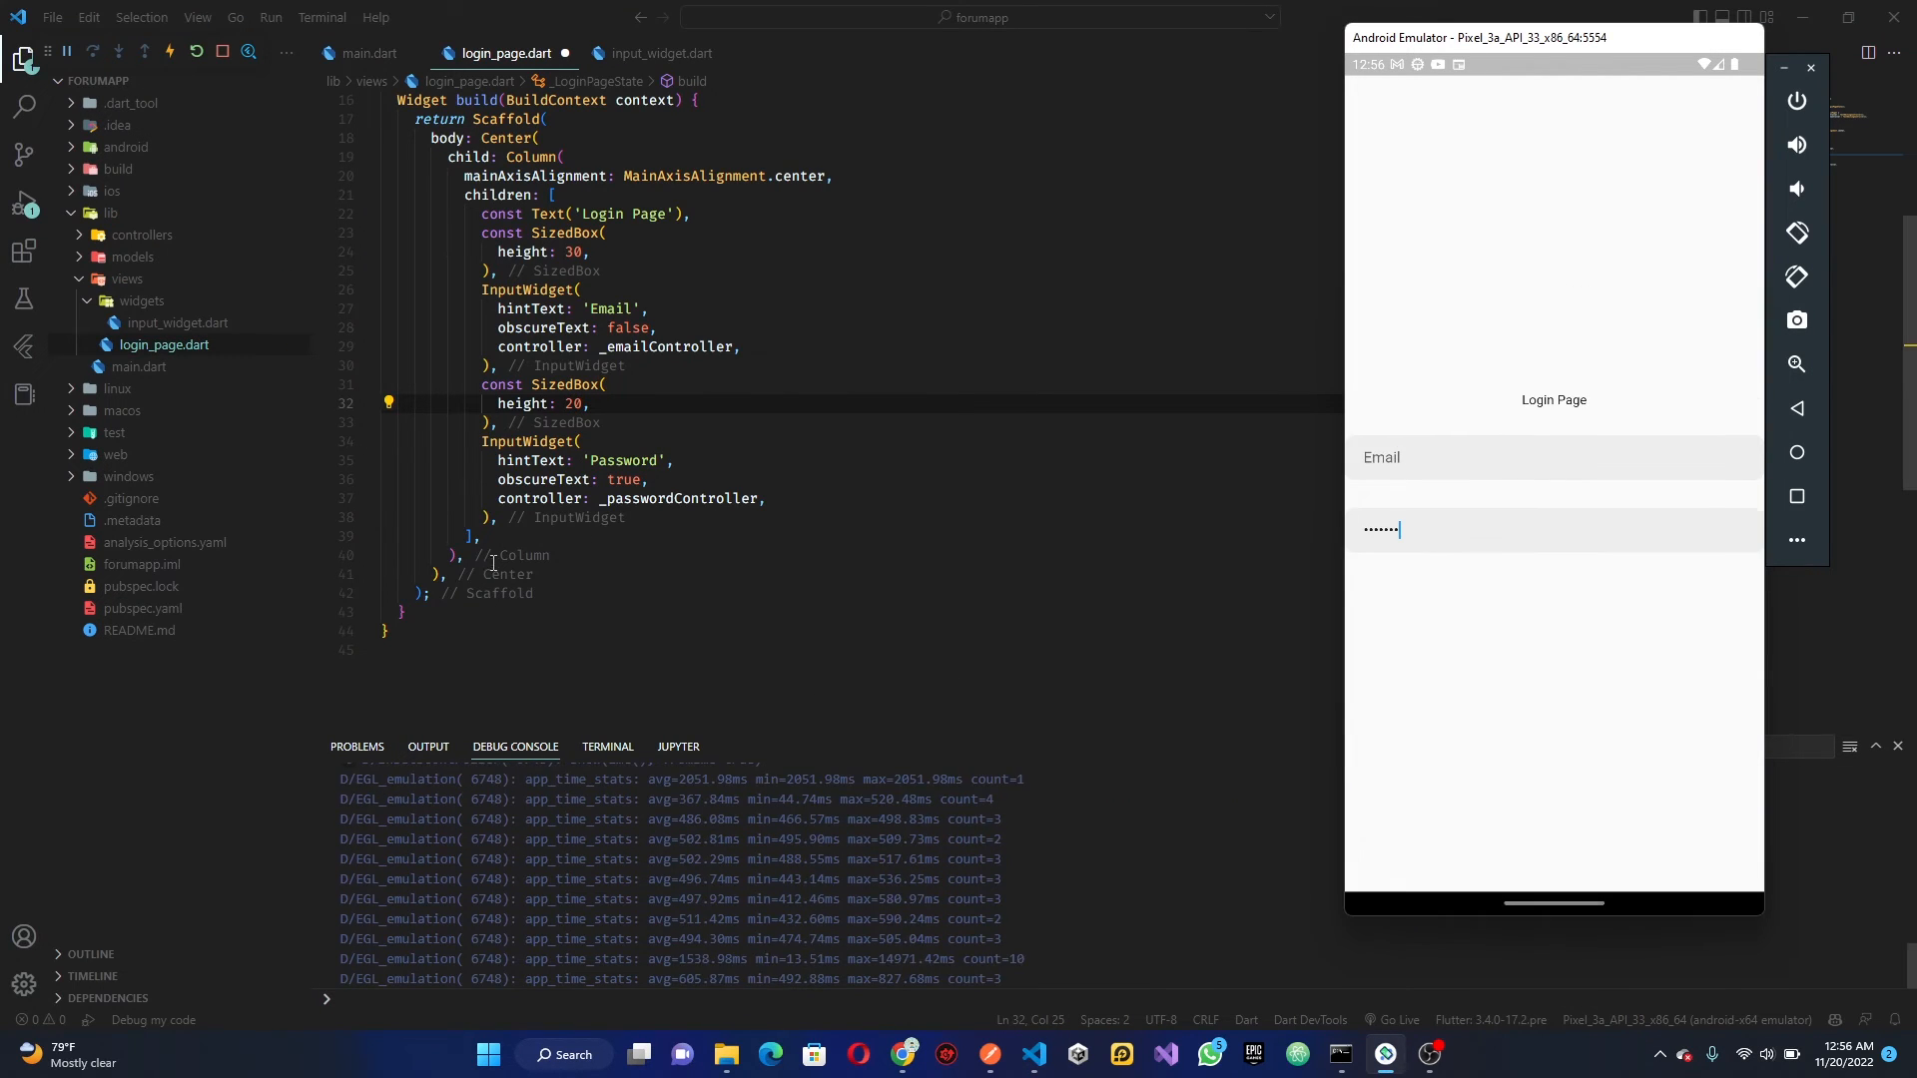
pyautogui.write('const SizedBox(')
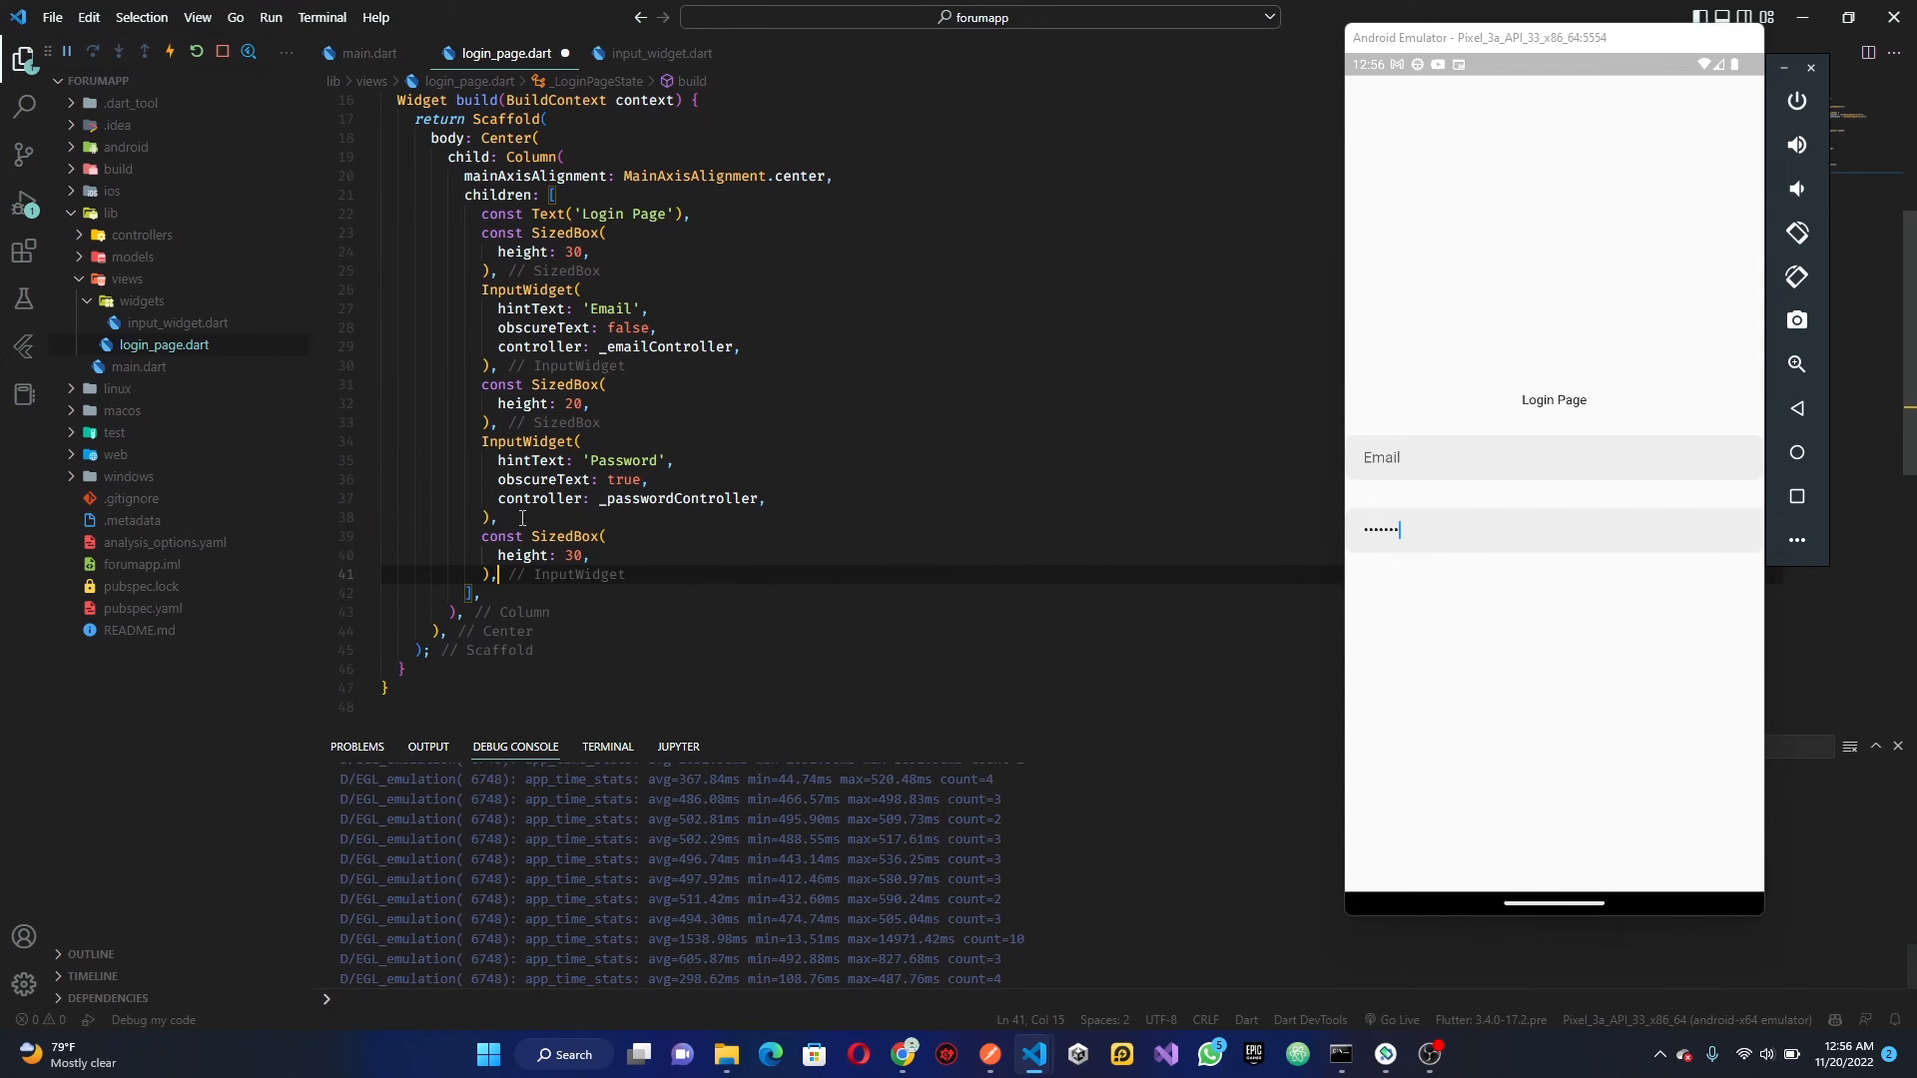
# Insert an ElevatedButton with empty onPressed and Text('Login'), then save to format and reload
pyautogui.write('E')
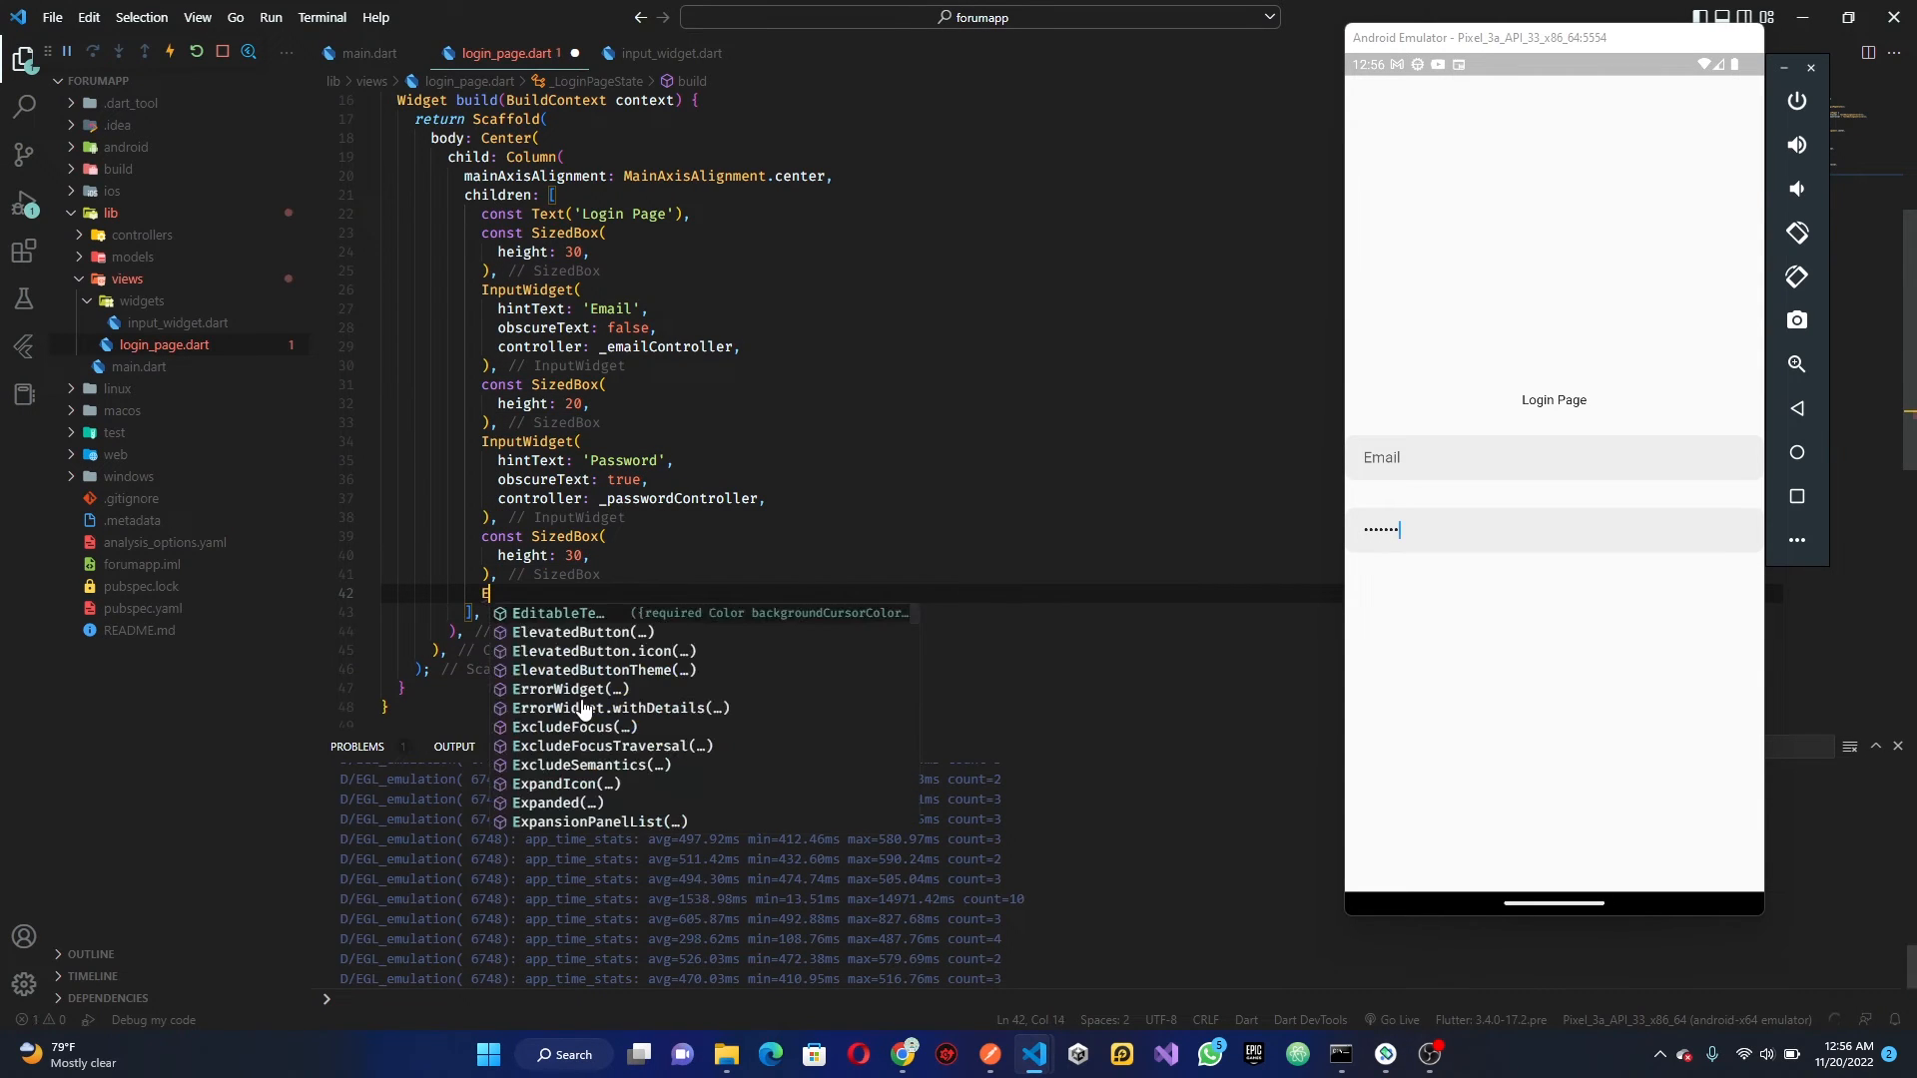
pyautogui.click(580, 632)
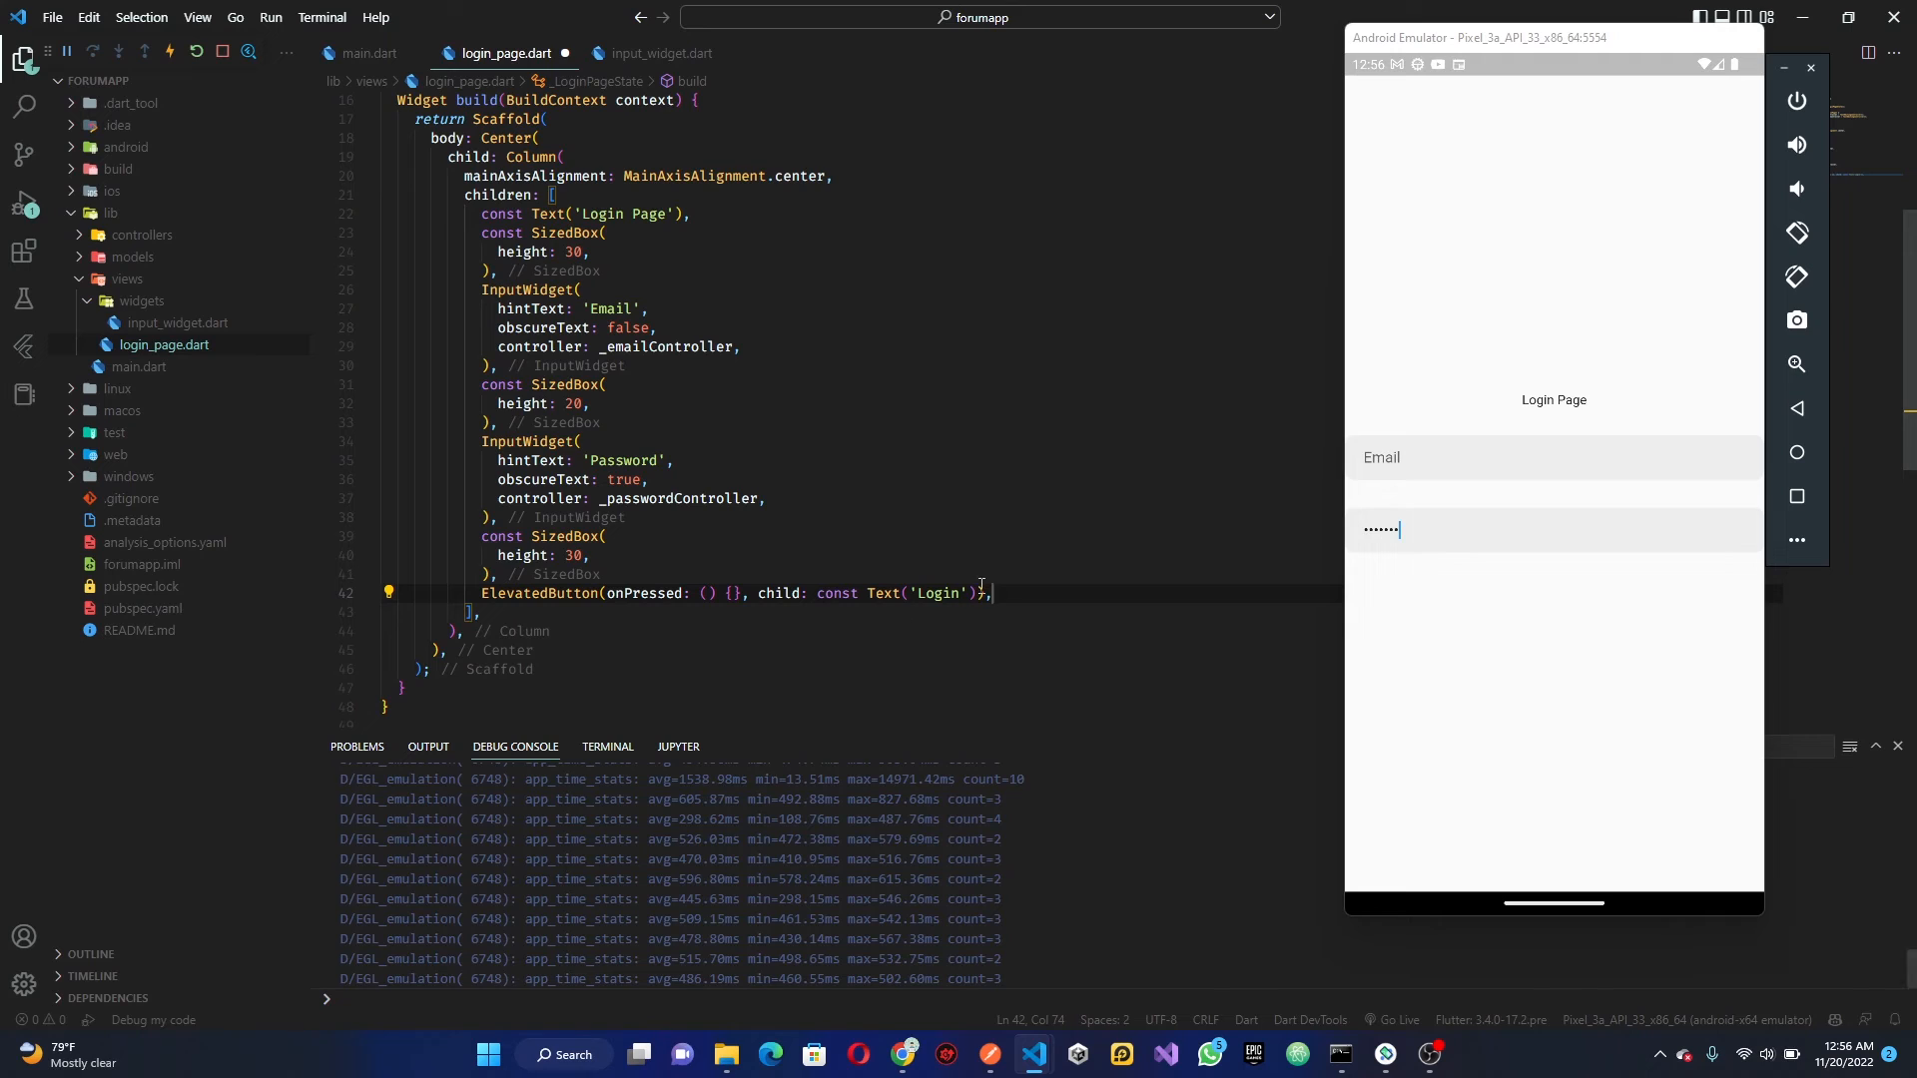
pyautogui.press('ctrl+s')
pyautogui.write('style: ,')
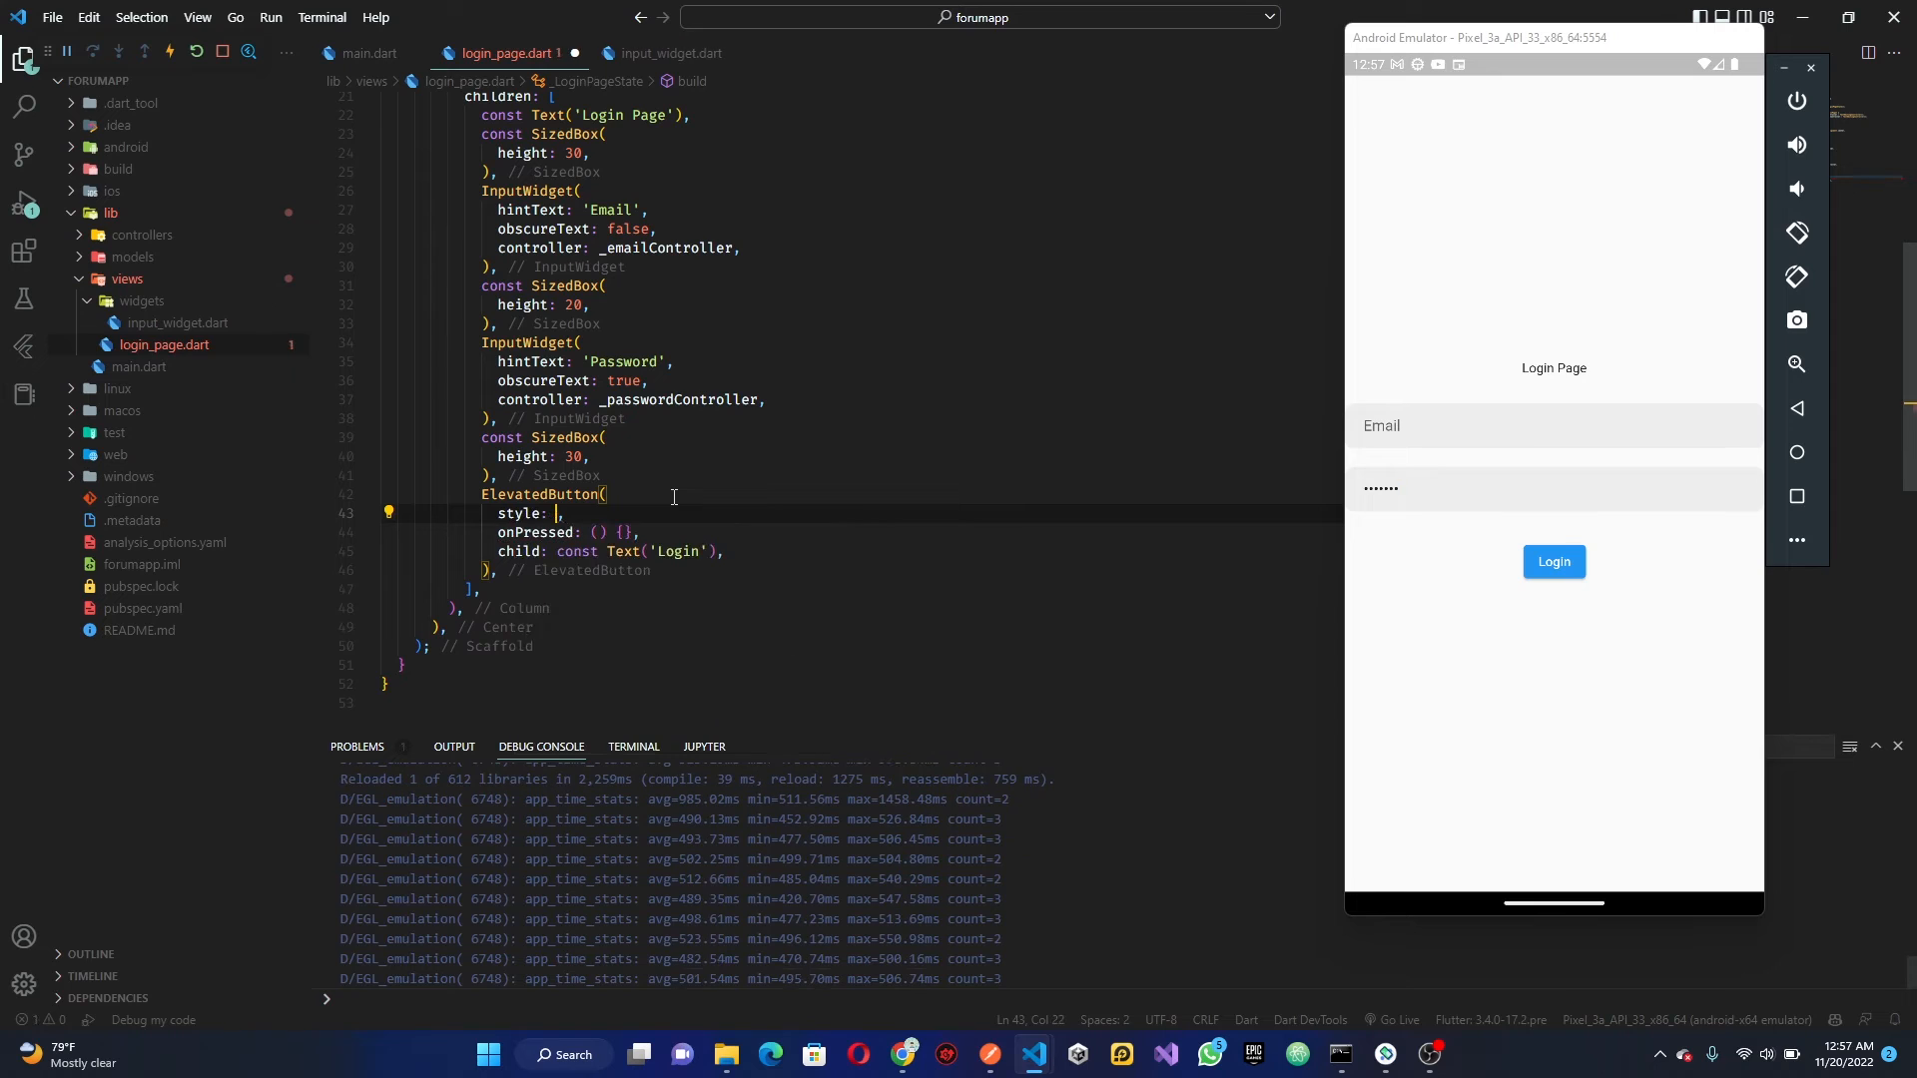
# Style the Login button with black background, elevation 0 and 50 by 15 padding
pyautogui.write('ElevatedButton.styleFrom(')
pyautogui.write('backgroundColor: Colors.blue,')
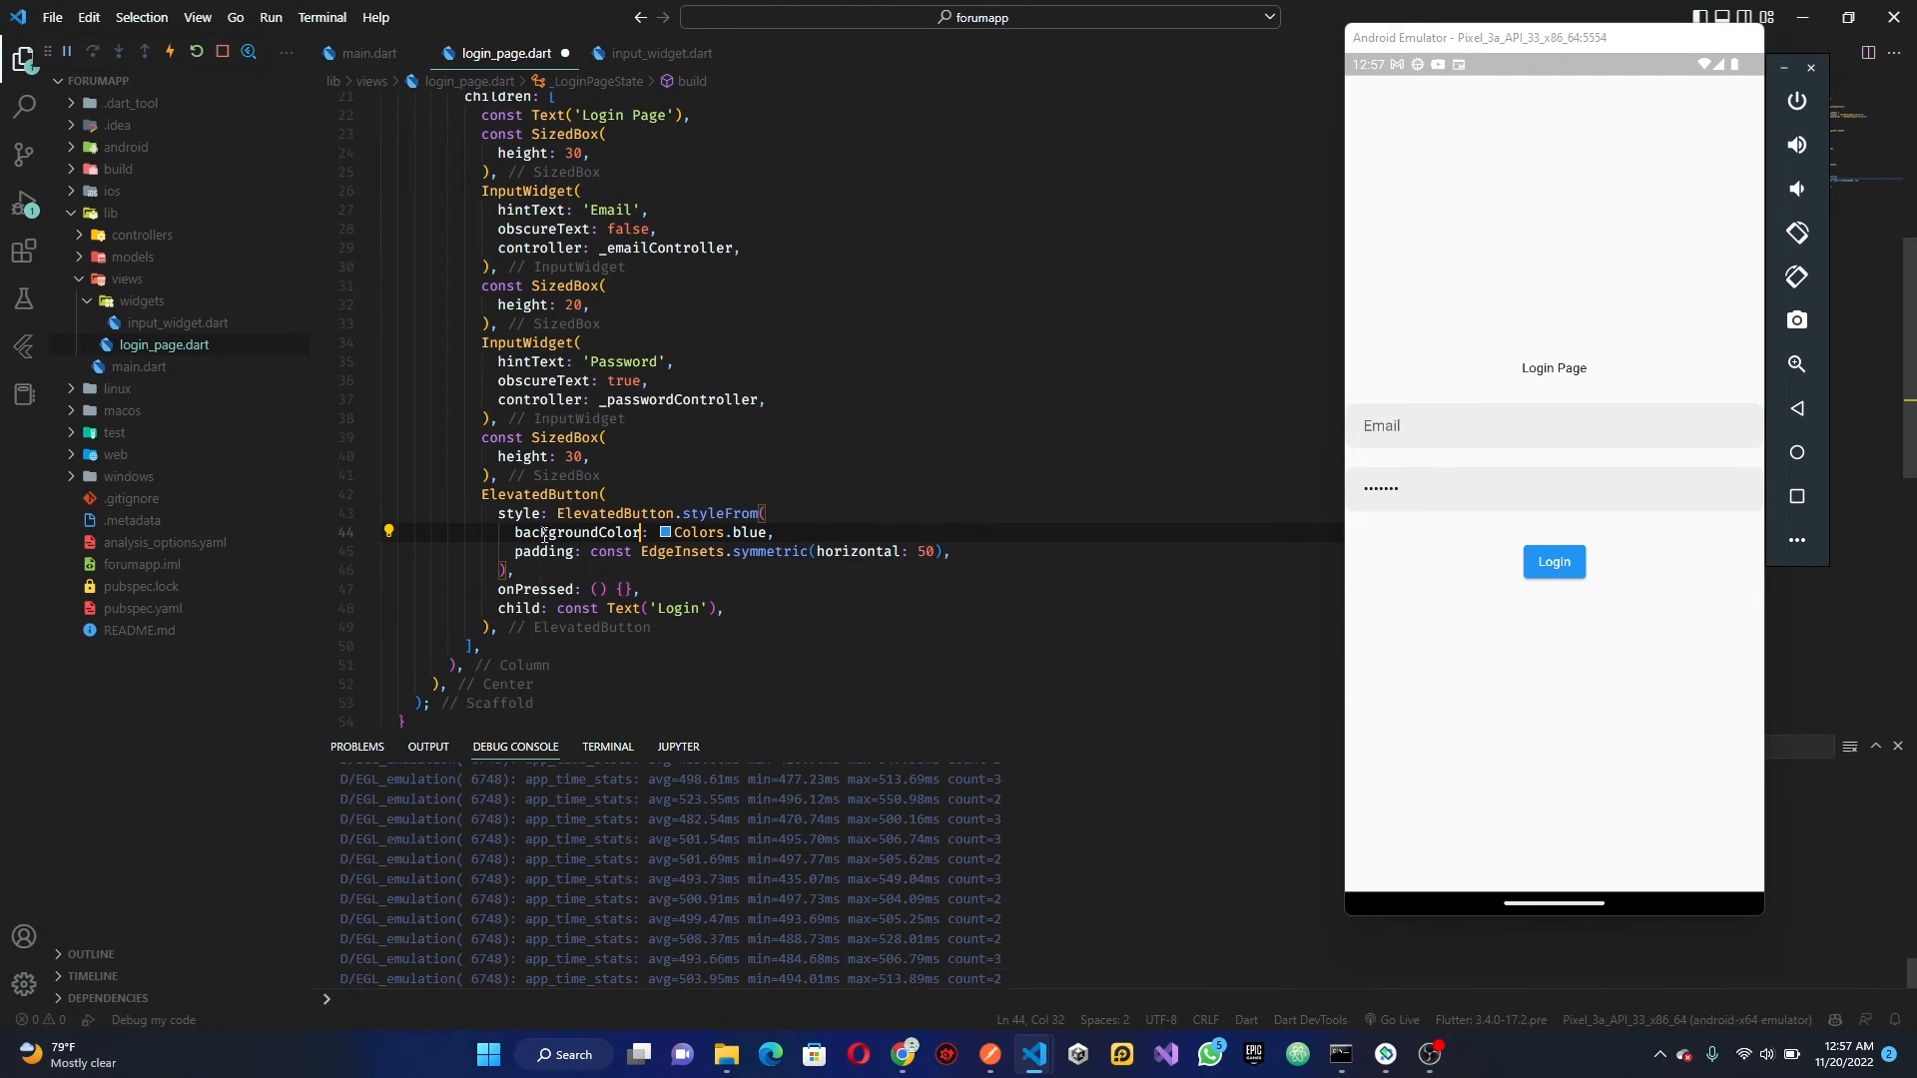
pyautogui.doubleClick(752, 532)
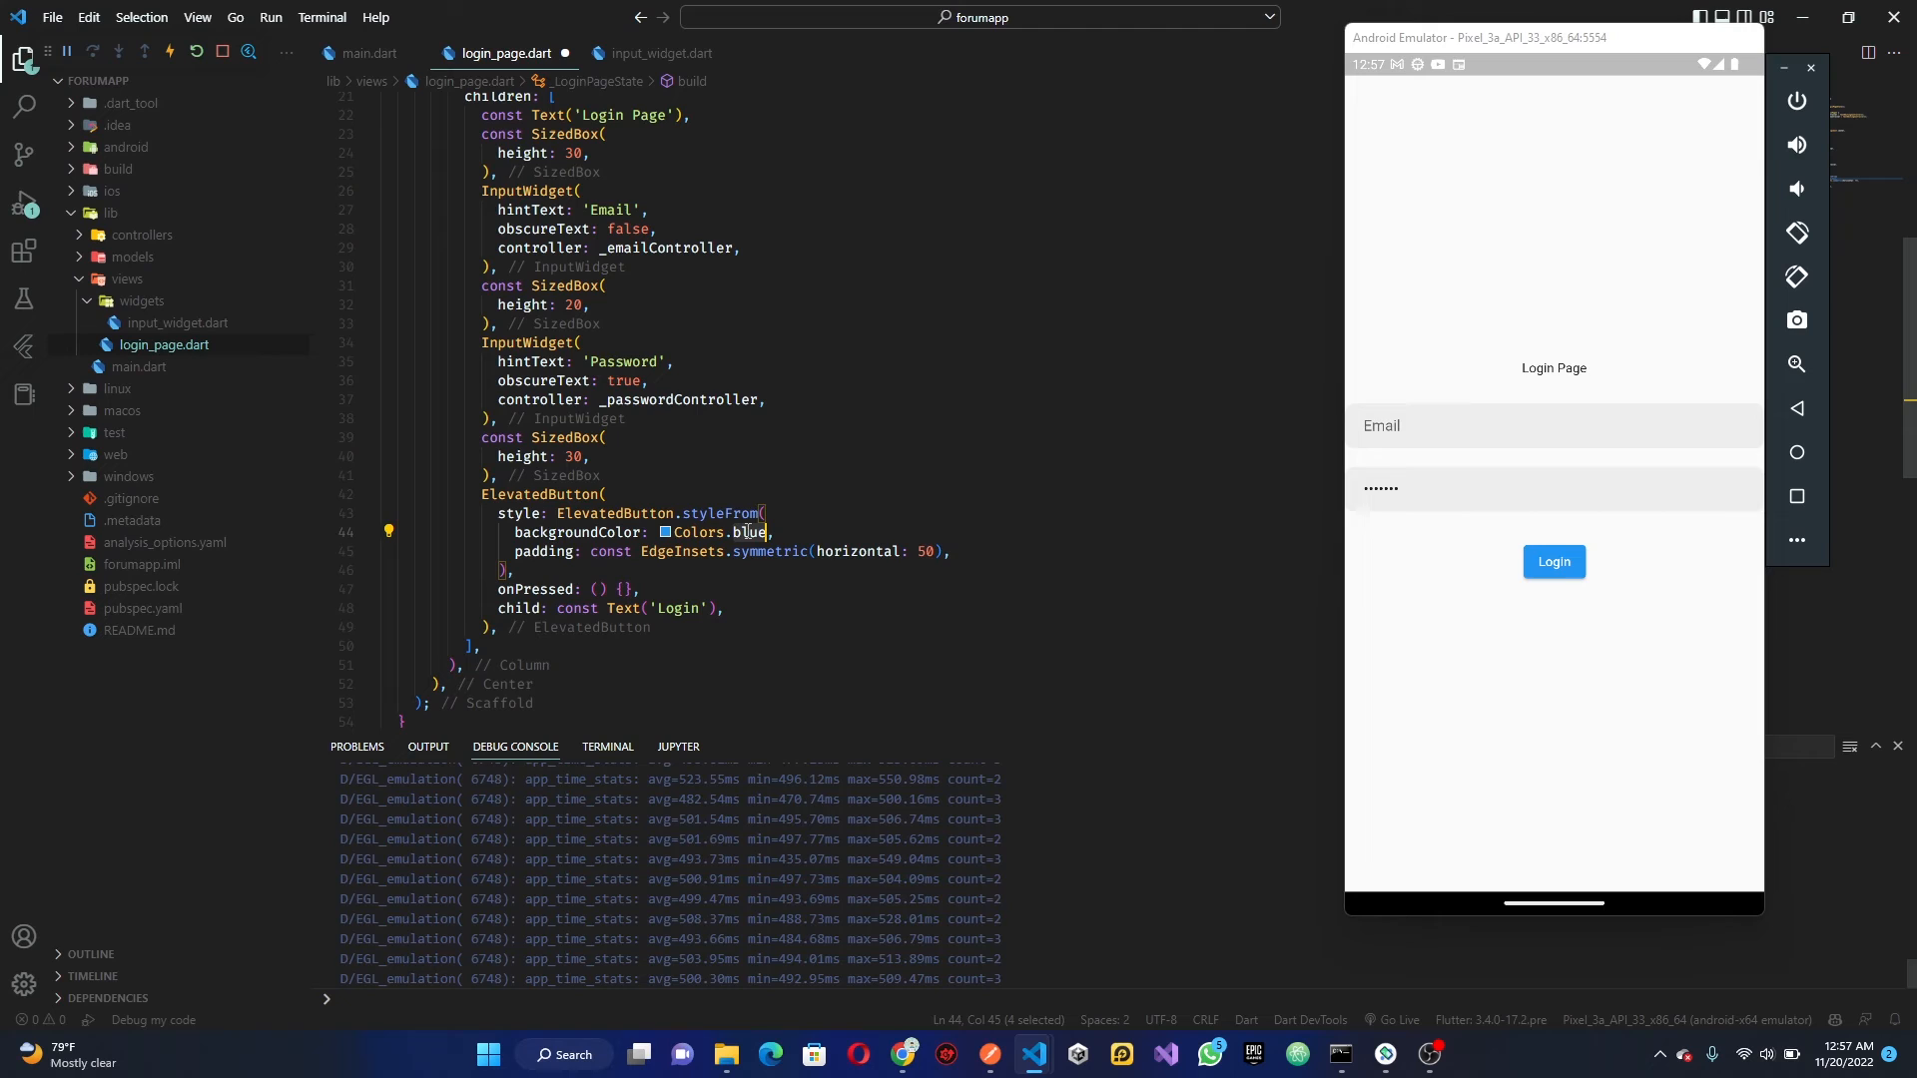
pyautogui.write('black')
pyautogui.click(734, 551)
pyautogui.write(', ')
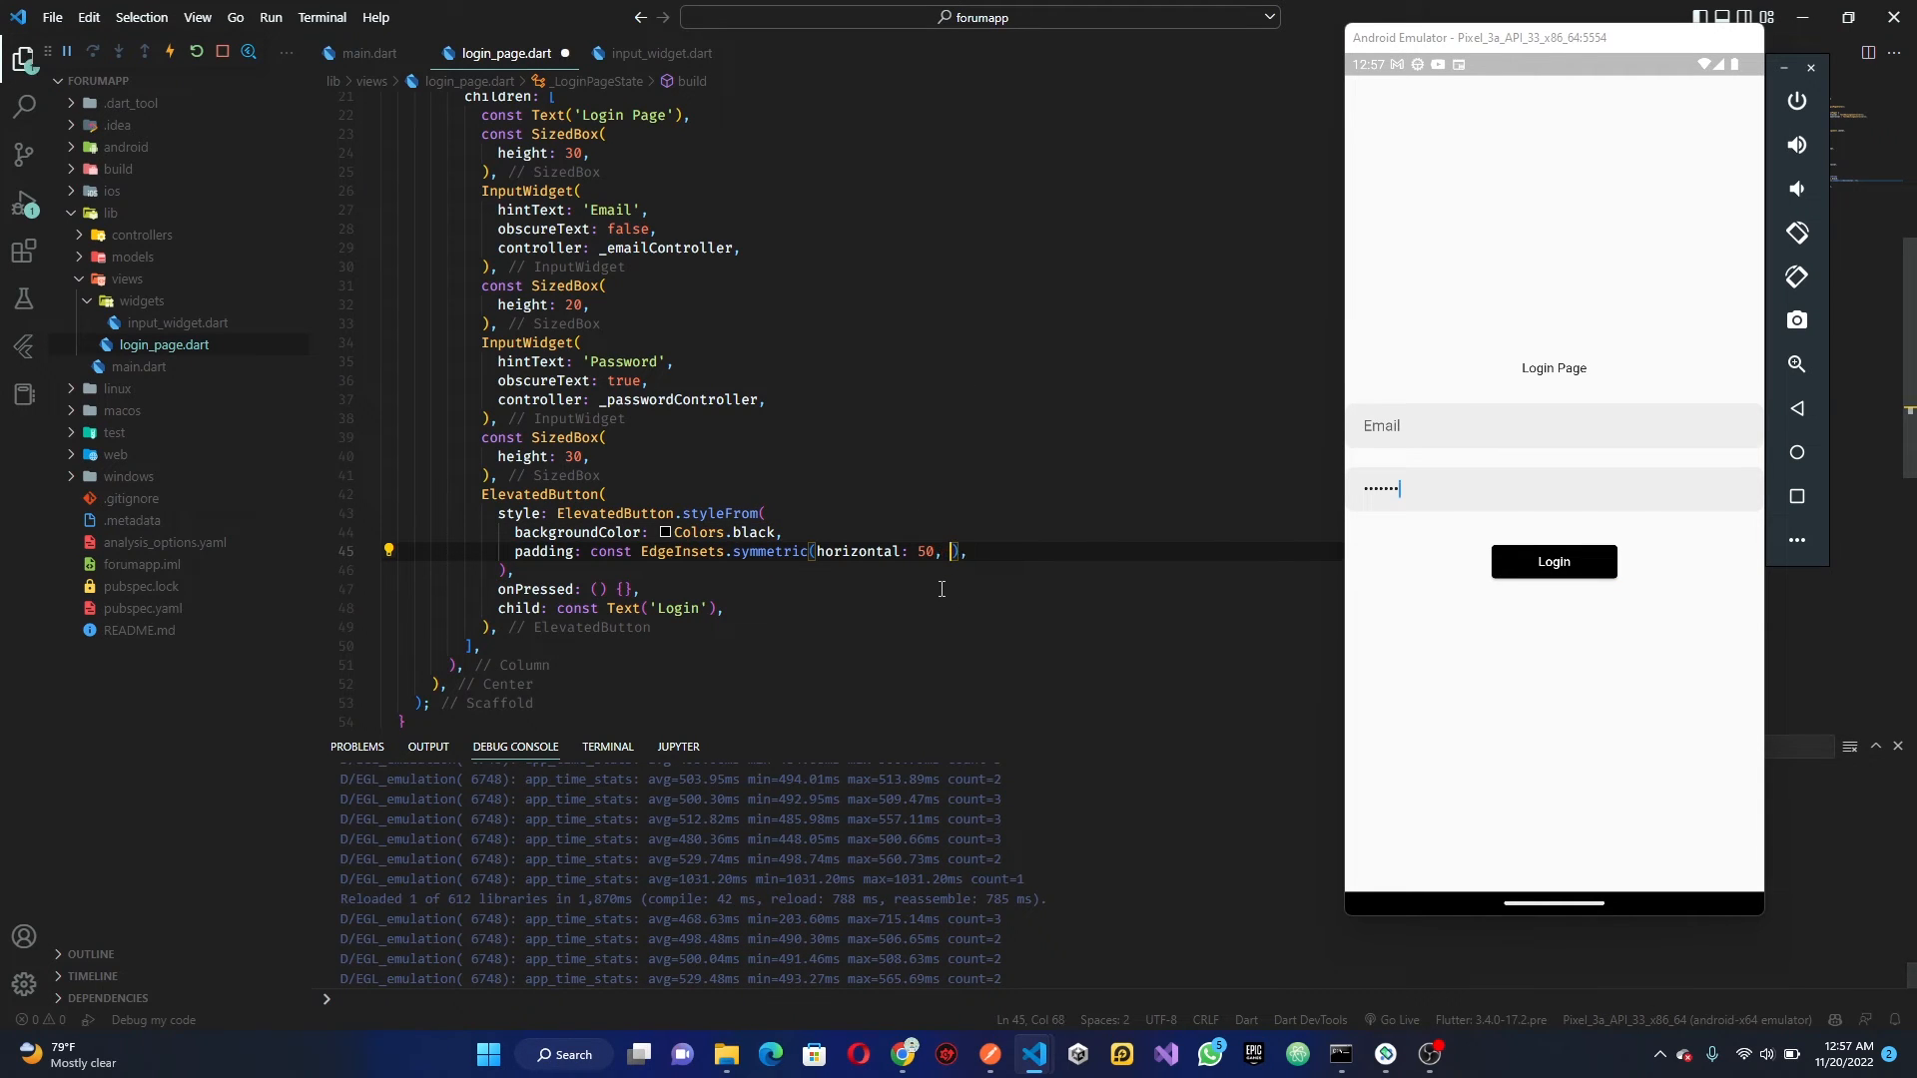
pyautogui.write('vertical: 20')
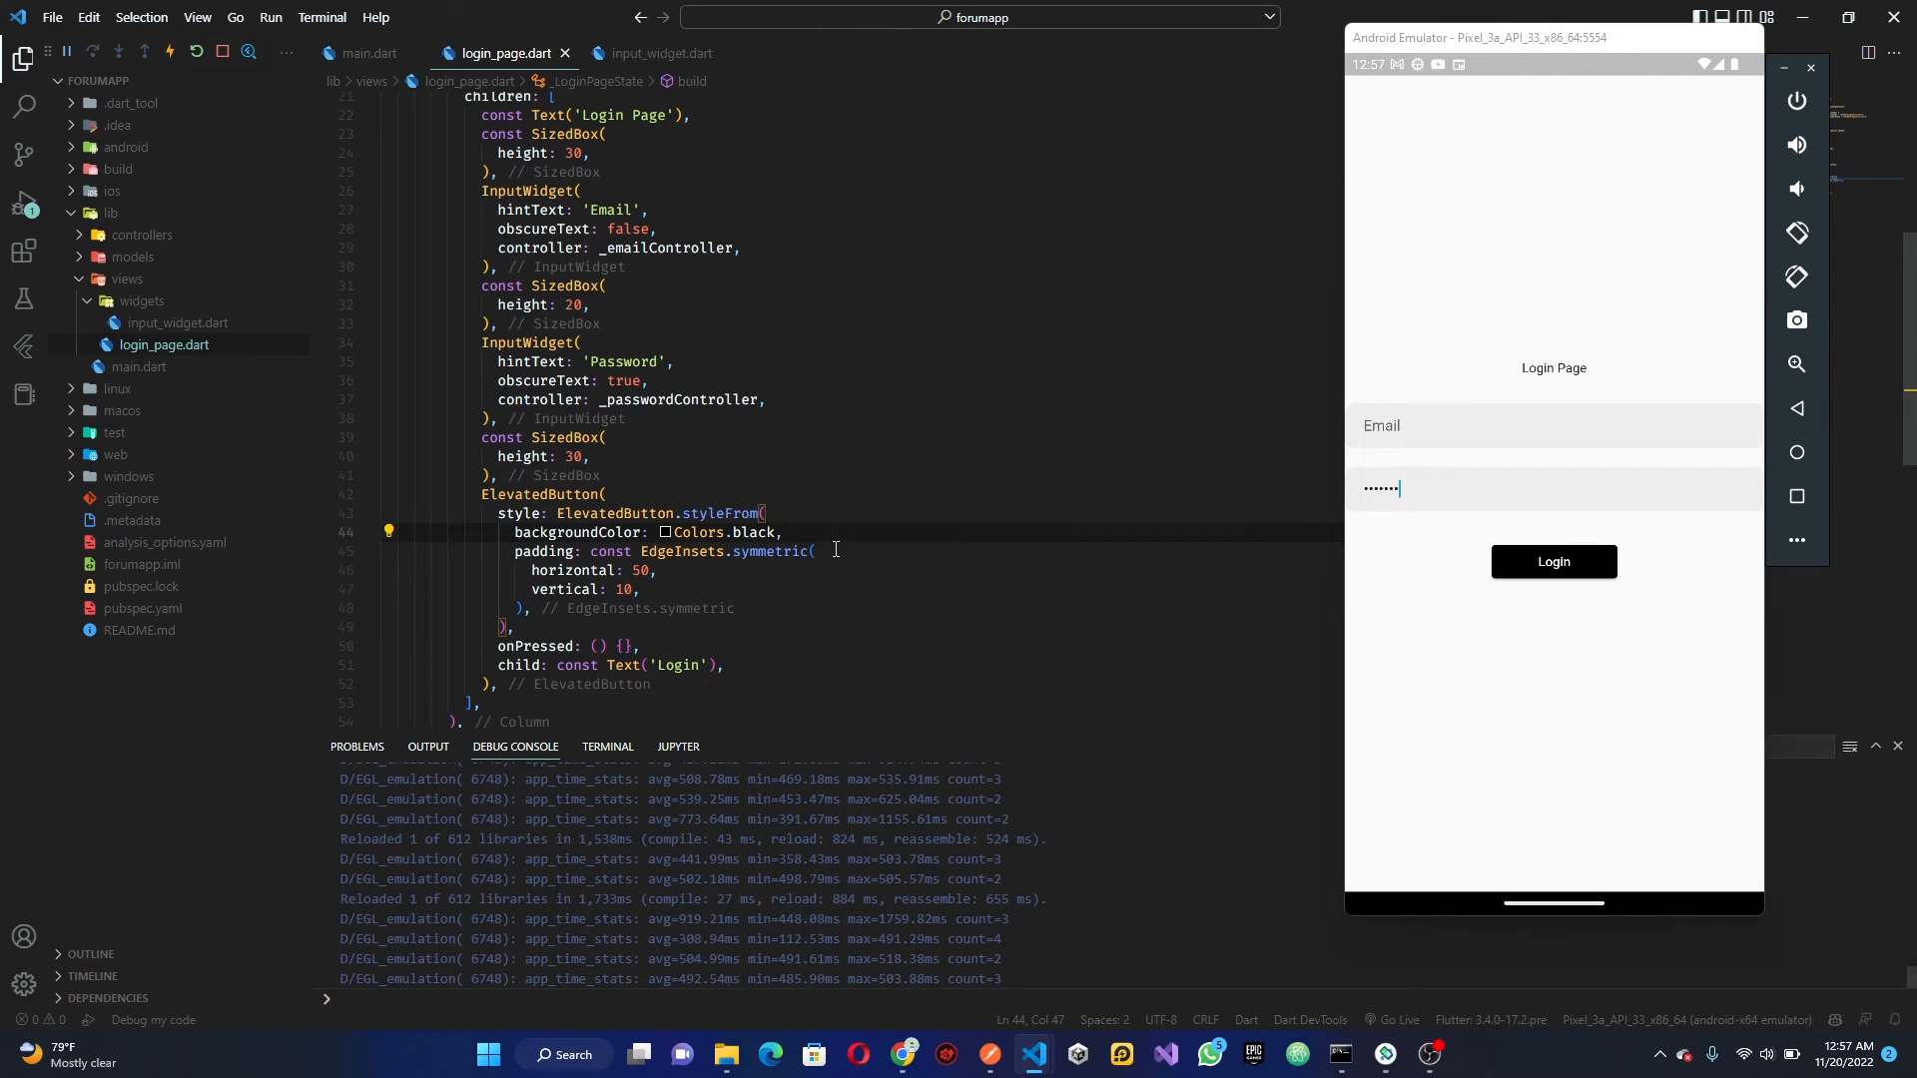
pyautogui.write('elevation: 0,')
pyautogui.click(673, 589)
pyautogui.write('5')
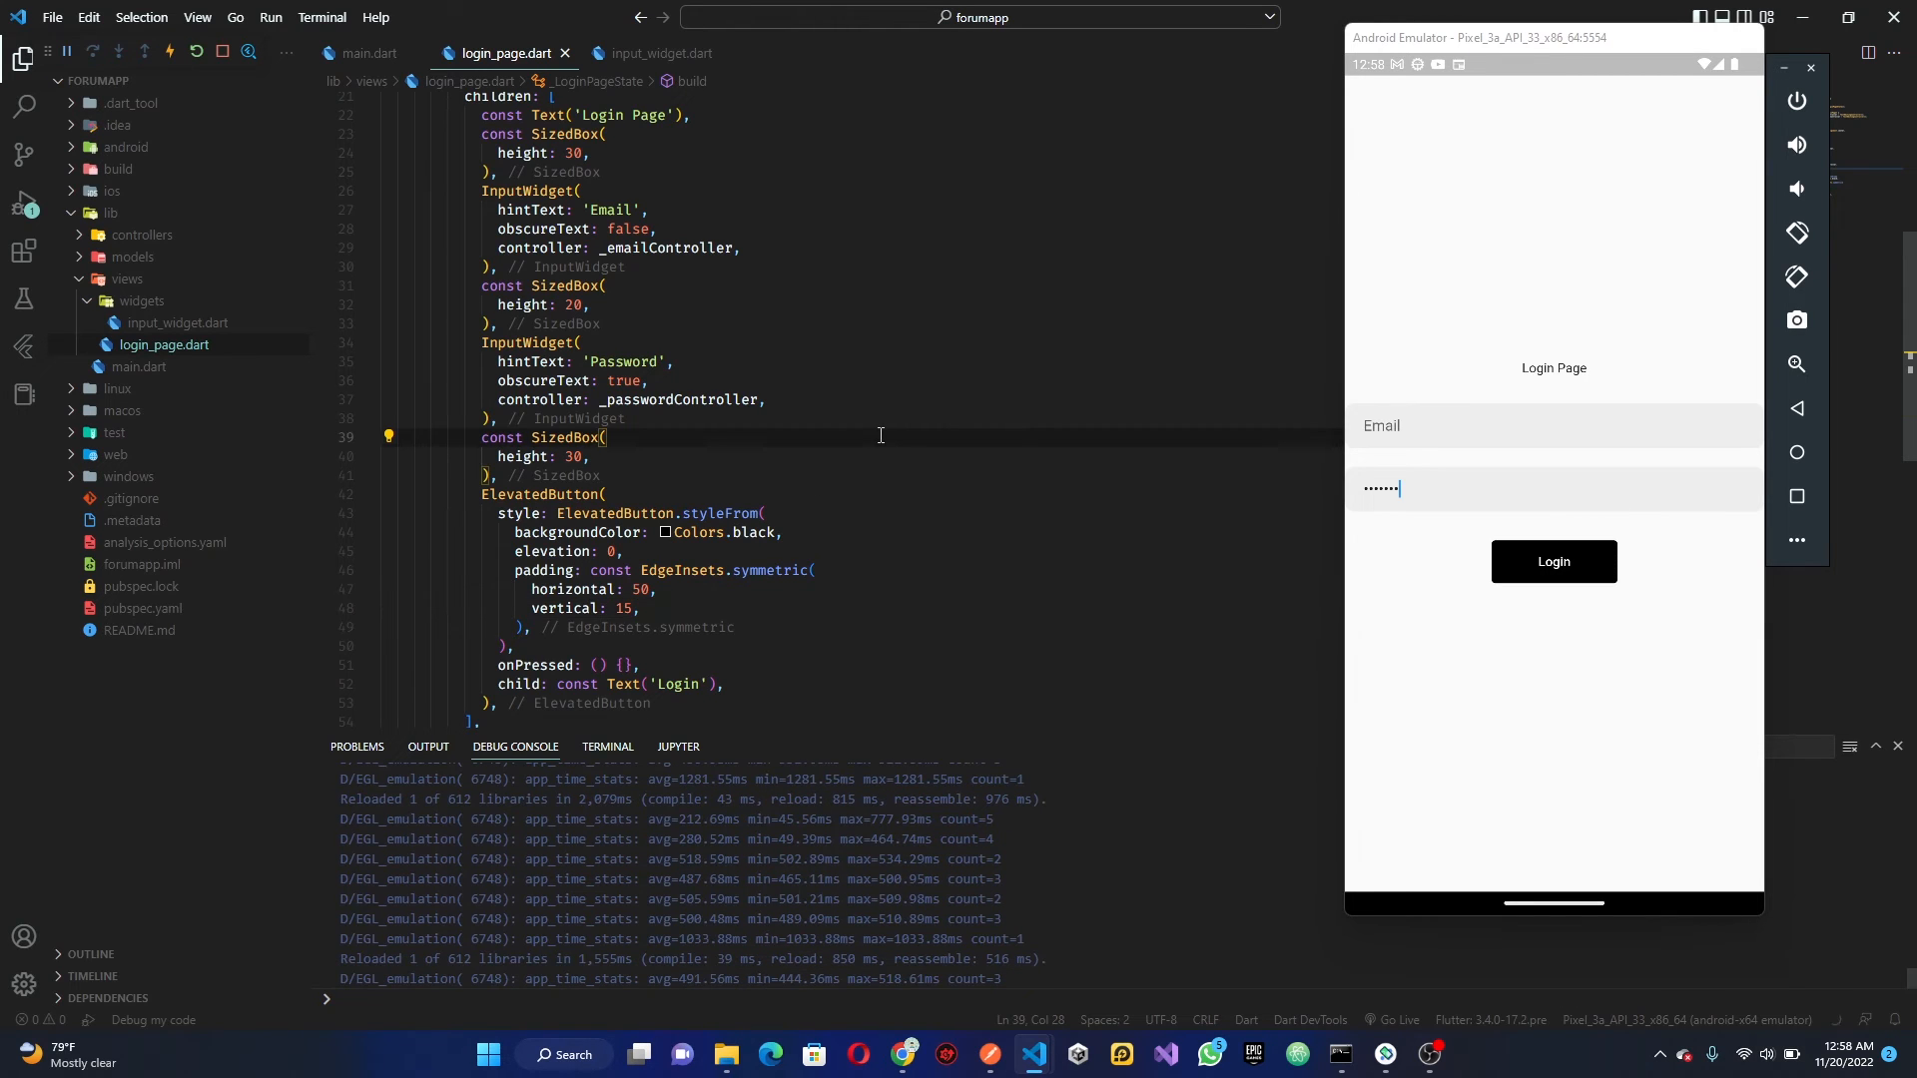
pyautogui.scroll(-3)
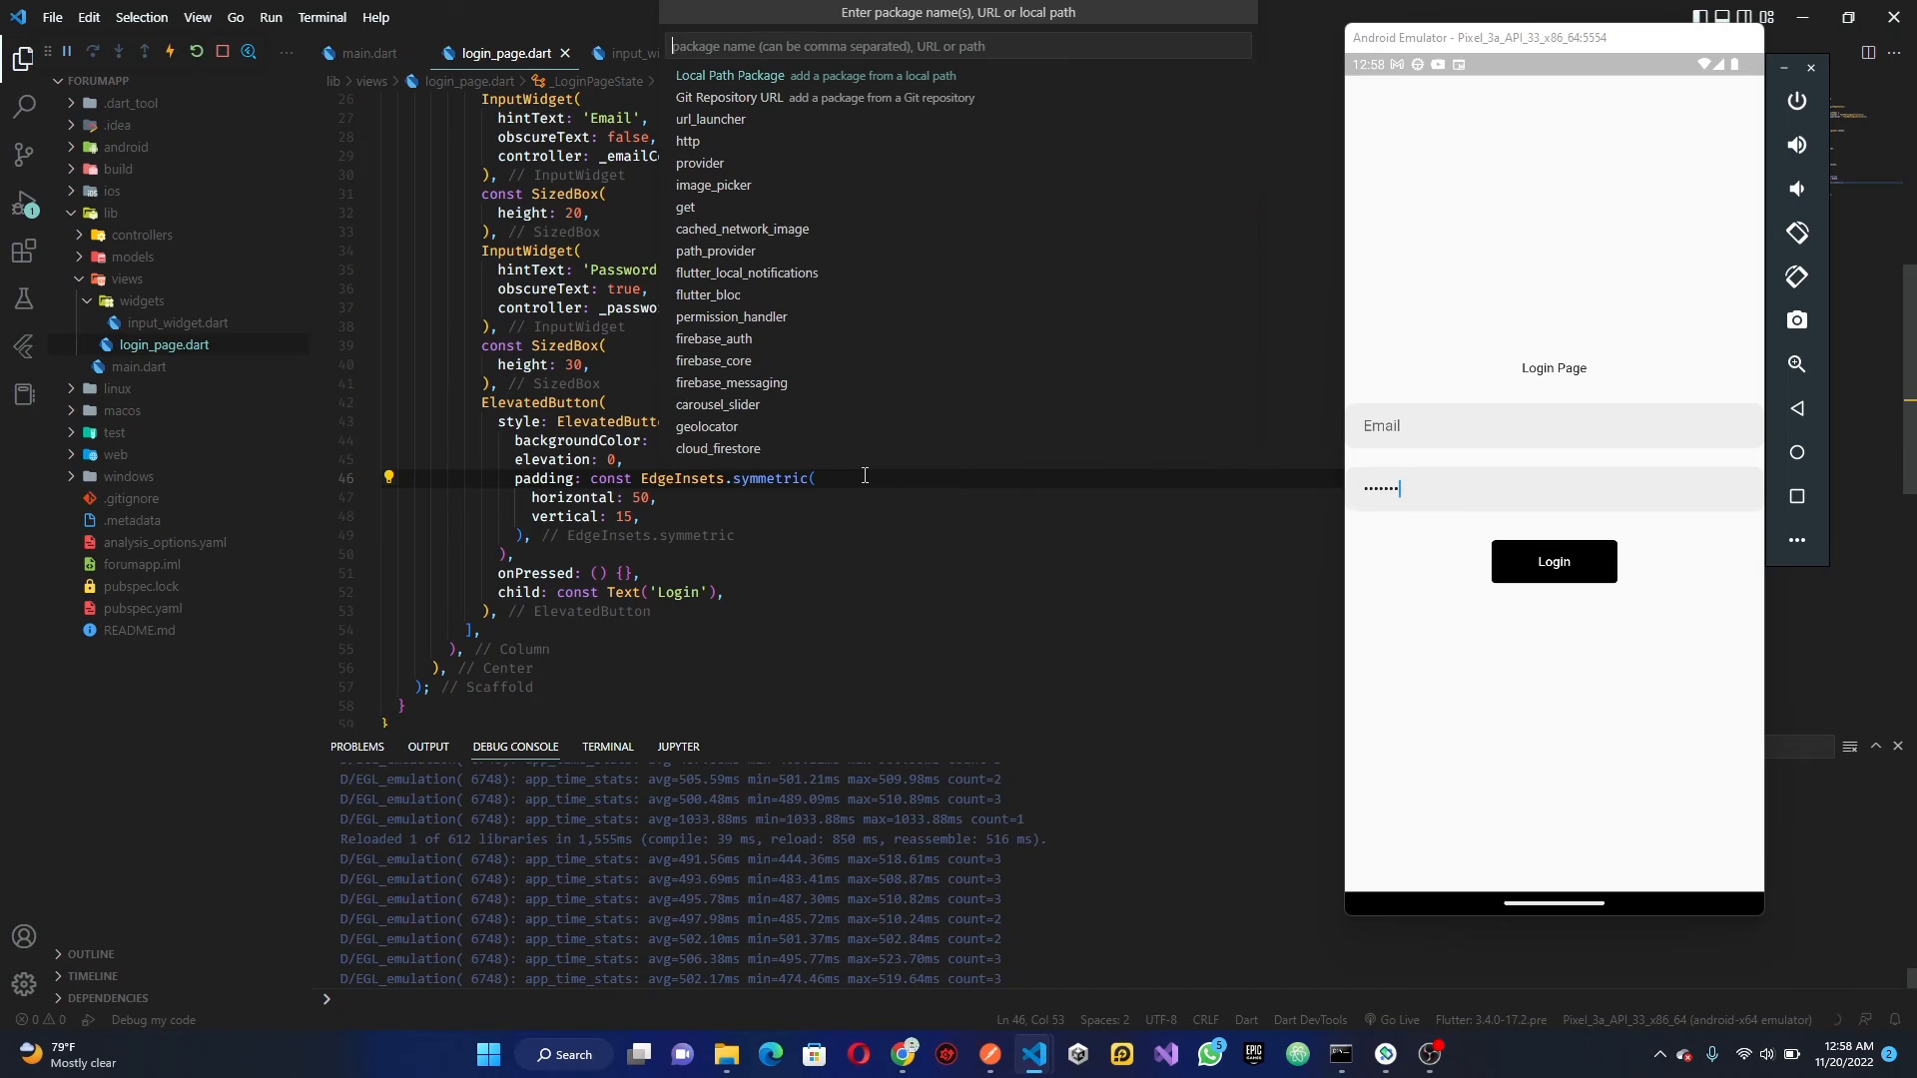
# Add the google_fonts package through Dart: Add Dependency
pyautogui.write('goog')
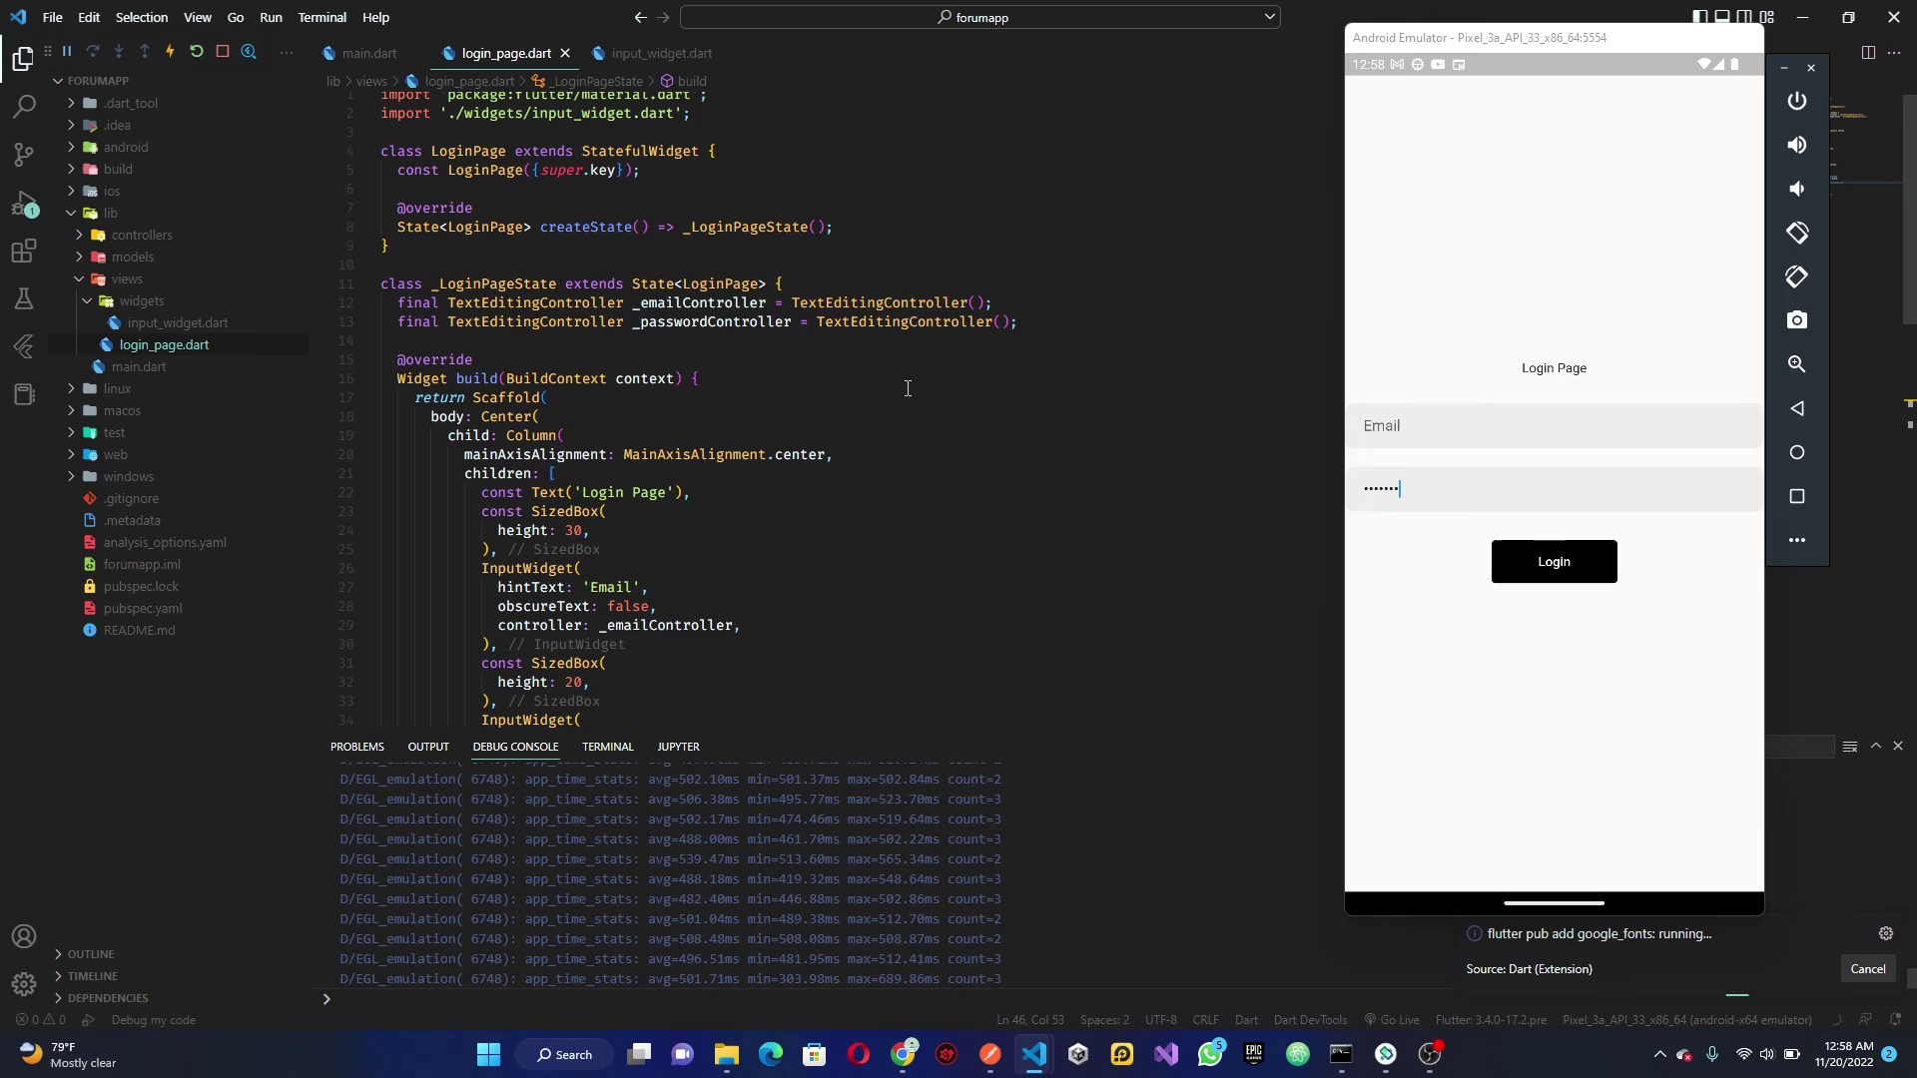
pyautogui.scroll(-3)
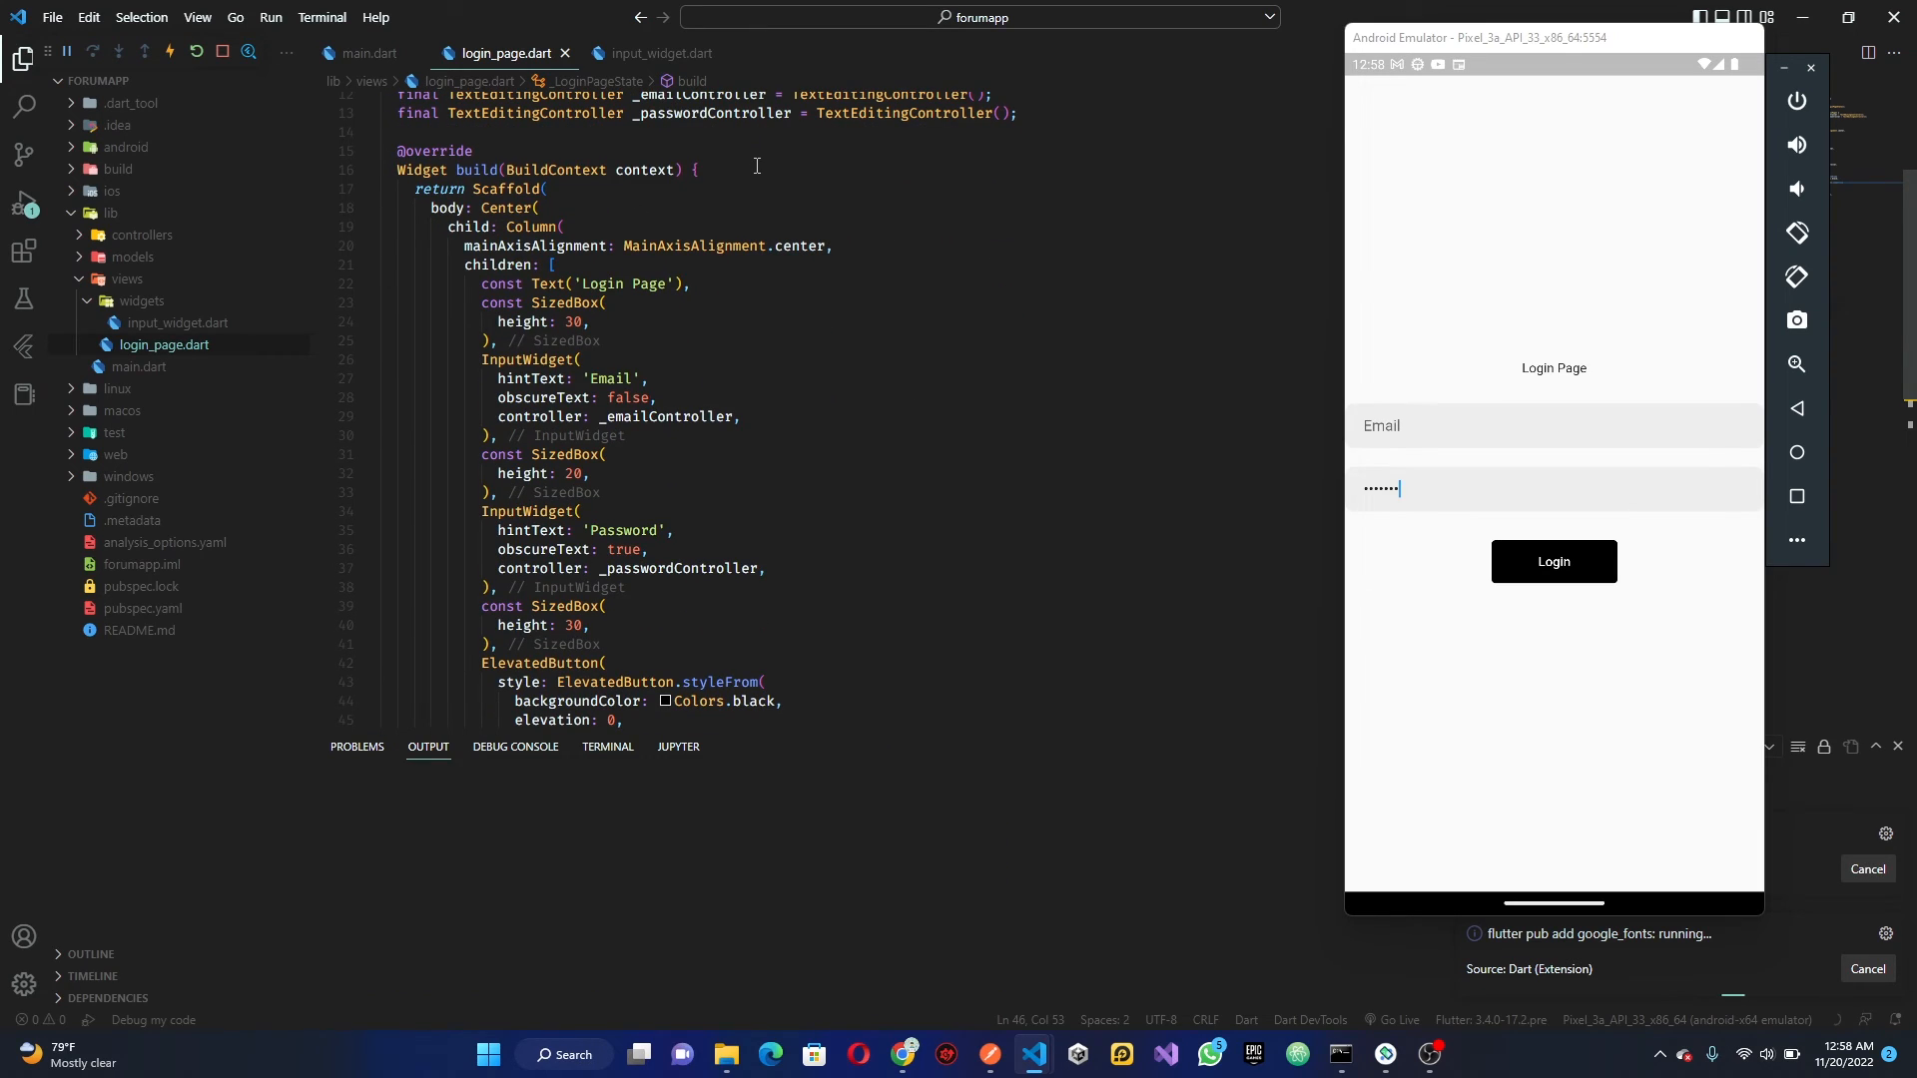
# Declare var size = MediaQuery width and style the title with GoogleFonts.poppins(fontSize: 30)
pyautogui.write('var size = MediaQuery.of(context).size;')
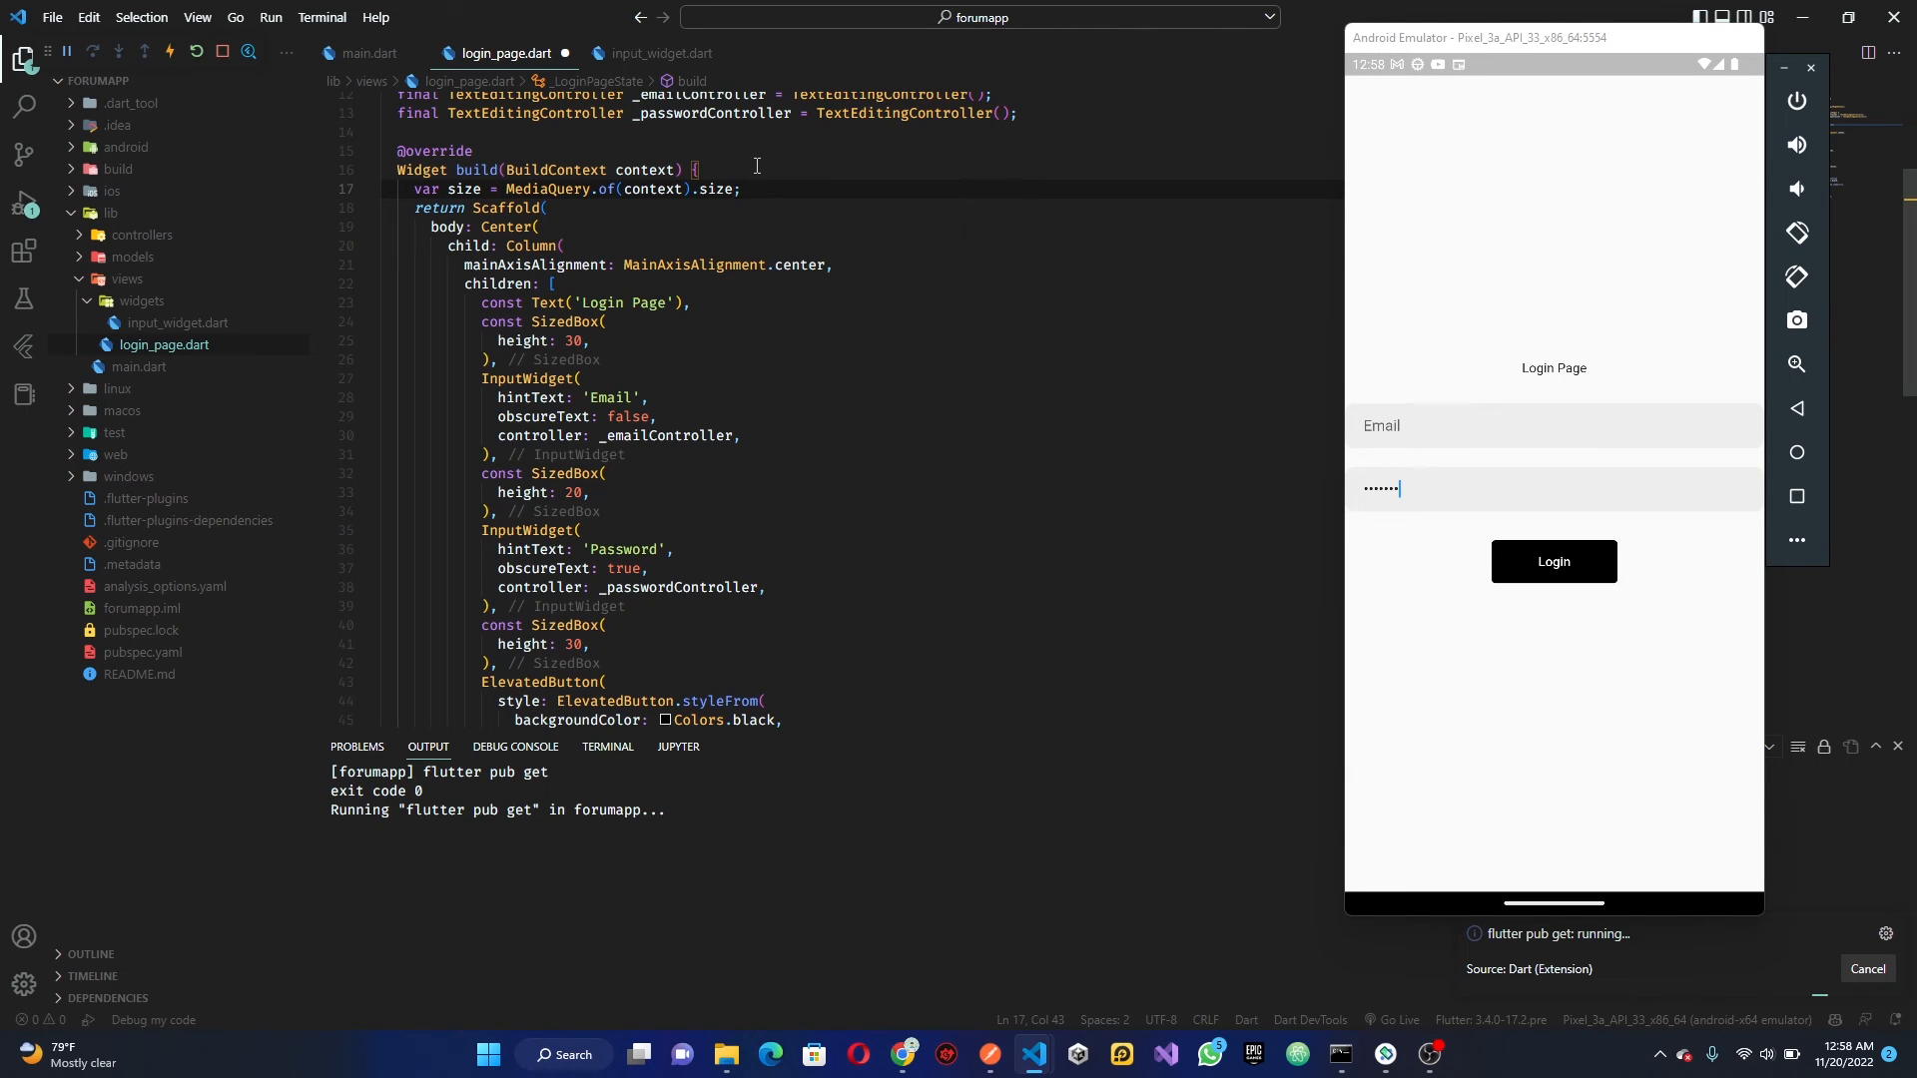
pyautogui.write('.width')
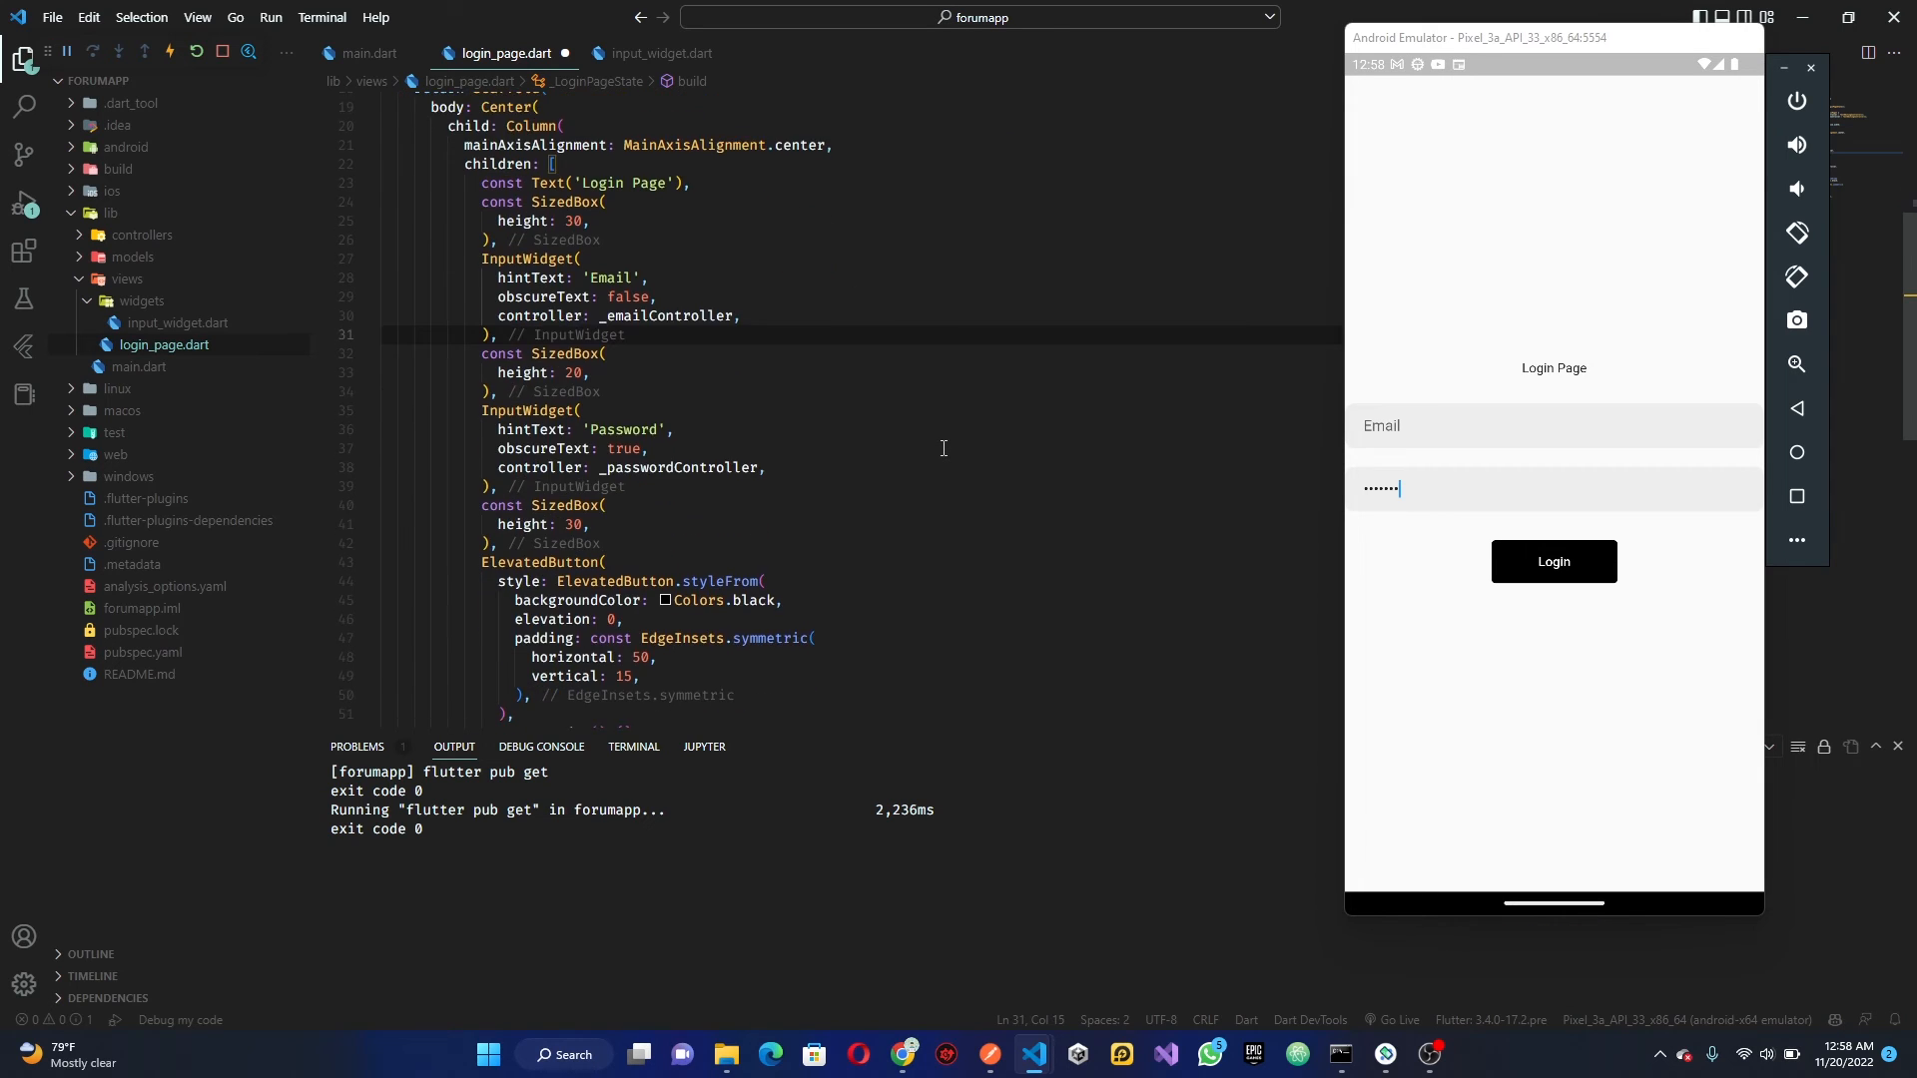
pyautogui.scroll(-3)
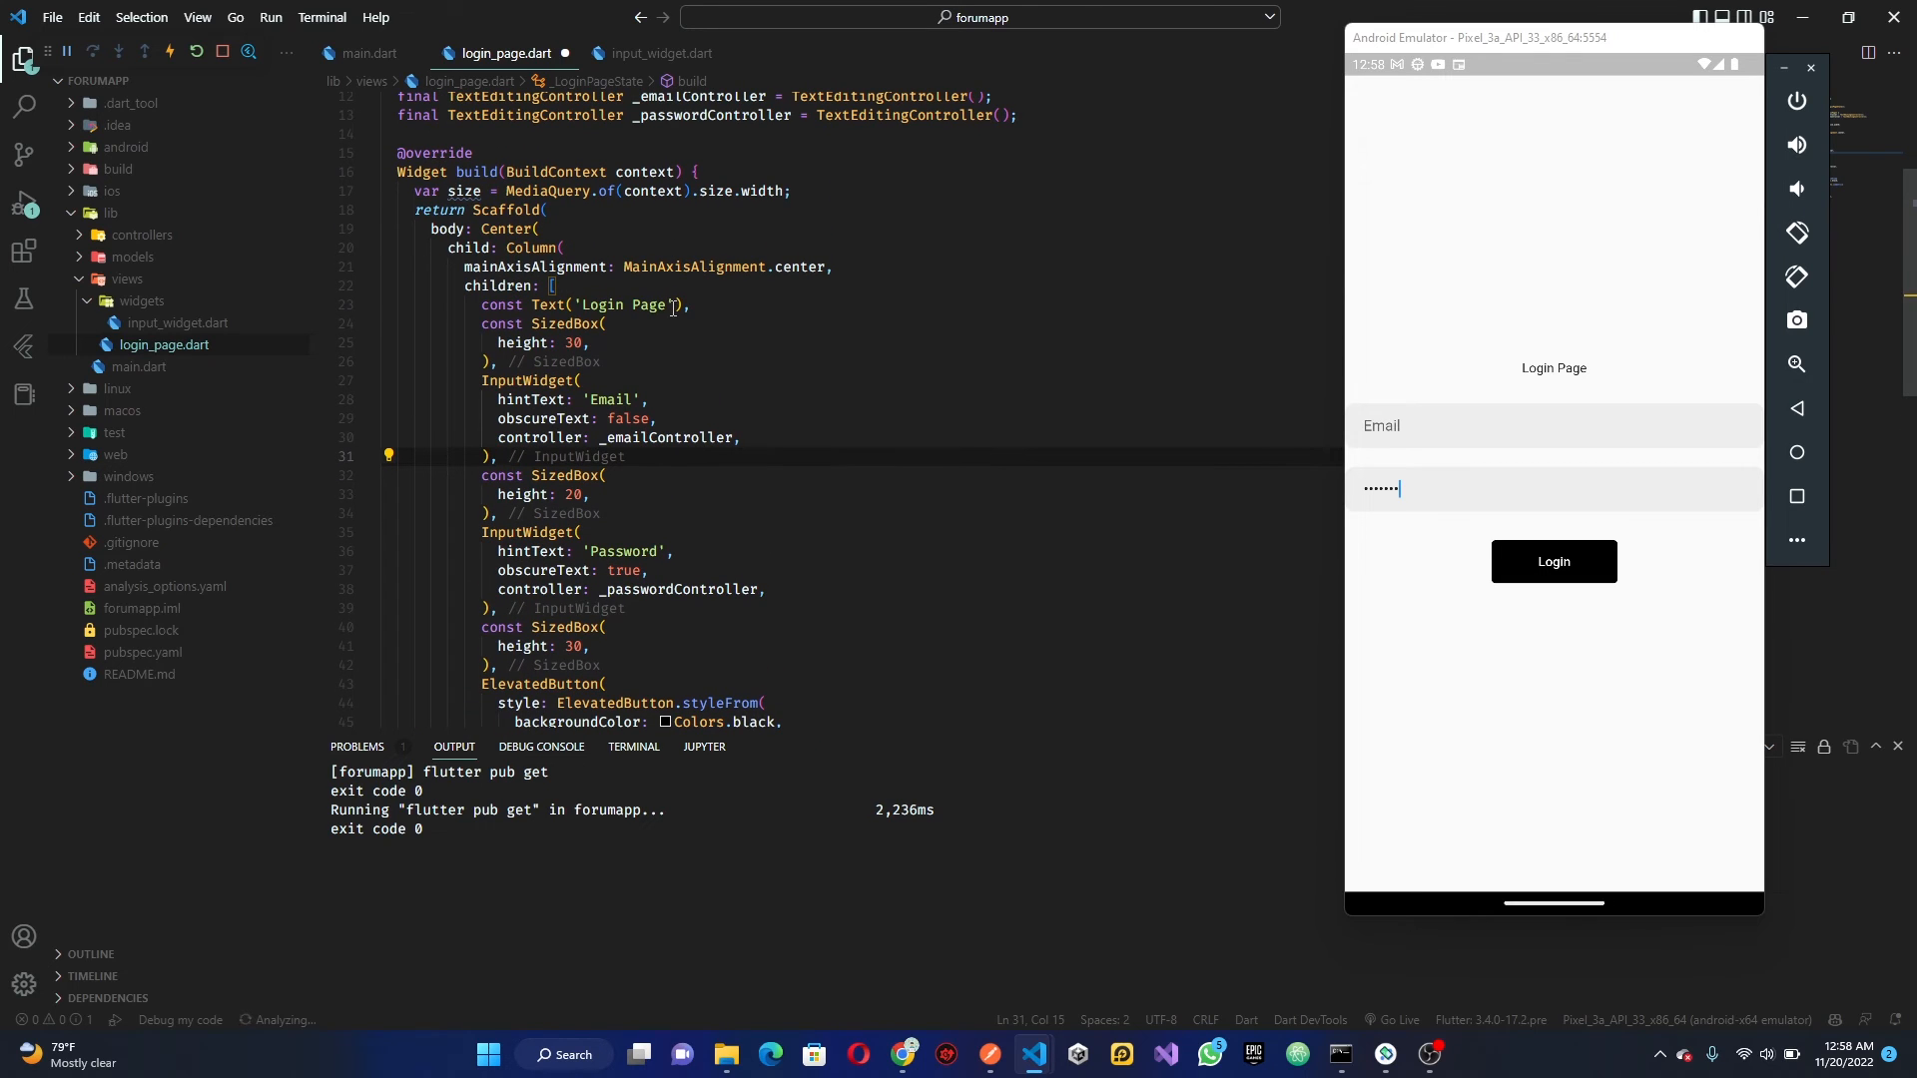
pyautogui.write(', style: GoogleFonts.poppins(fontSize: 30')
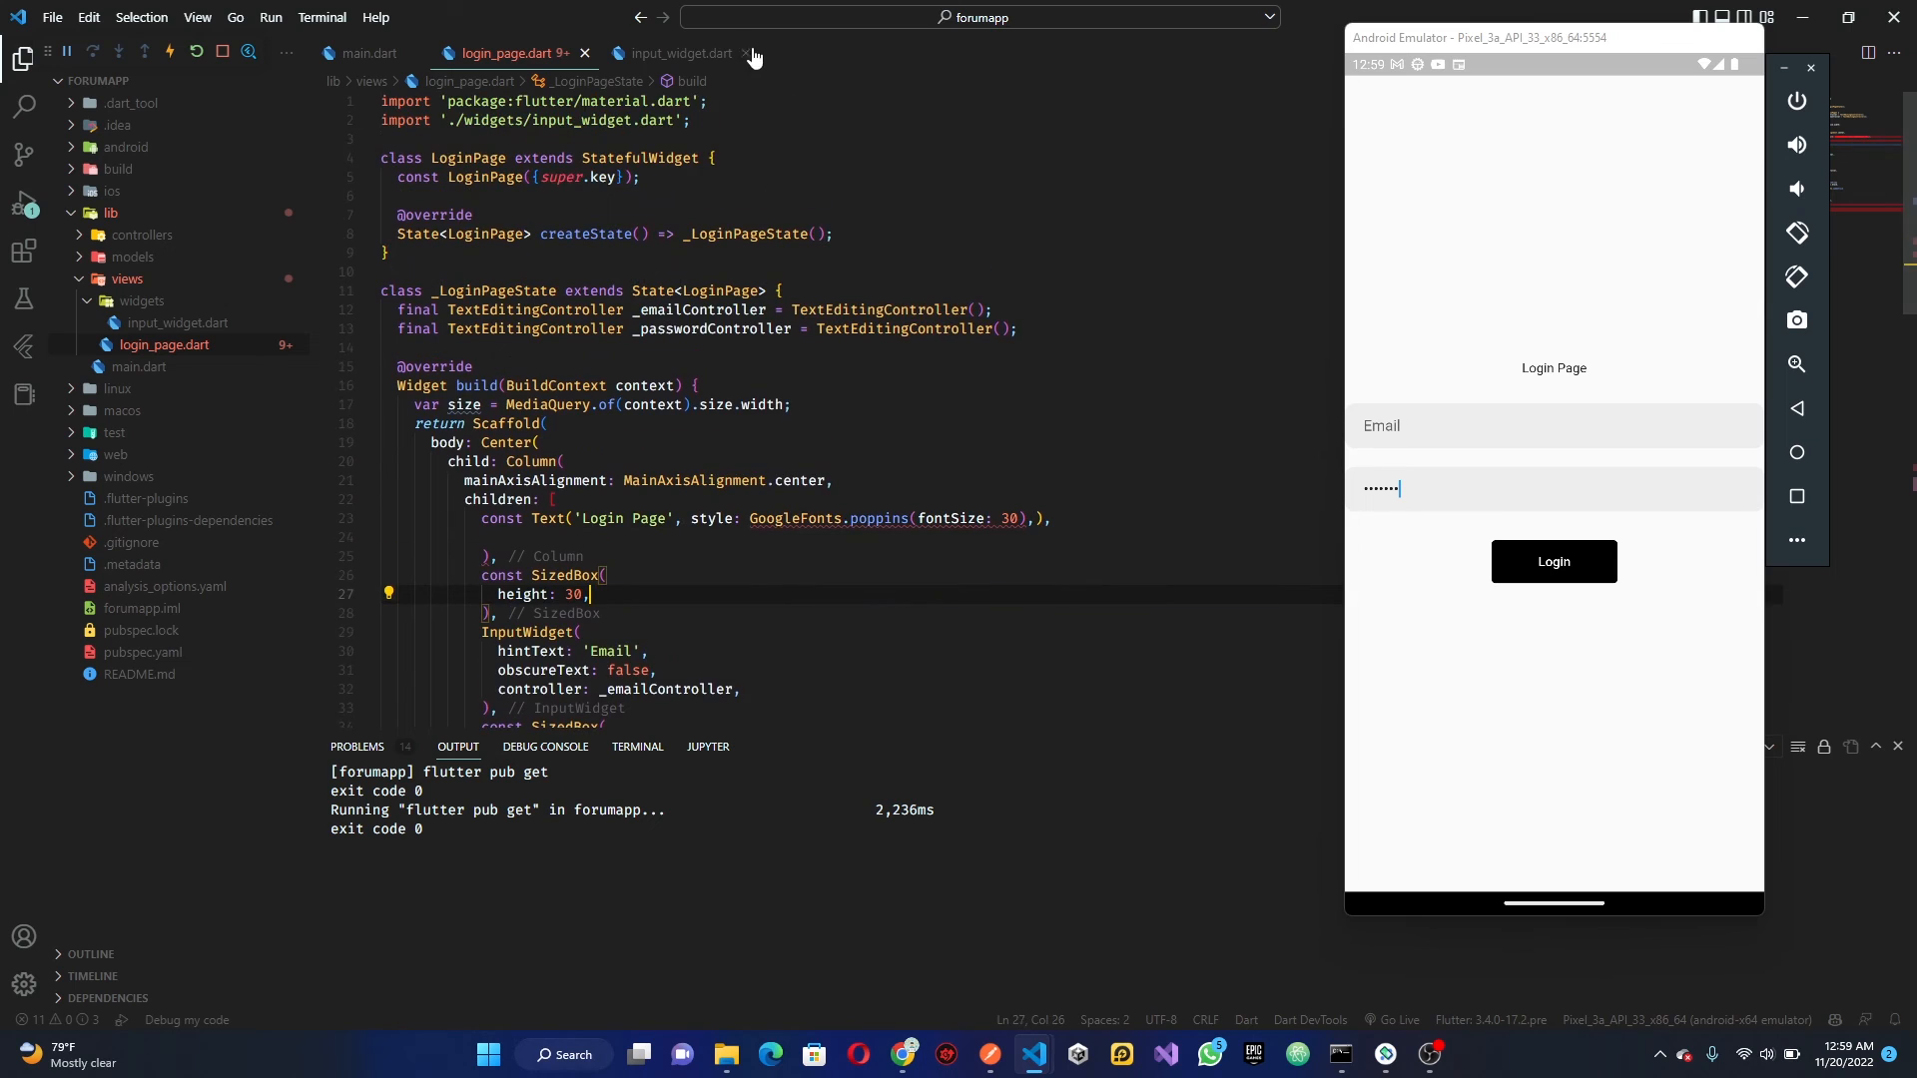
# Import package:google_fonts/google_fonts.dart, tidy the title Text and save to hot reload
pyautogui.write("import '")
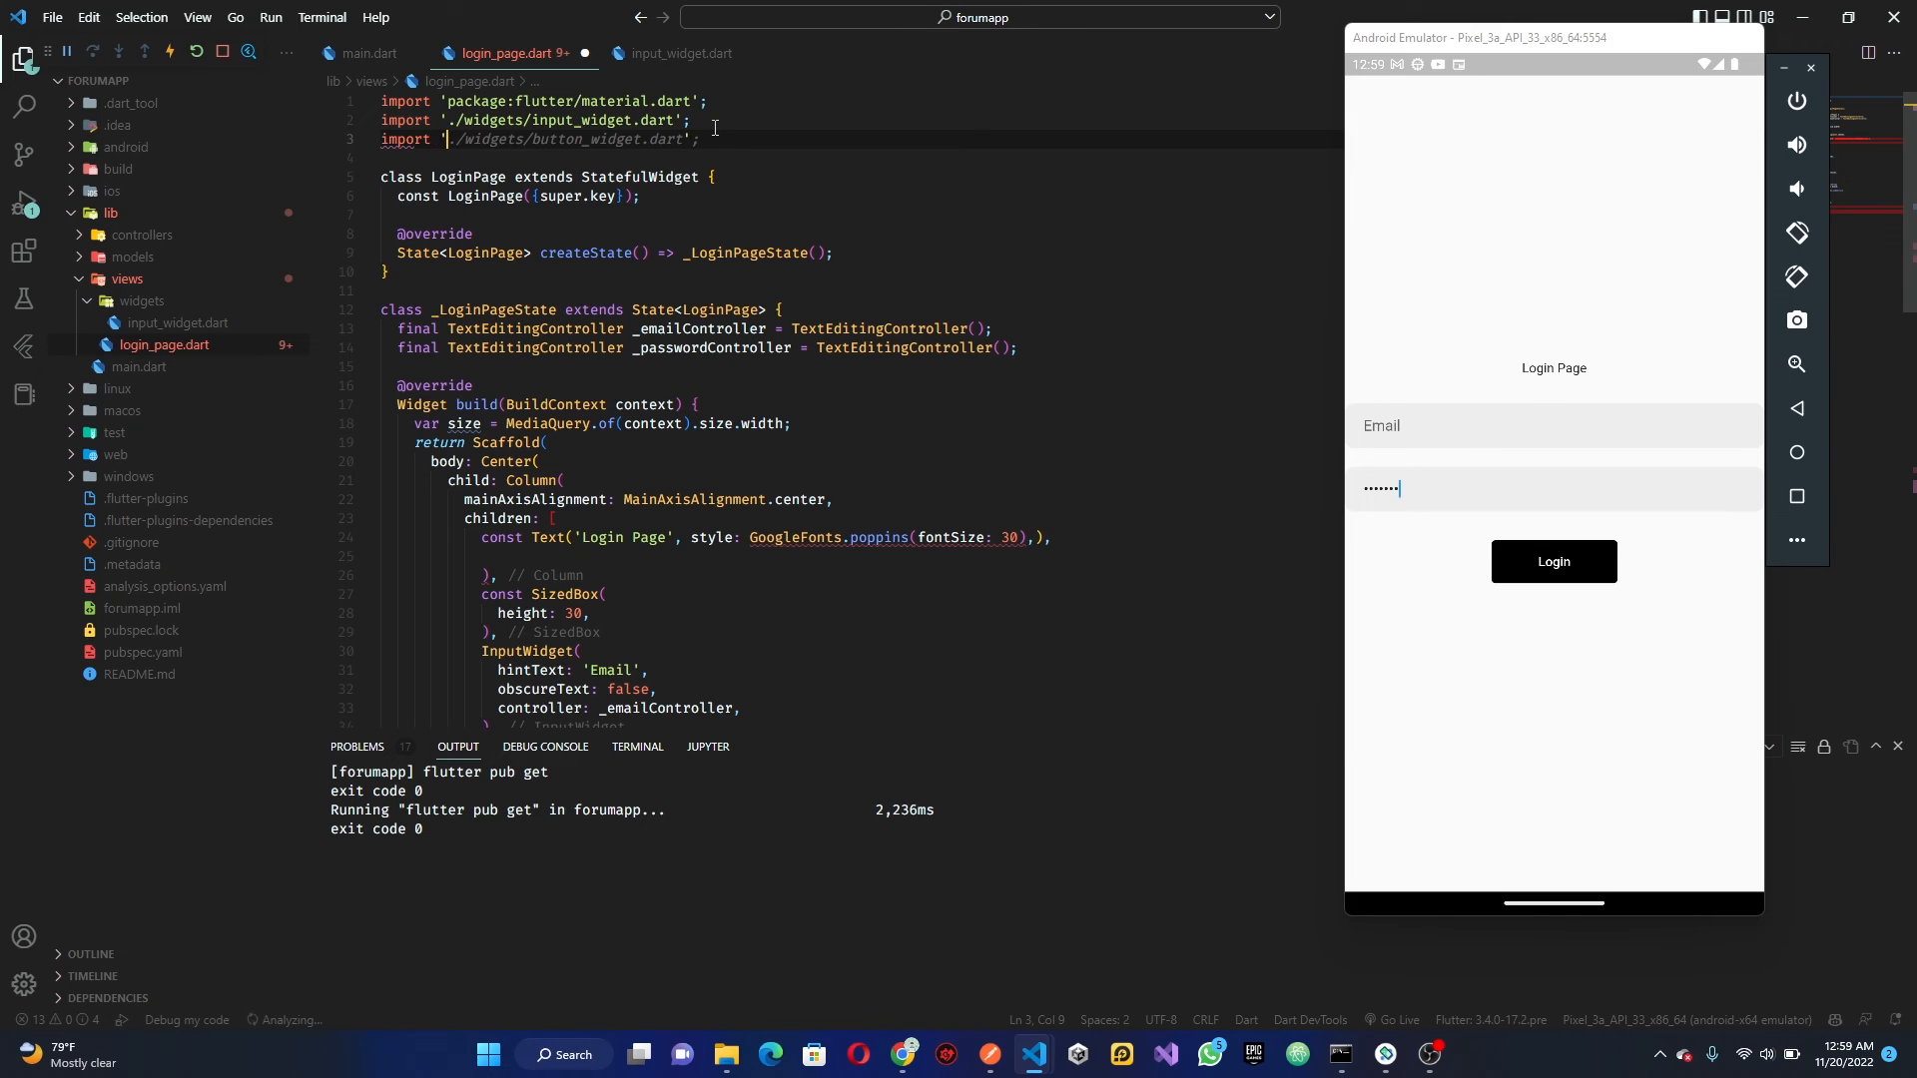
pyautogui.write('pac')
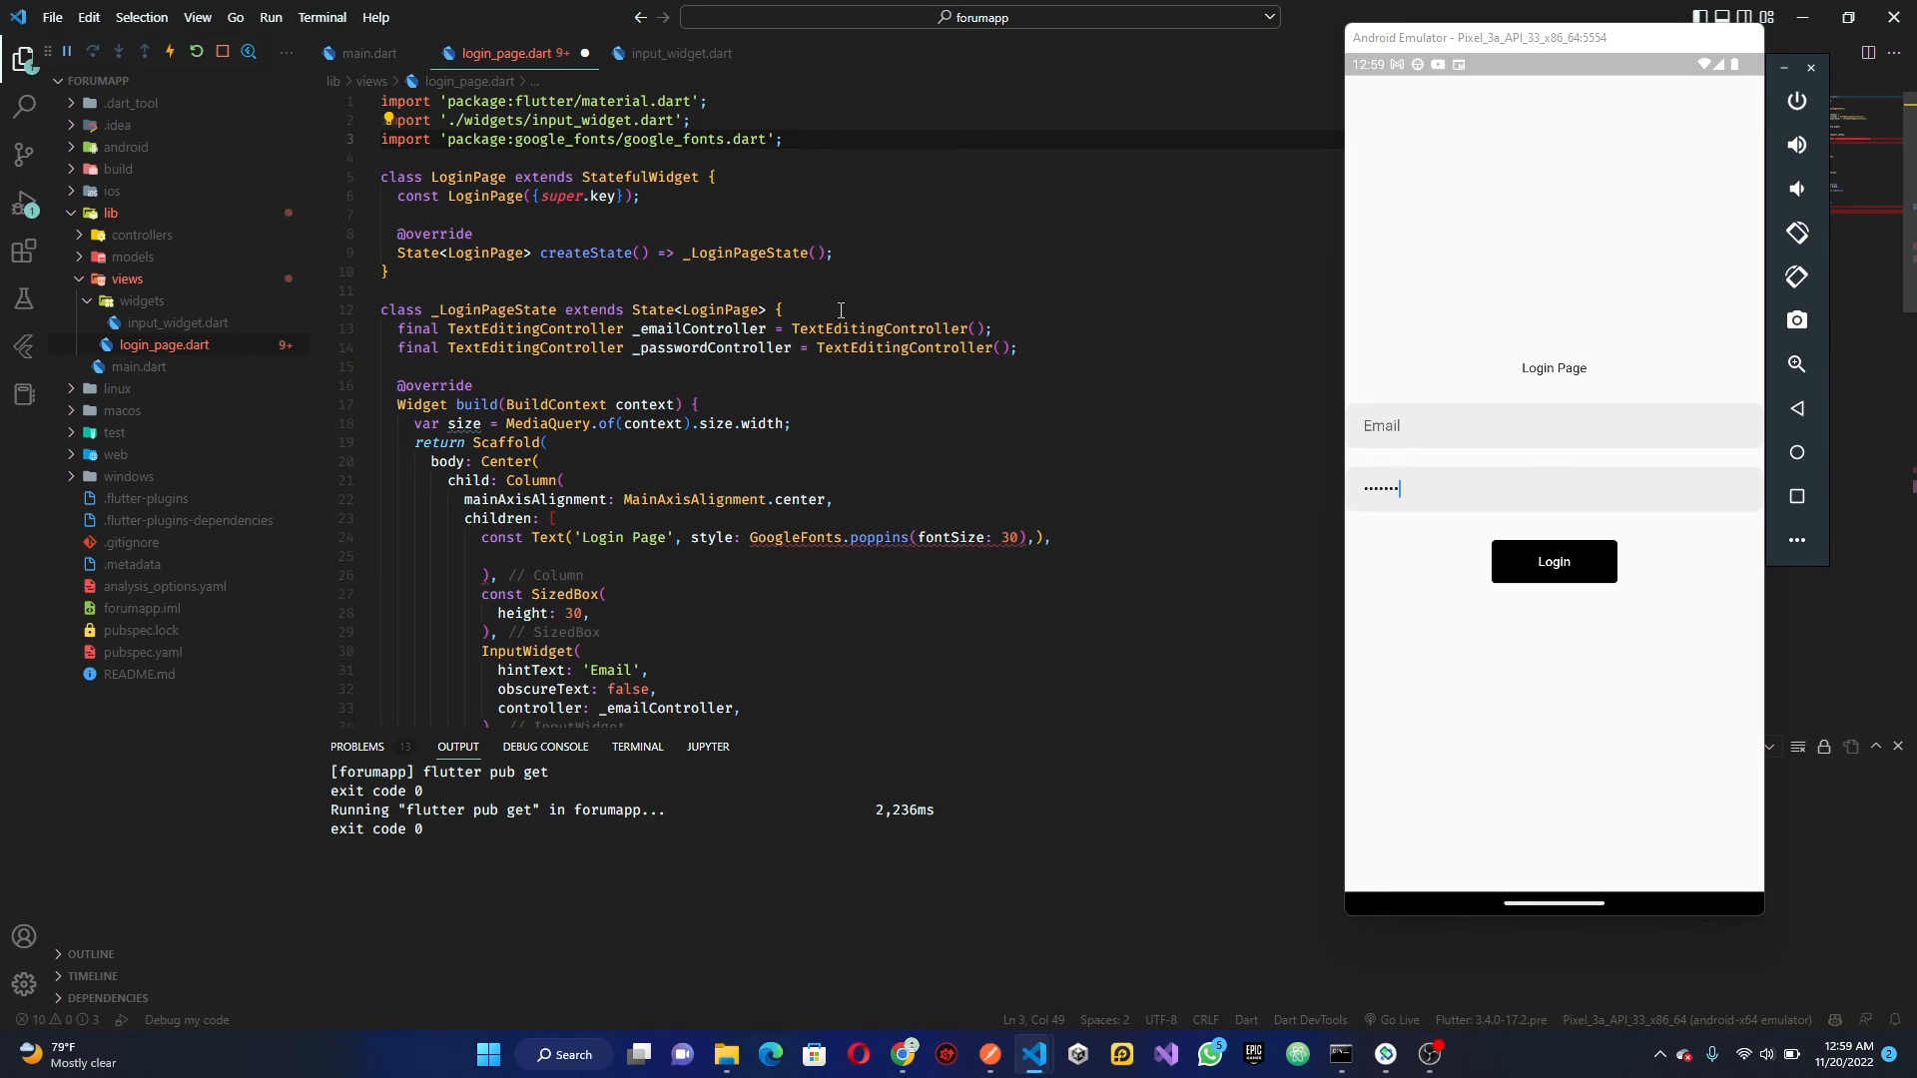
pyautogui.click(1016, 502)
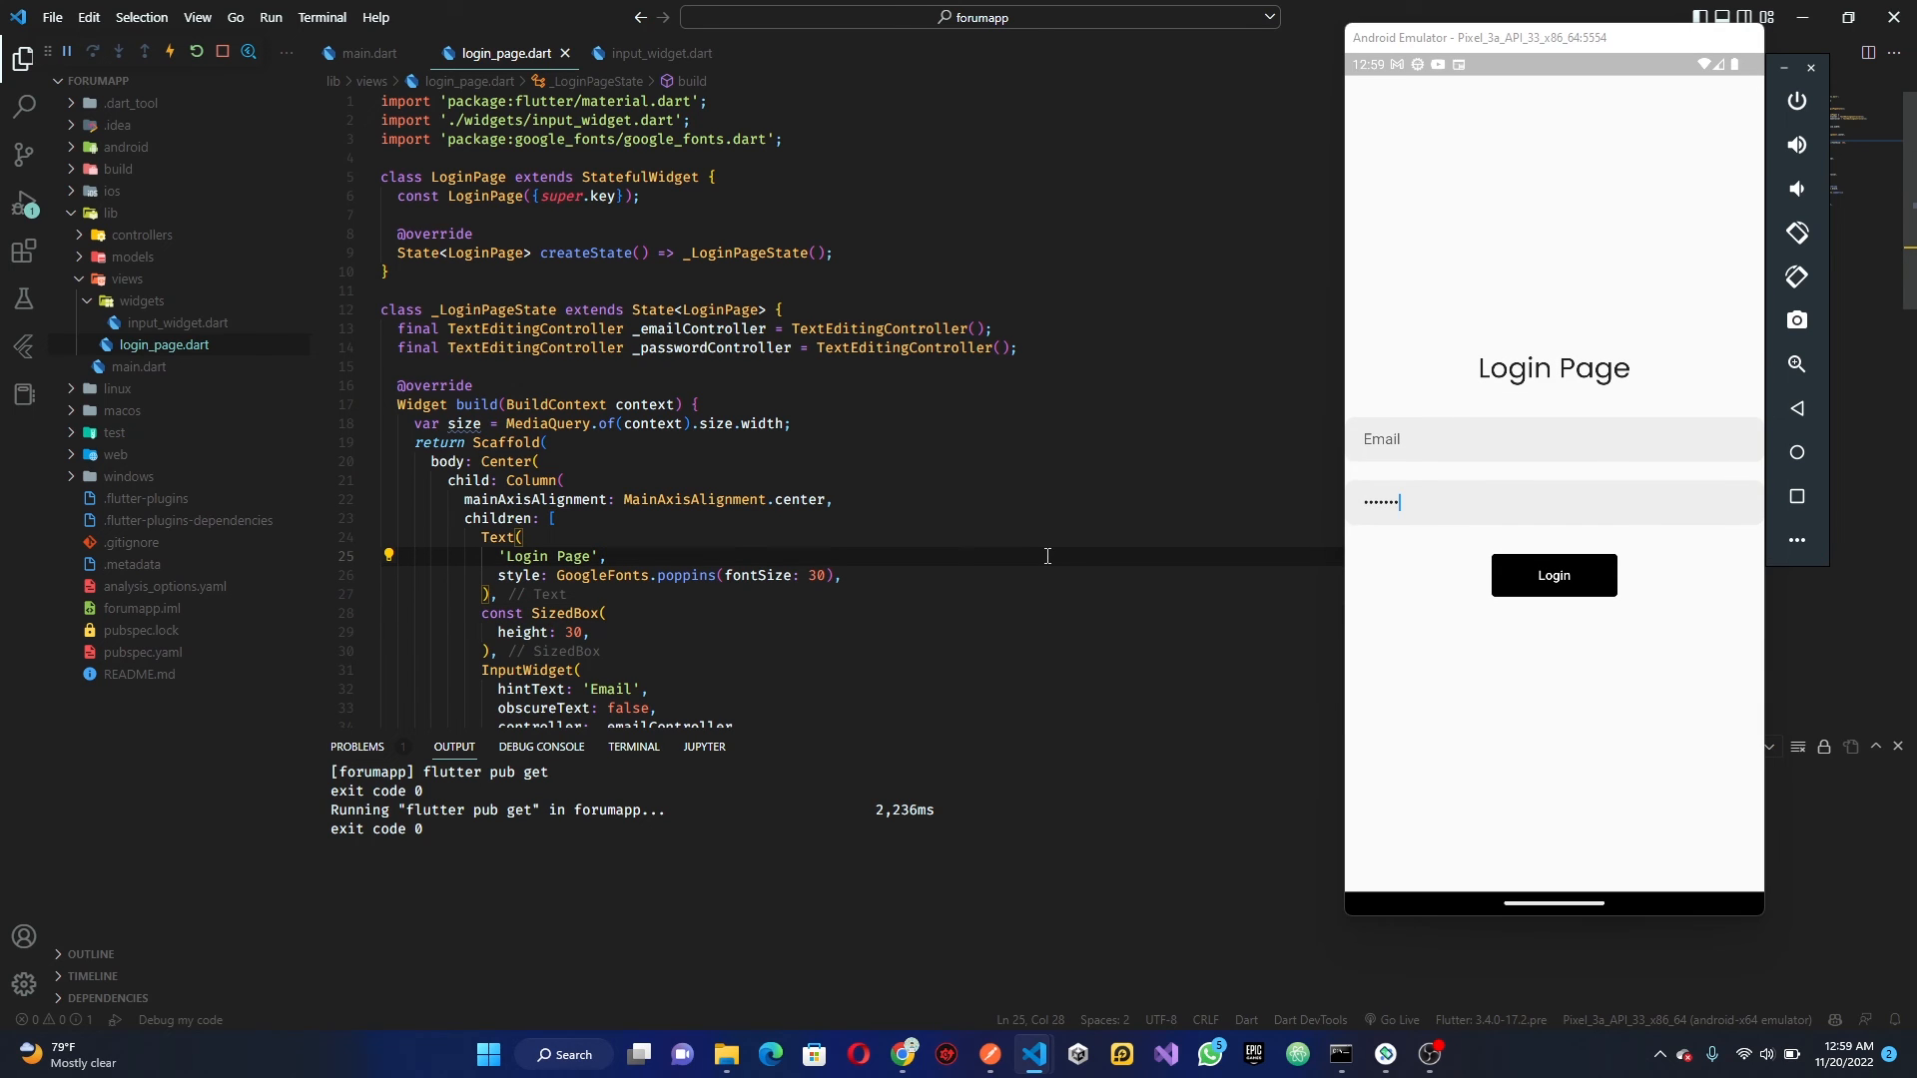
pyautogui.scroll(-3)
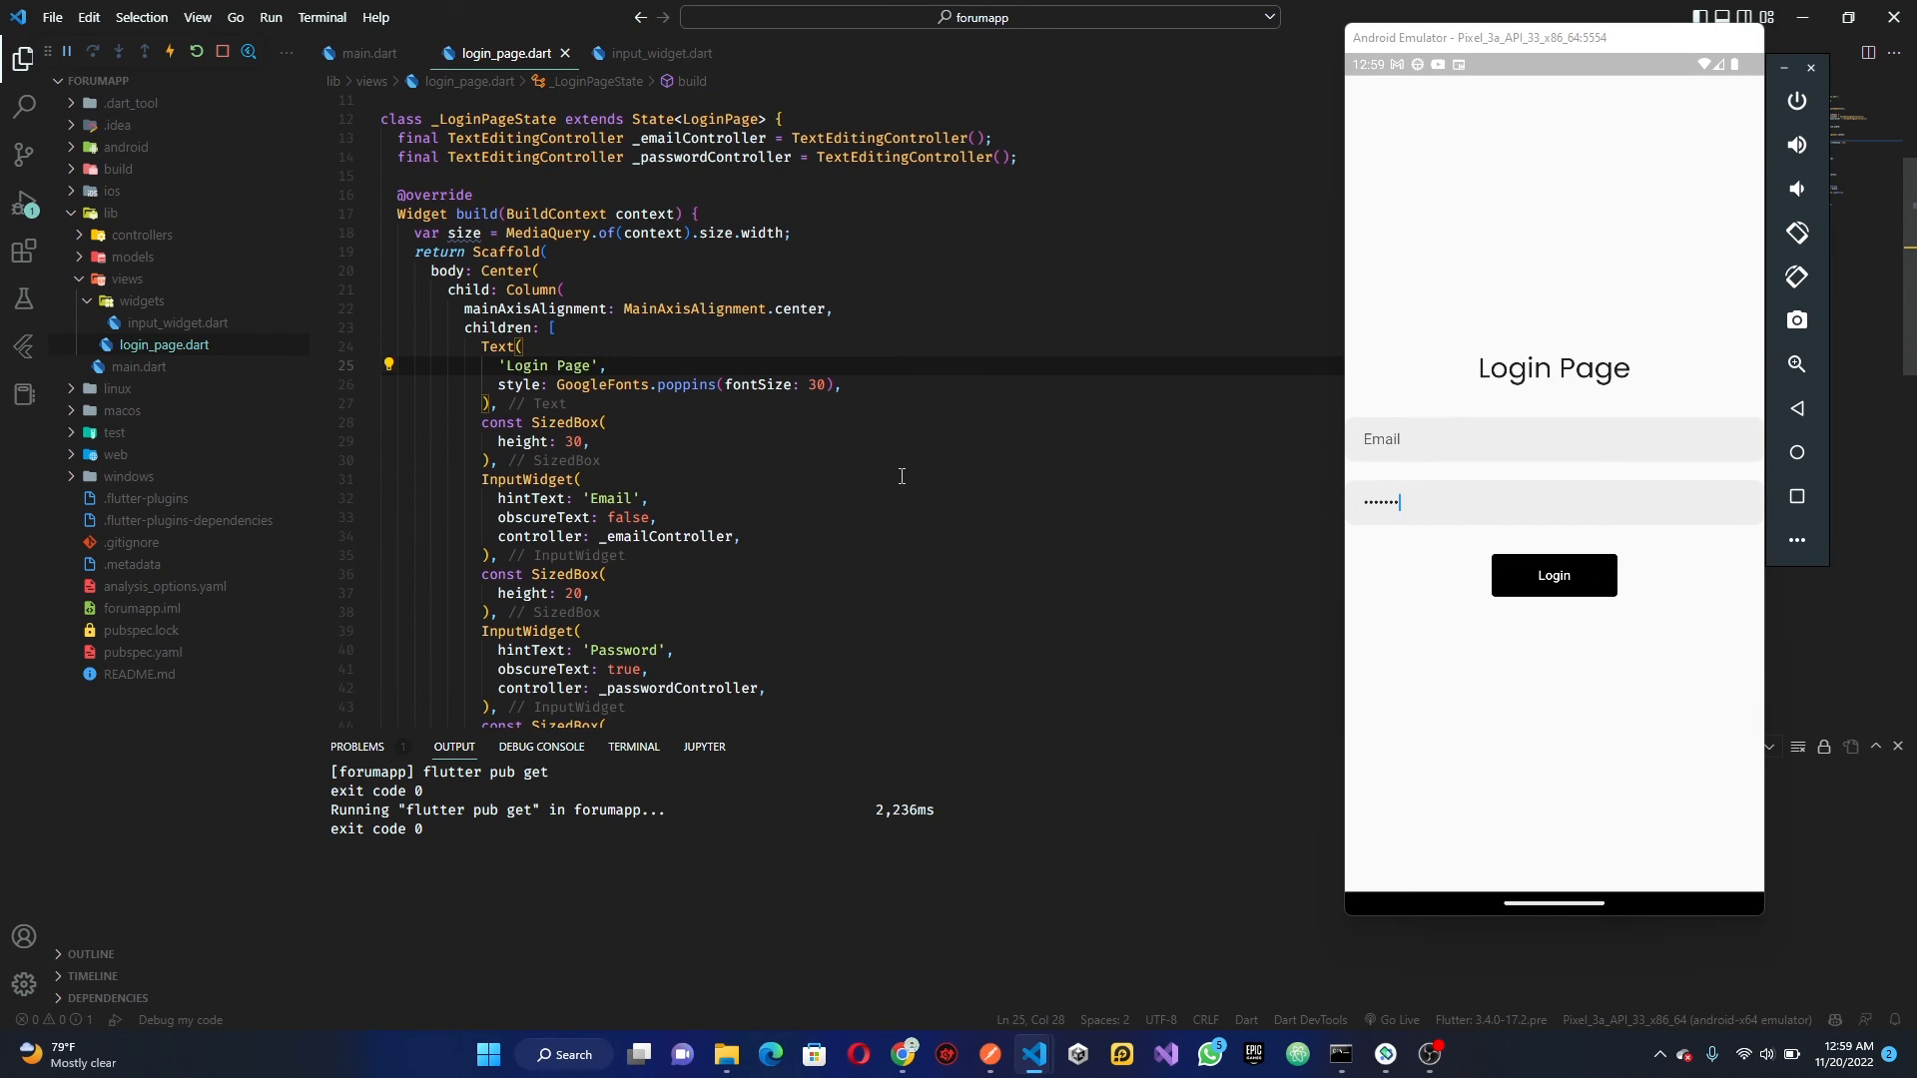
# Replace the title's fixed fontSize 30 with size * 0.080 and save to hot reload
pyautogui.doubleClick(818, 384)
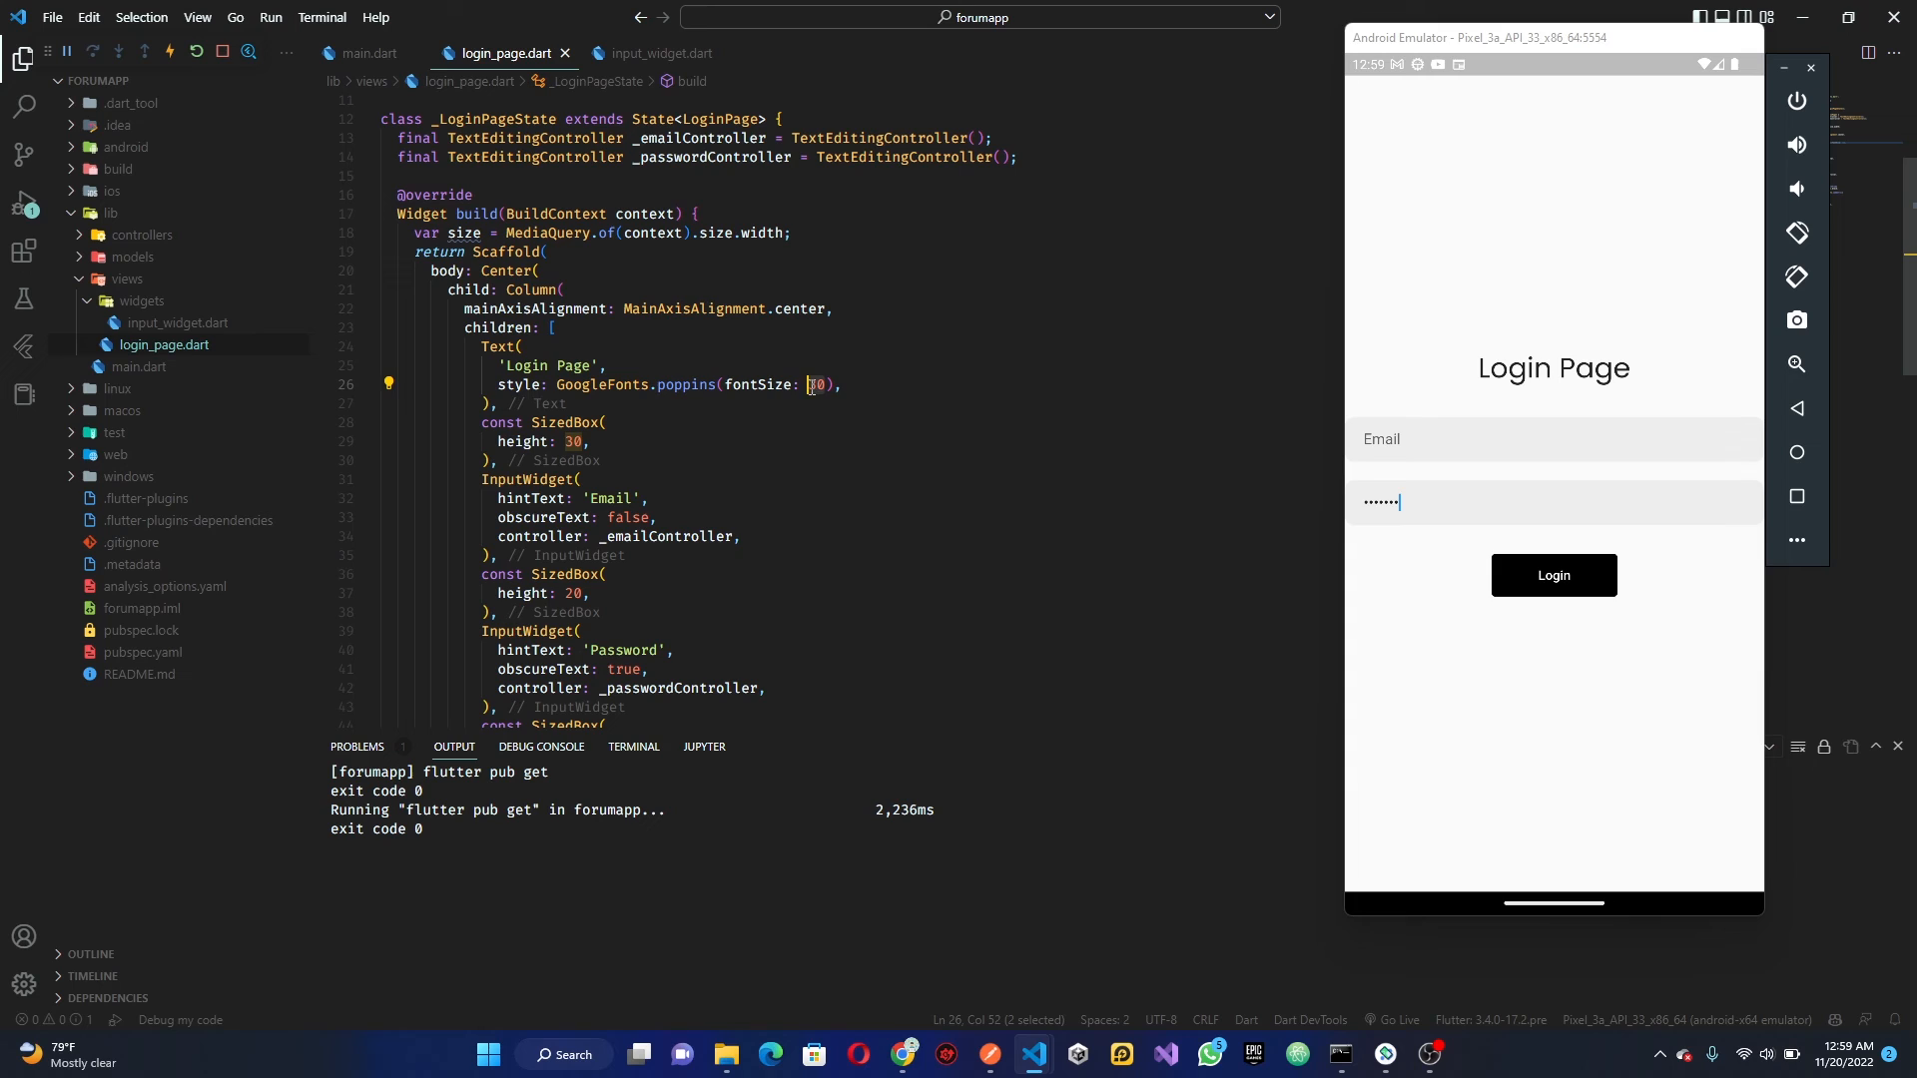
pyautogui.write('size * 0.')
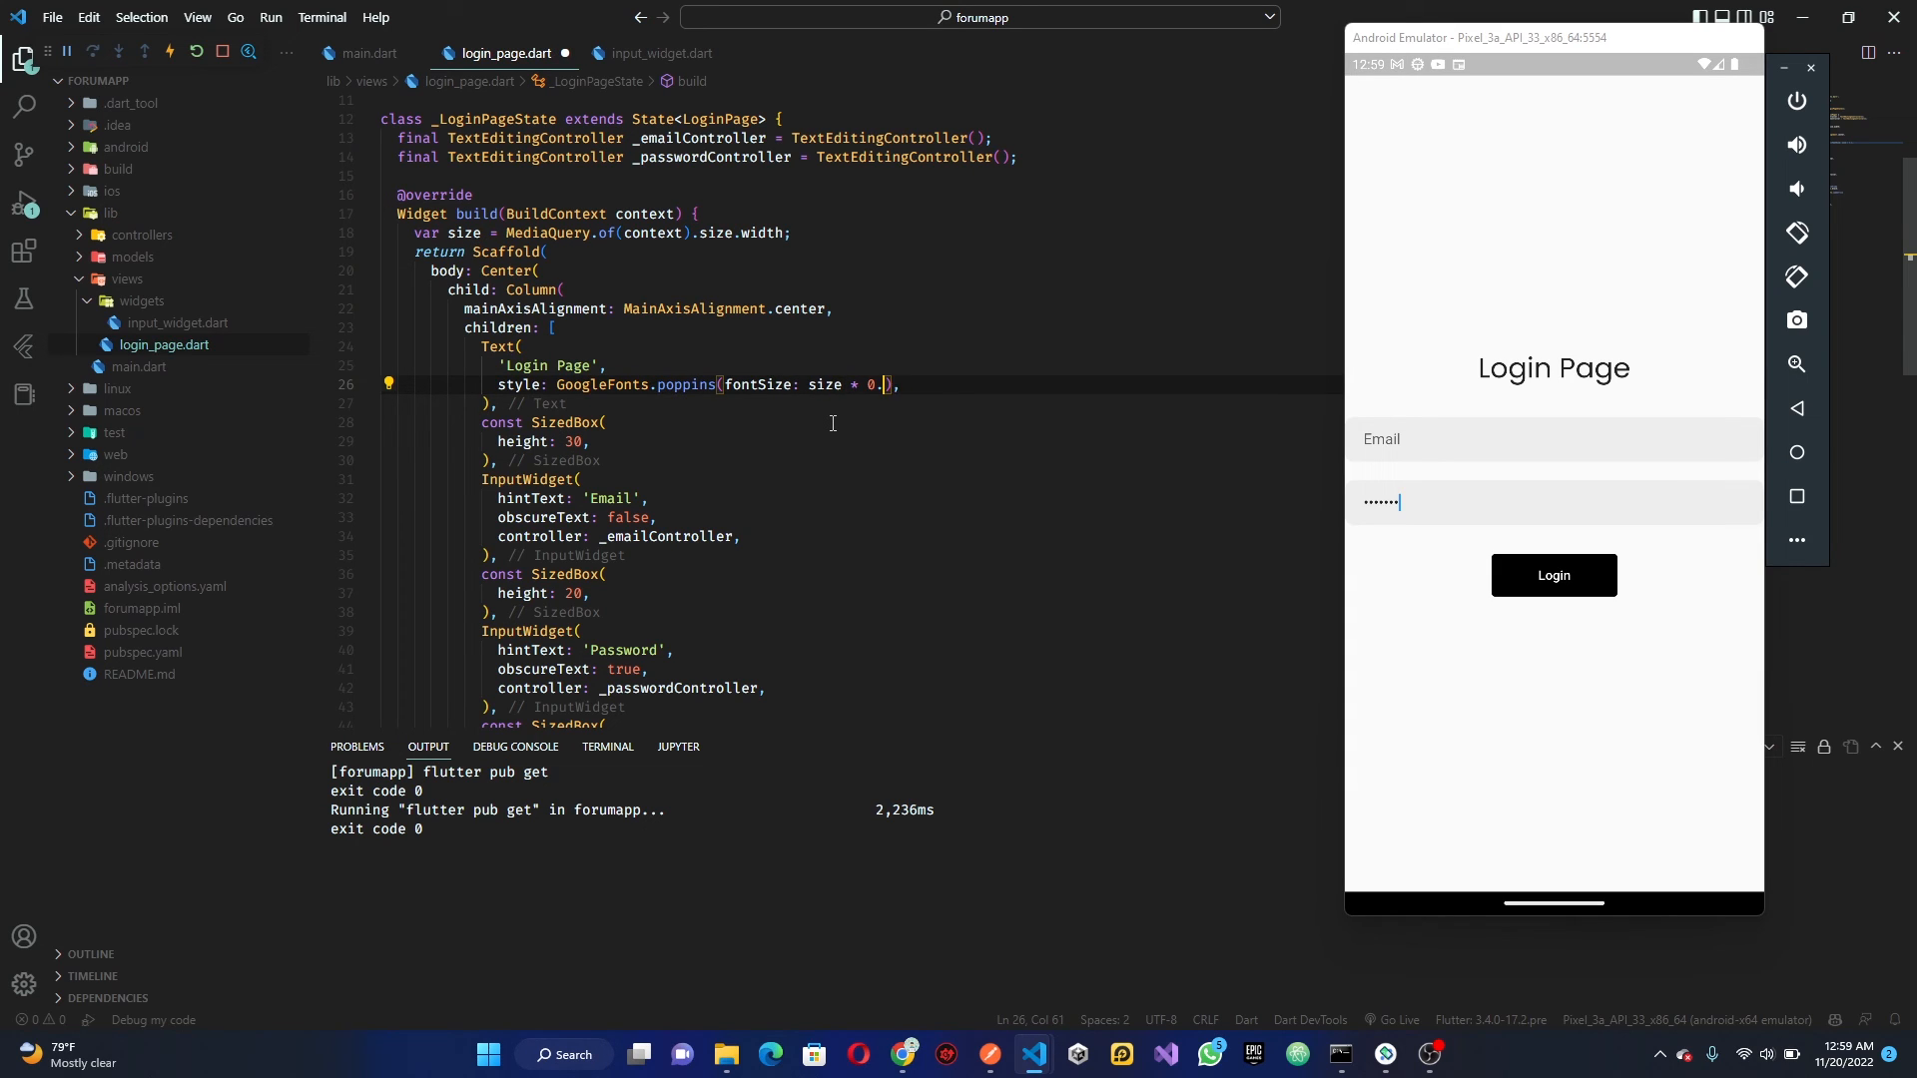
pyautogui.write('050')
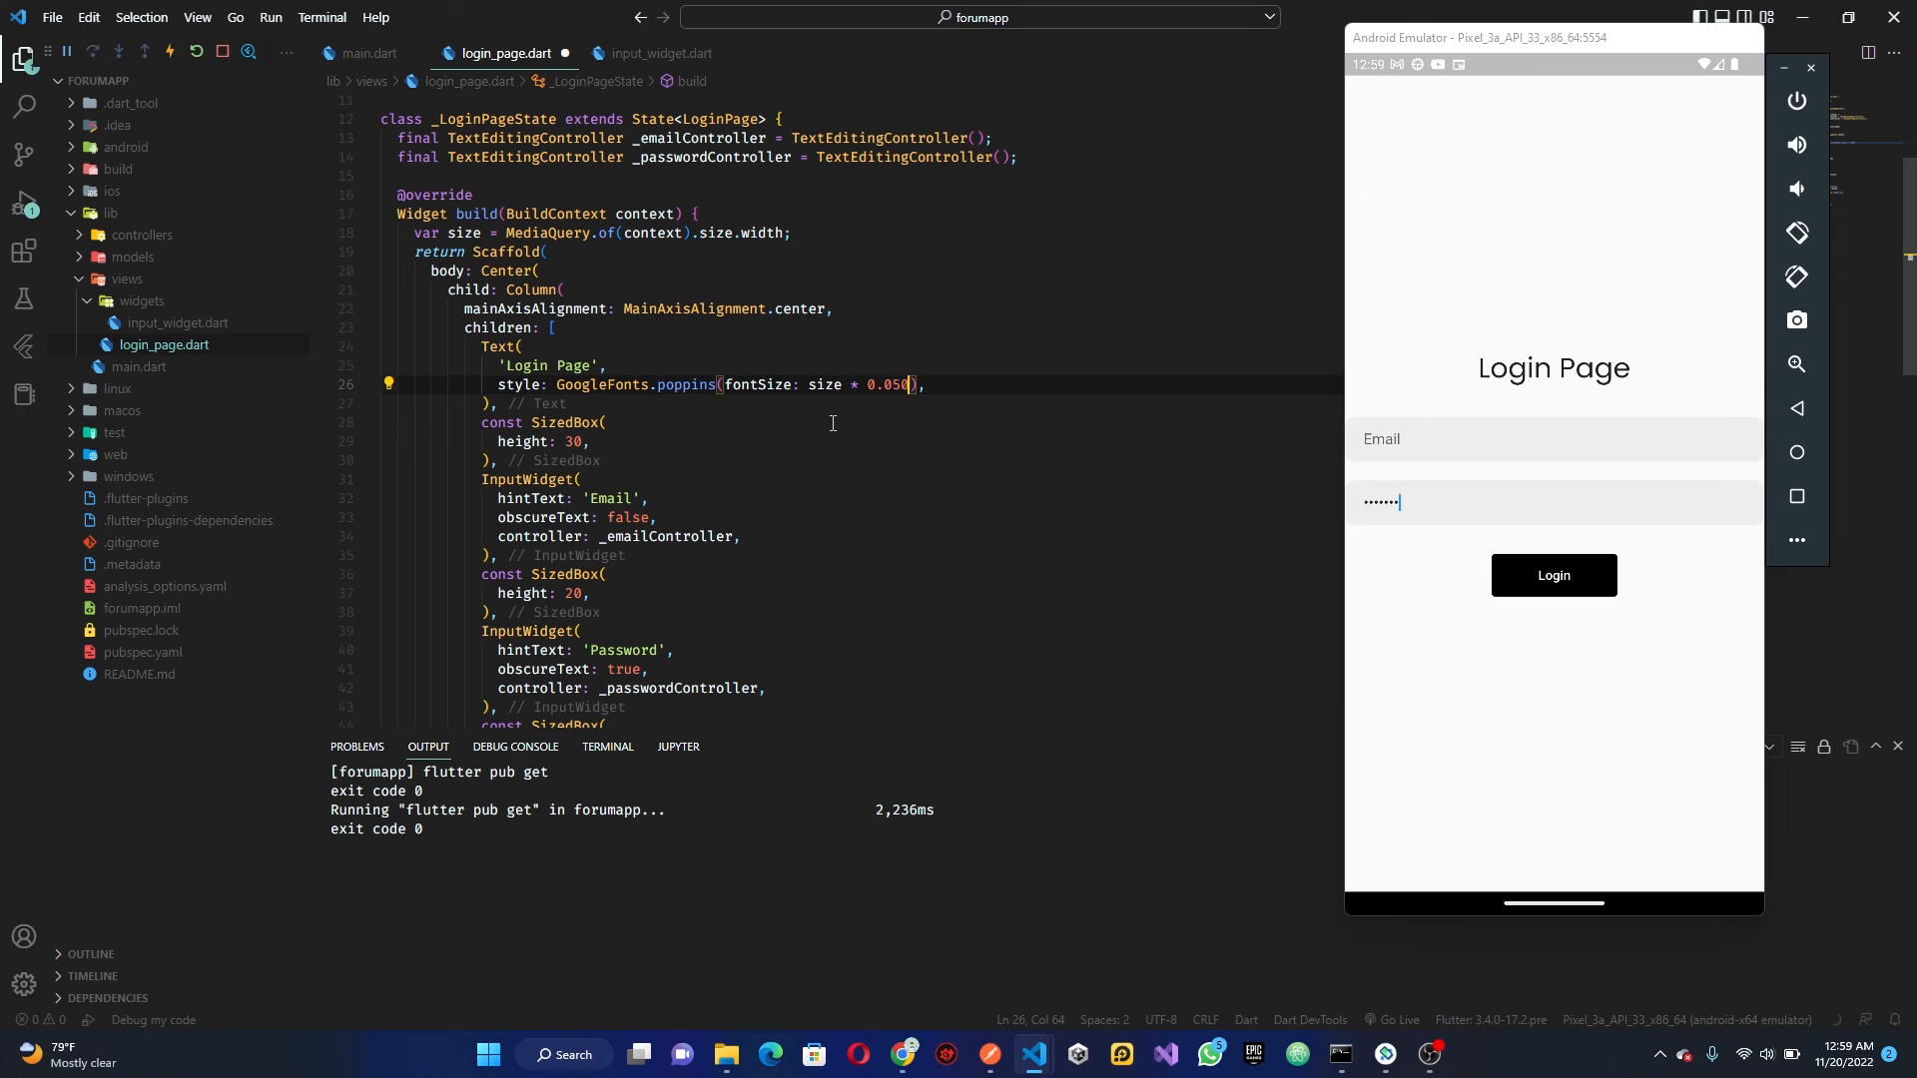
pyautogui.press('ctrl+s')
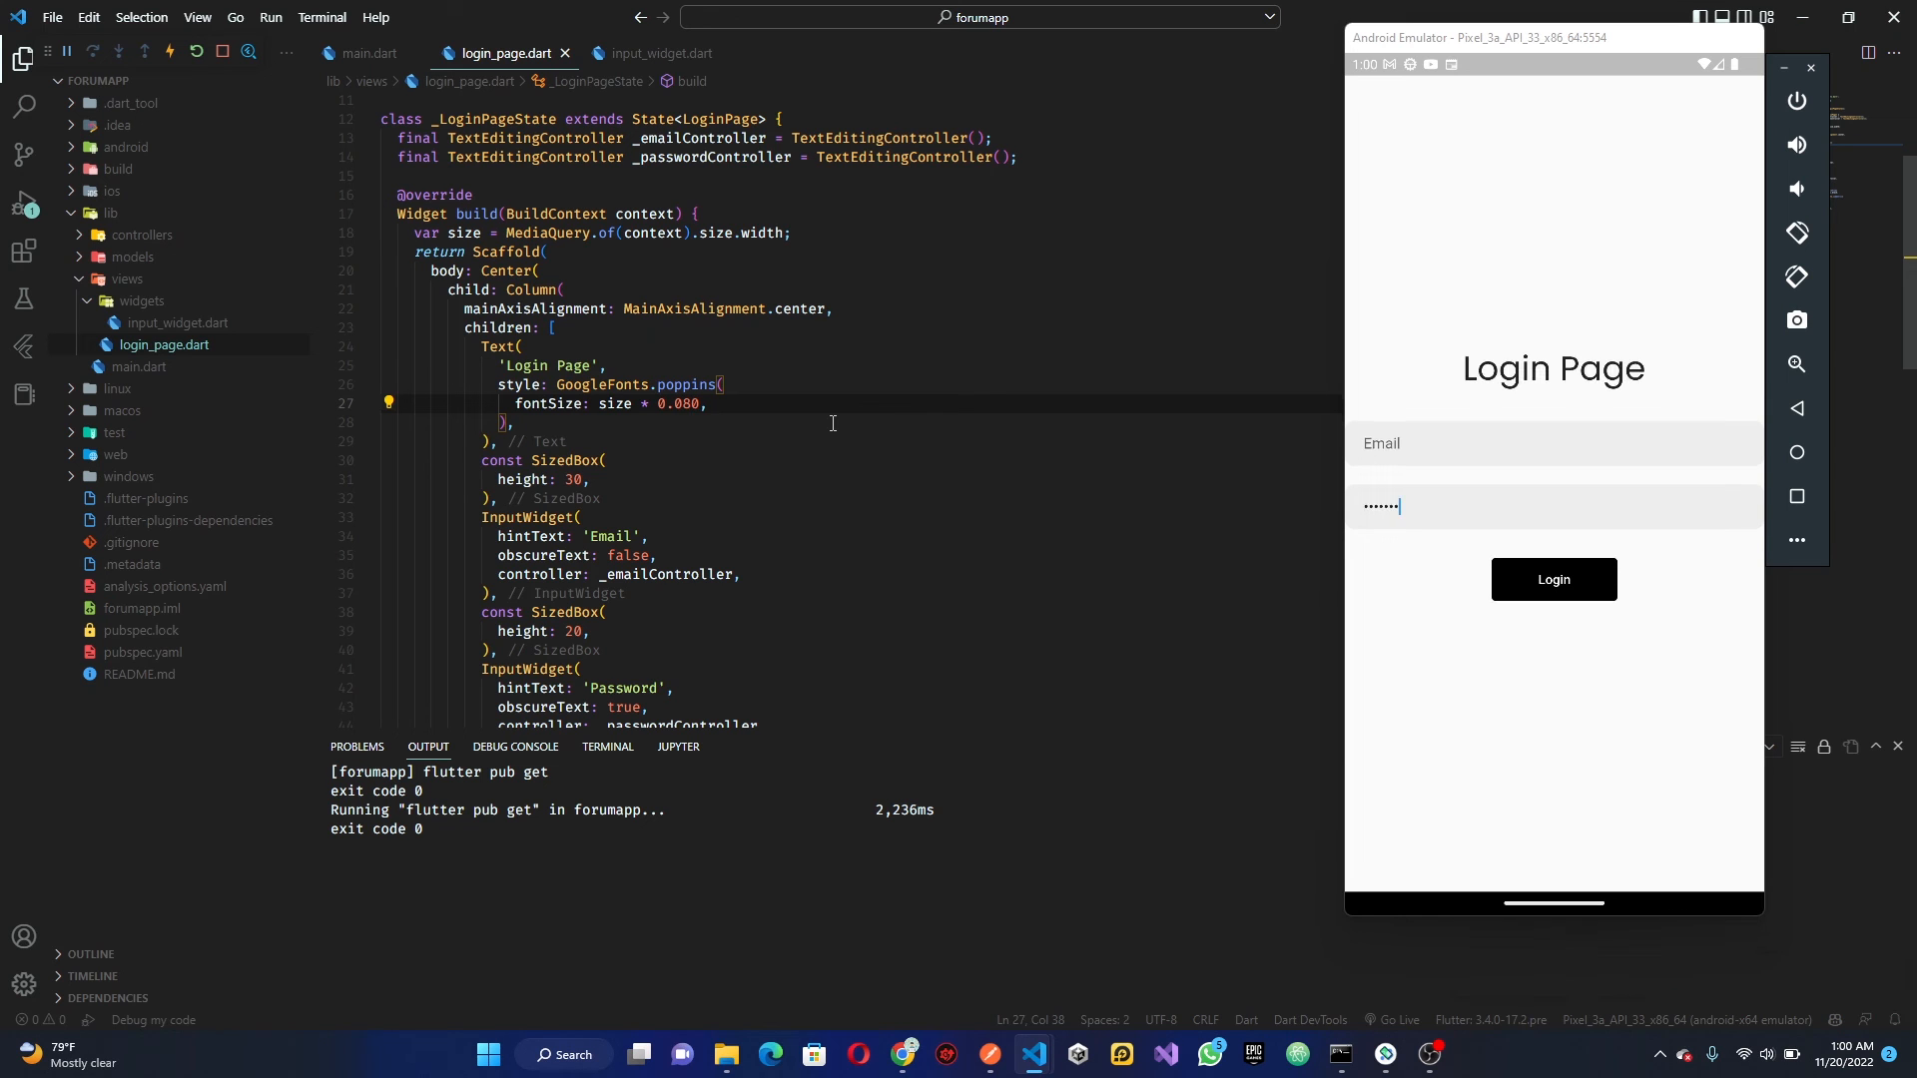
pyautogui.moveTo(853, 509)
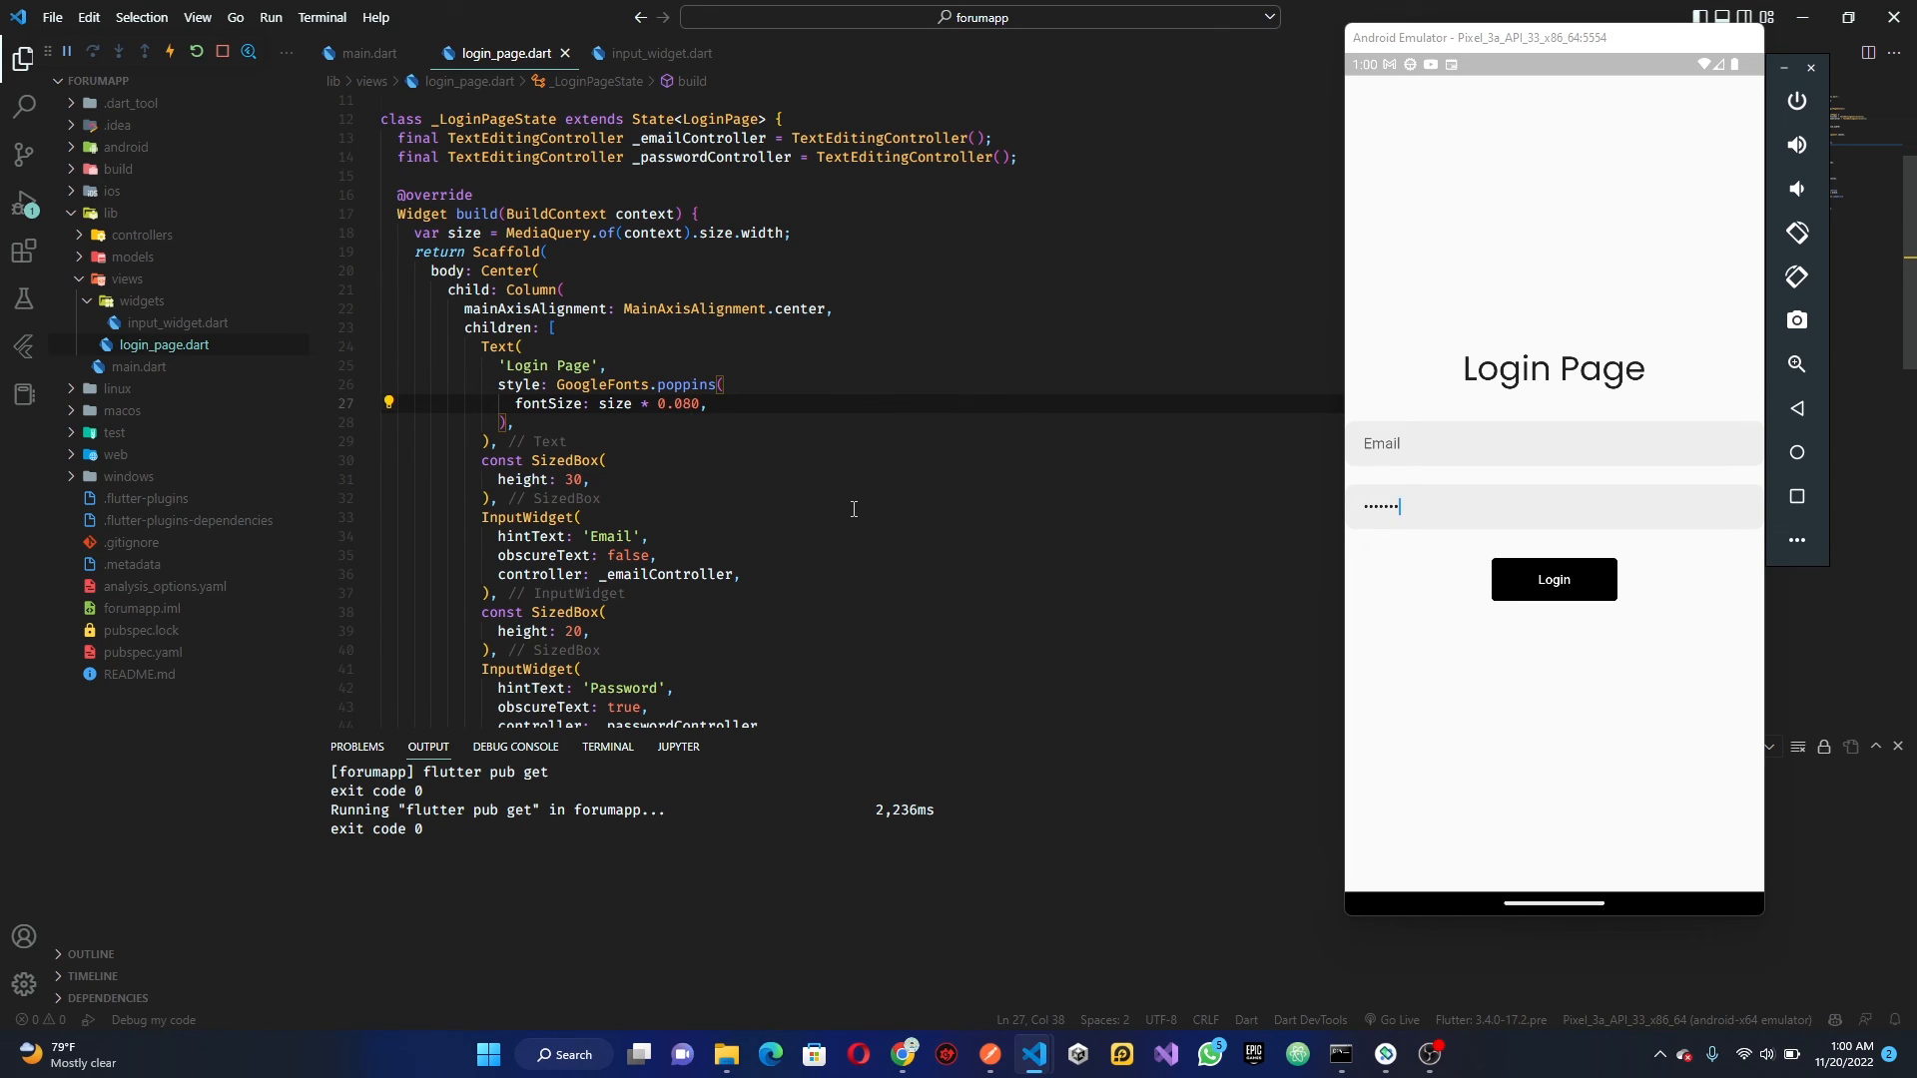
pyautogui.scroll(-3)
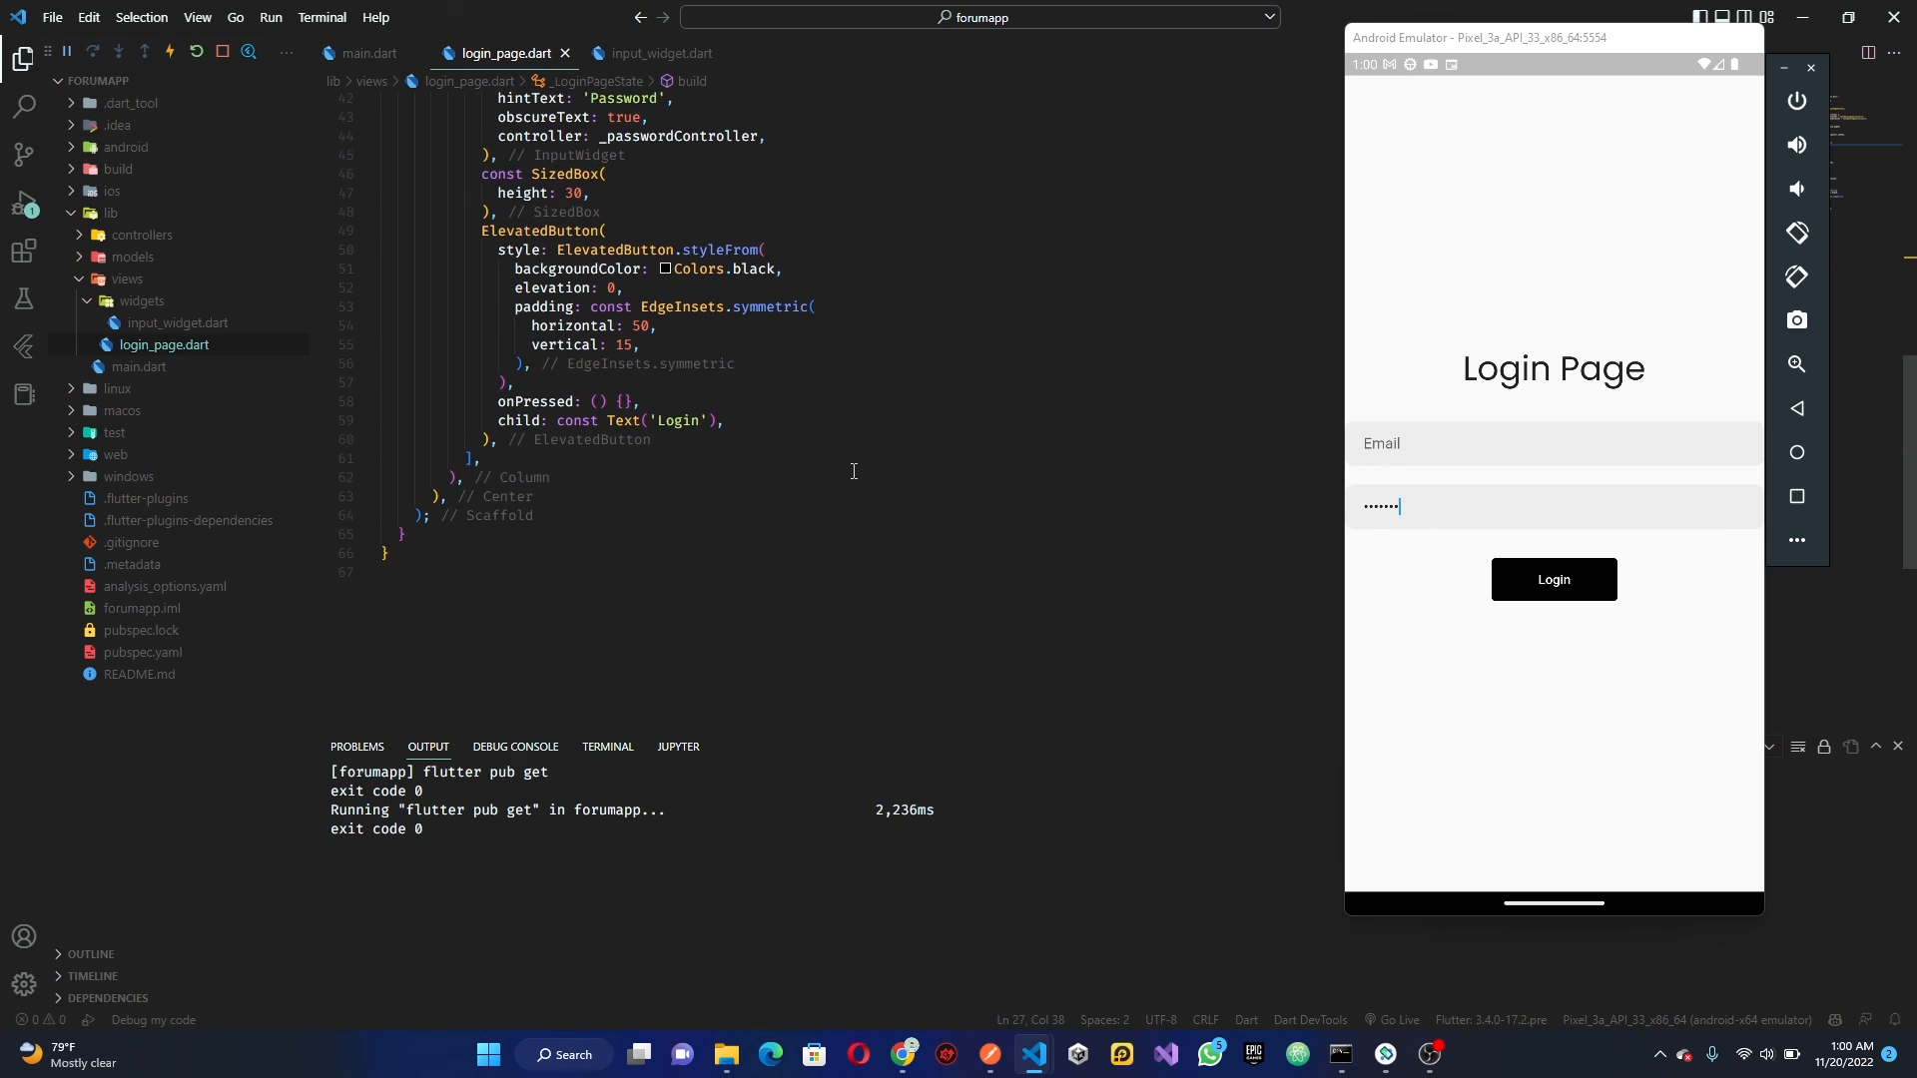
# Style the Login button label with GoogleFonts.poppins at fontSize size * 0.040 and save
pyautogui.click(667, 420)
pyautogui.write(', style: ,')
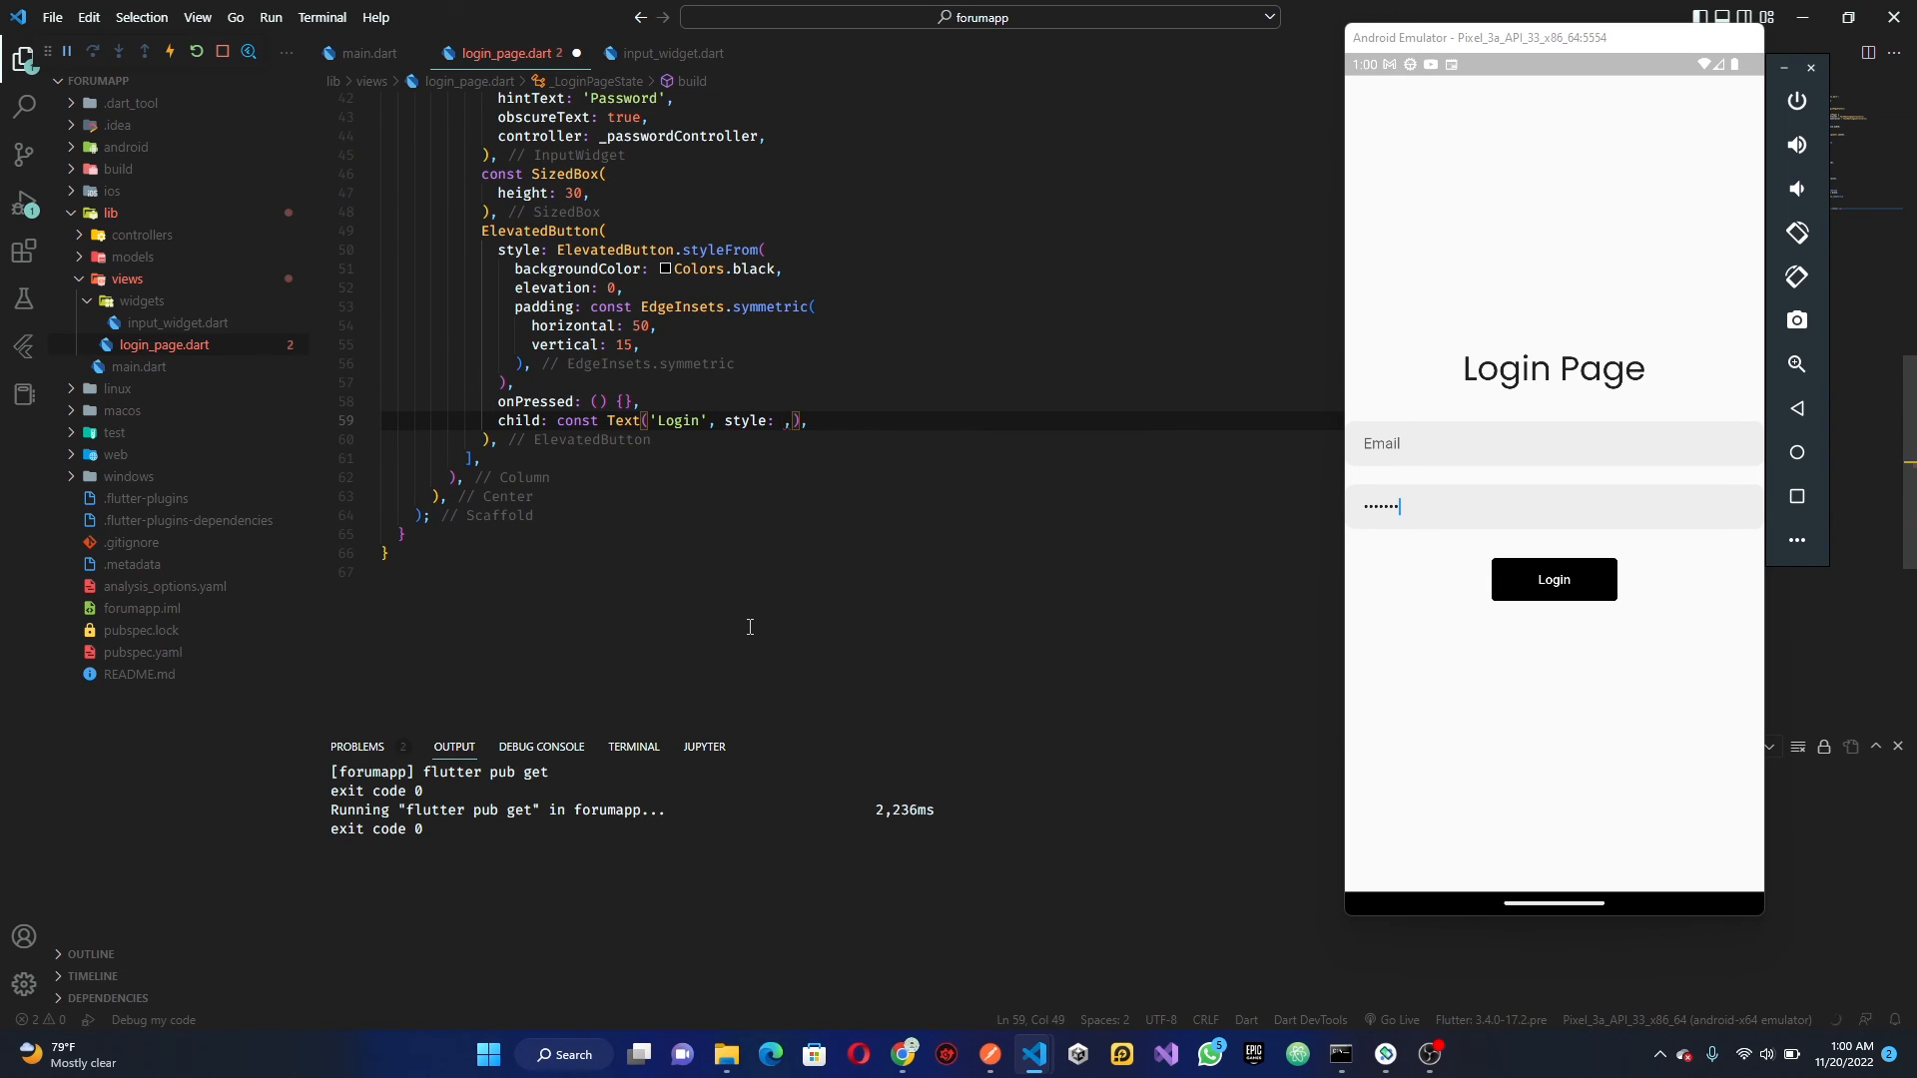
pyautogui.write('GoogleFonts.poppins(')
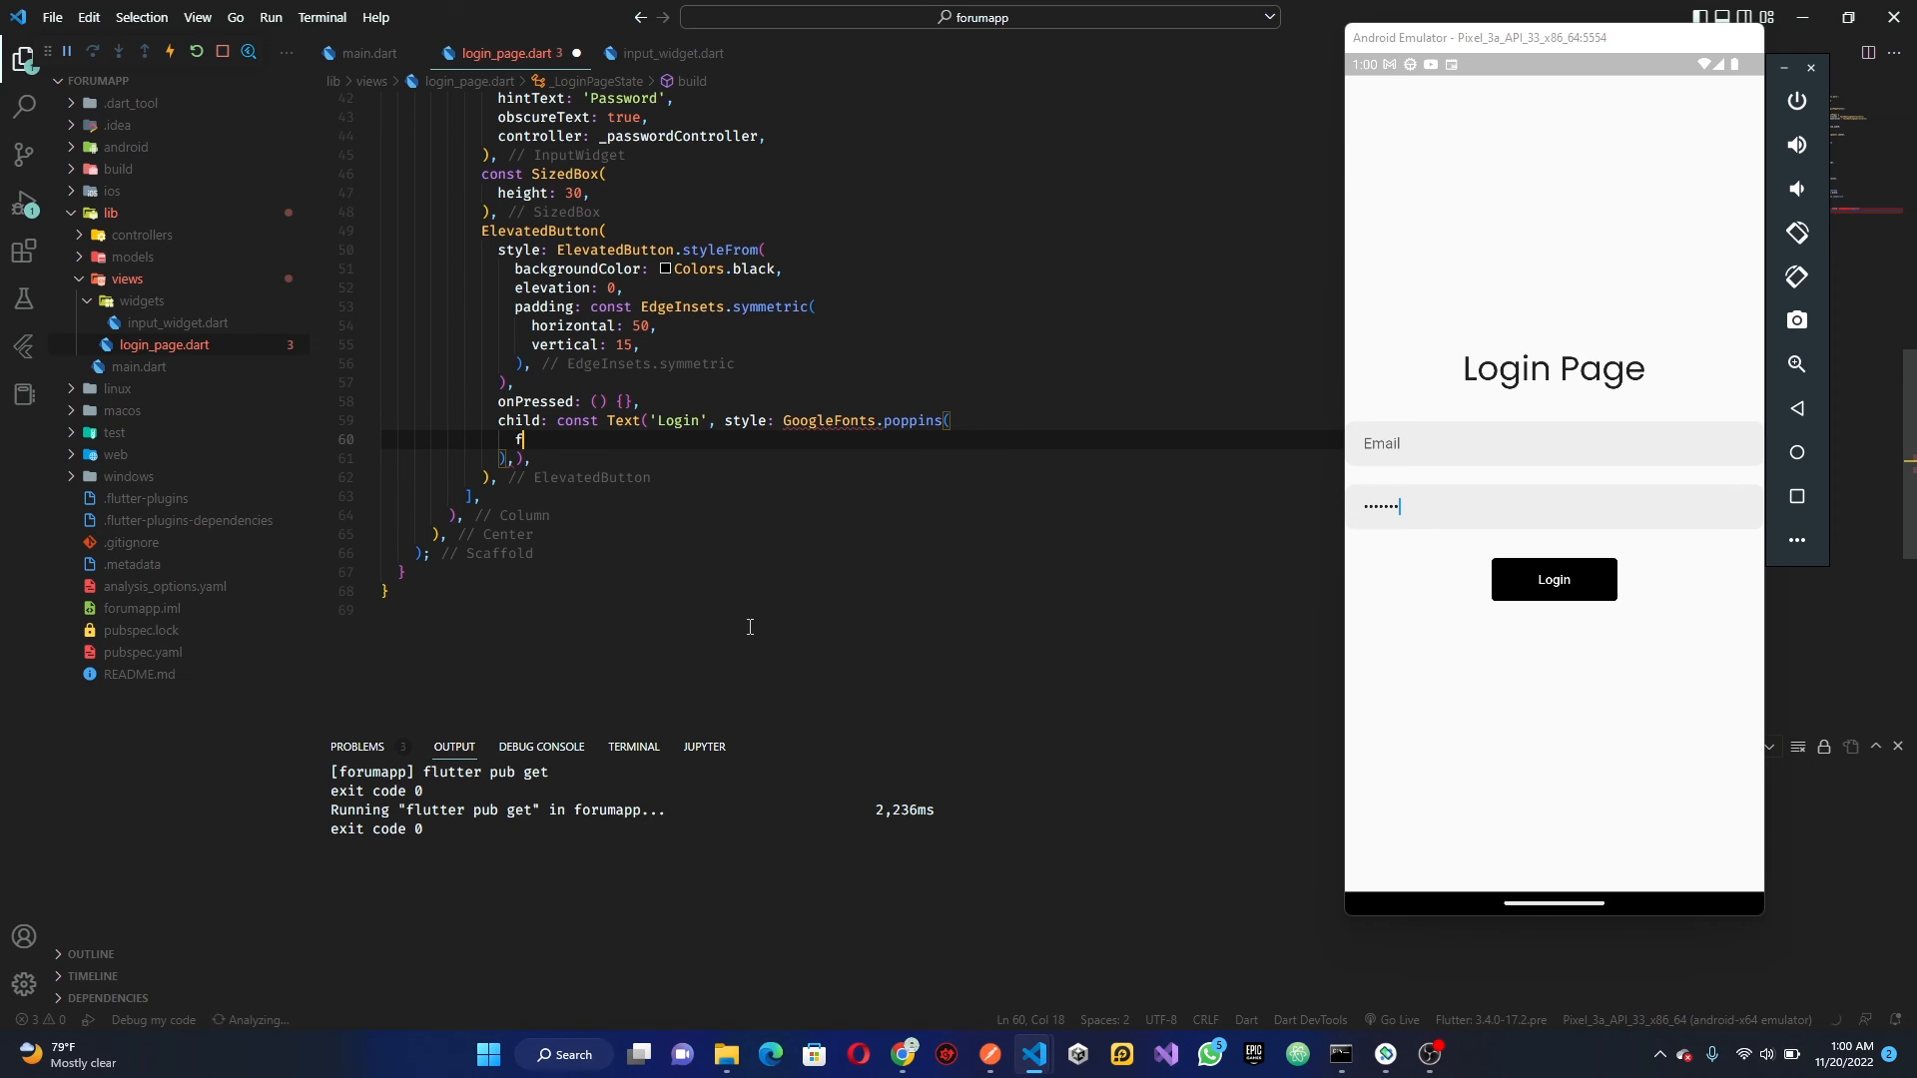
pyautogui.write('fontSize: 18,')
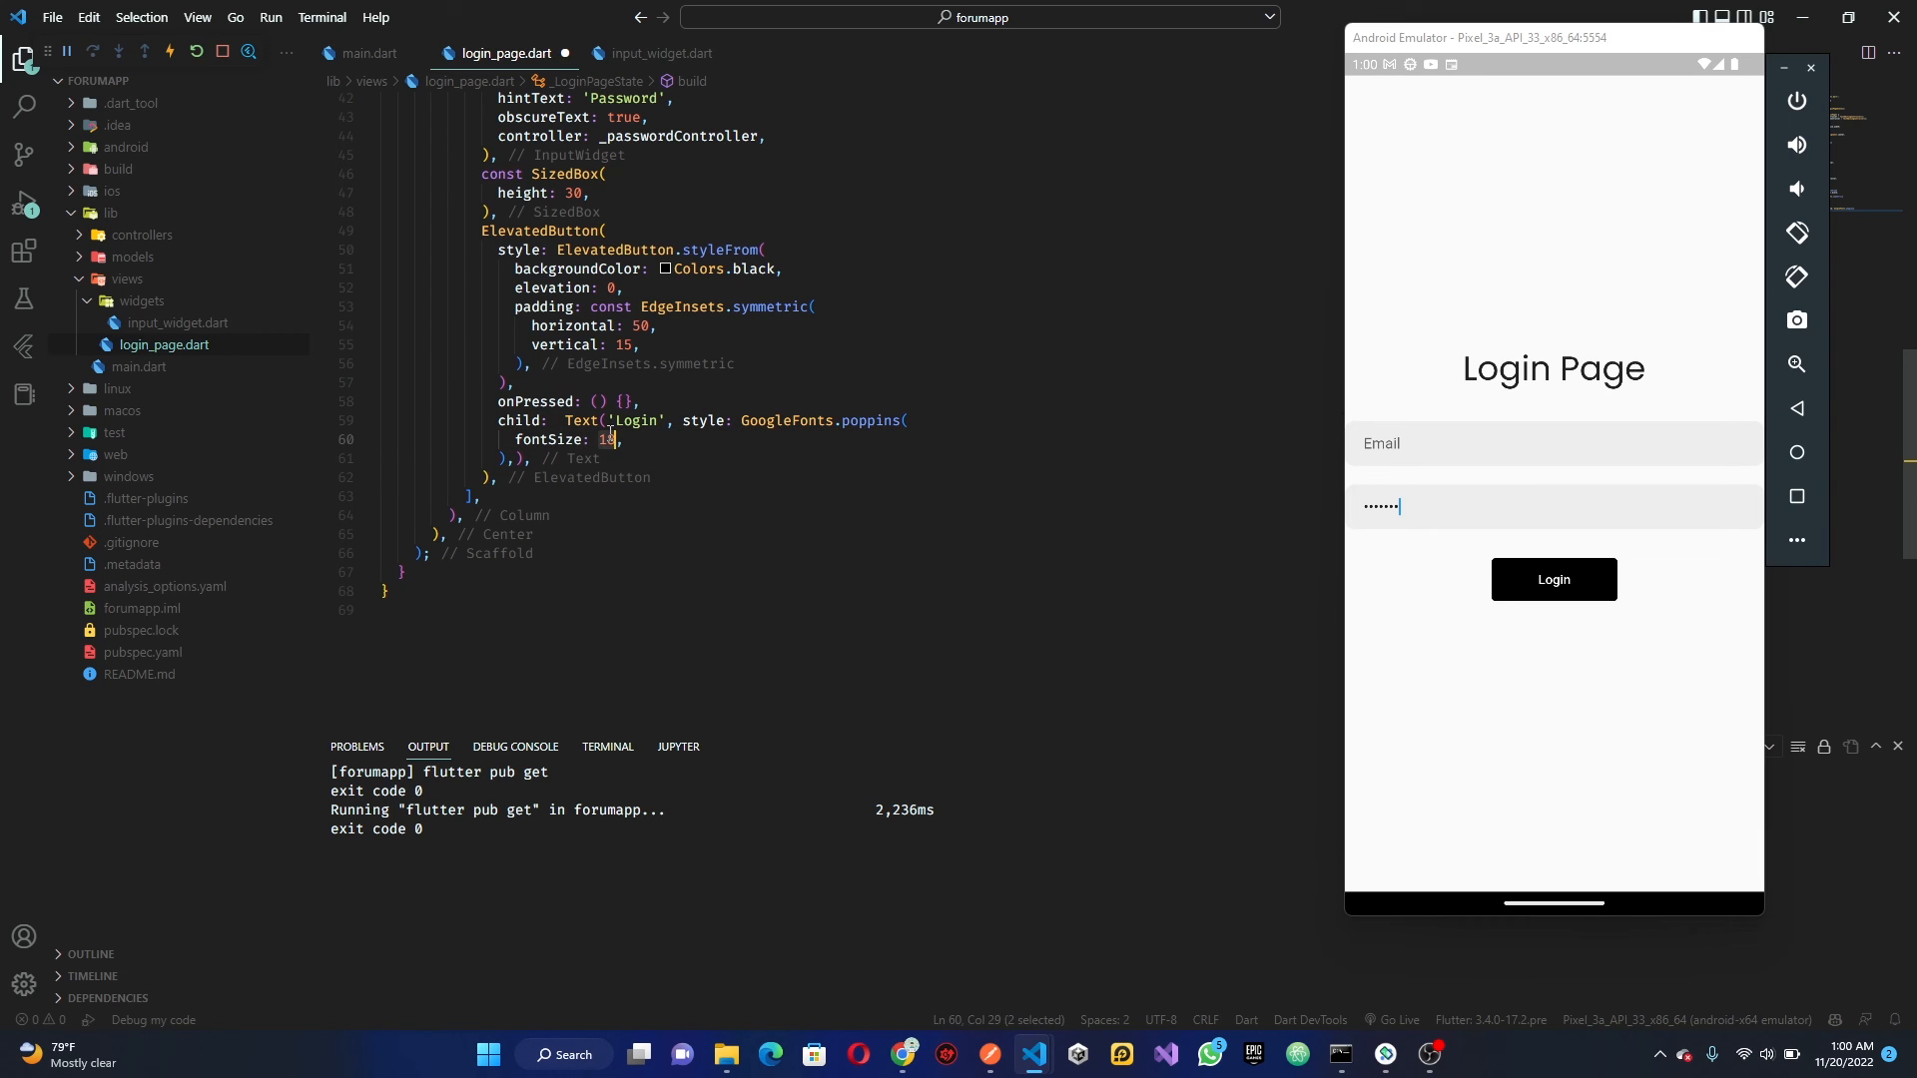
pyautogui.write('size * 0.040')
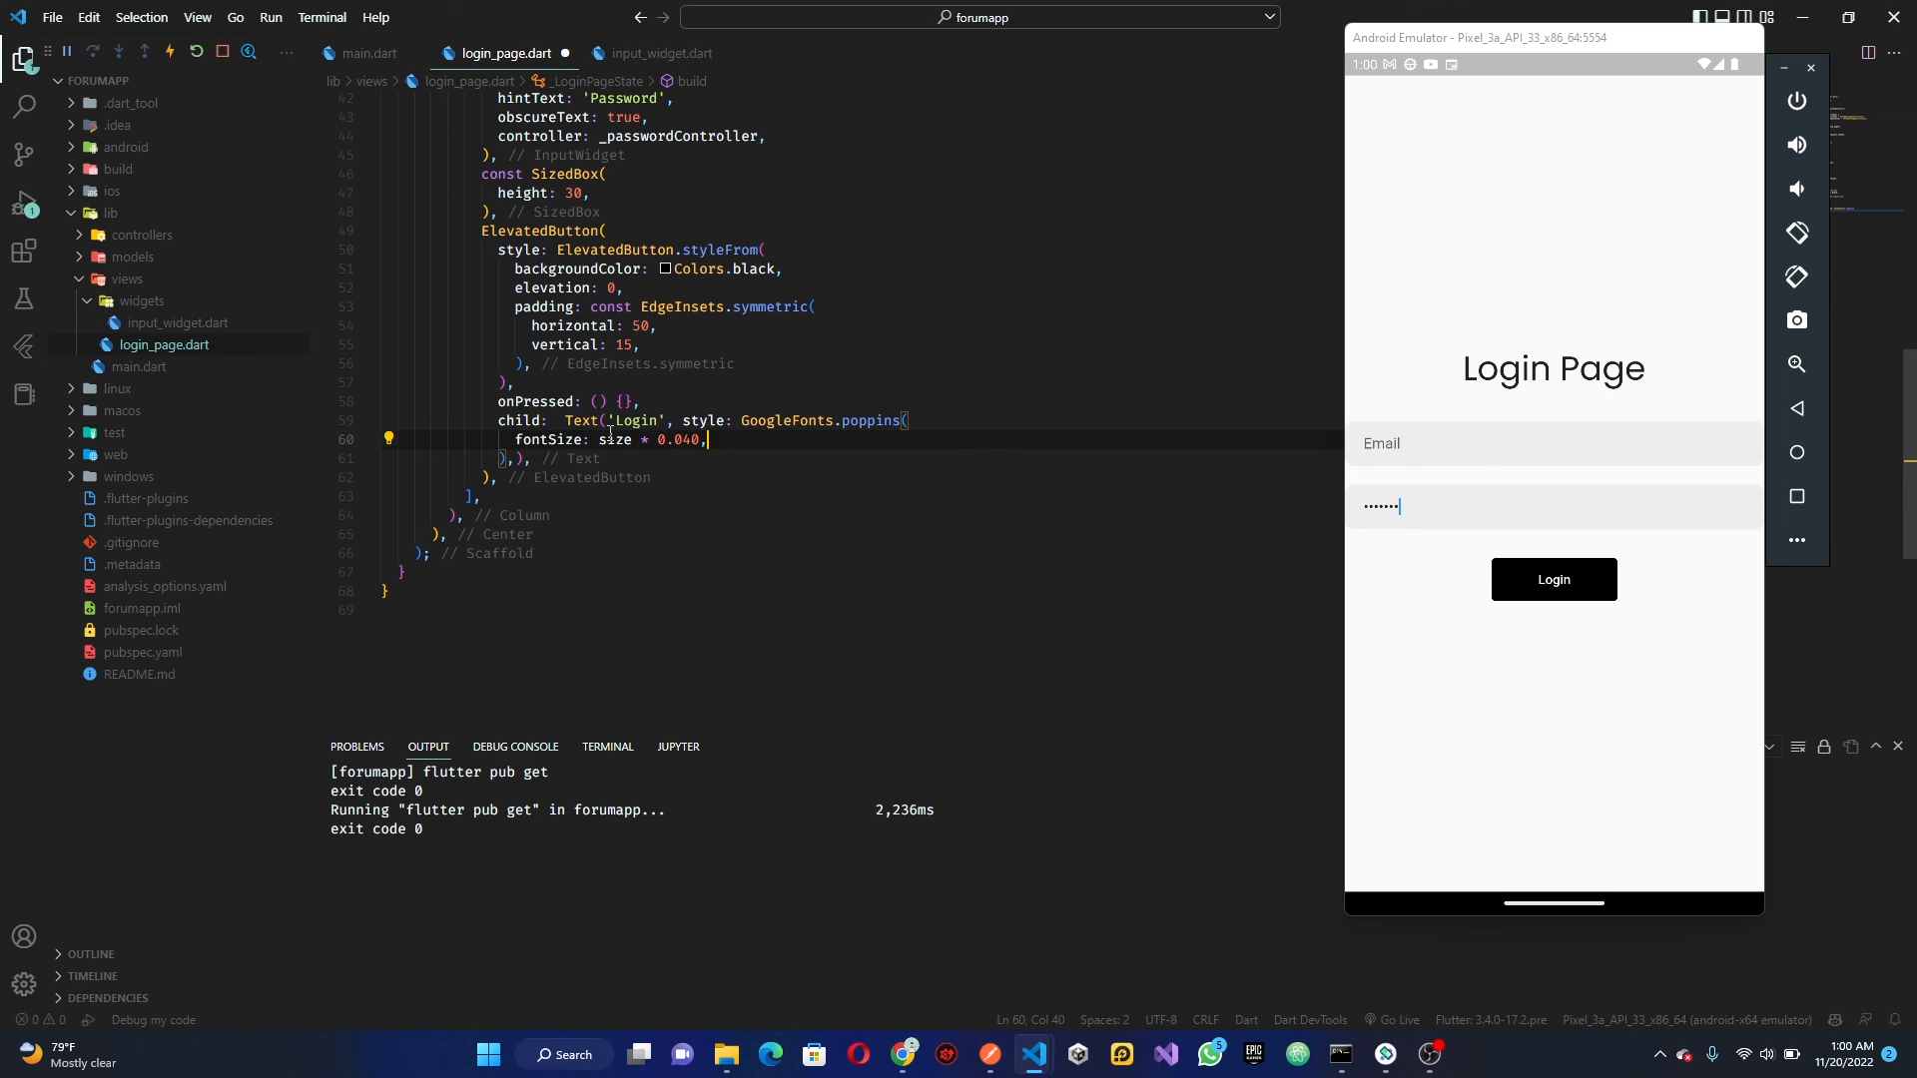
pyautogui.press('ctrl+s')
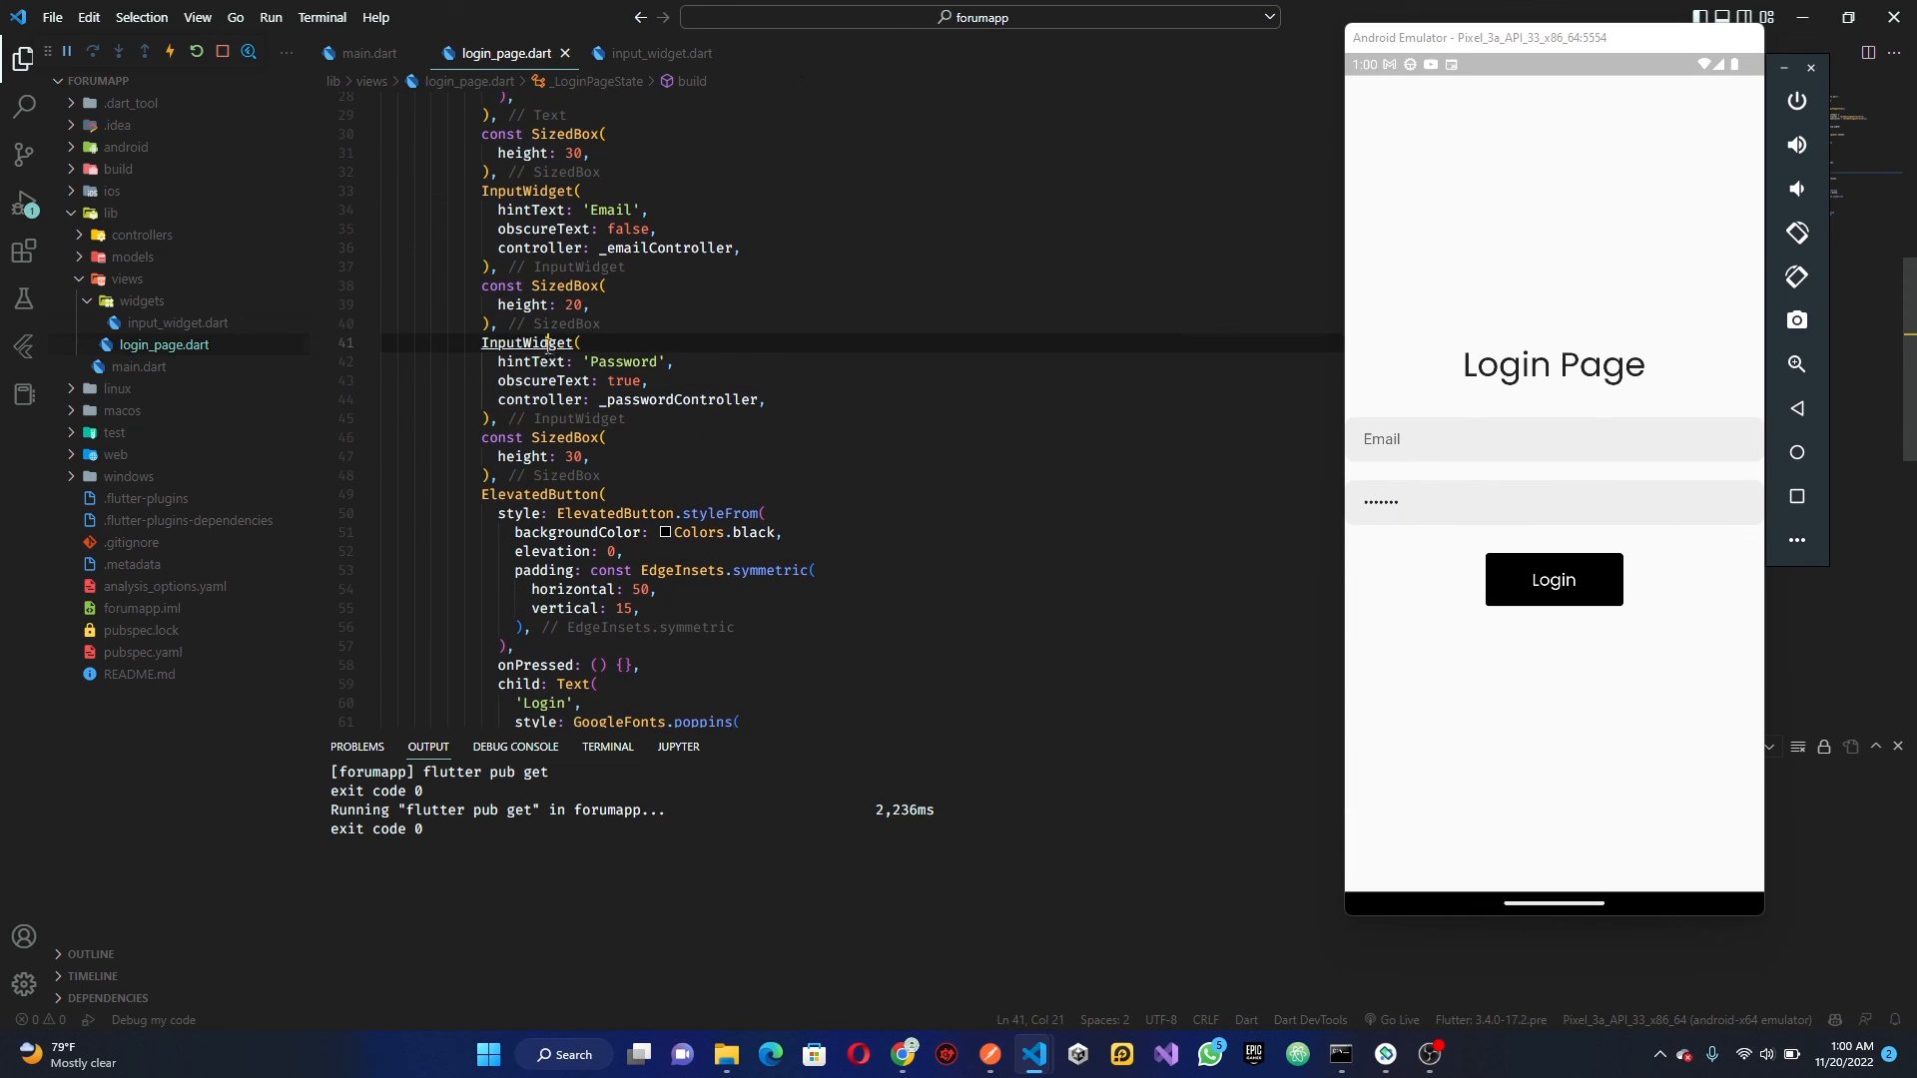
# Give InputWidget a GoogleFonts.poppins() hintStyle with the google_fonts import, save, and return to login_page.dart
pyautogui.click(659, 53)
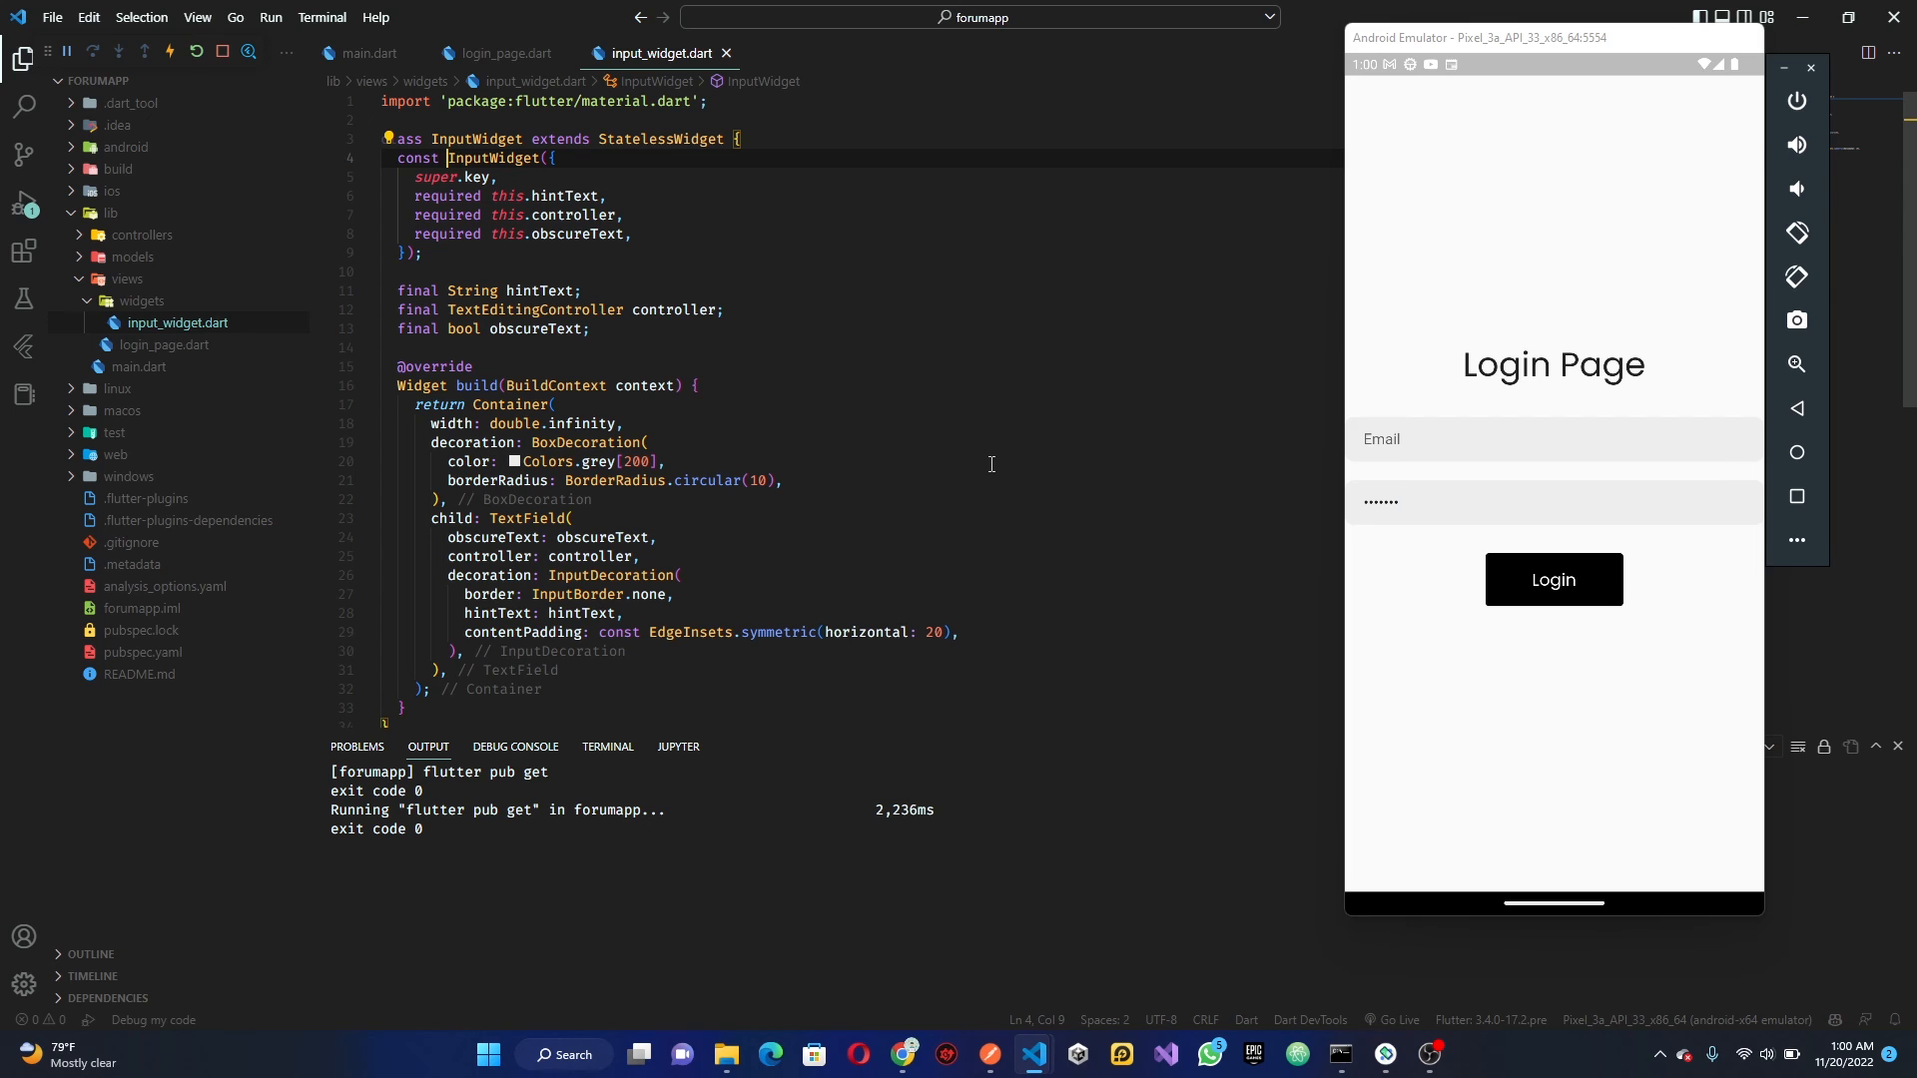
pyautogui.click(498, 53)
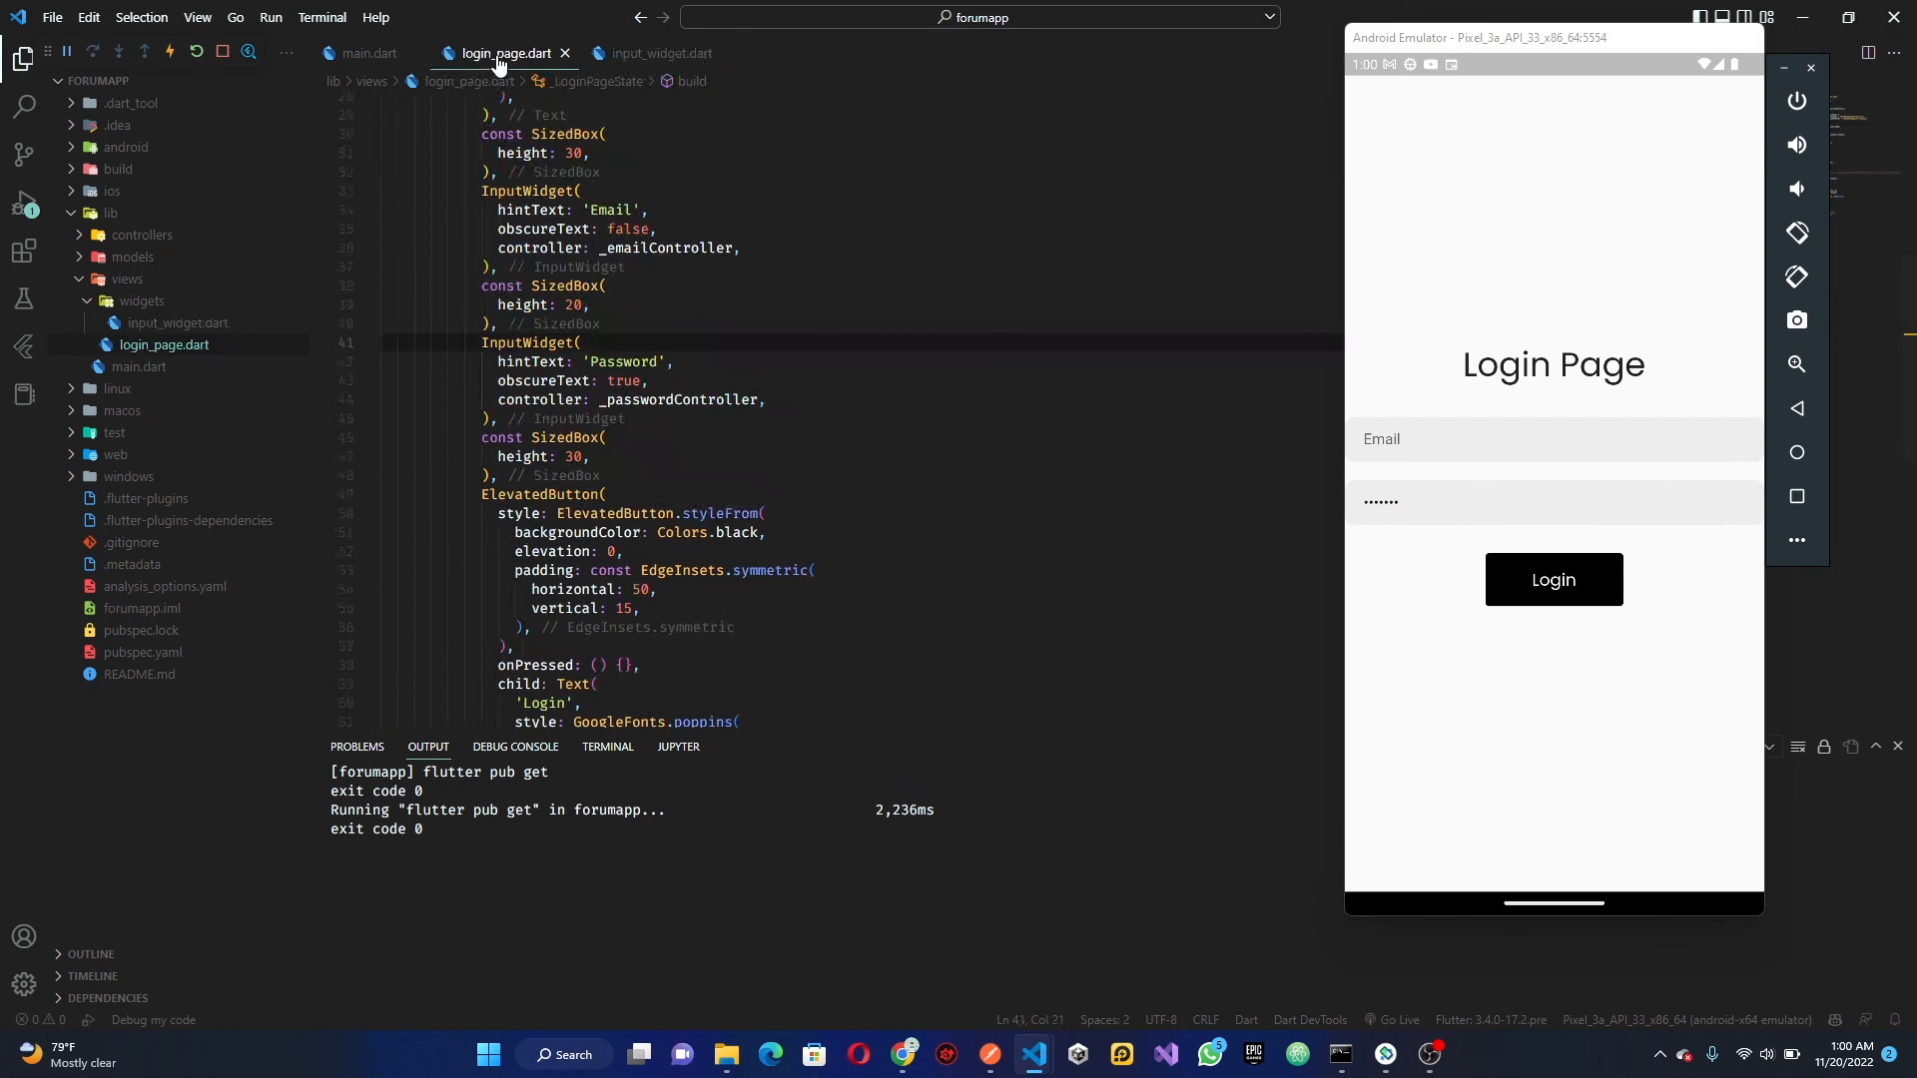
pyautogui.click(653, 53)
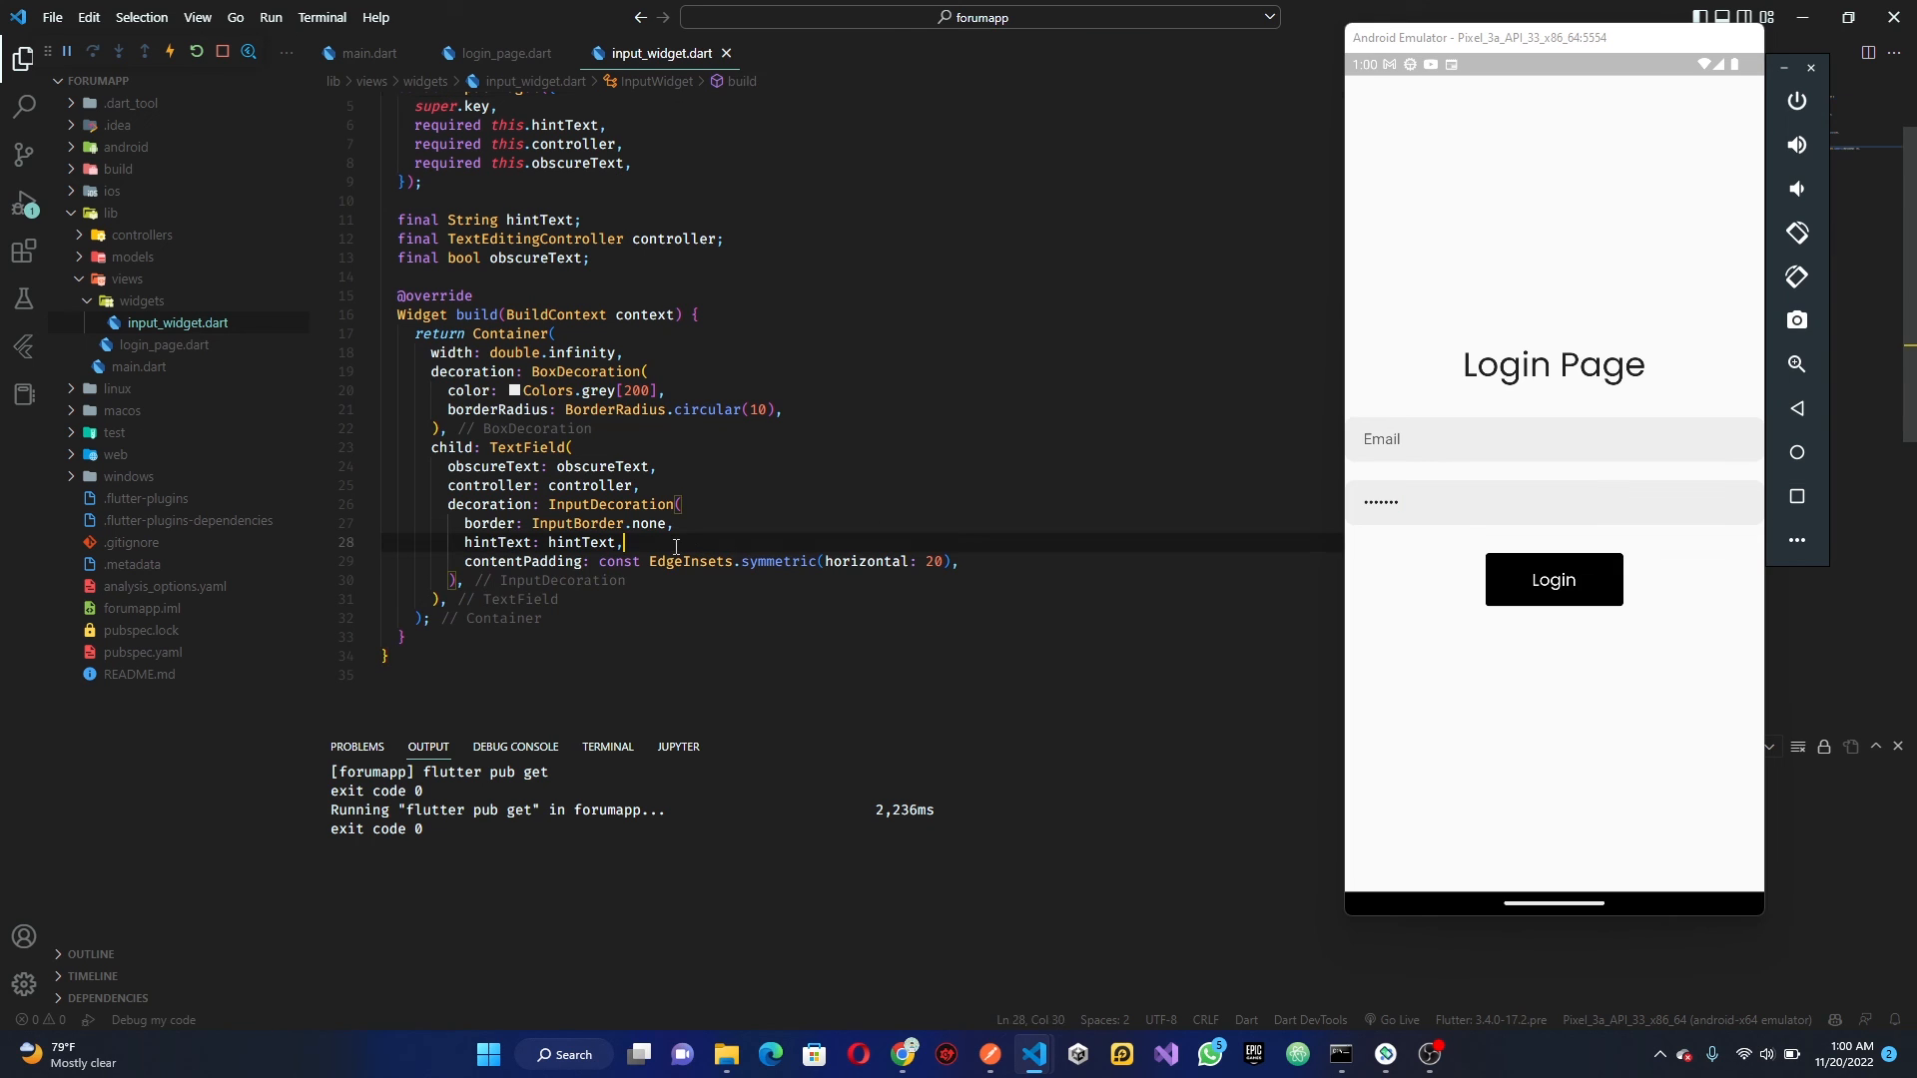
pyautogui.write('hintStyle: GoogleFonts.poppins(),')
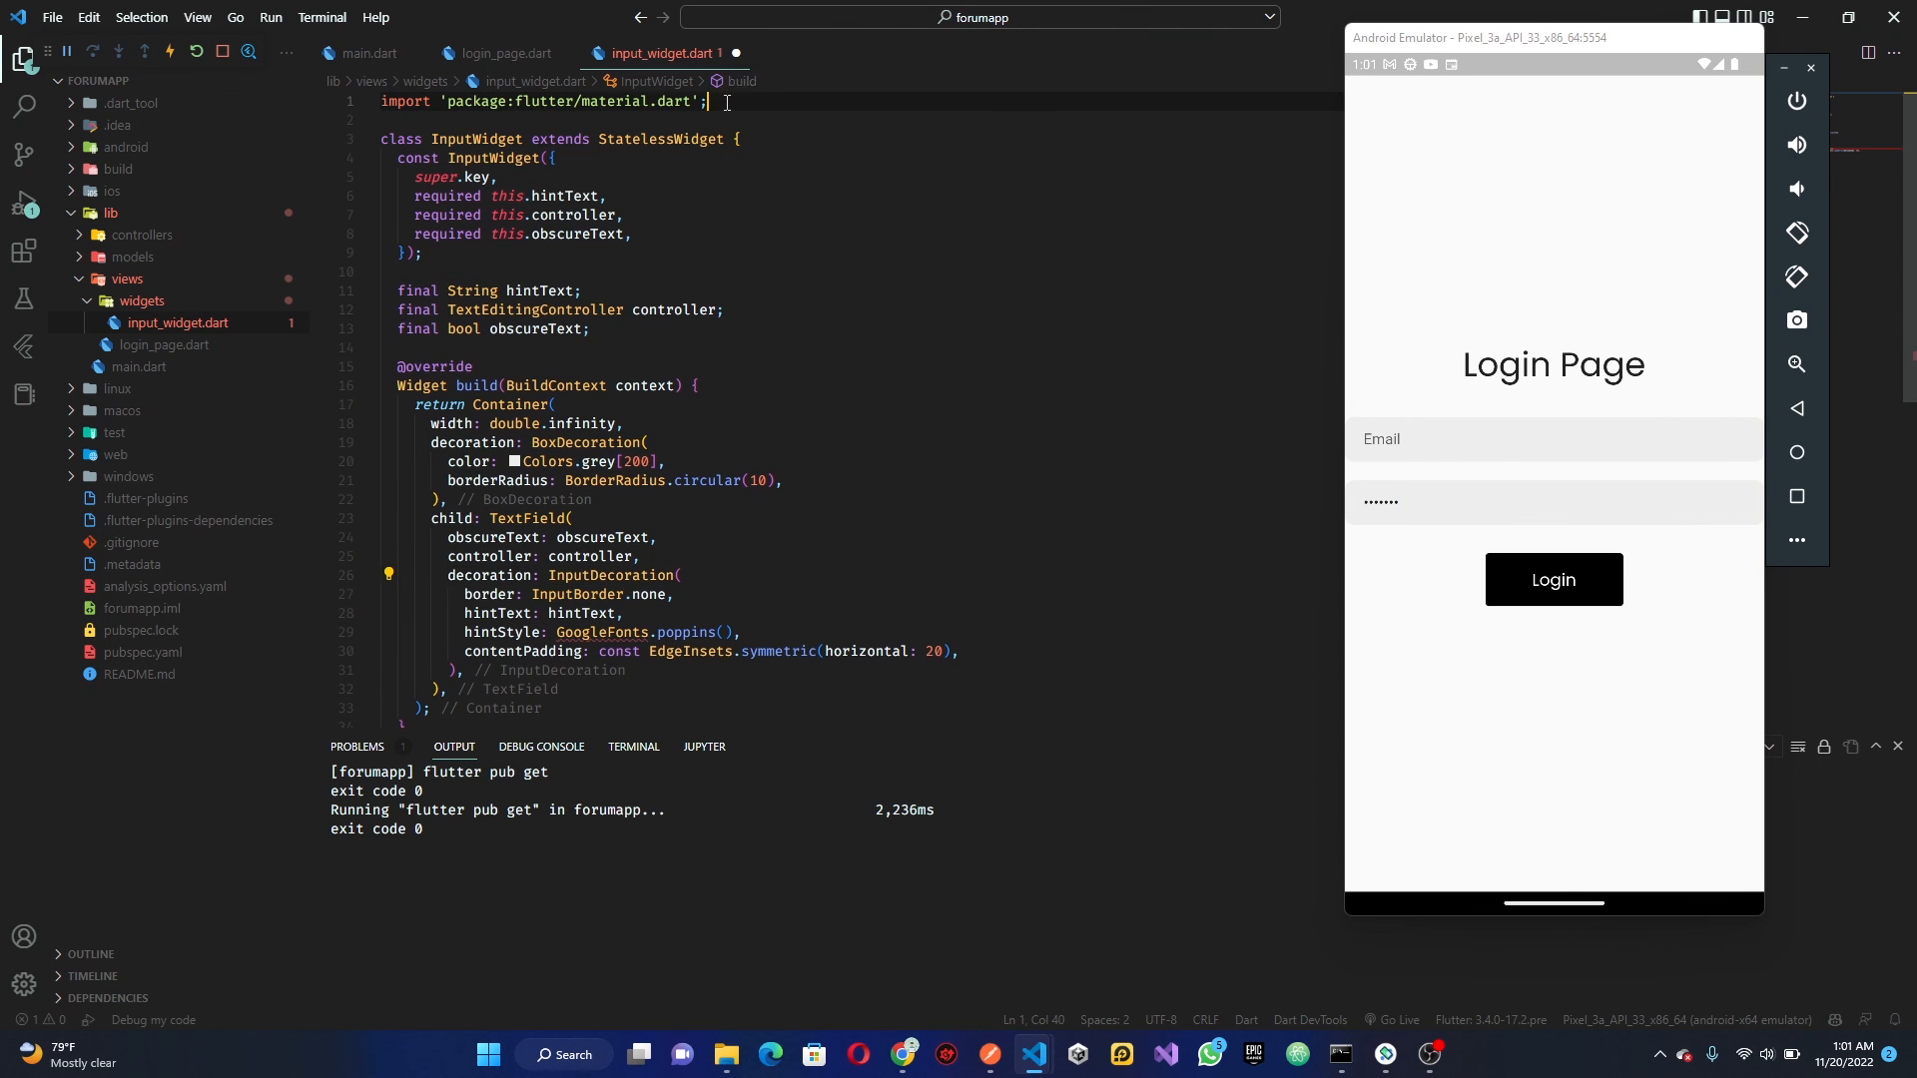
pyautogui.write("import 'package:google_fonts/google_fonts.dart';")
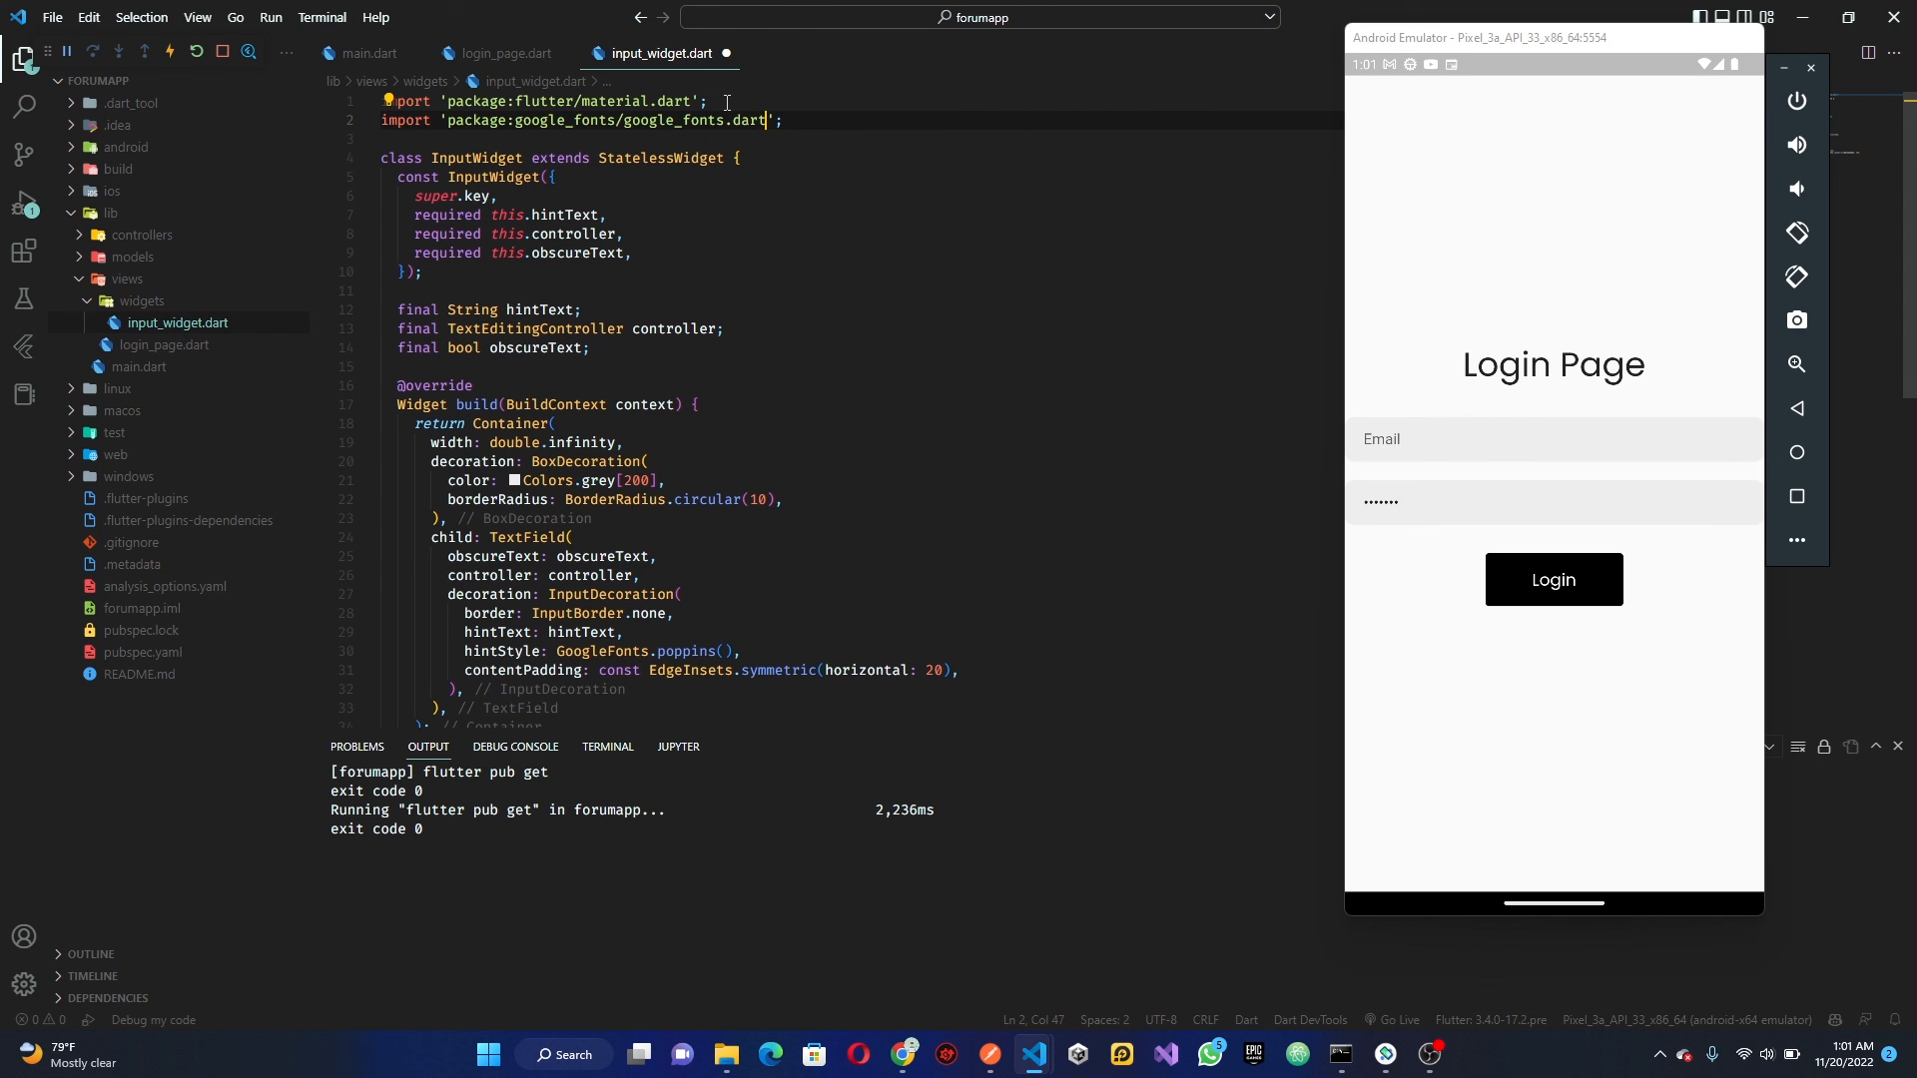
pyautogui.press('Ctrl+s')
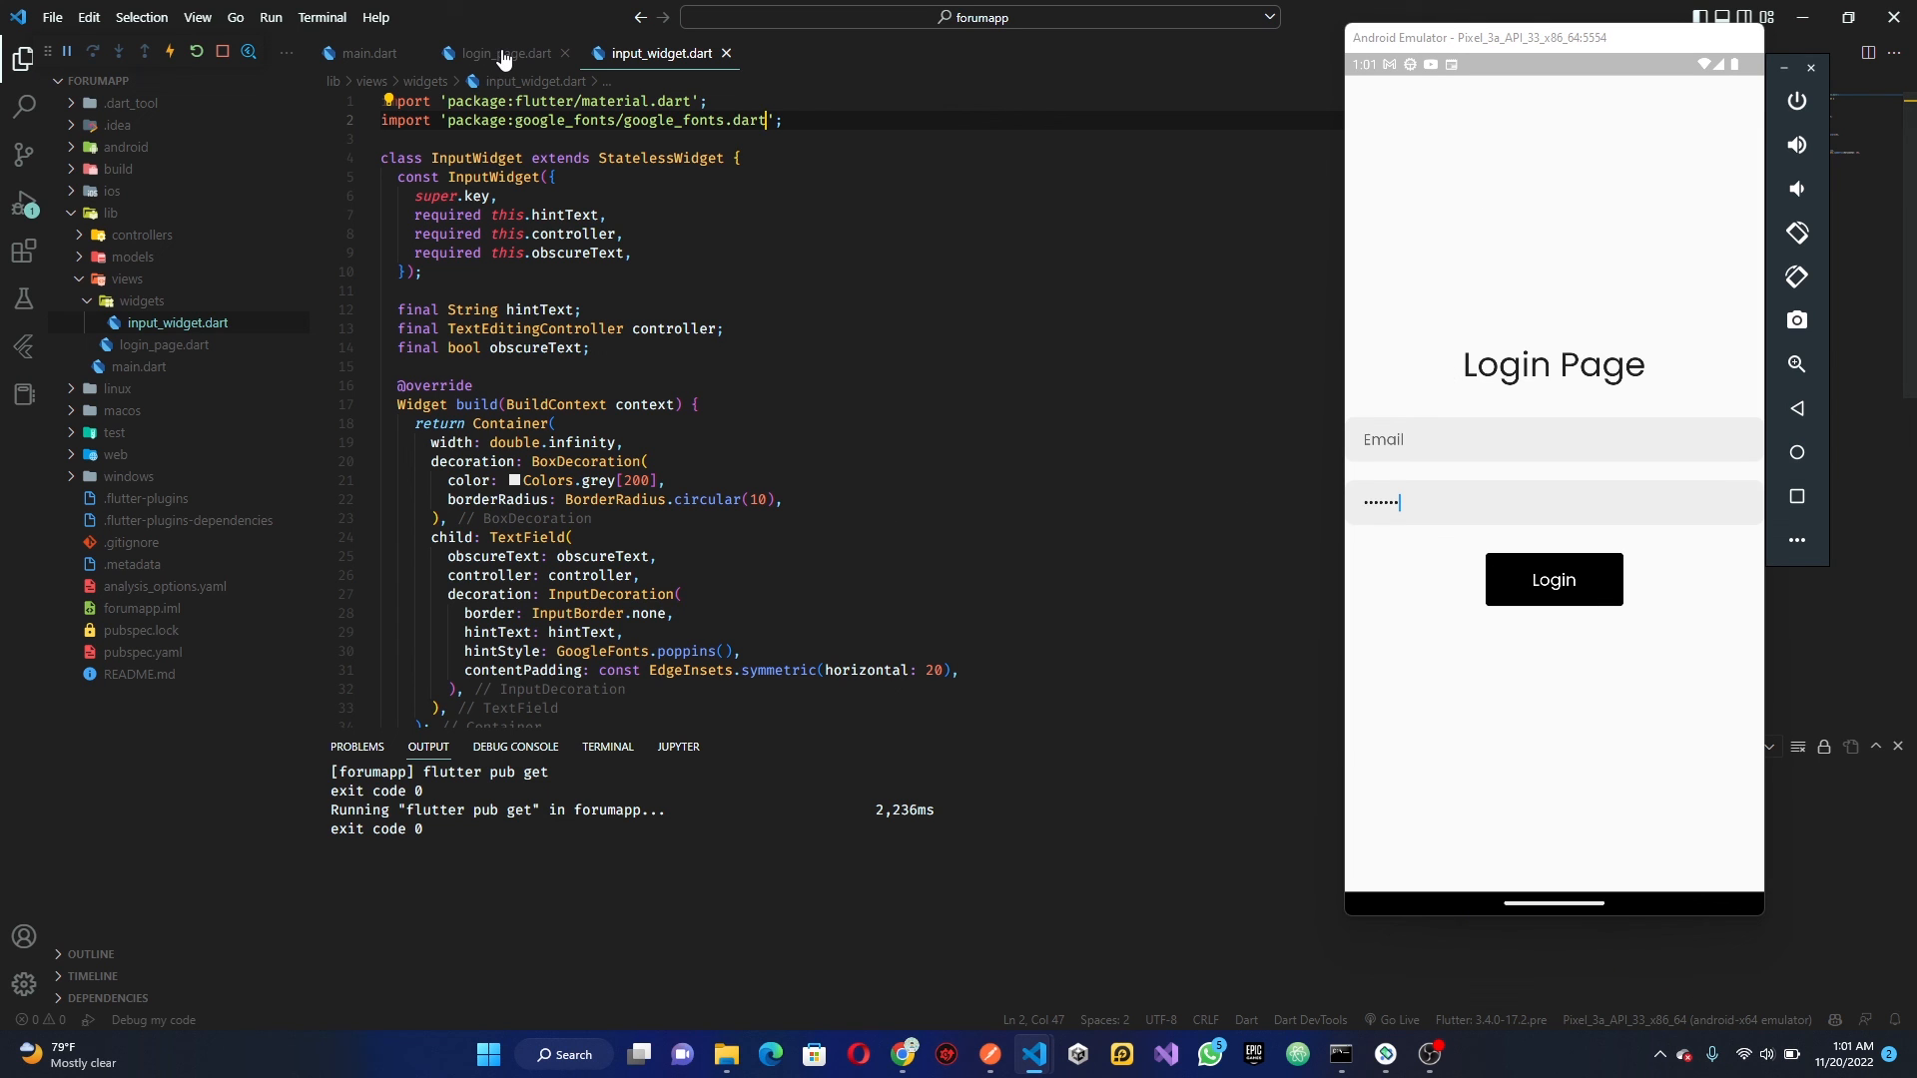
pyautogui.click(501, 53)
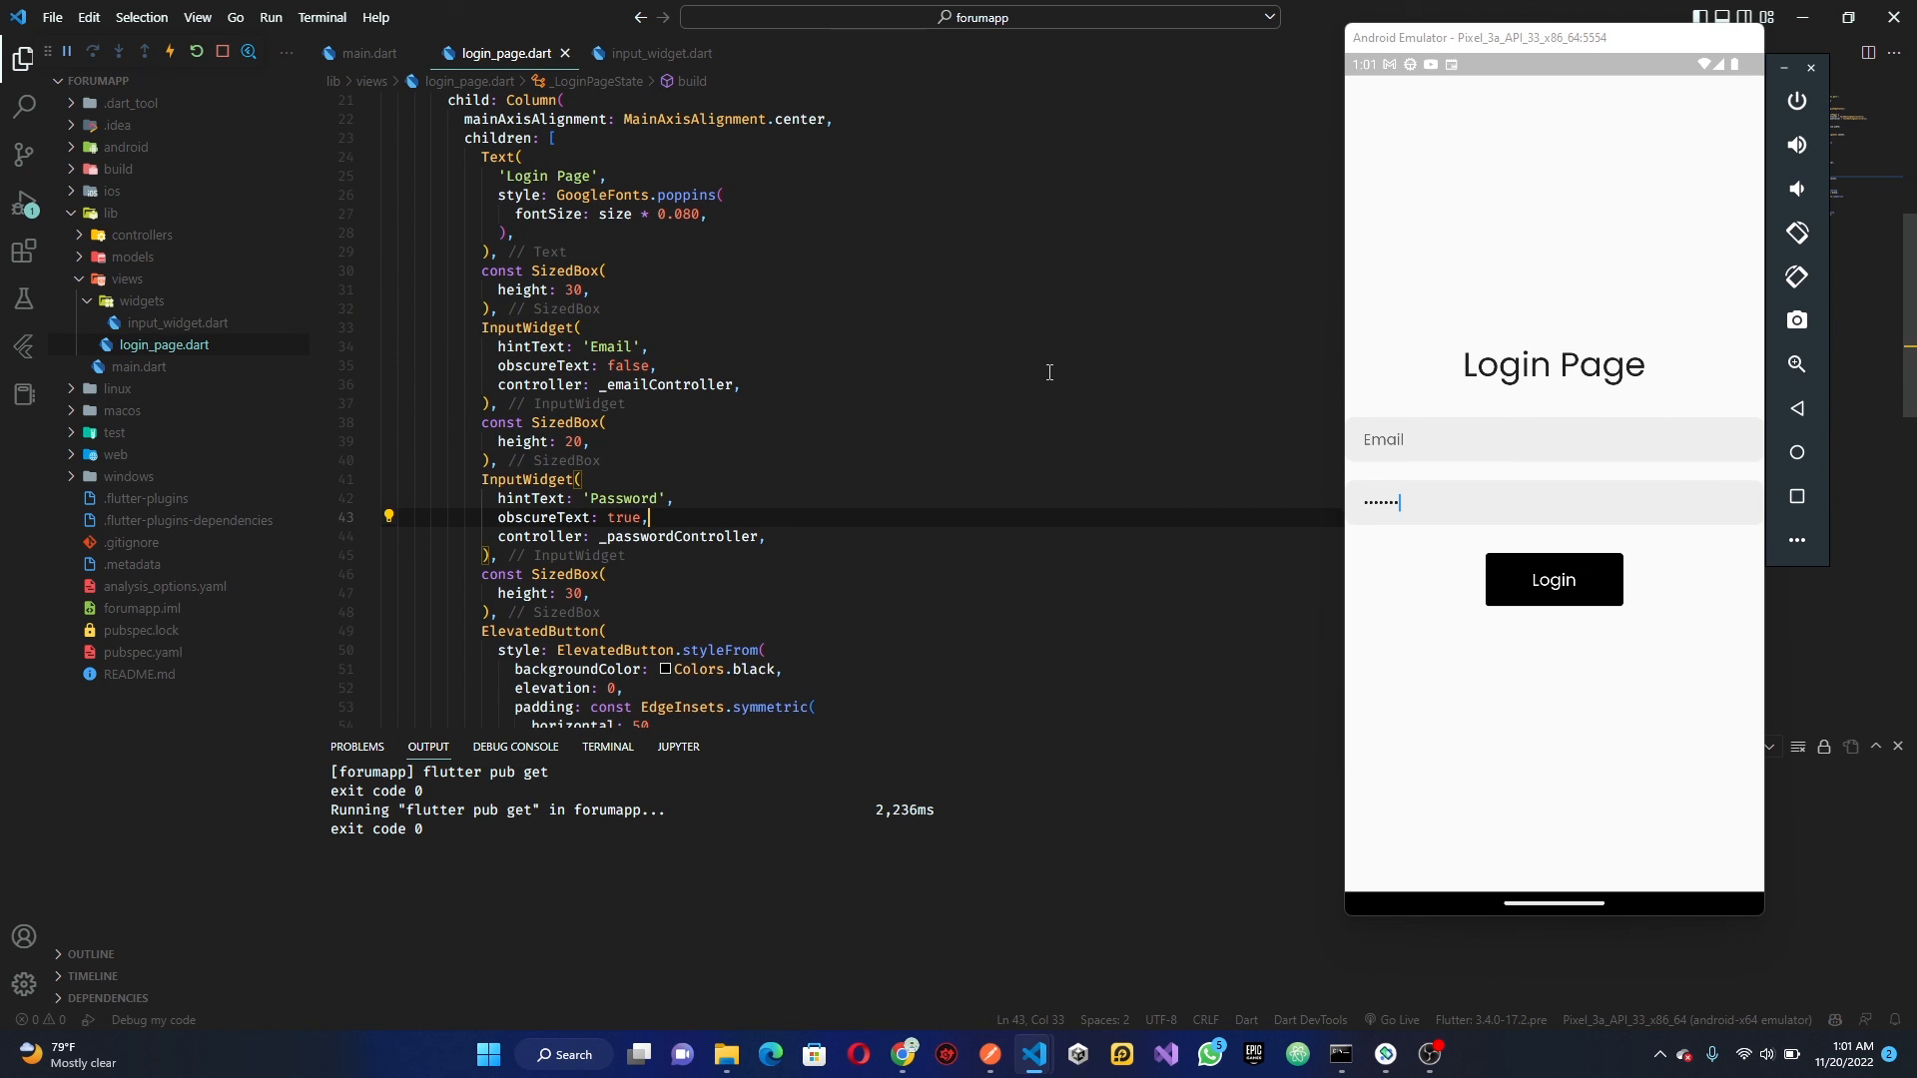
pyautogui.moveTo(707, 263)
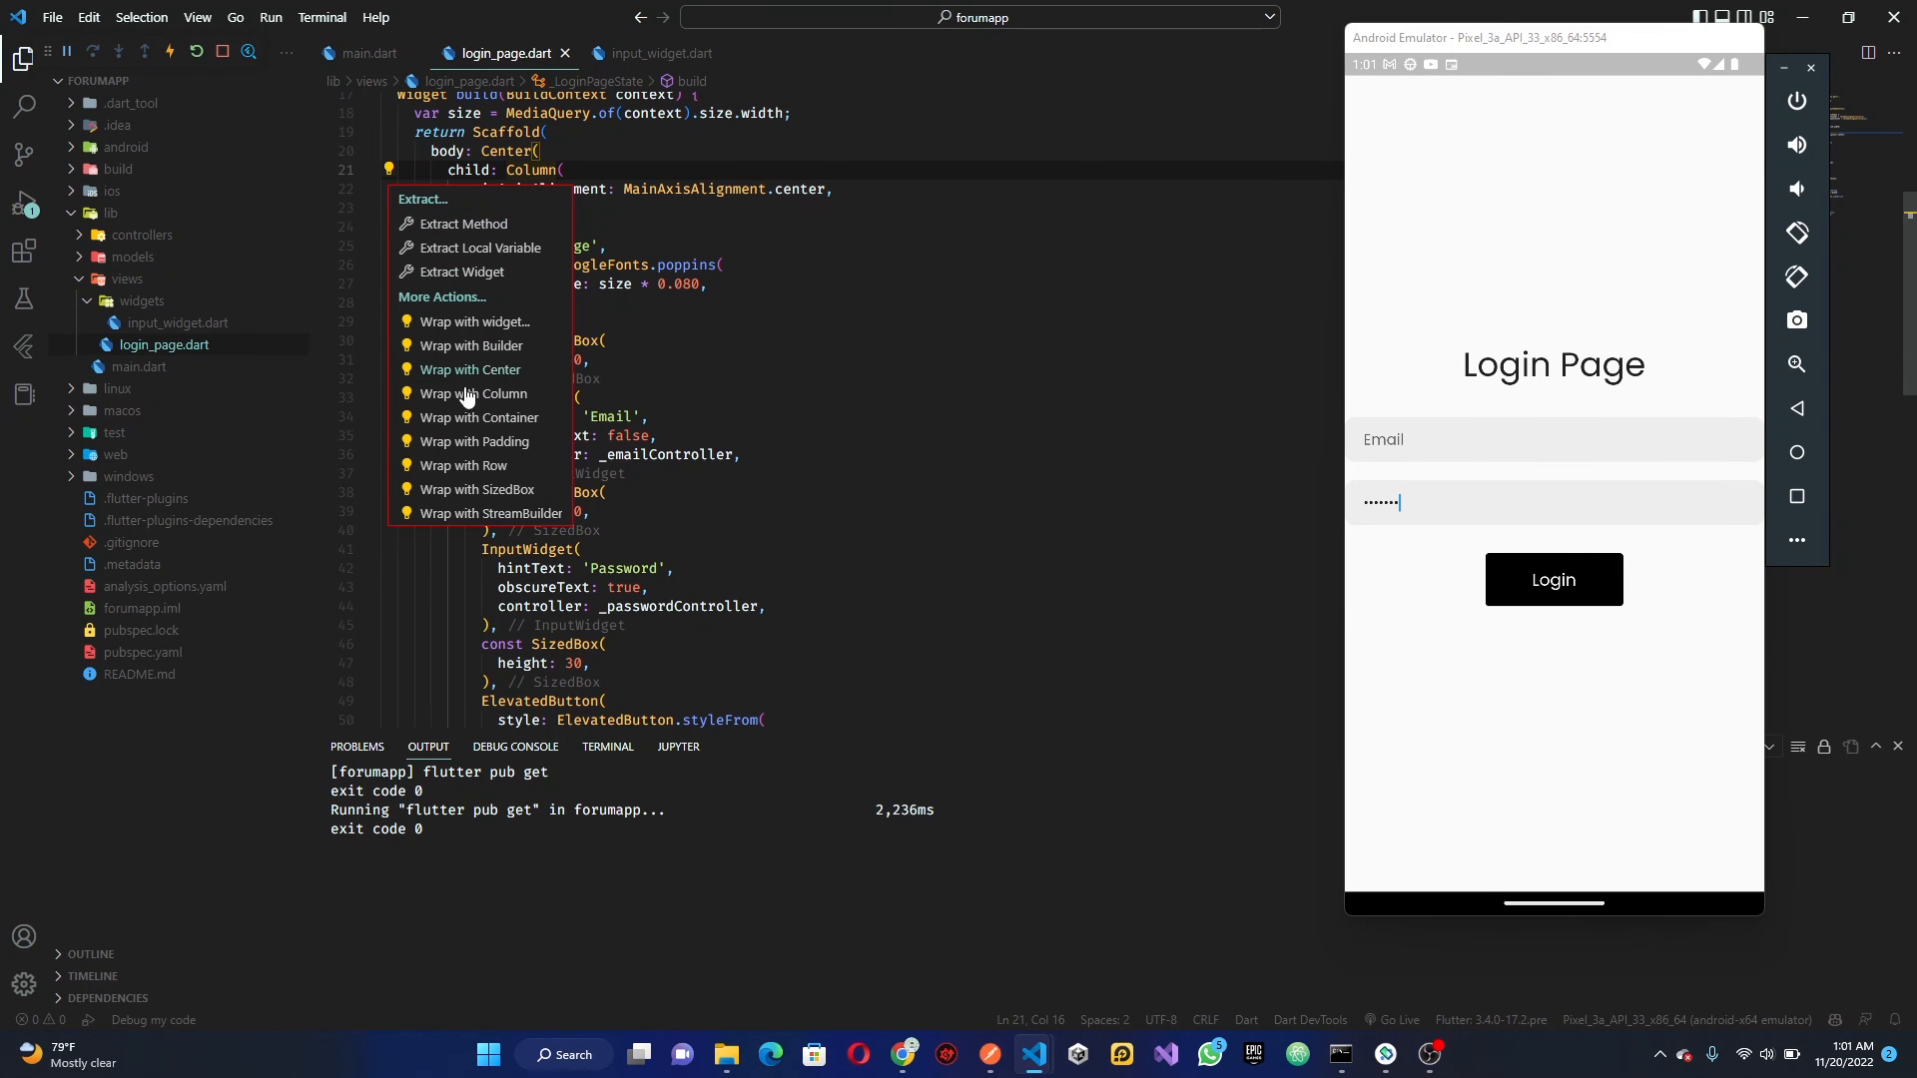
# Wrap the form Column in Padding with EdgeInsets.symmetric(horizontal: 30.0) and hot reload
pyautogui.click(475, 441)
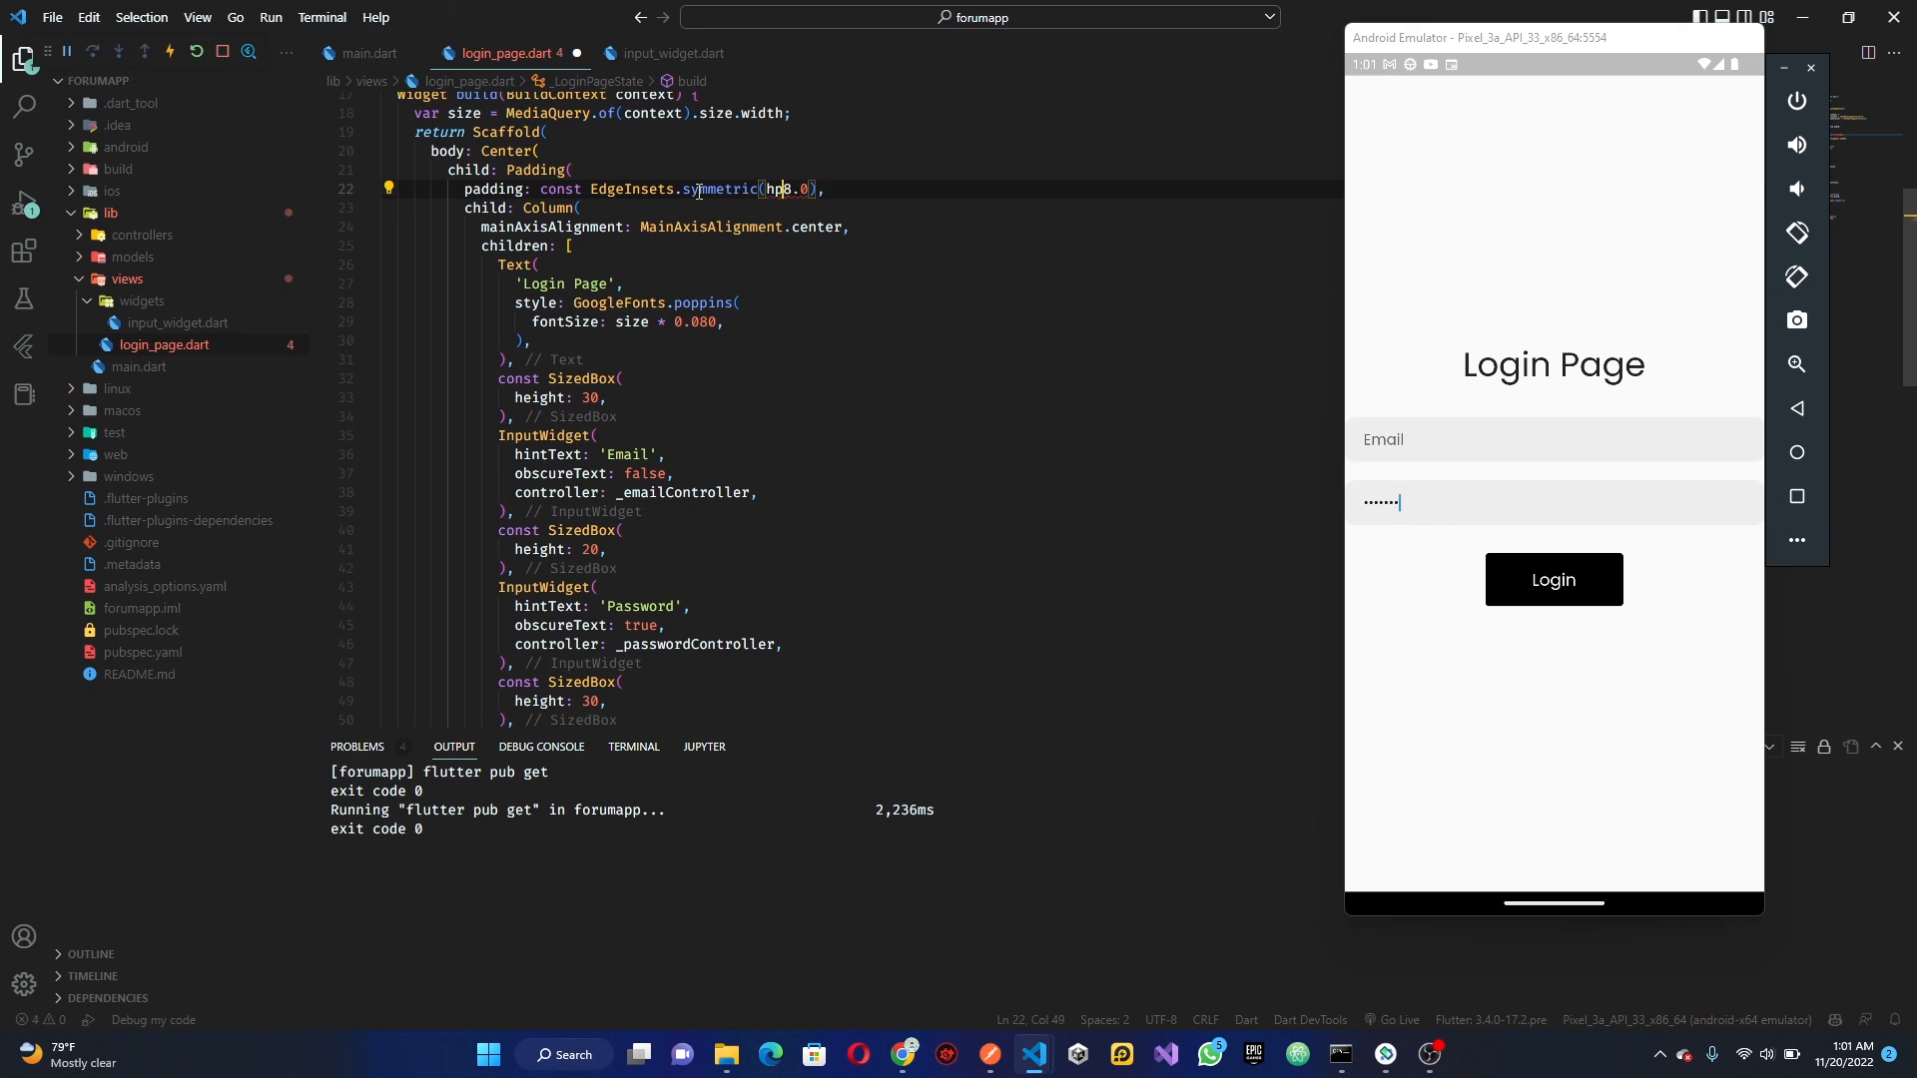
pyautogui.press('Backspace')
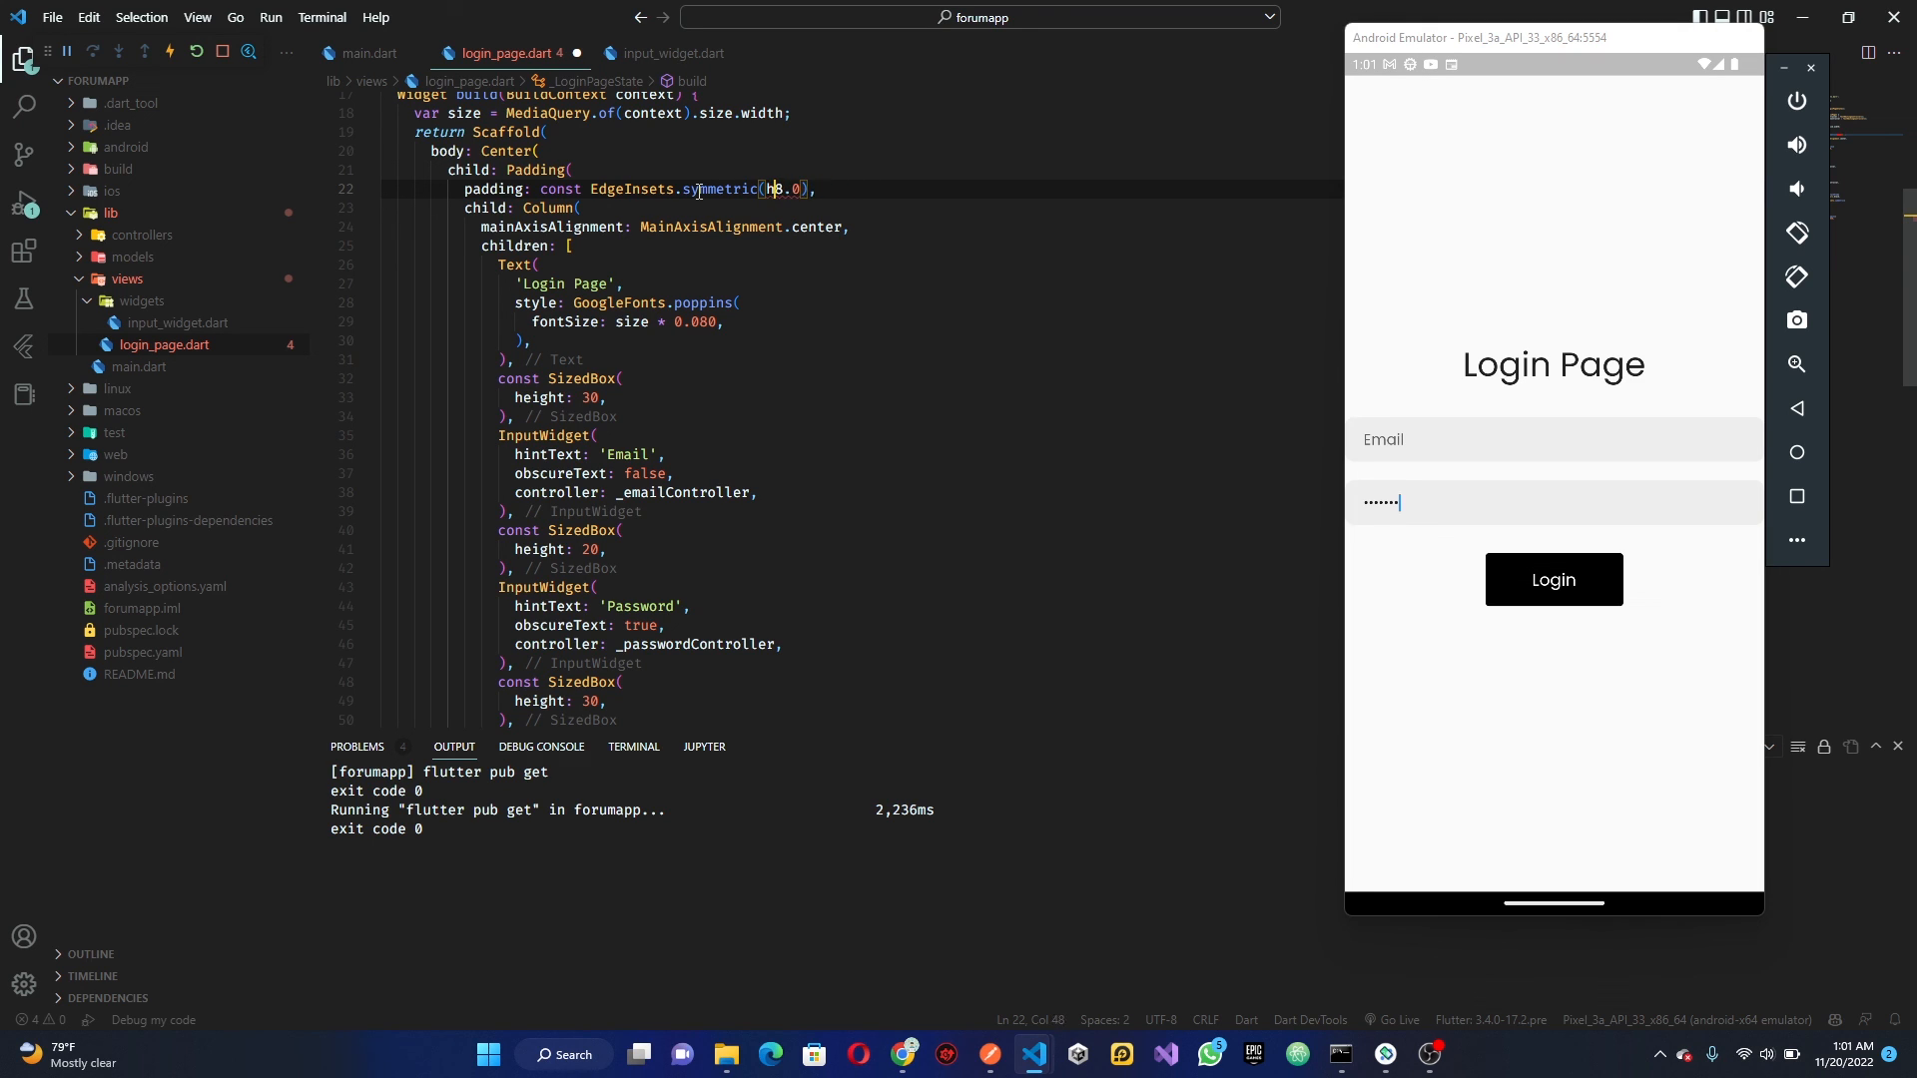
pyautogui.write('horizontal:')
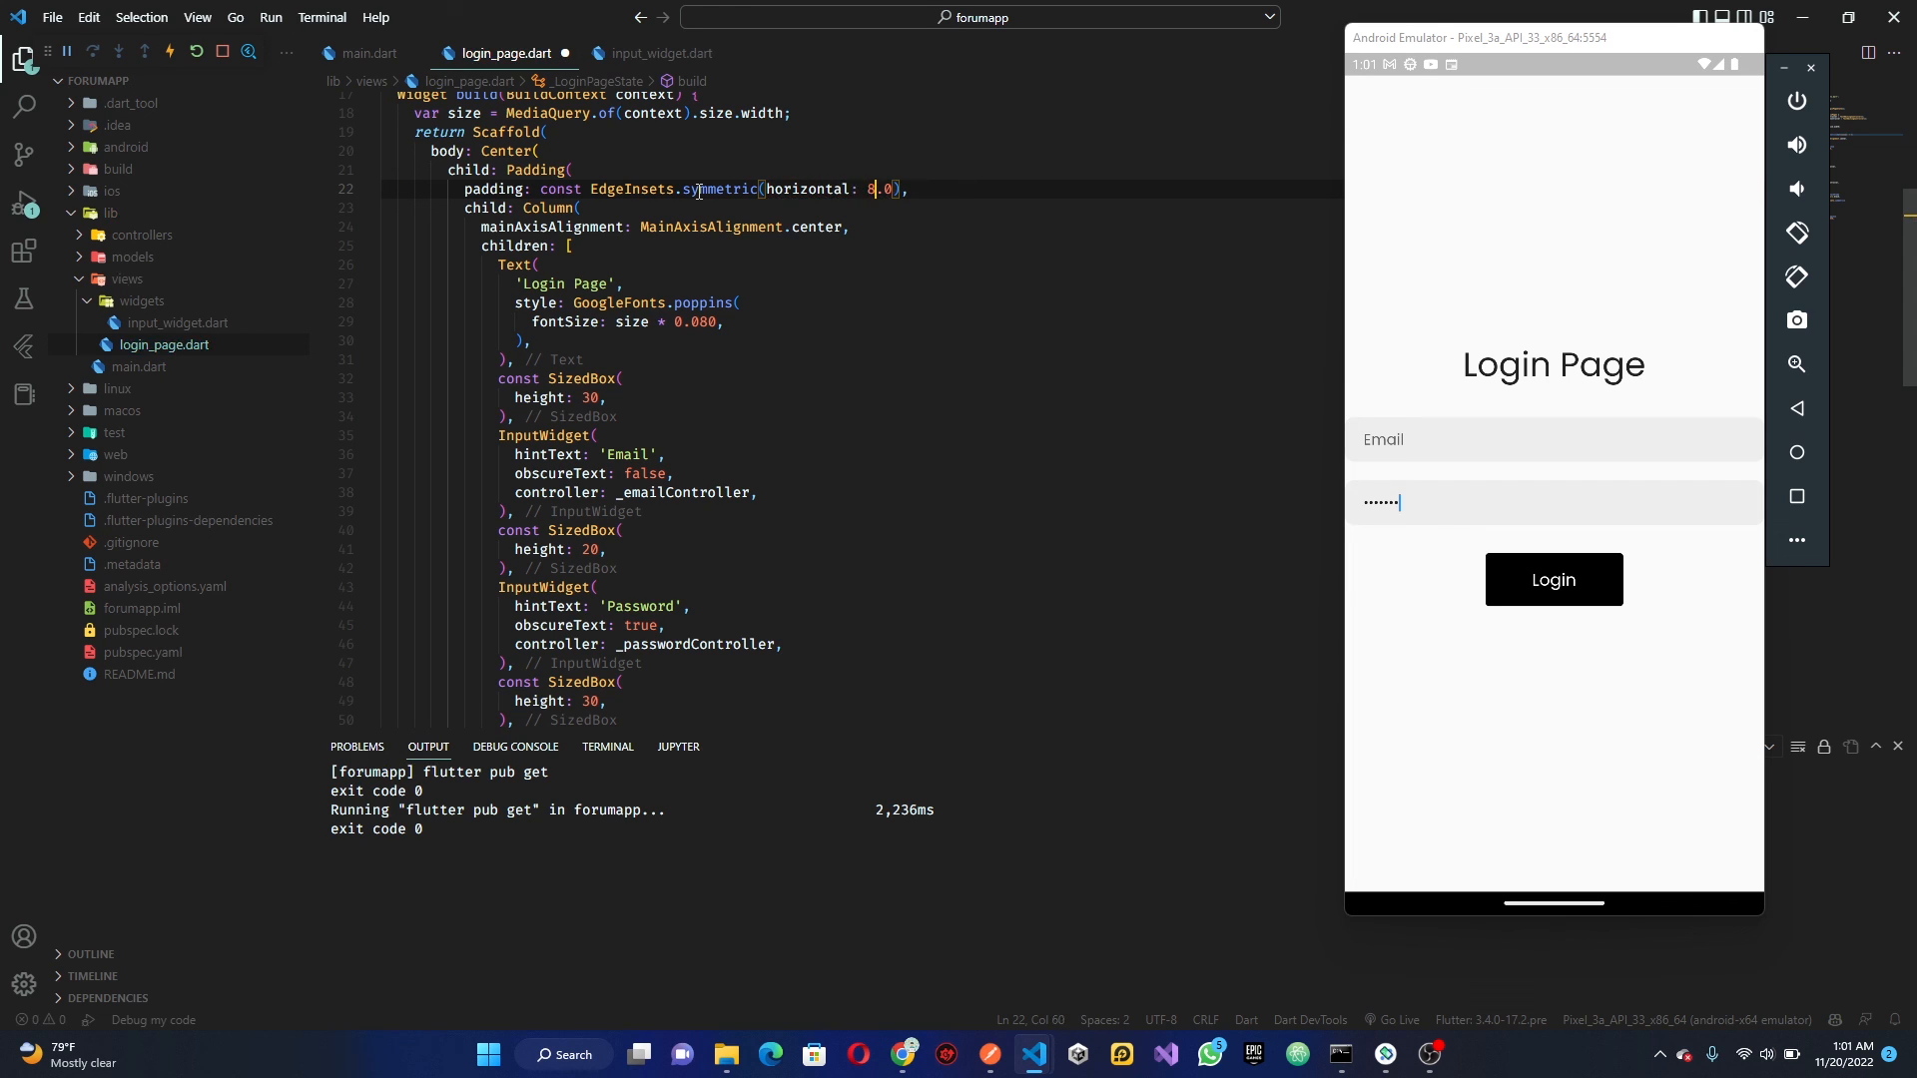
pyautogui.write('30.0,')
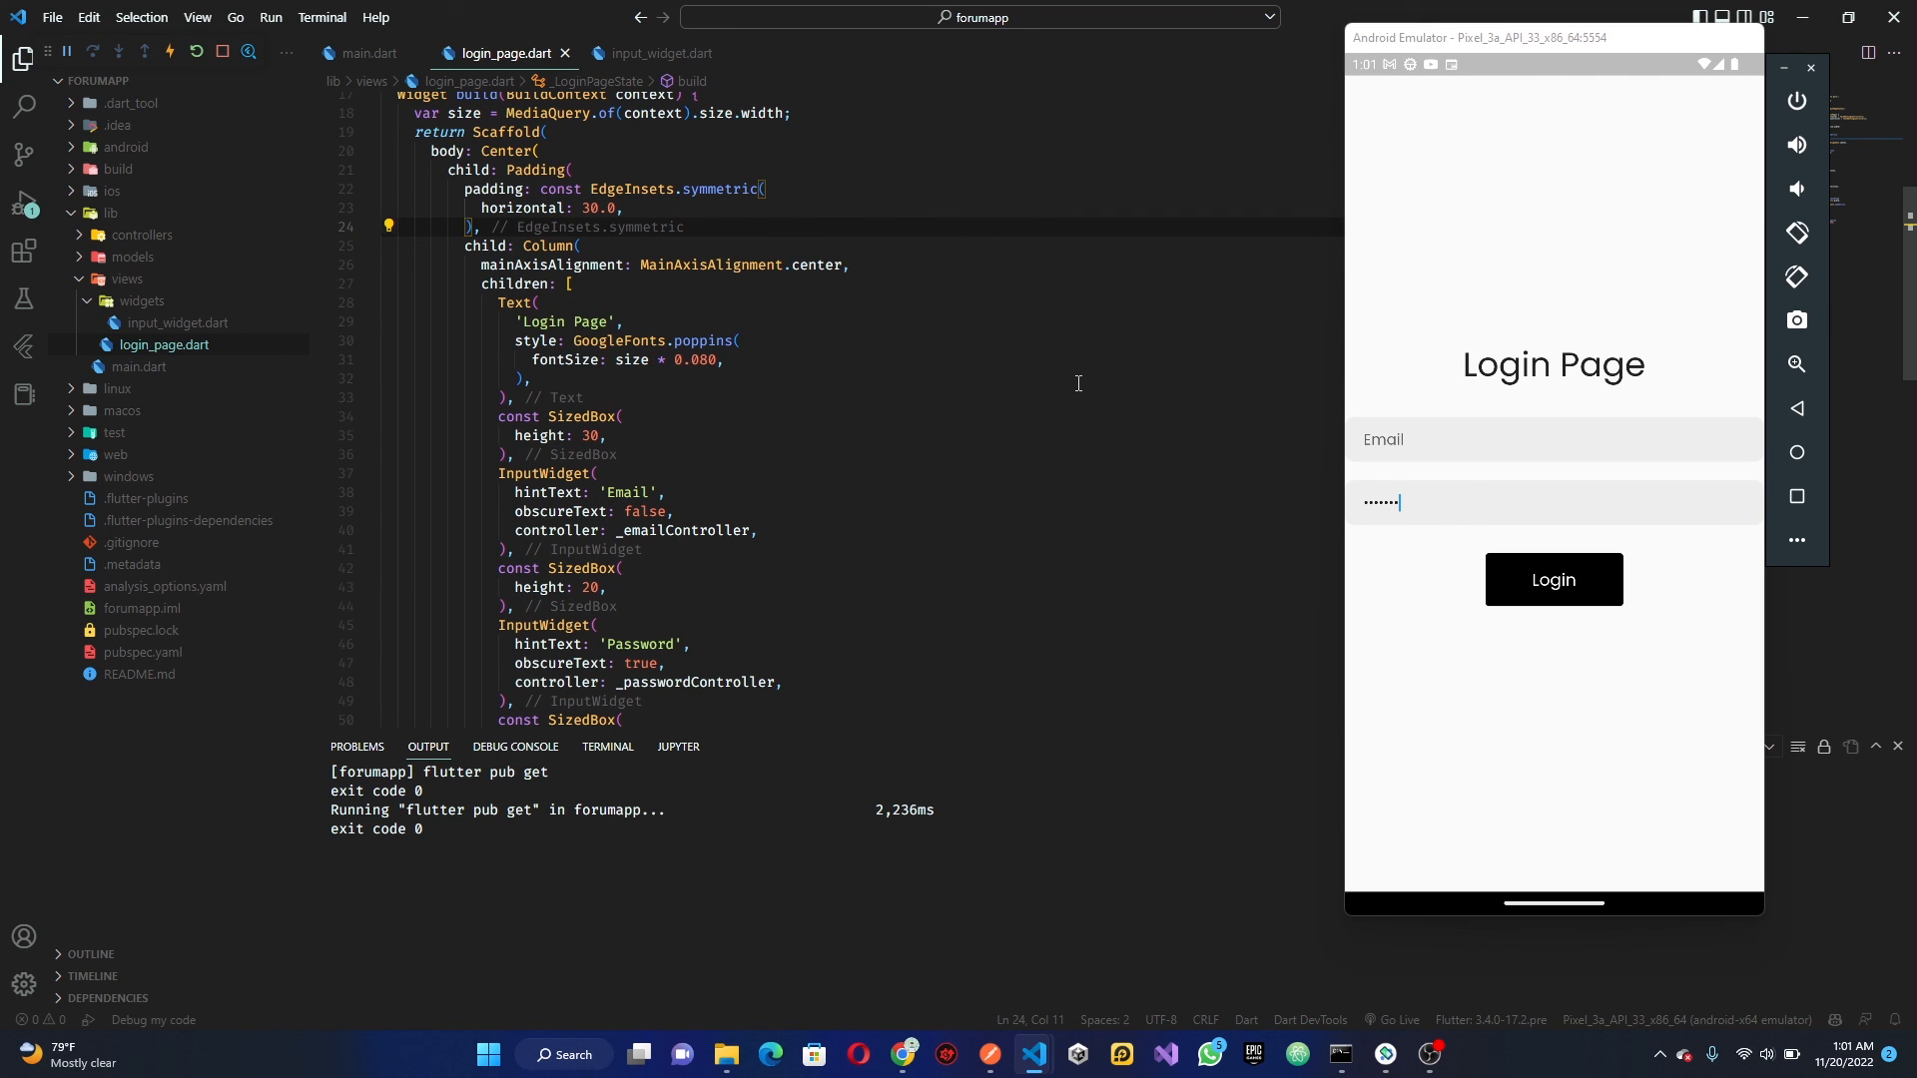
pyautogui.click(1132, 454)
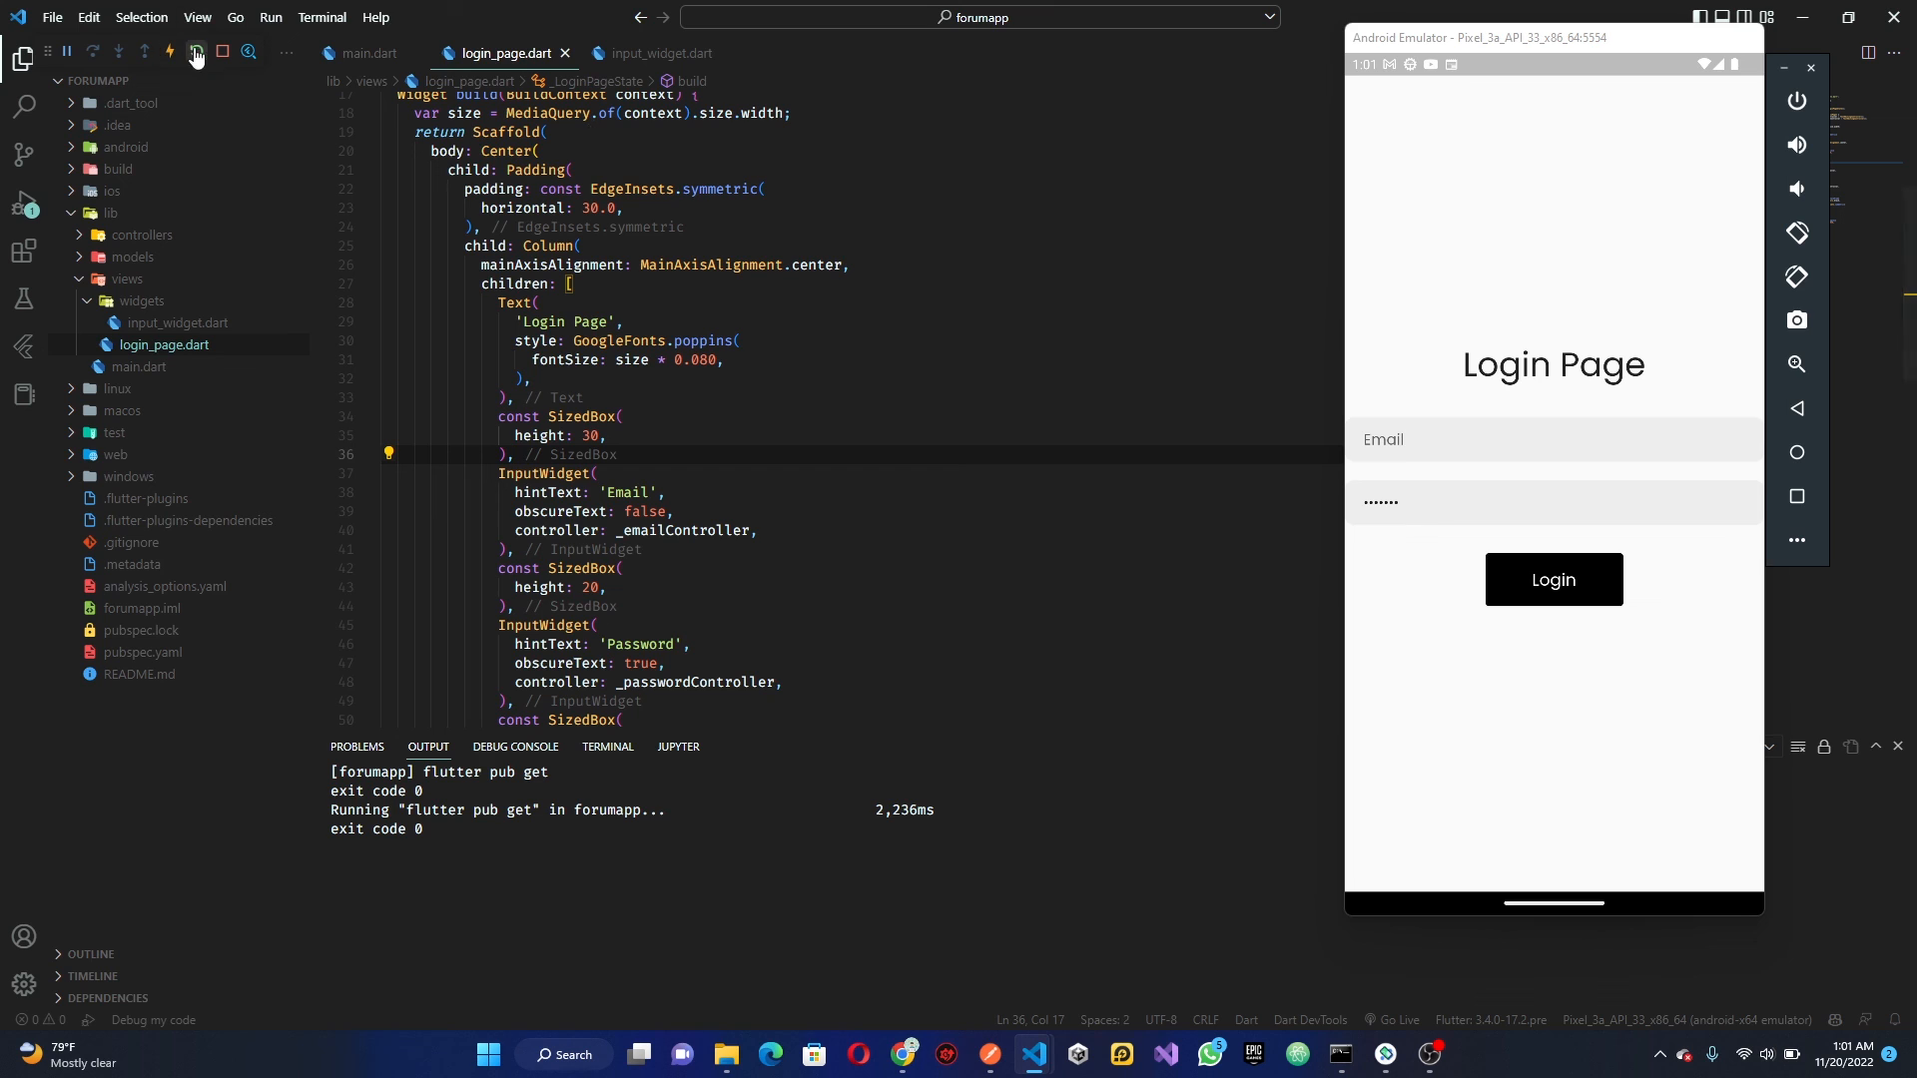
pyautogui.click(196, 51)
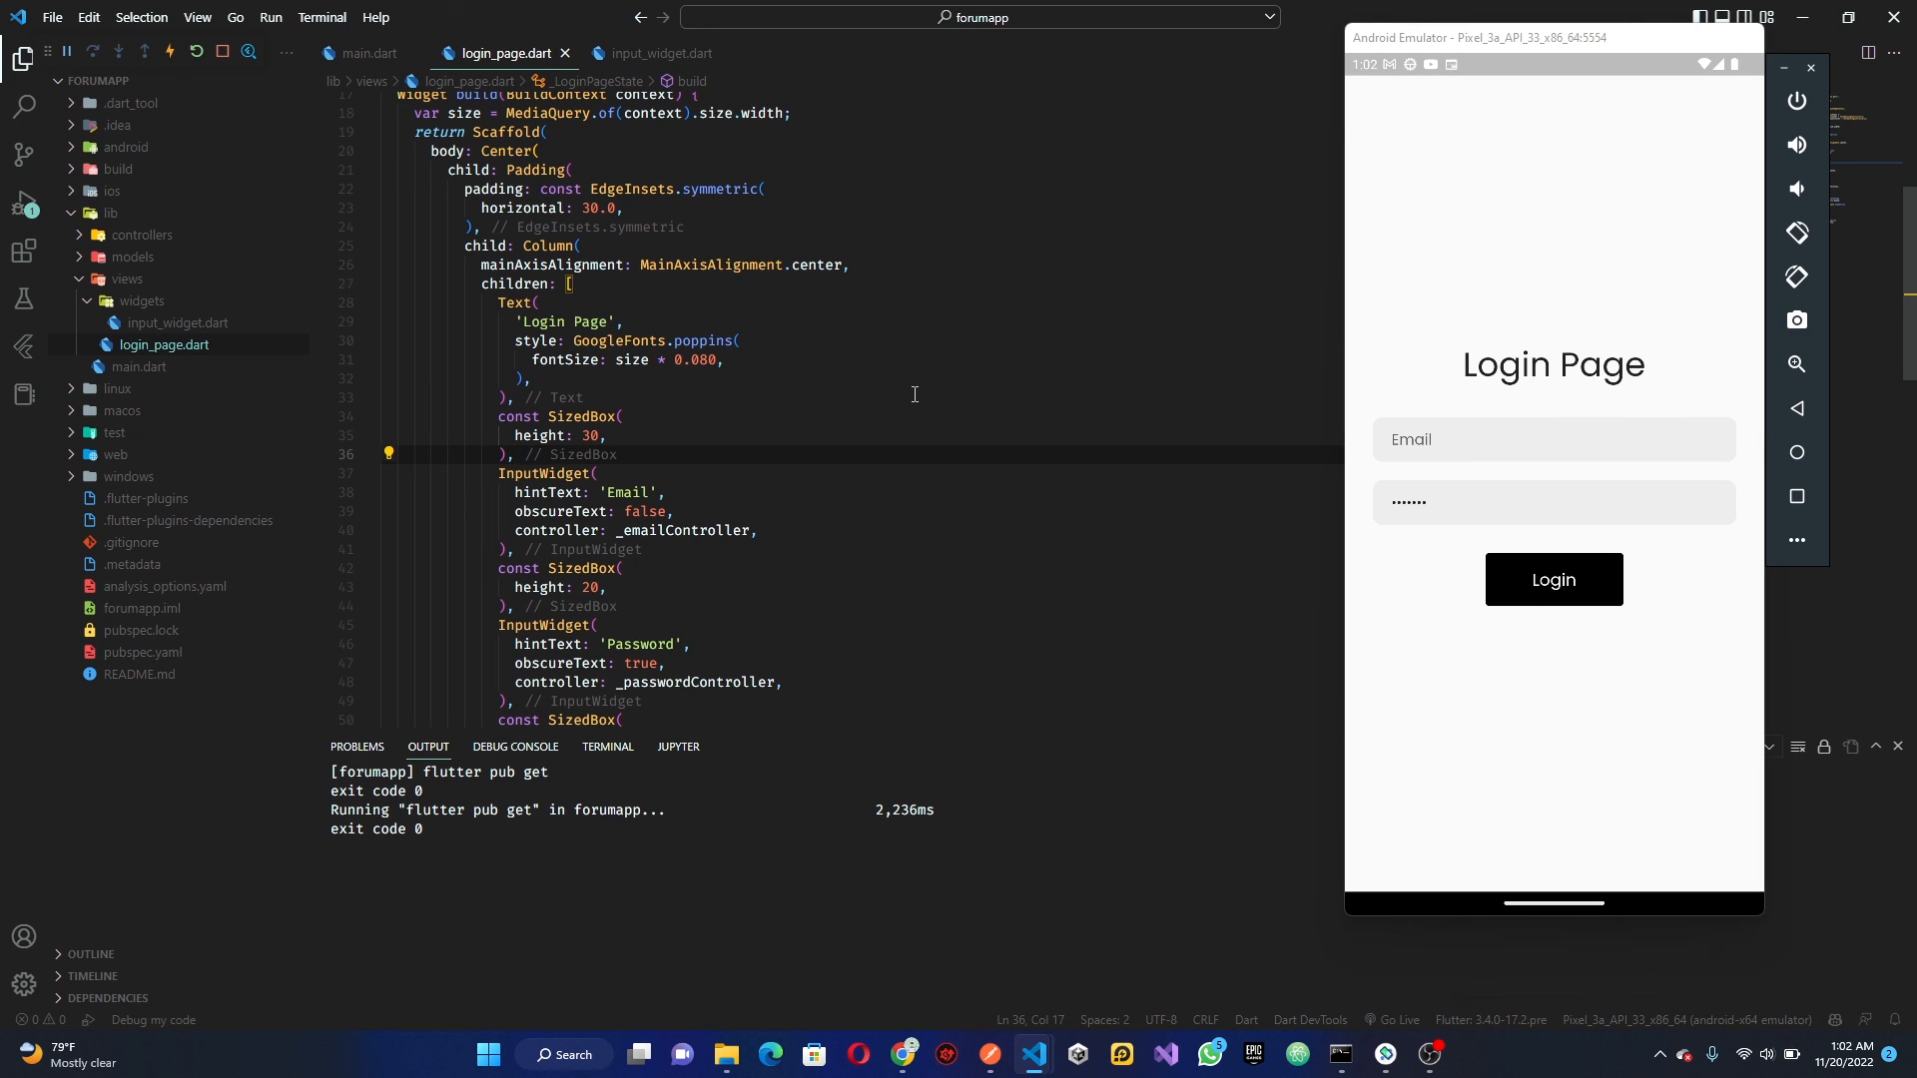
pyautogui.moveTo(799, 313)
pyautogui.write('2')
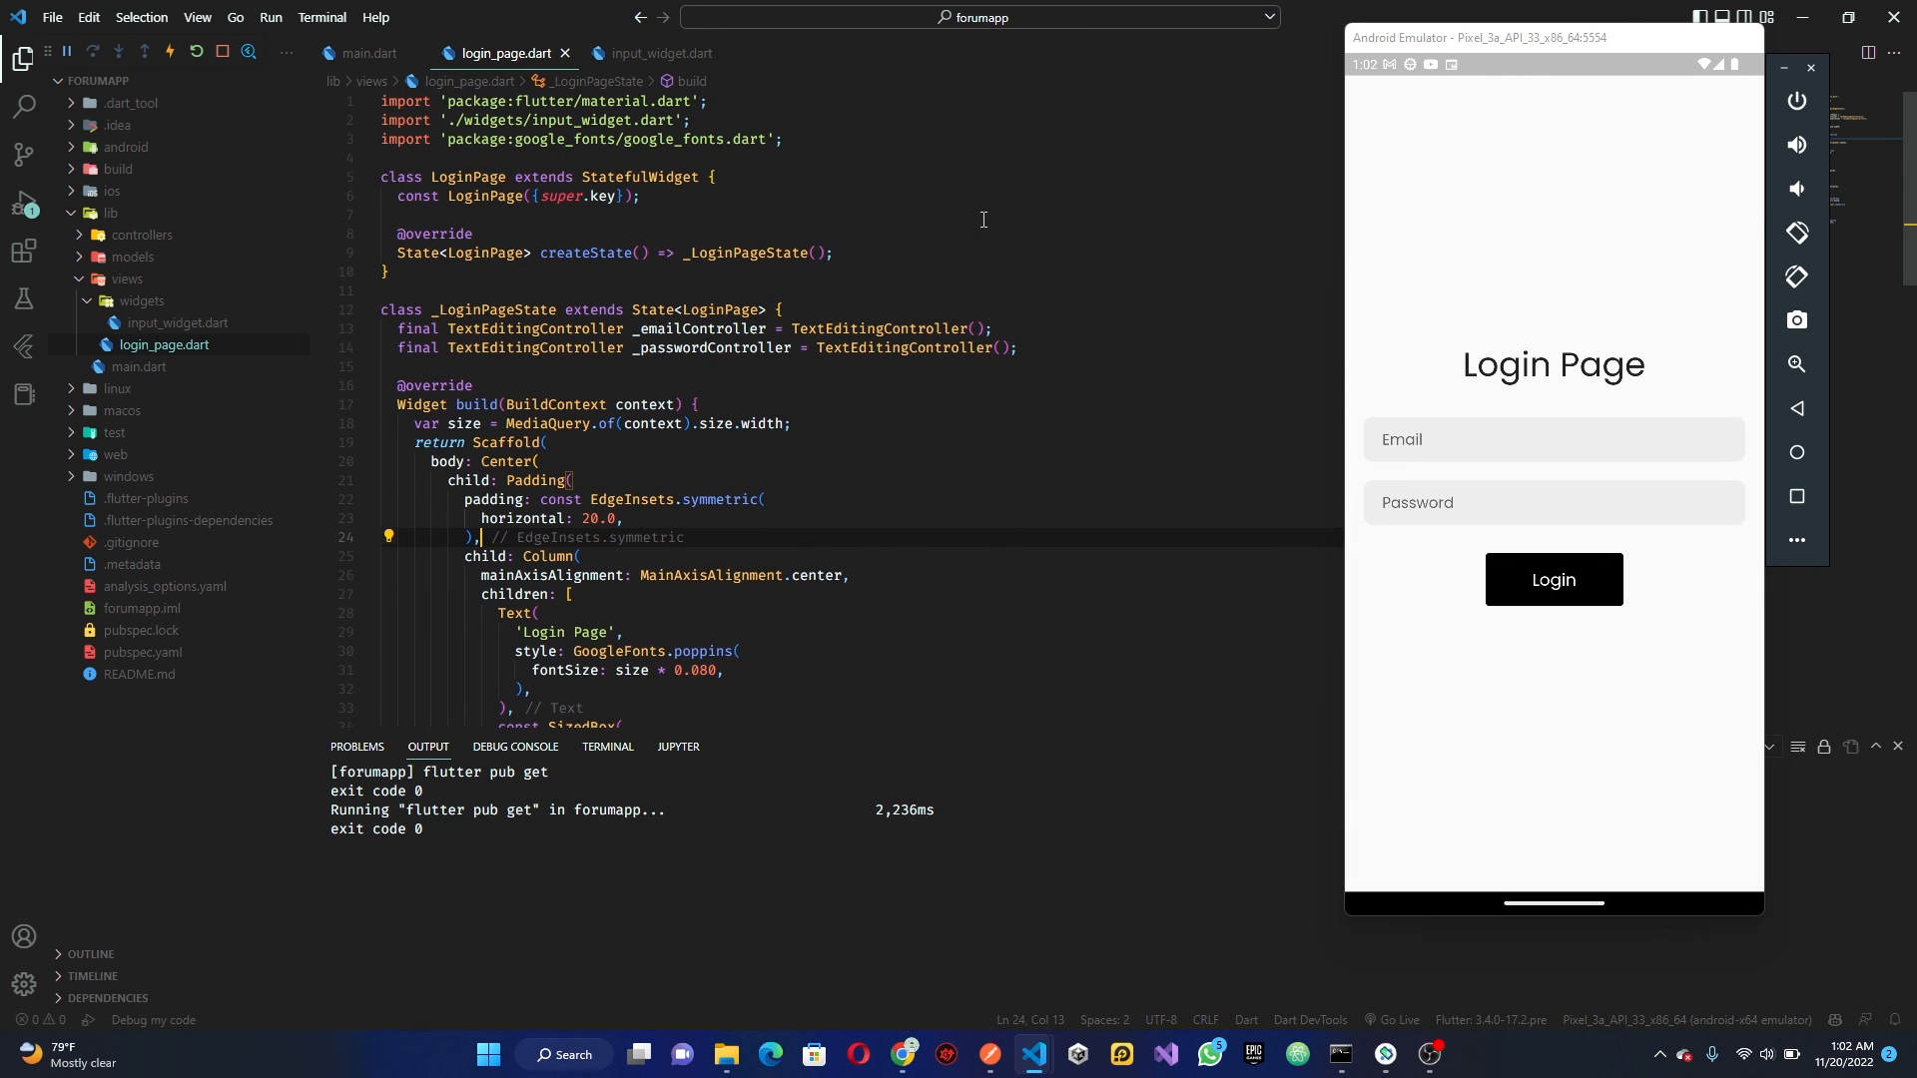
# Scroll down through the login page code after switching padding to 20.0
pyautogui.scroll(-3)
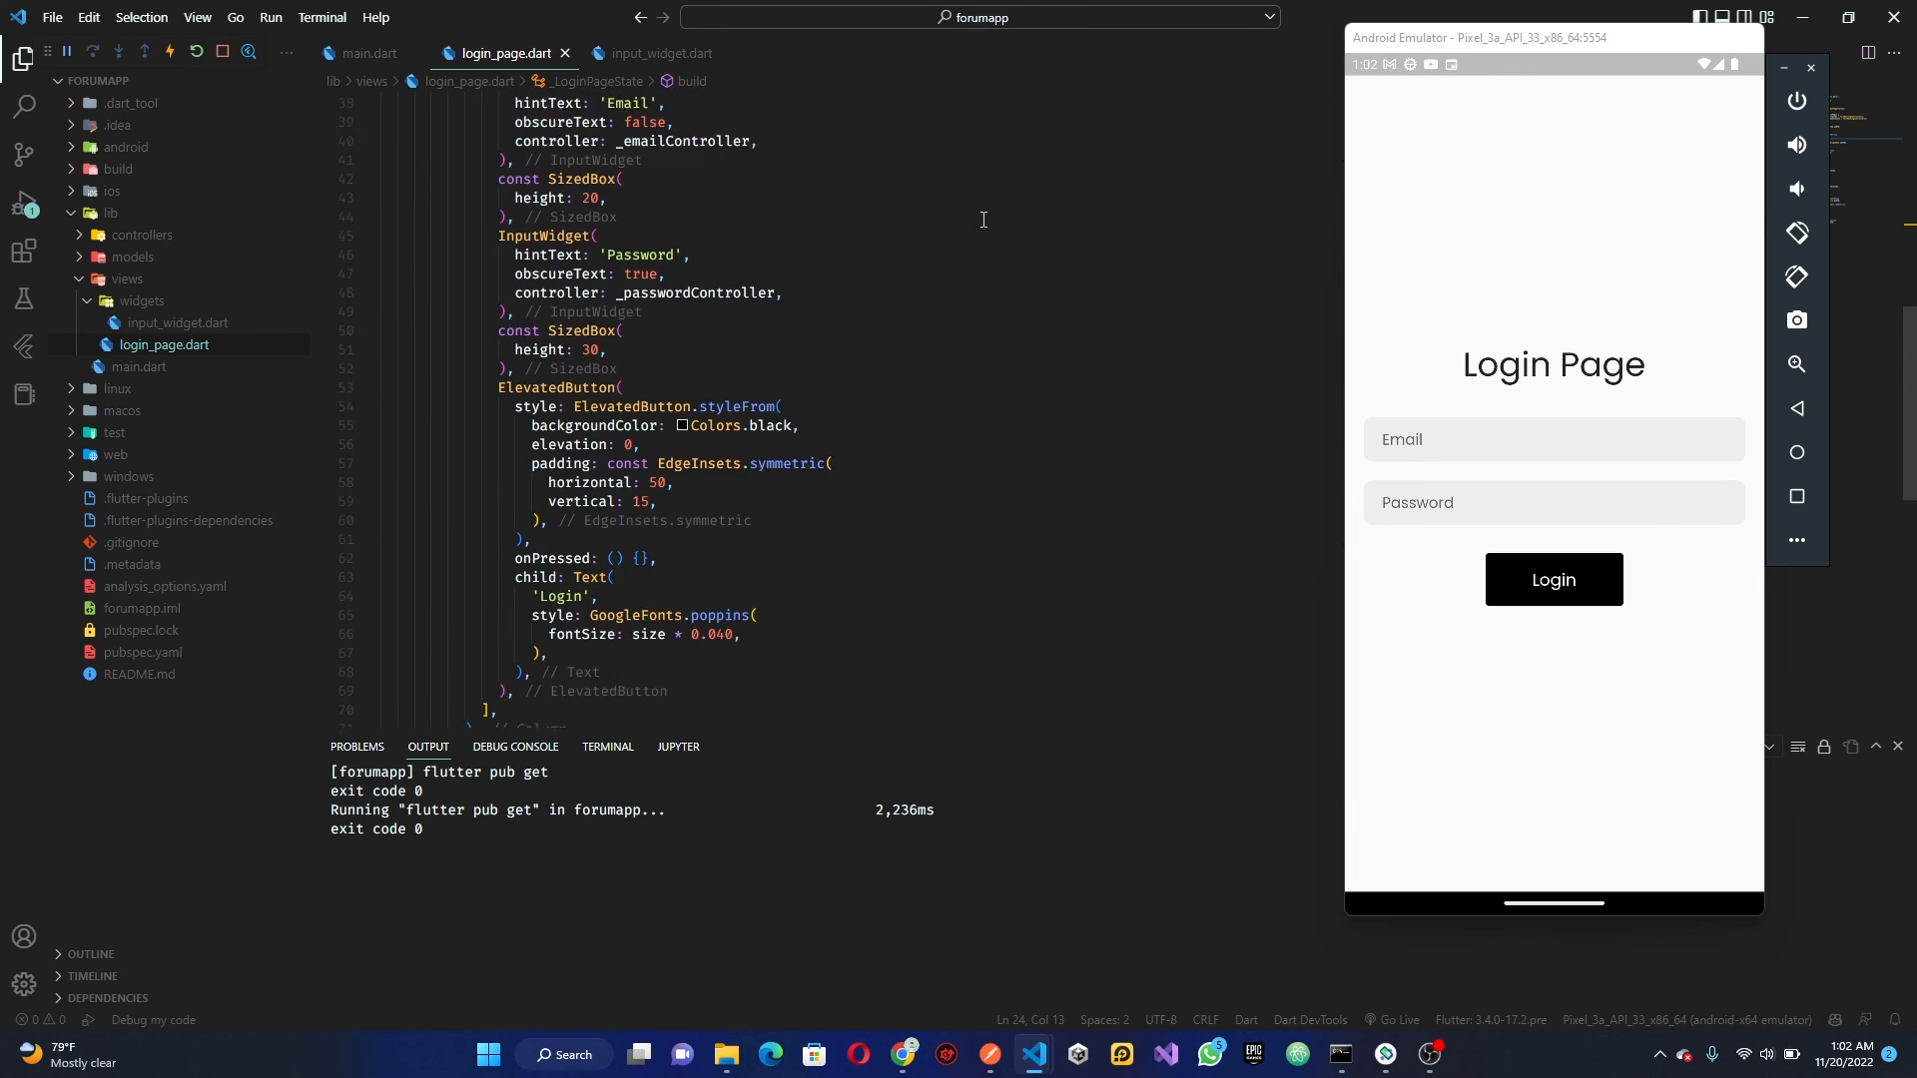
pyautogui.scroll(-3)
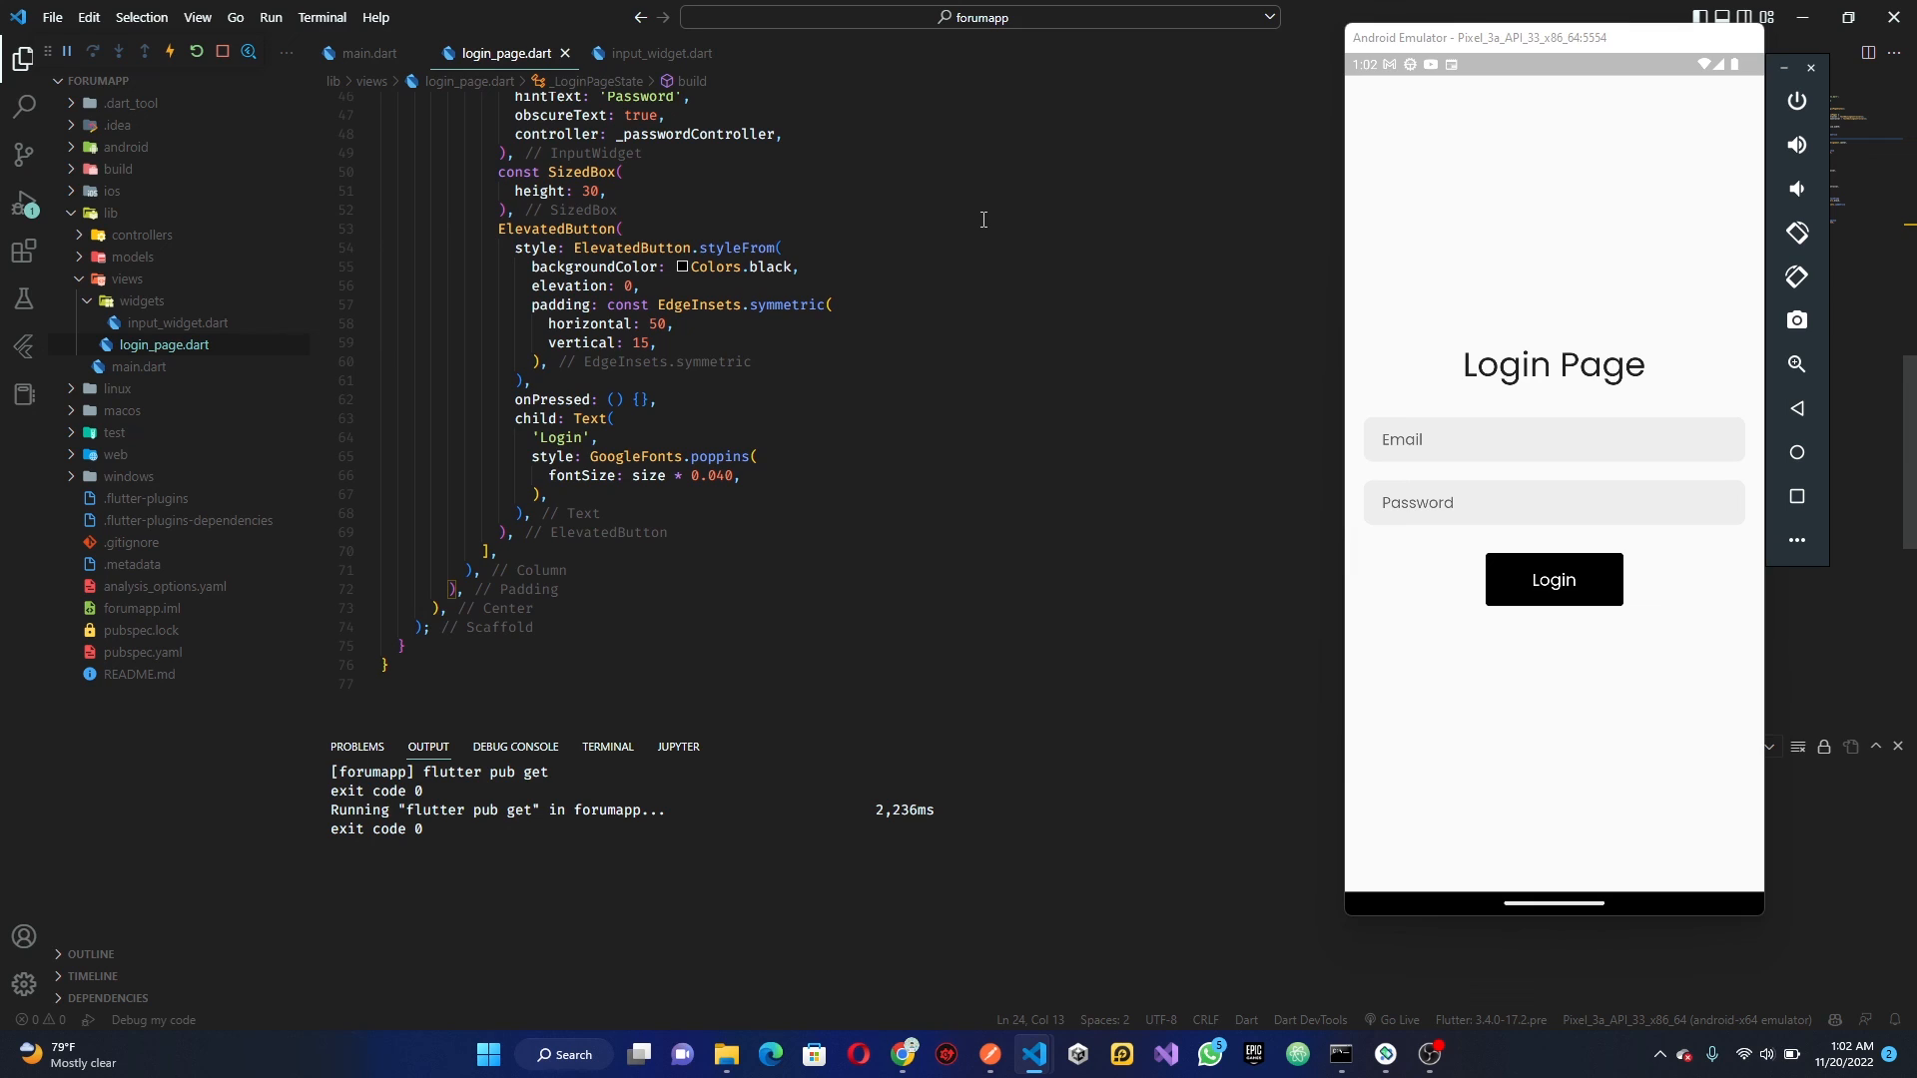